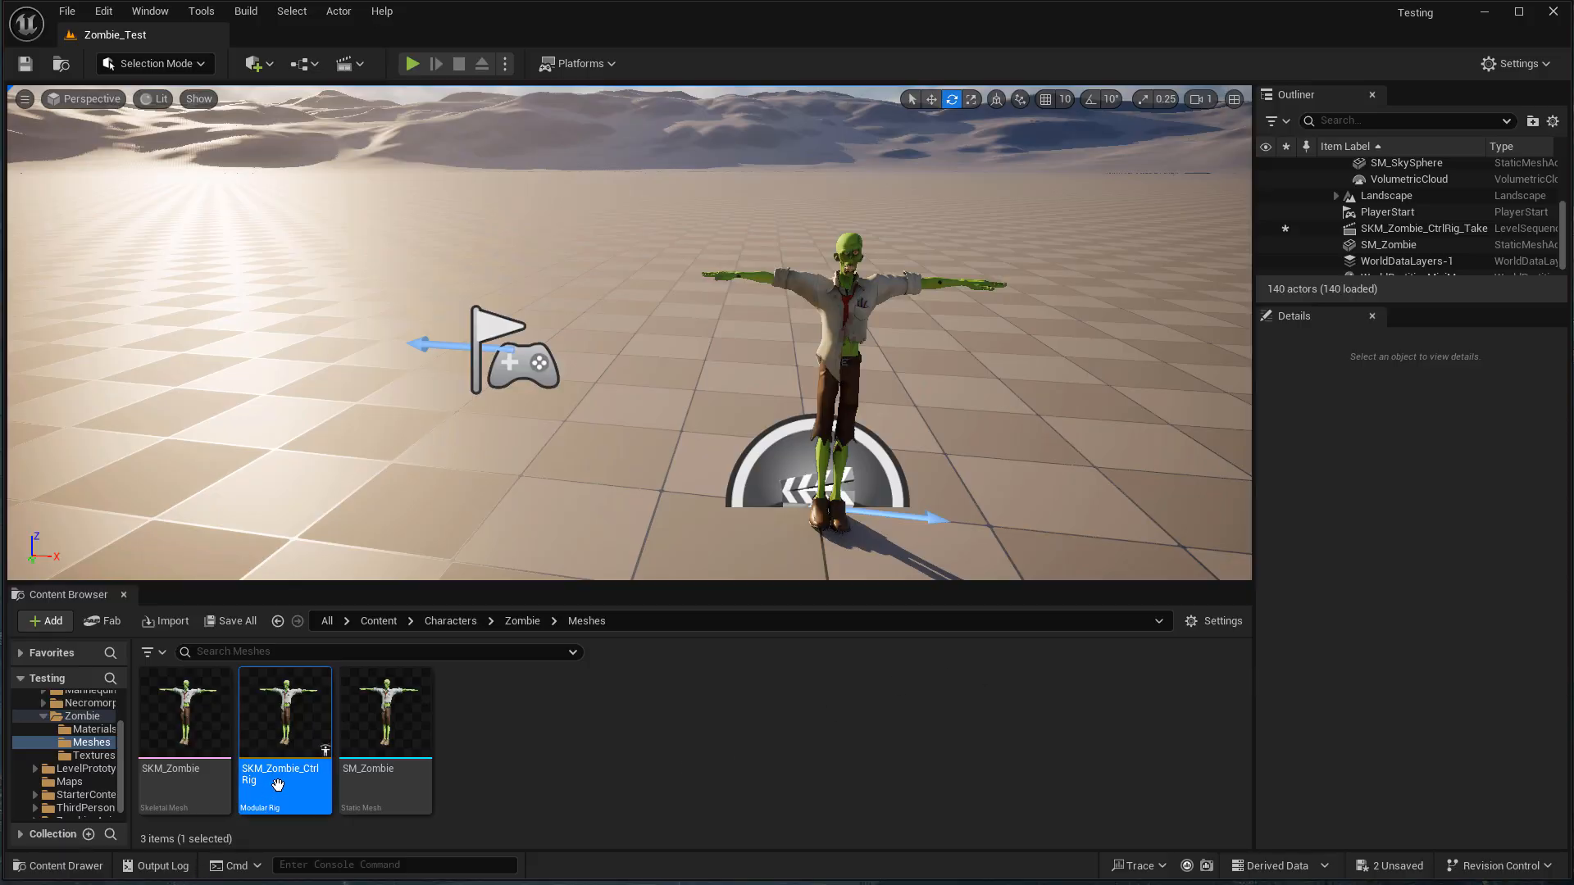
mouse_move(361, 755)
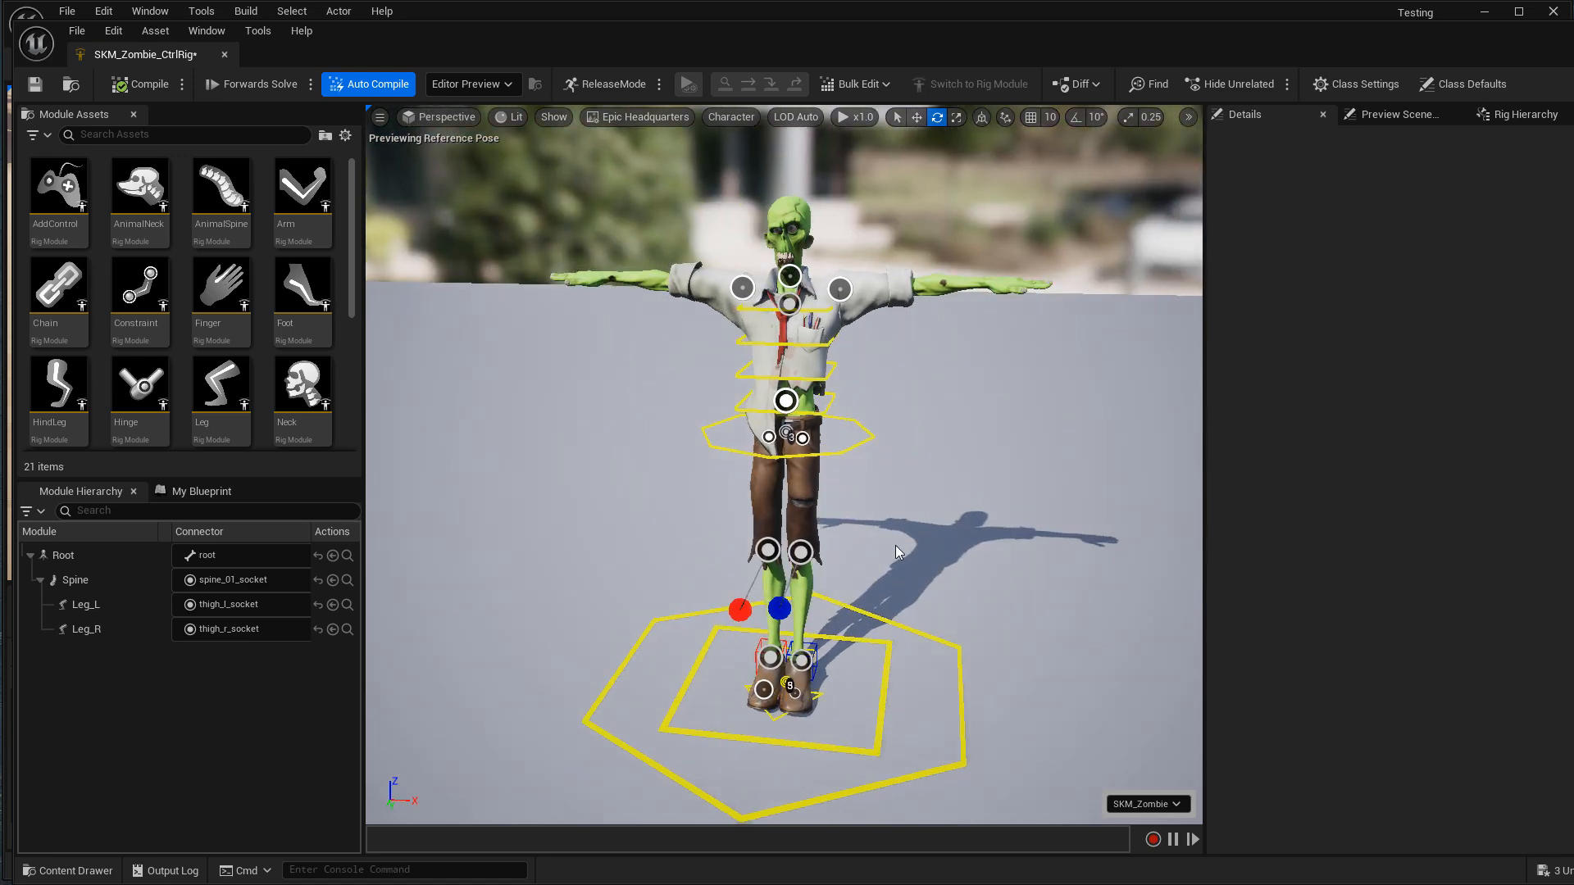
mouse_move(728, 411)
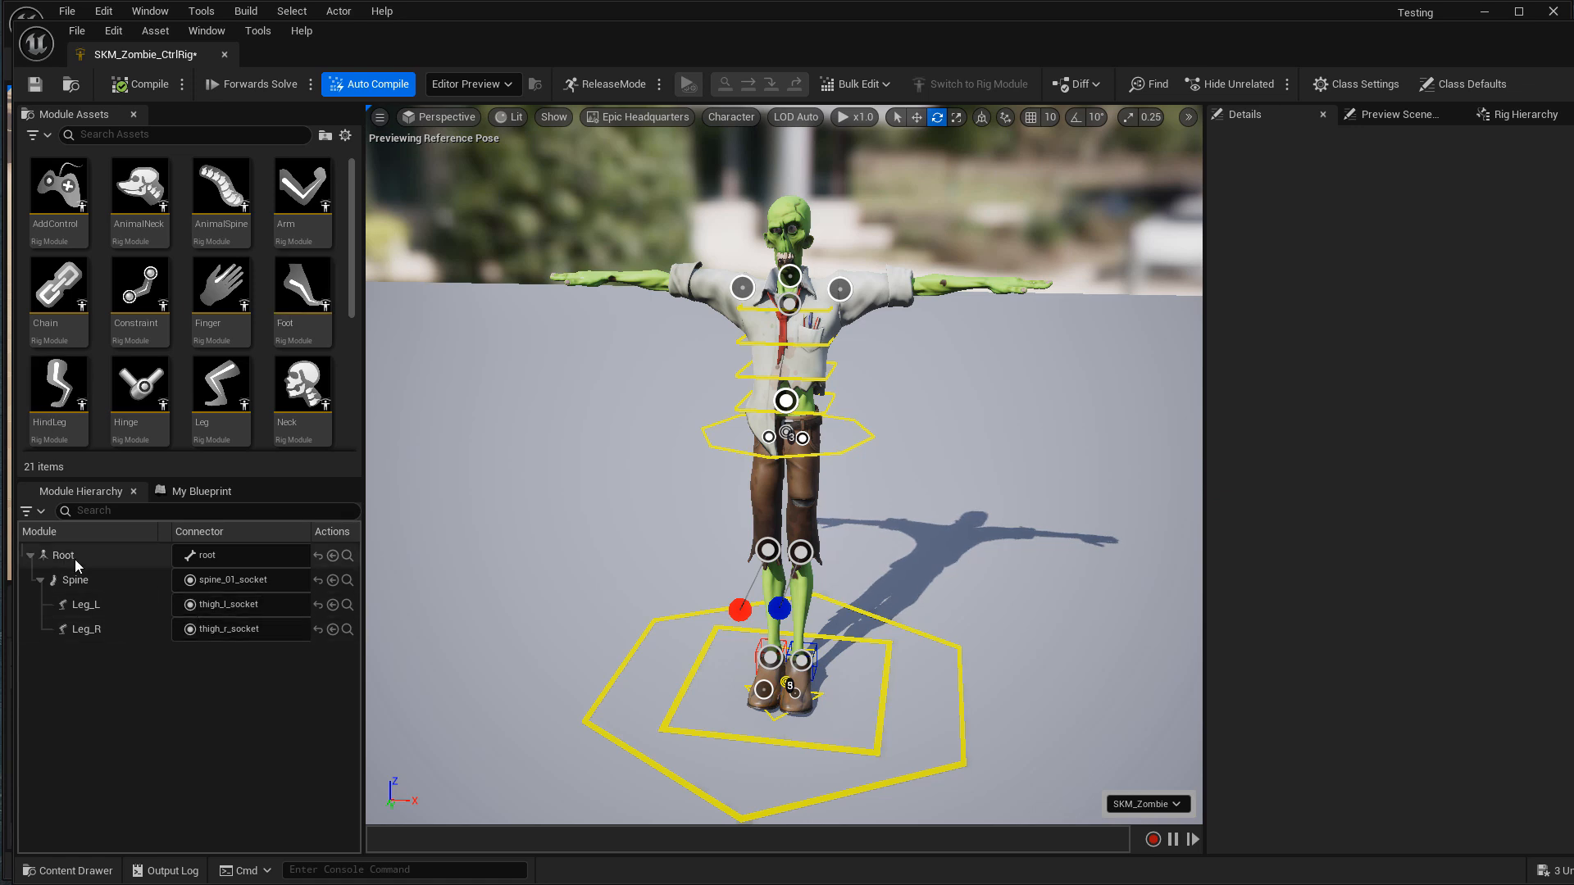
Review the Root module's settings and keep its override skeleton as UE4 Mannequin
click(64, 556)
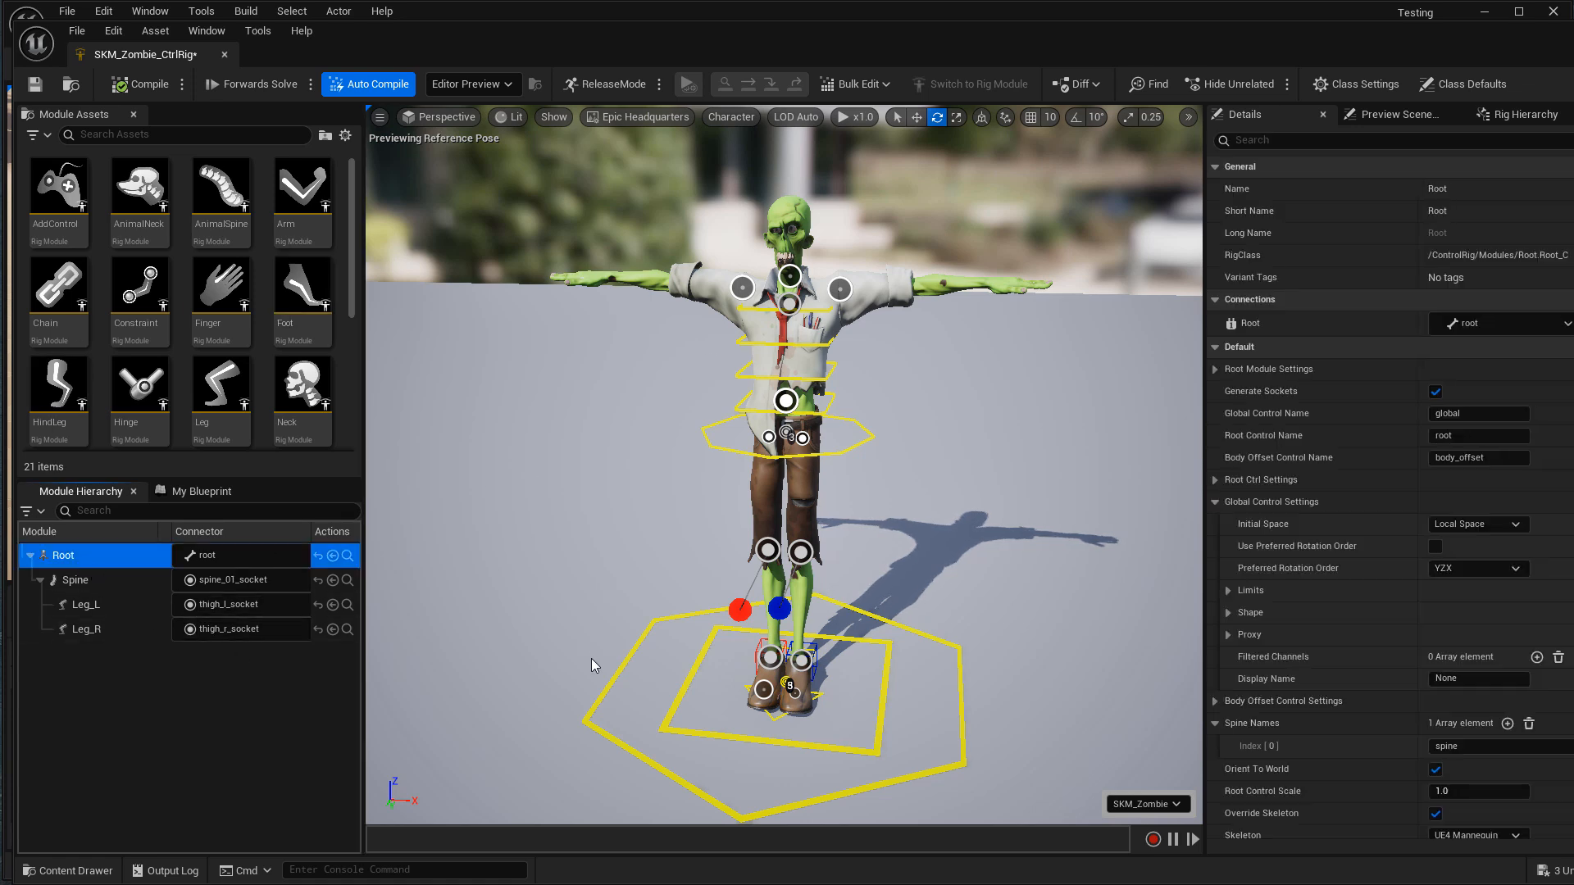
scroll(up, 3)
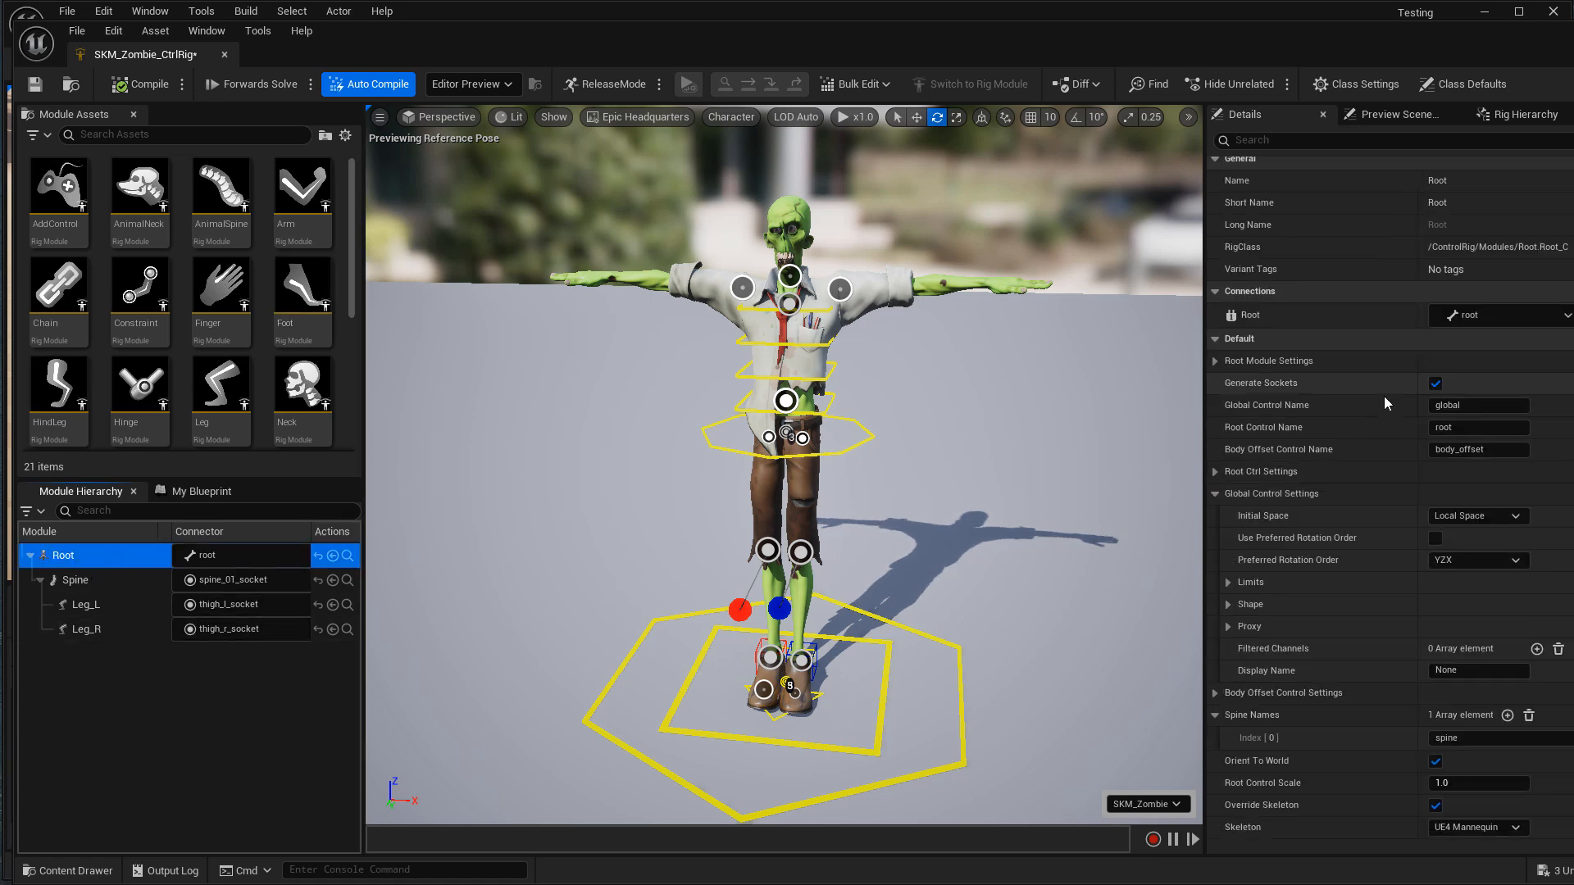
mouse_move(1382, 810)
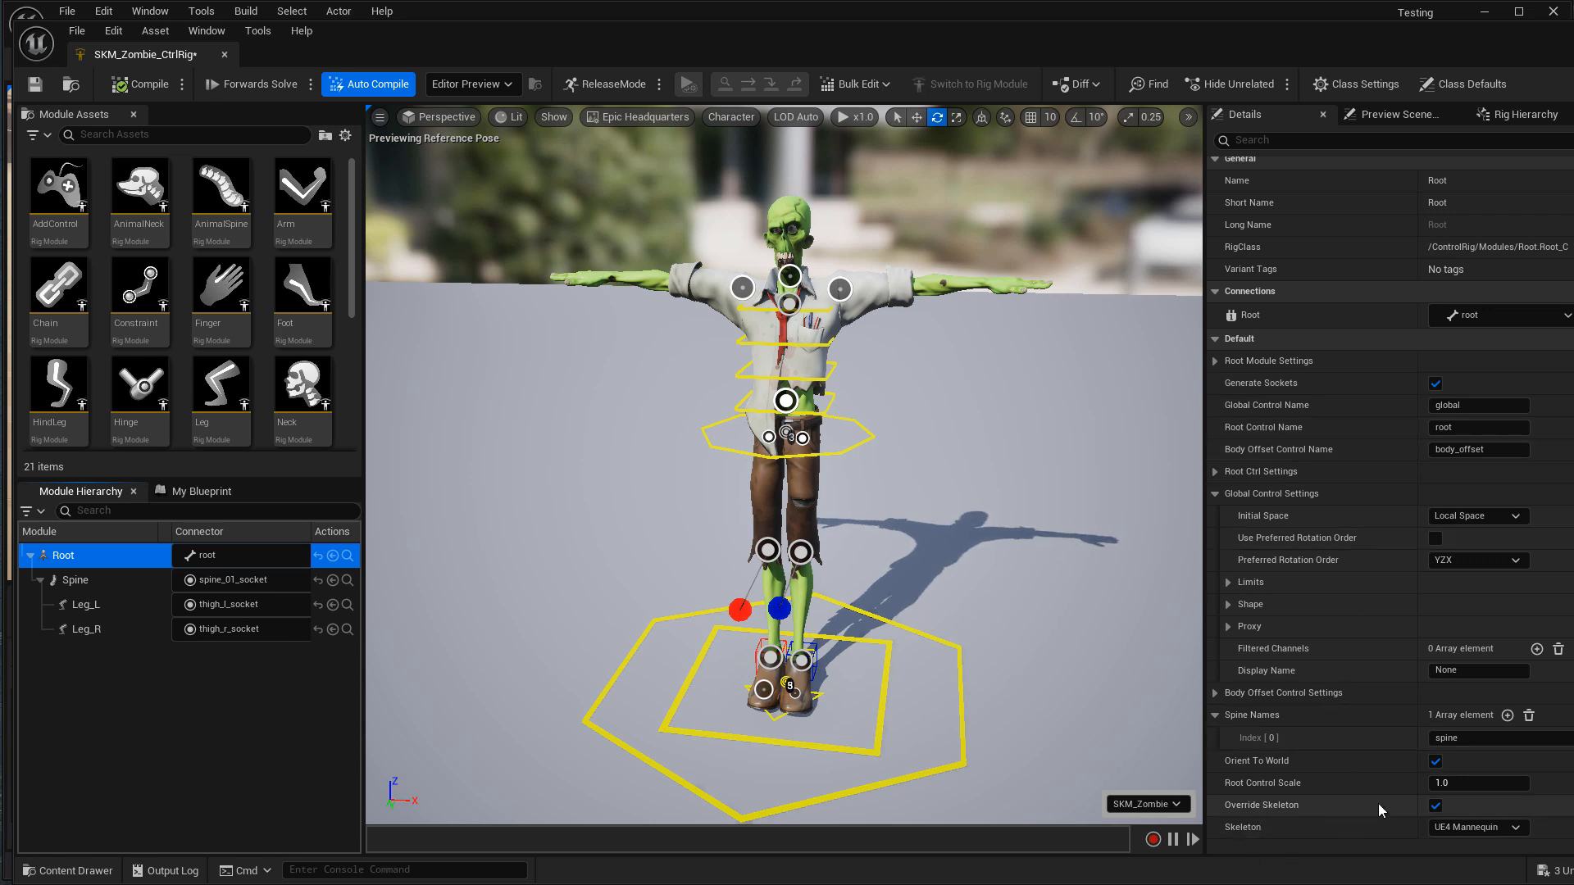
mouse_move(1276, 823)
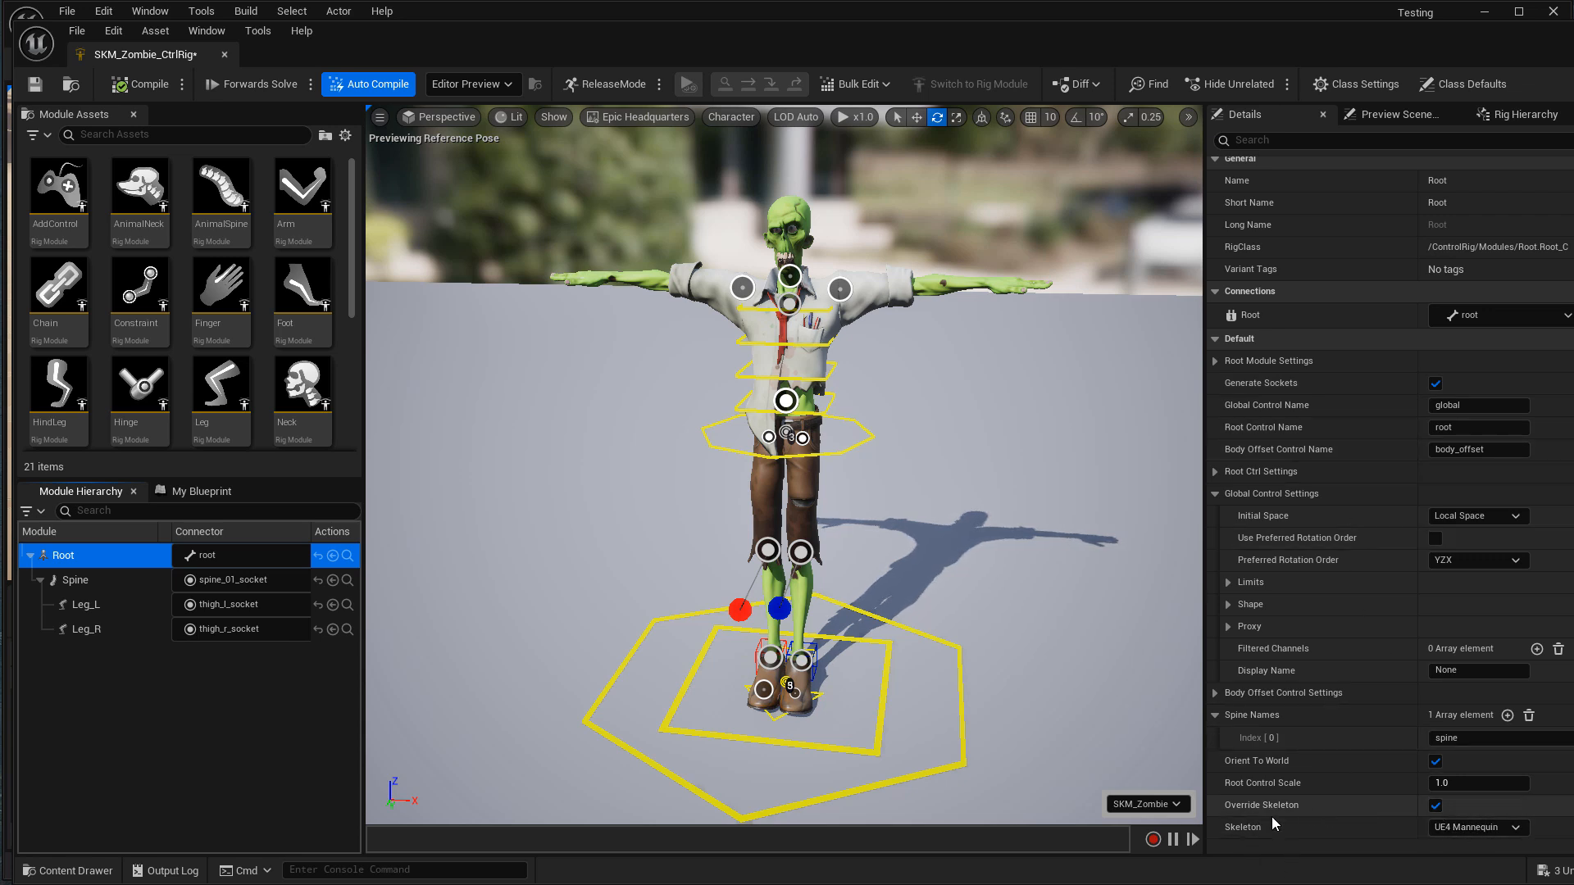
click(1475, 827)
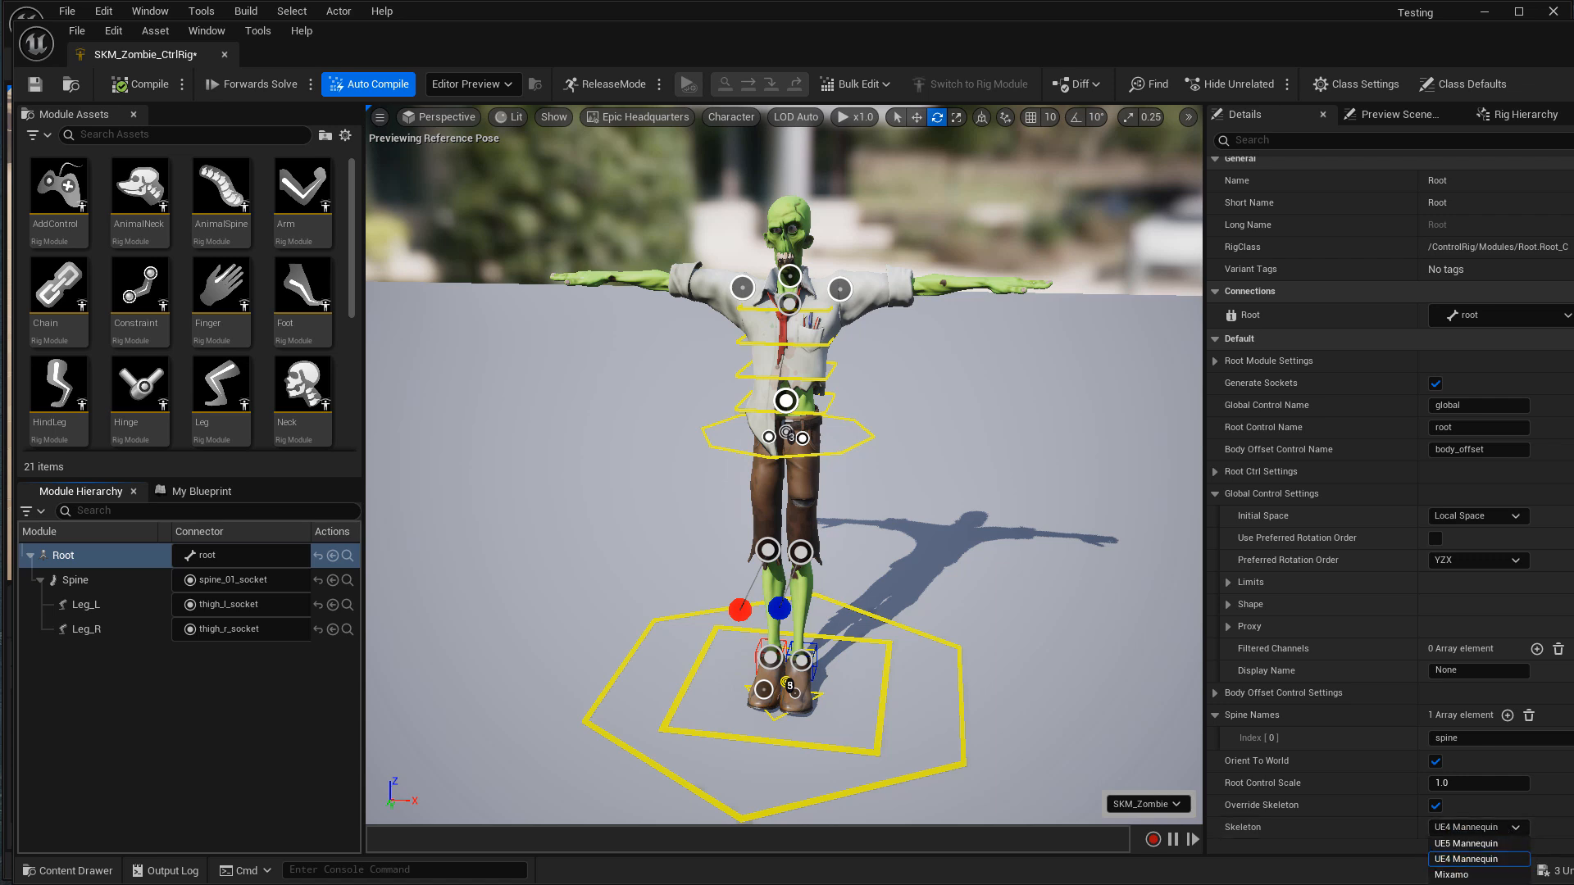
click(1472, 861)
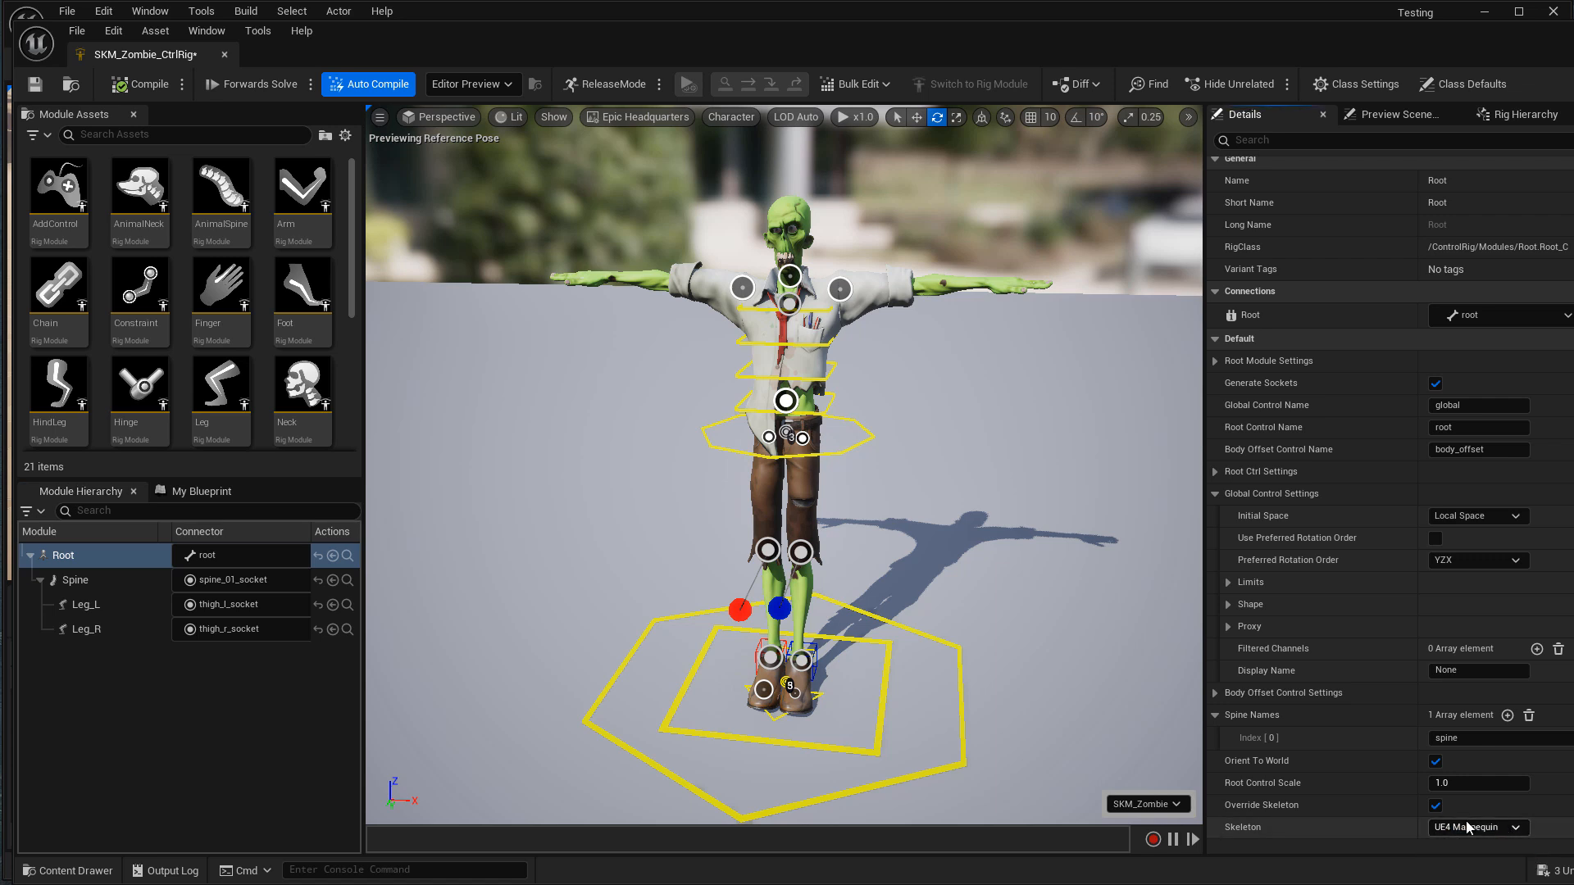
click(1476, 826)
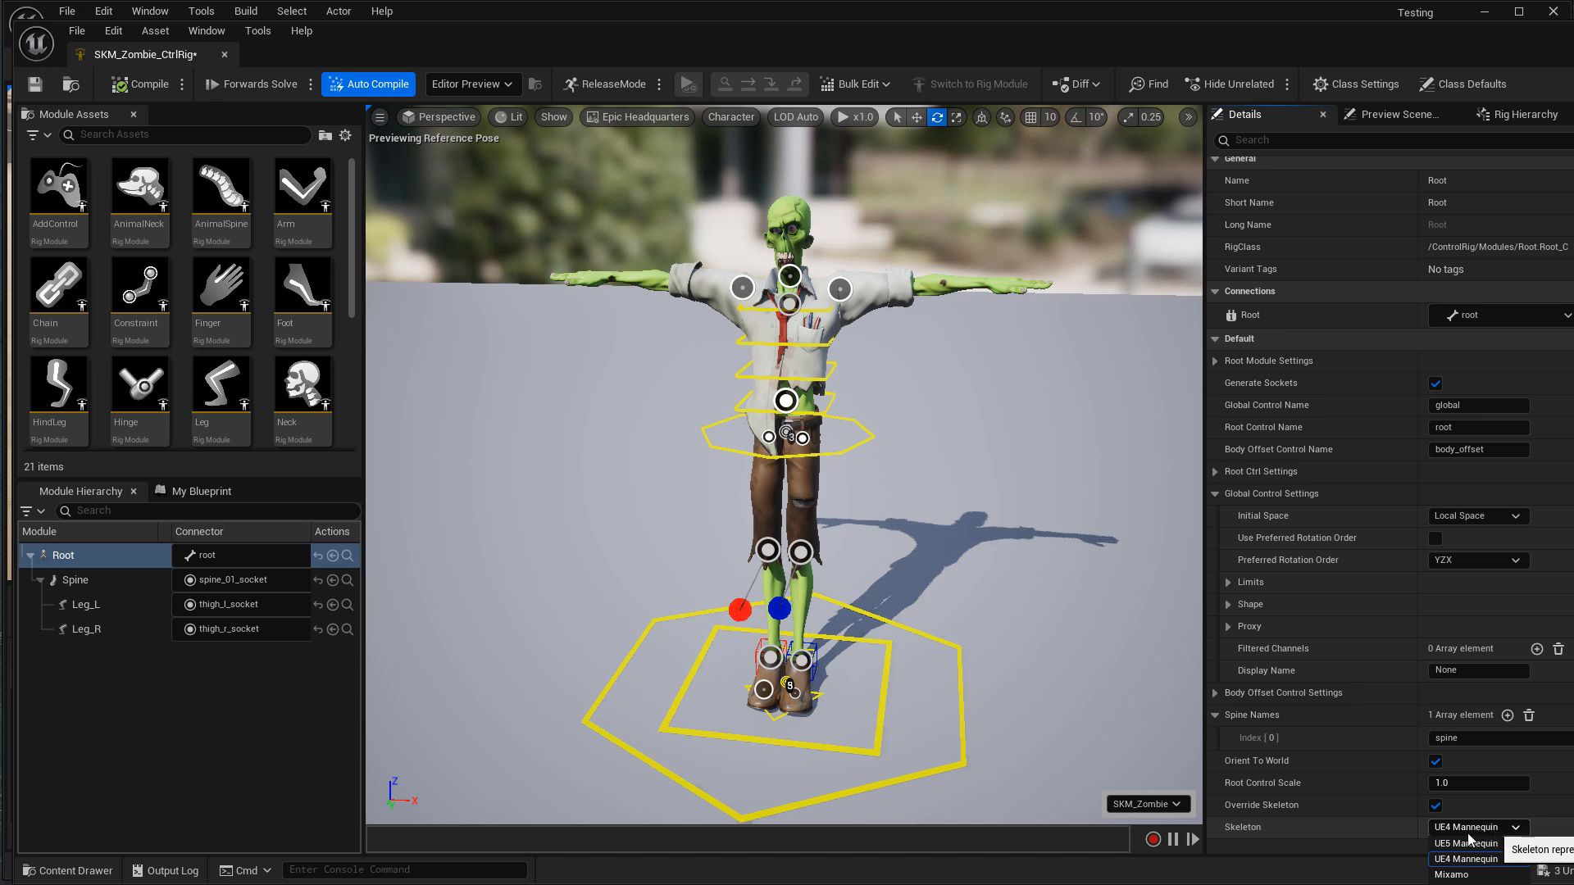
click(1464, 846)
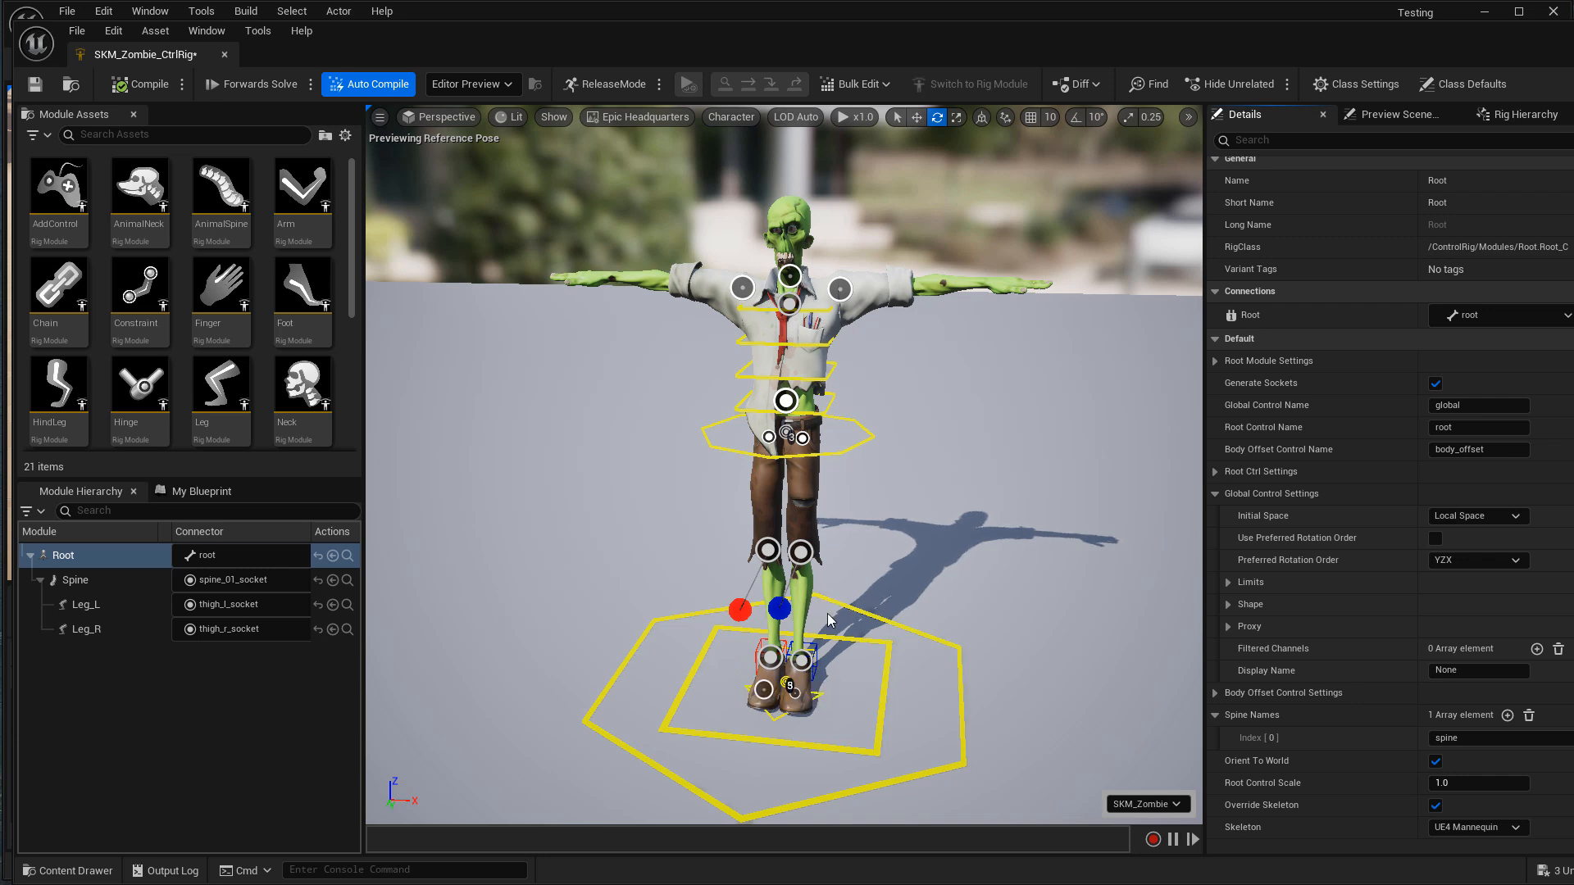
mouse_move(1300, 841)
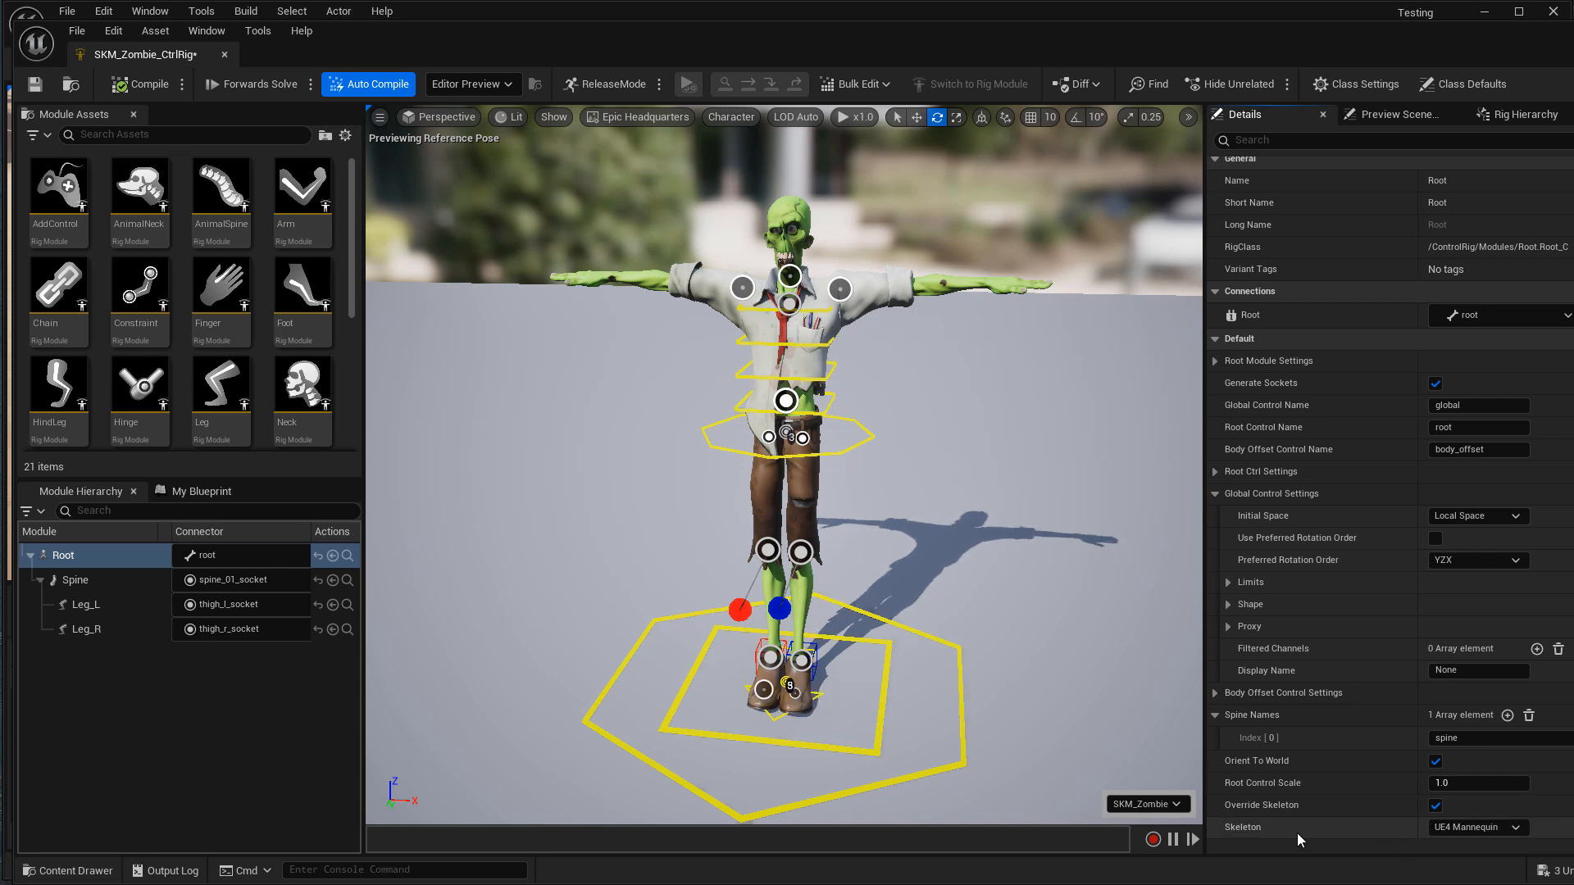
mouse_move(1402, 844)
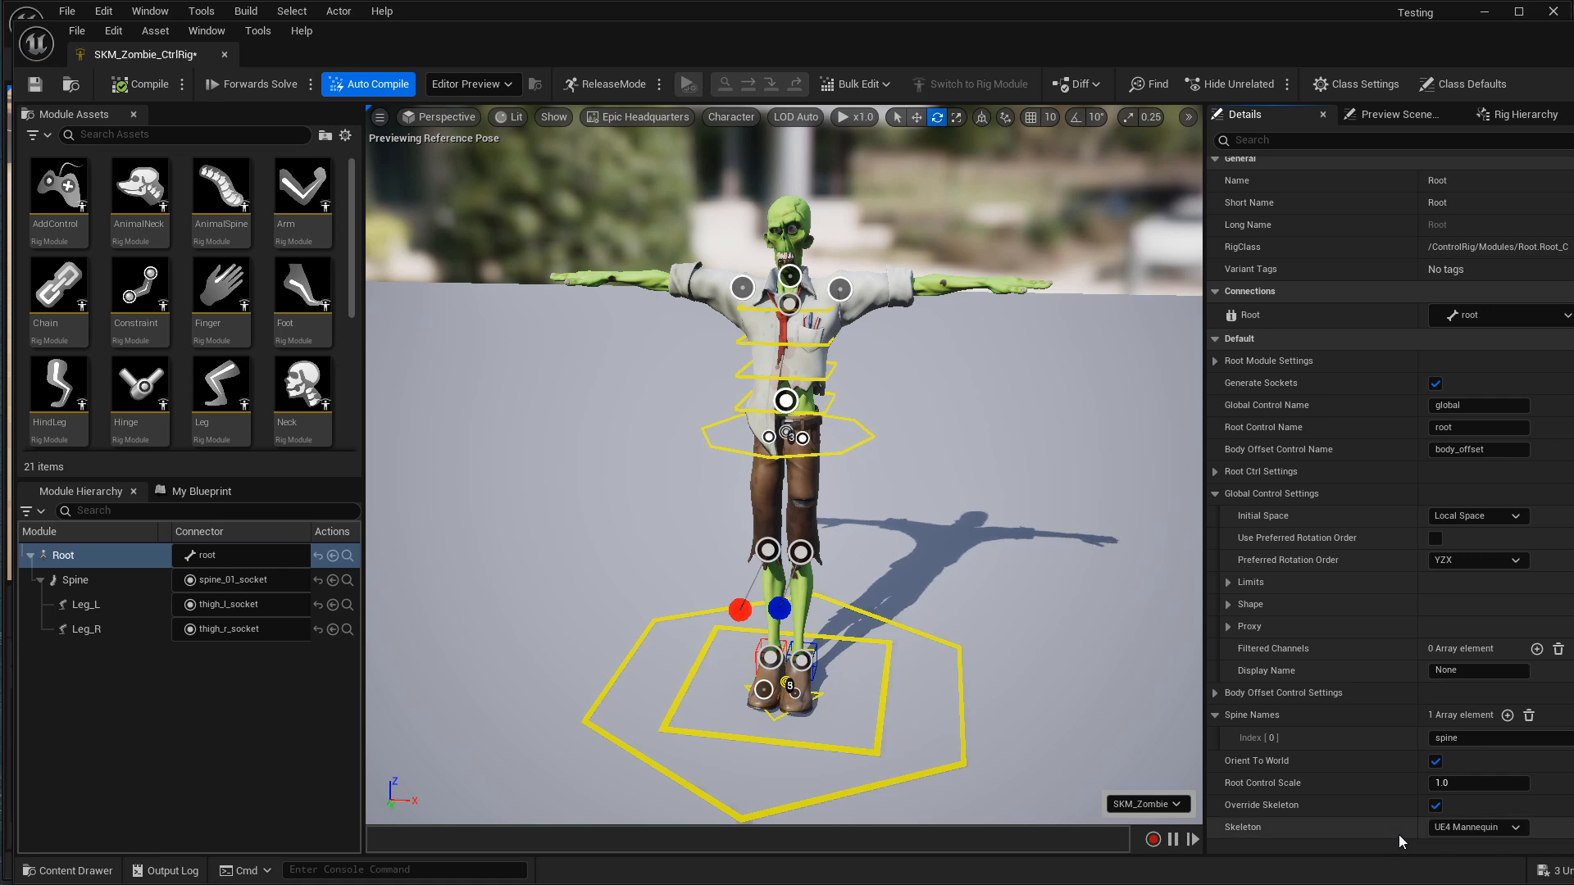
mouse_move(682, 516)
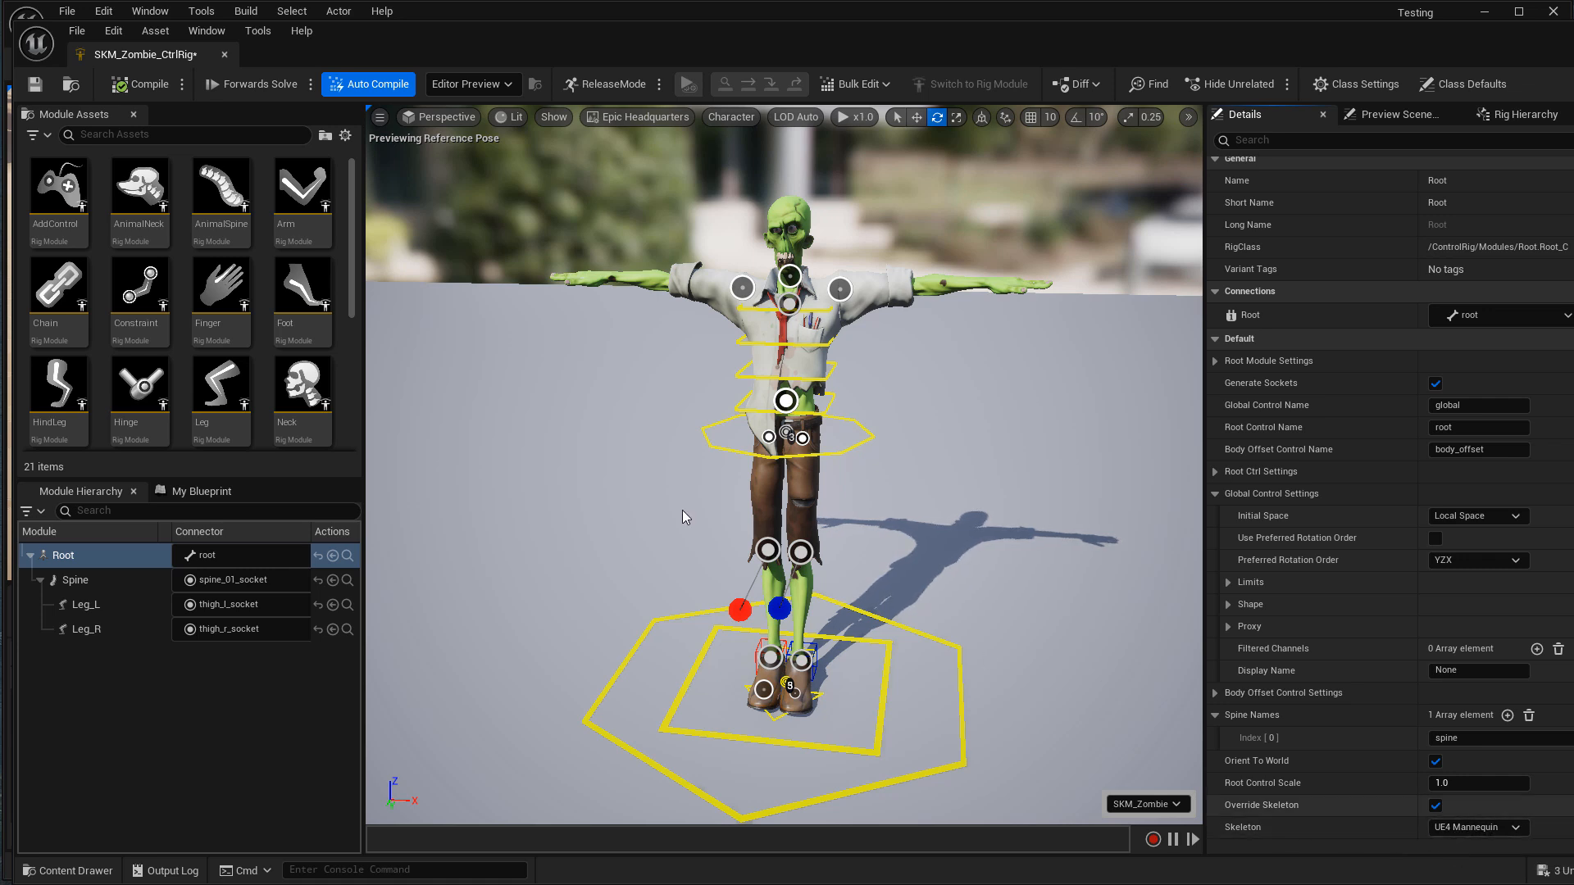
mouse_move(830, 555)
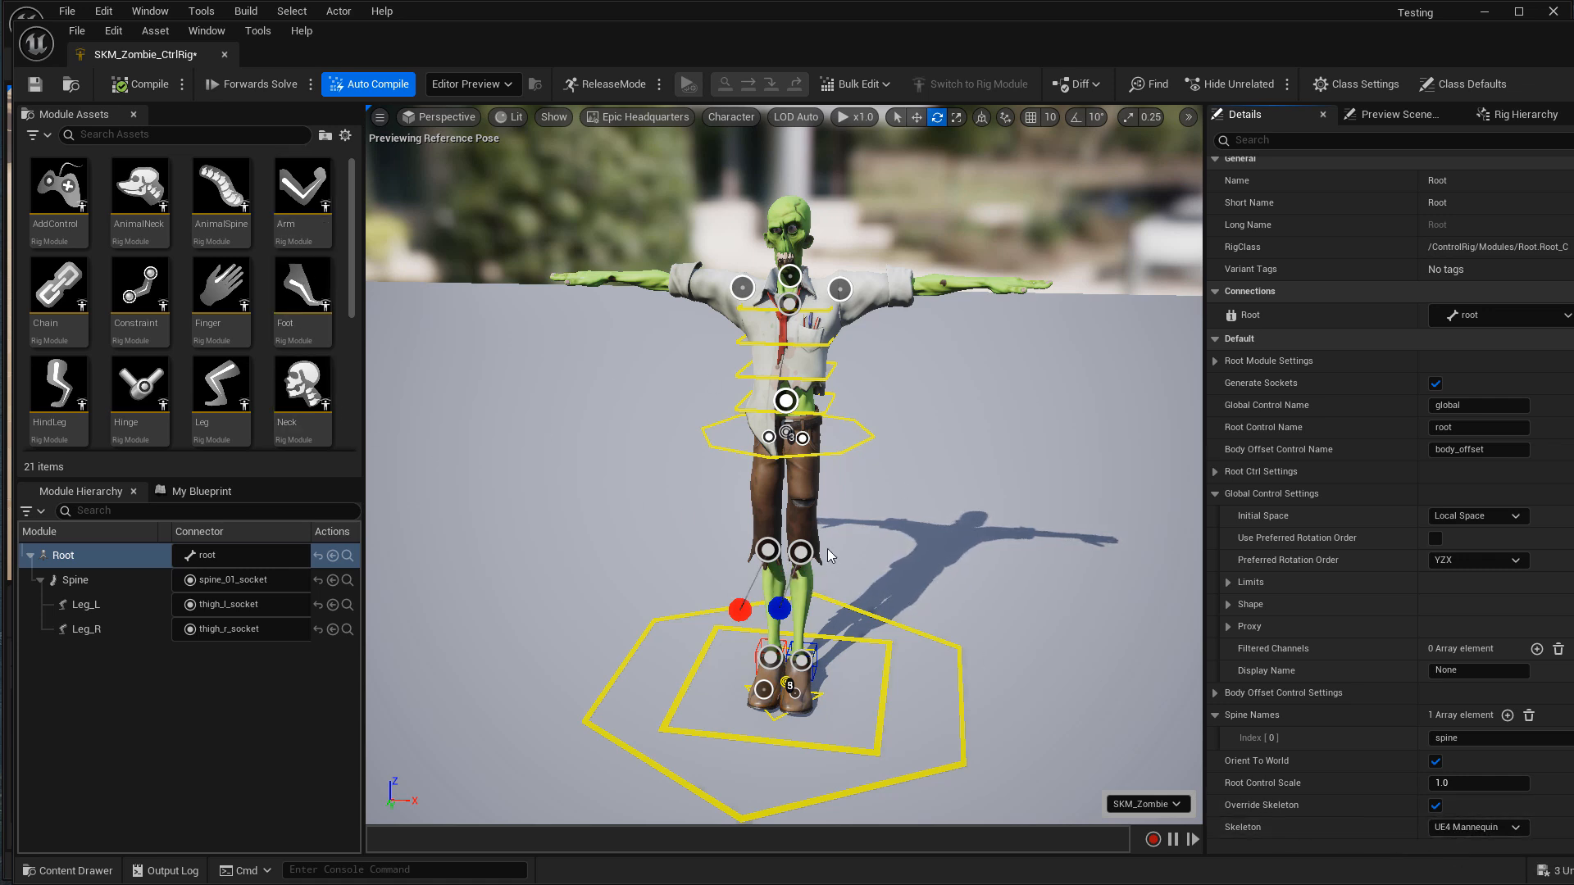
mouse_move(1522, 852)
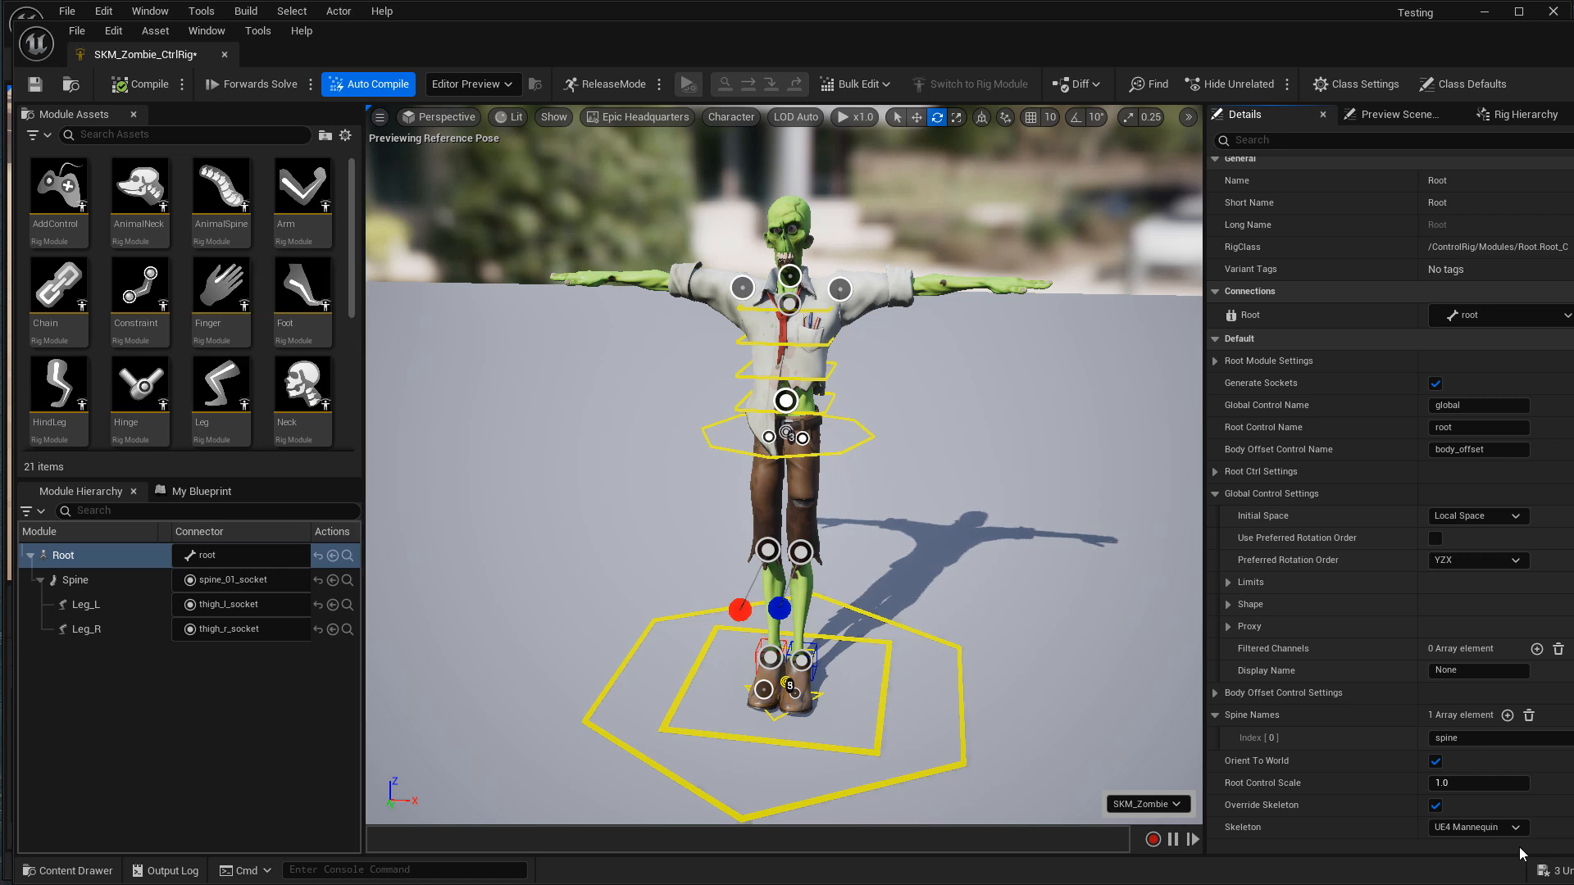
mouse_move(838, 582)
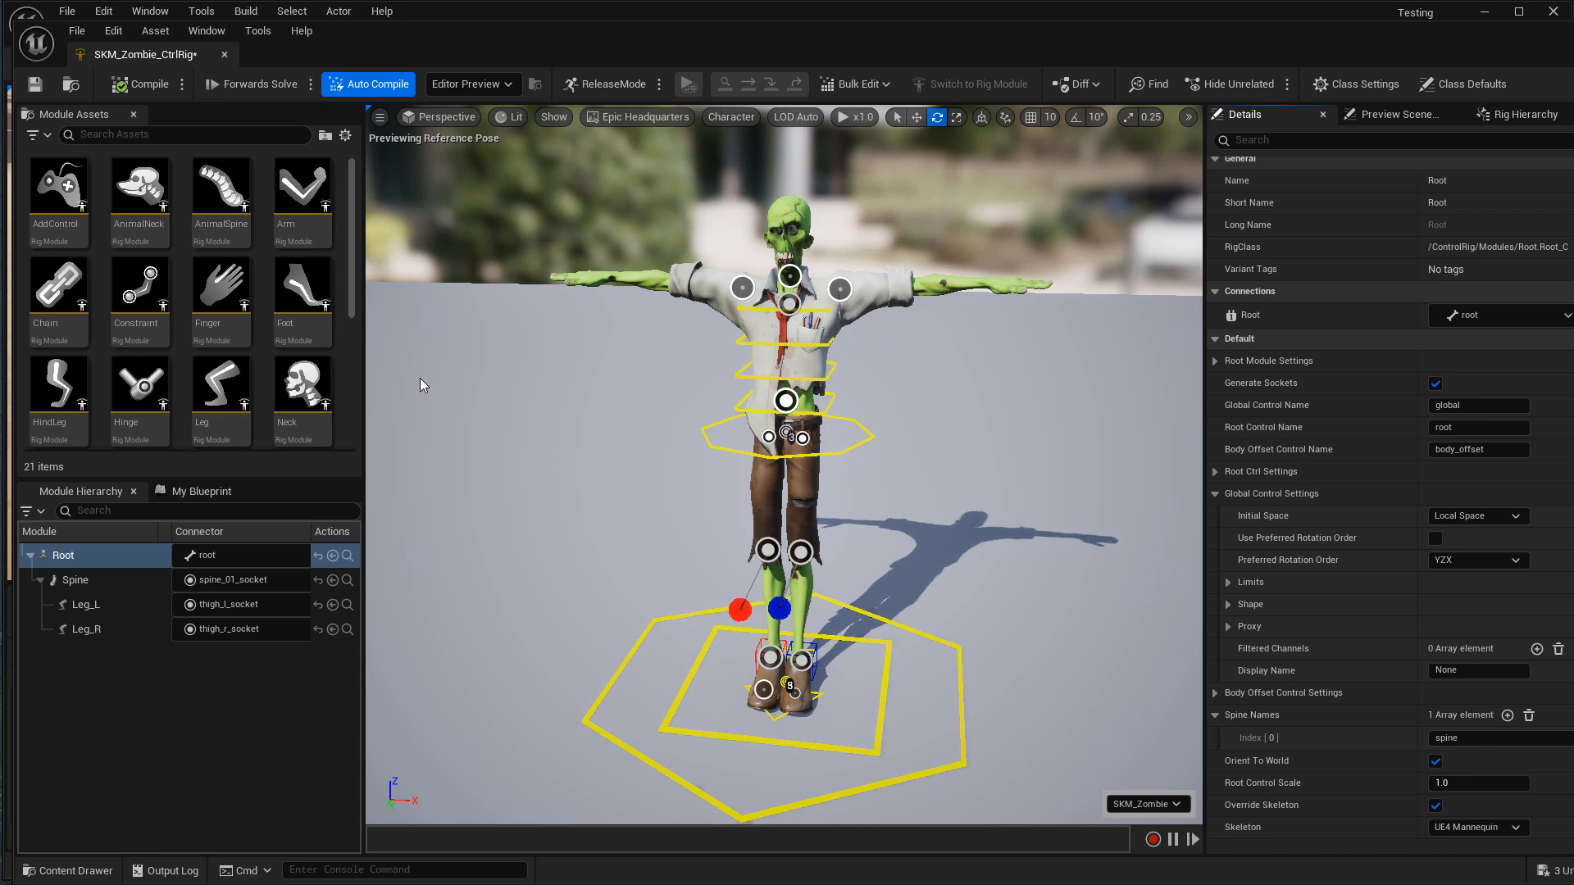
click(301, 284)
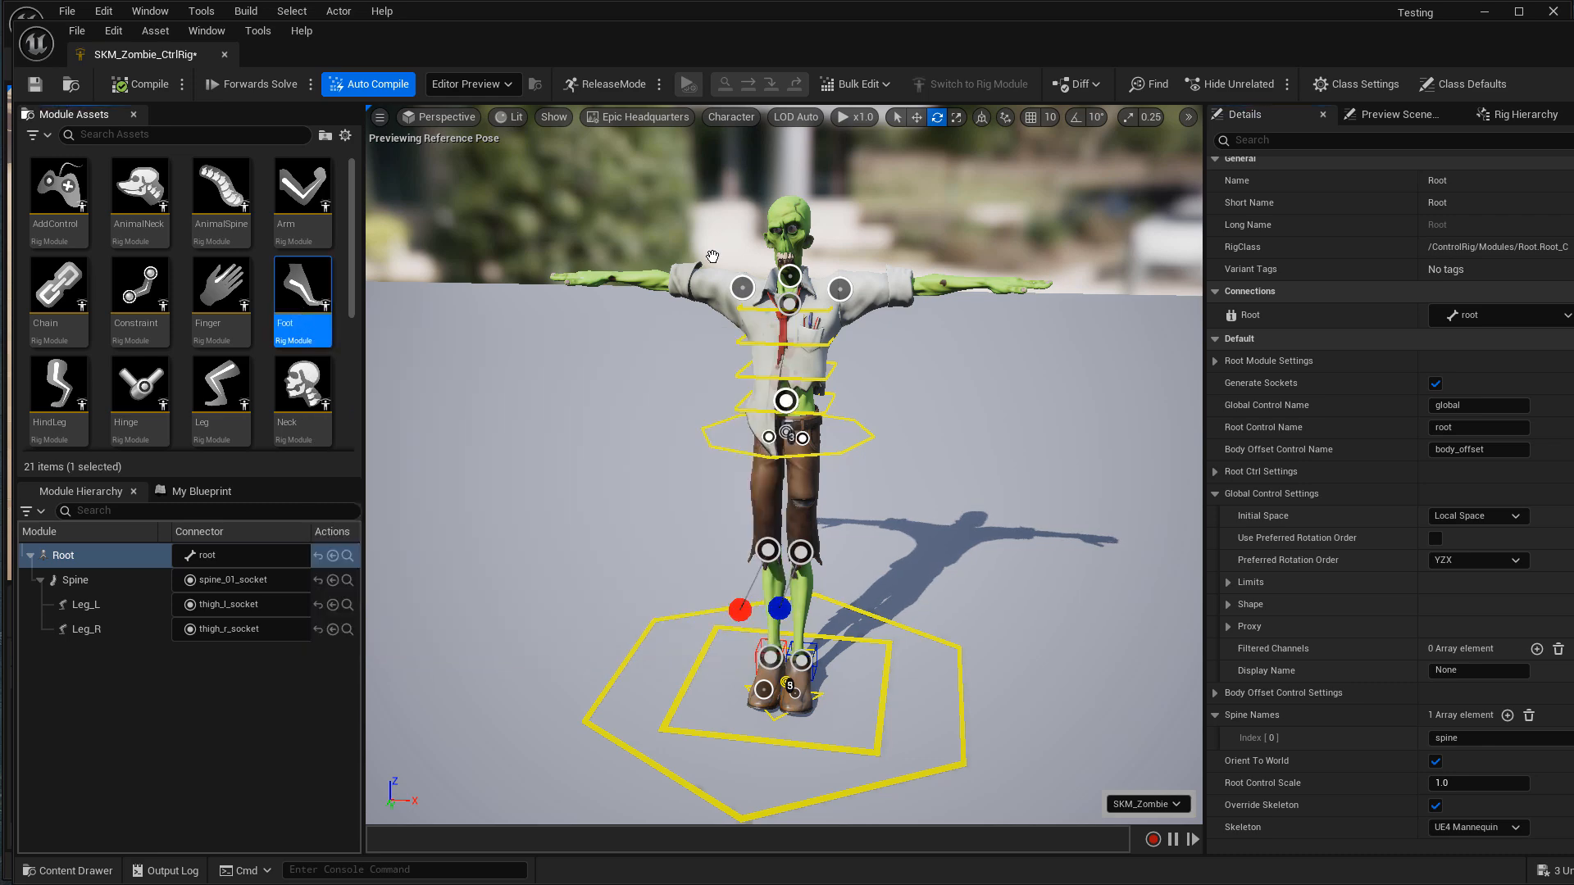
double_click(301, 284)
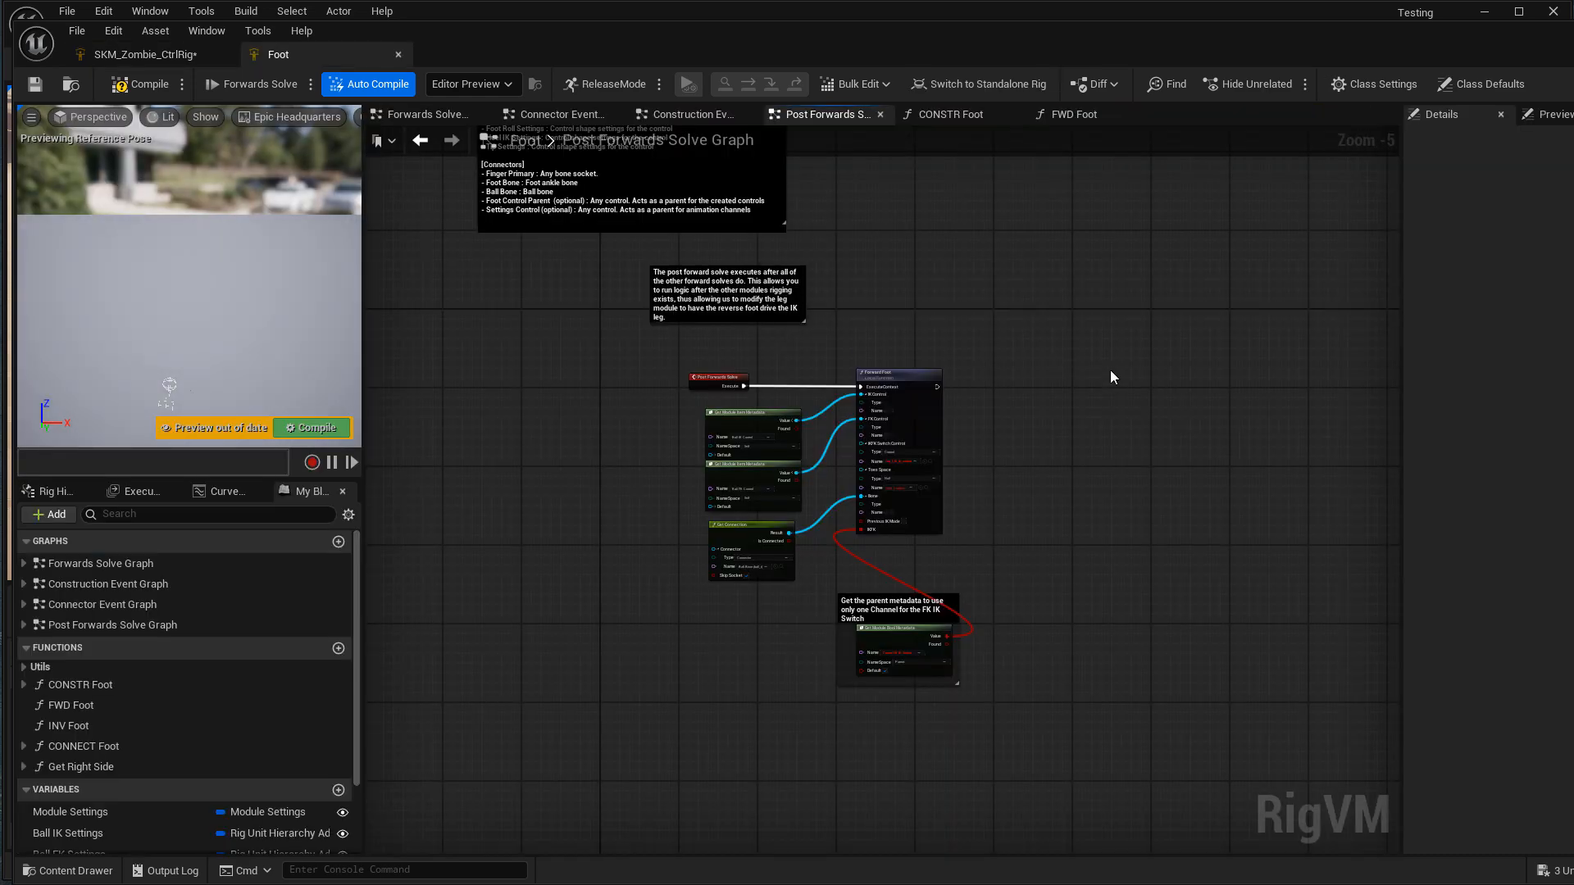
scroll(up, 3)
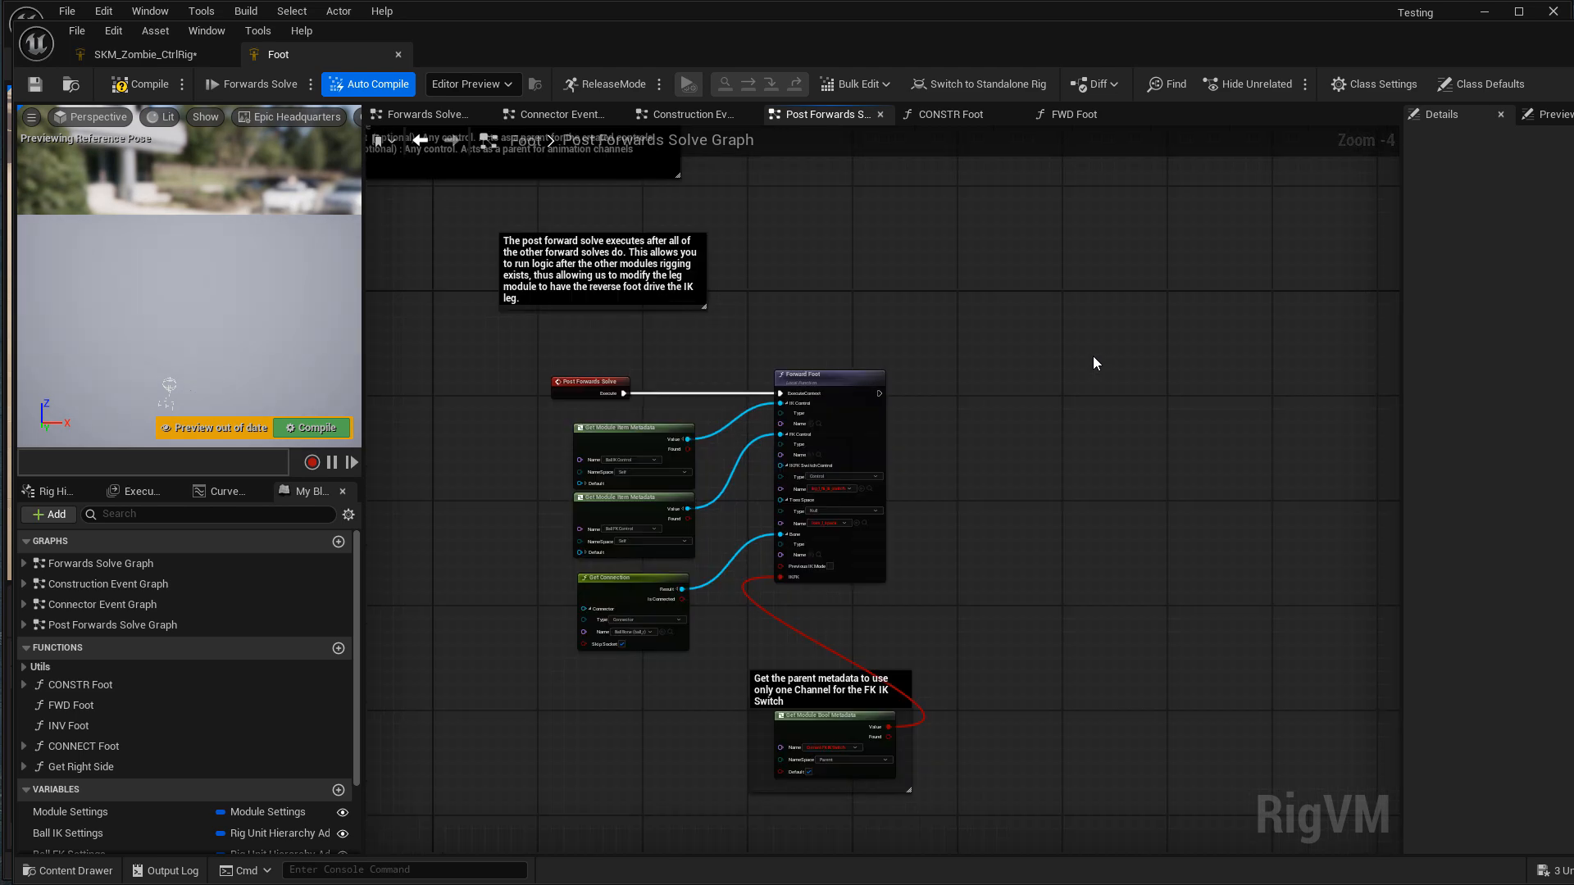
mouse_move(382, 56)
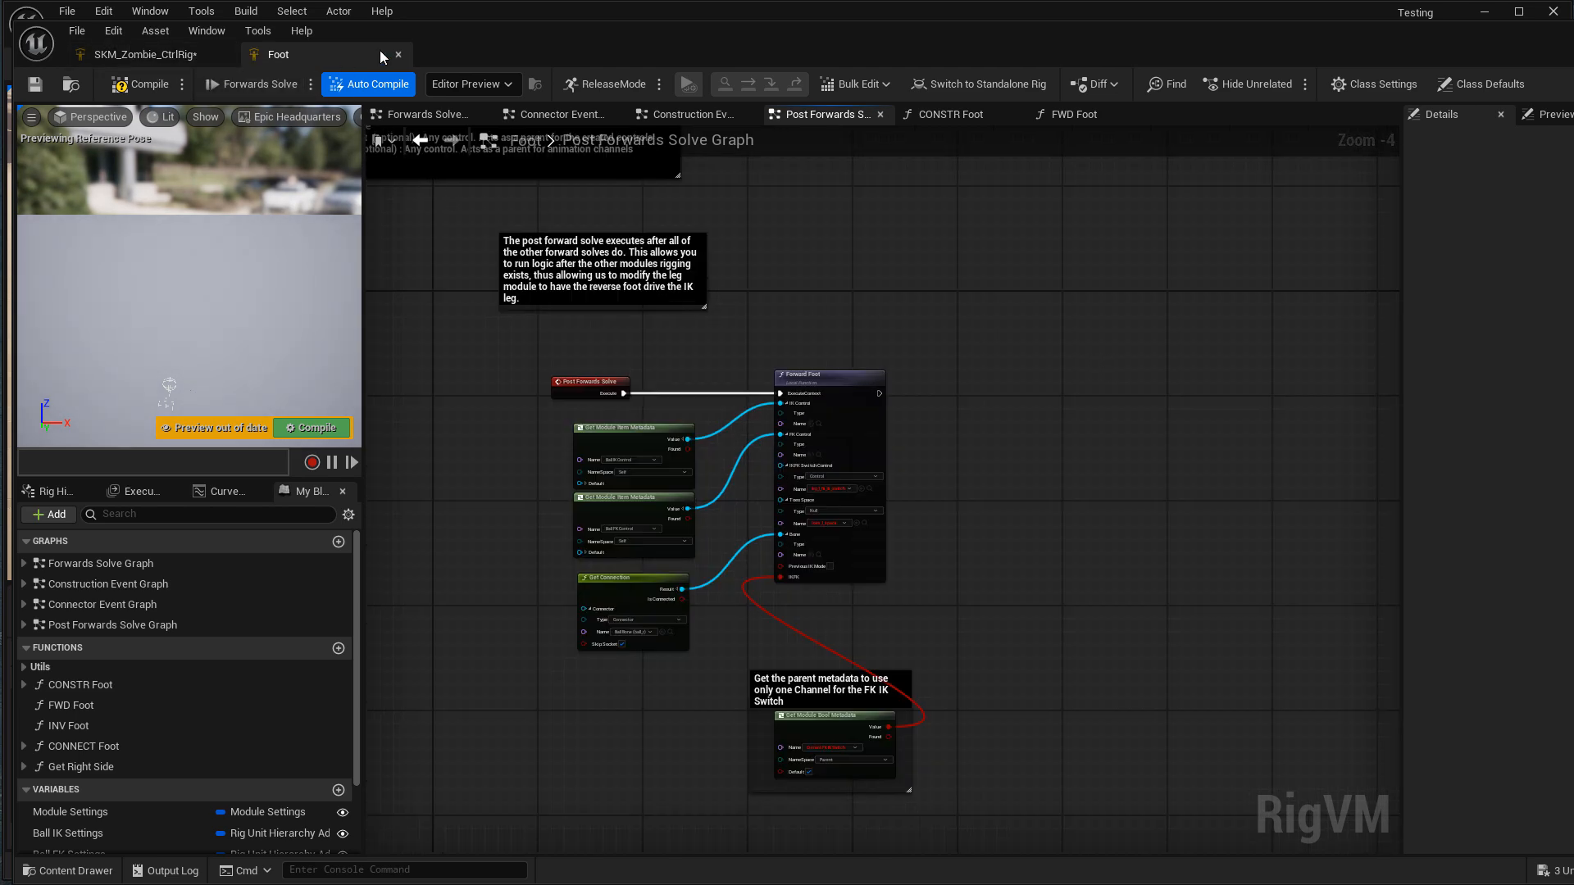
mouse_move(398, 56)
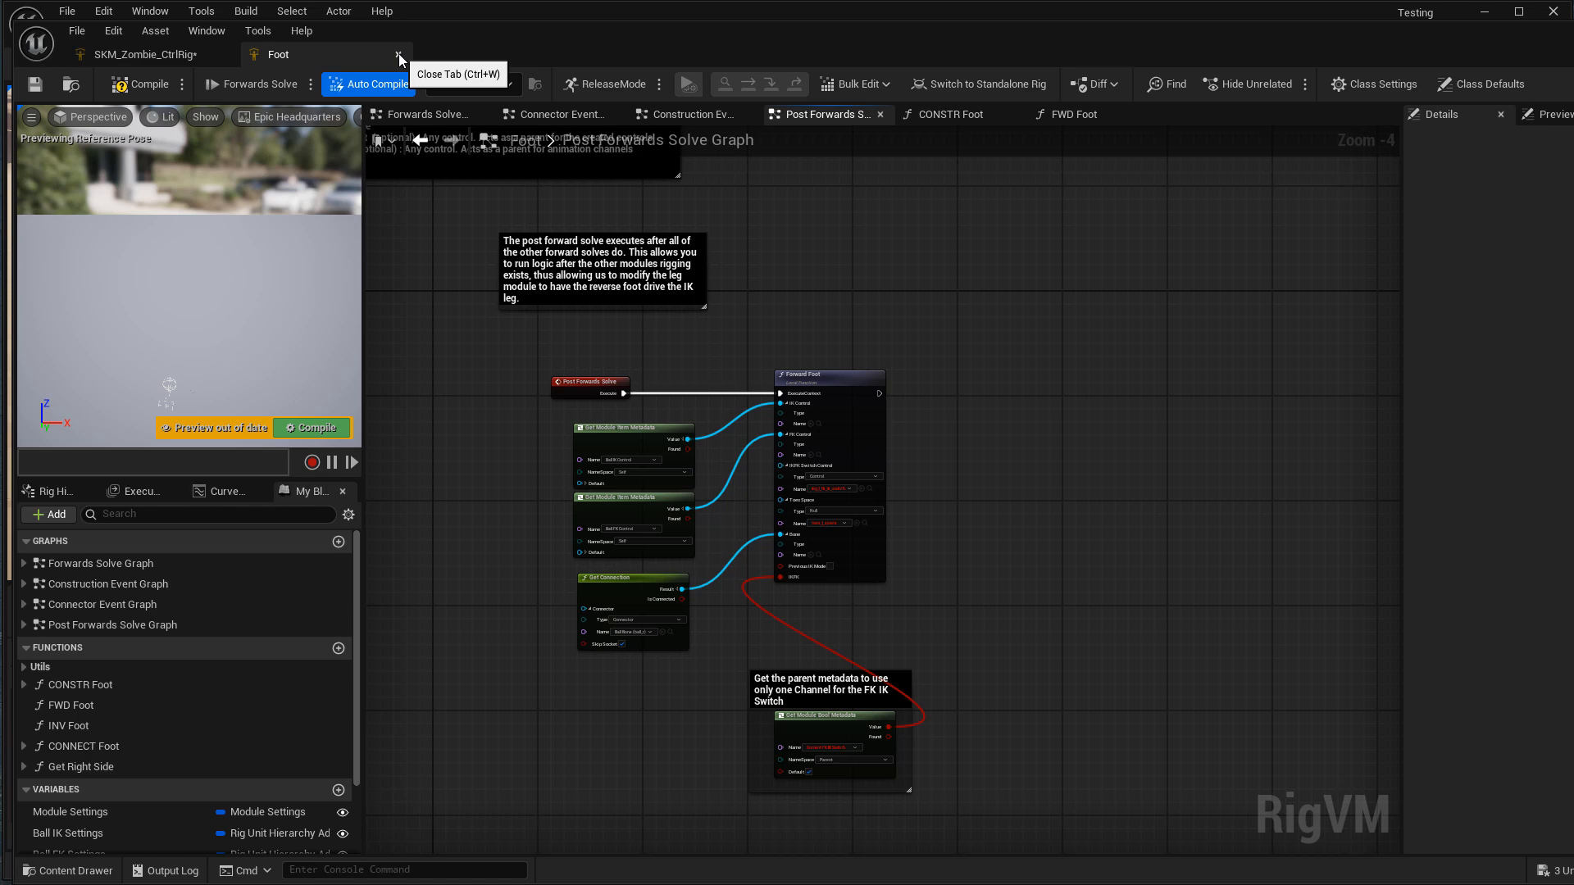
click(399, 54)
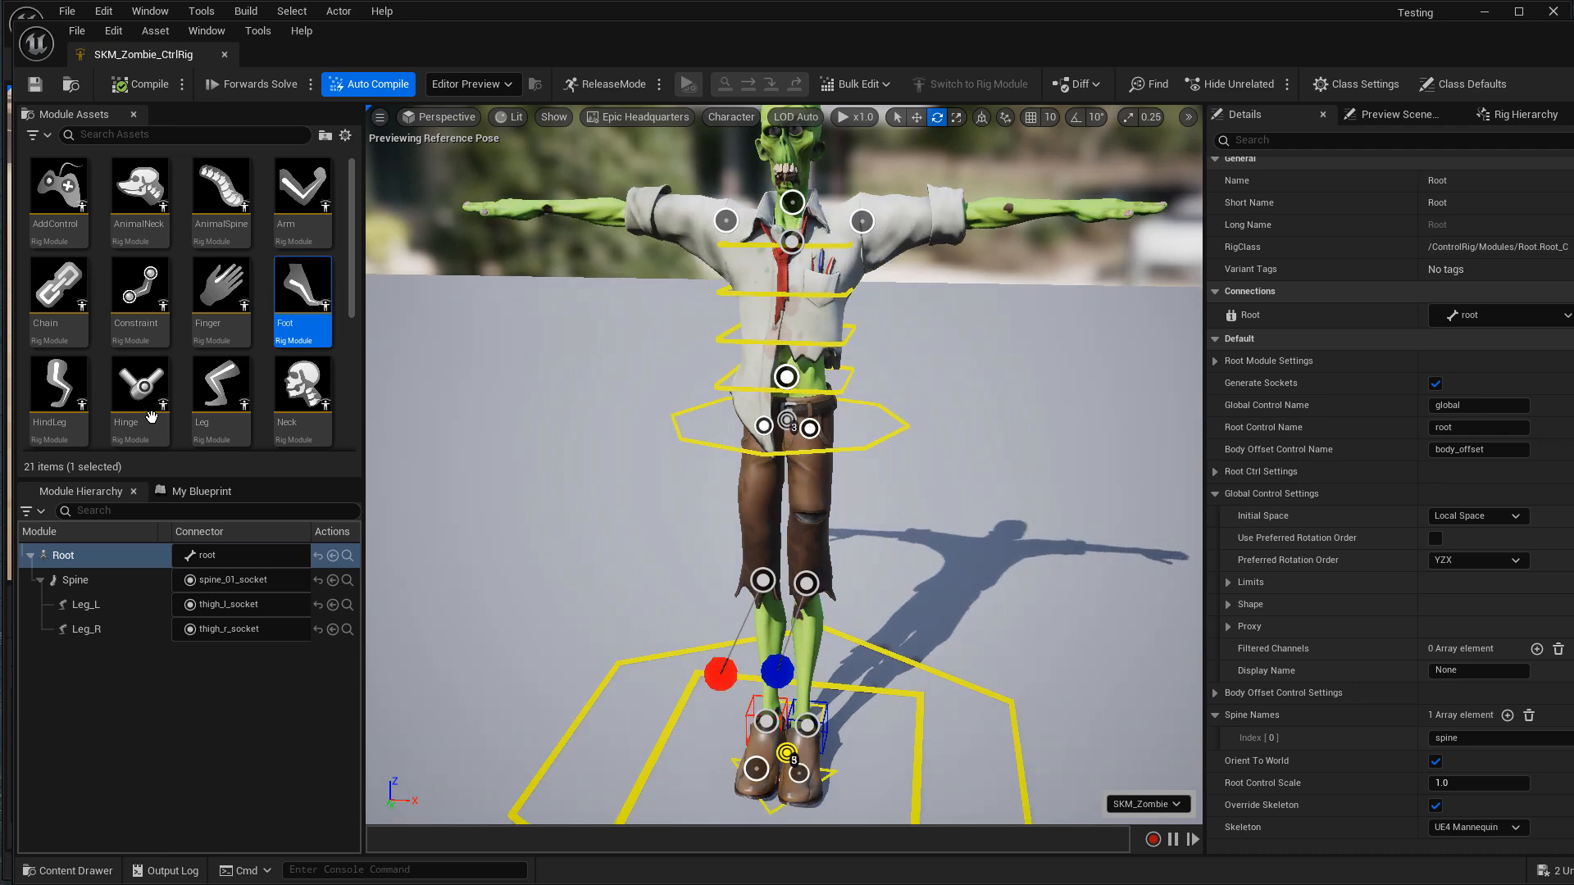
mouse_move(785, 753)
text(Ball_L)
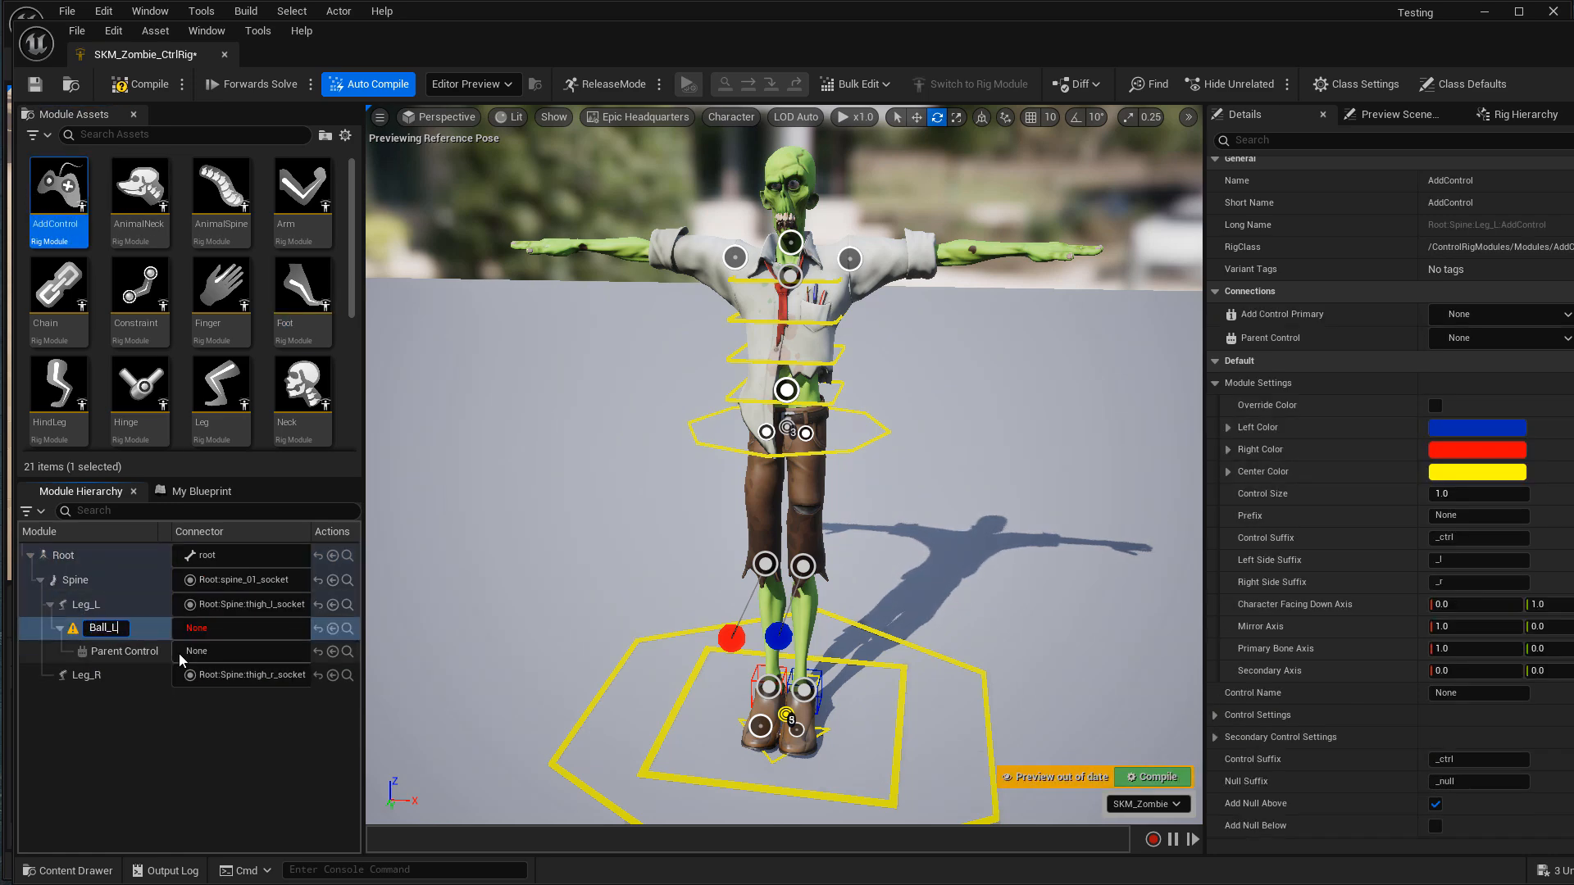
Attach the Ball_L control's connector to the foot socket and recompile the rig
click(241, 628)
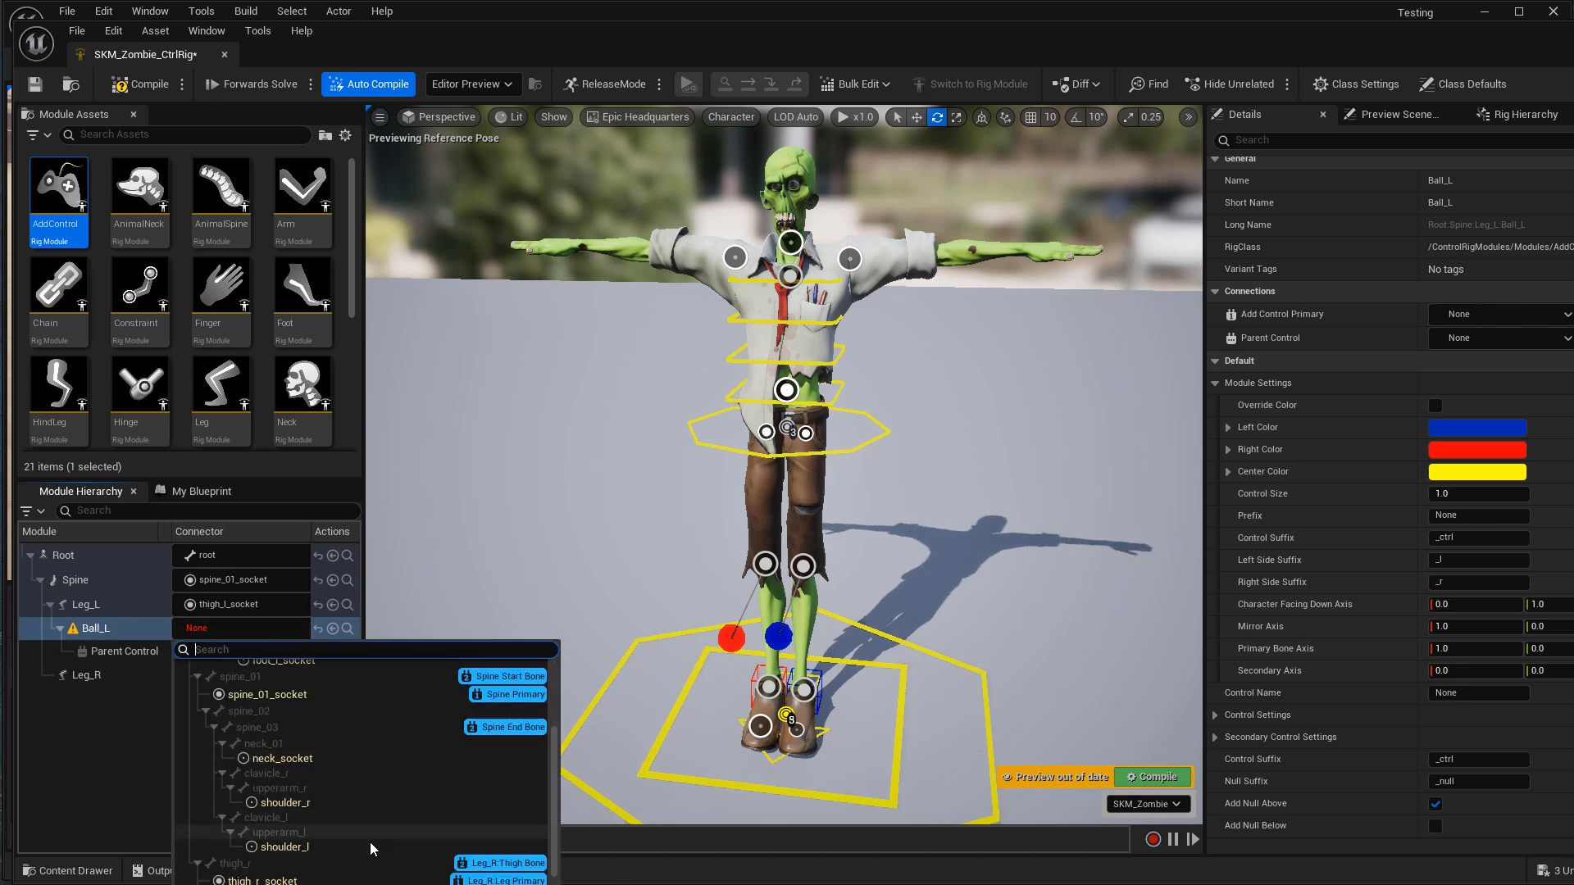
scroll(up, 3)
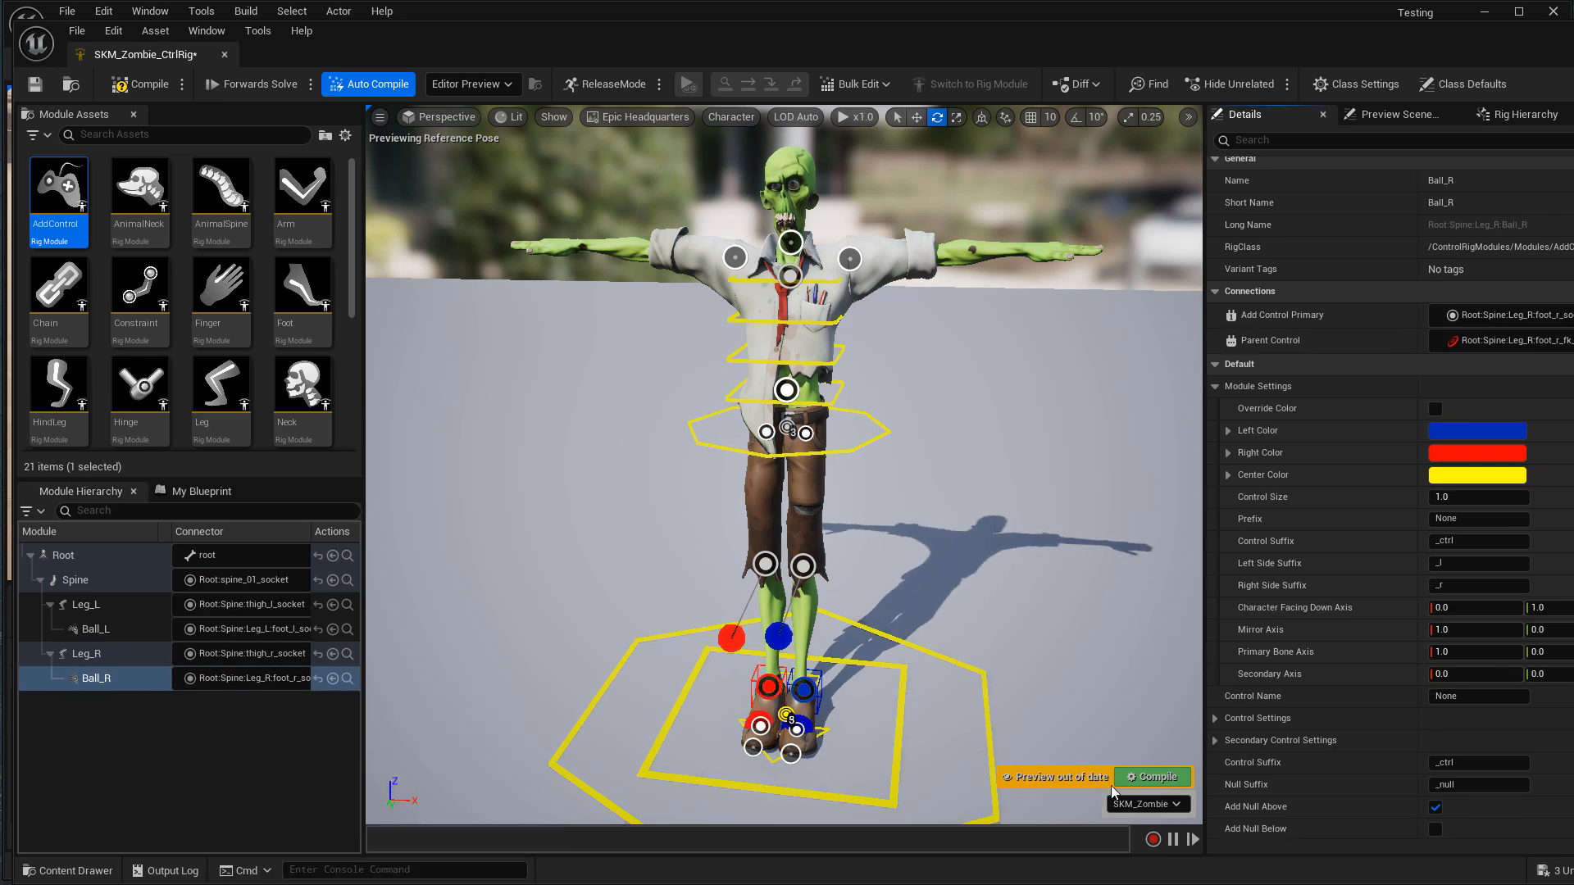
click(1151, 775)
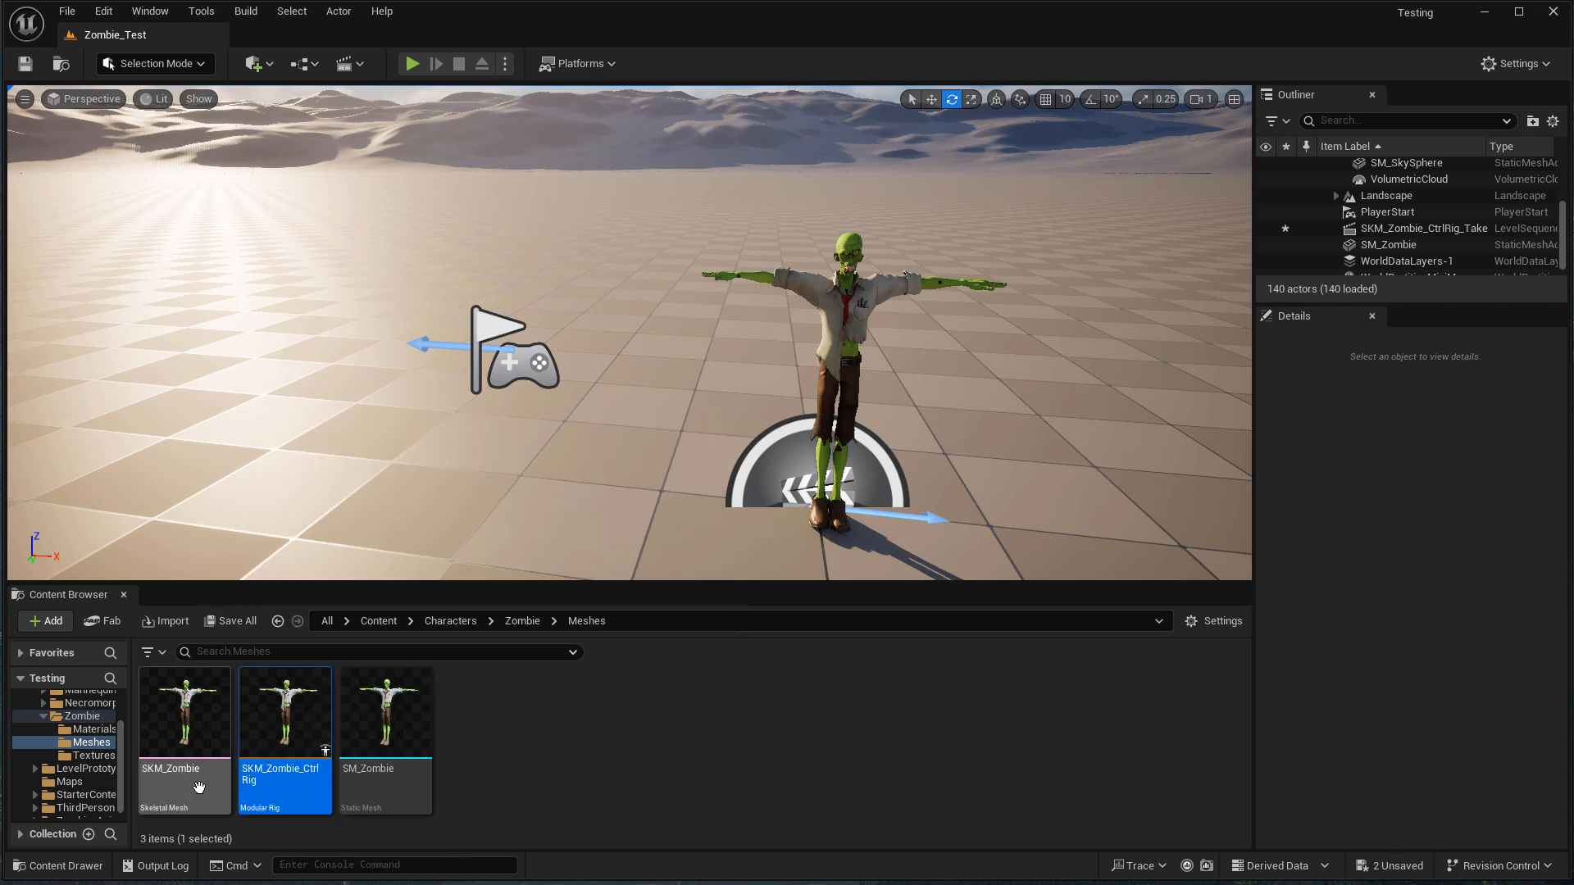
mouse_move(534, 774)
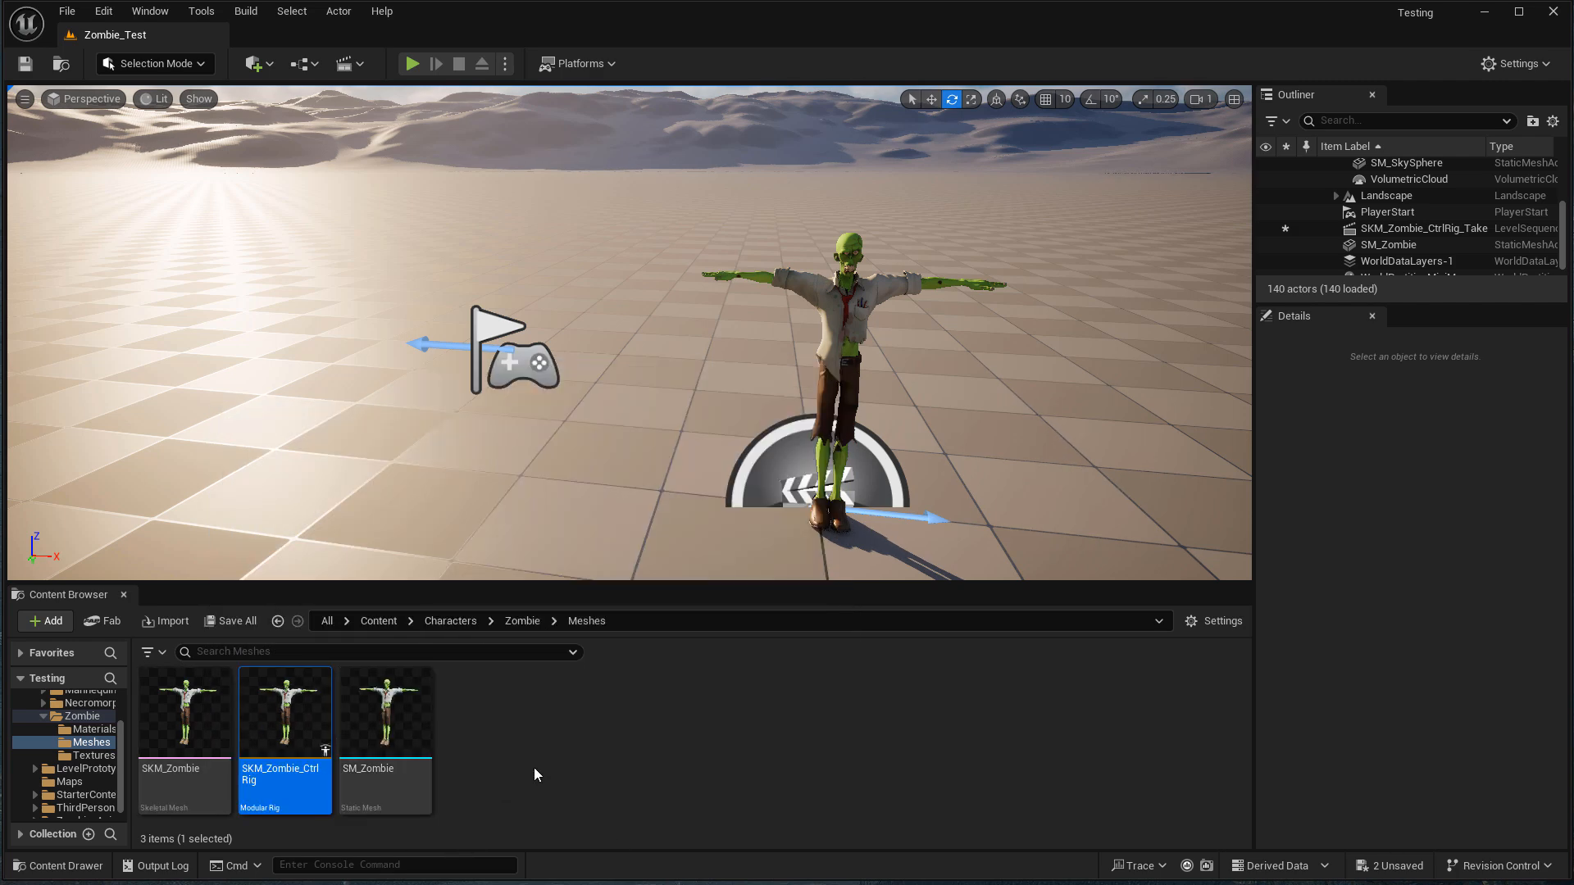
Create an animation blueprint from SK_Mannequin_Skeleton named Zombie_PostProcess_AnimBlueprint and move it into the Zombie folder
click(46, 619)
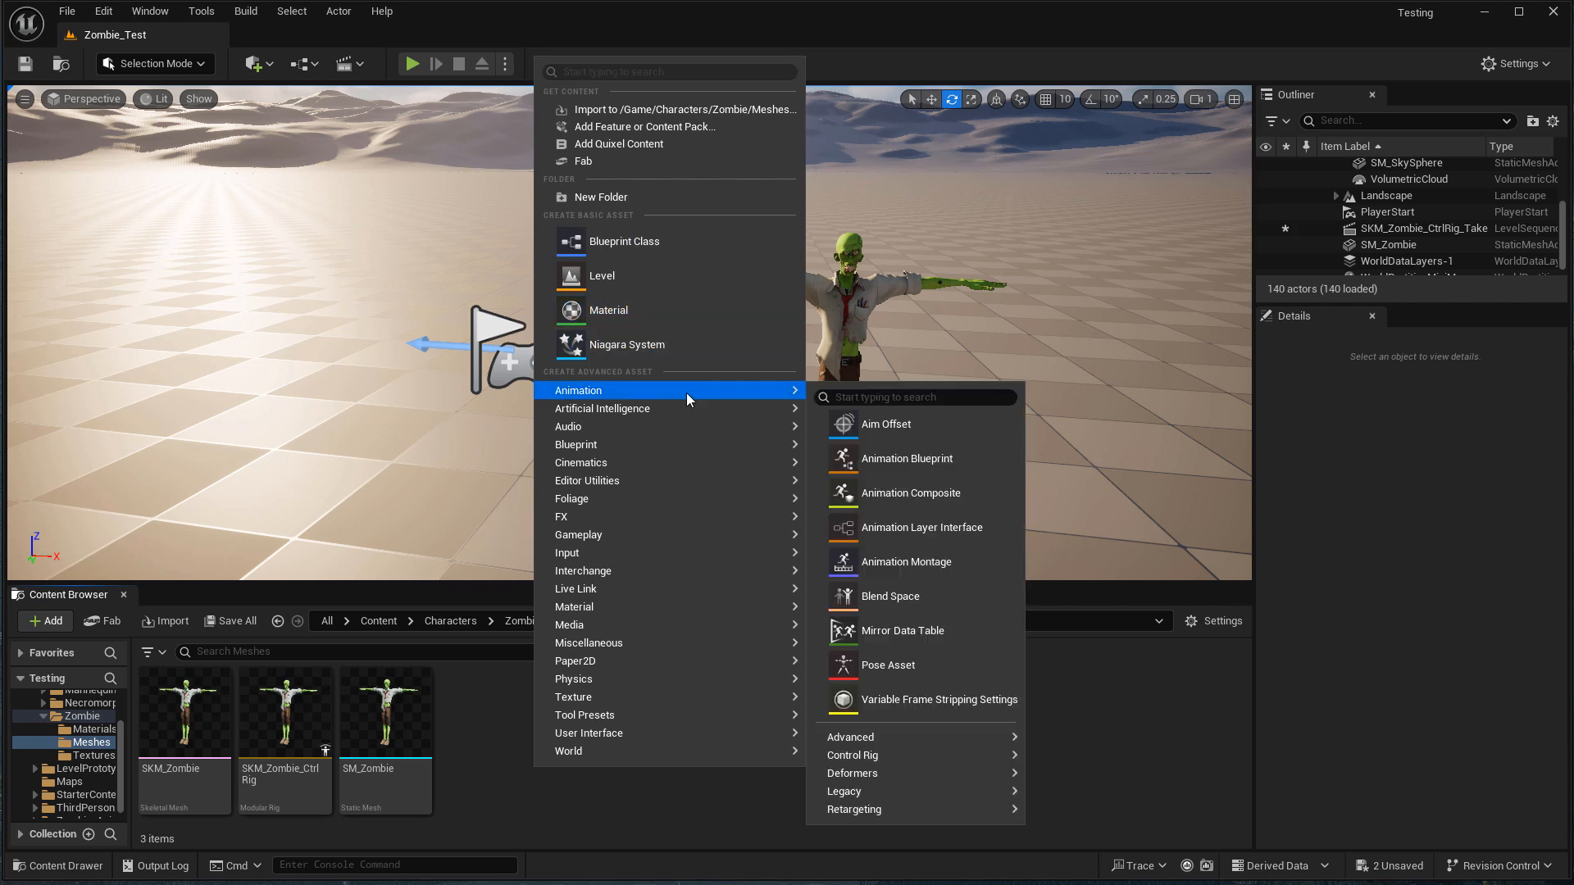
click(911, 459)
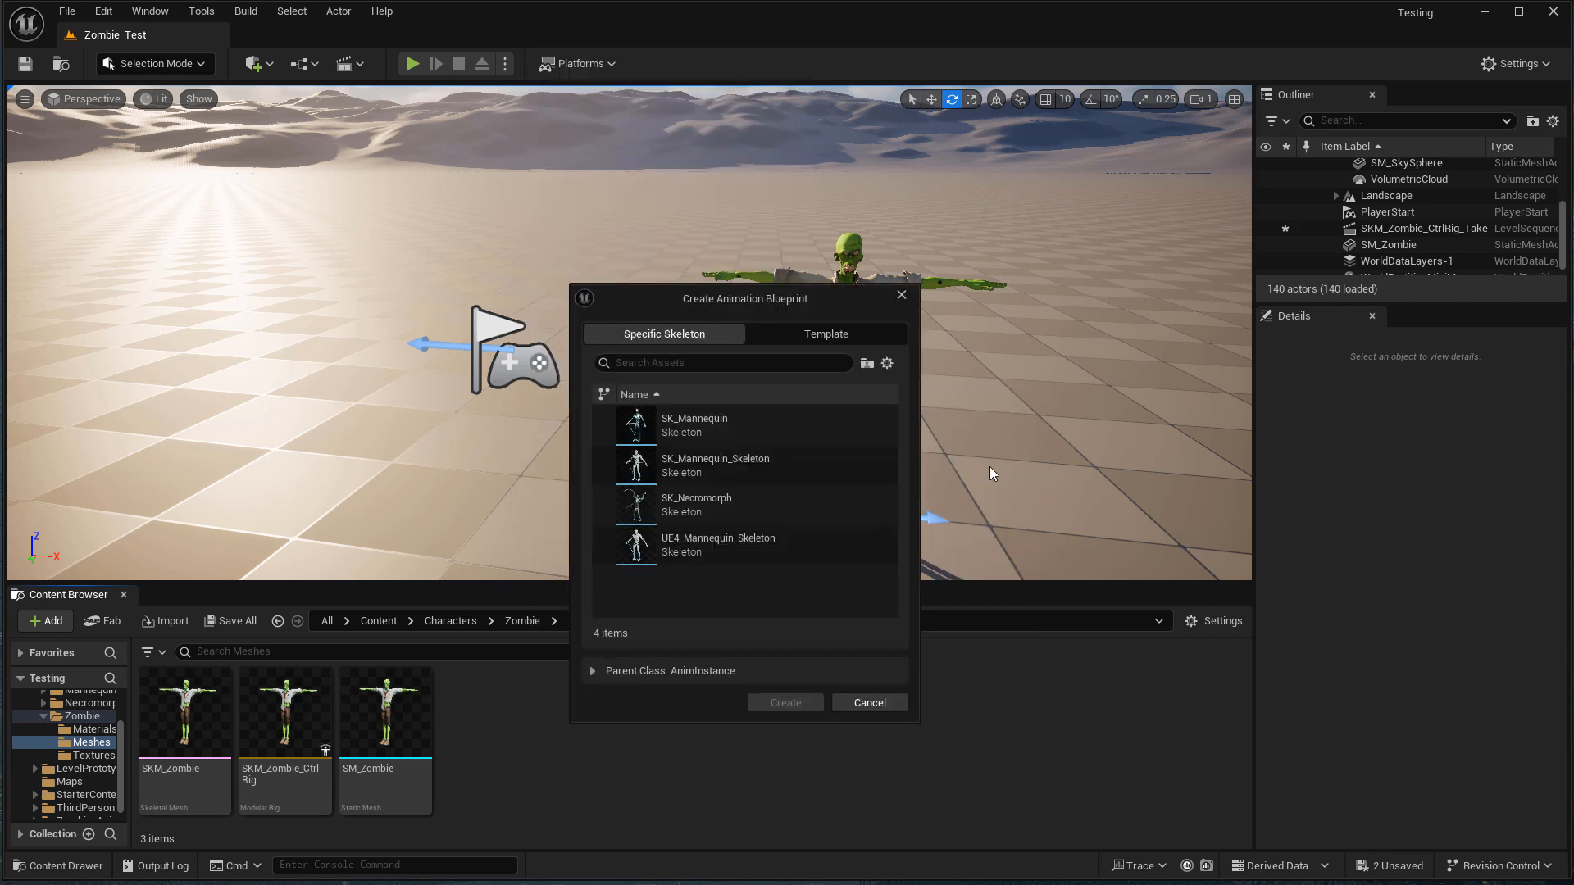
mouse_move(733, 577)
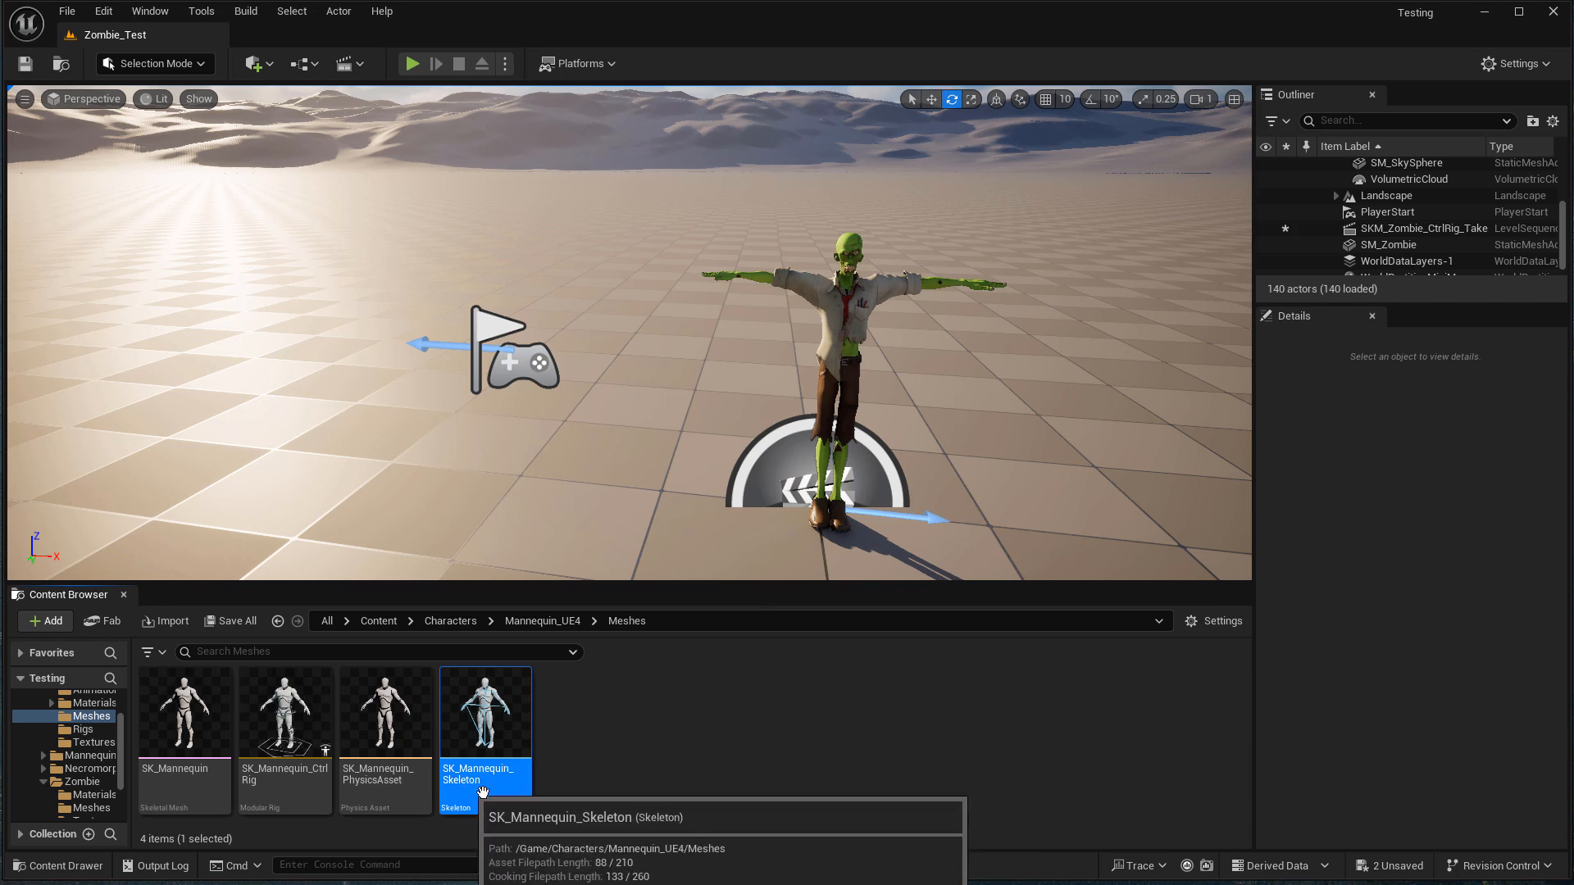
mouse_move(530, 781)
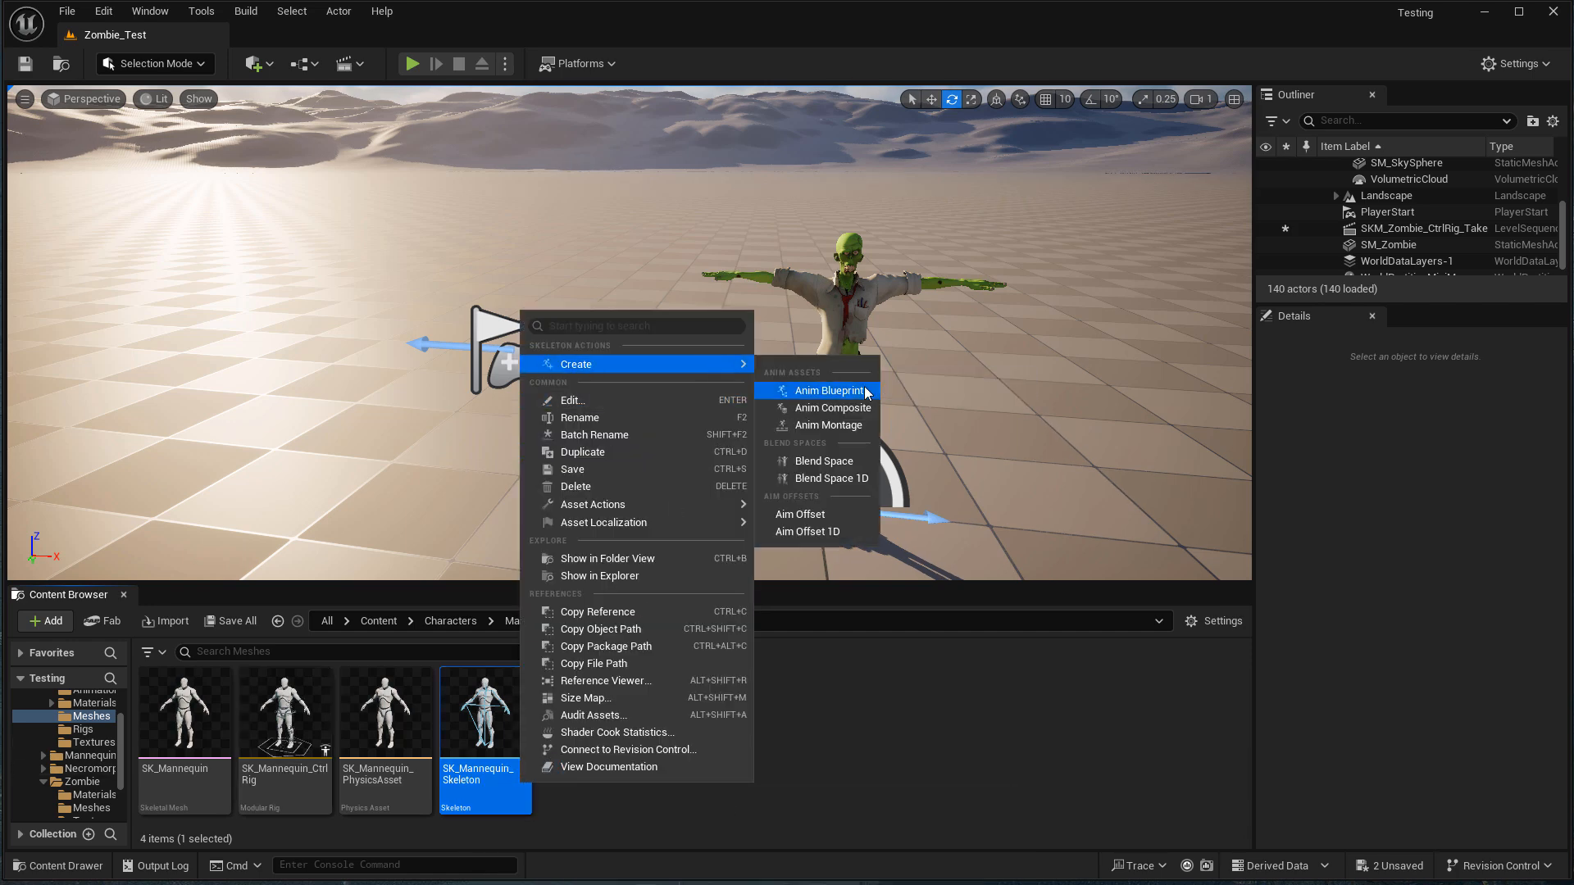
click(827, 390)
text(Zom)
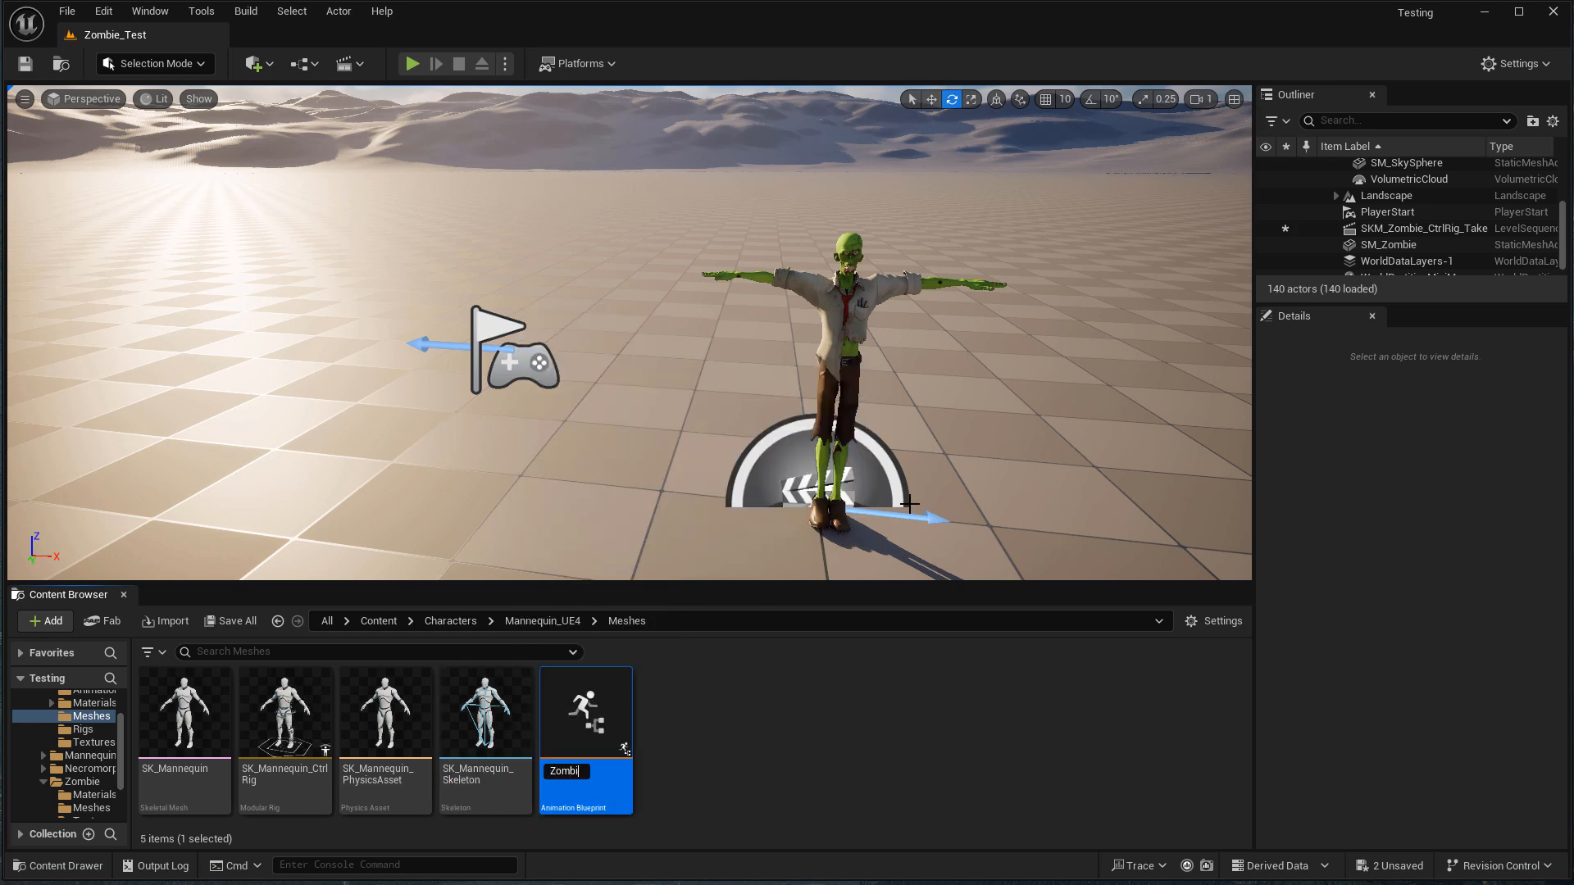
text(bie_PostProcess_AnimBlueprint)
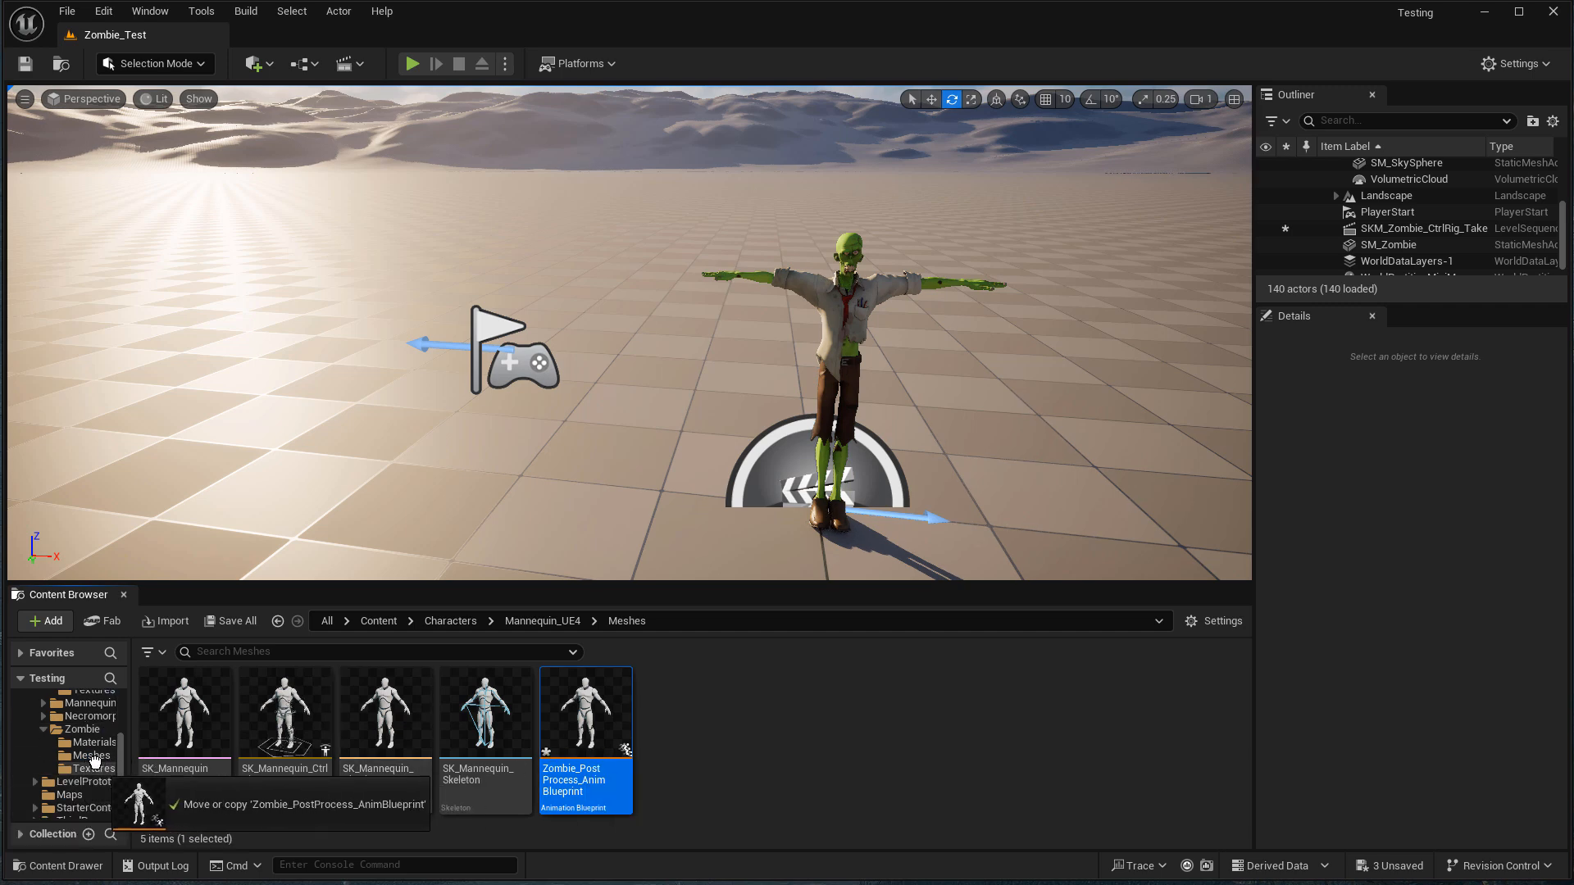
click(90, 754)
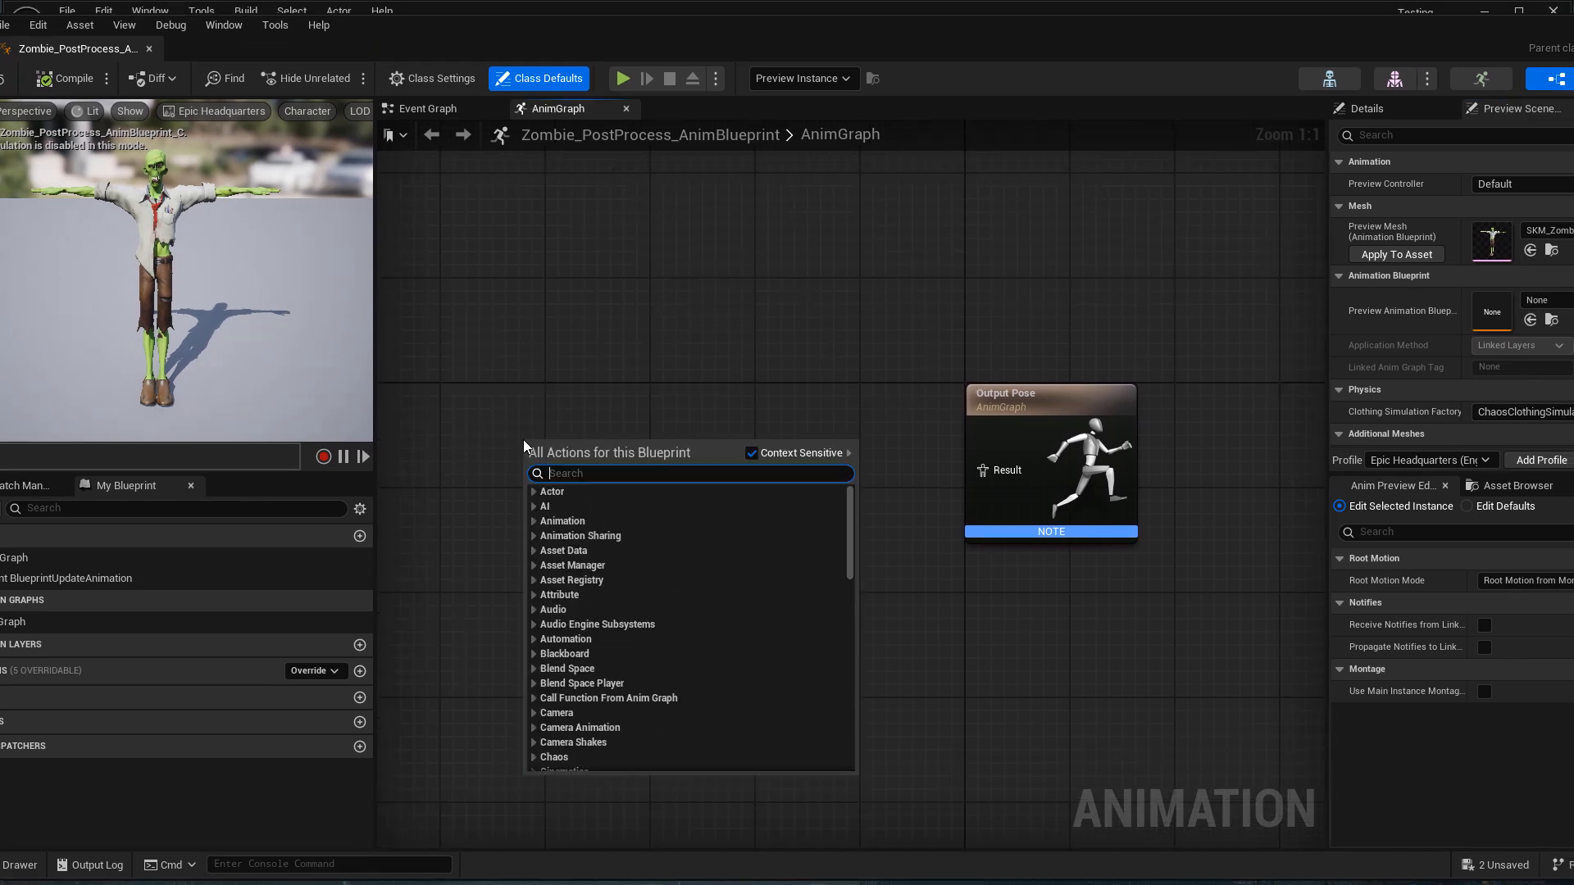
Add an Input Pose node feeding the AnimGraph's Output Pose, then bring up the mannequin mesh
text(input pose)
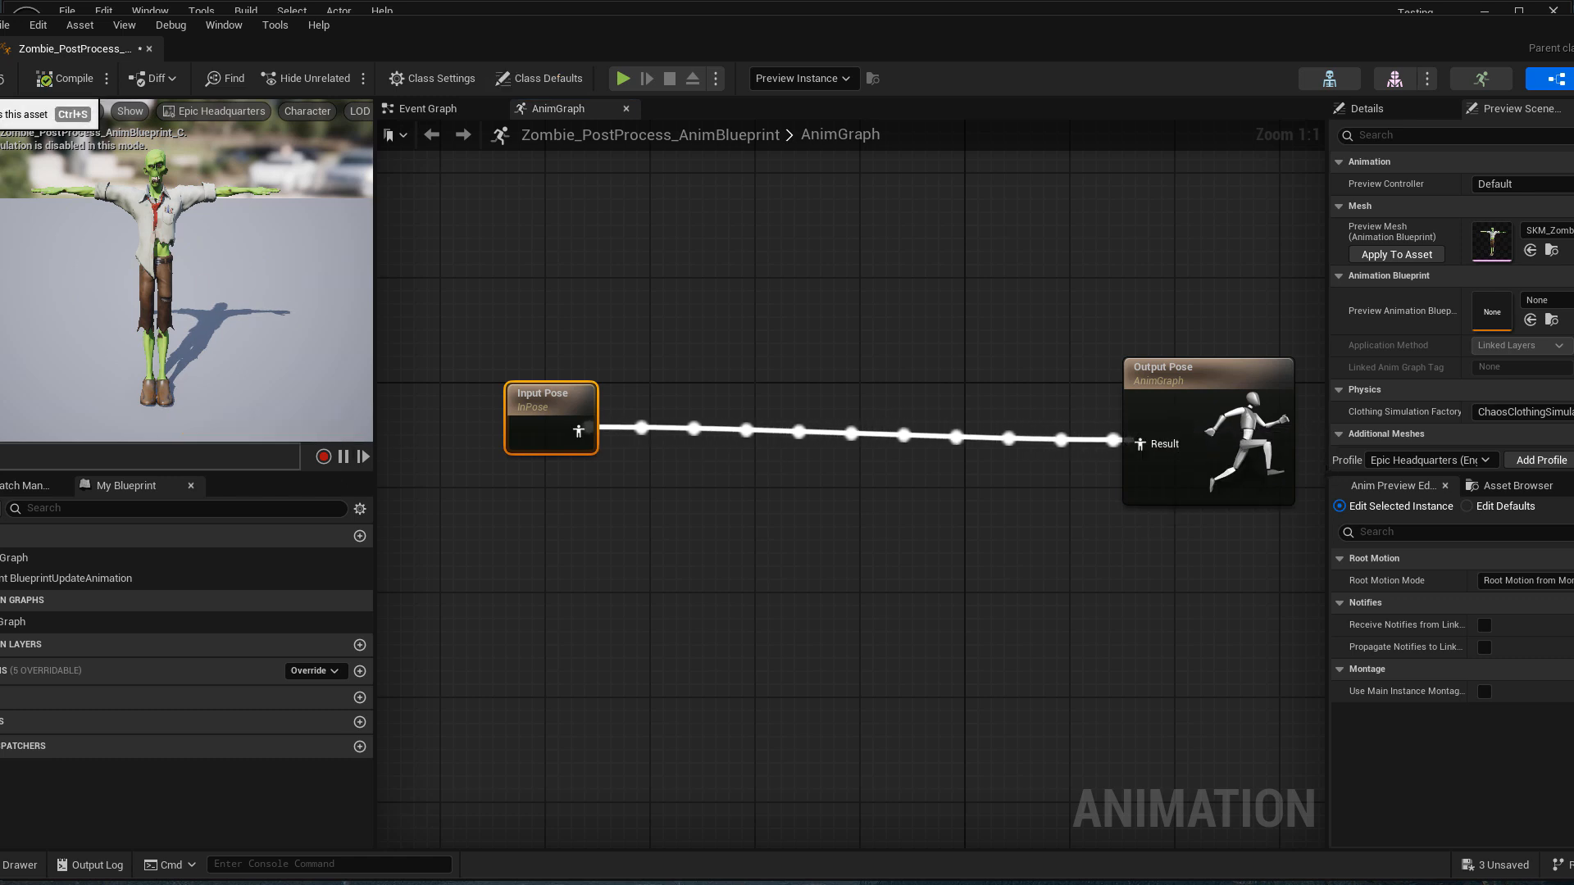
click(1399, 79)
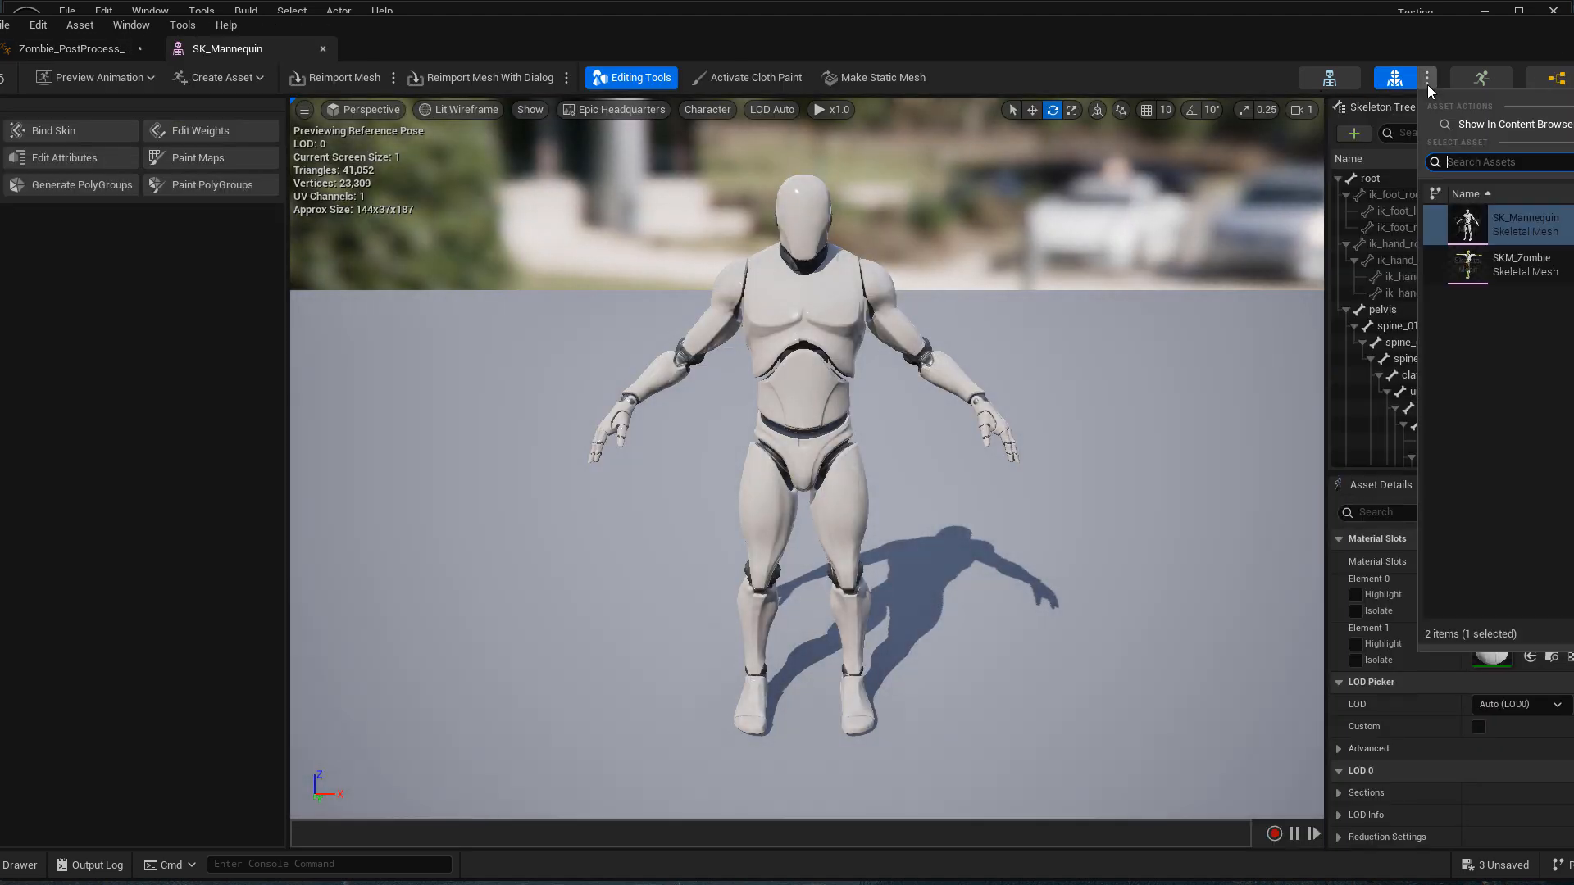
Set SKM_Zombie's Post Process Anim Blueprint to Zombie_PostProcess_AnimBlueprint and save the mesh
double_click(1465, 264)
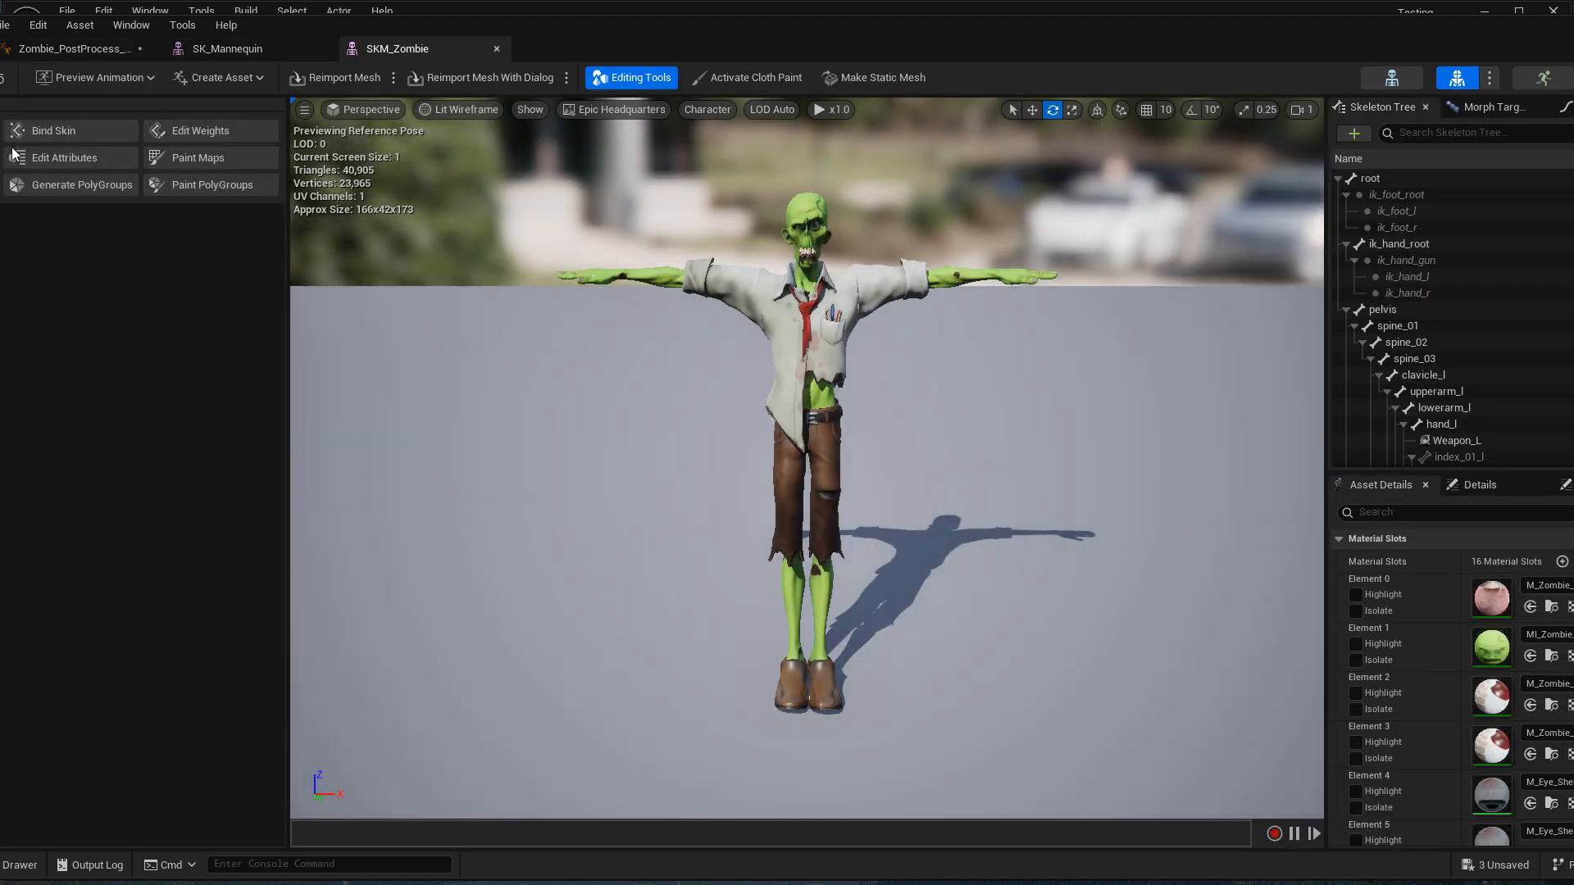
click(1478, 485)
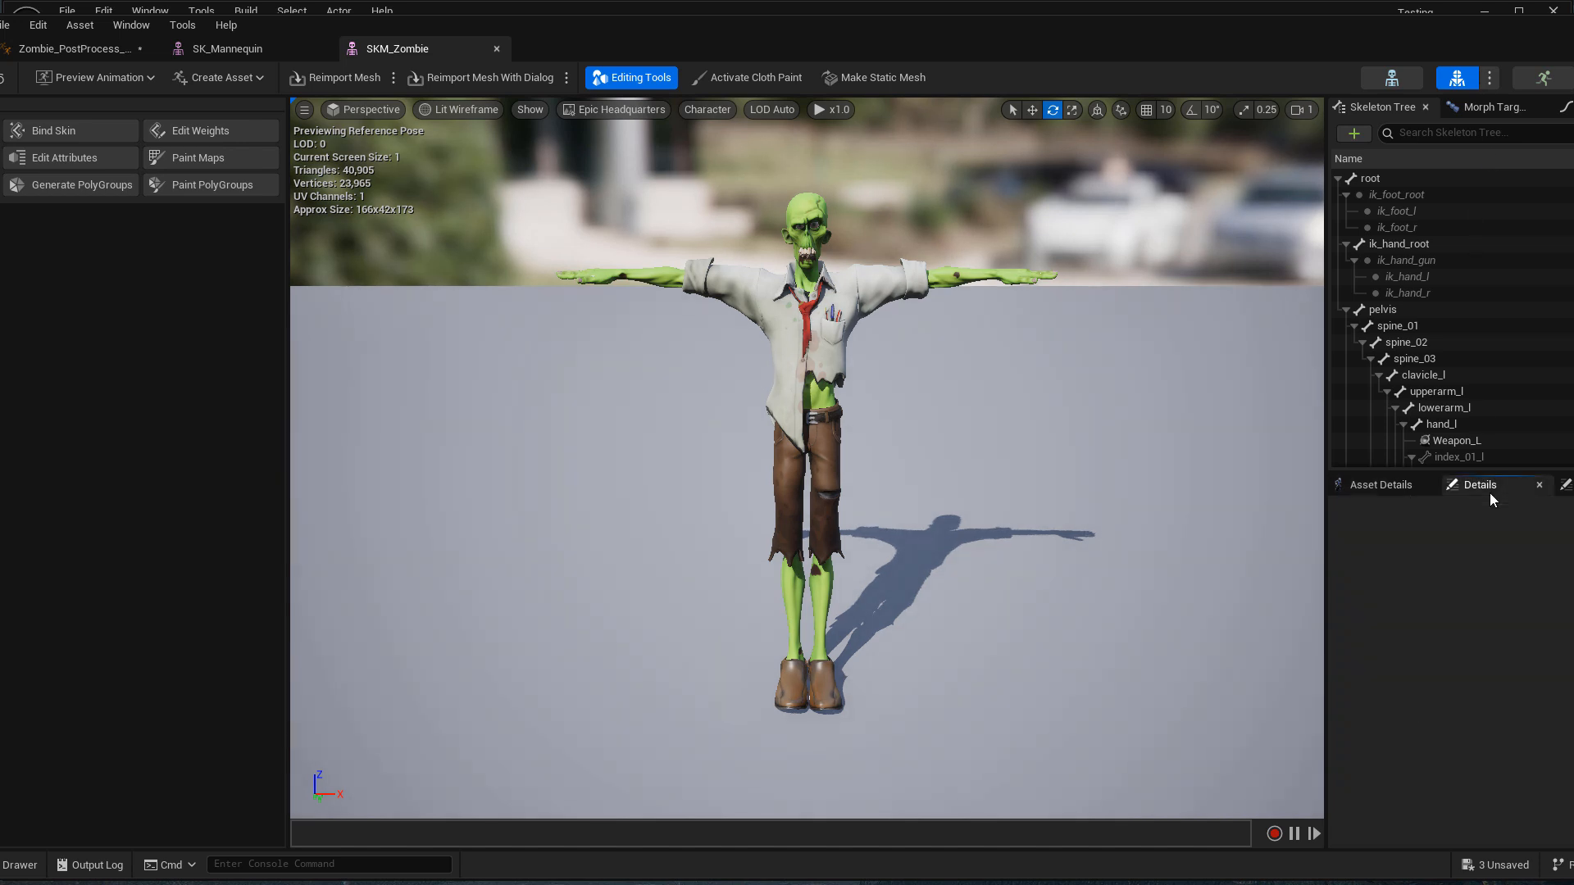
click(1381, 485)
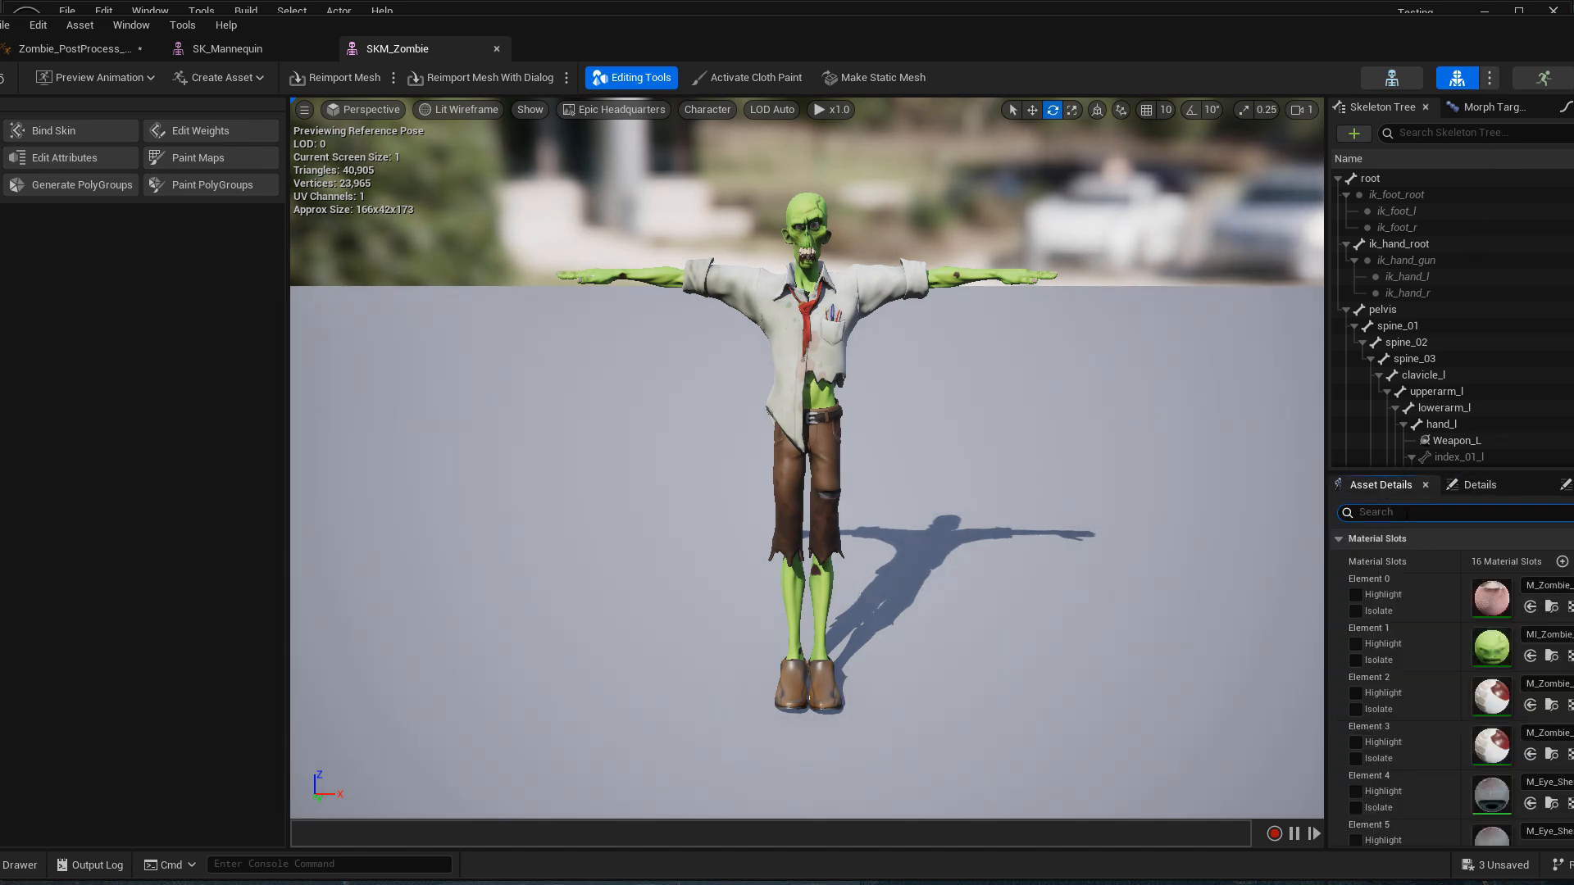
text(post)
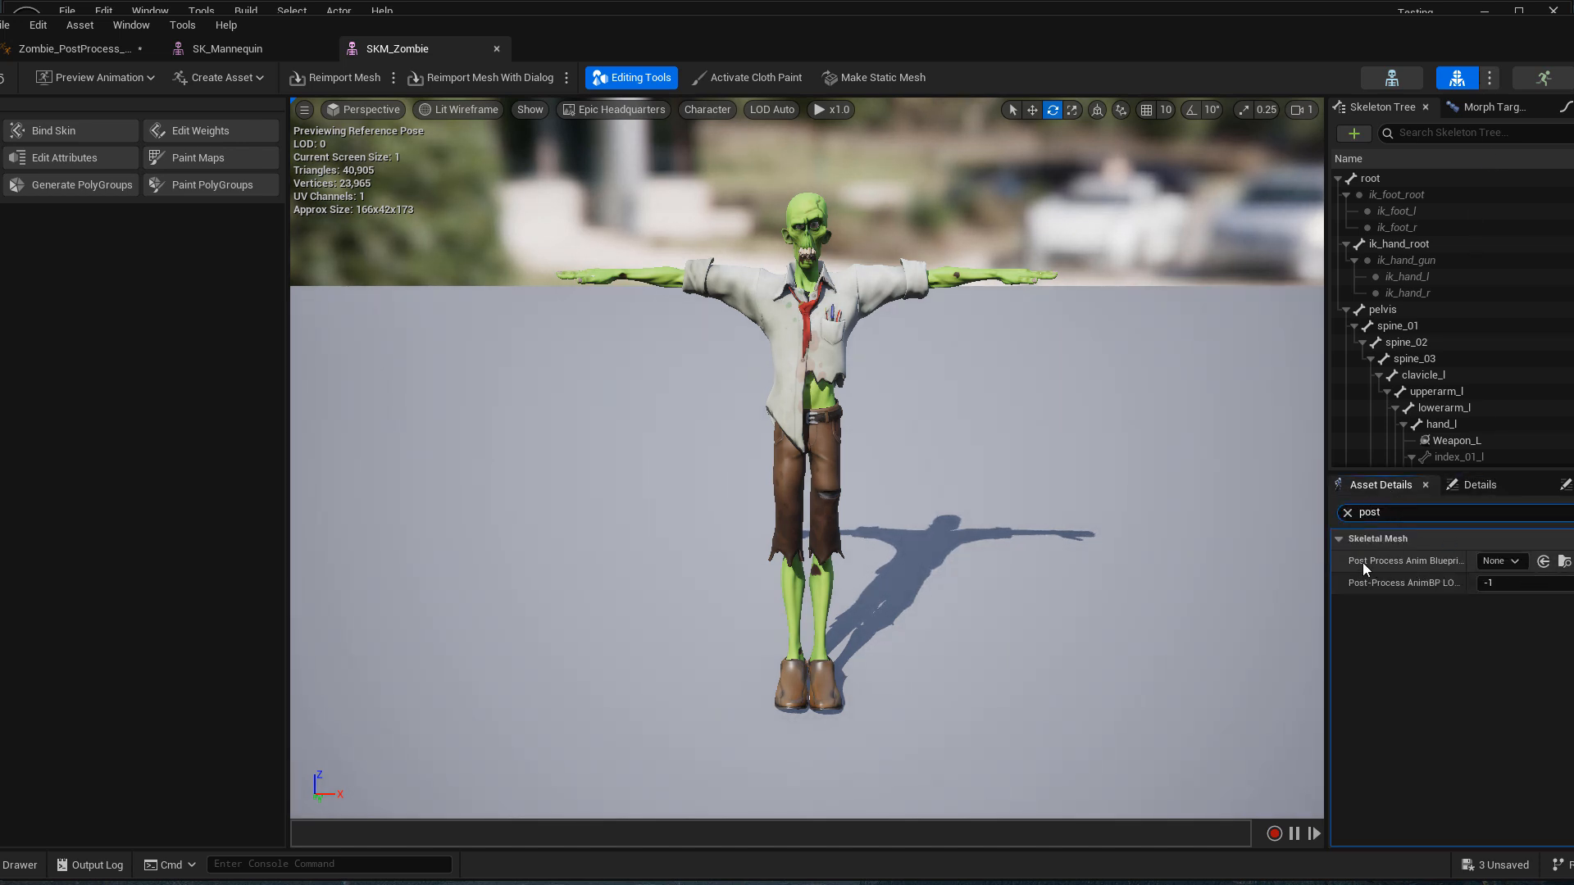
click(1505, 560)
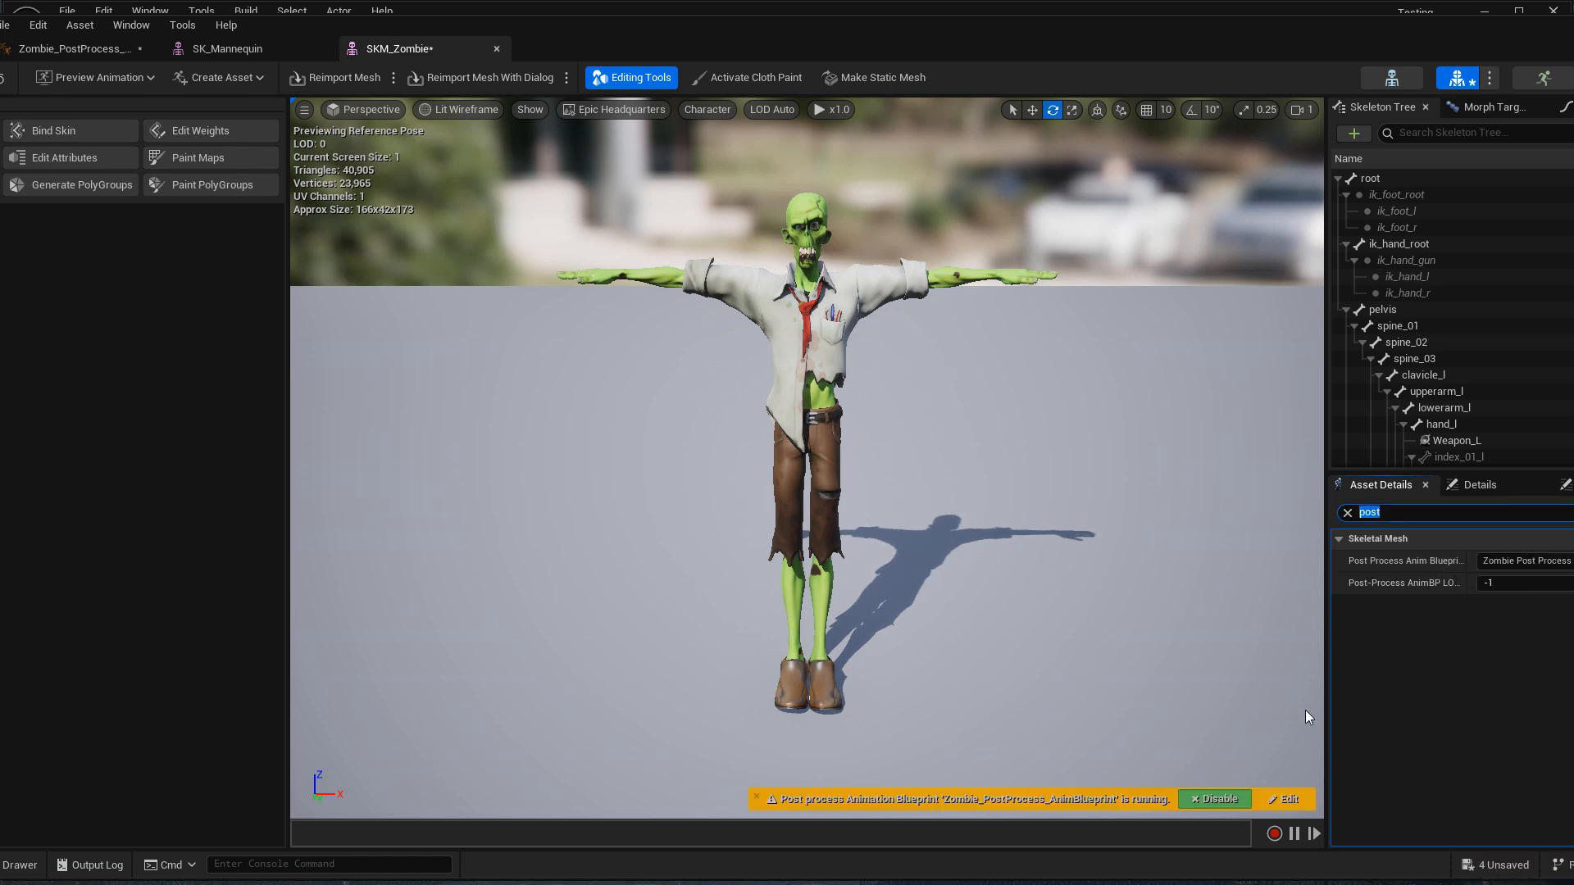
mouse_move(1034, 808)
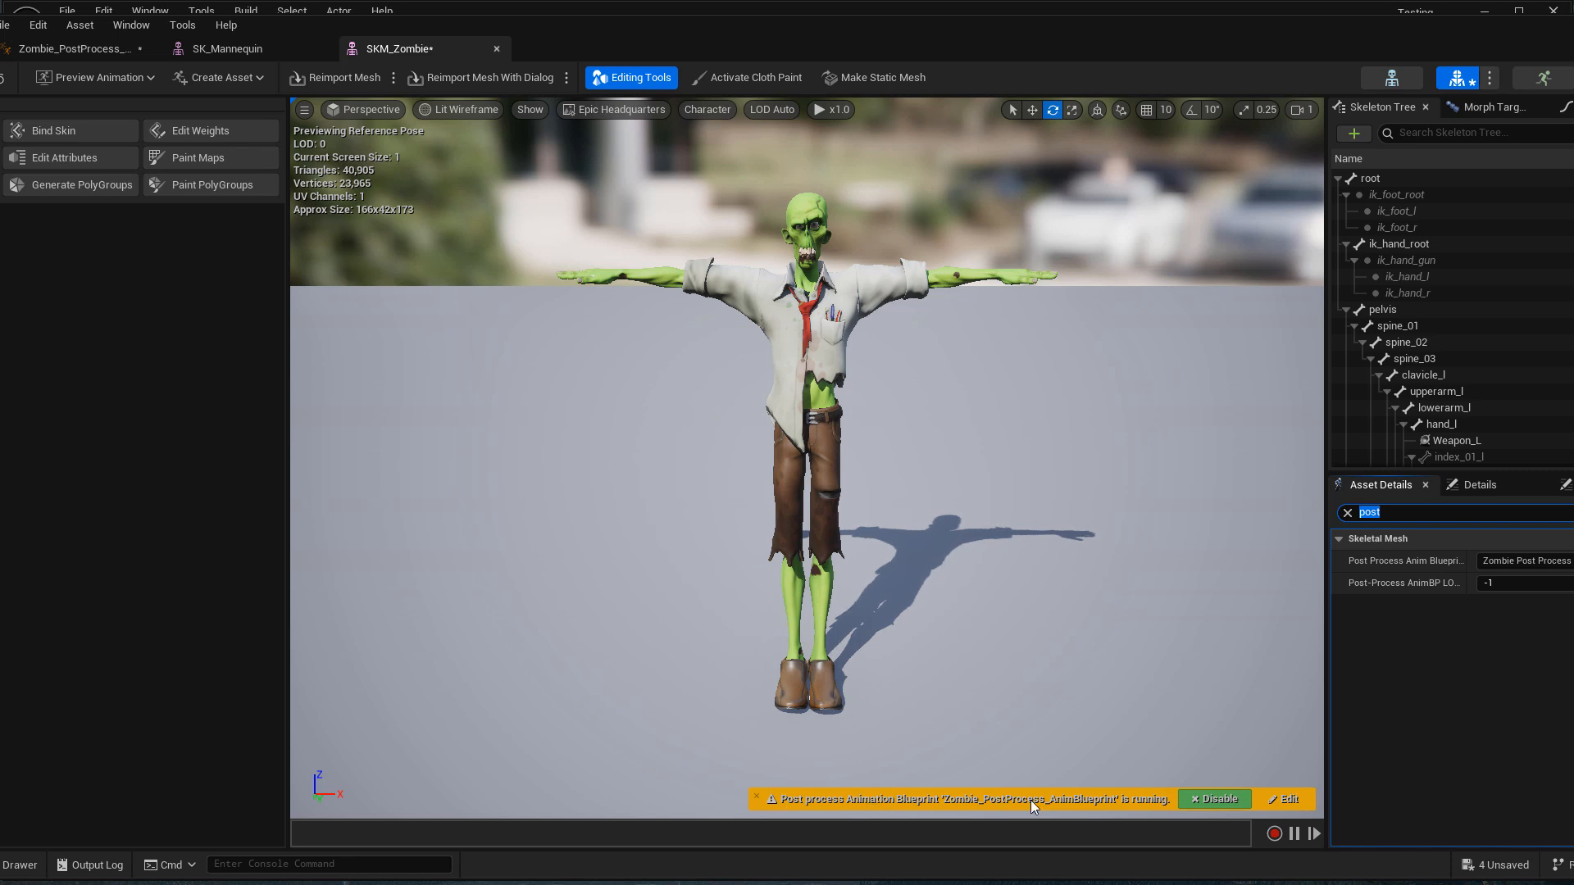
mouse_move(1098, 822)
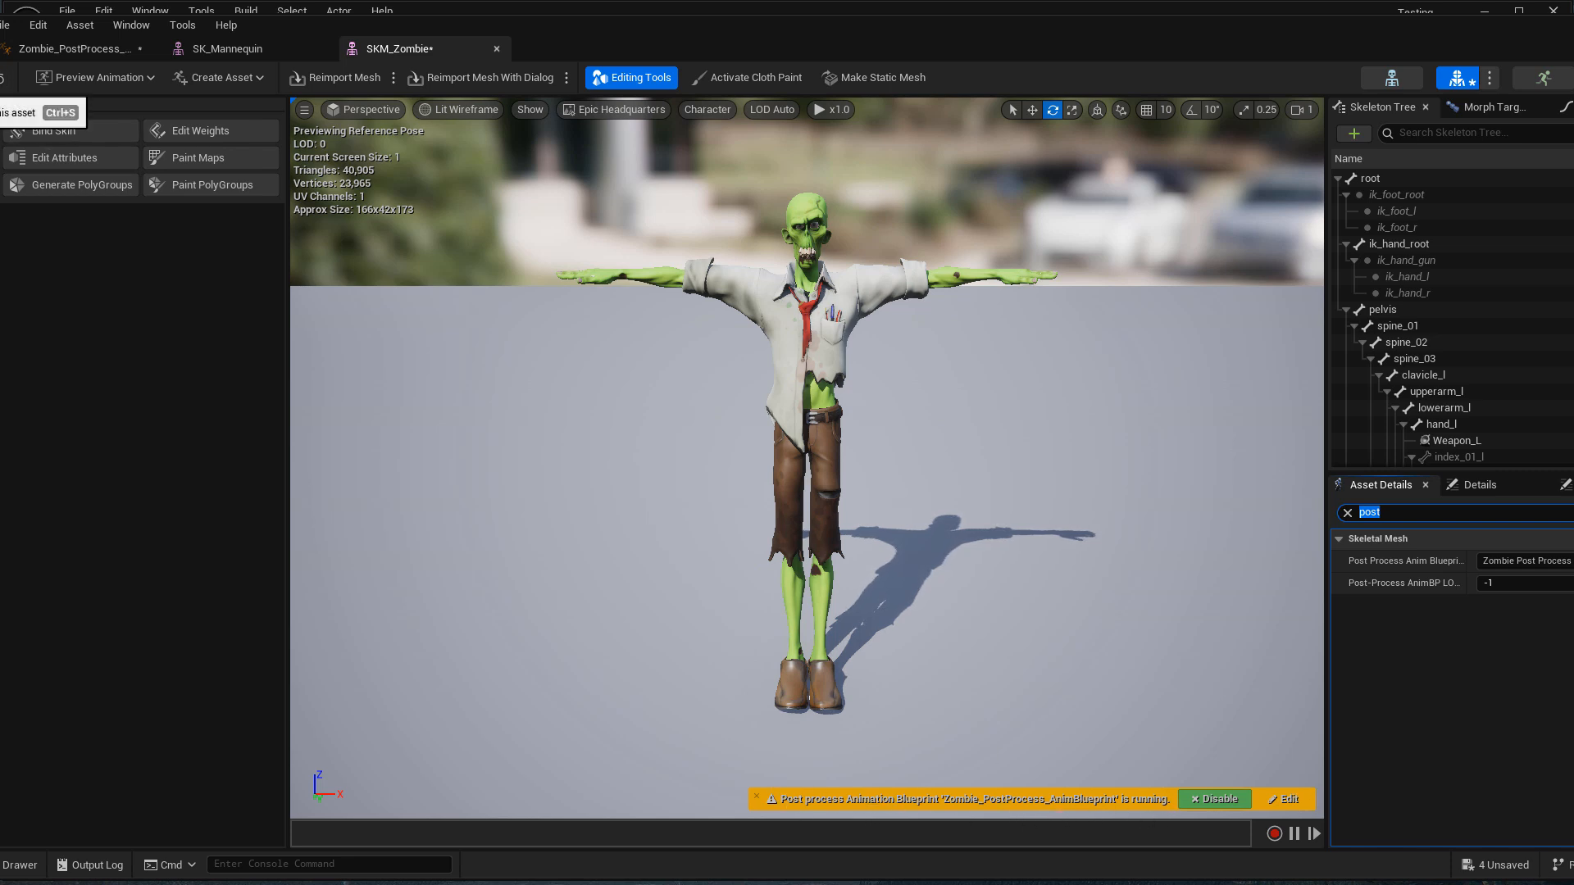
click(1282, 798)
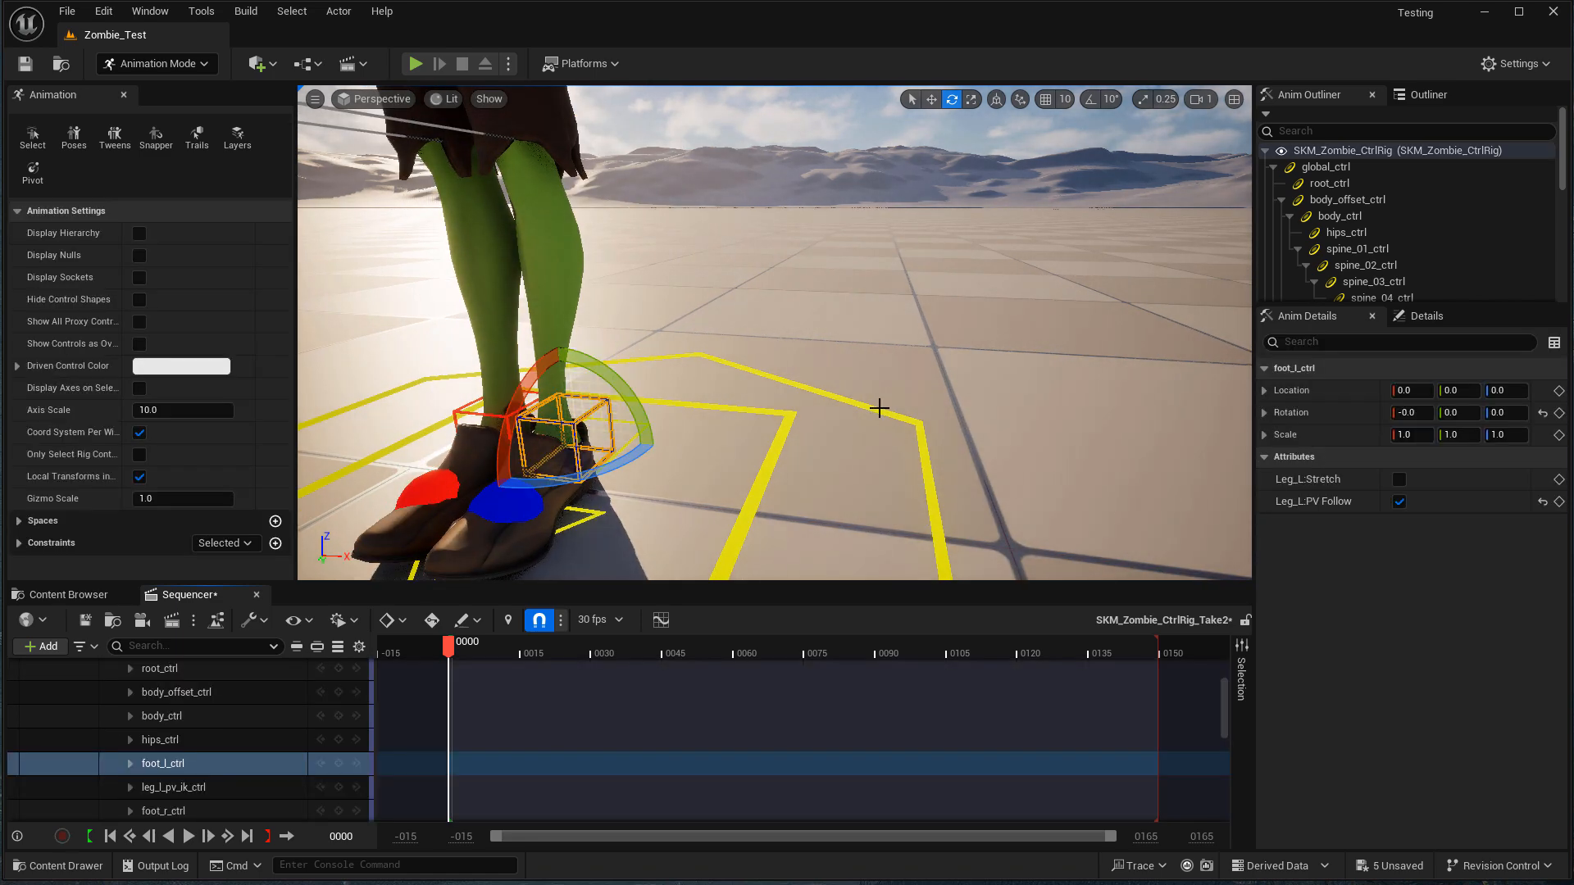
Select the zombie's left foot control and switch the viewport to Lit Wireframe
click(1330, 167)
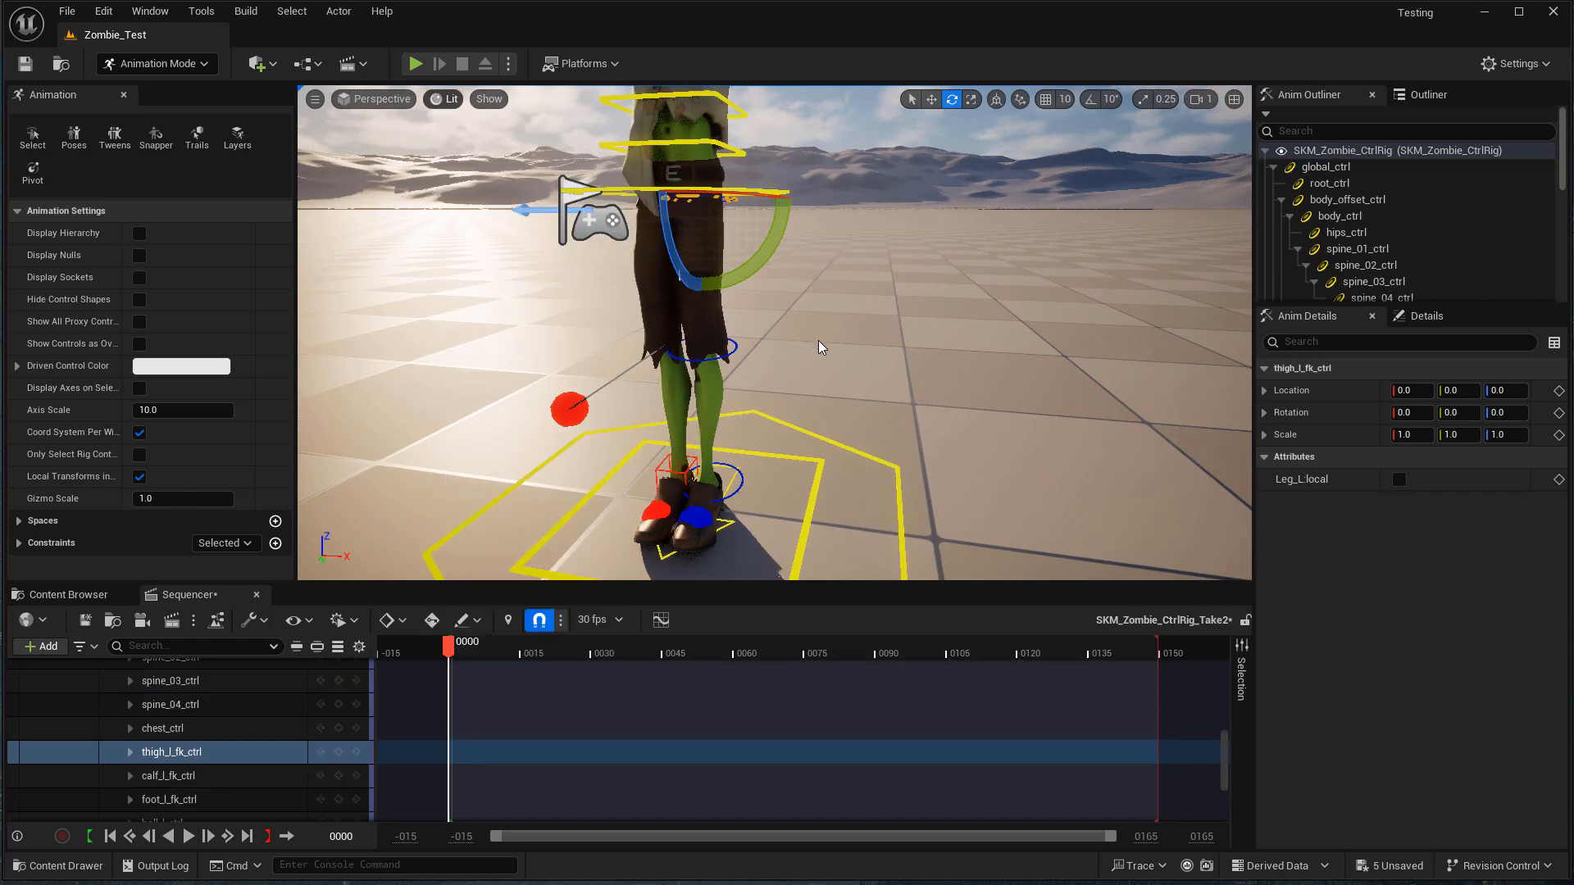
click(446, 98)
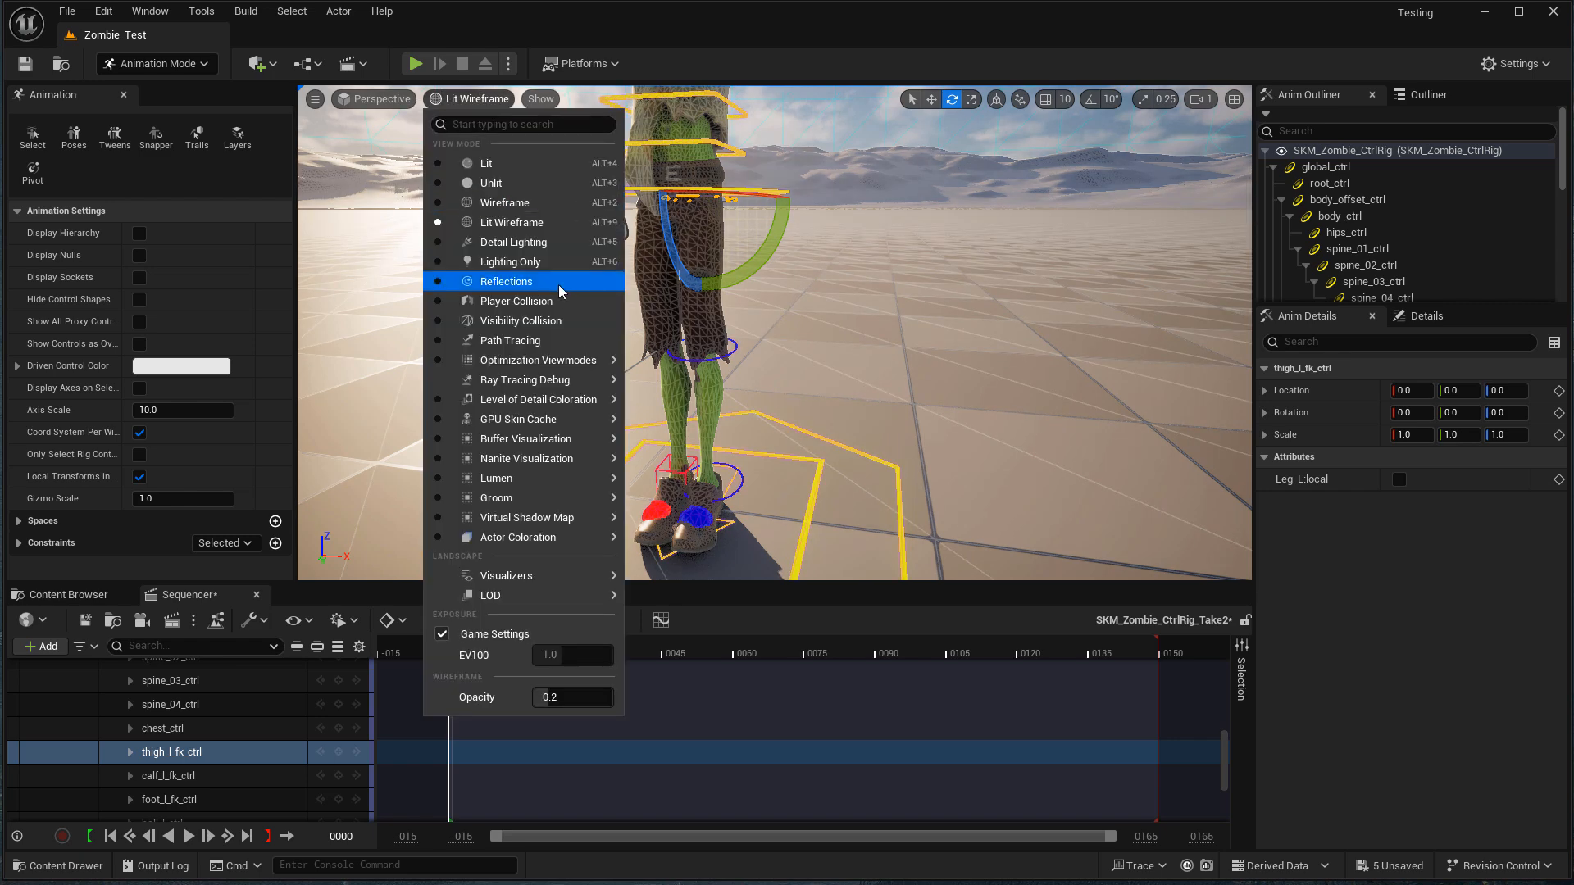
click(513, 242)
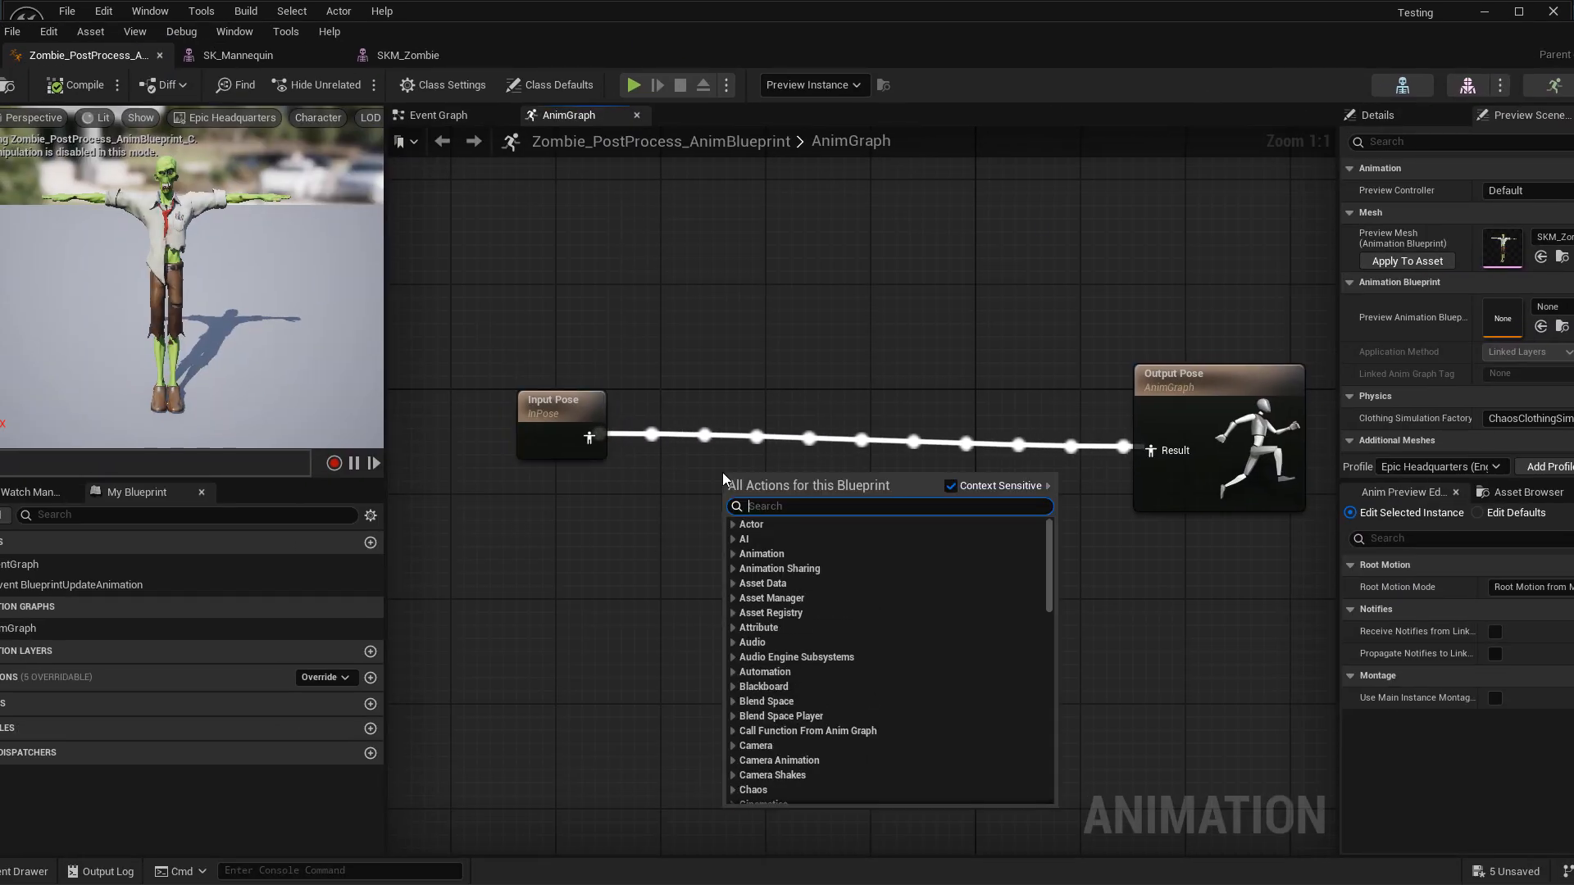
Add a Copy Bone node and position it under the pose wire
text(copy)
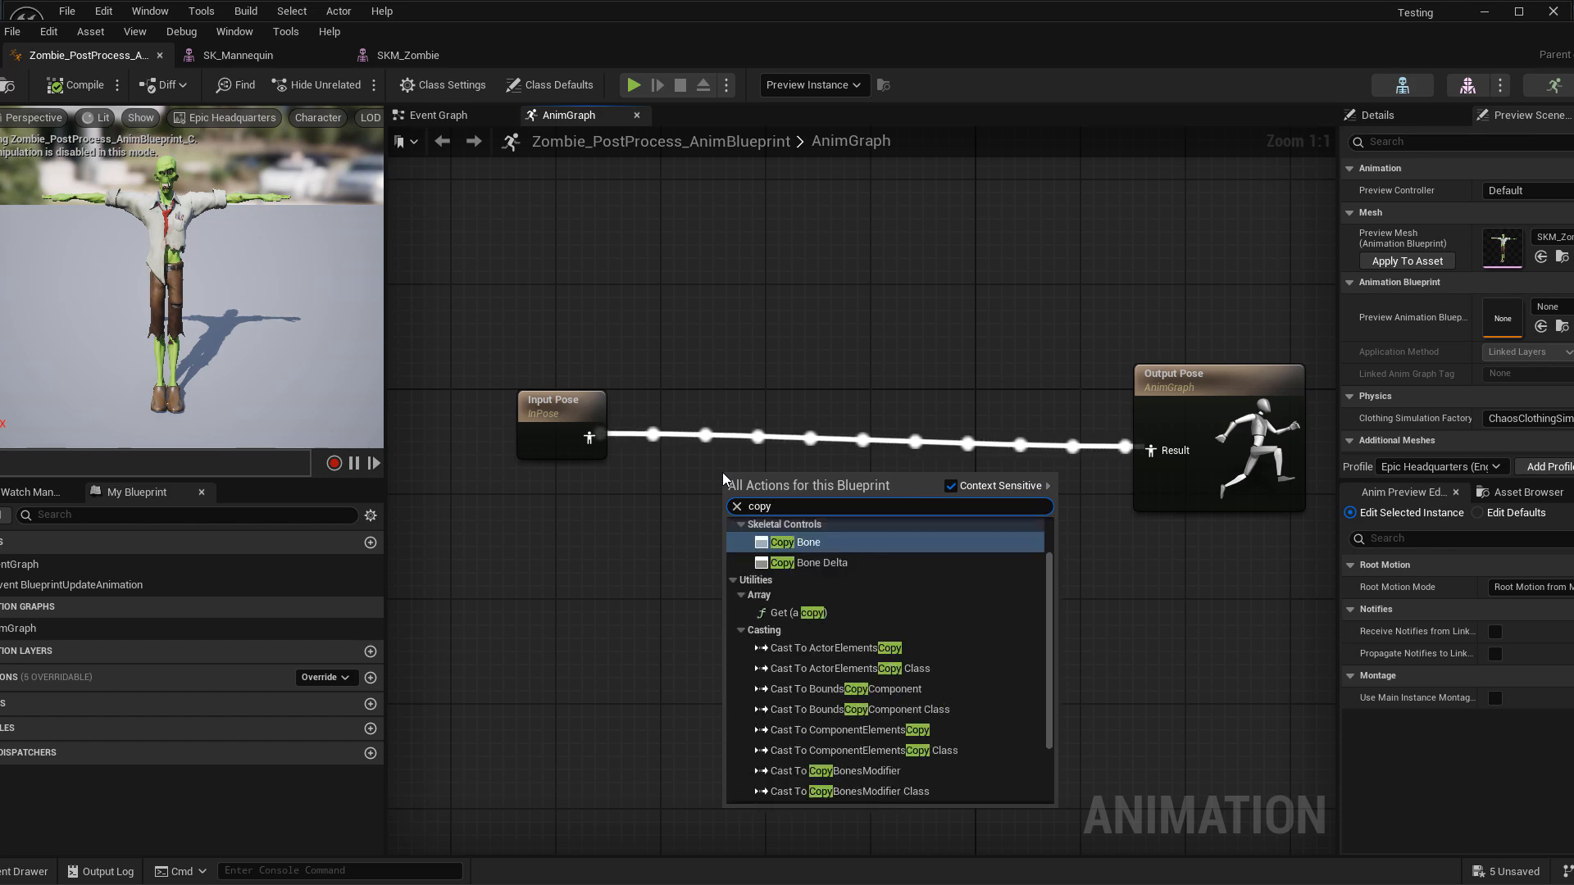
click(796, 543)
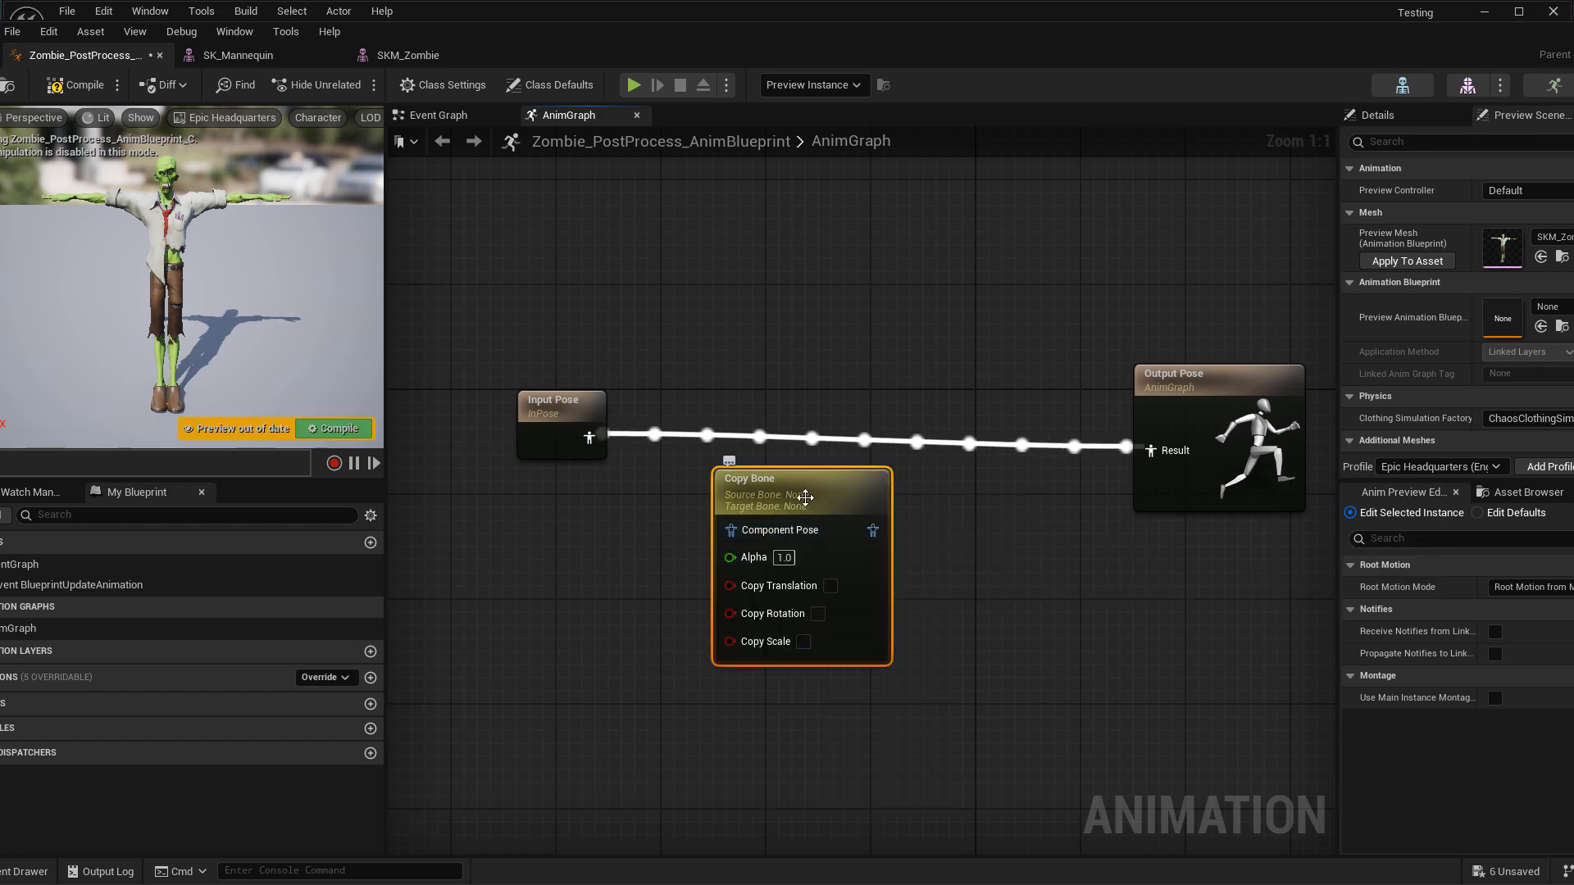
drag(748, 477, 804, 464)
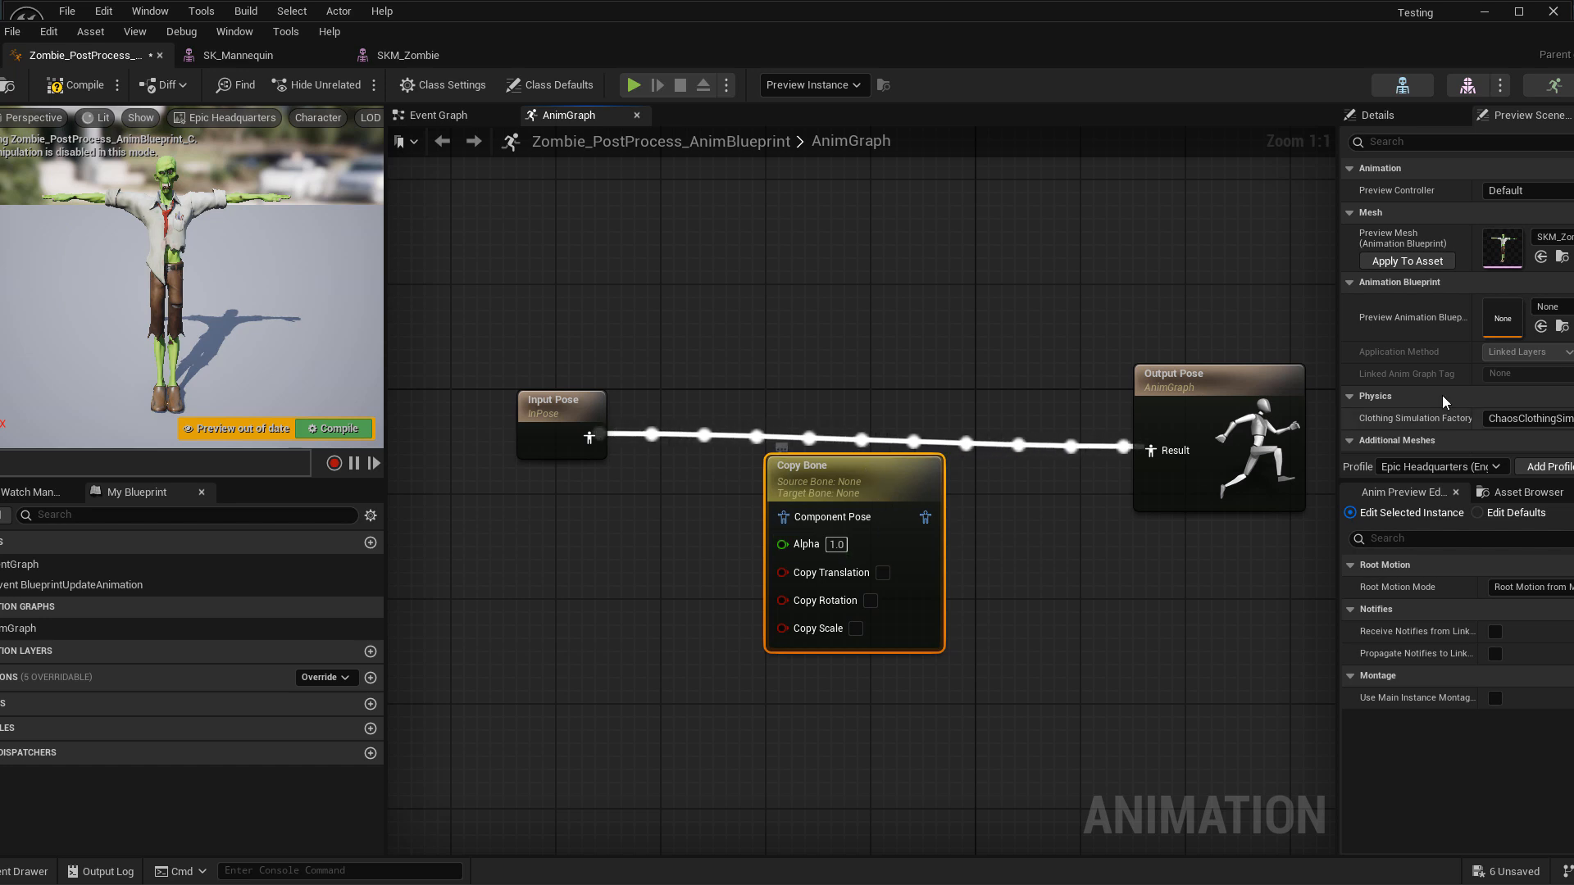
scroll(down, 3)
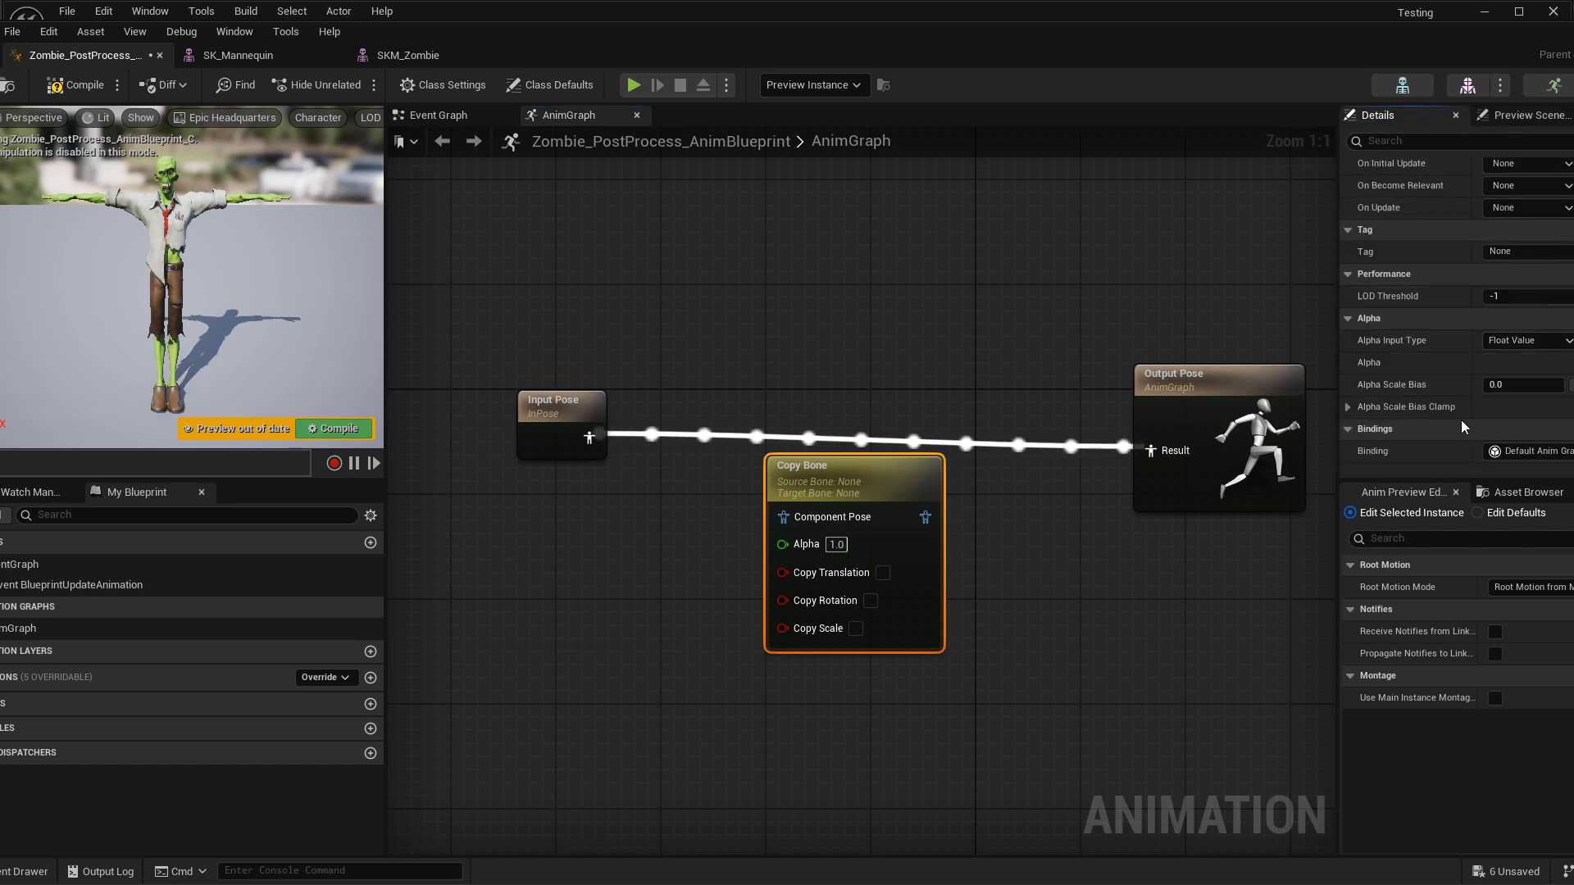
Add an Apply a Percentage of Rotation node from Animation > Skeletal Controls after Local To Component
right_click(1119, 633)
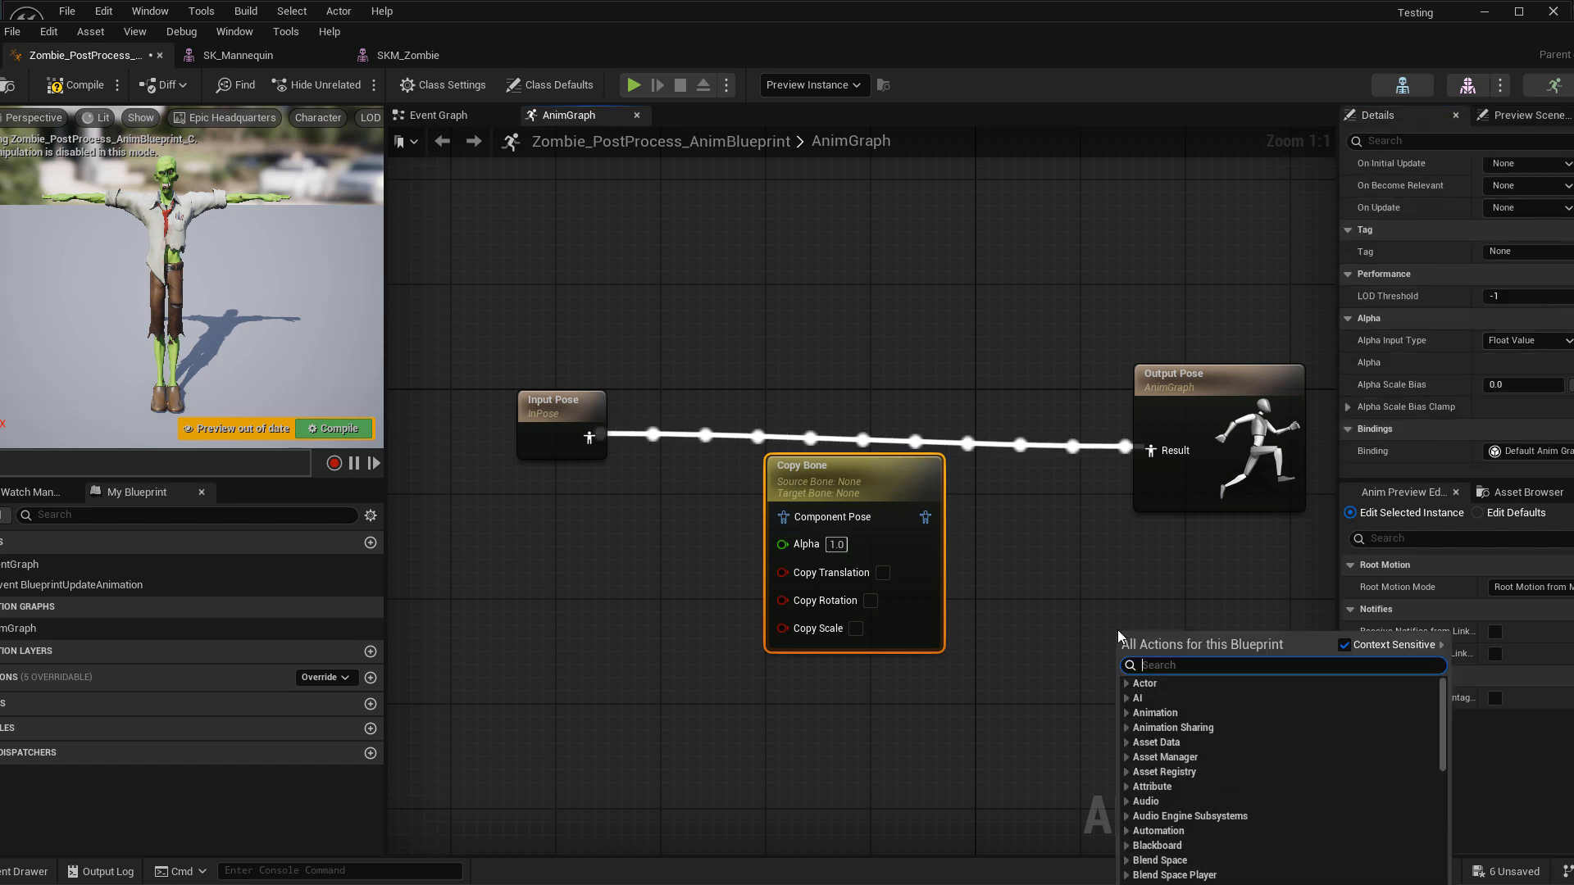
text(copy)
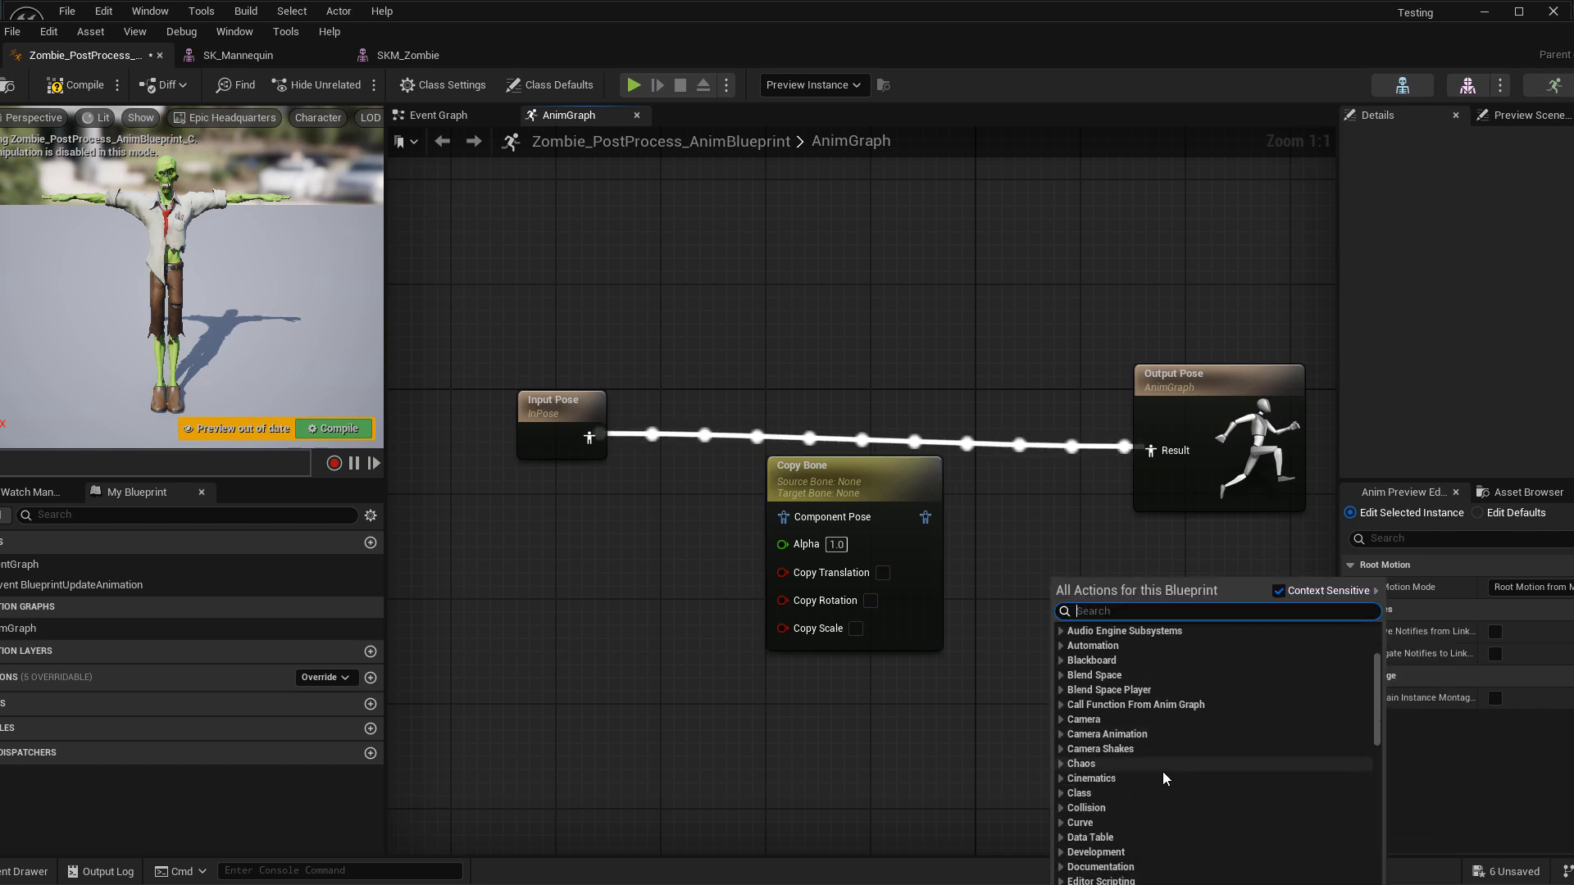
scroll(down, 3)
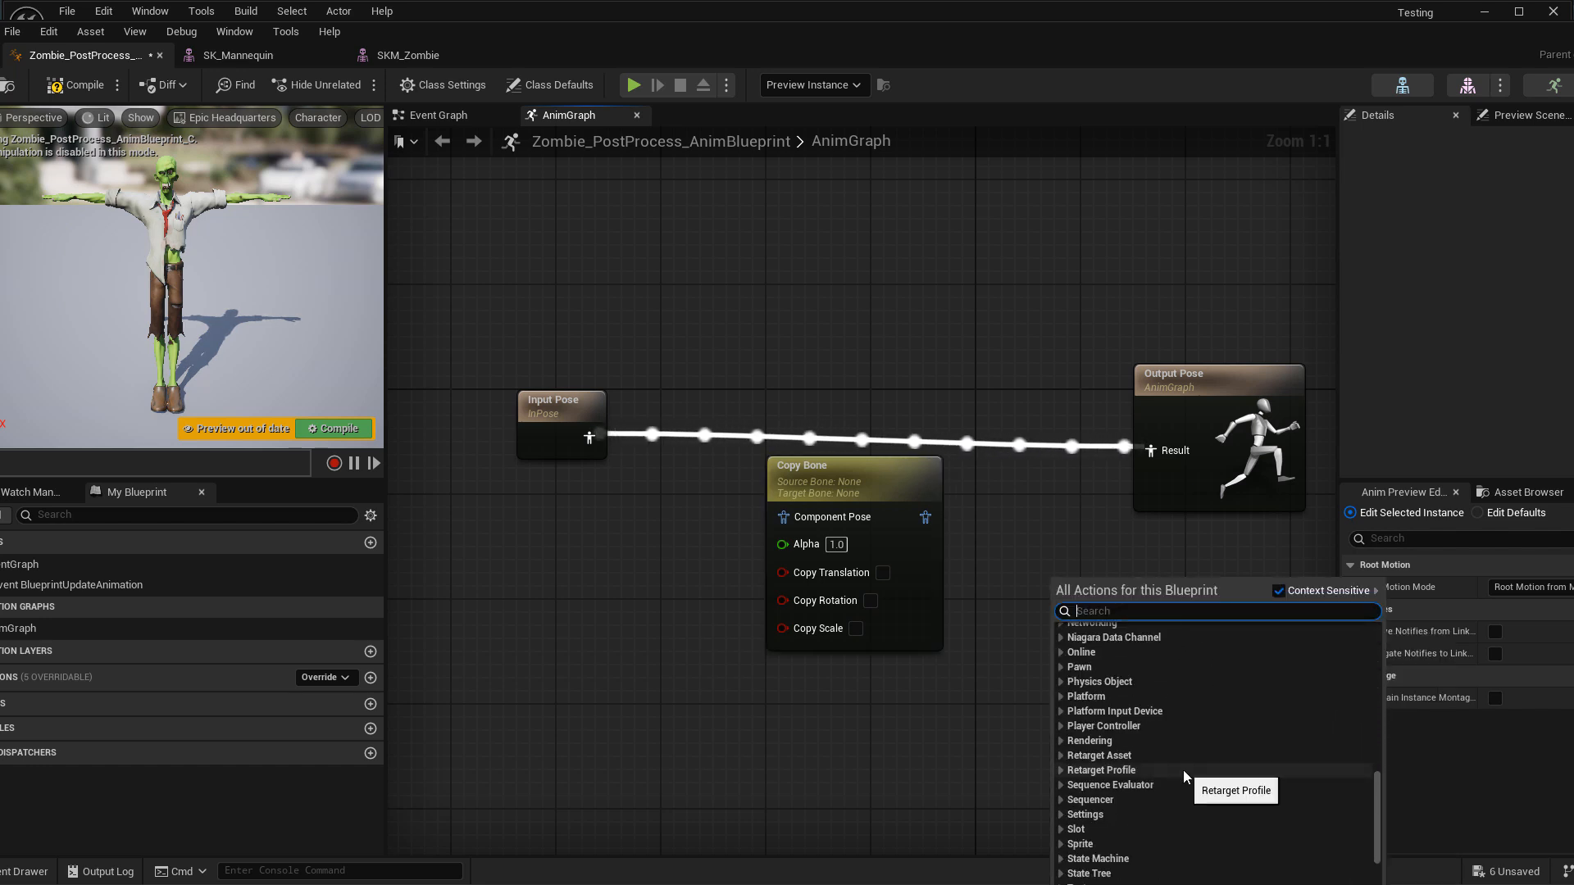
scroll(down, 3)
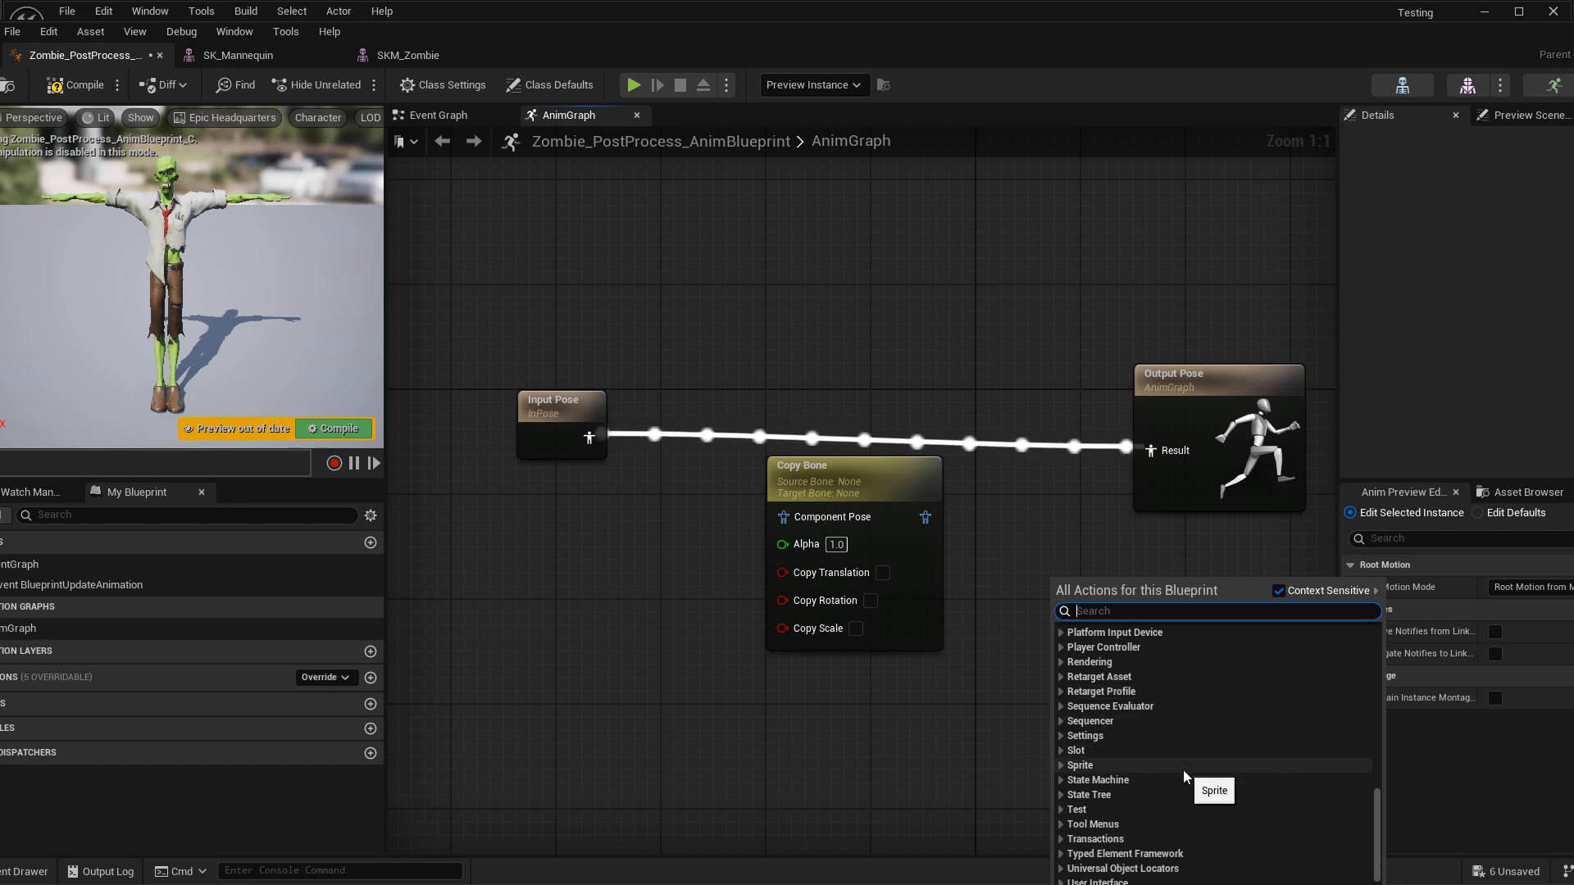
scroll(down, 3)
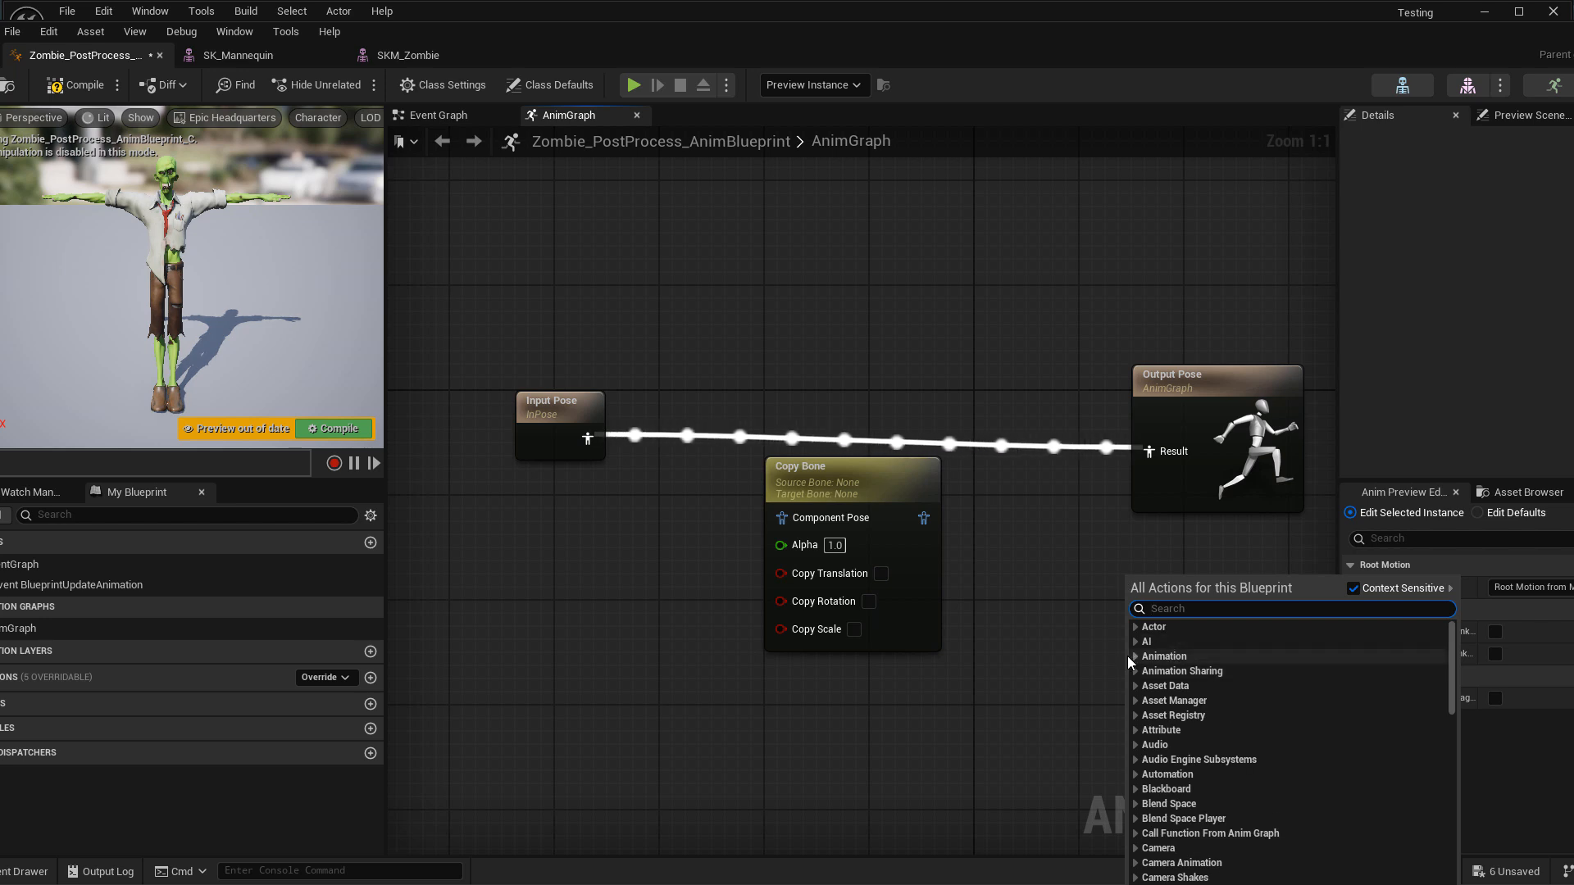
click(1135, 656)
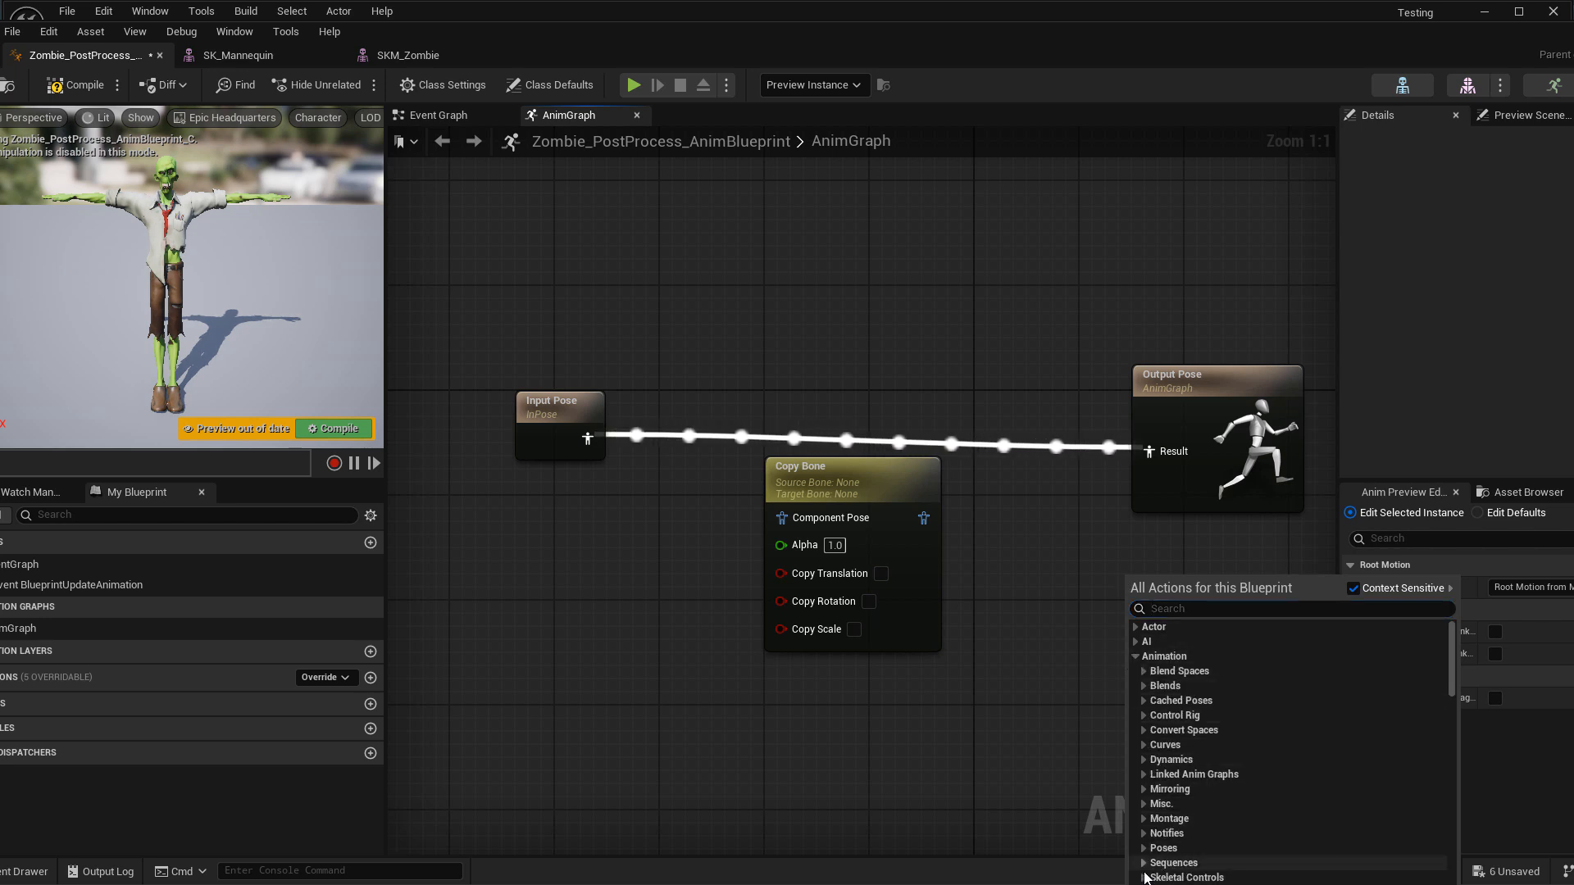
click(1189, 877)
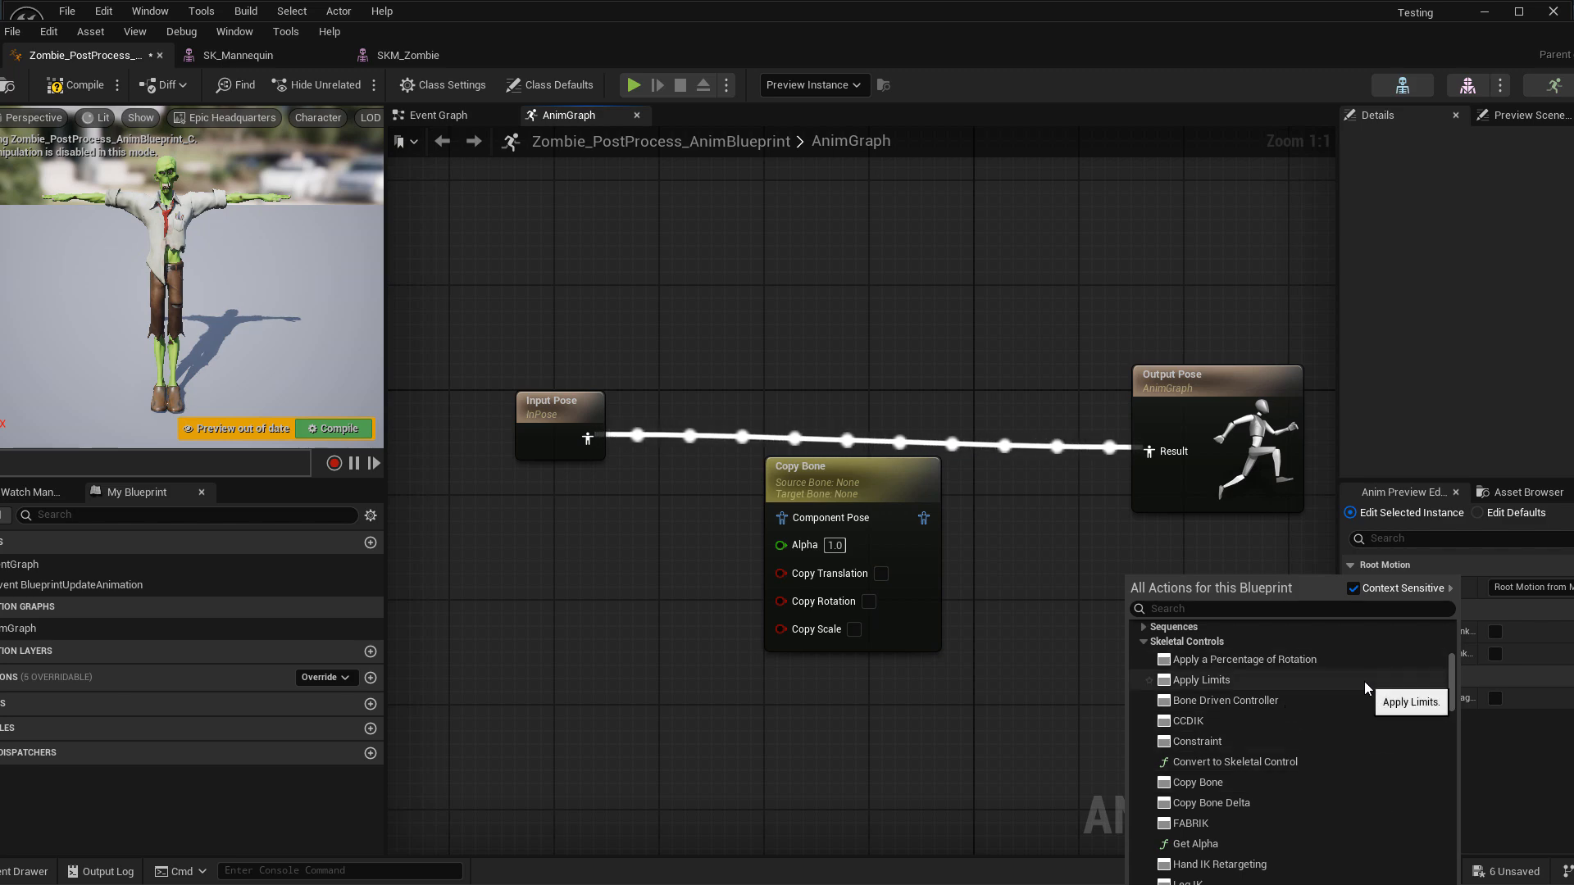
click(1244, 659)
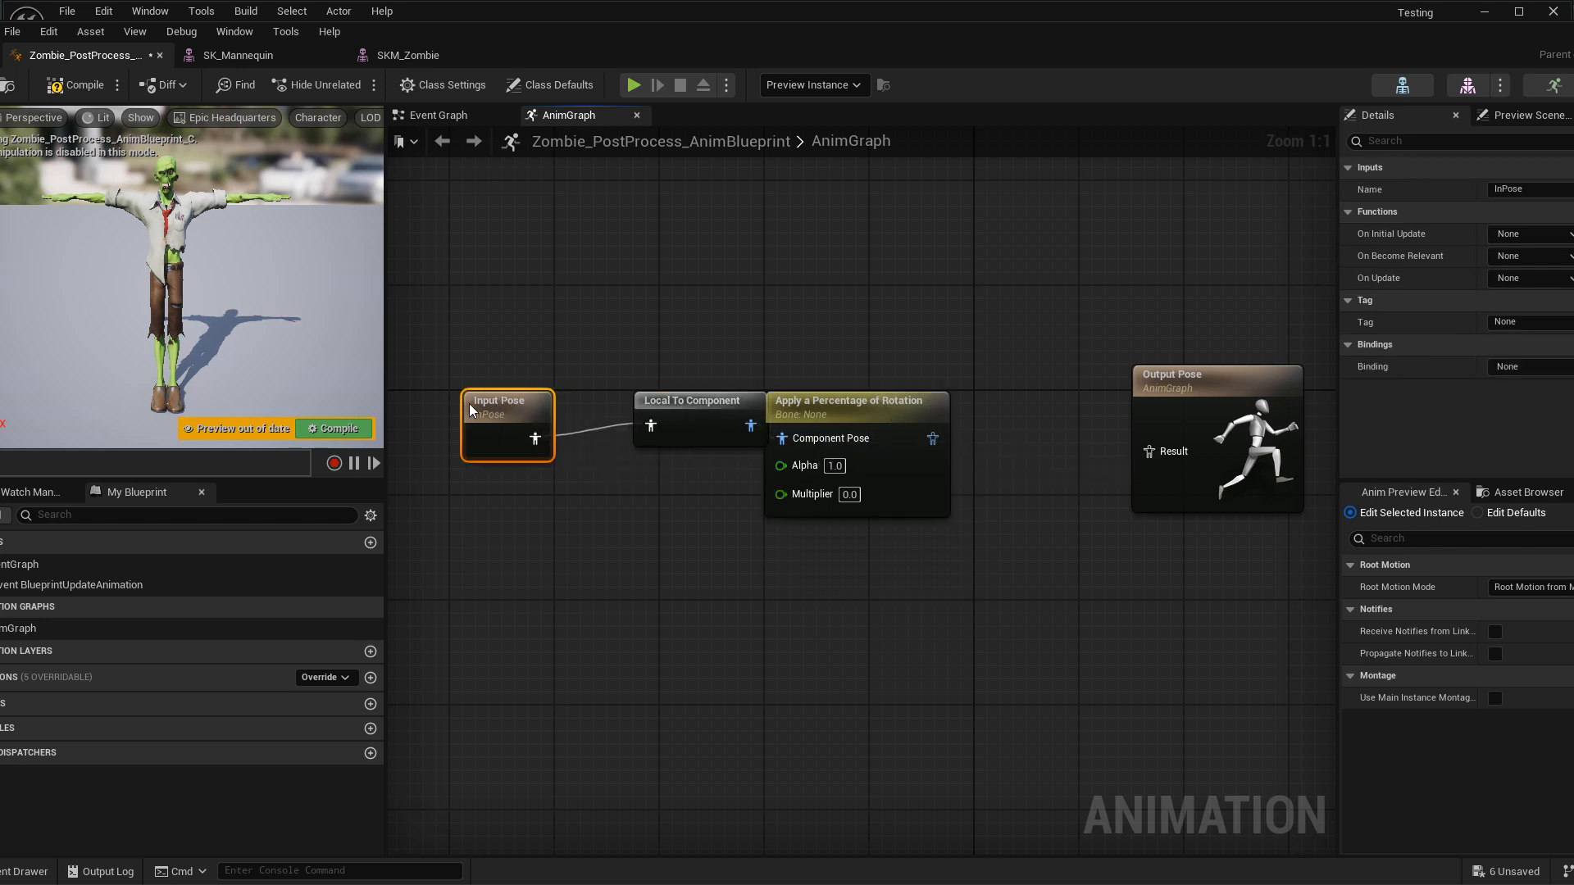
Set the rotation node's Target Bone to thigh_twist_01_l and Source Bone to thigh_l
click(833, 400)
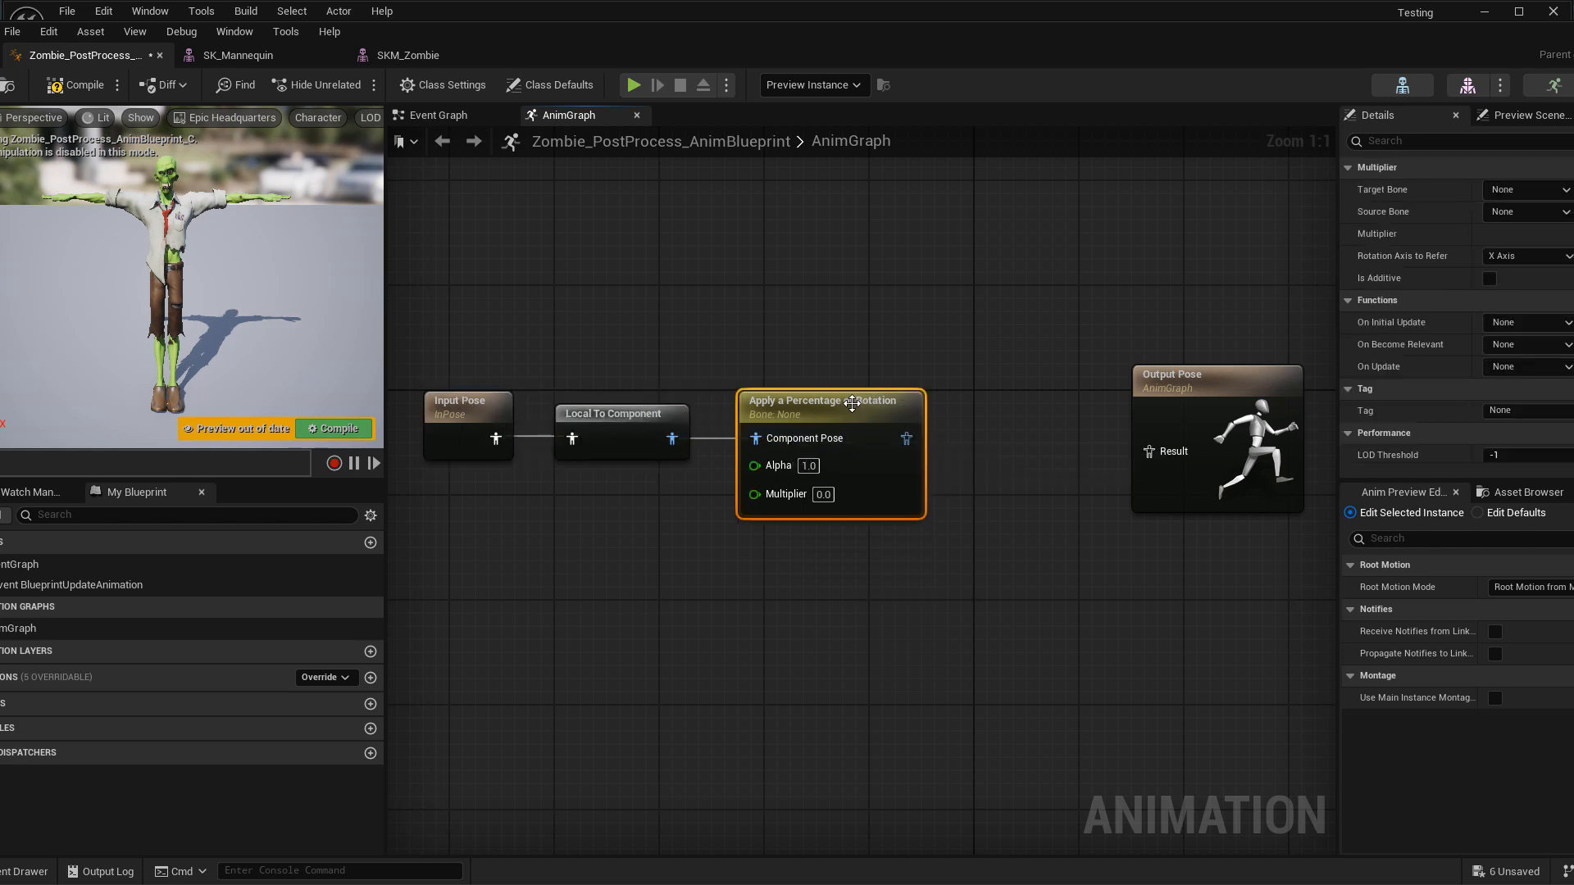
click(1526, 190)
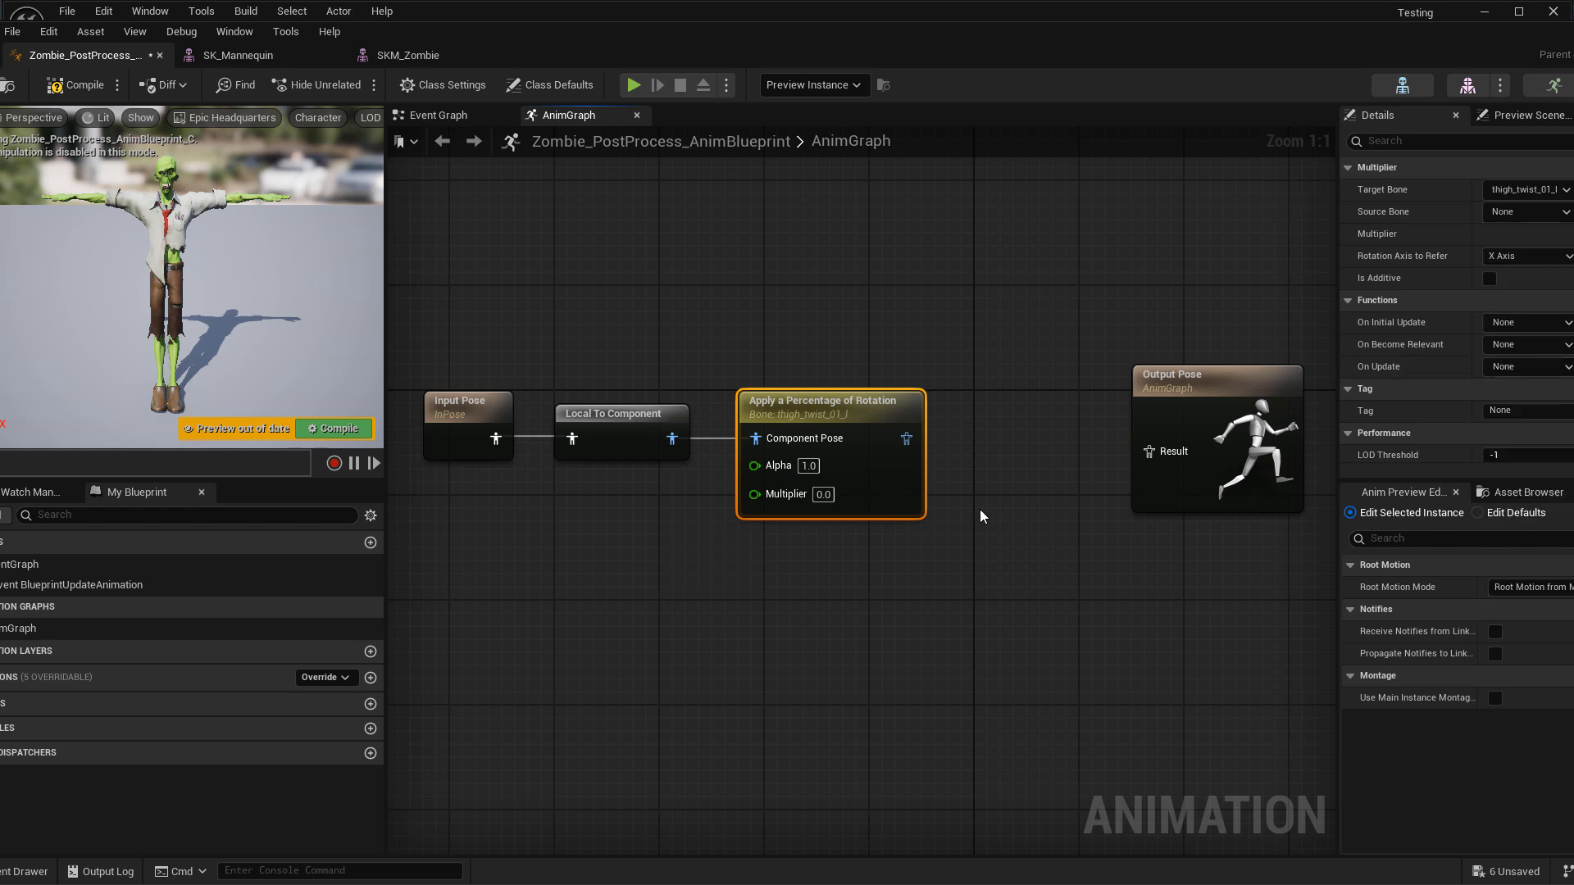
click(1527, 212)
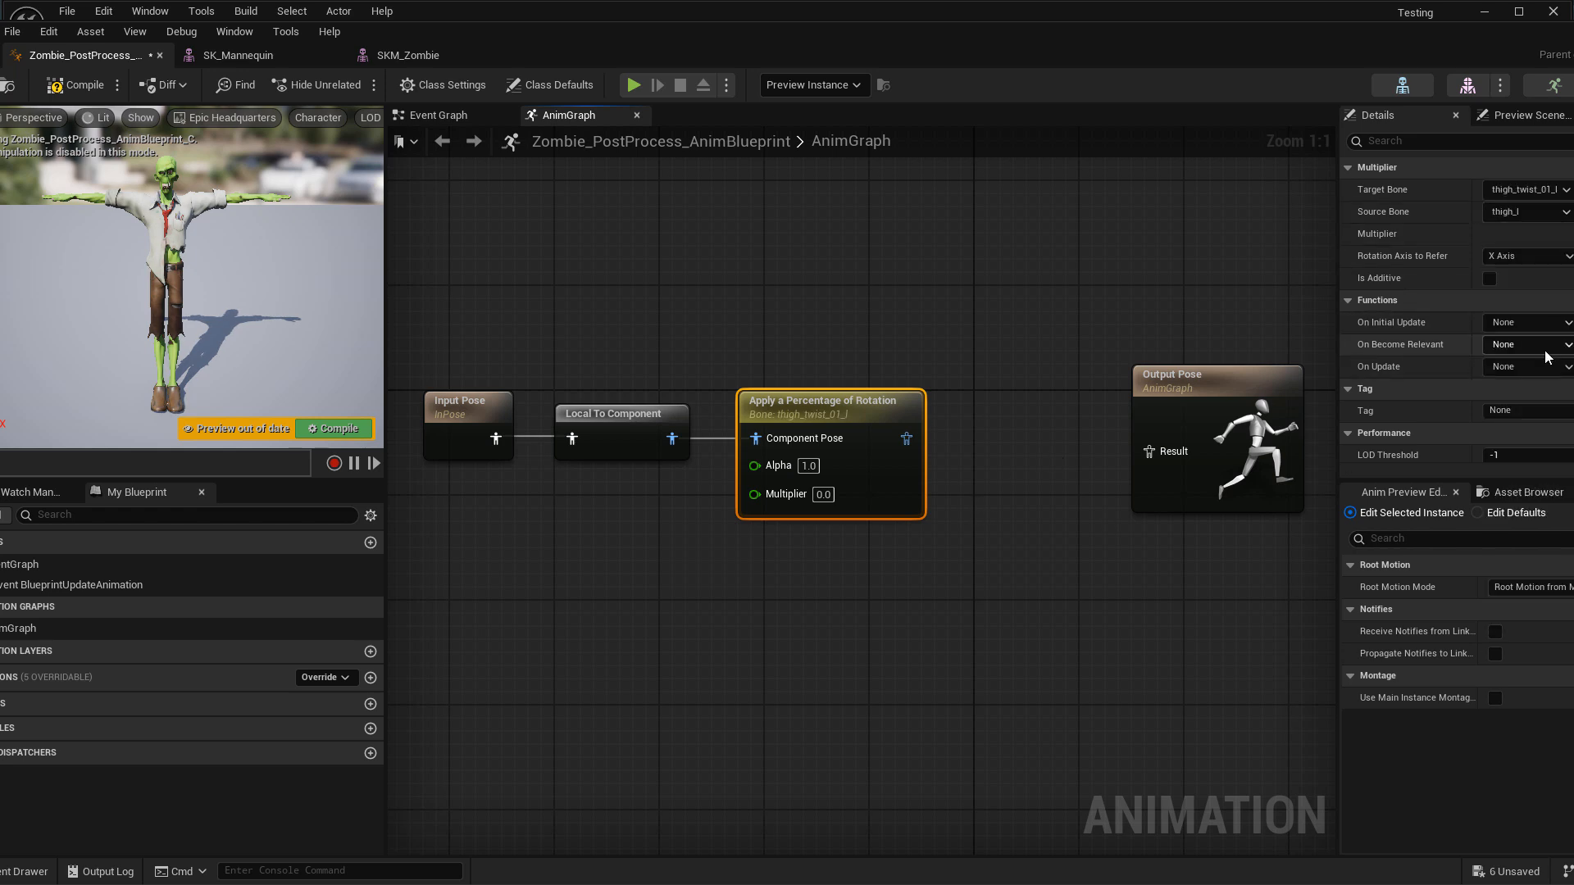
scroll(down, 3)
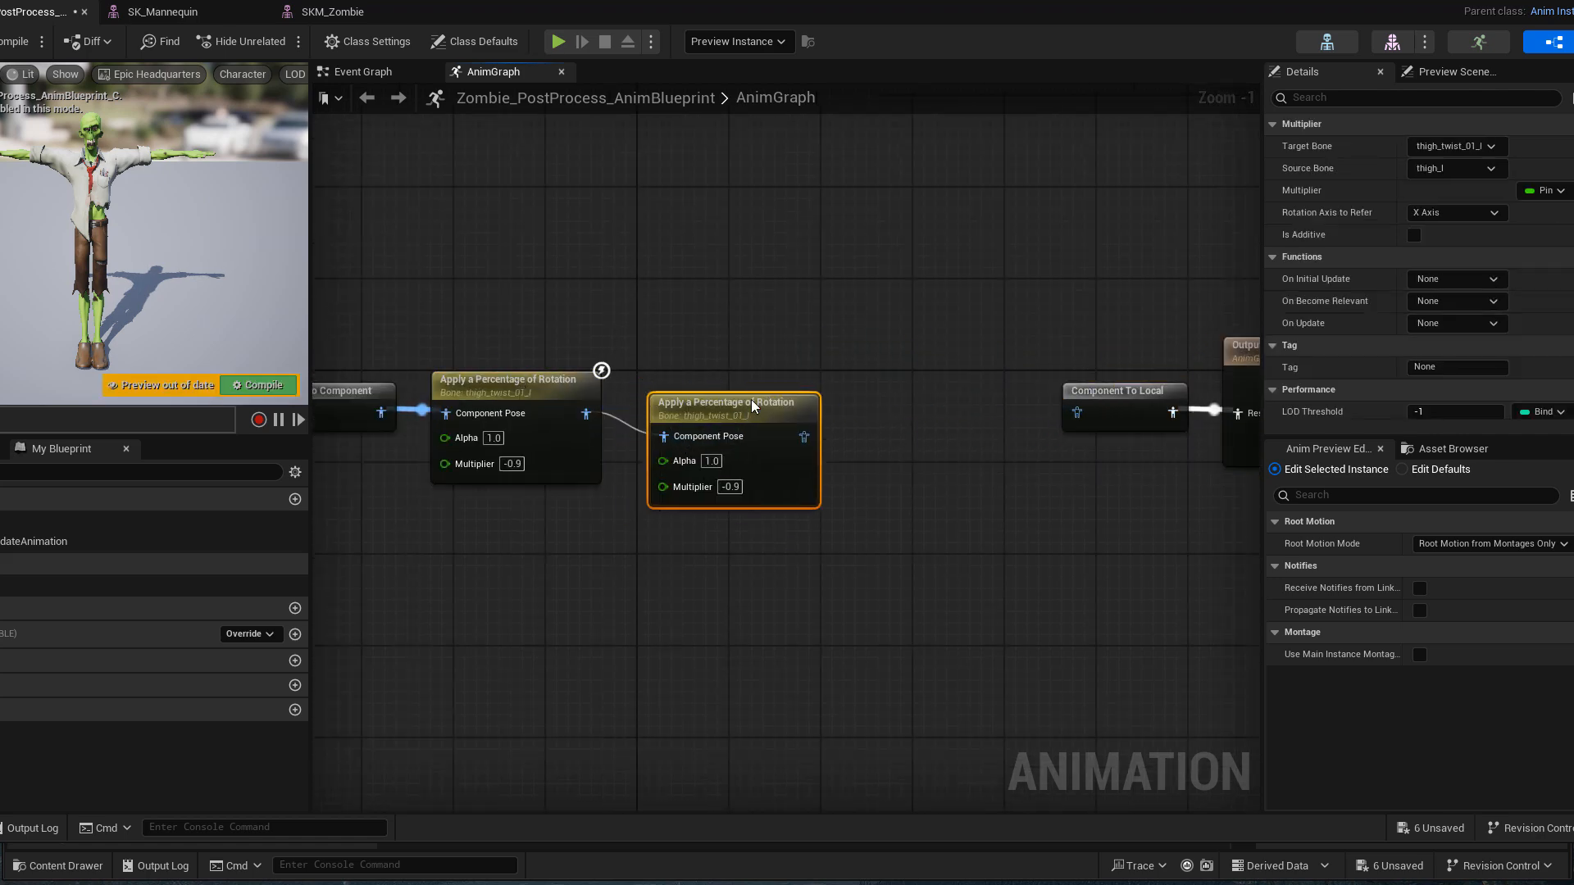
Retarget the duplicated rotation nodes to thigh_twist_01_r and calf_twist_01_r
click(1495, 146)
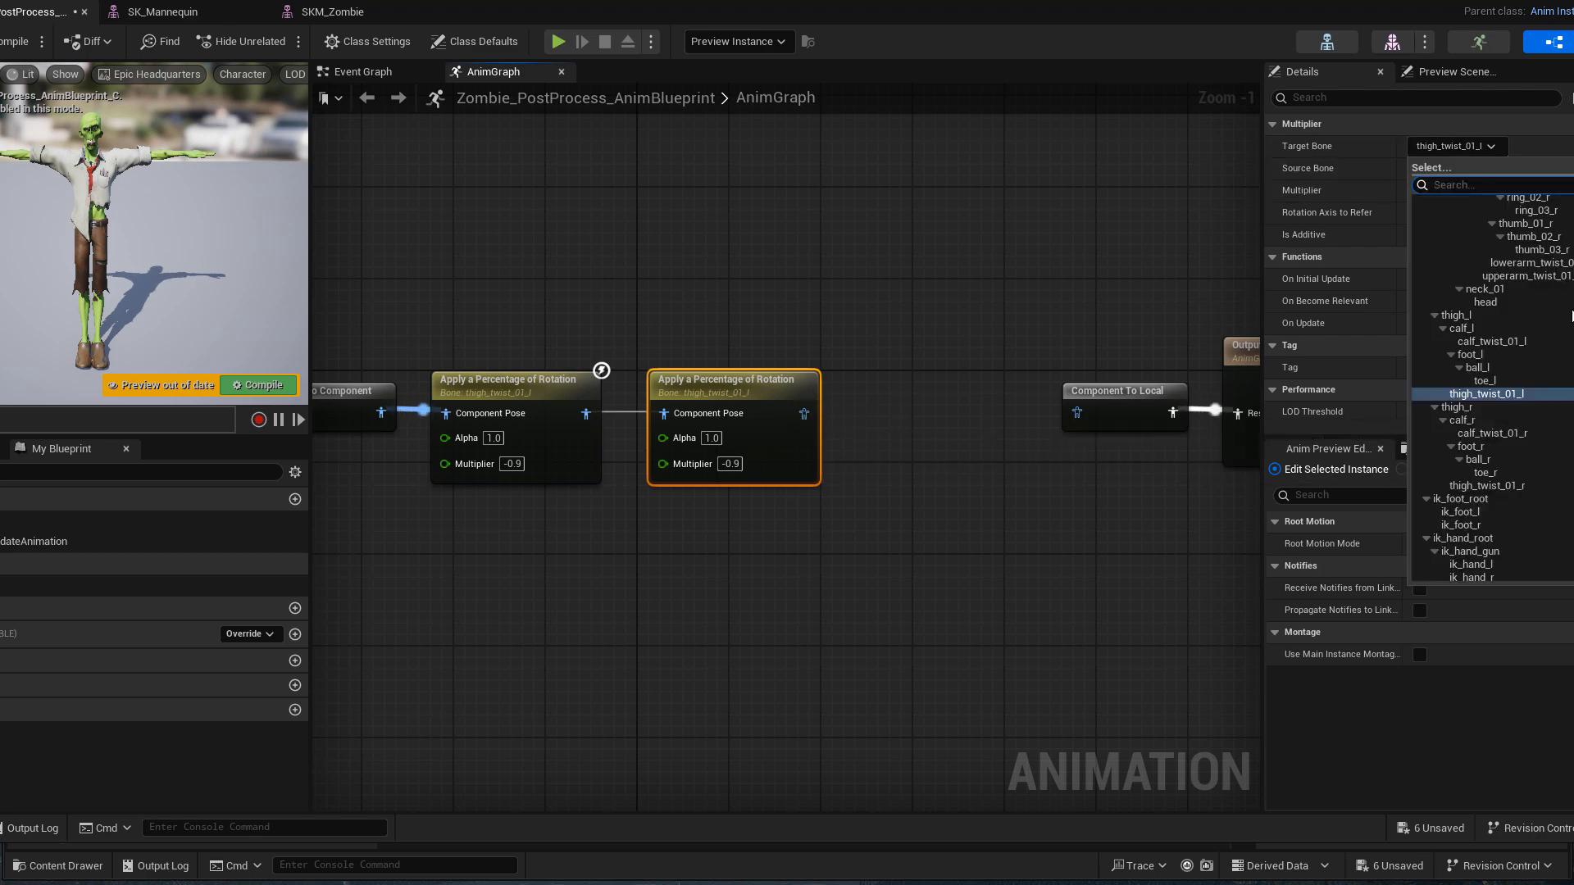
click(1456, 168)
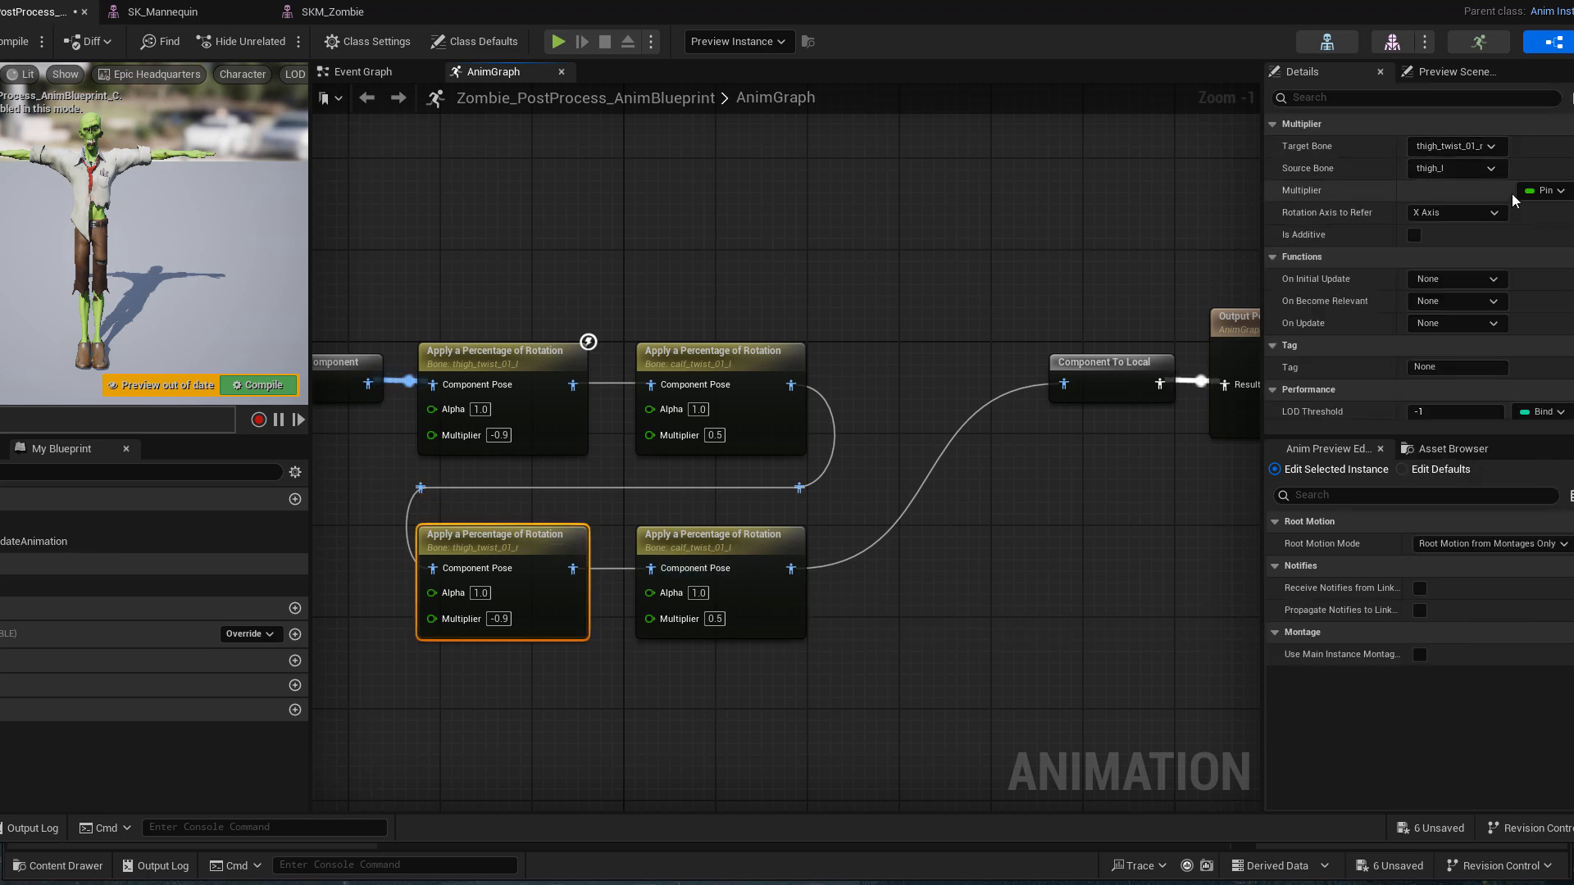
click(1454, 212)
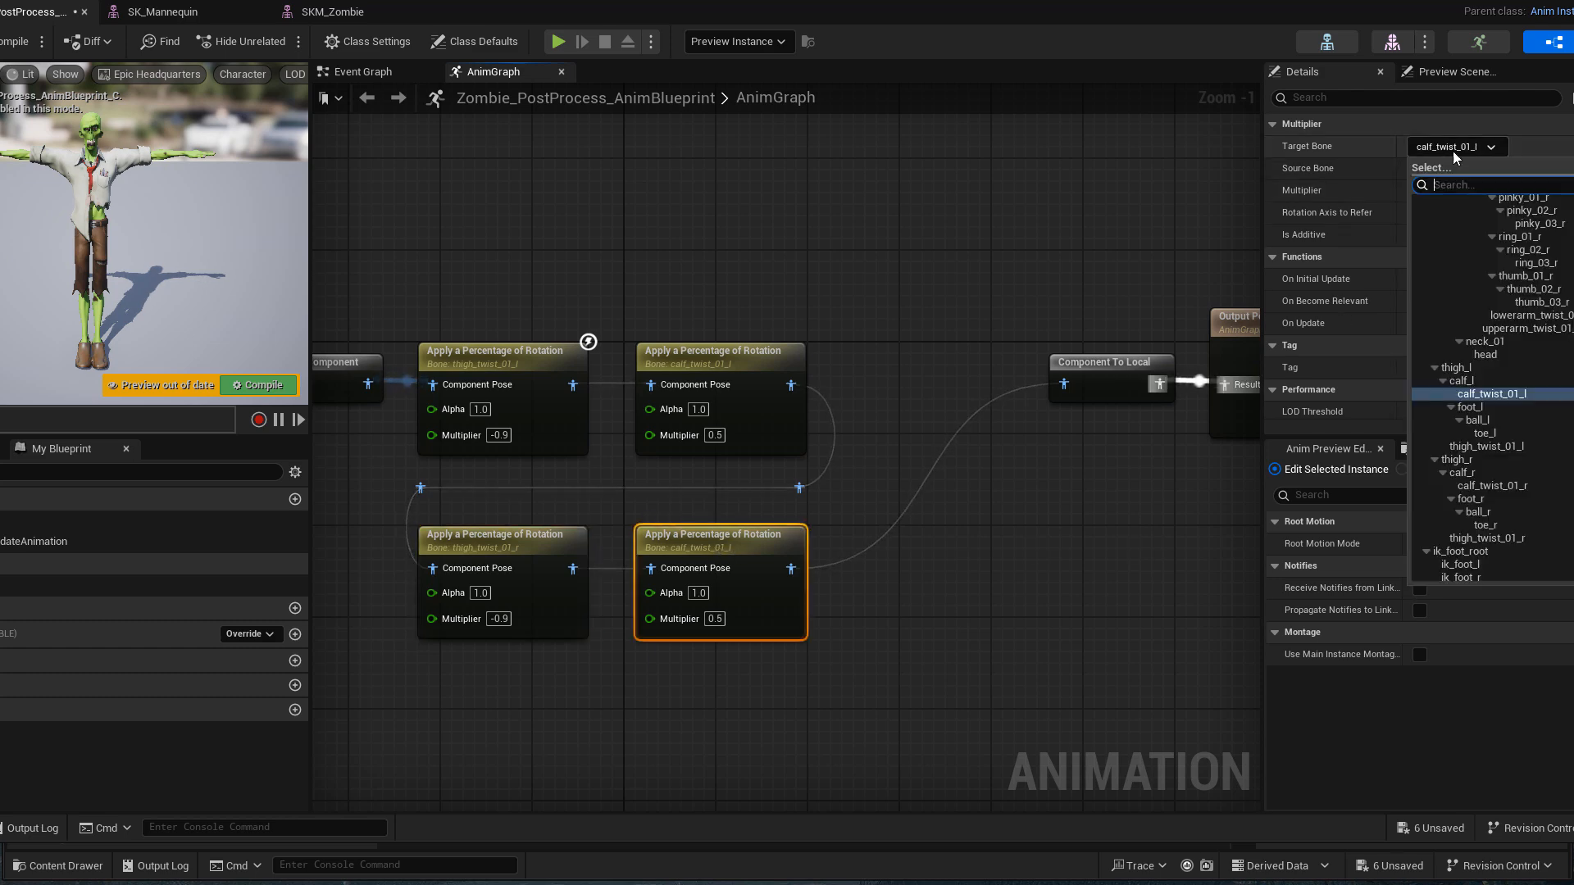
click(1469, 415)
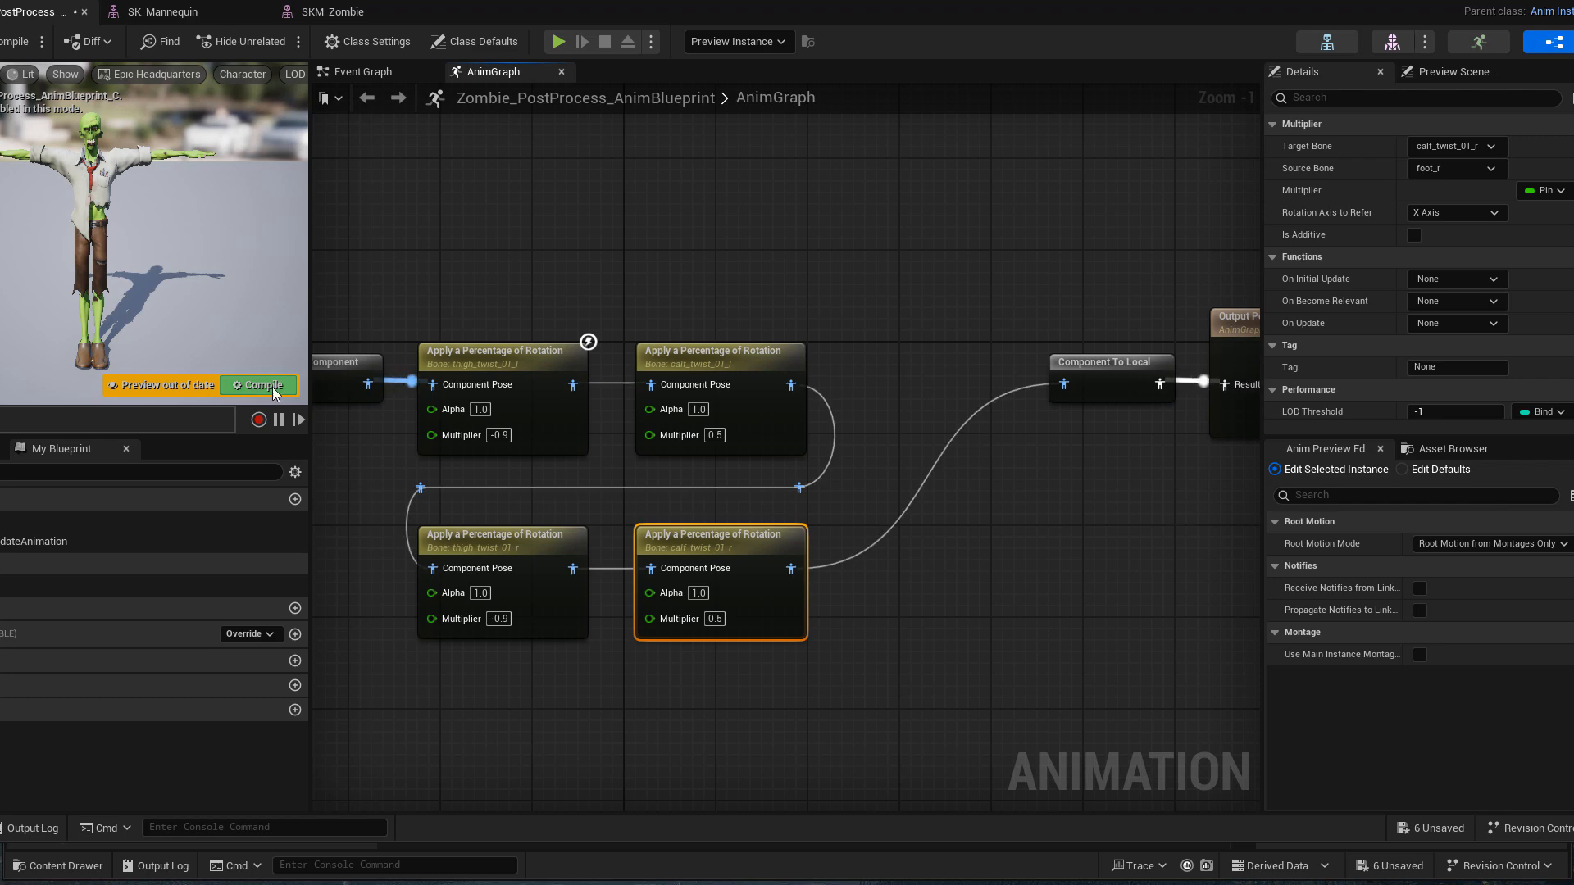
Compile the blueprint, move leg_l_pv_ik_ctrl to test the knee twist, and open Characters > Zombie > Meshes
click(261, 385)
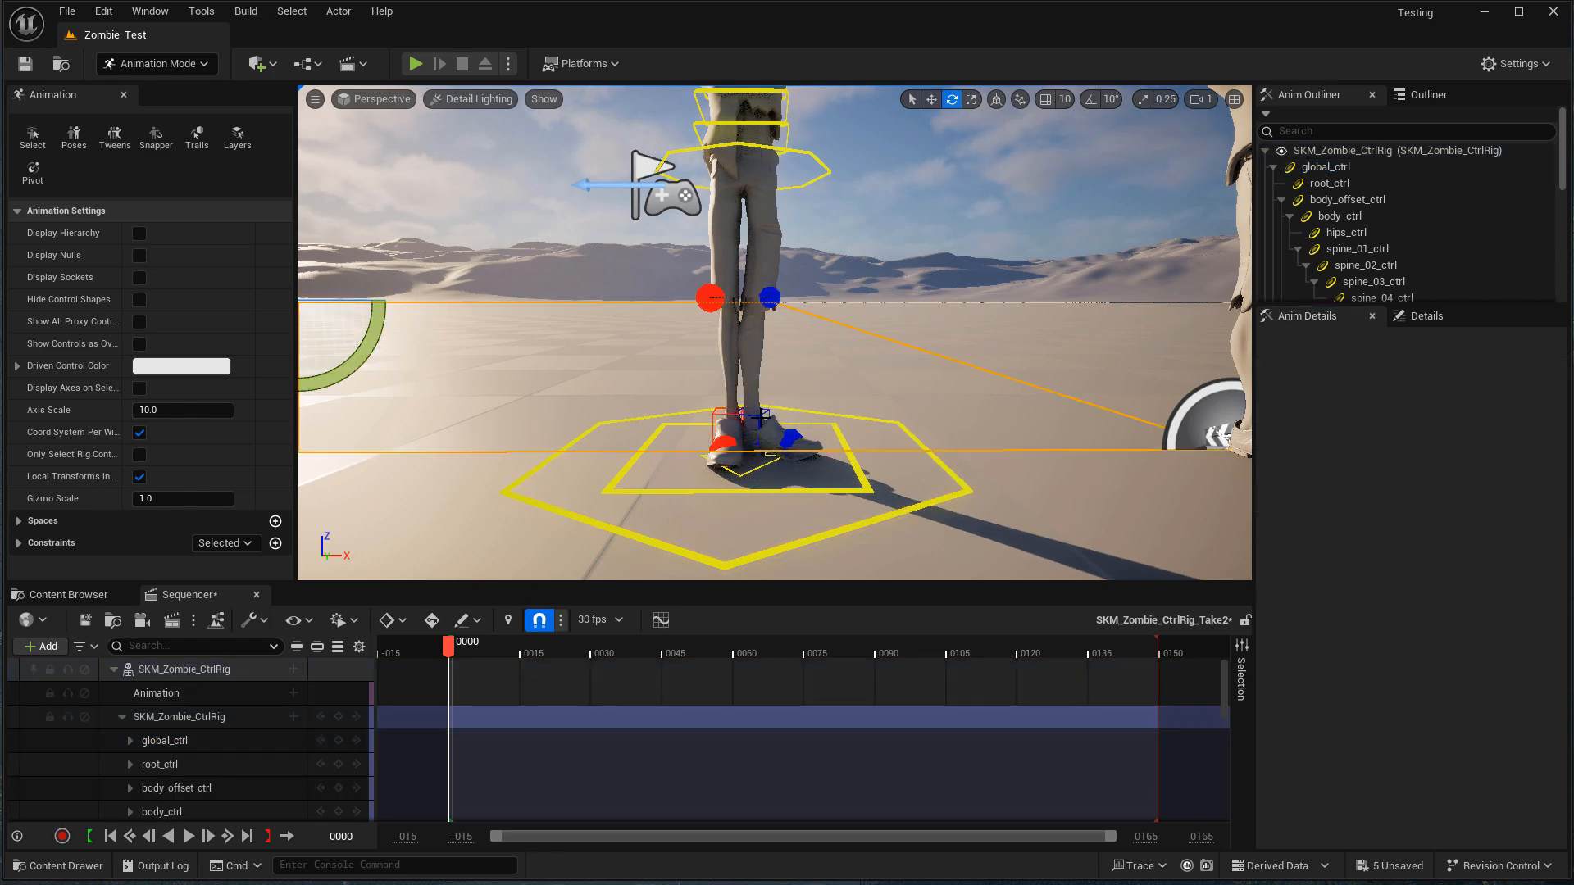
click(736, 440)
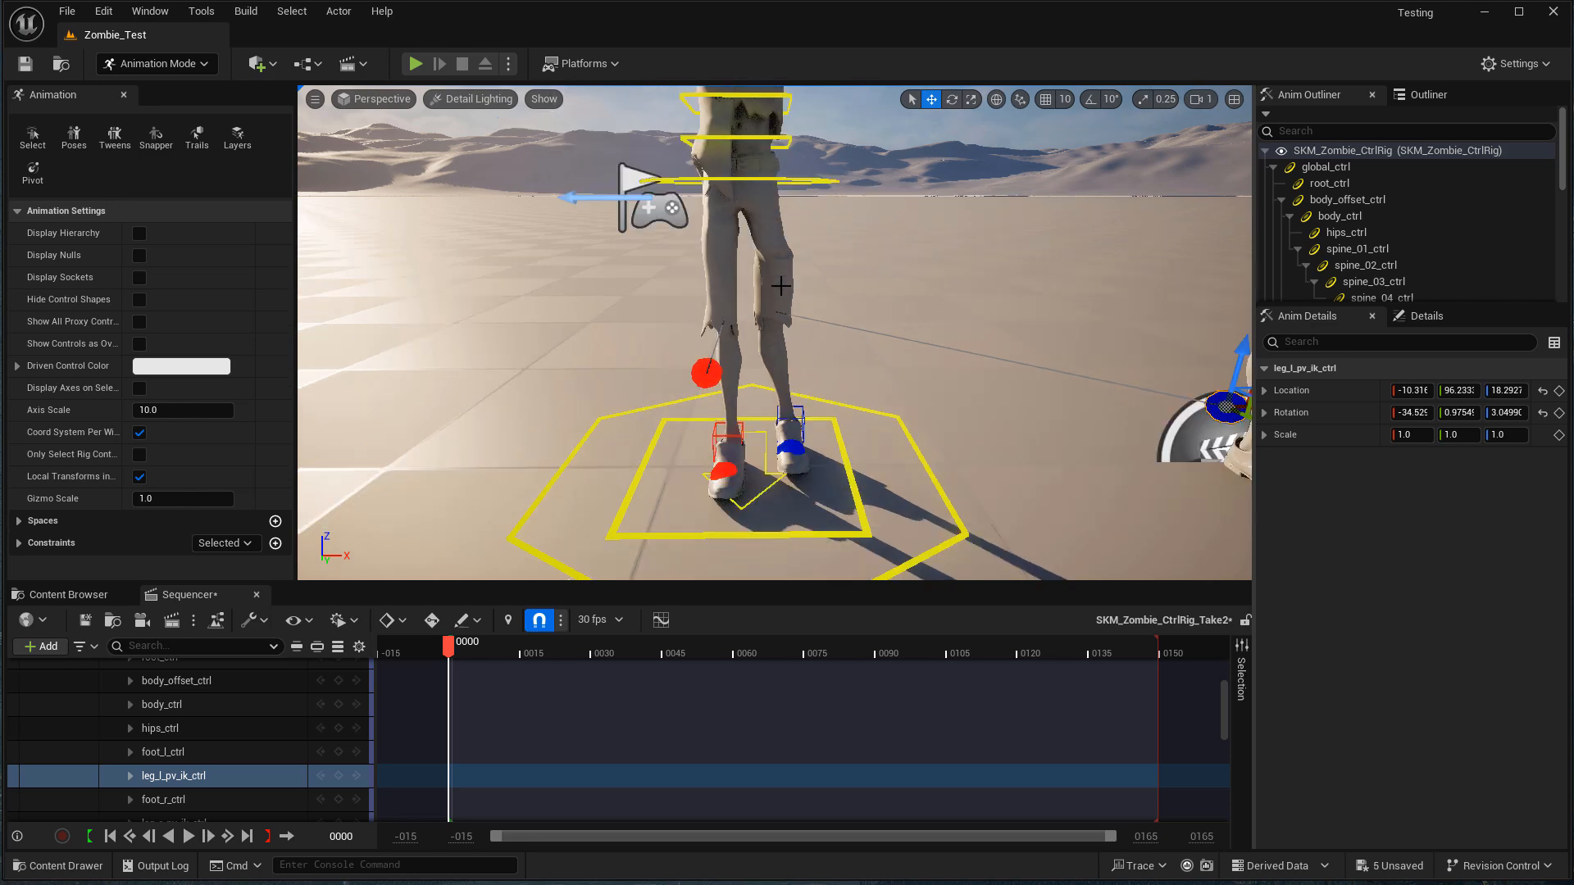
click(65, 594)
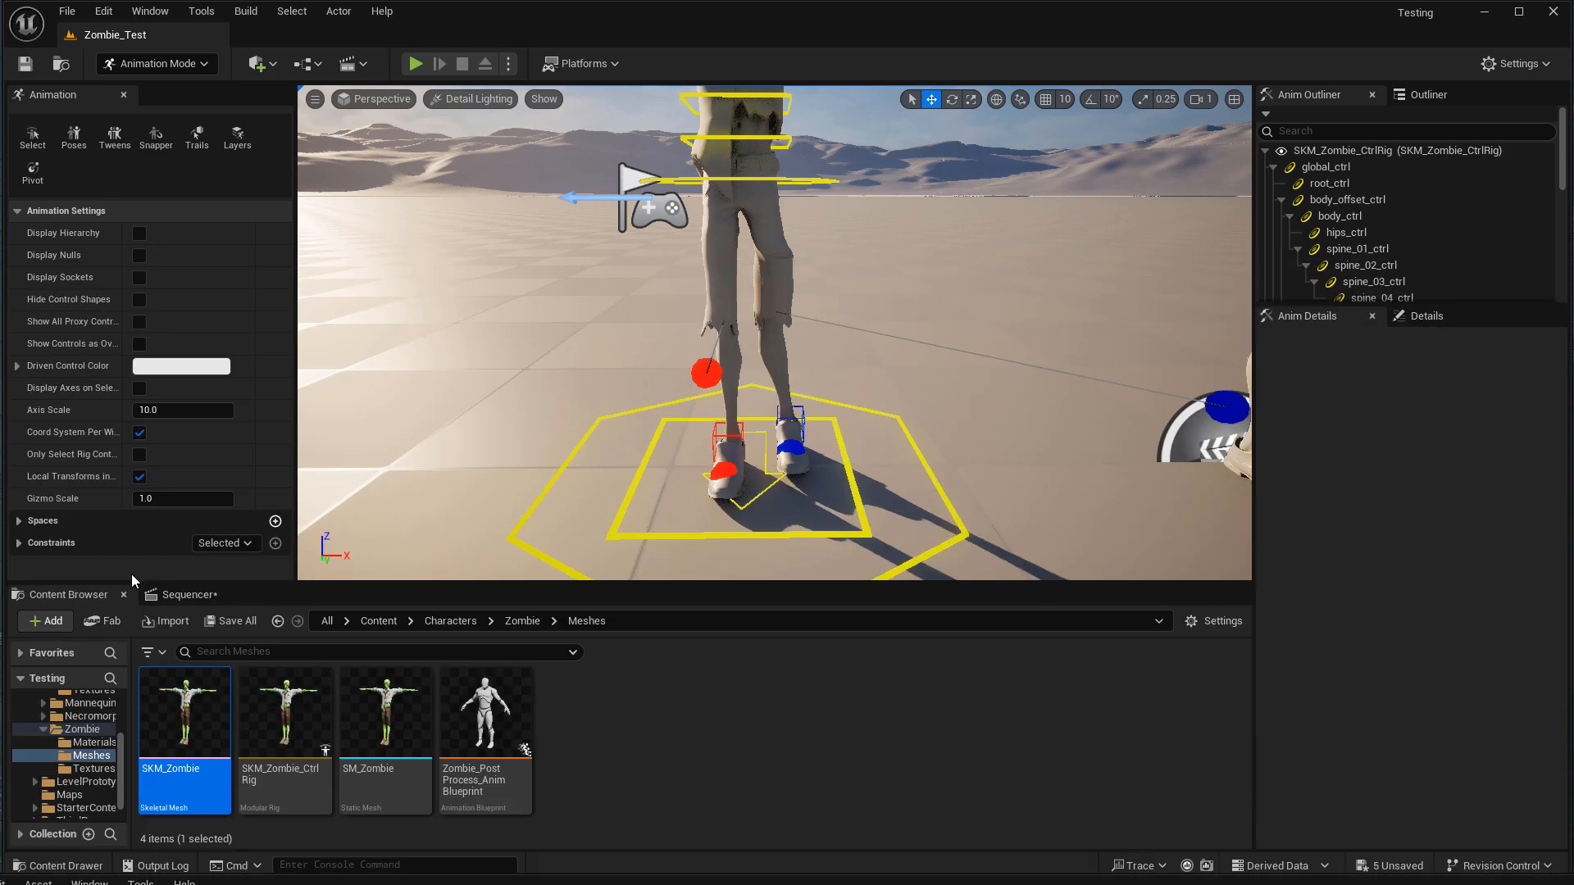
click(230, 620)
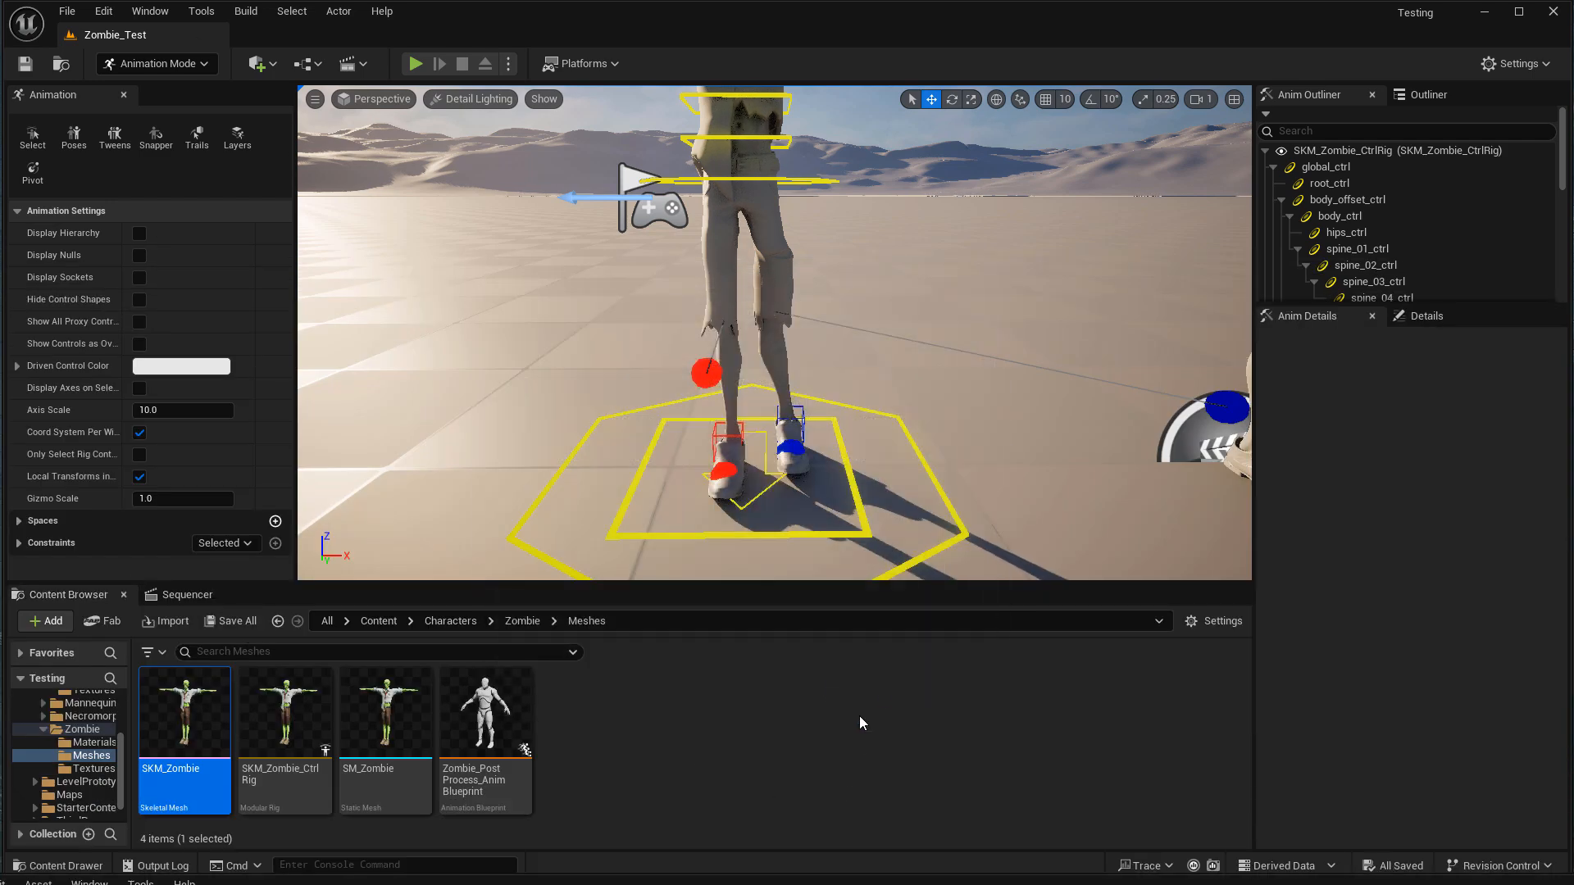
In SKM_Zombie's weight editor, select thigh_twist_01_l and brush-relax the weights at the left knee
double_click(185, 713)
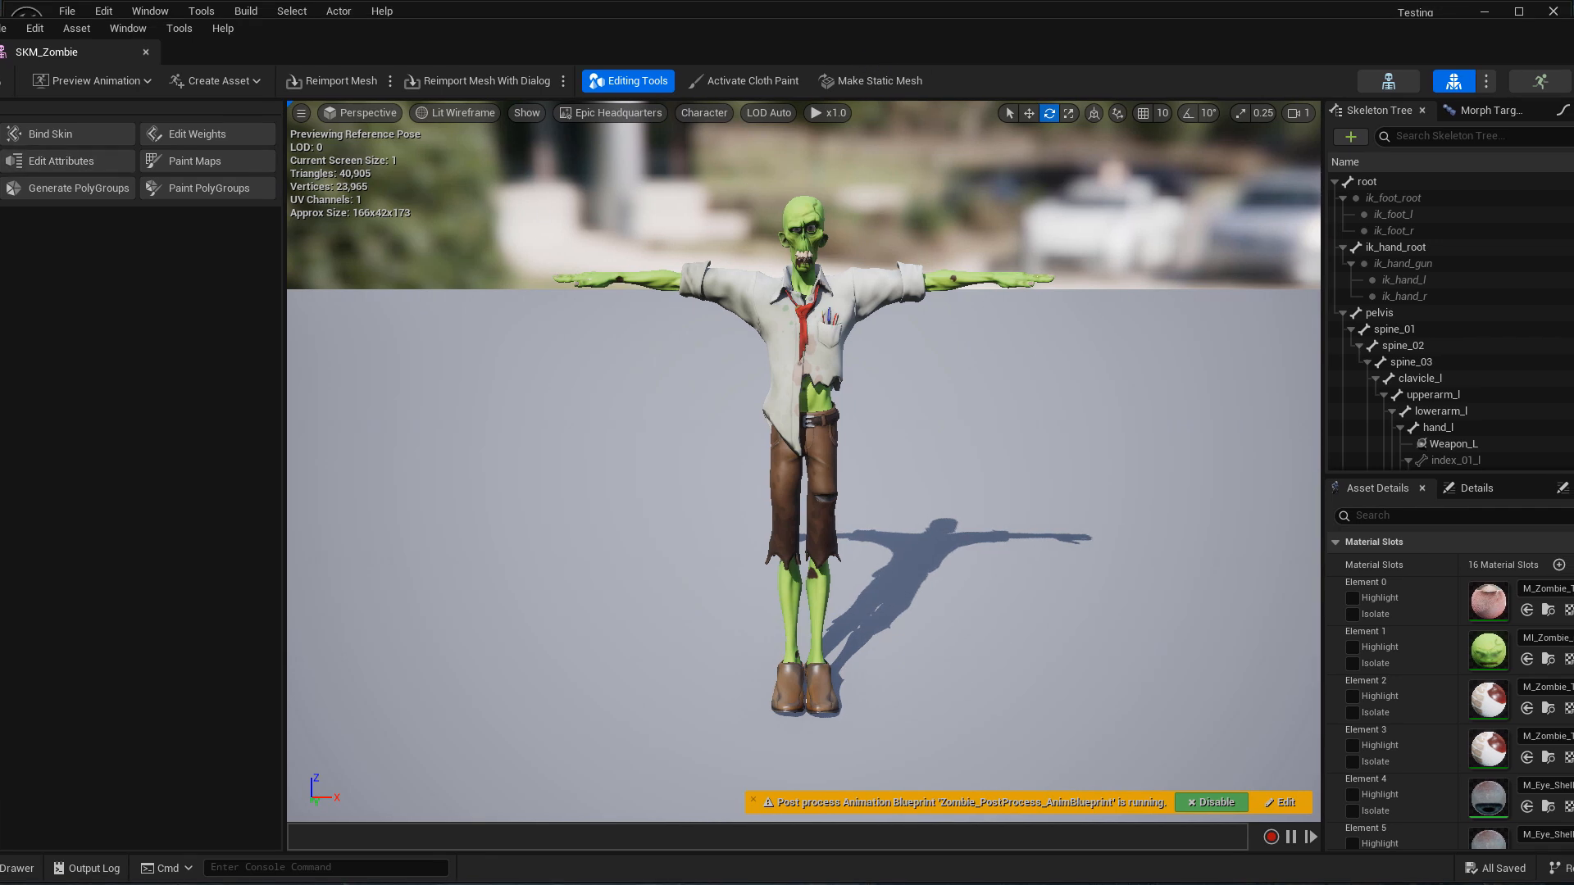
click(197, 133)
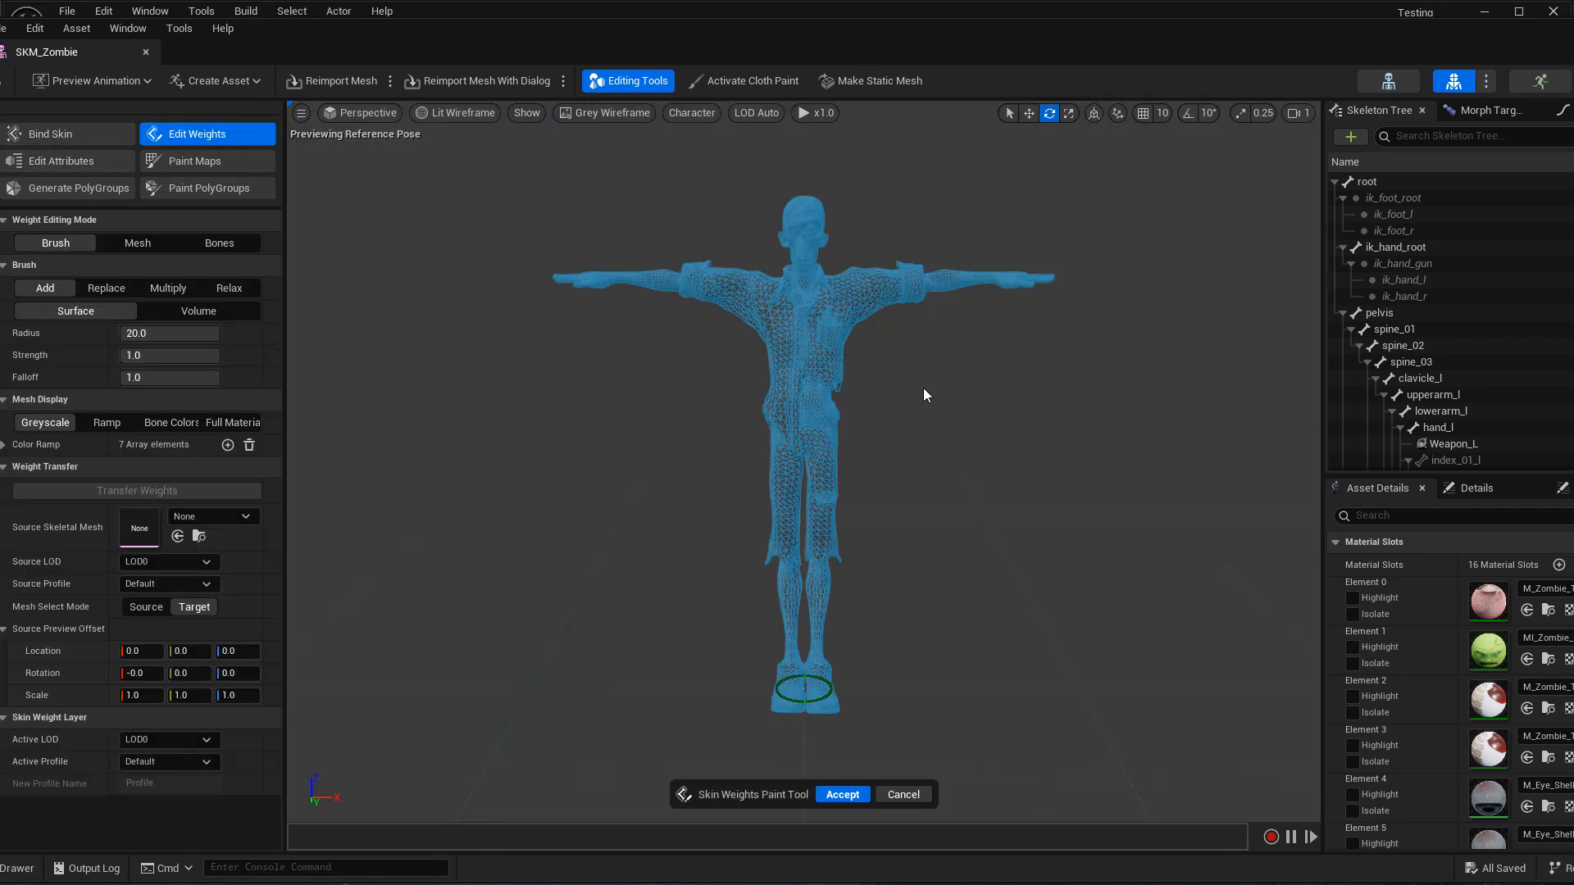
click(460, 113)
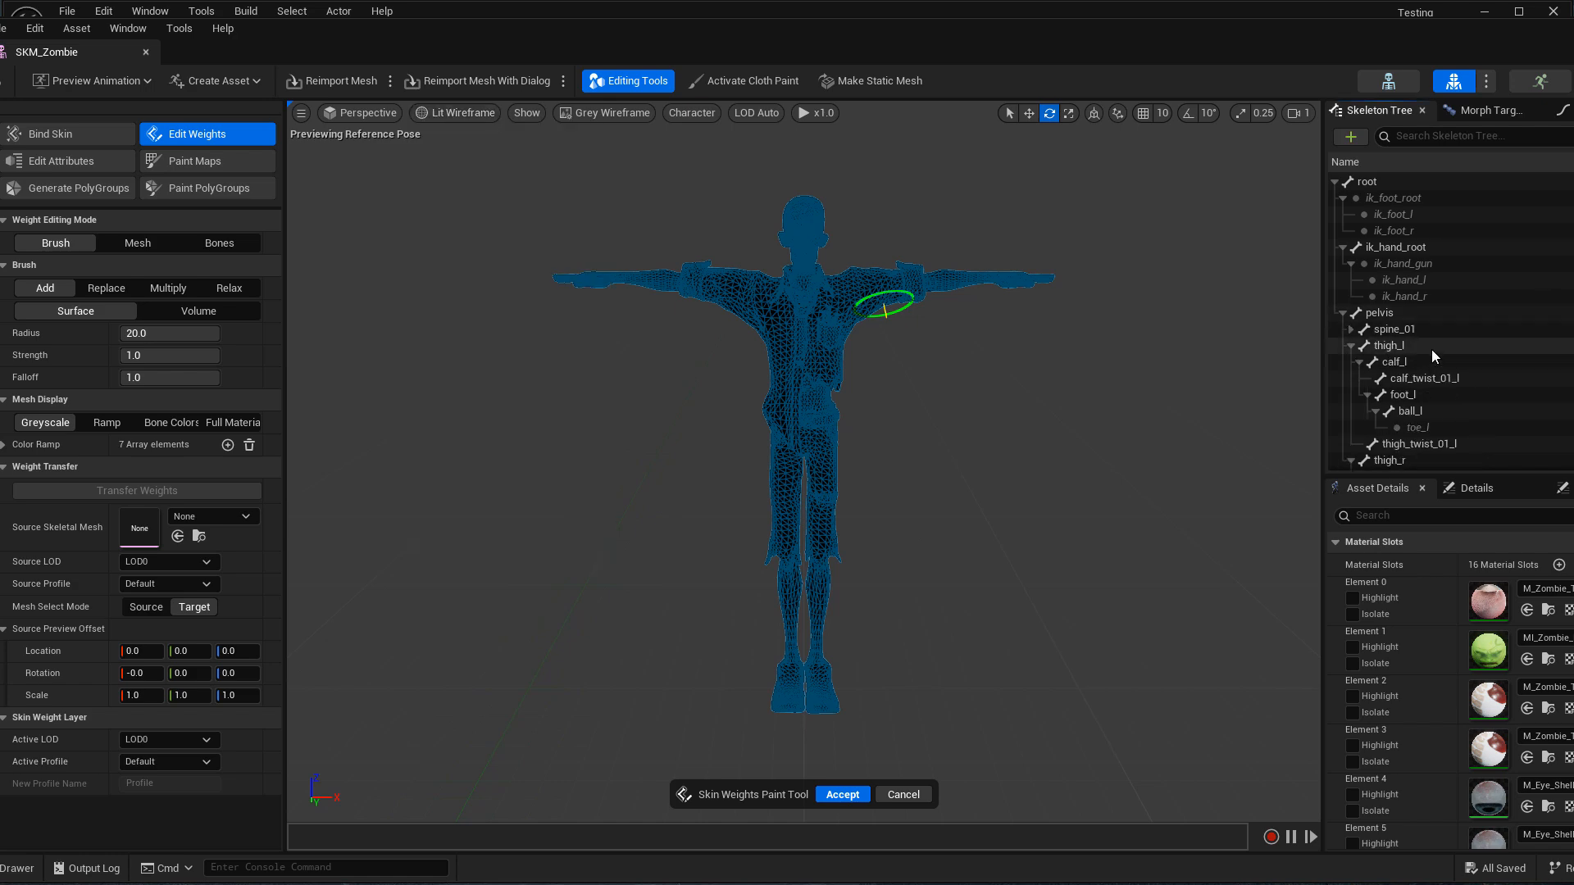
click(1424, 445)
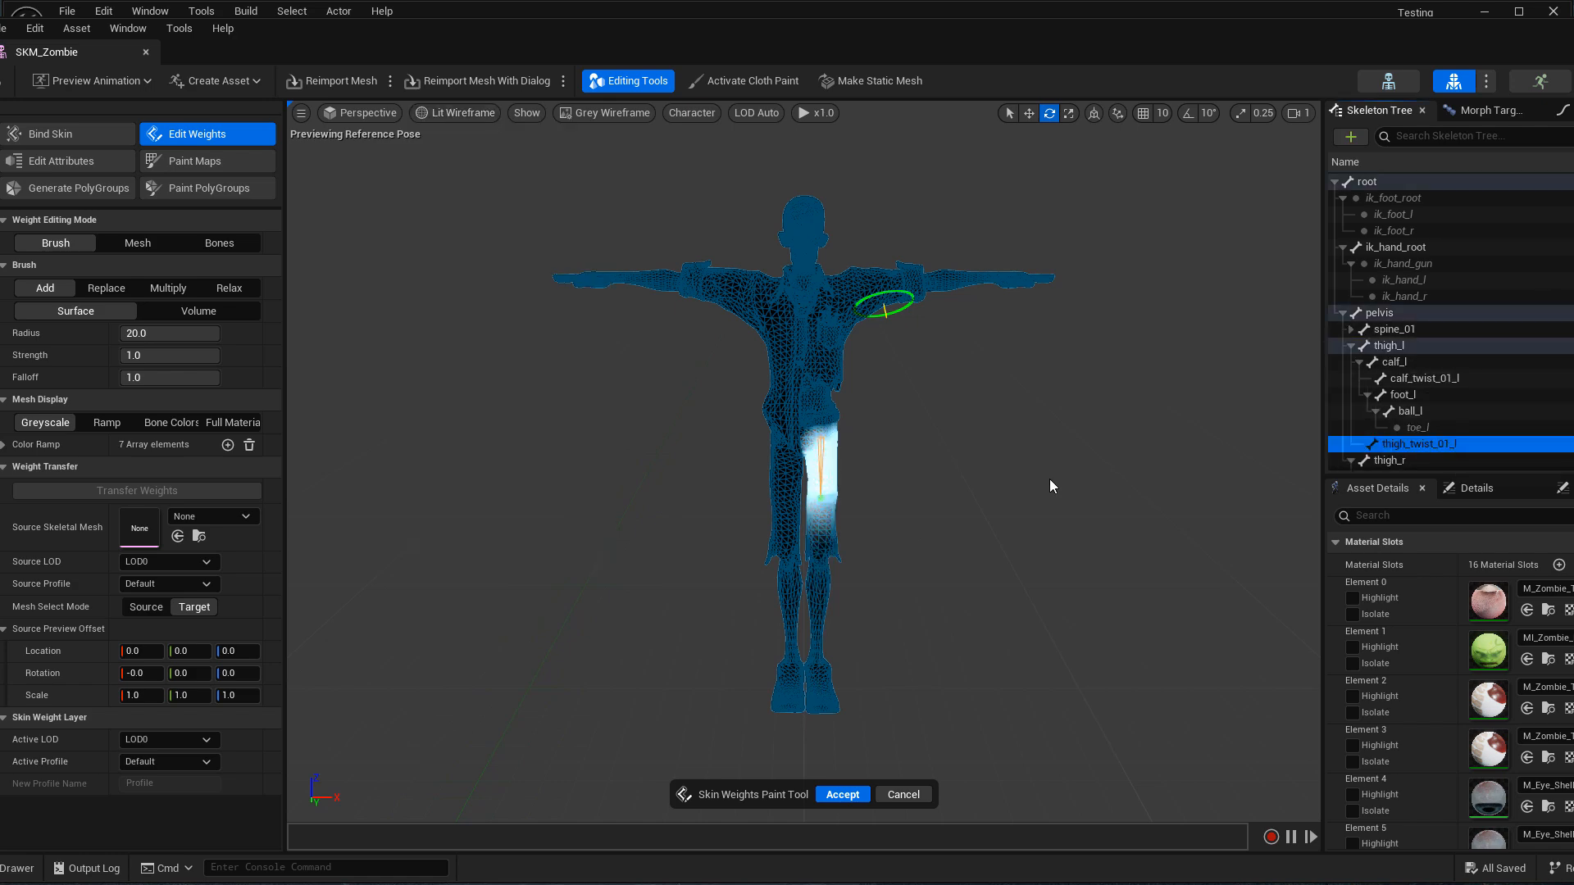
scroll(down, 3)
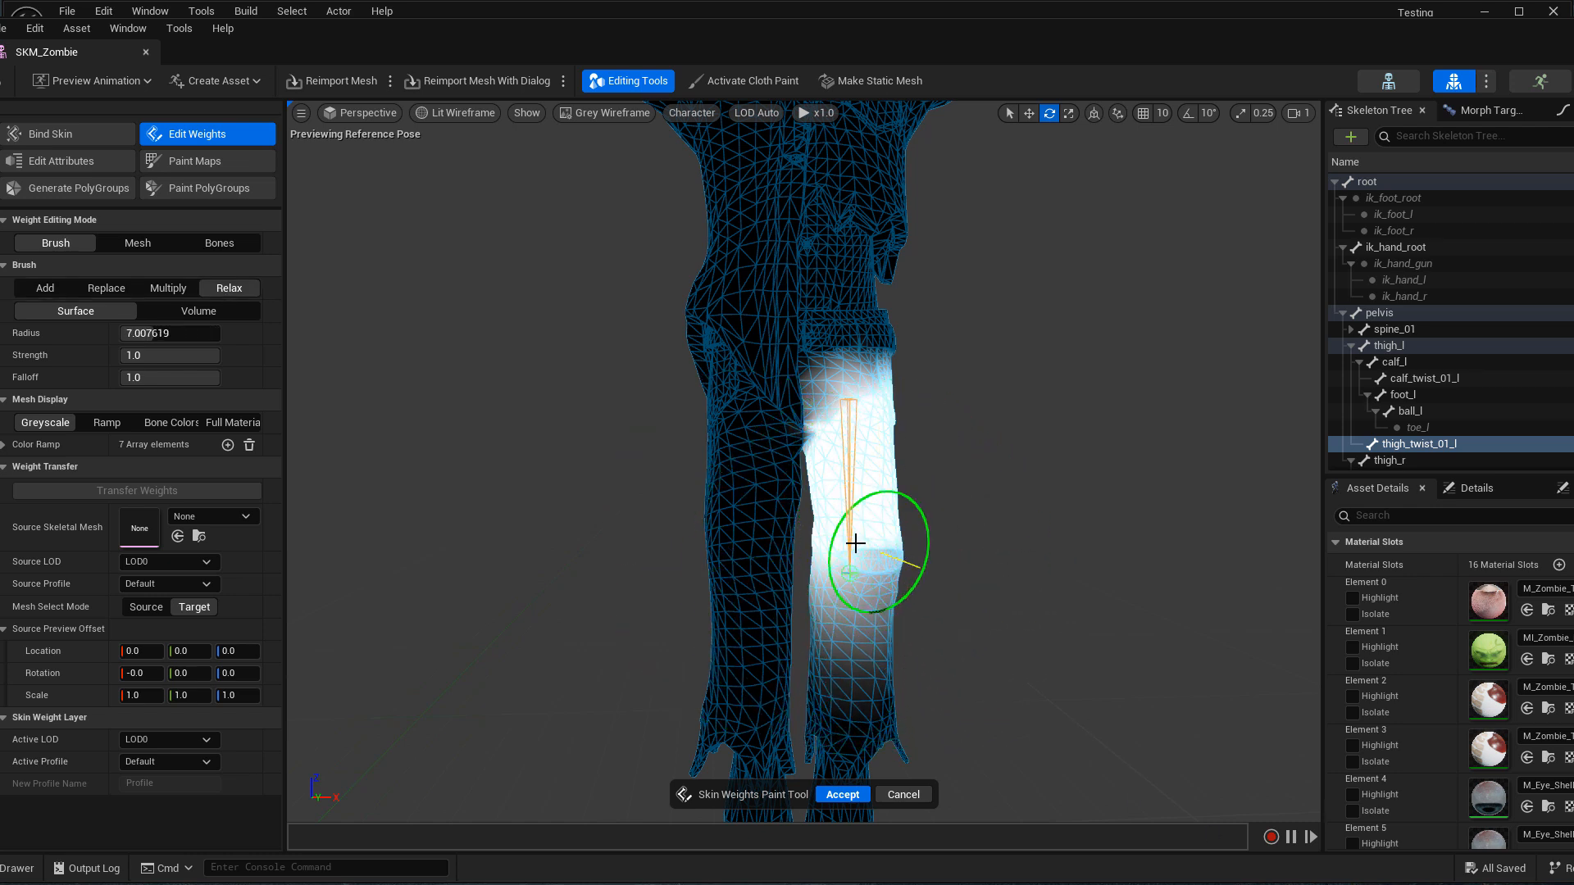
click(1389, 344)
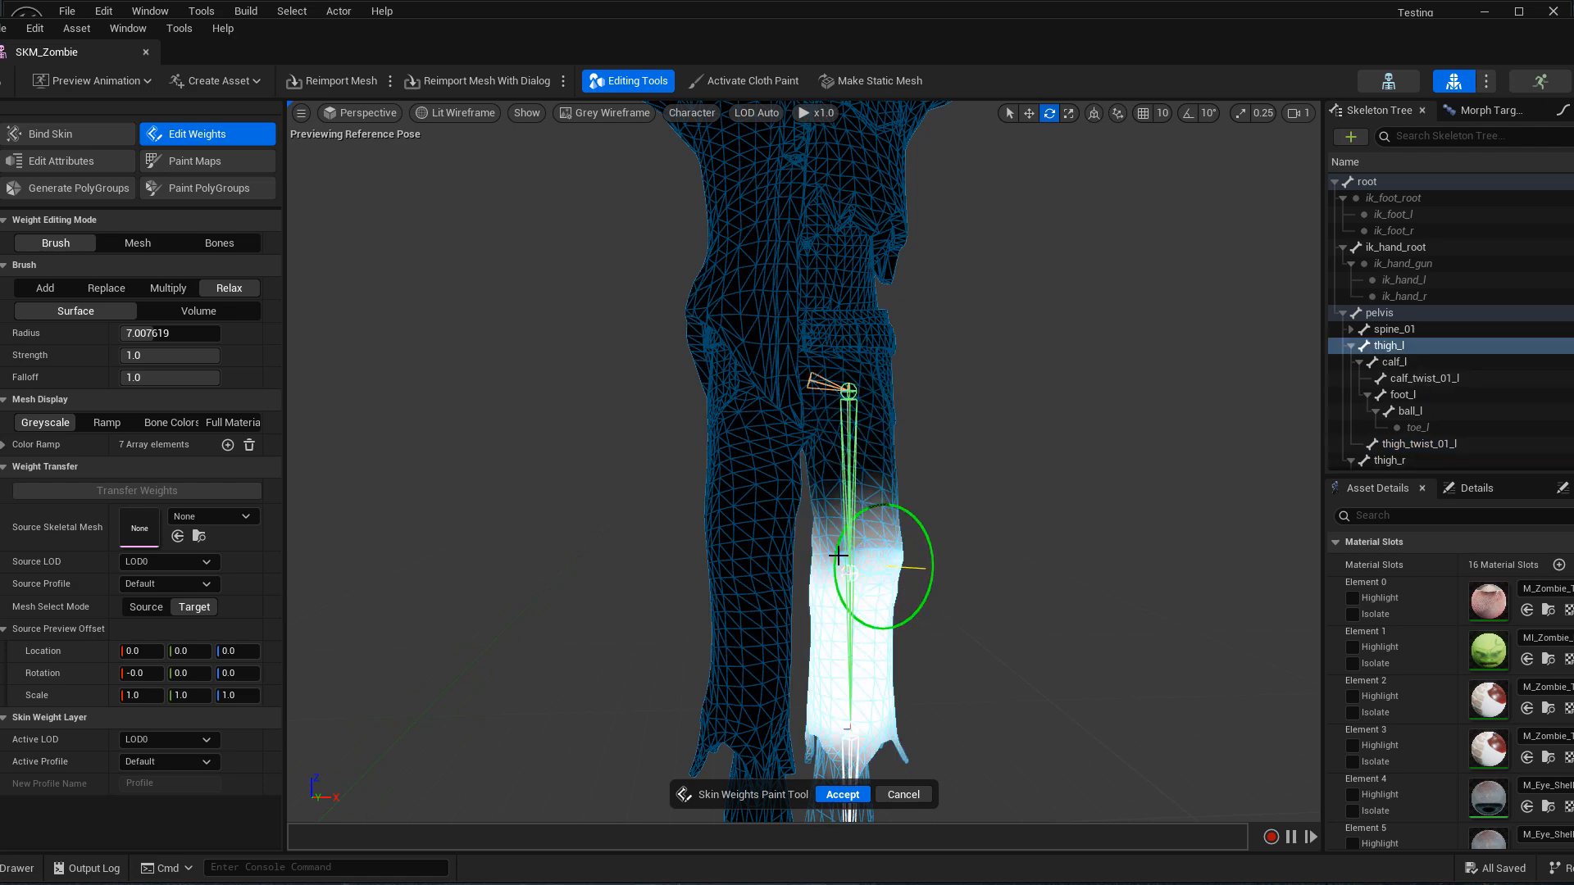
mouse_move(852, 538)
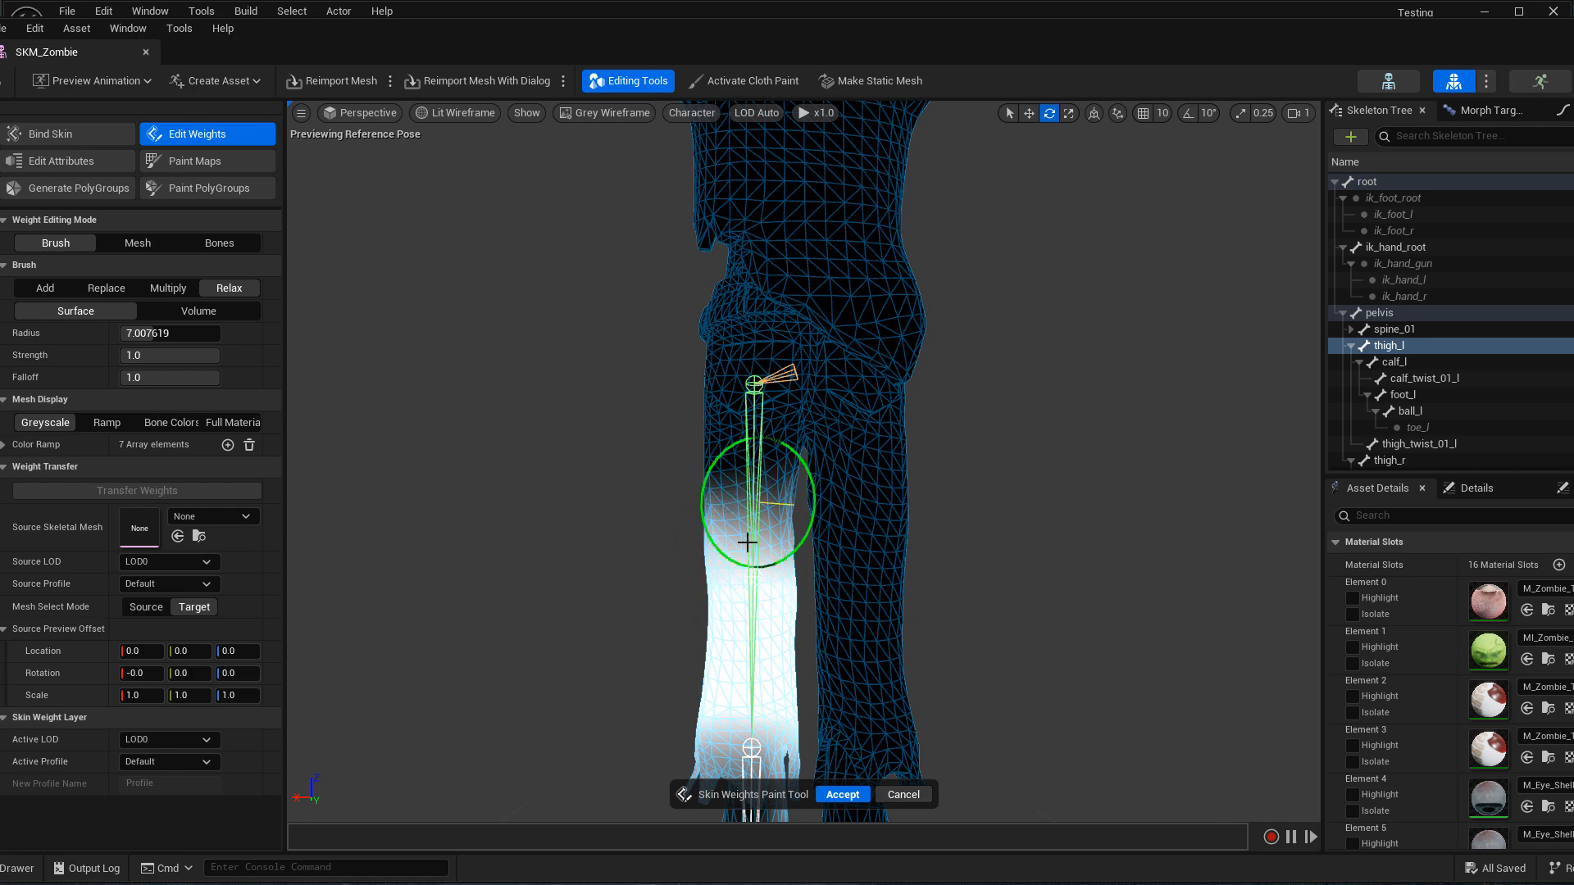
mouse_move(892, 613)
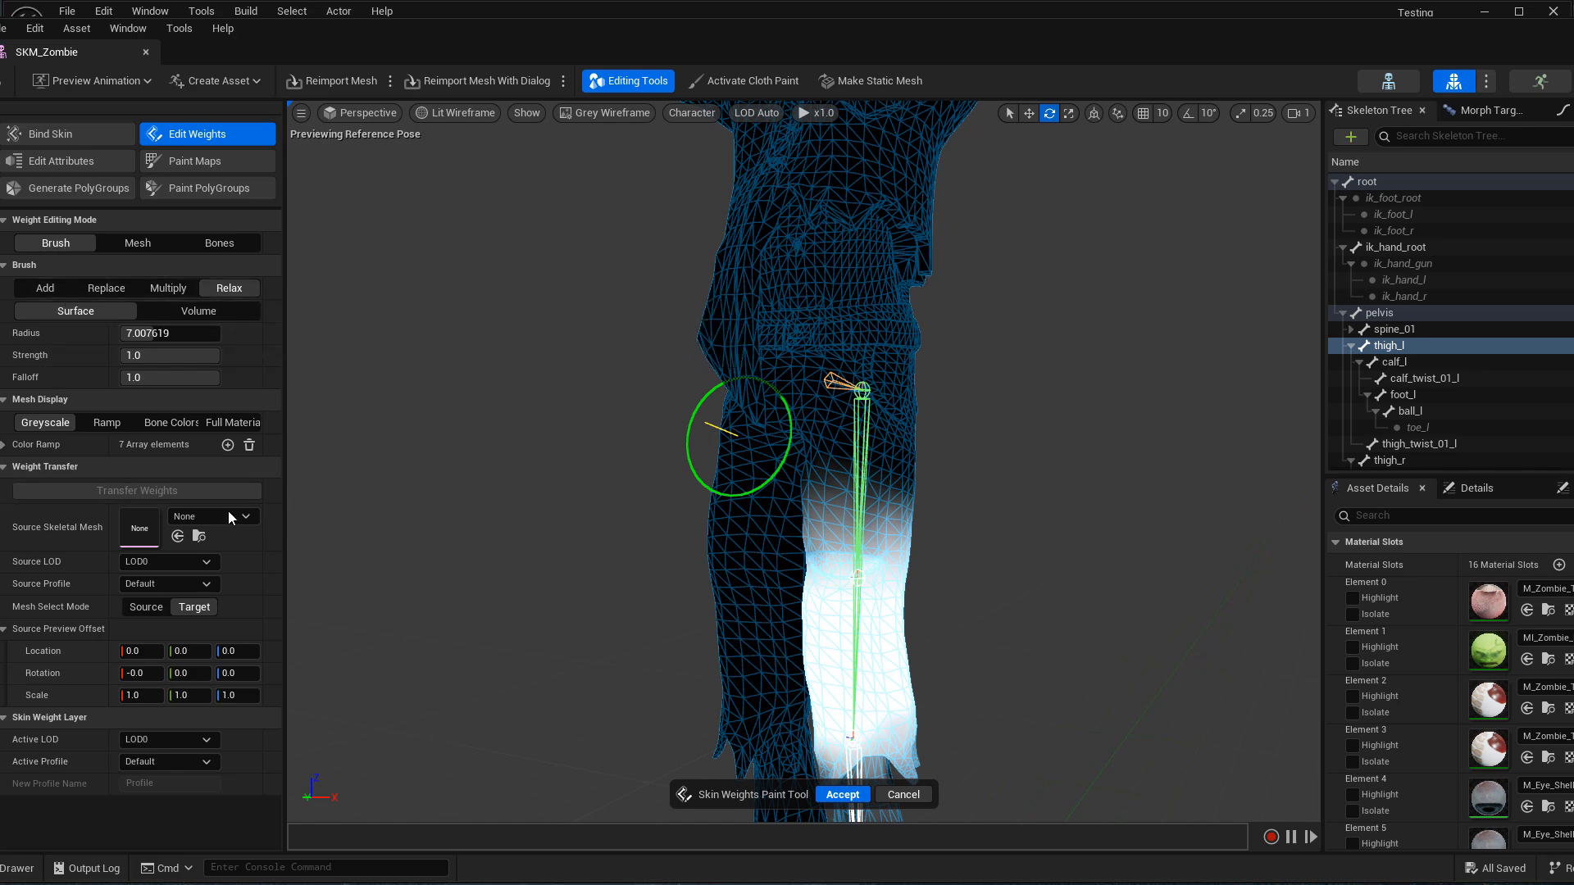
Relax the selected left-knee vertices twice via Mesh selection and accept the weight edit
click(136, 242)
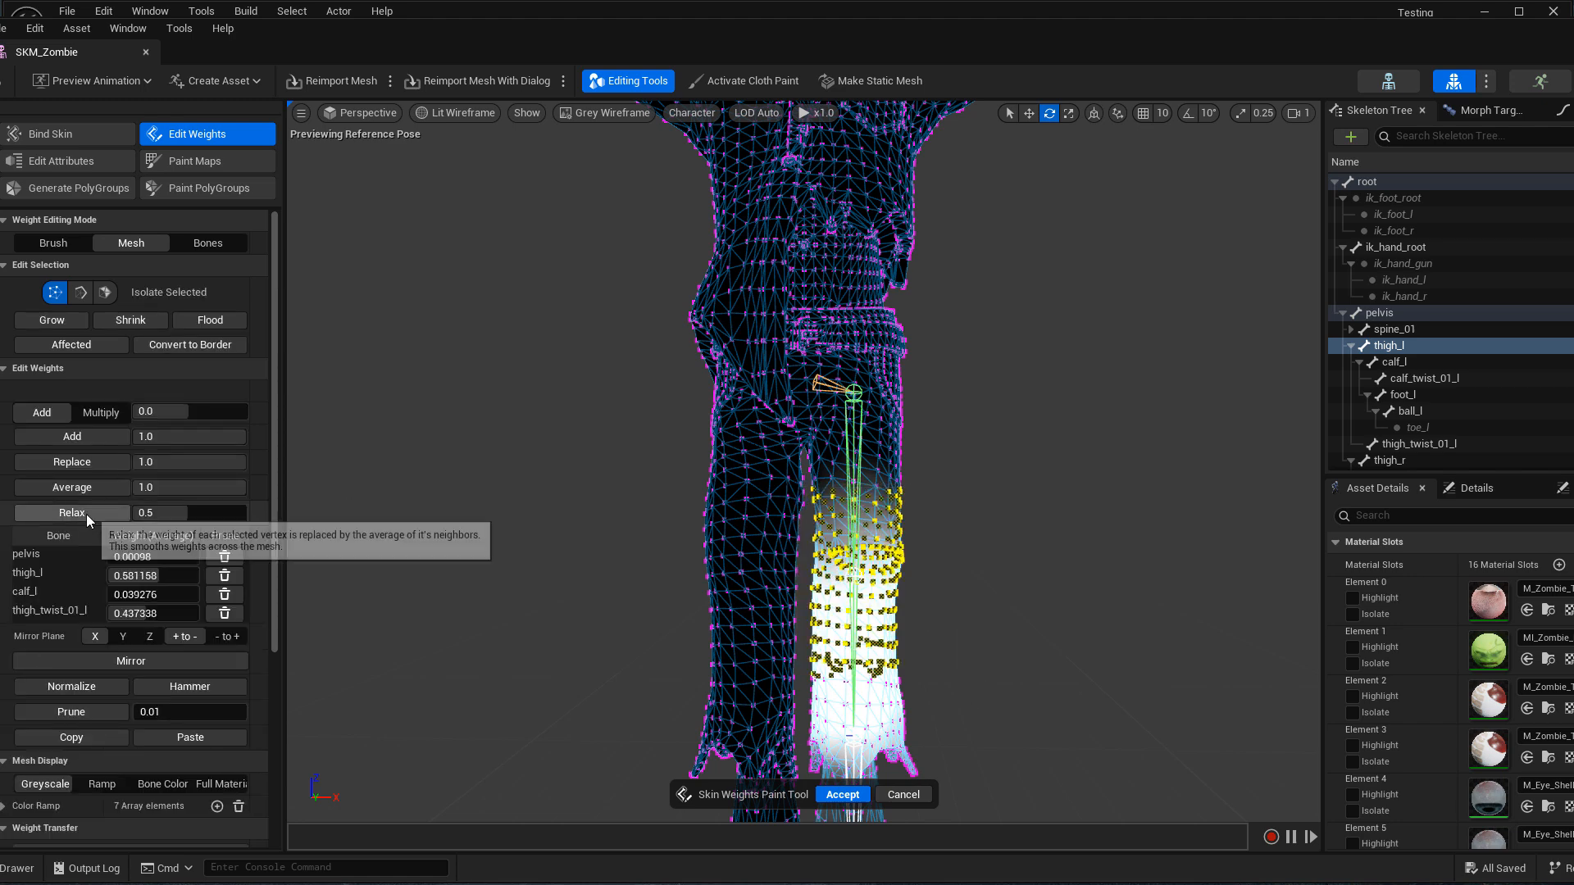
click(70, 513)
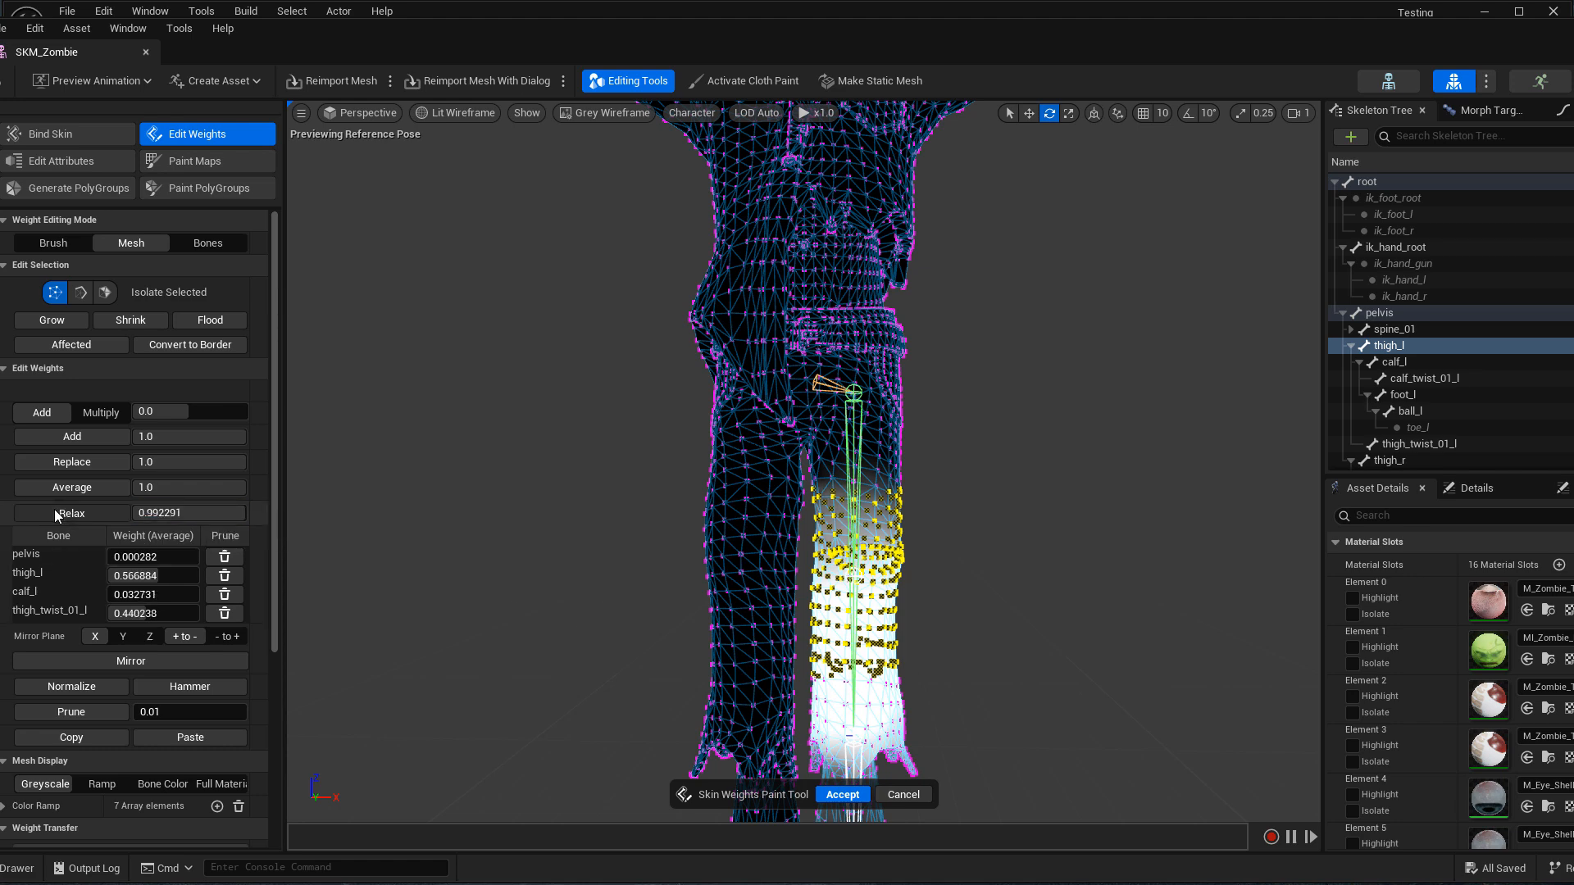
click(1416, 444)
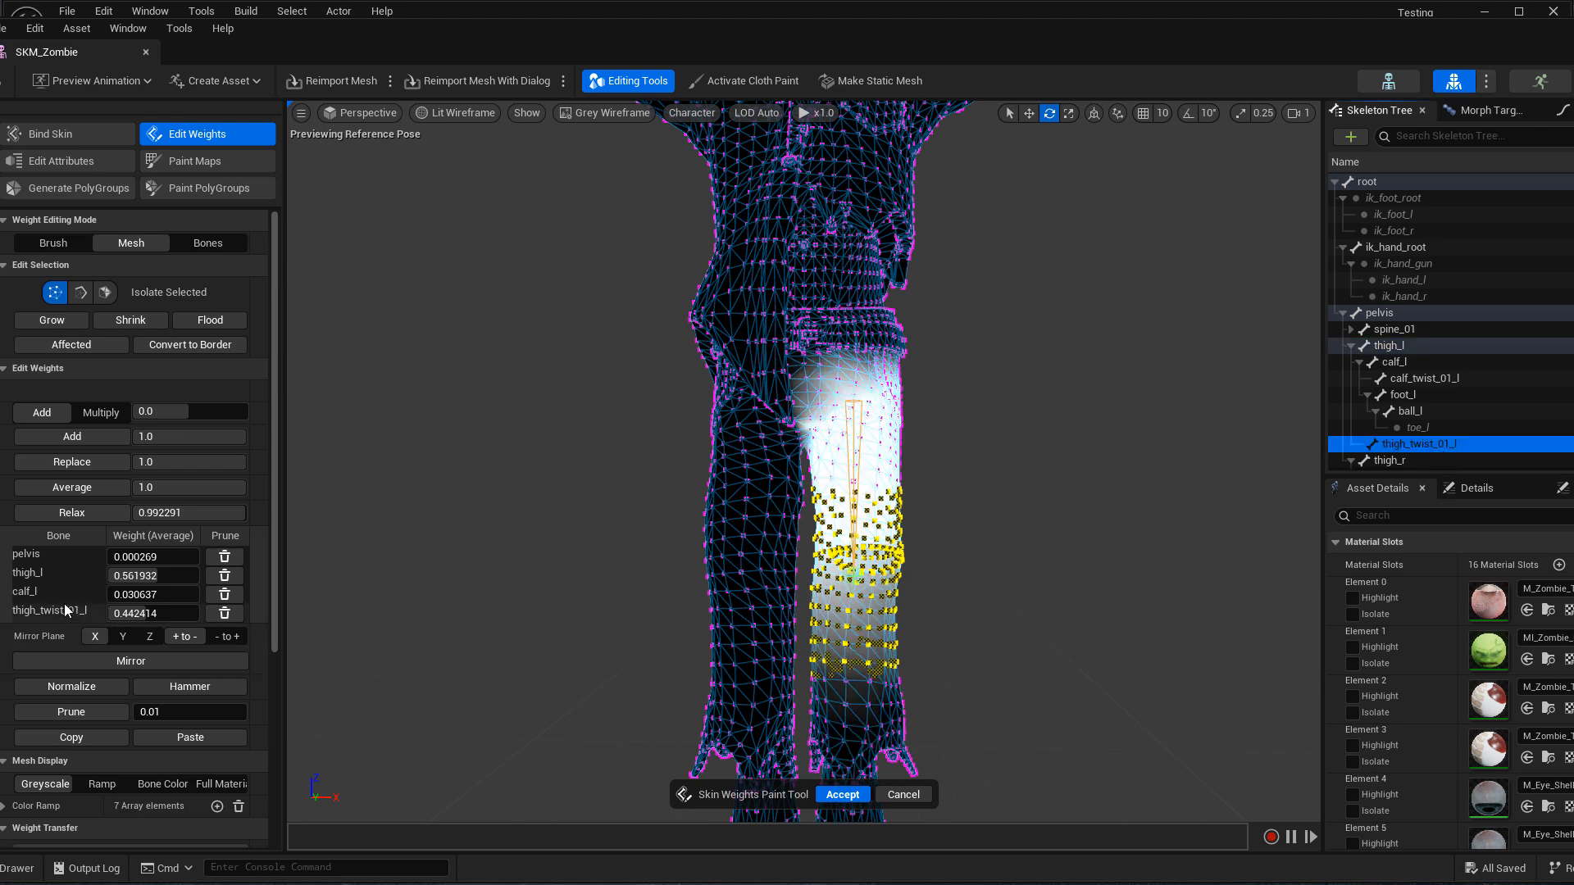
click(71, 513)
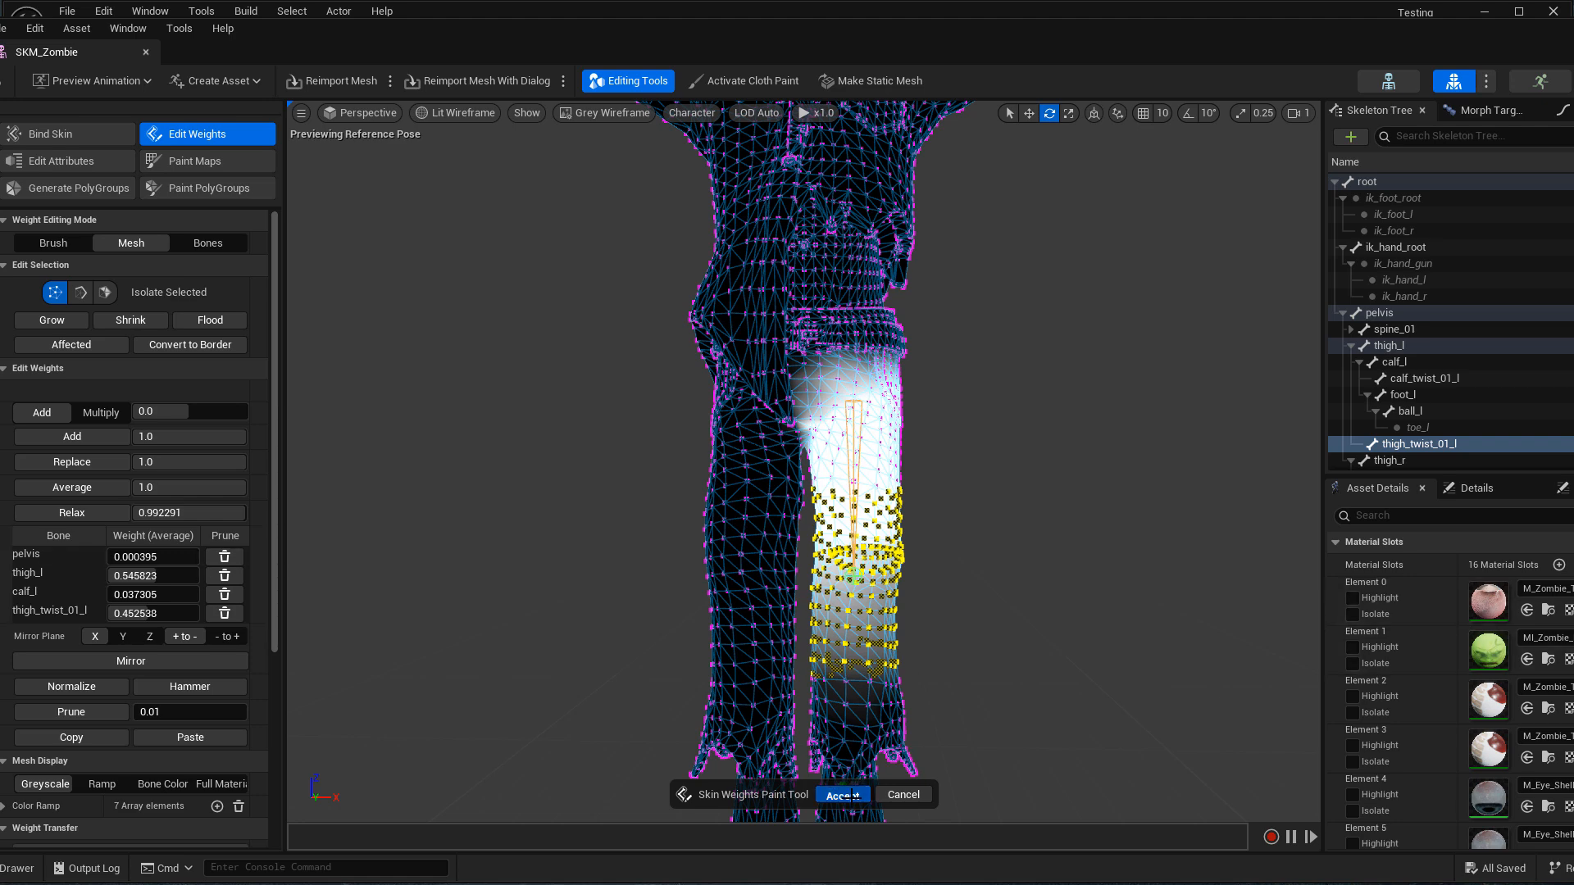
click(841, 793)
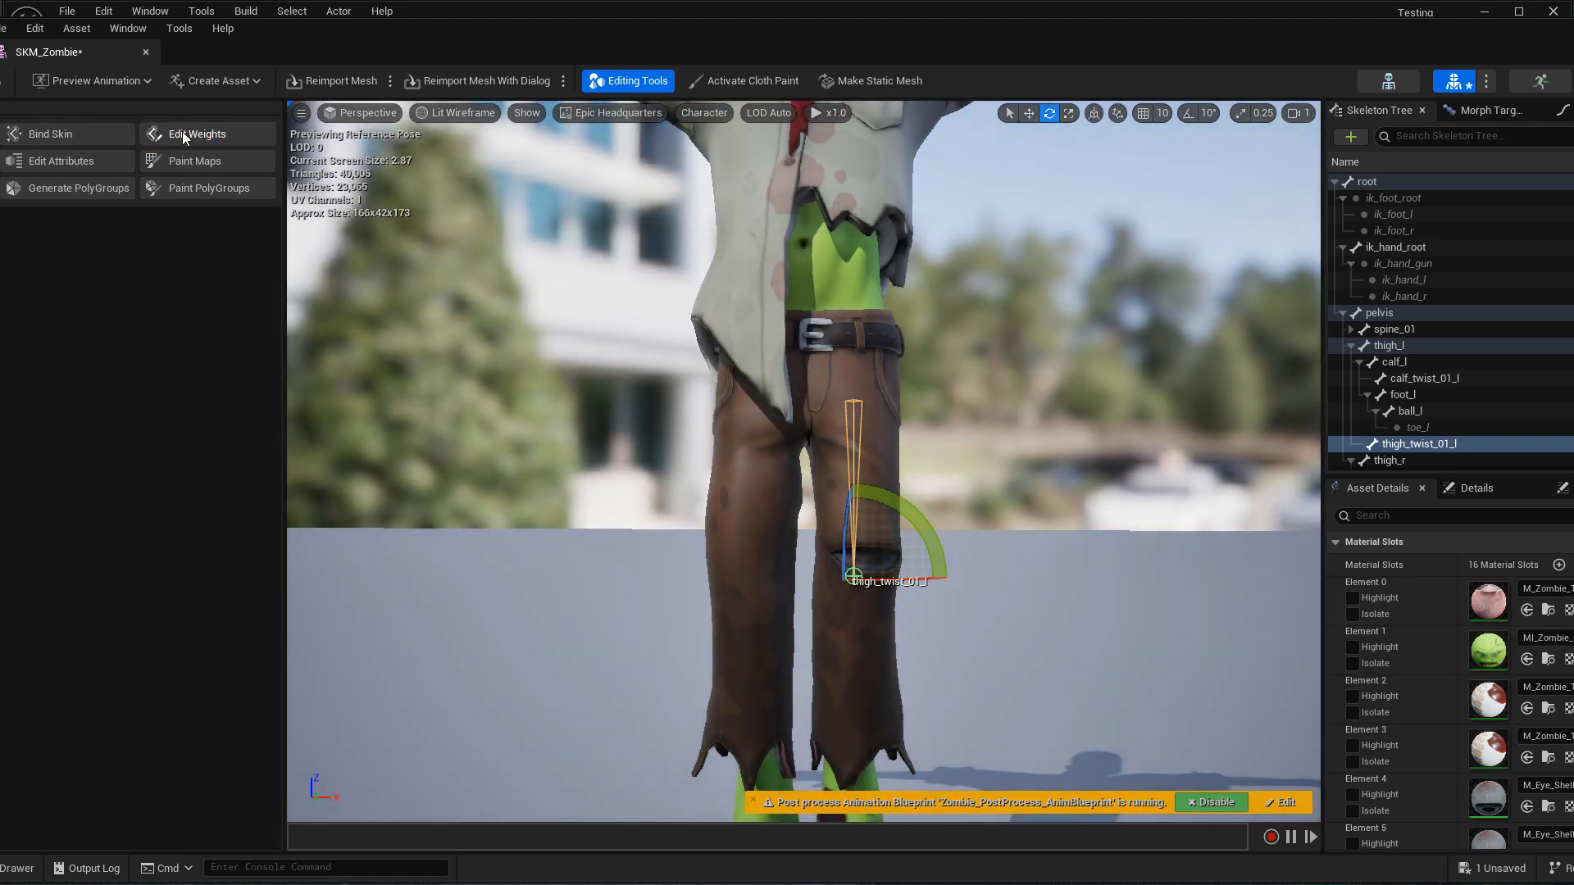
Relax both lower legs' weights, check thigh_twist_01_r, and accept the edit
click(196, 132)
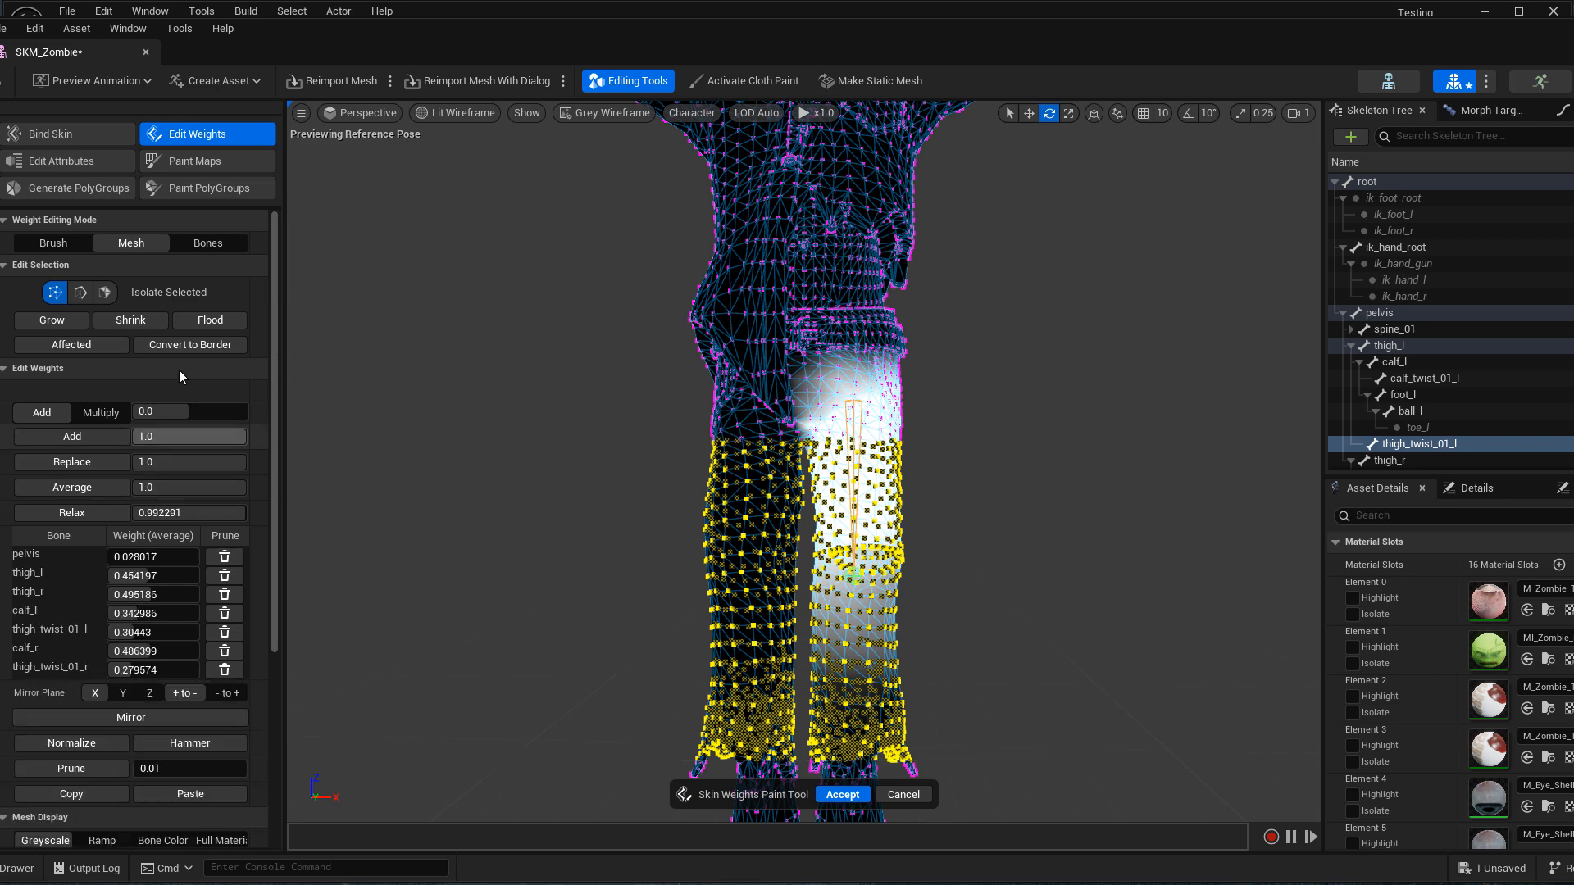
mouse_move(30, 243)
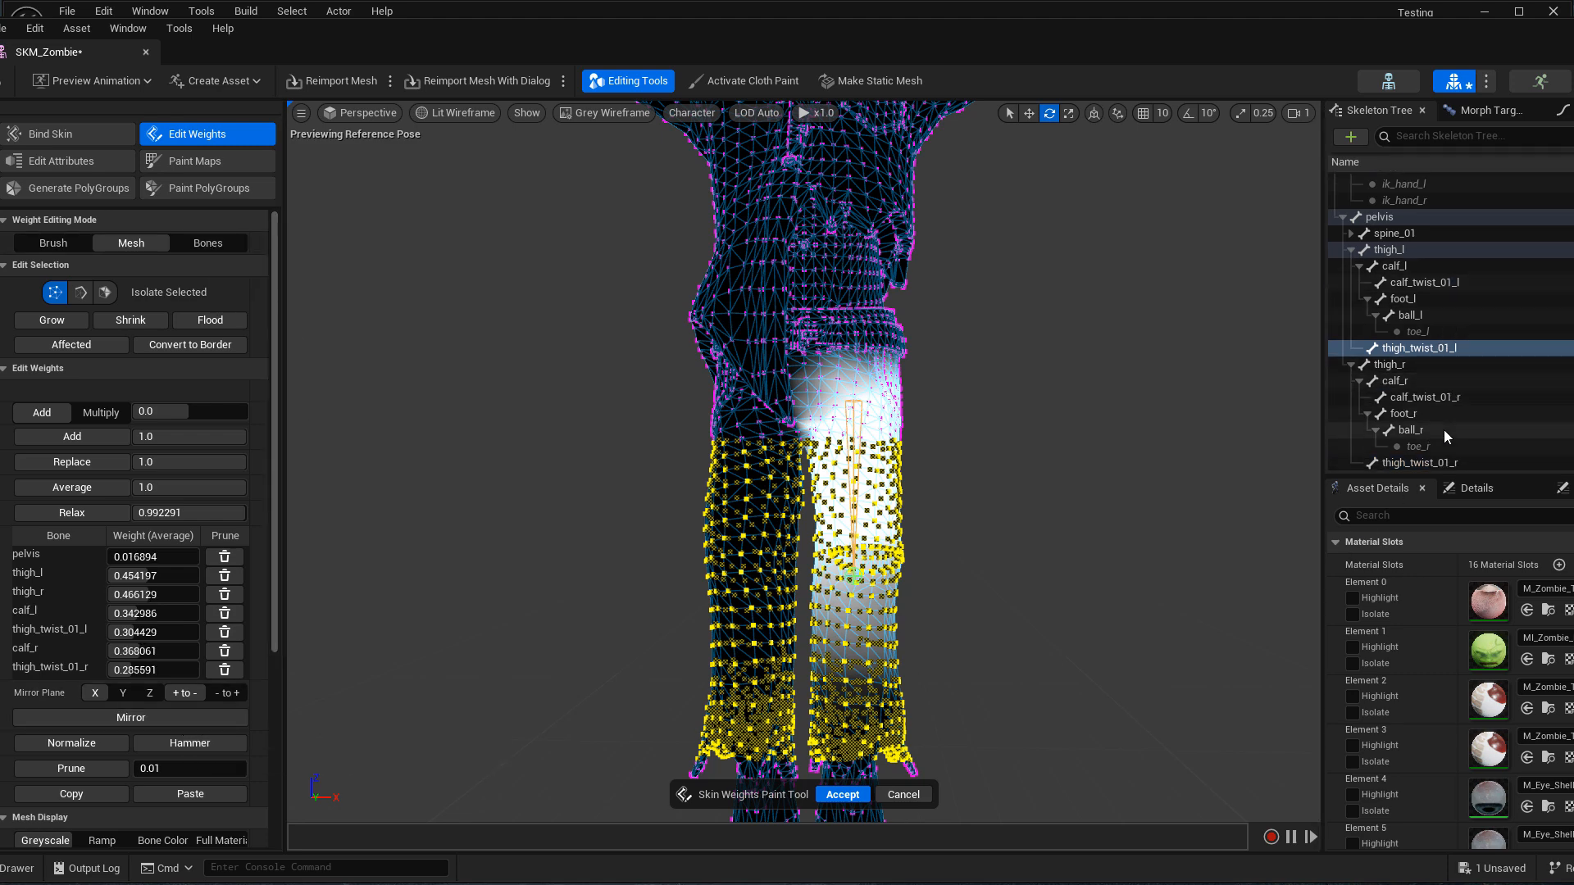
click(1425, 463)
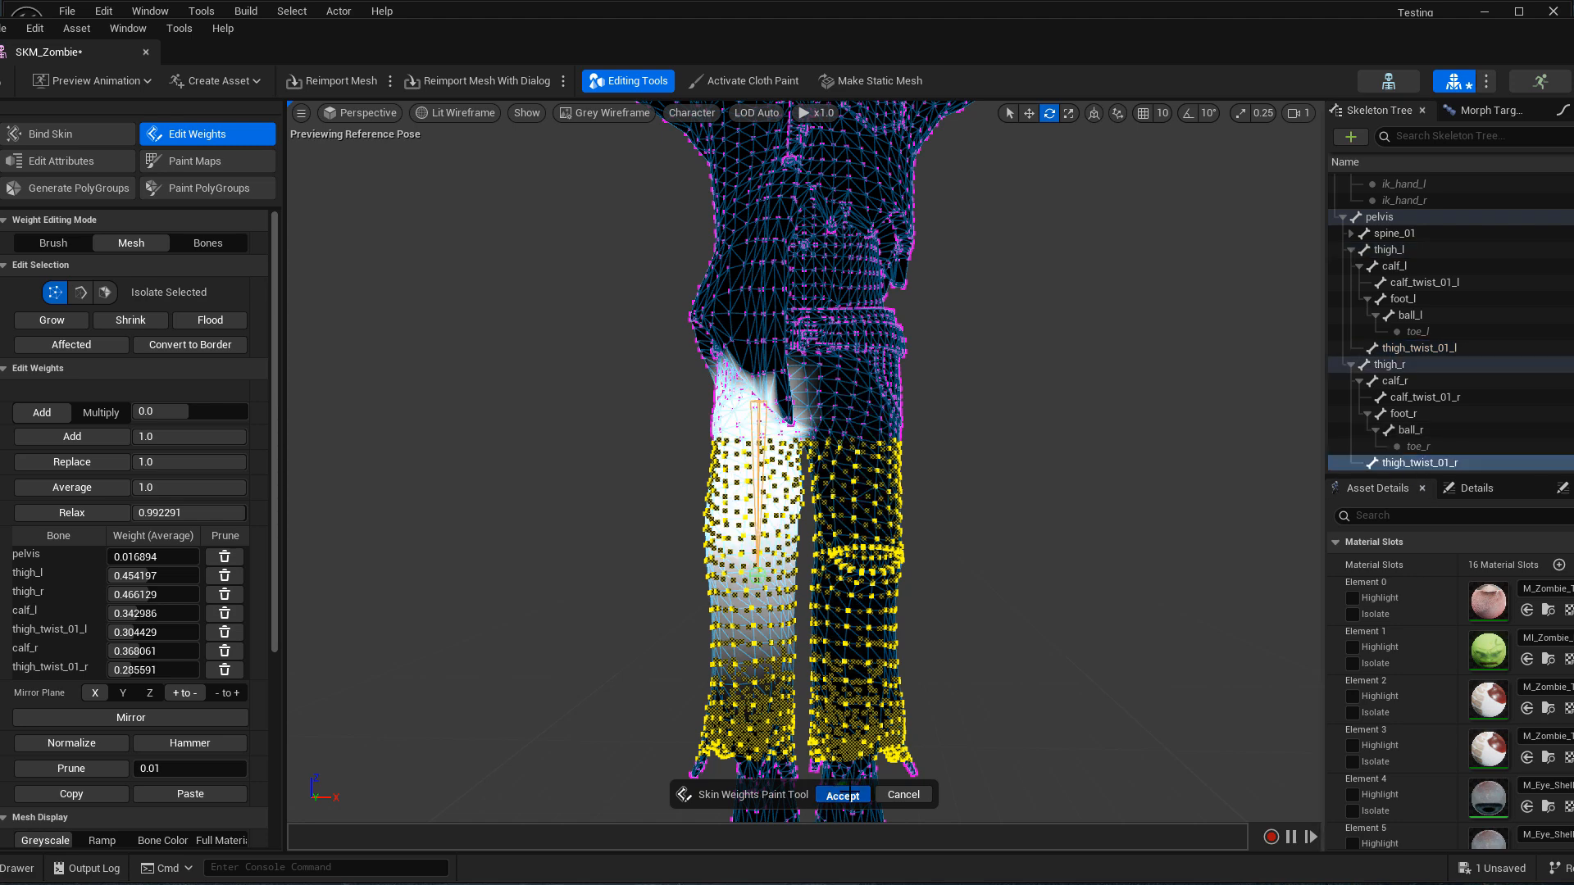
click(841, 794)
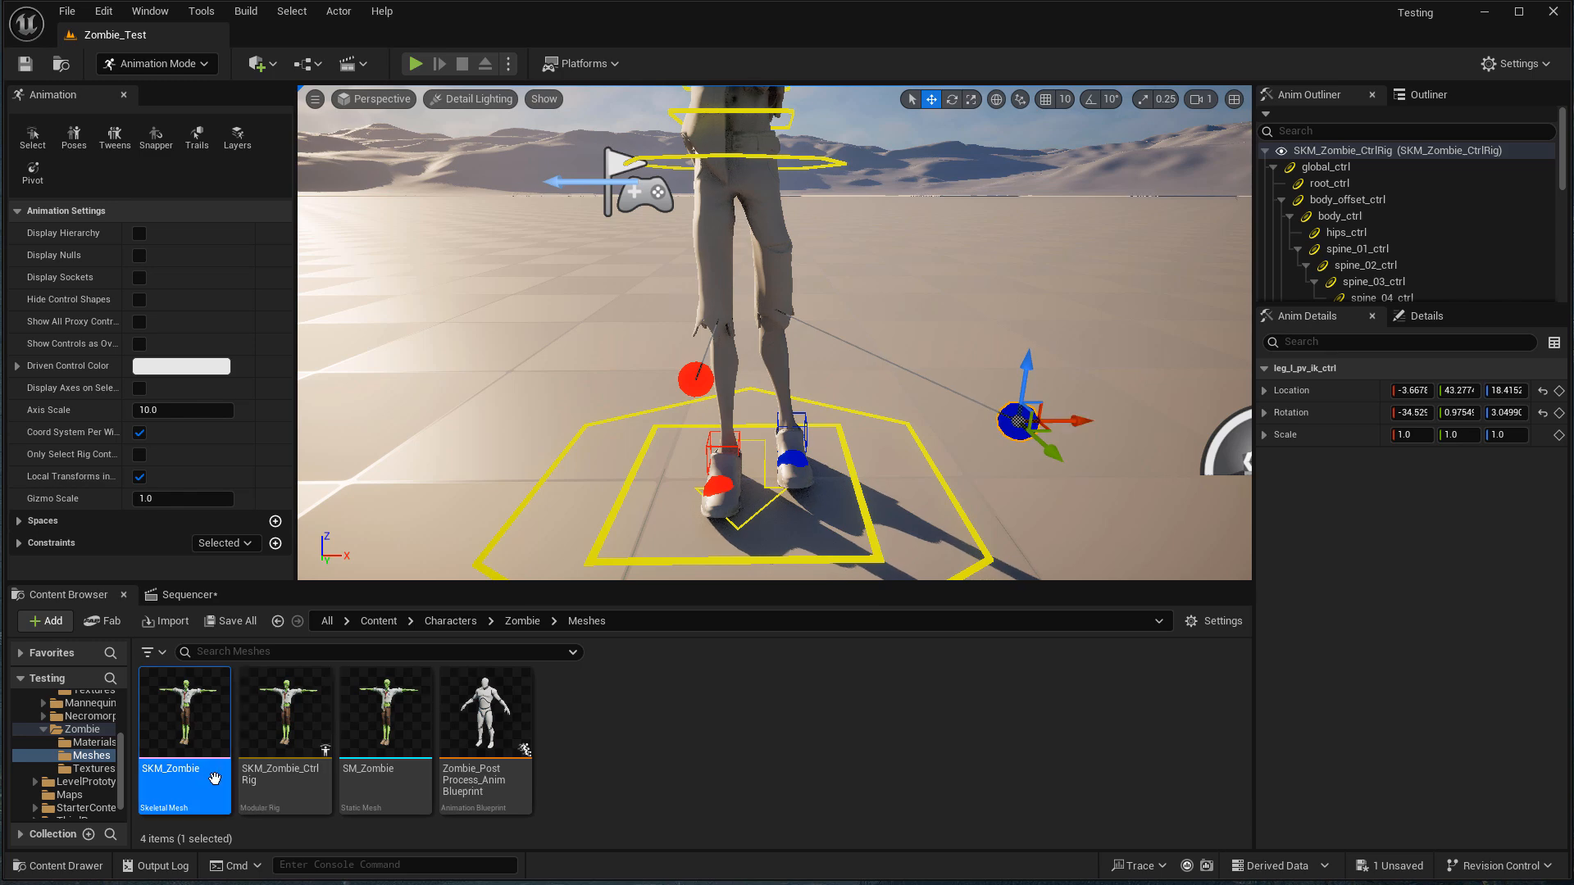
Reopen SKM_Zombie and select thigh_twist_01_l and thigh_twist_02_l for mirroring to the right leg
double_click(184, 715)
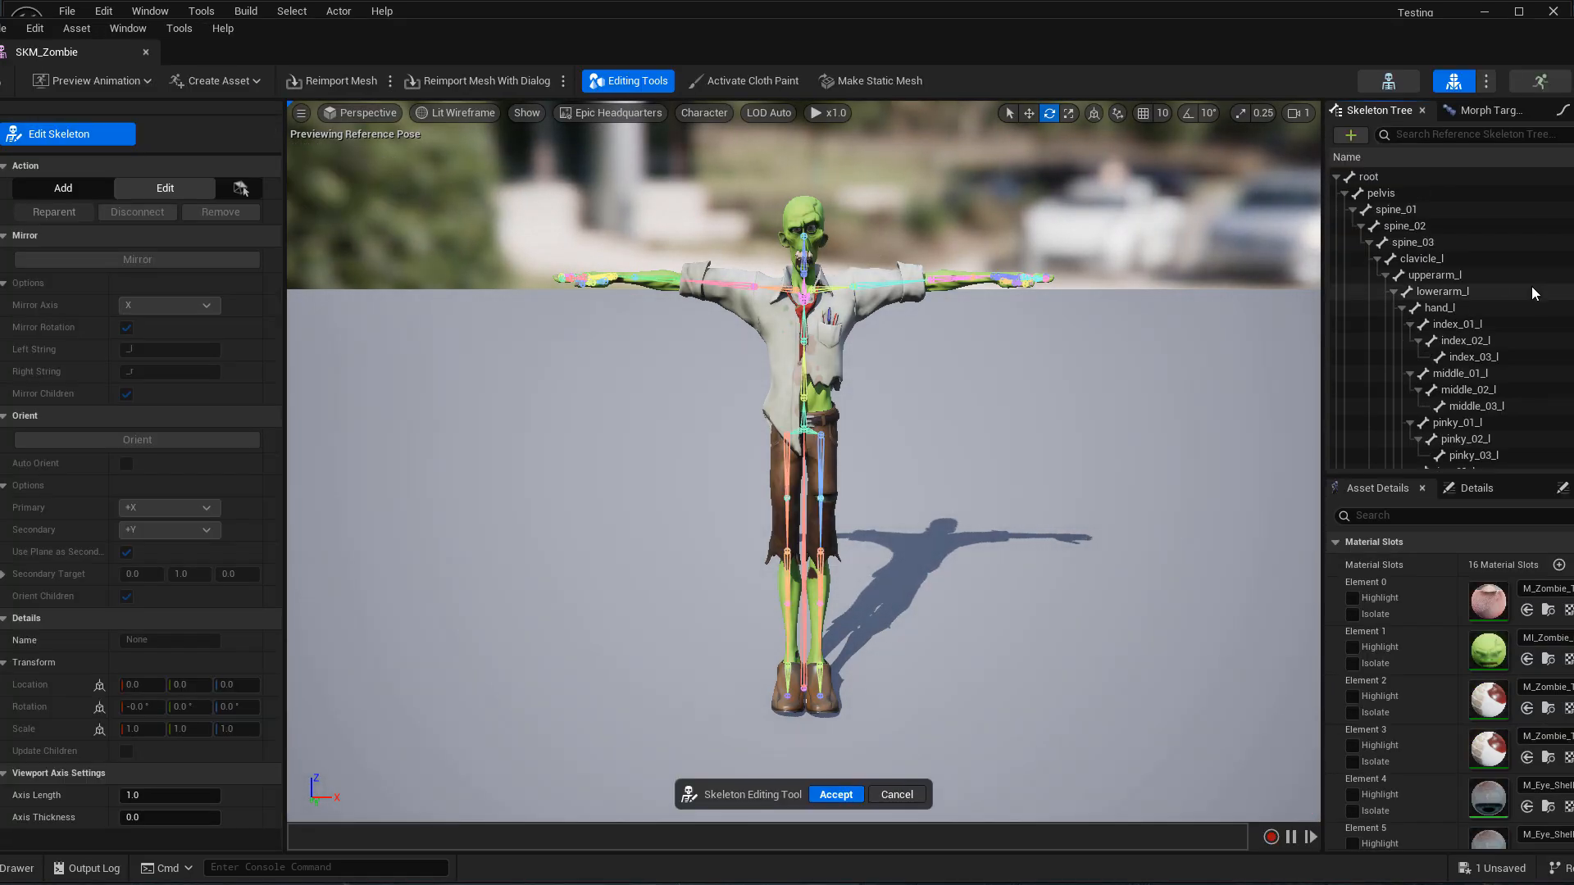
scroll(down, 3)
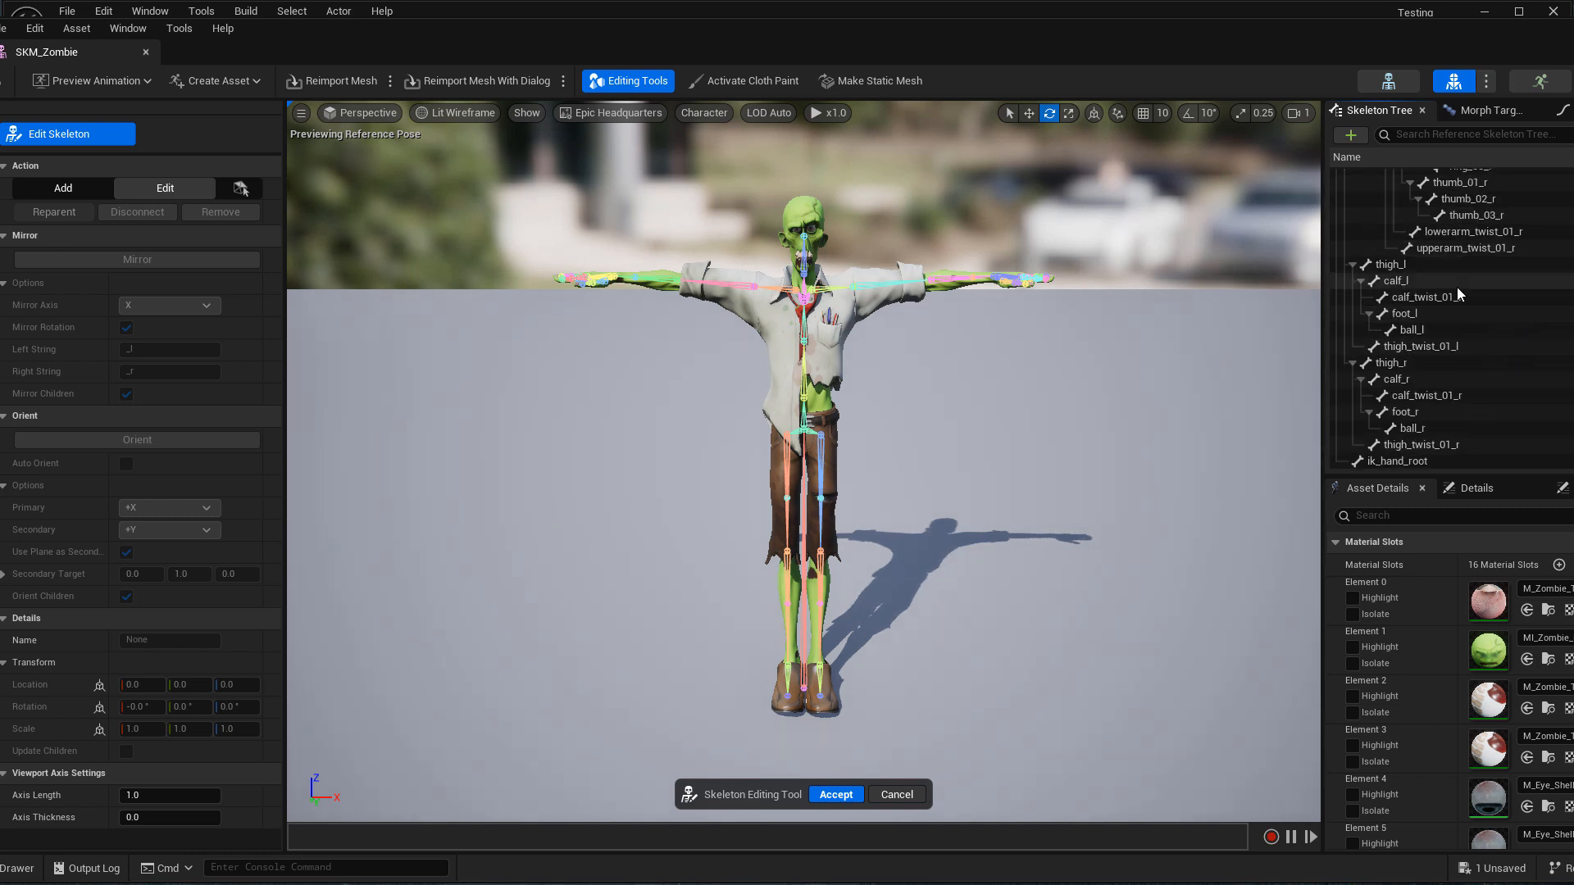
click(1421, 346)
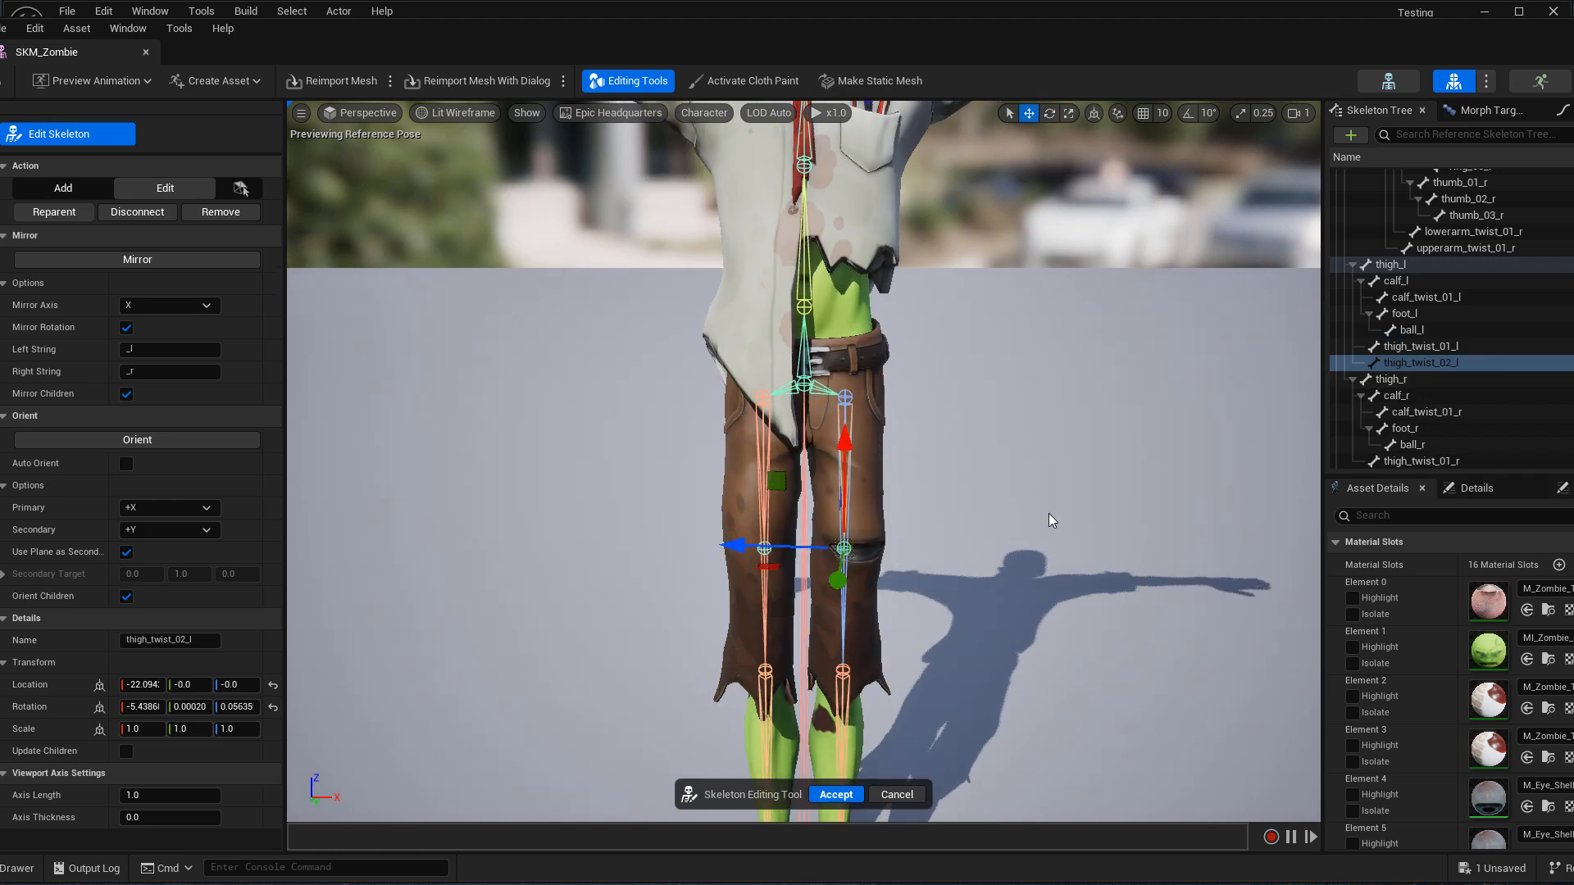
click(1422, 346)
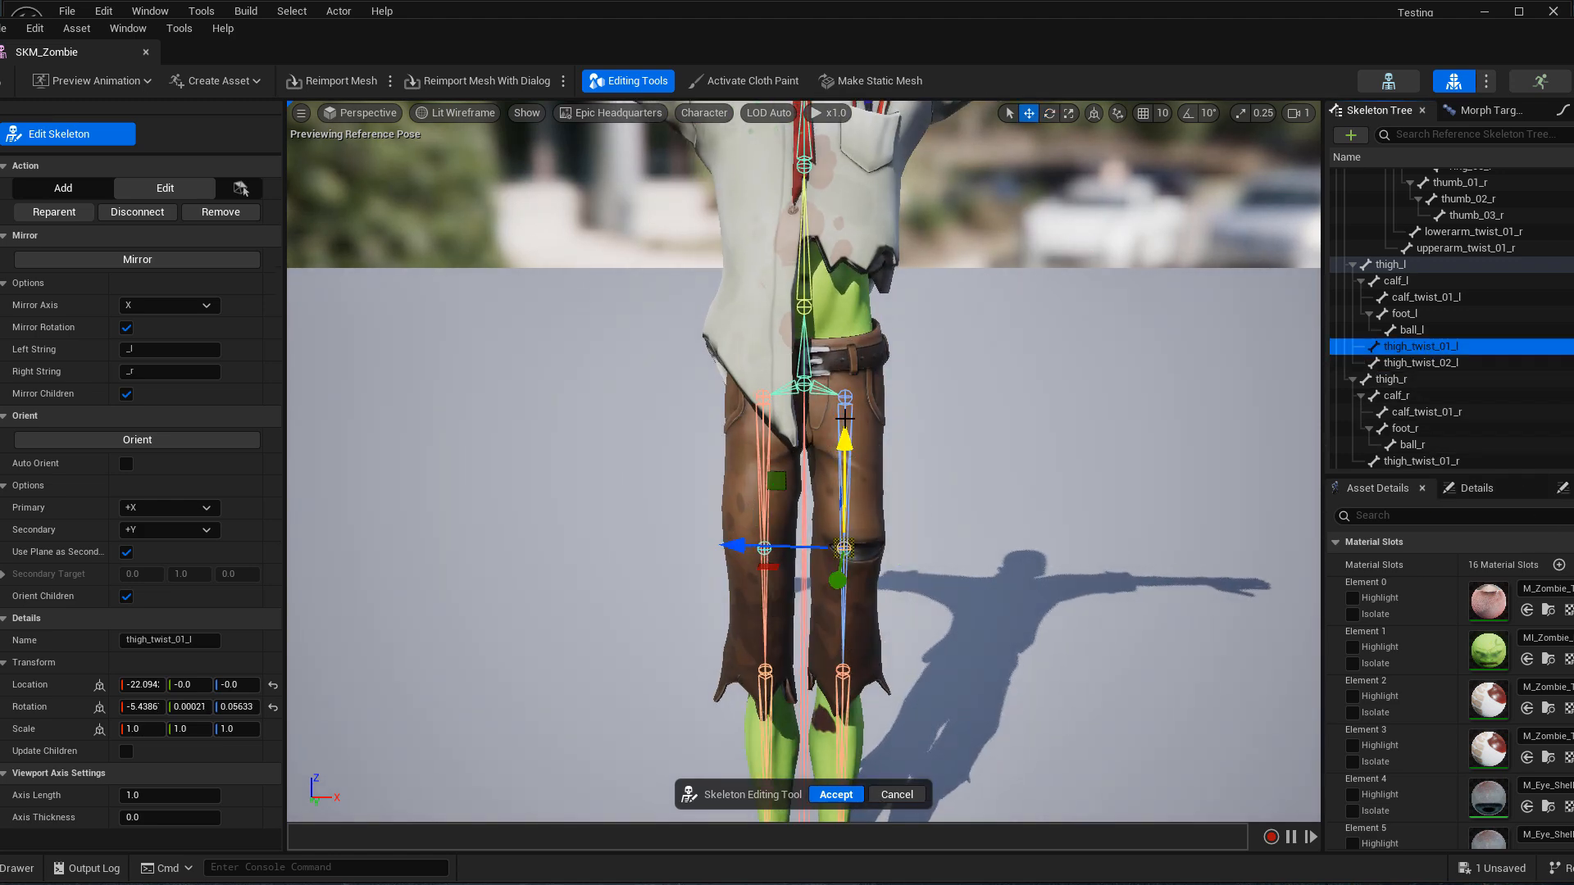
click(1421, 363)
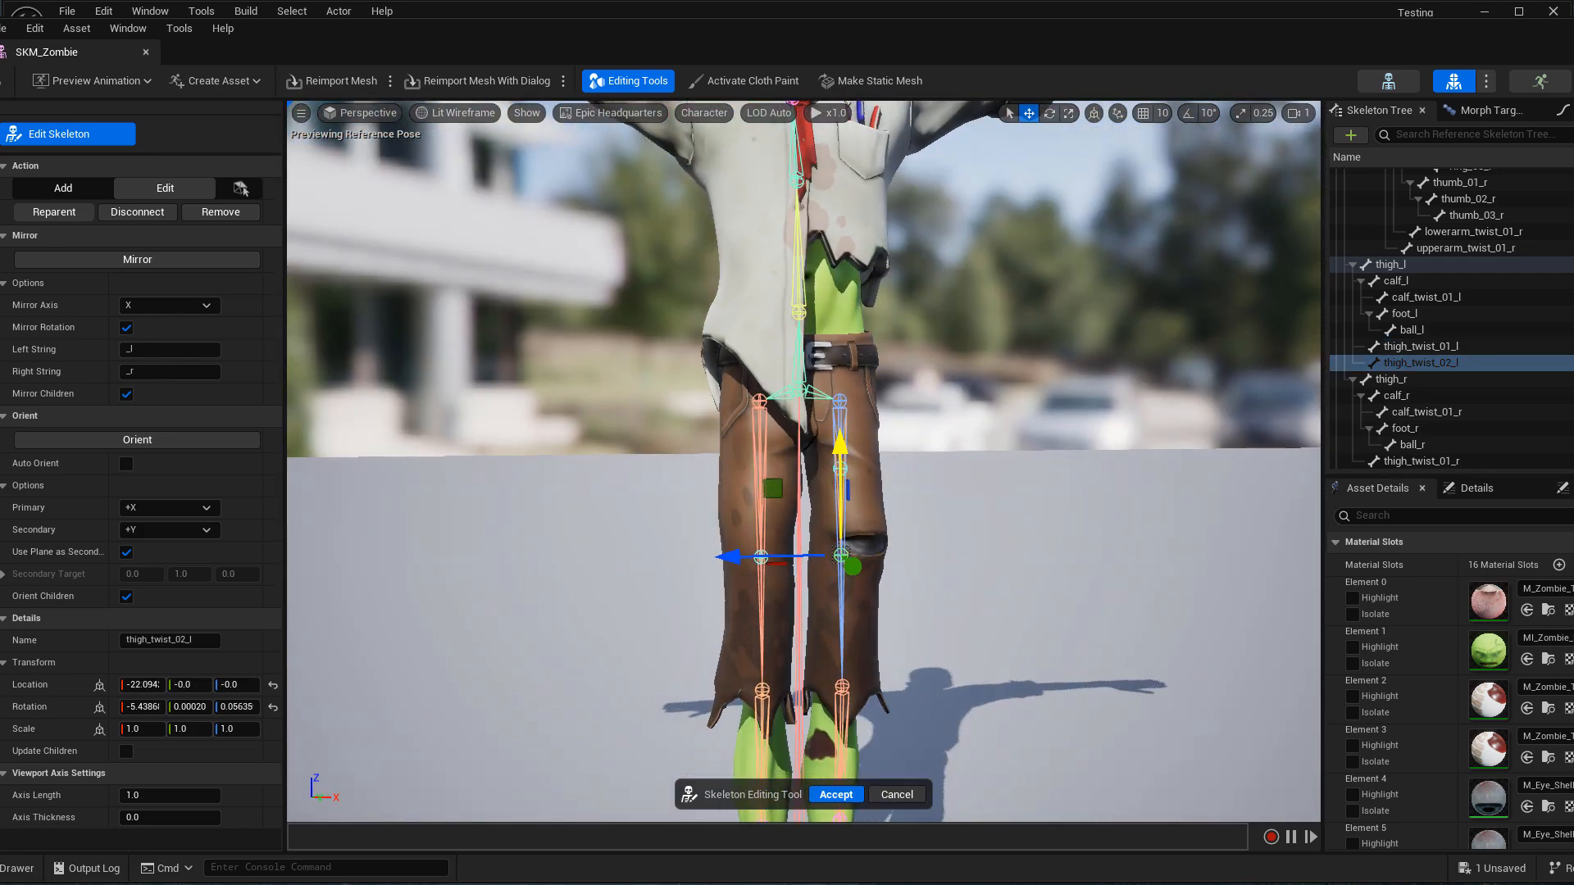
click(1418, 346)
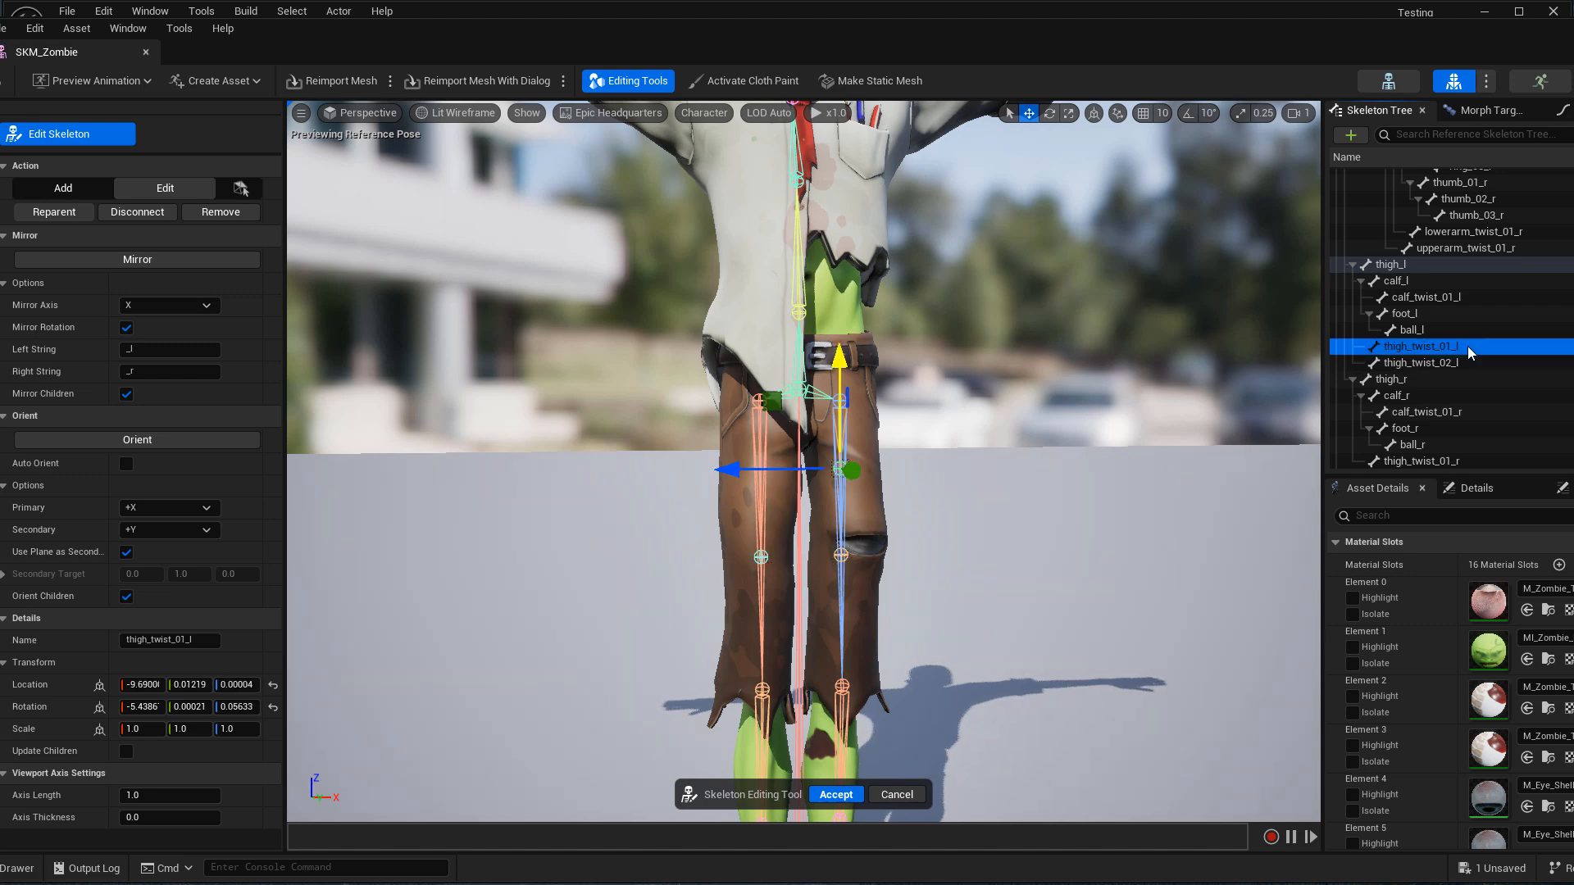
Check the mirrored thigh_twist_01_r and thigh_twist_02_r bones under thigh_r
click(1420, 444)
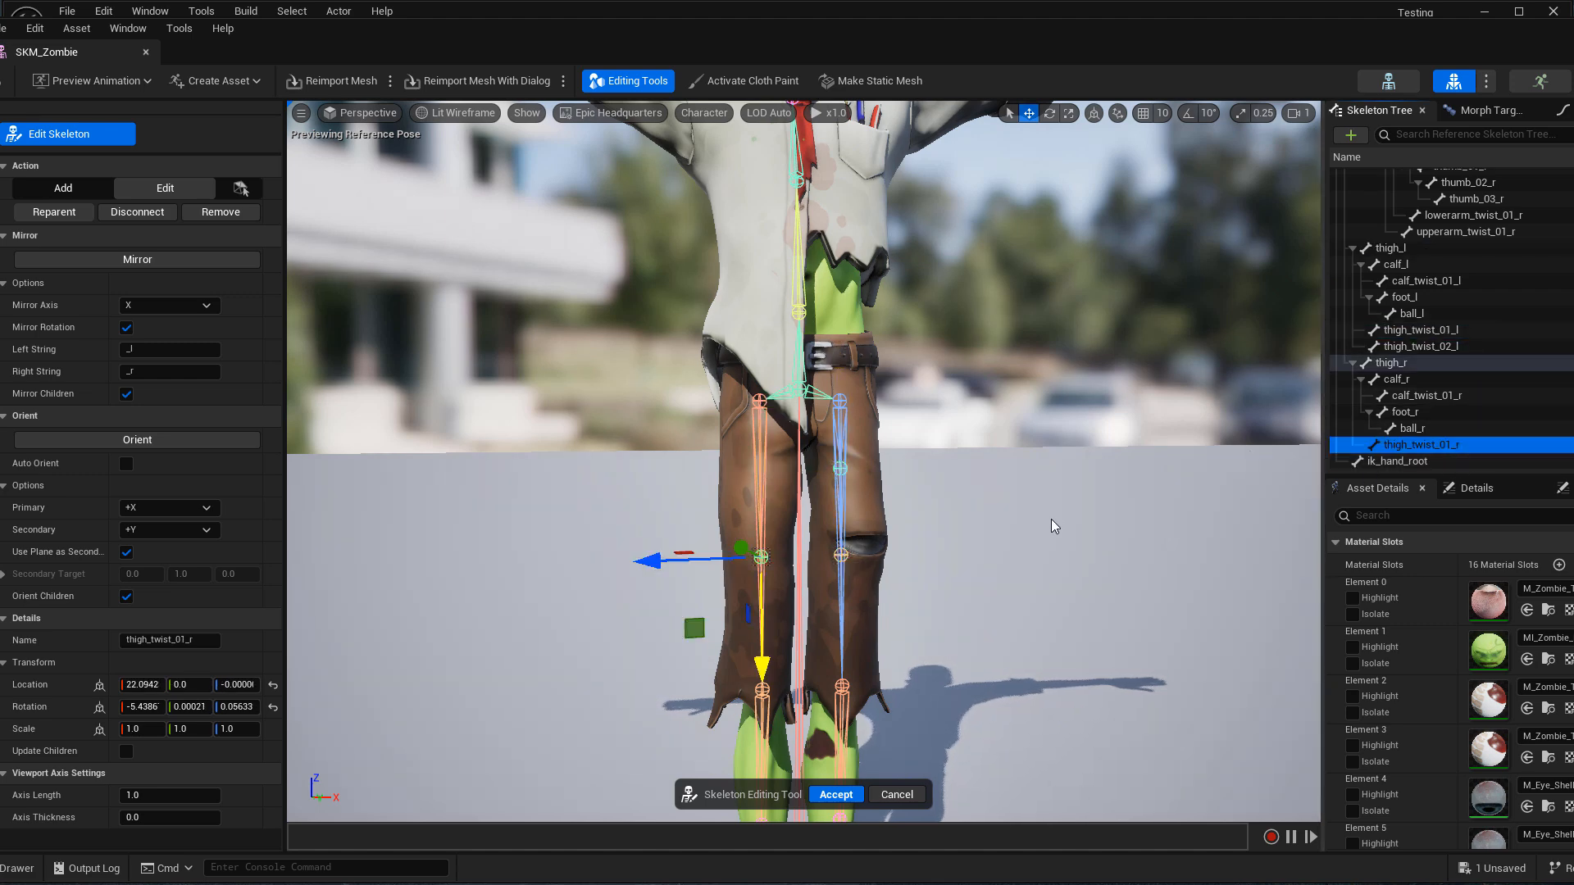
click(1425, 445)
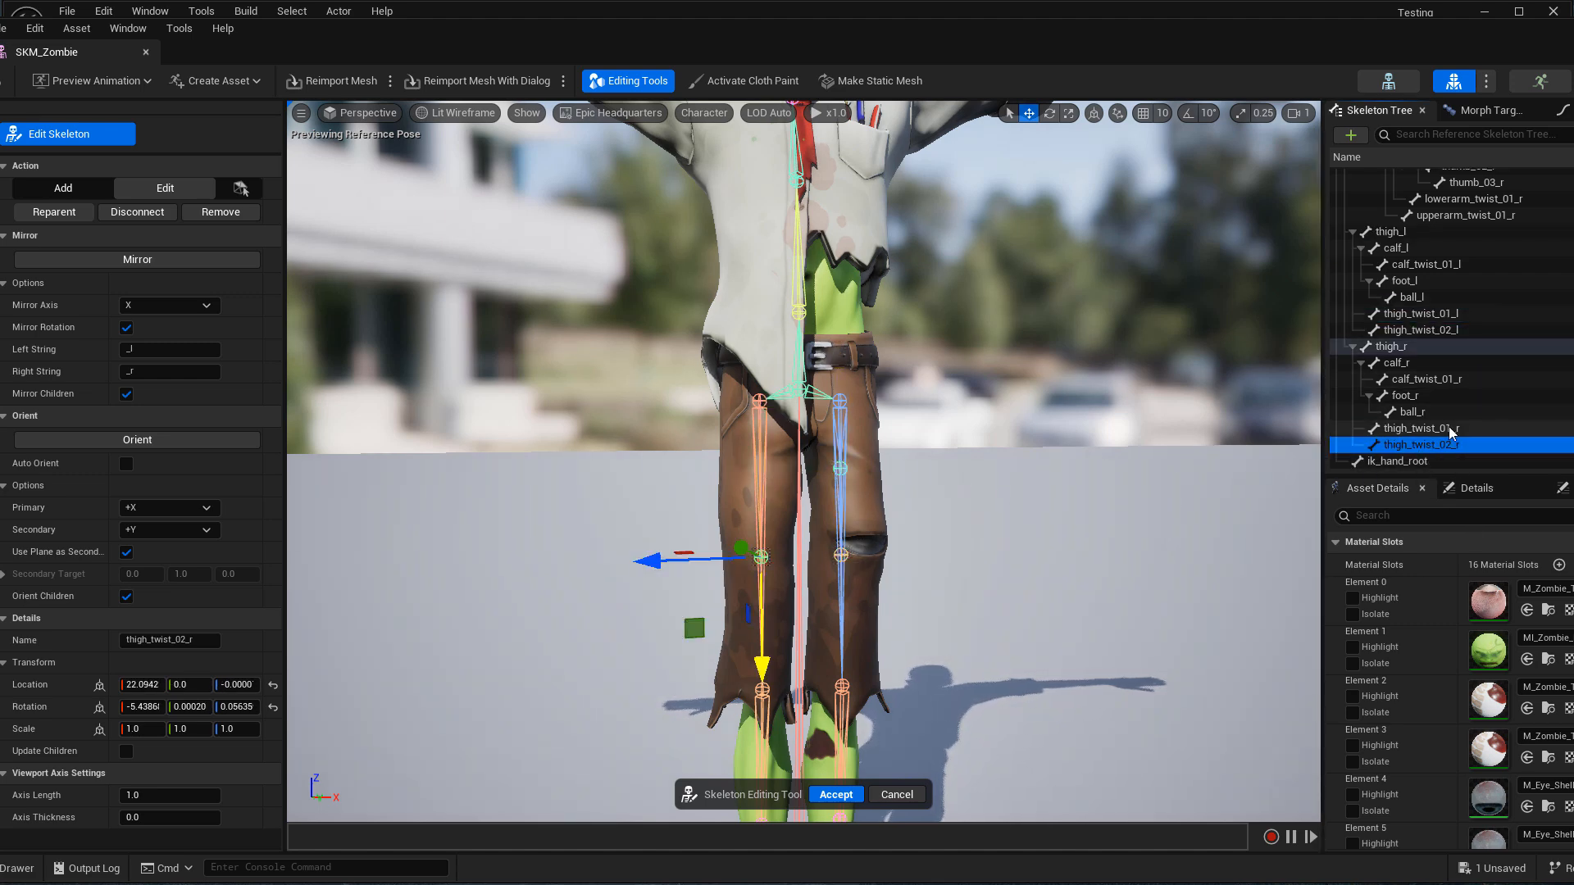
click(1418, 428)
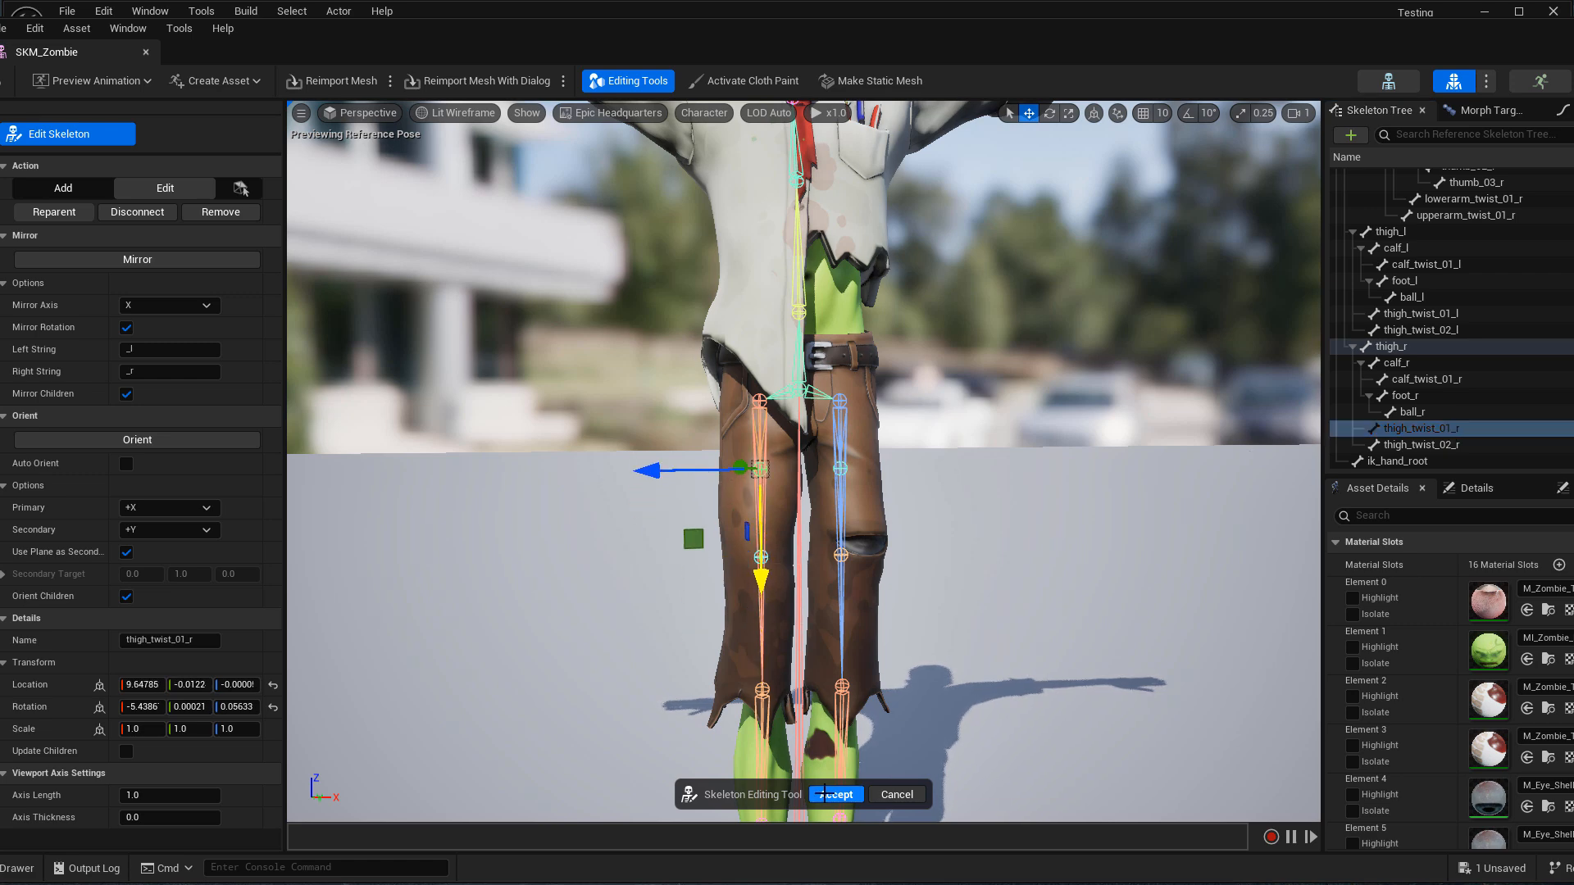
Accept the skeleton edit, enter Edit Weights and marquee the left knee vertices in Mesh mode
click(834, 793)
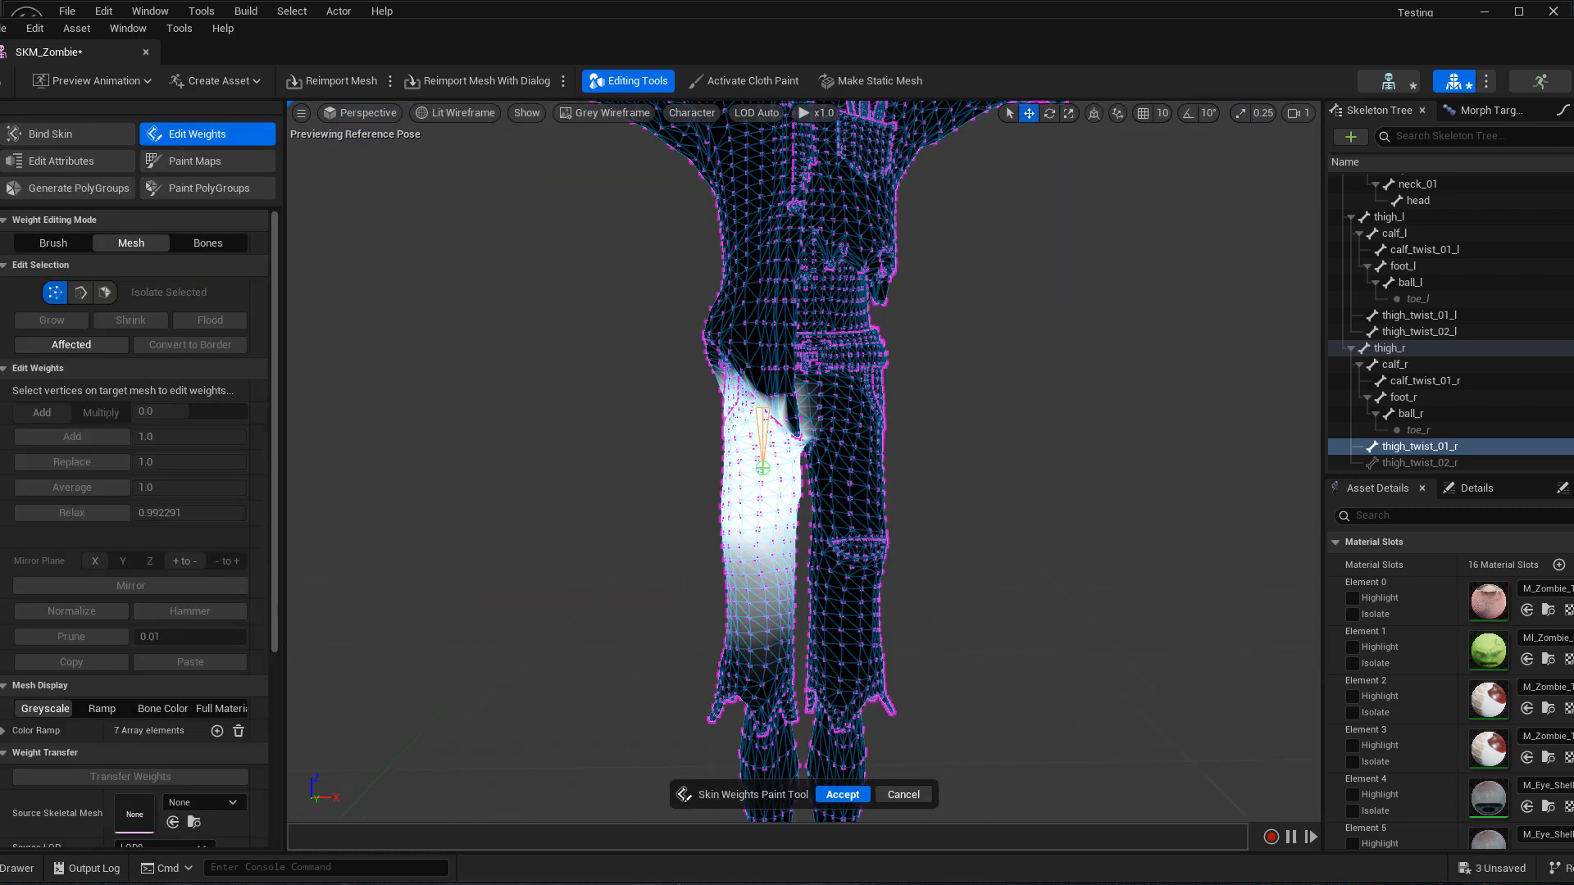
click(1415, 462)
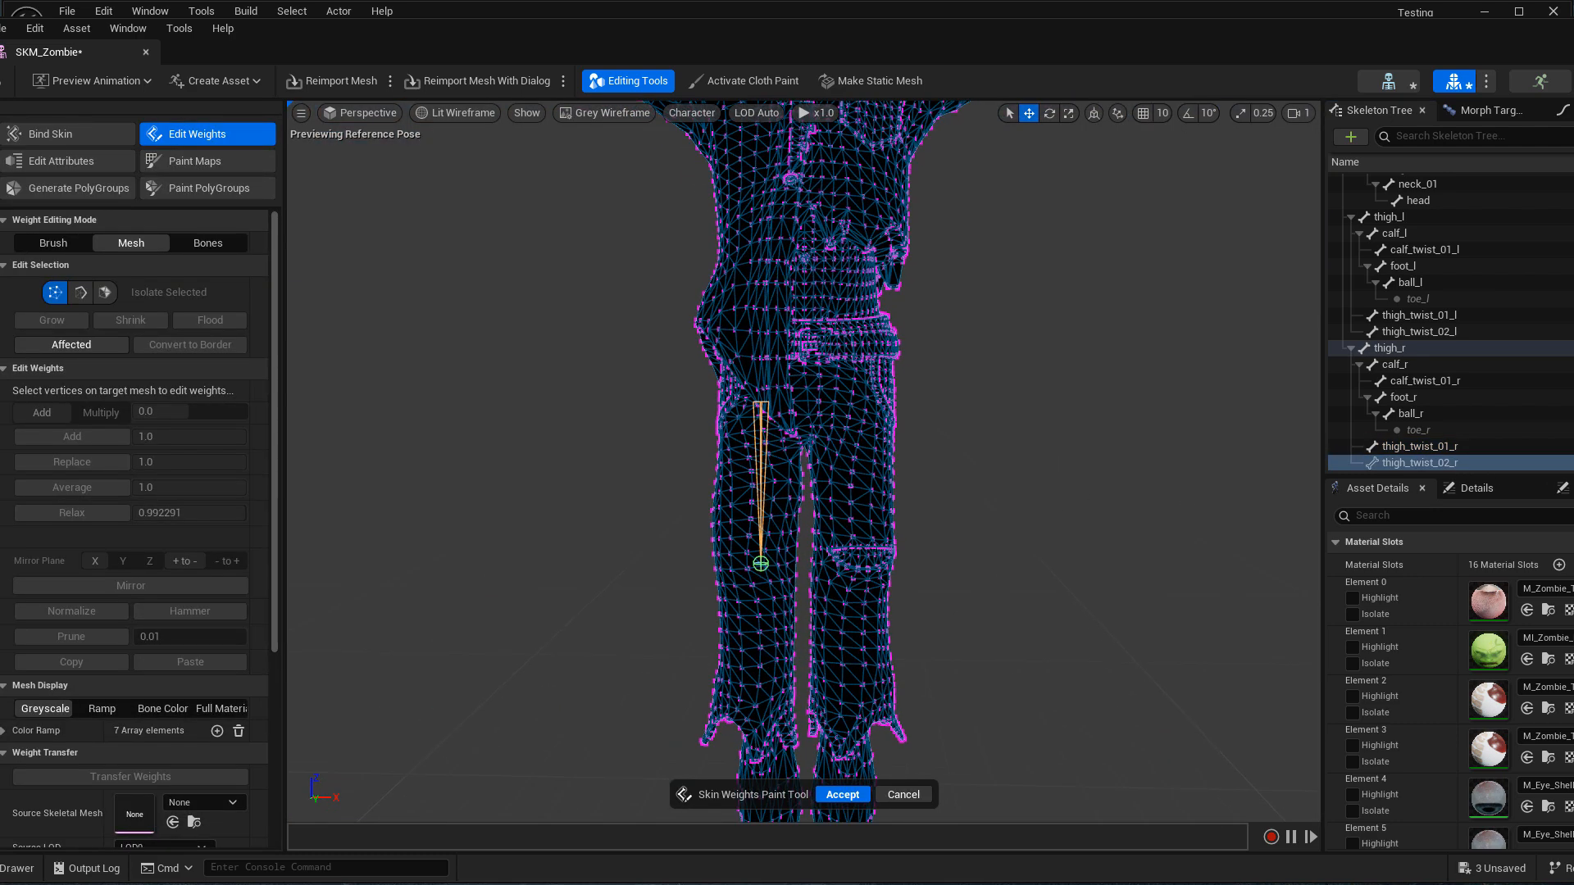
click(1425, 331)
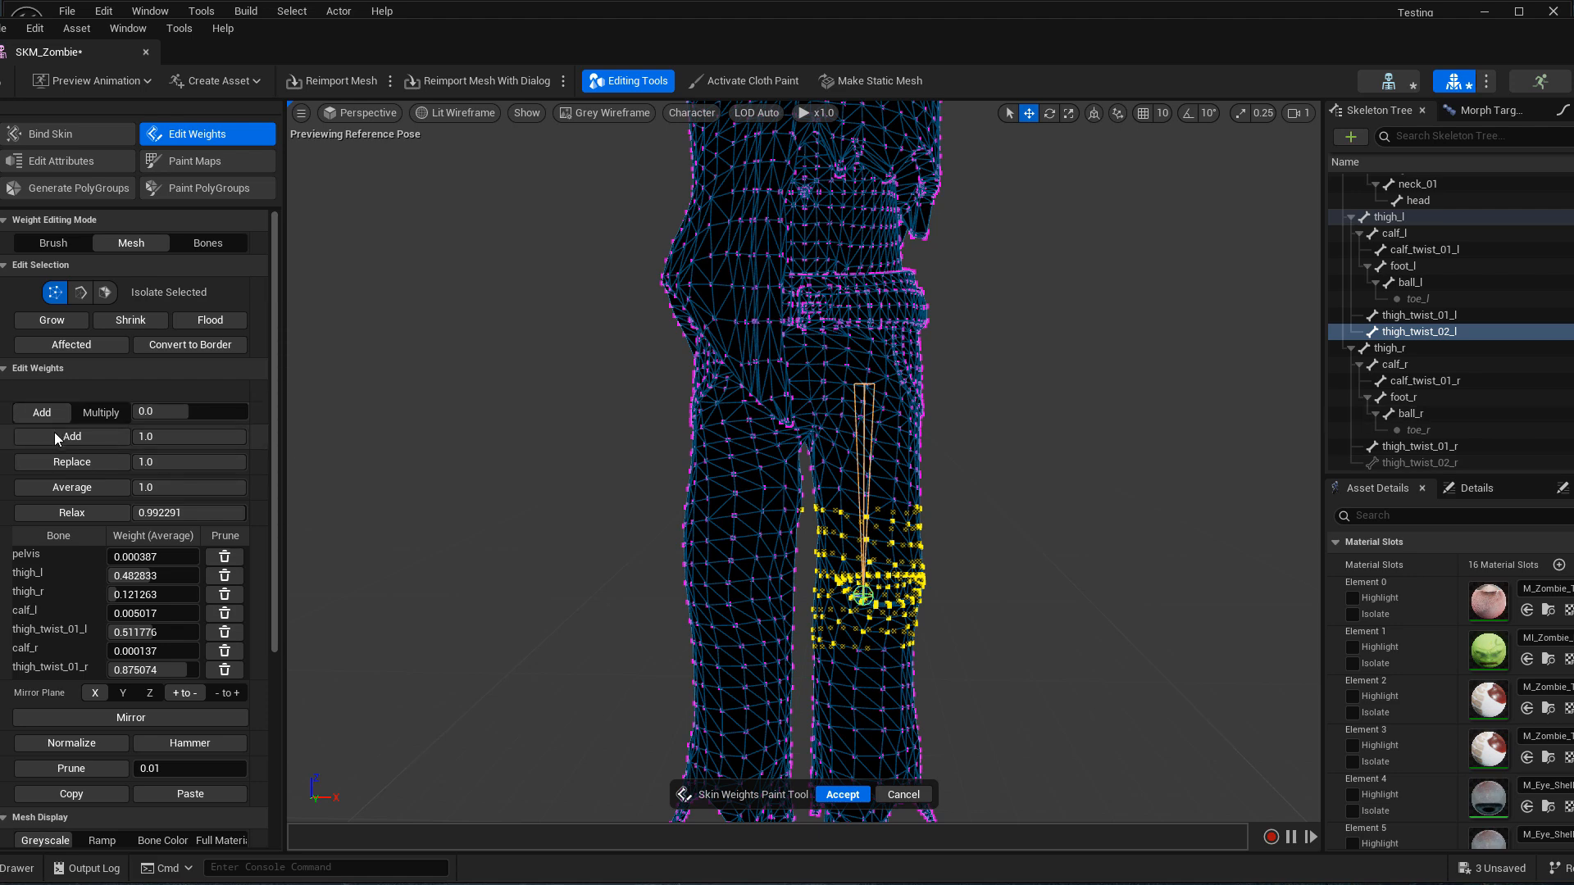
click(71, 462)
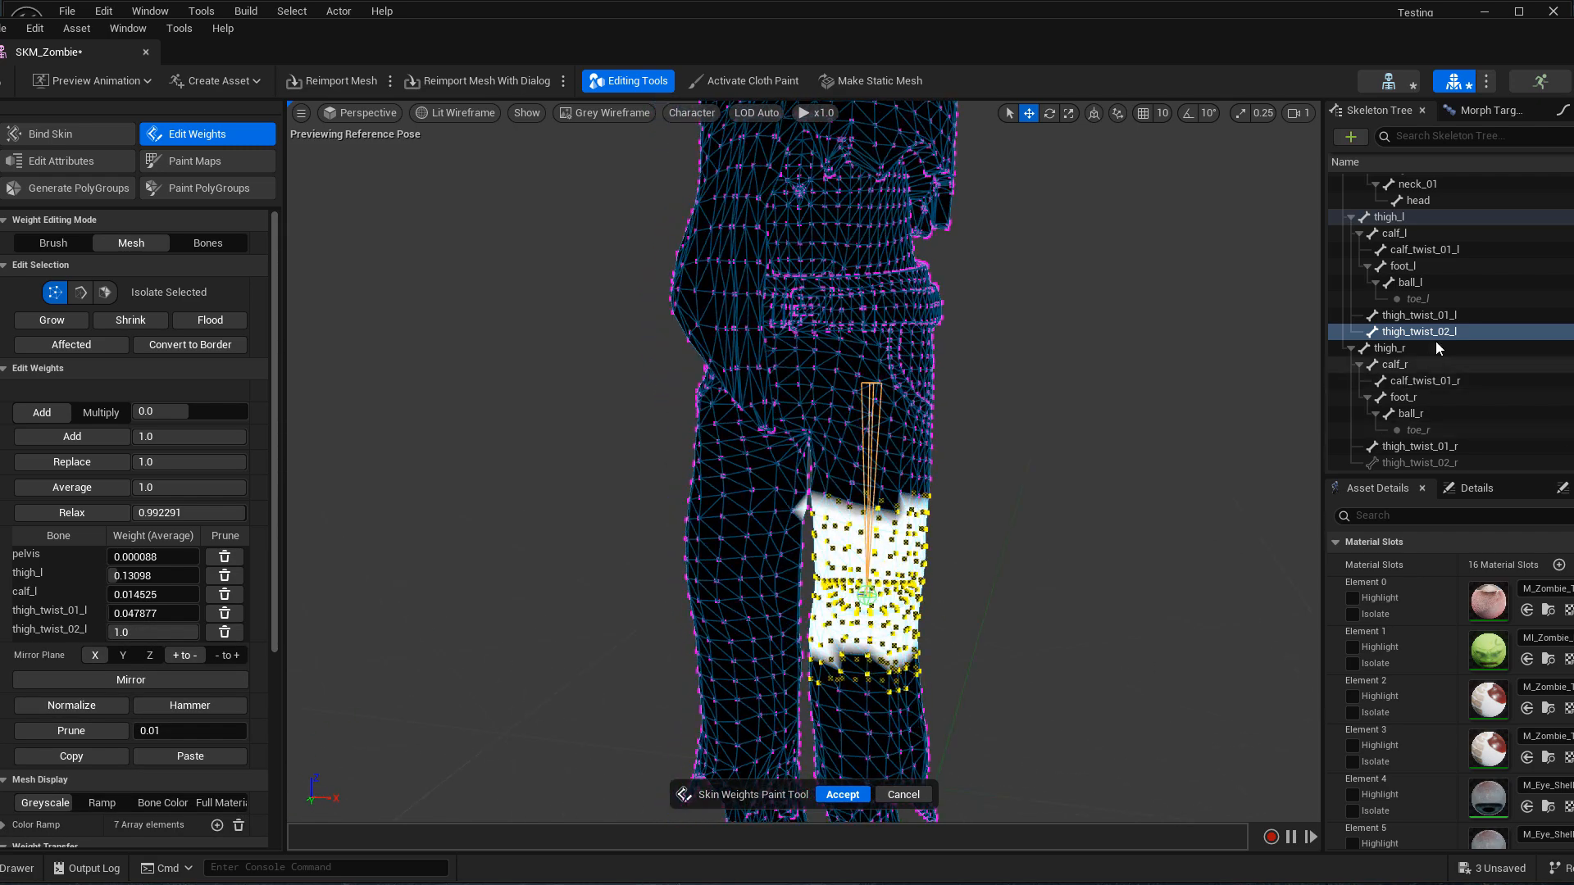
mouse_move(1436, 267)
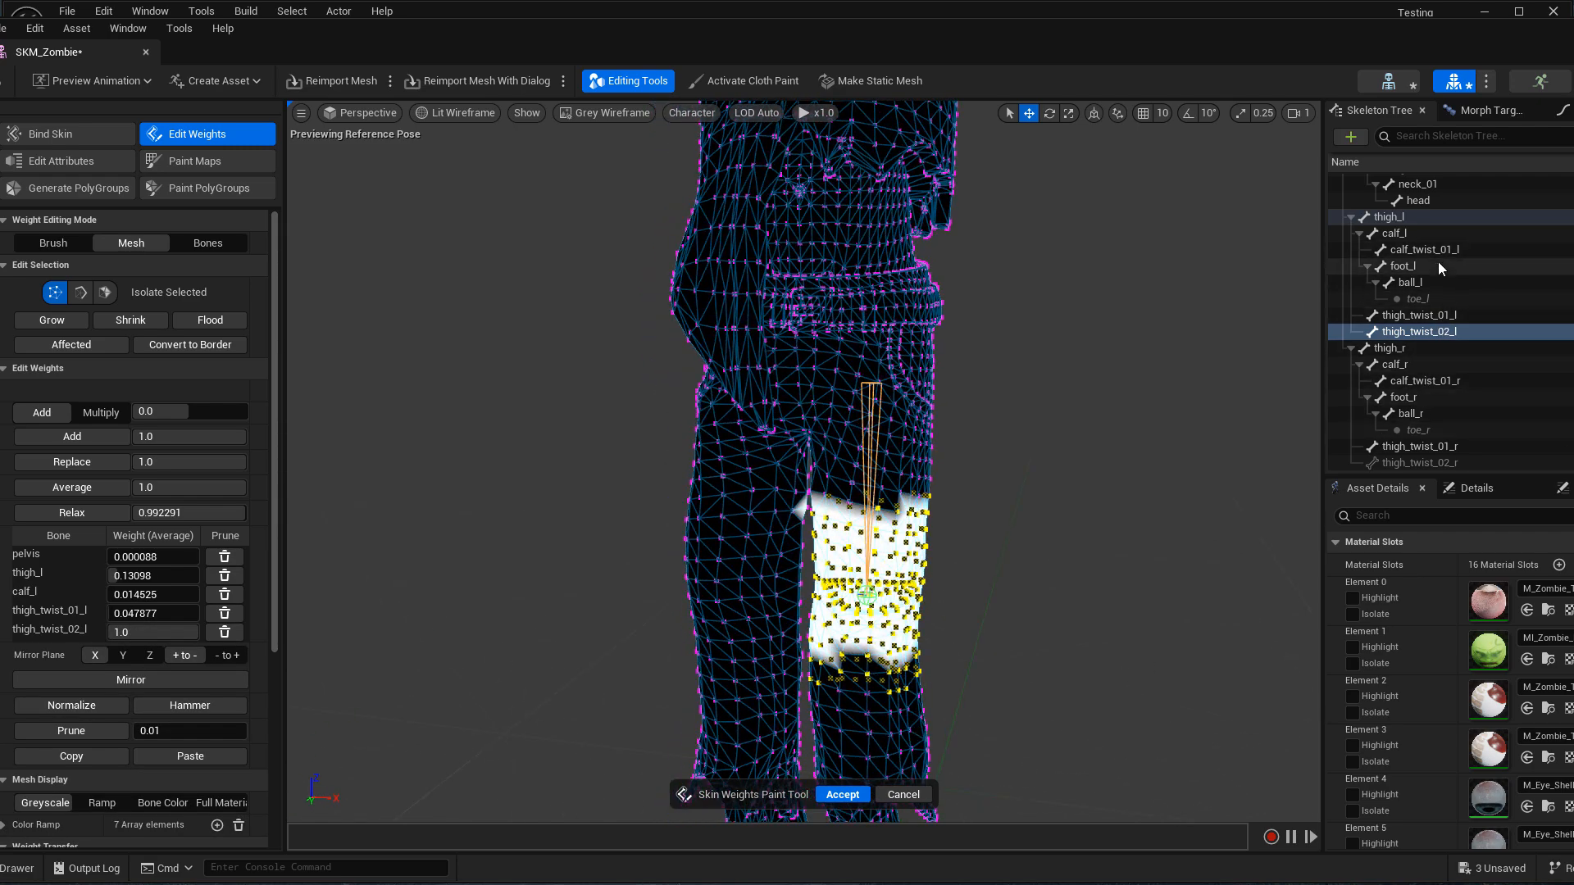
Review how calf_l, thigh_twist_02_l and thigh_twist_01_l share the knee vertices, then go to Brush
click(1405, 233)
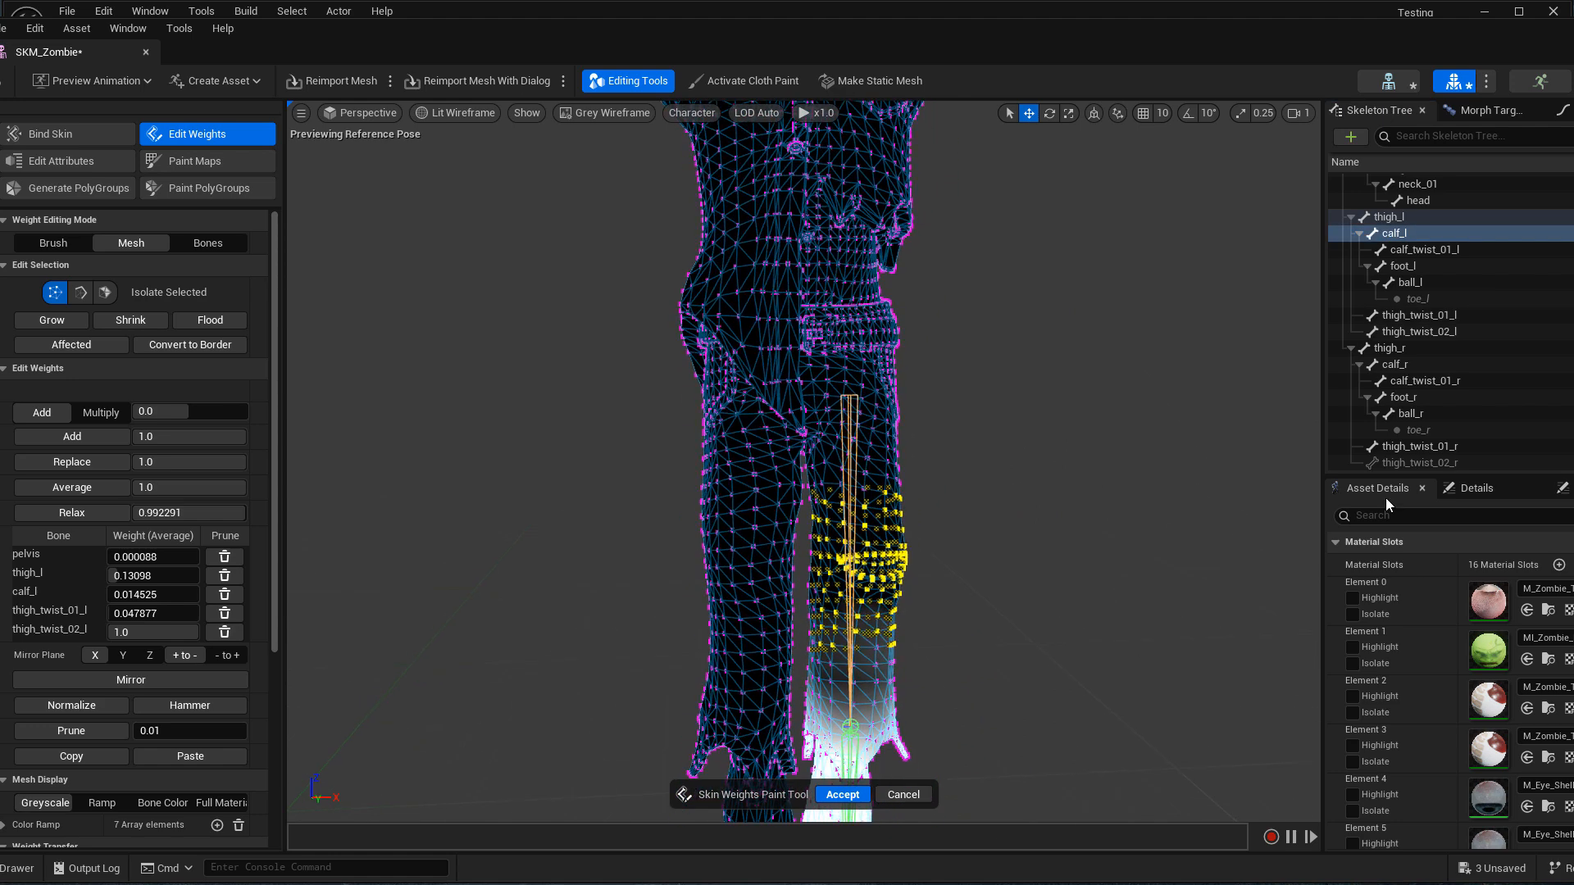
click(1423, 331)
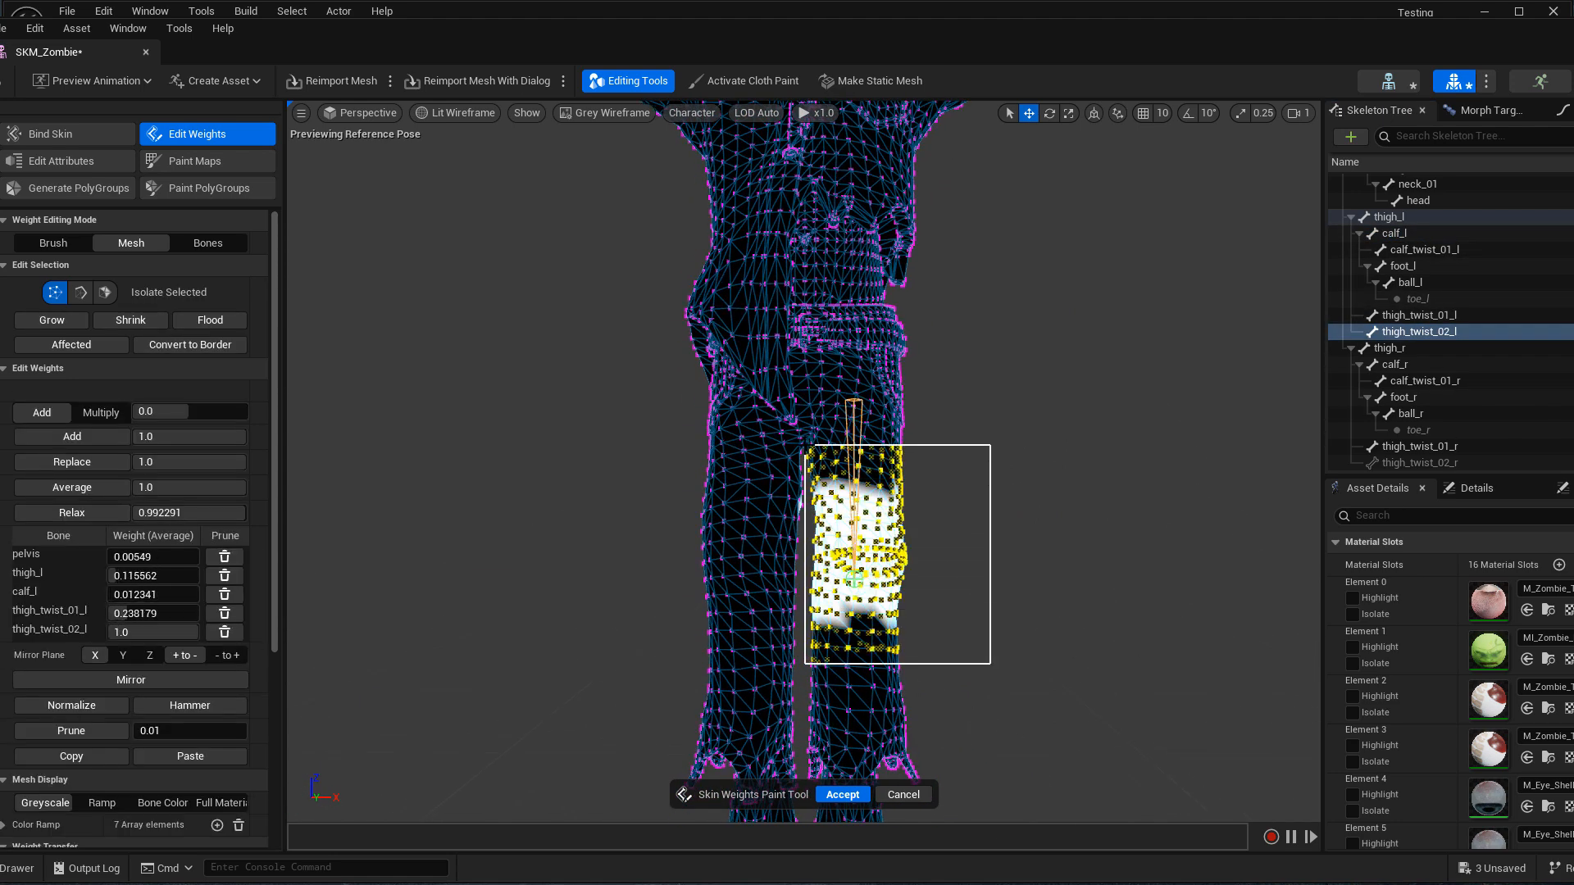
click(71, 513)
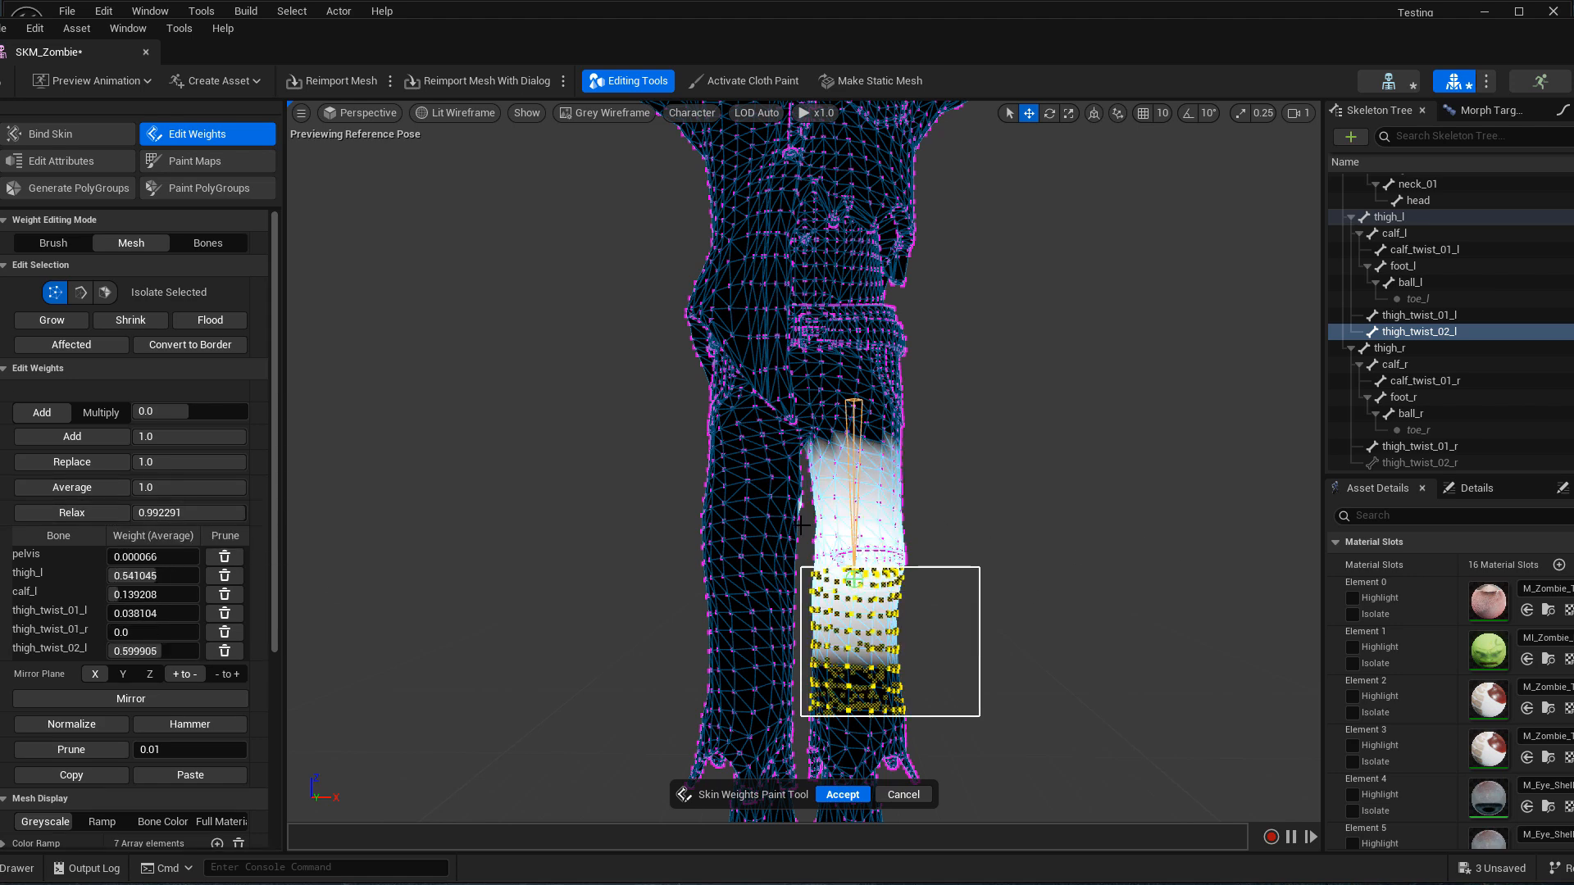
click(1424, 315)
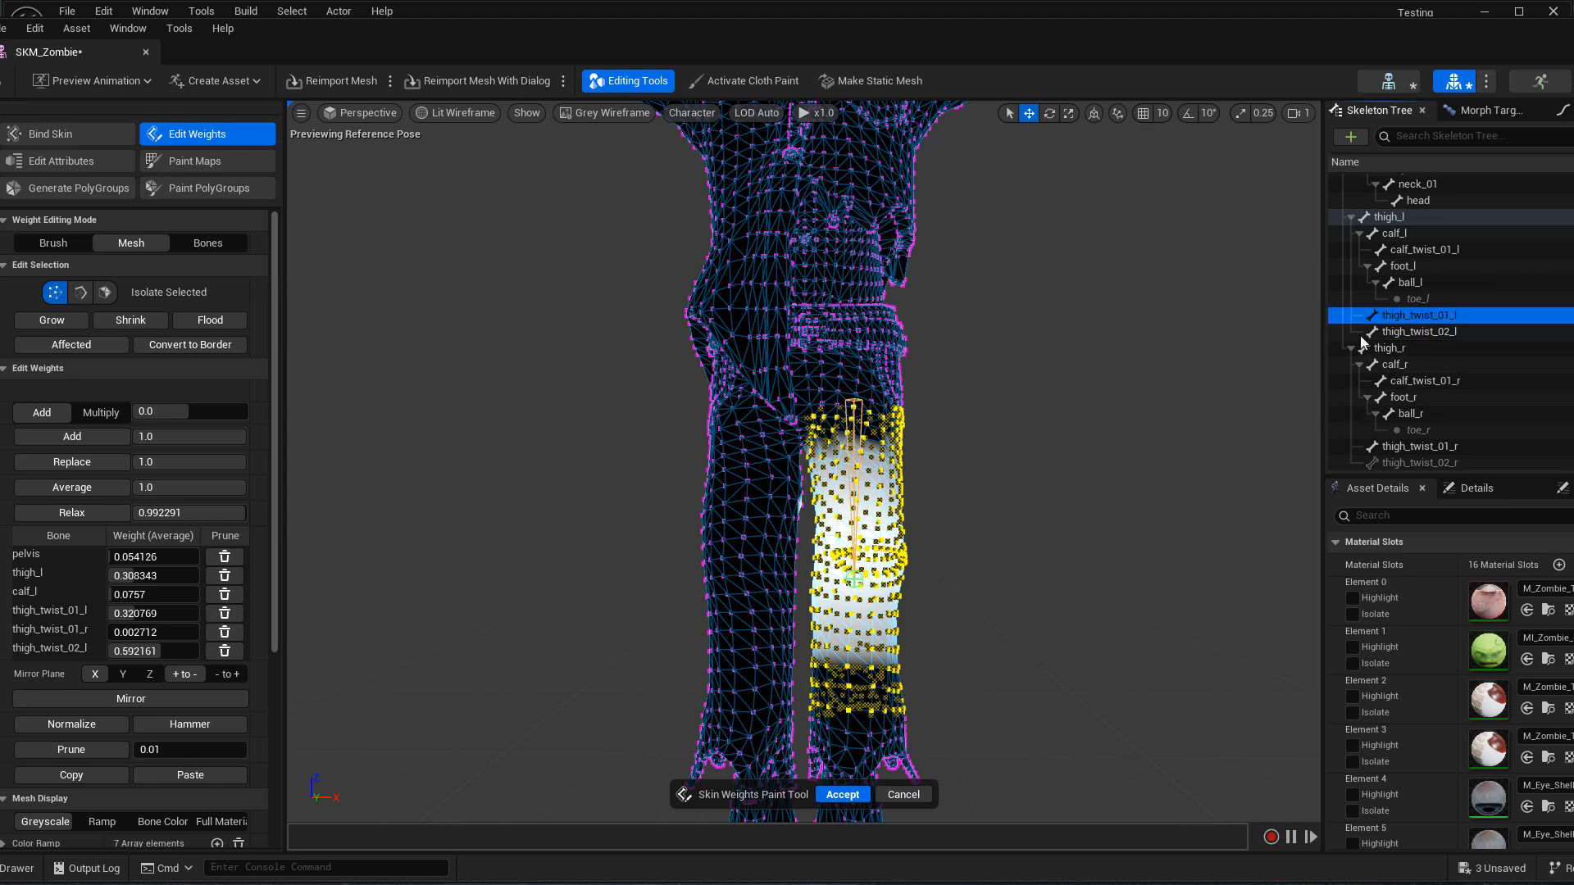
click(70, 512)
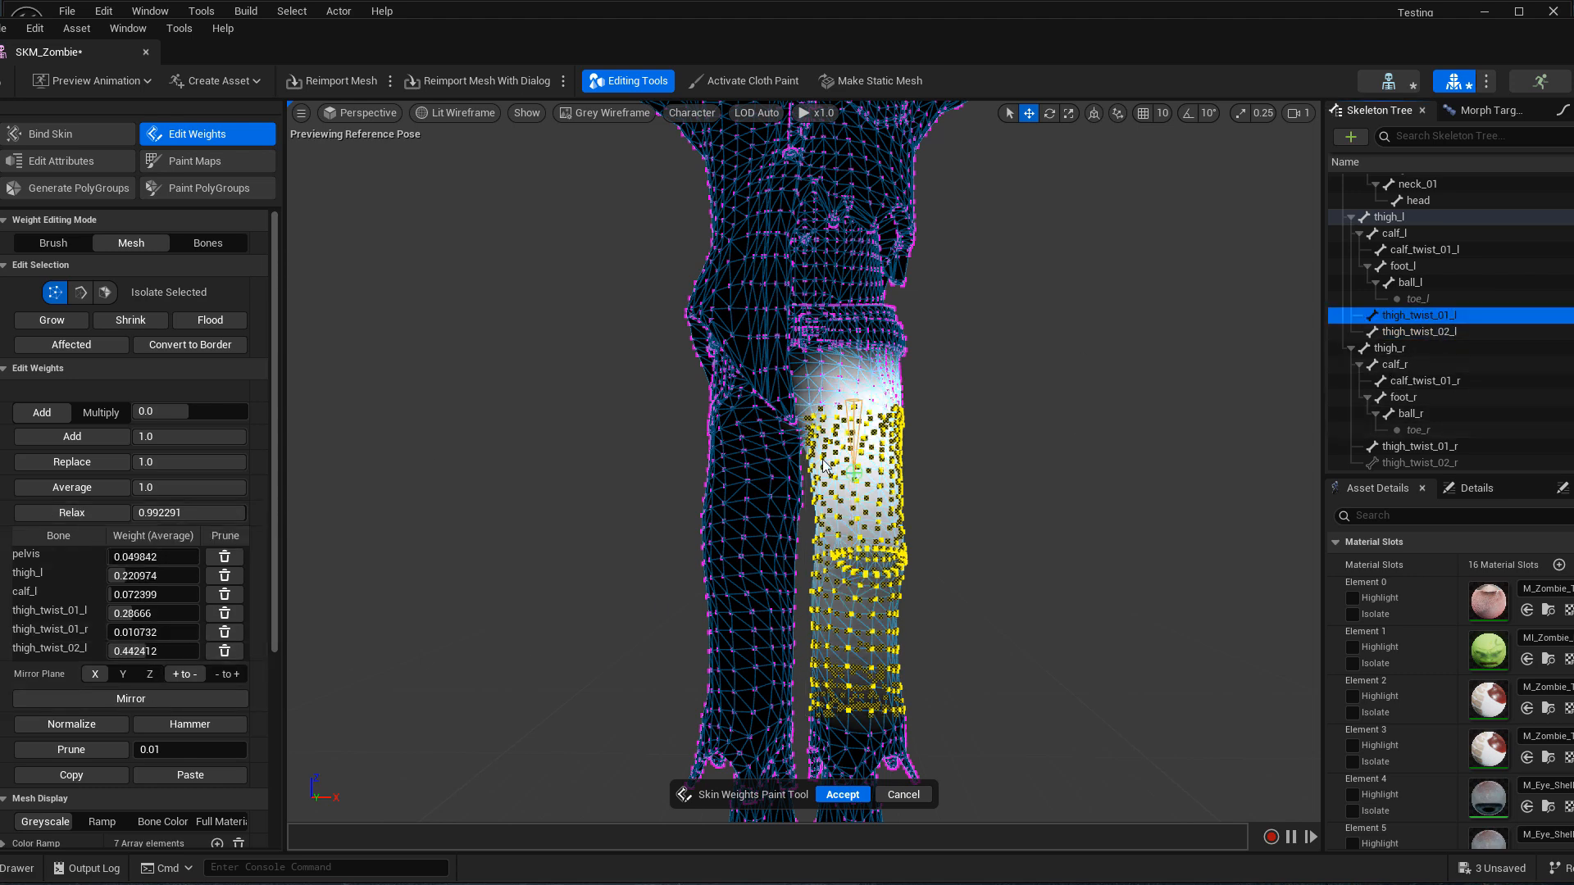
click(1425, 331)
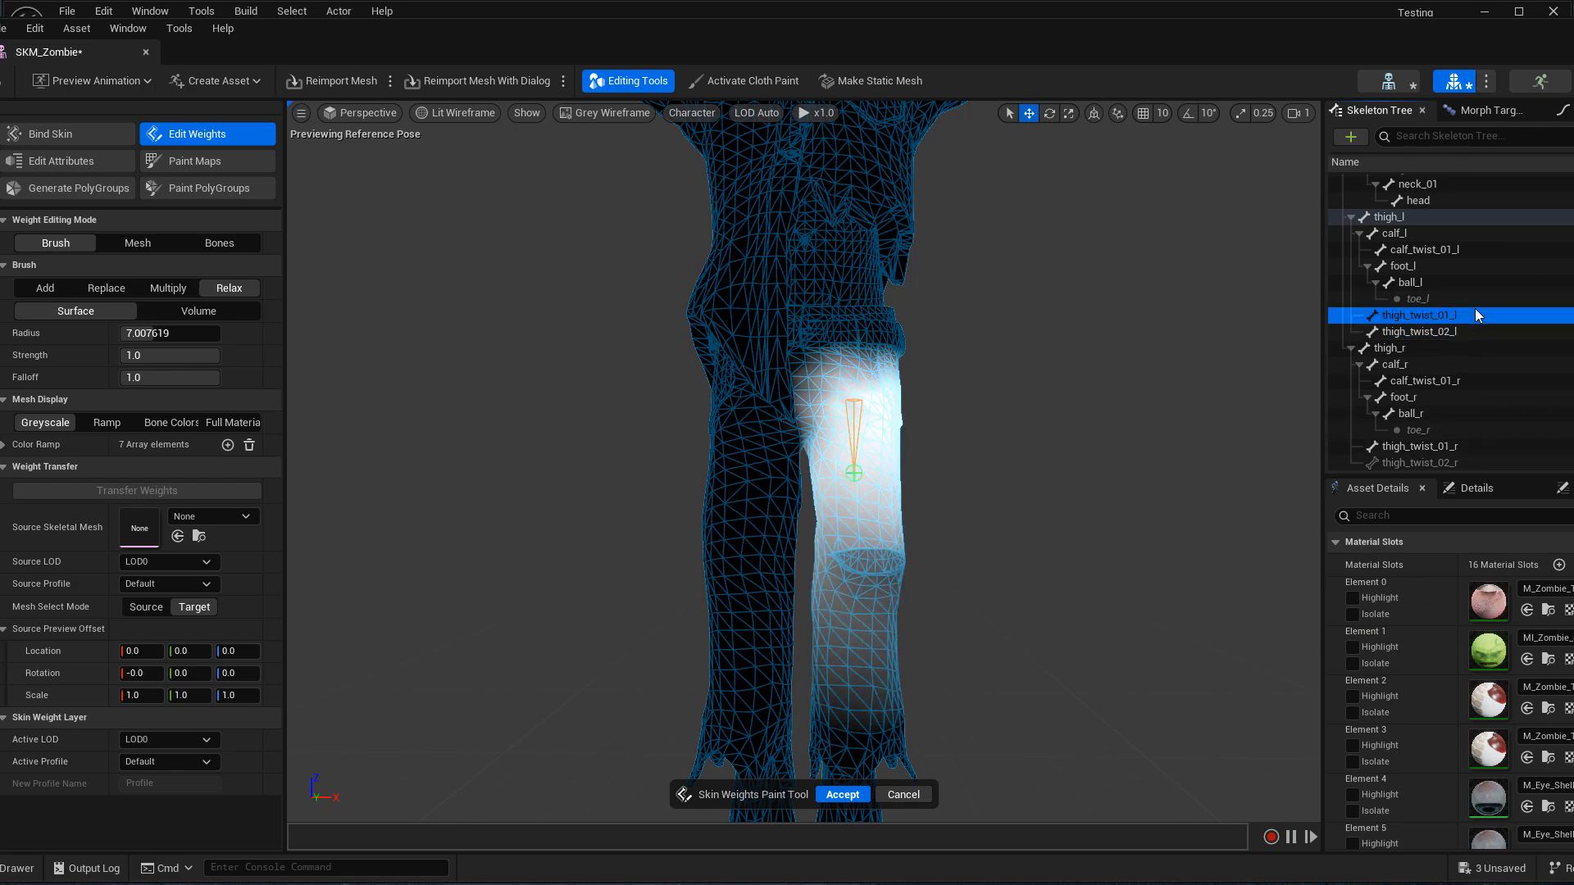
Relax and strength-0 Replace the knee weights for thigh_twist_01_l and thigh_twist_02_l, removing stray influence
click(1424, 331)
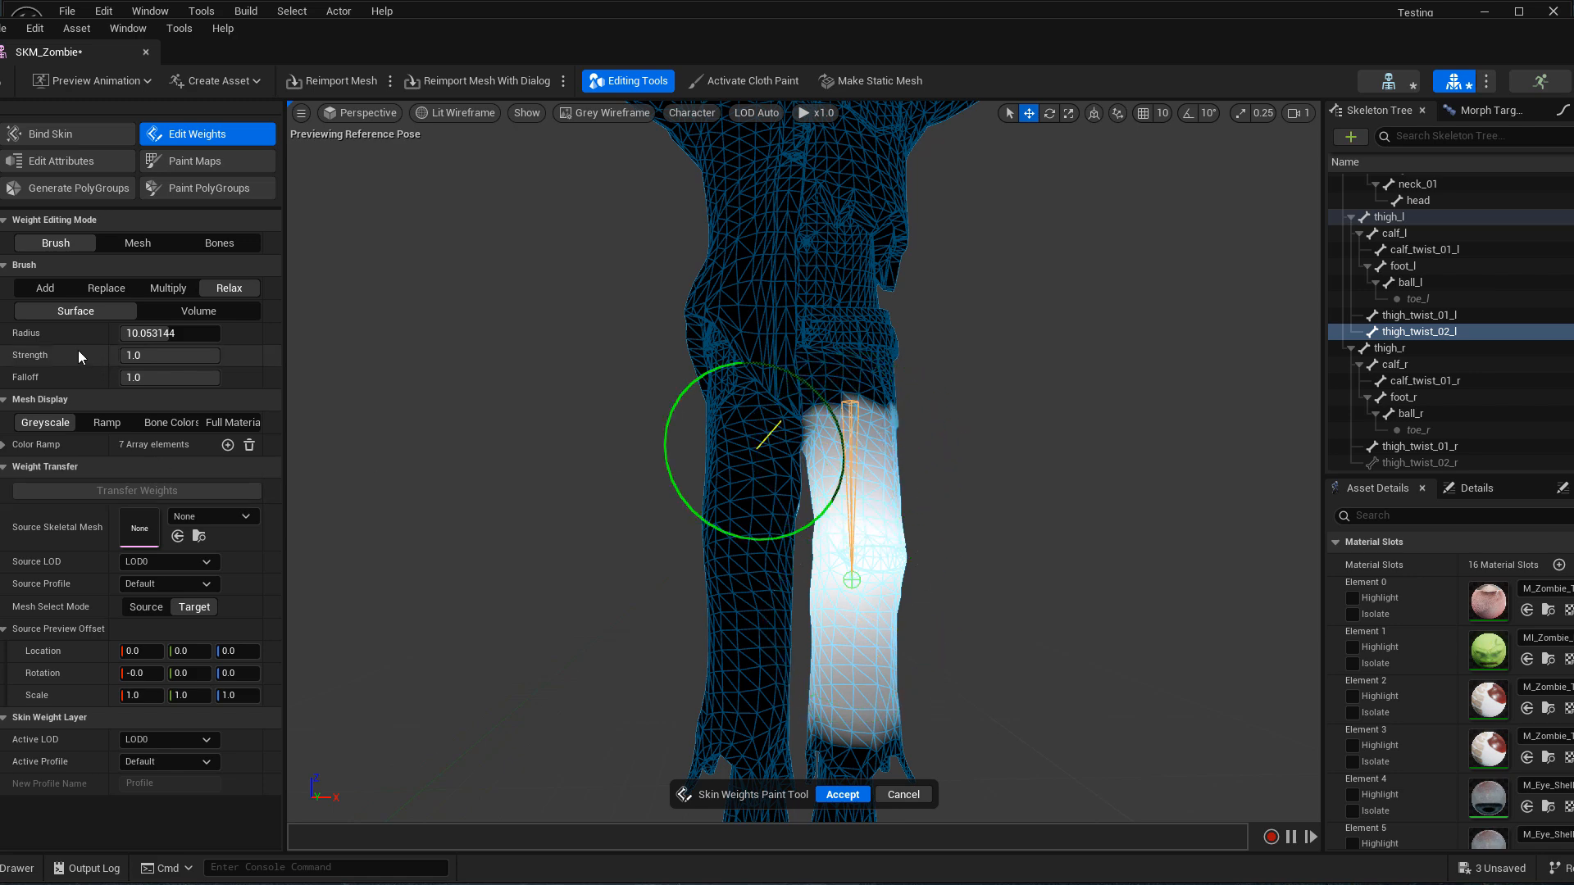
mouse_move(105, 289)
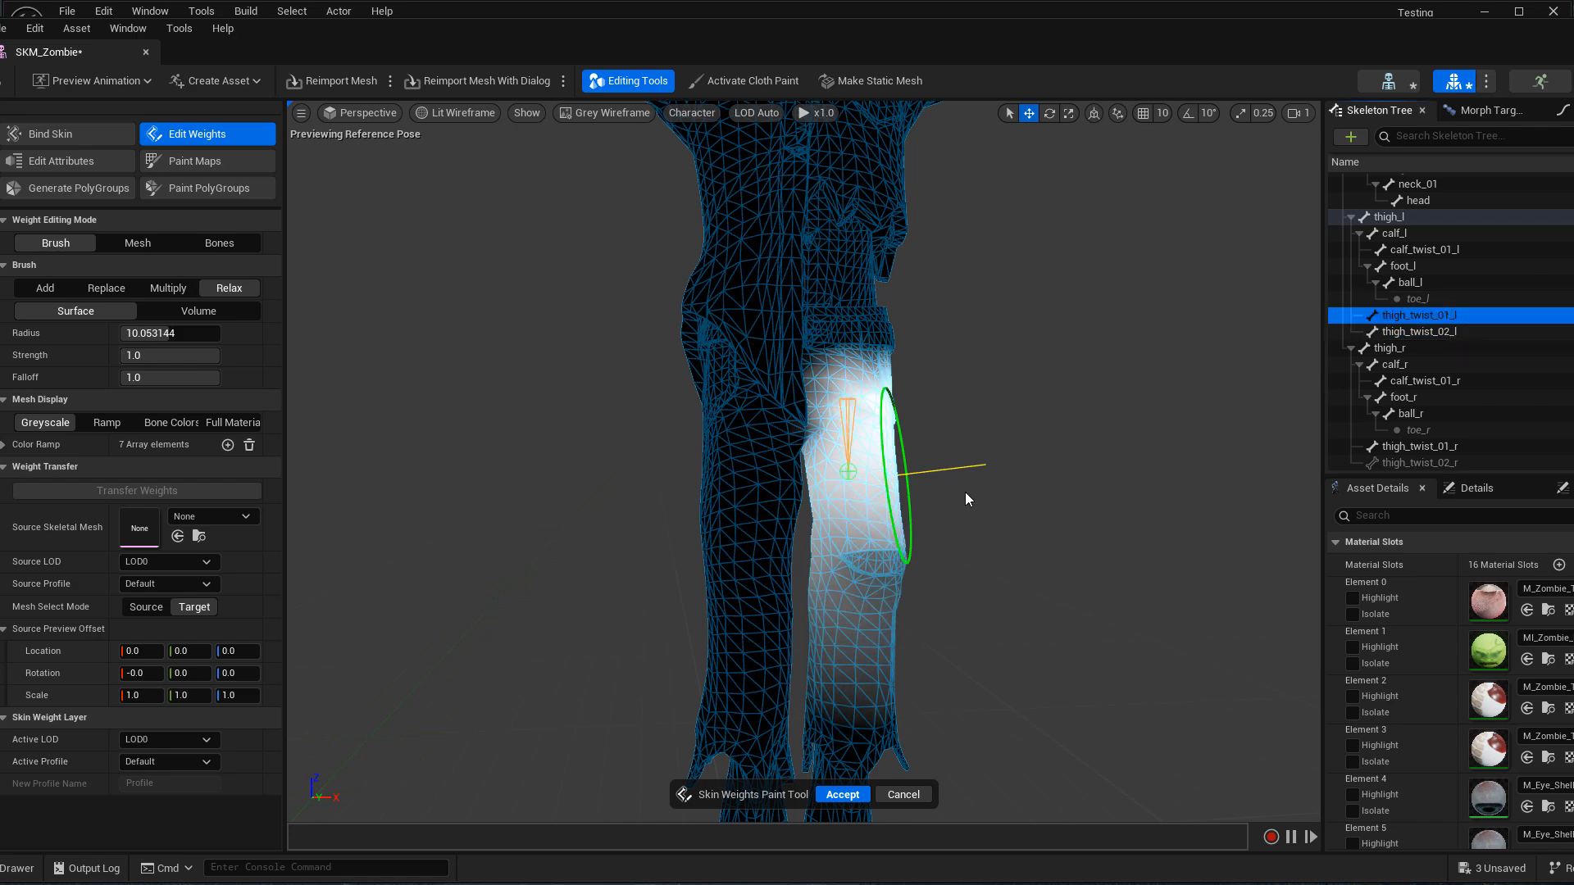
click(1425, 332)
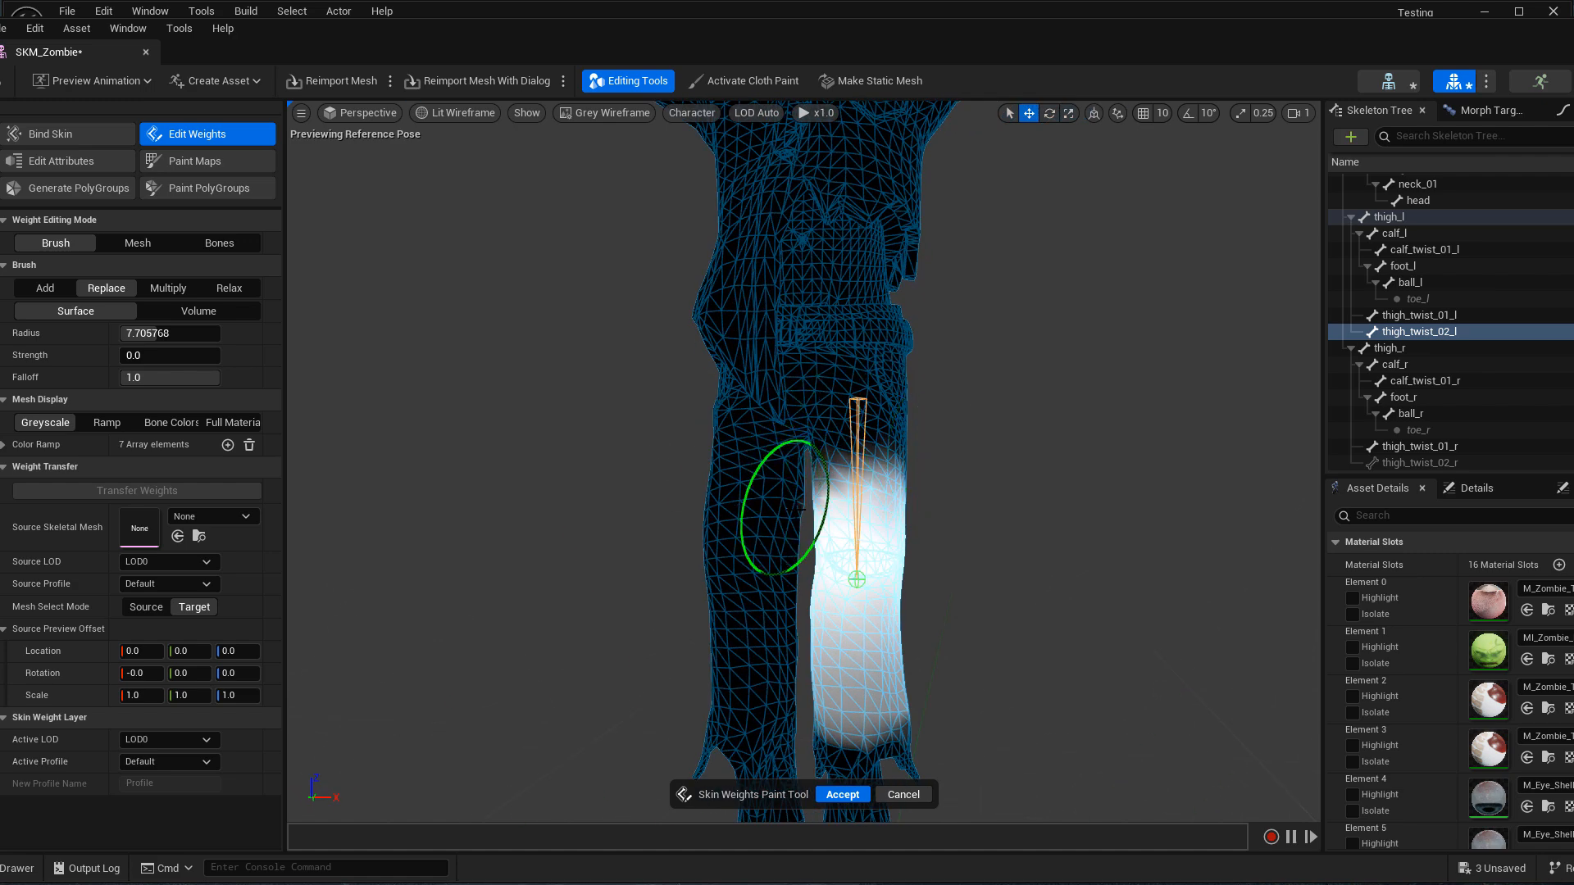
click(1430, 315)
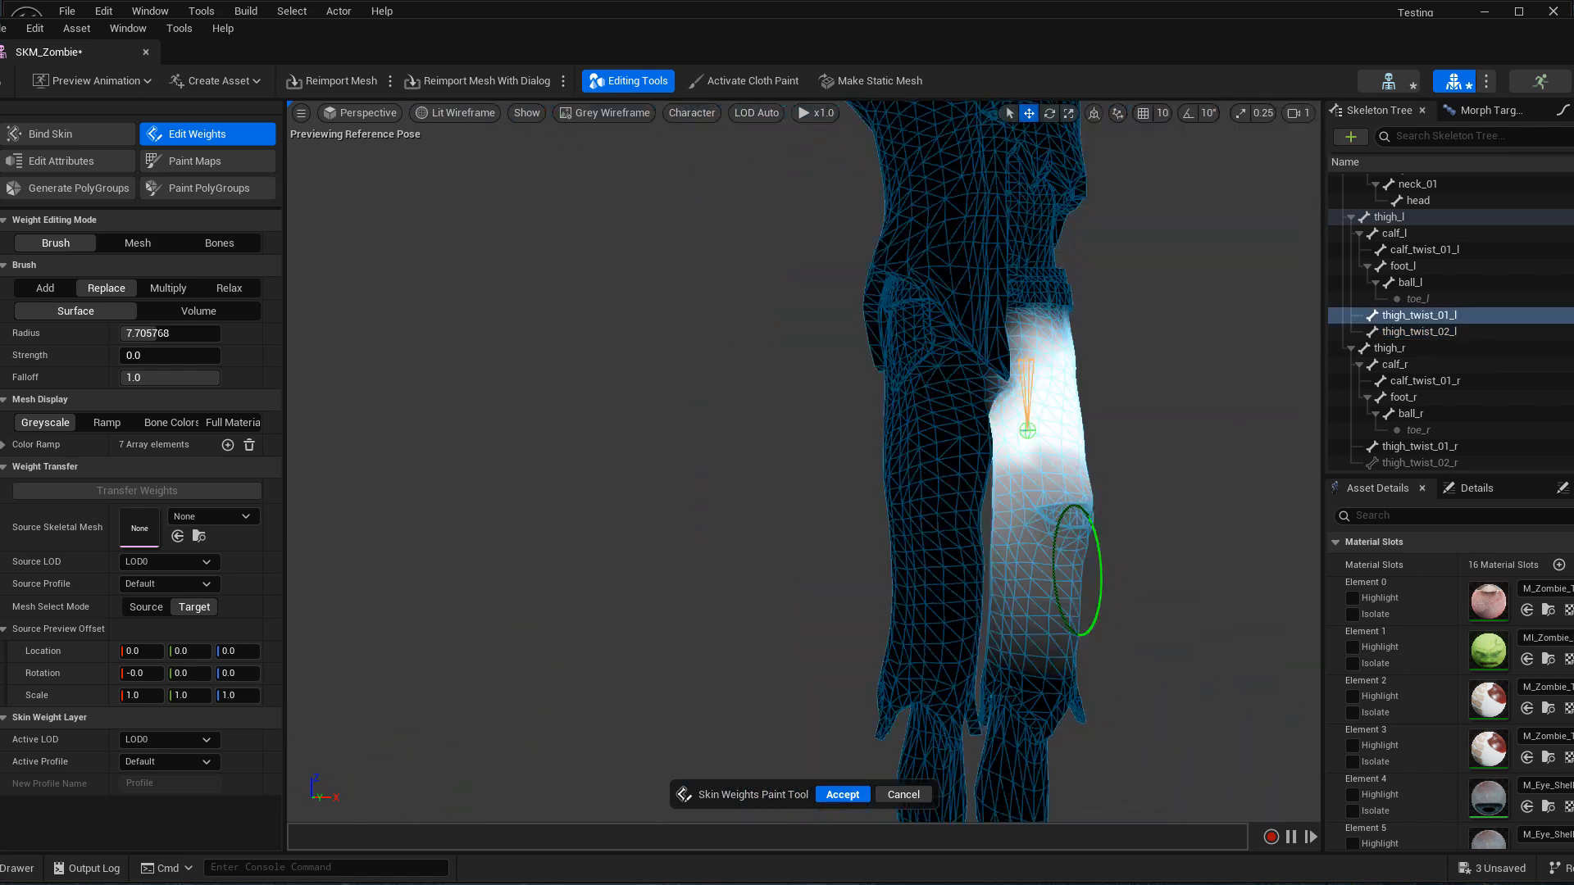
click(1425, 331)
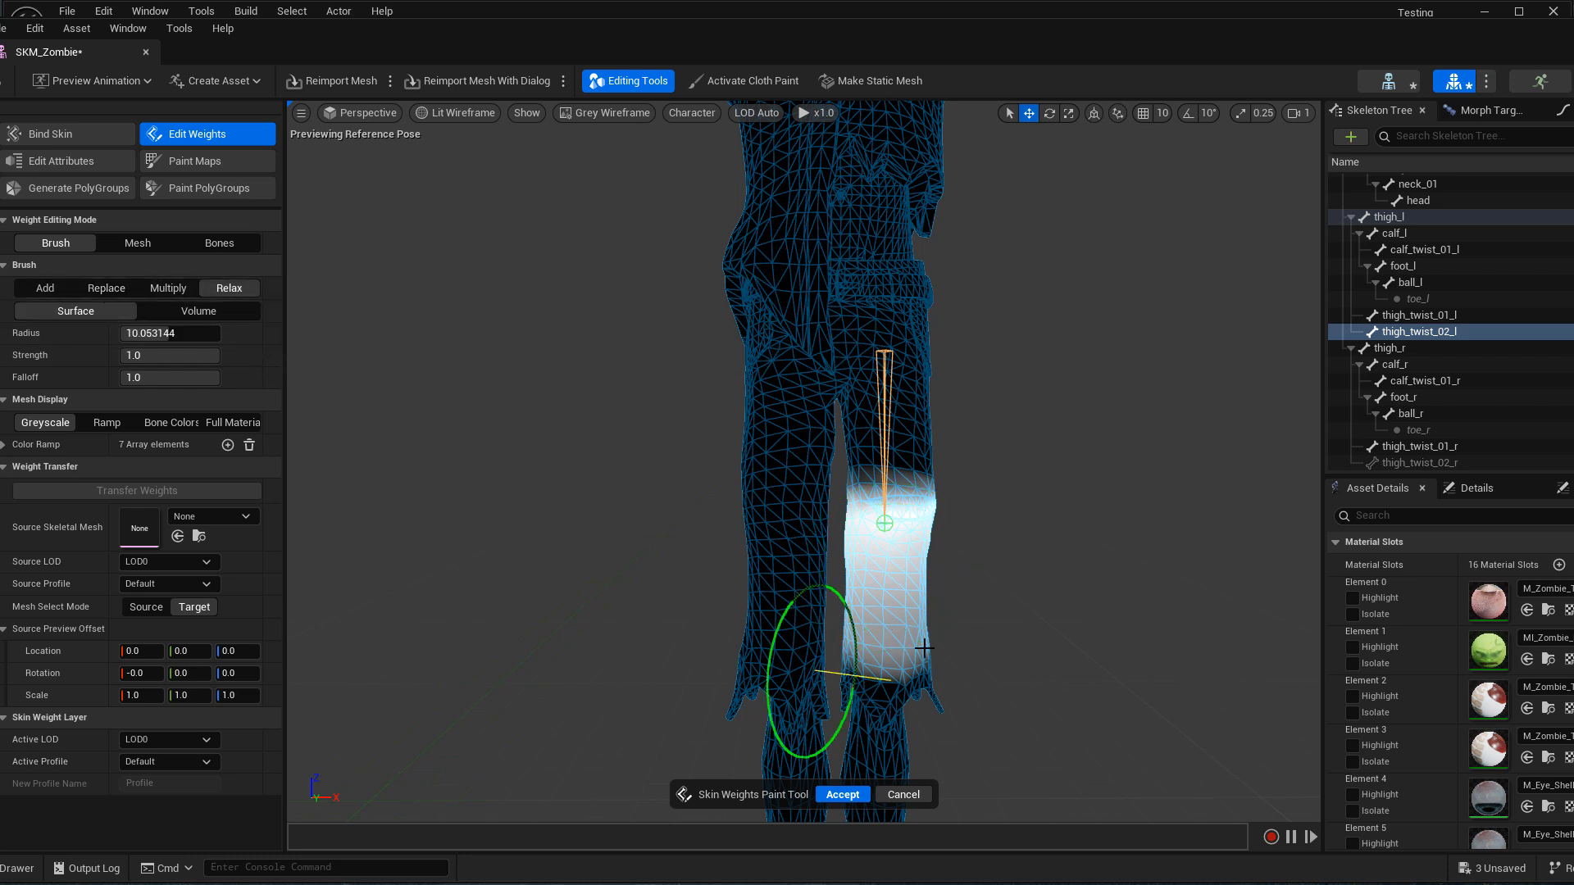
mouse_move(888, 521)
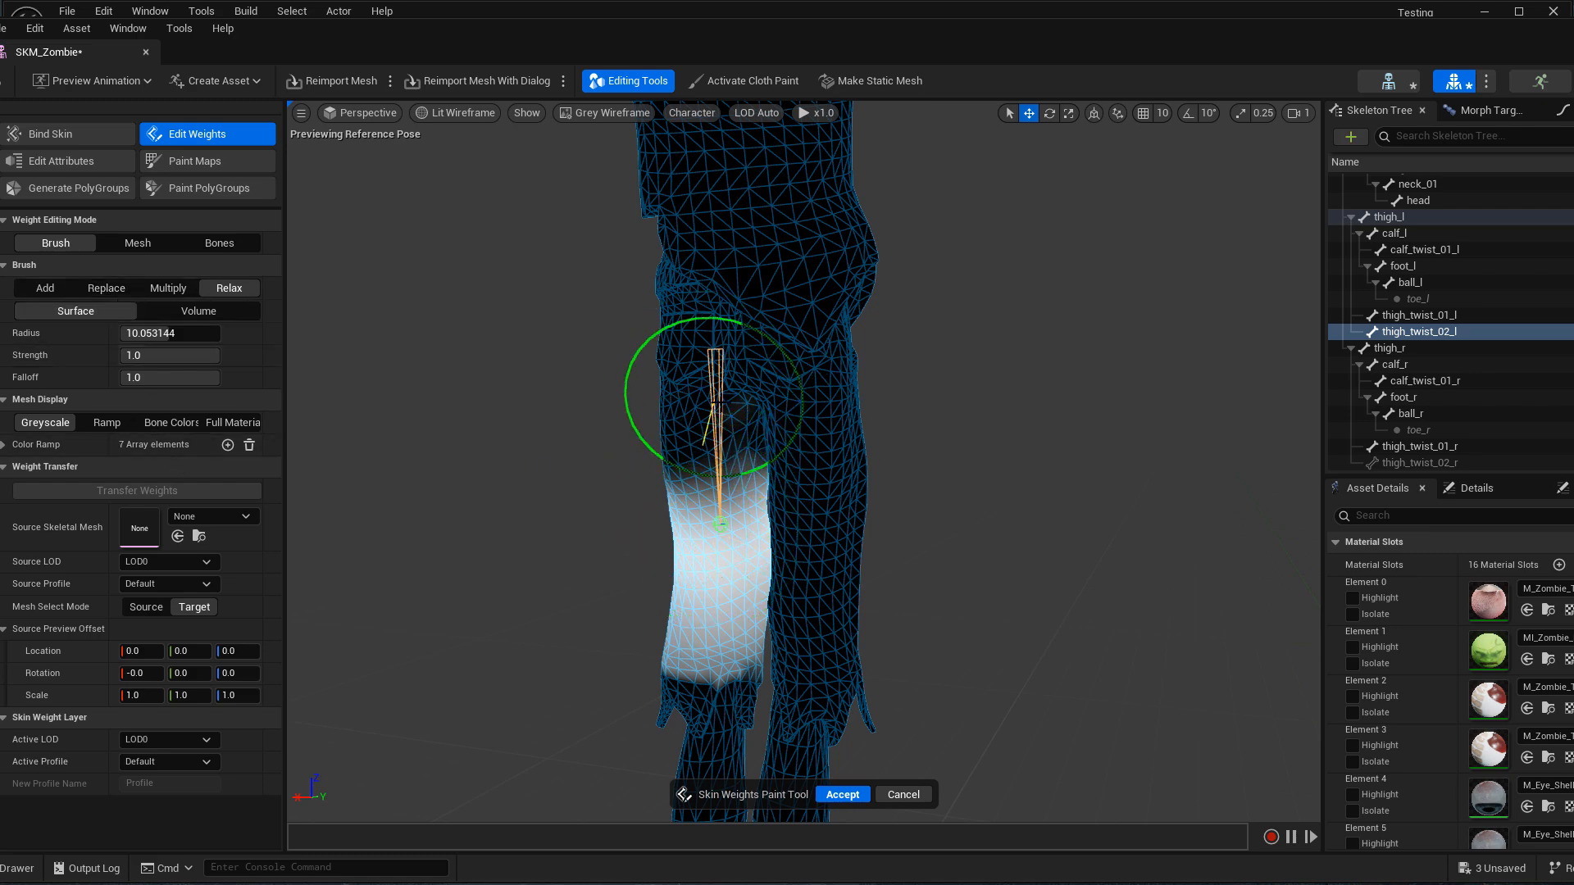
mouse_move(762, 543)
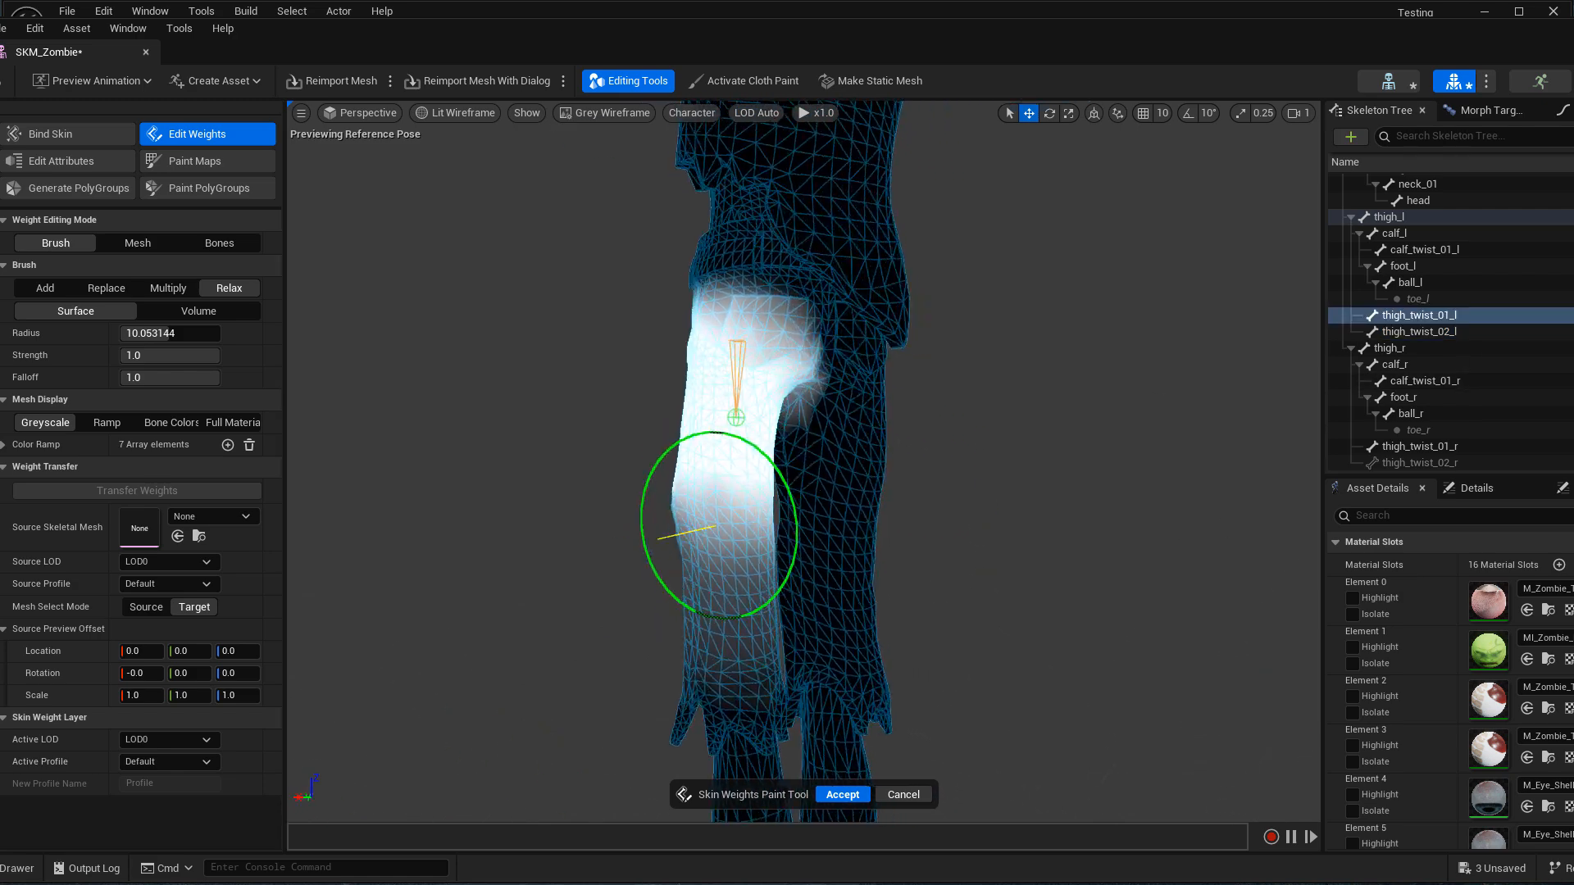
click(843, 793)
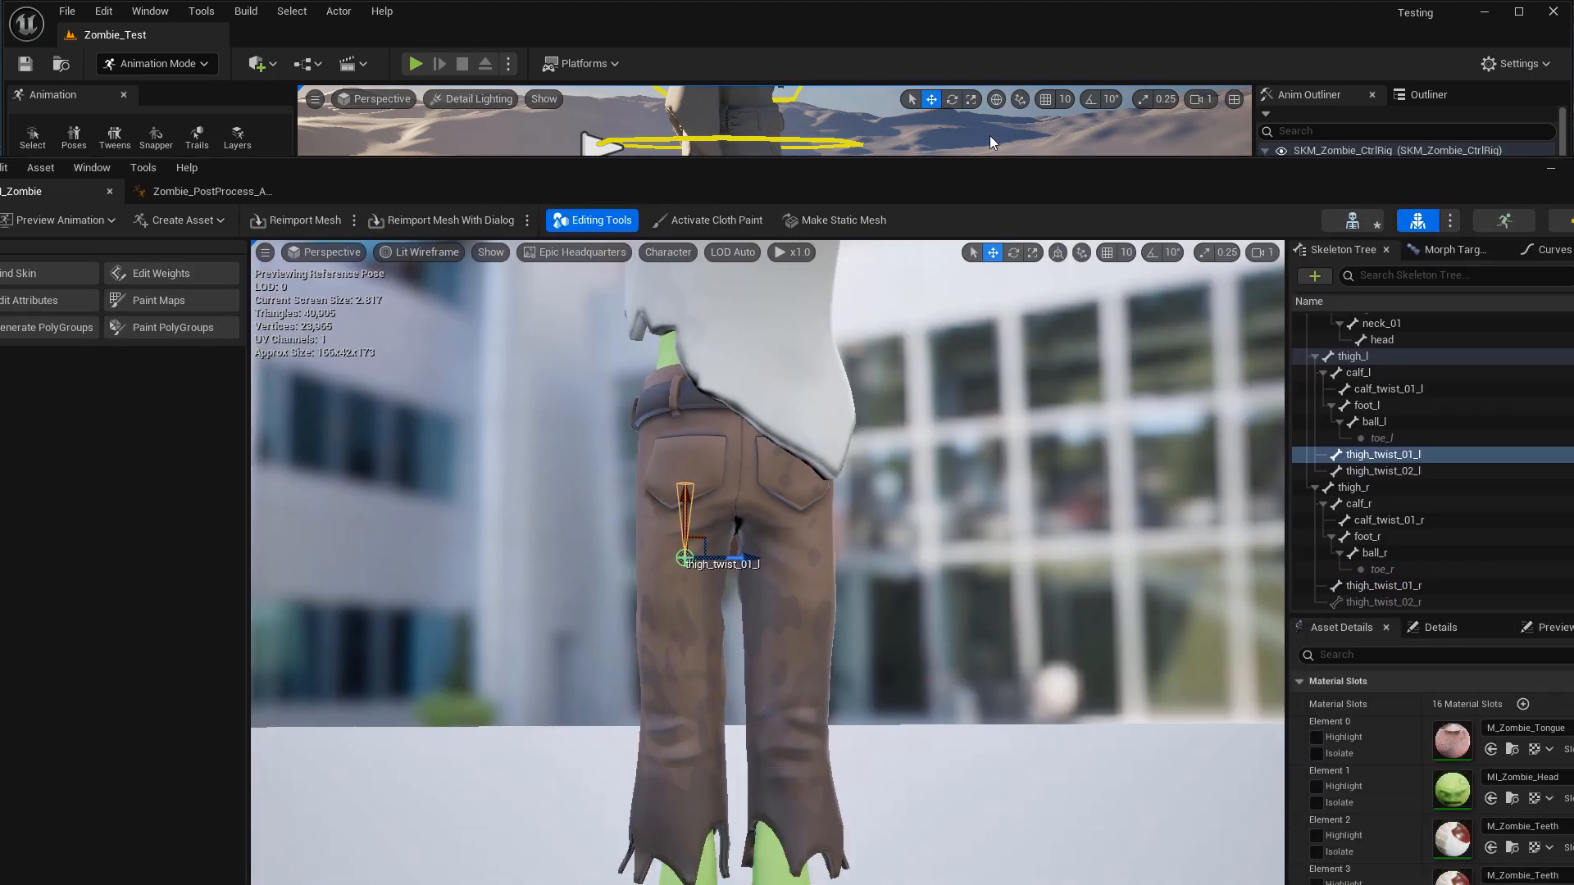
After previewing in Zombie_Test, relax the lower edge of thigh_twist_01_l's weights with a smaller brush
click(164, 273)
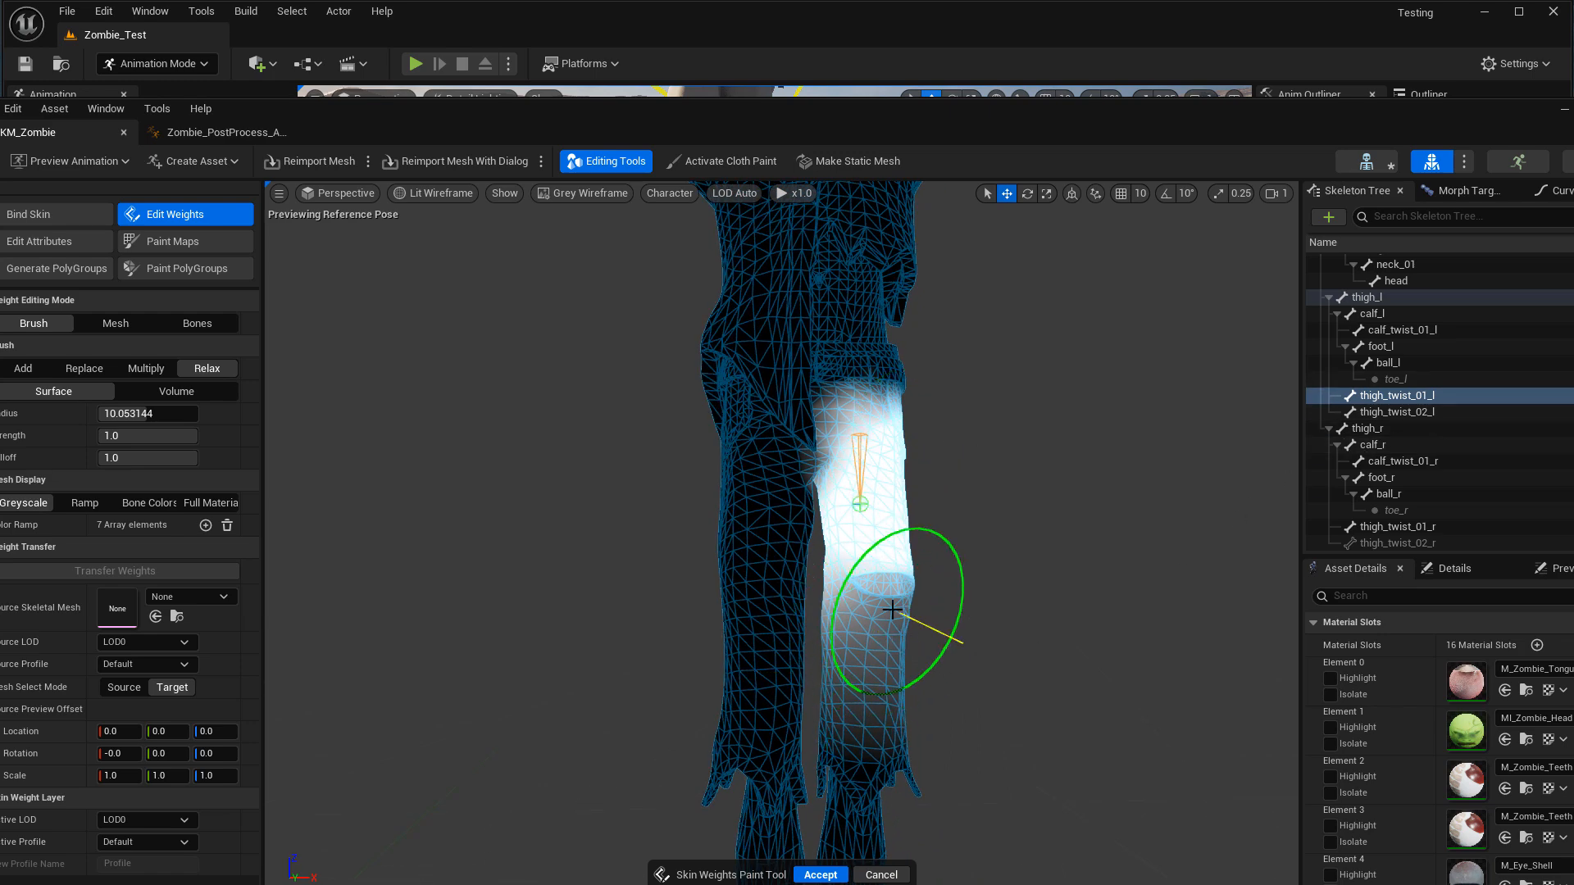
click(1367, 297)
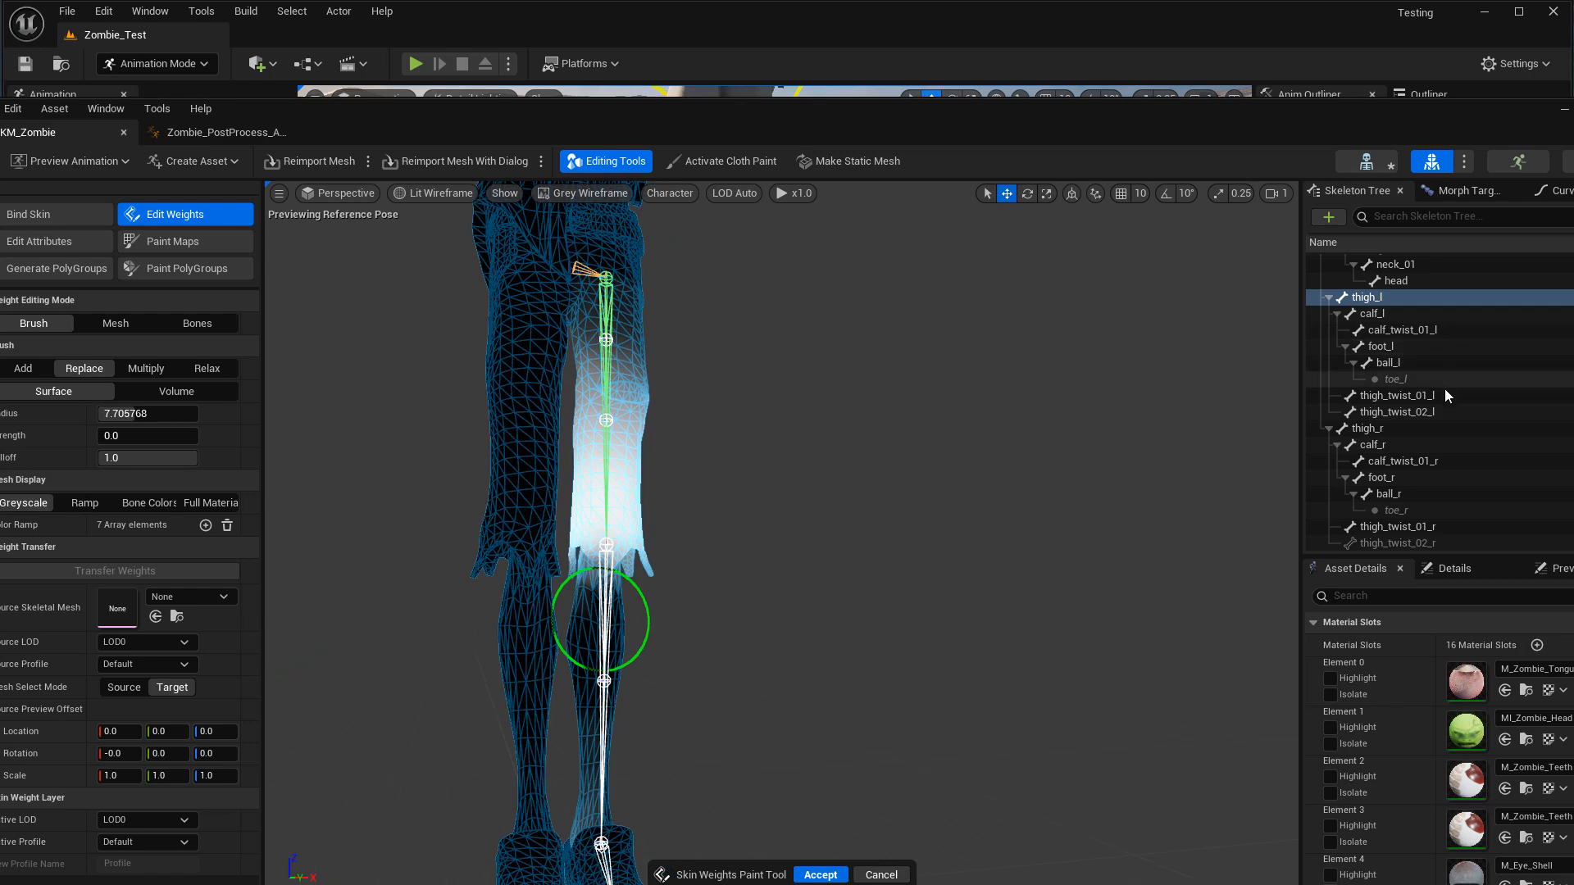
click(1400, 395)
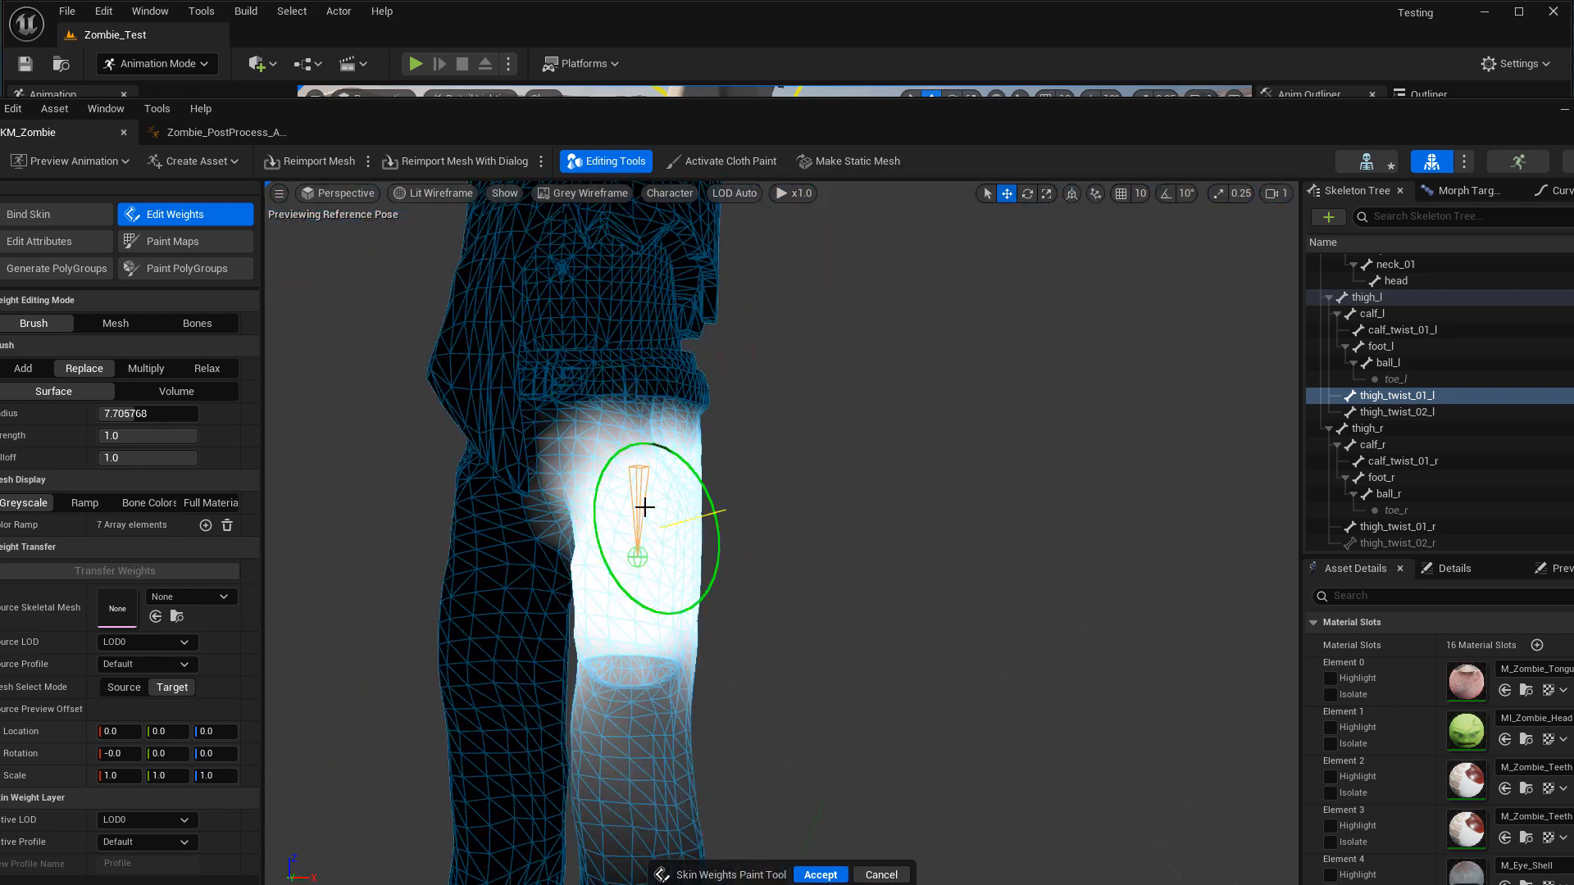
scroll(down, 3)
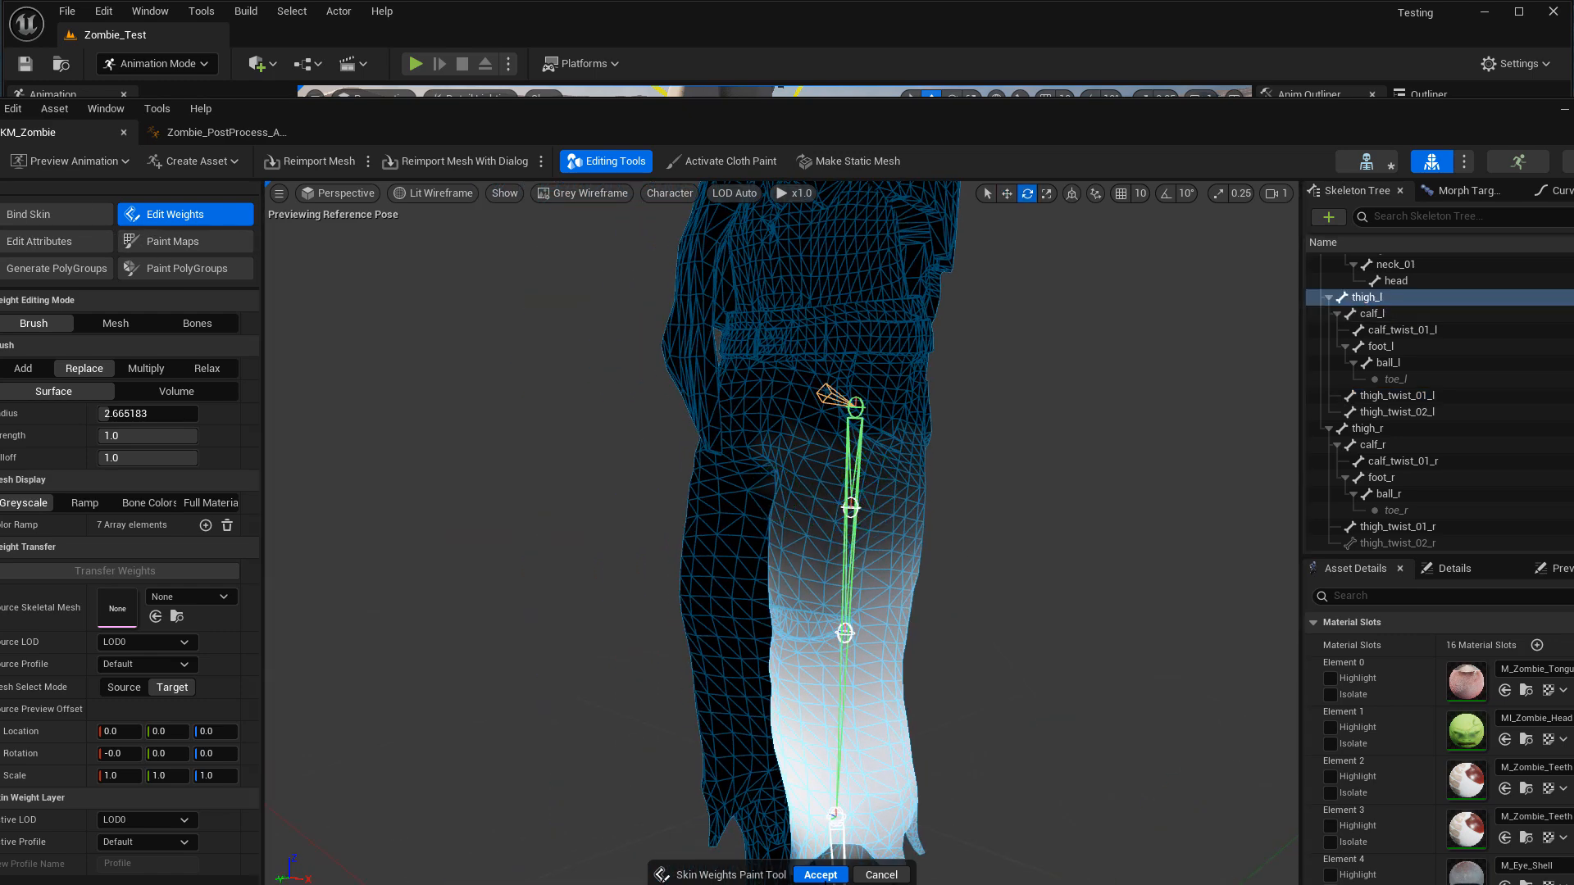
Accept the painted weights, re-enter editing on thigh_twist_01_l and inspect the raised-leg deformation
click(820, 874)
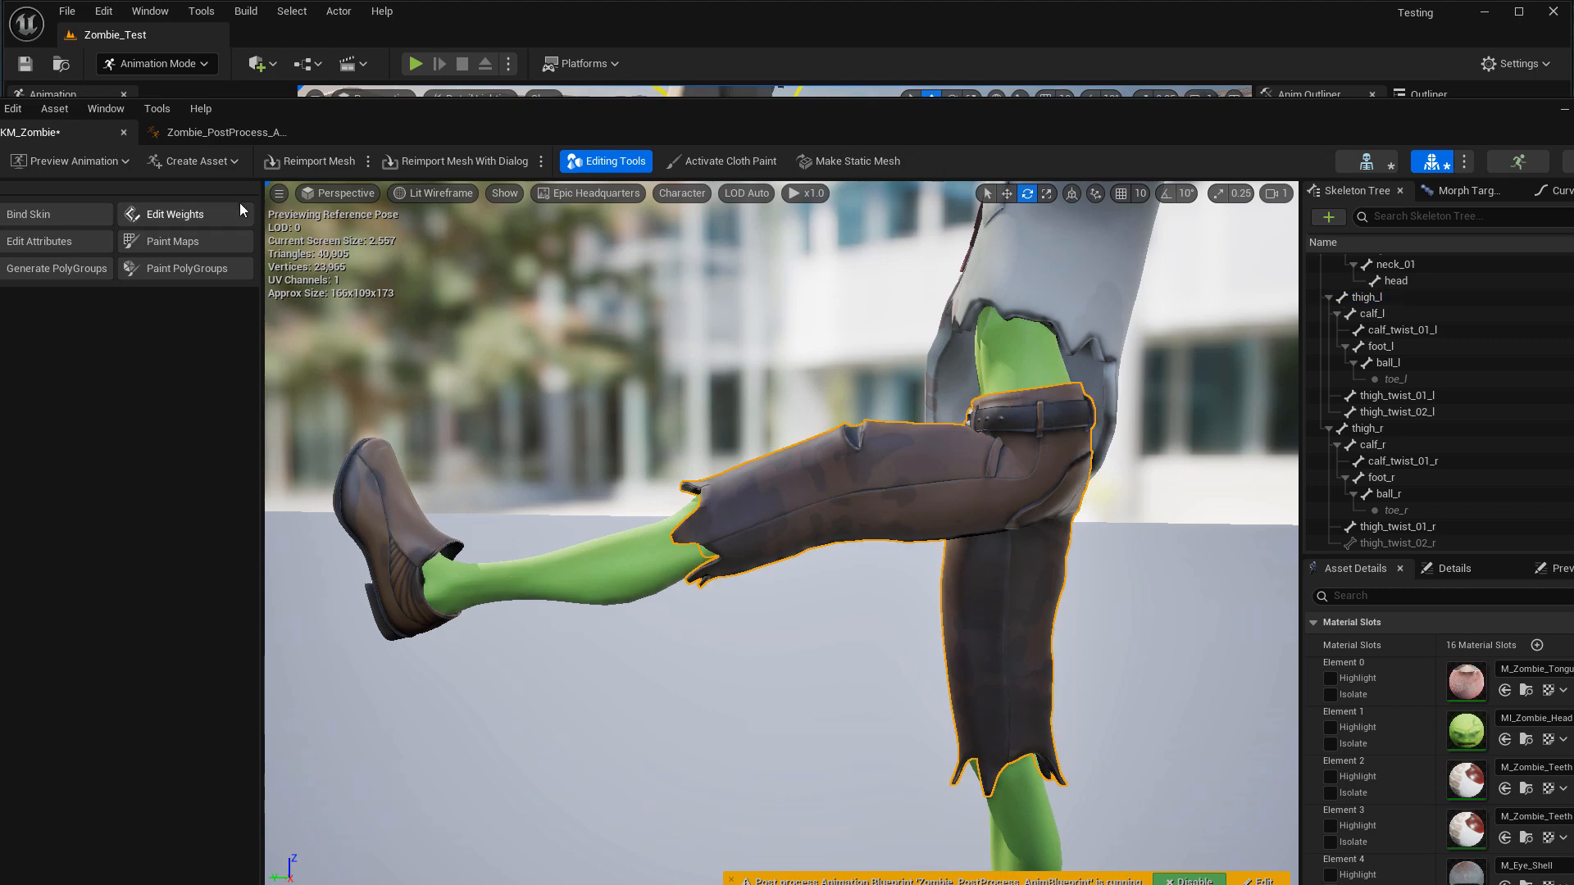
click(175, 213)
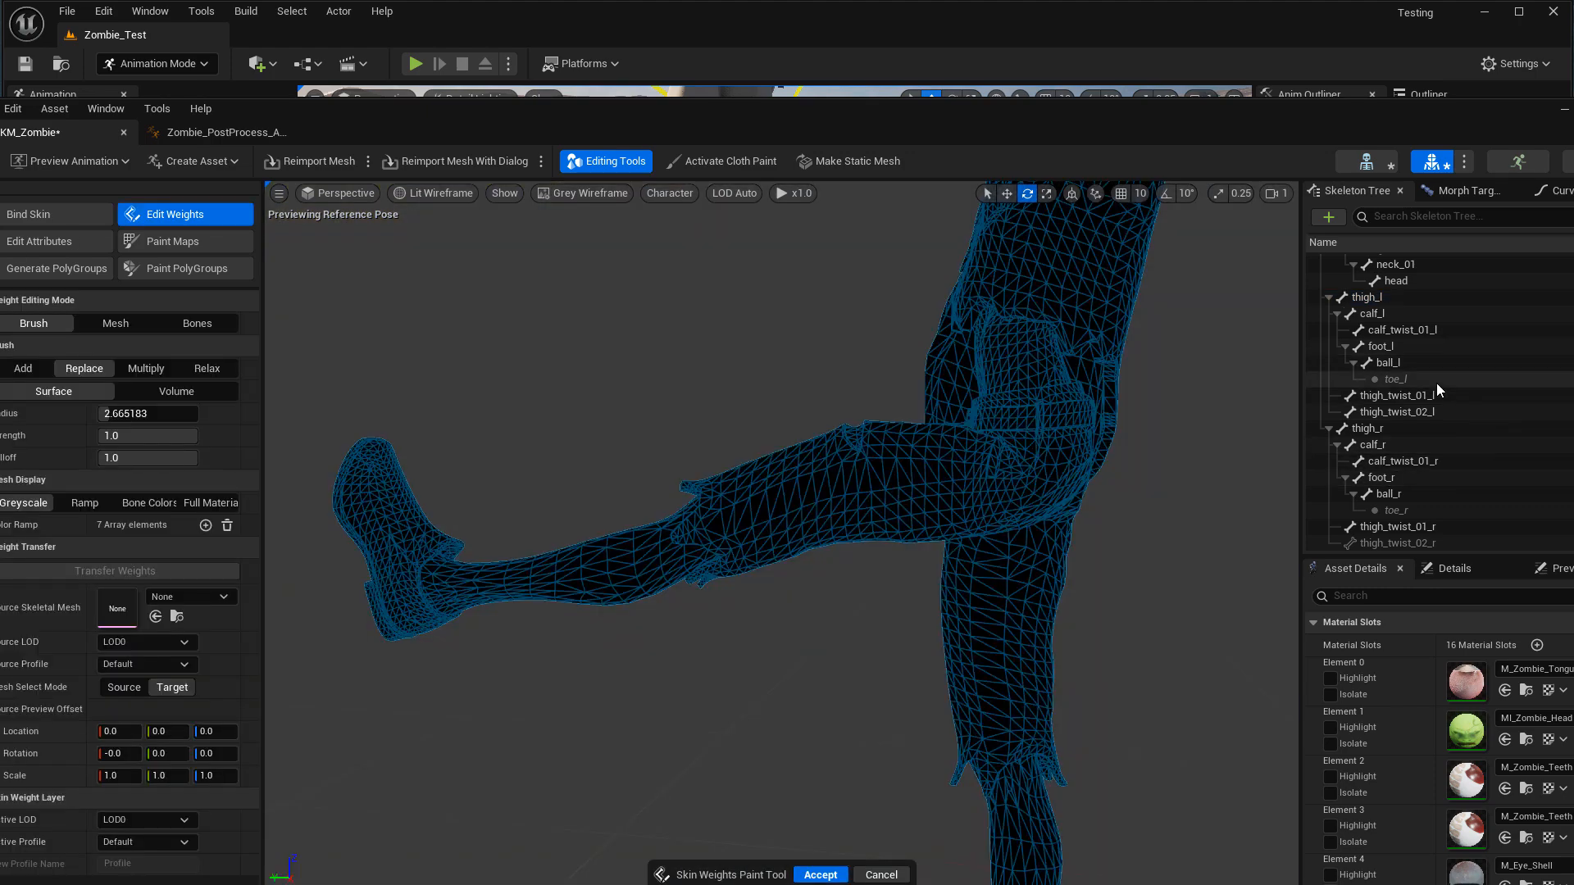
click(1400, 395)
text(0.01)
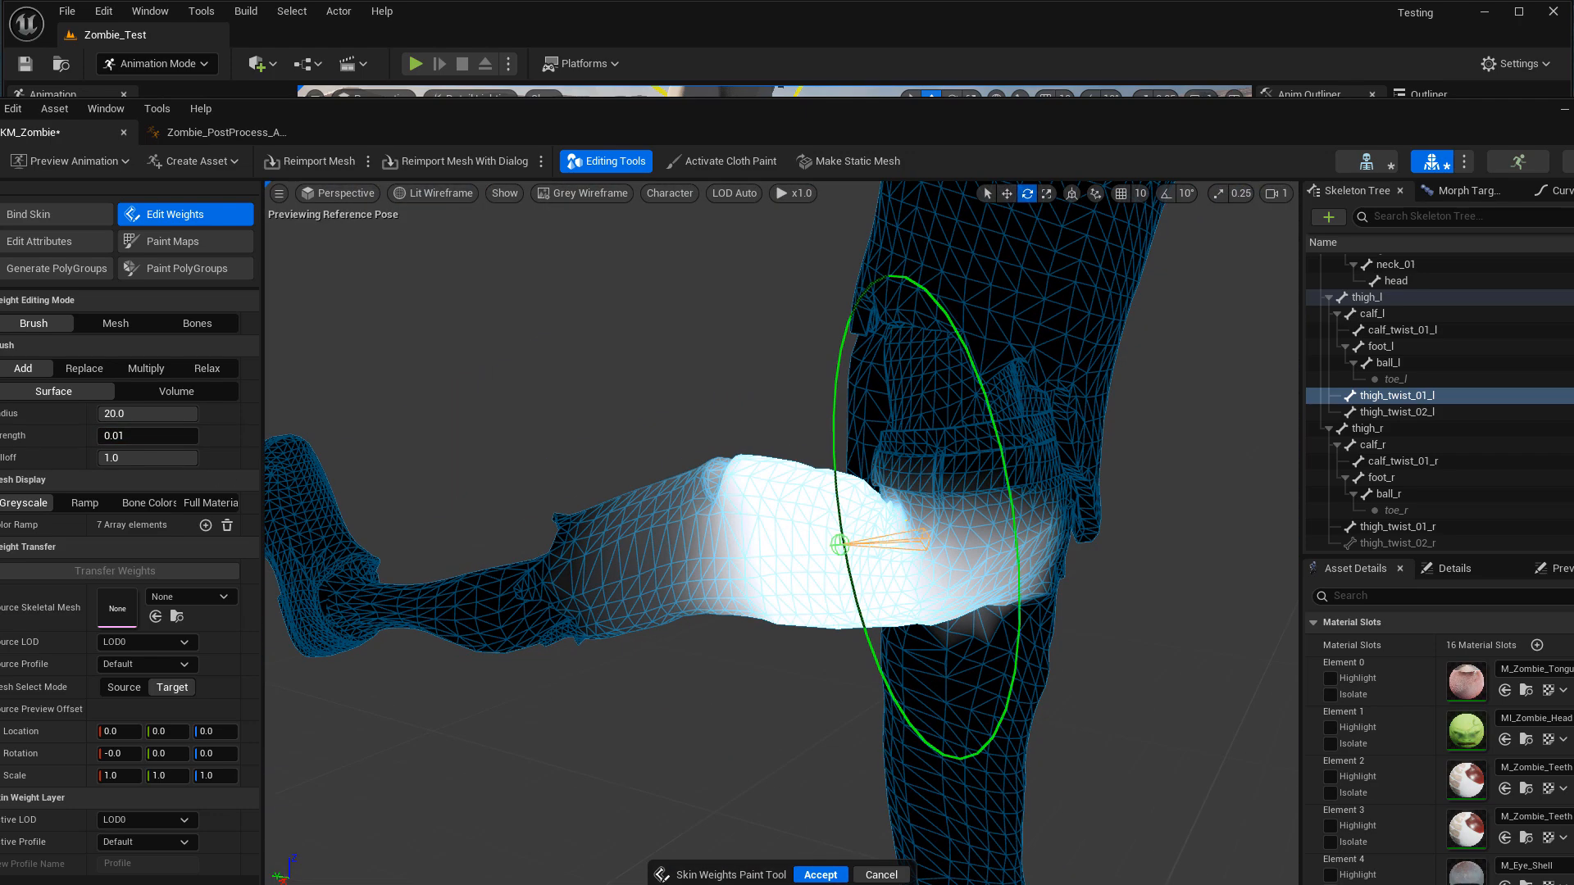
scroll(down, 3)
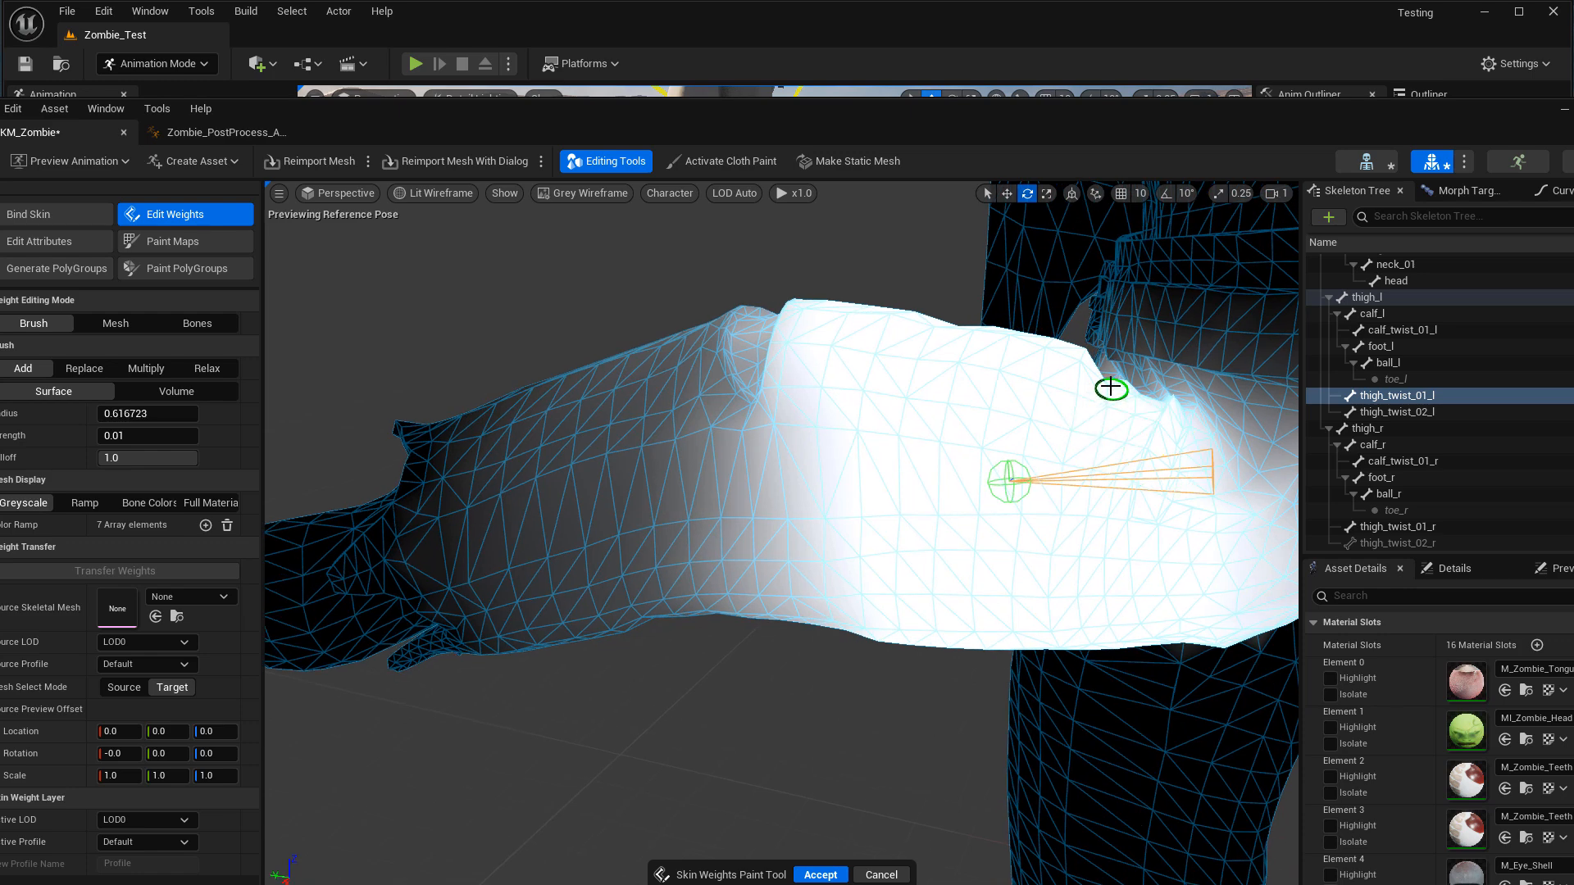
mouse_move(1116, 382)
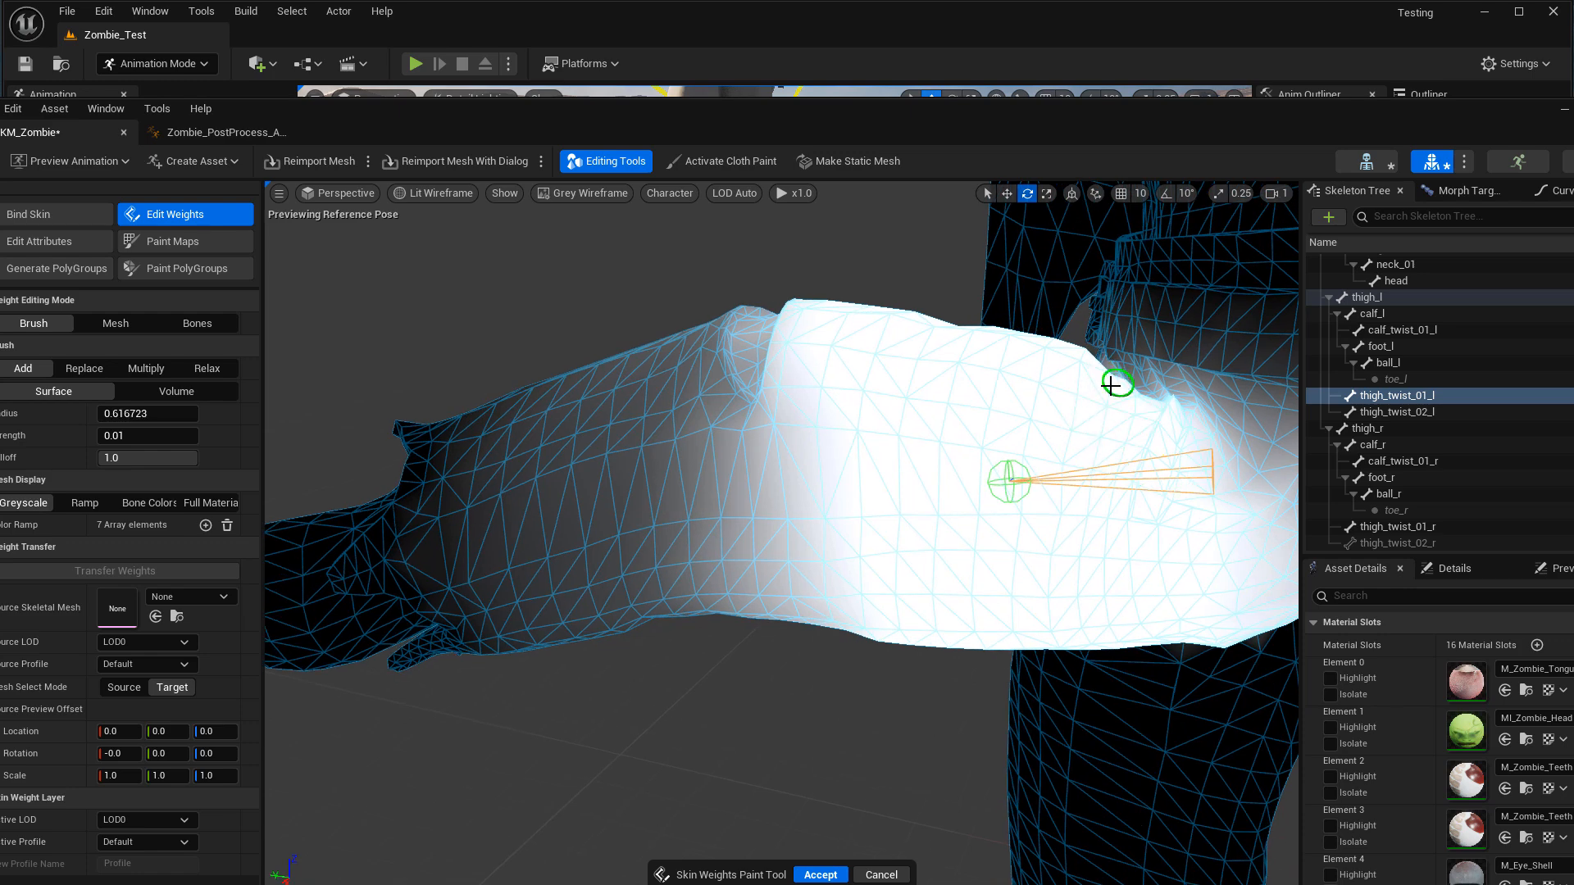
mouse_move(1106, 368)
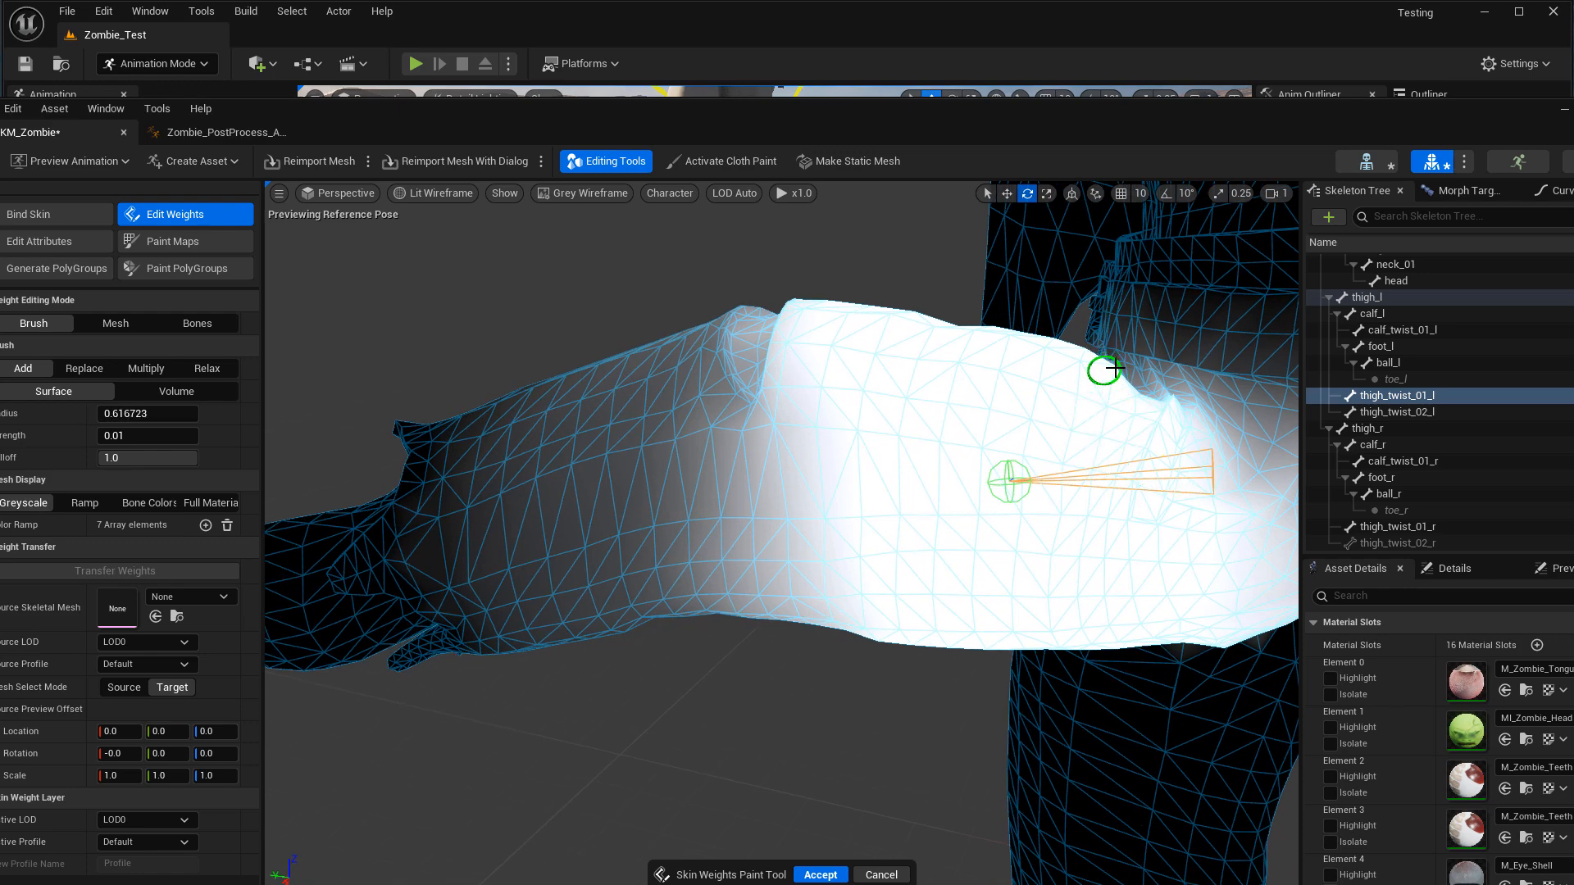
mouse_move(1139, 391)
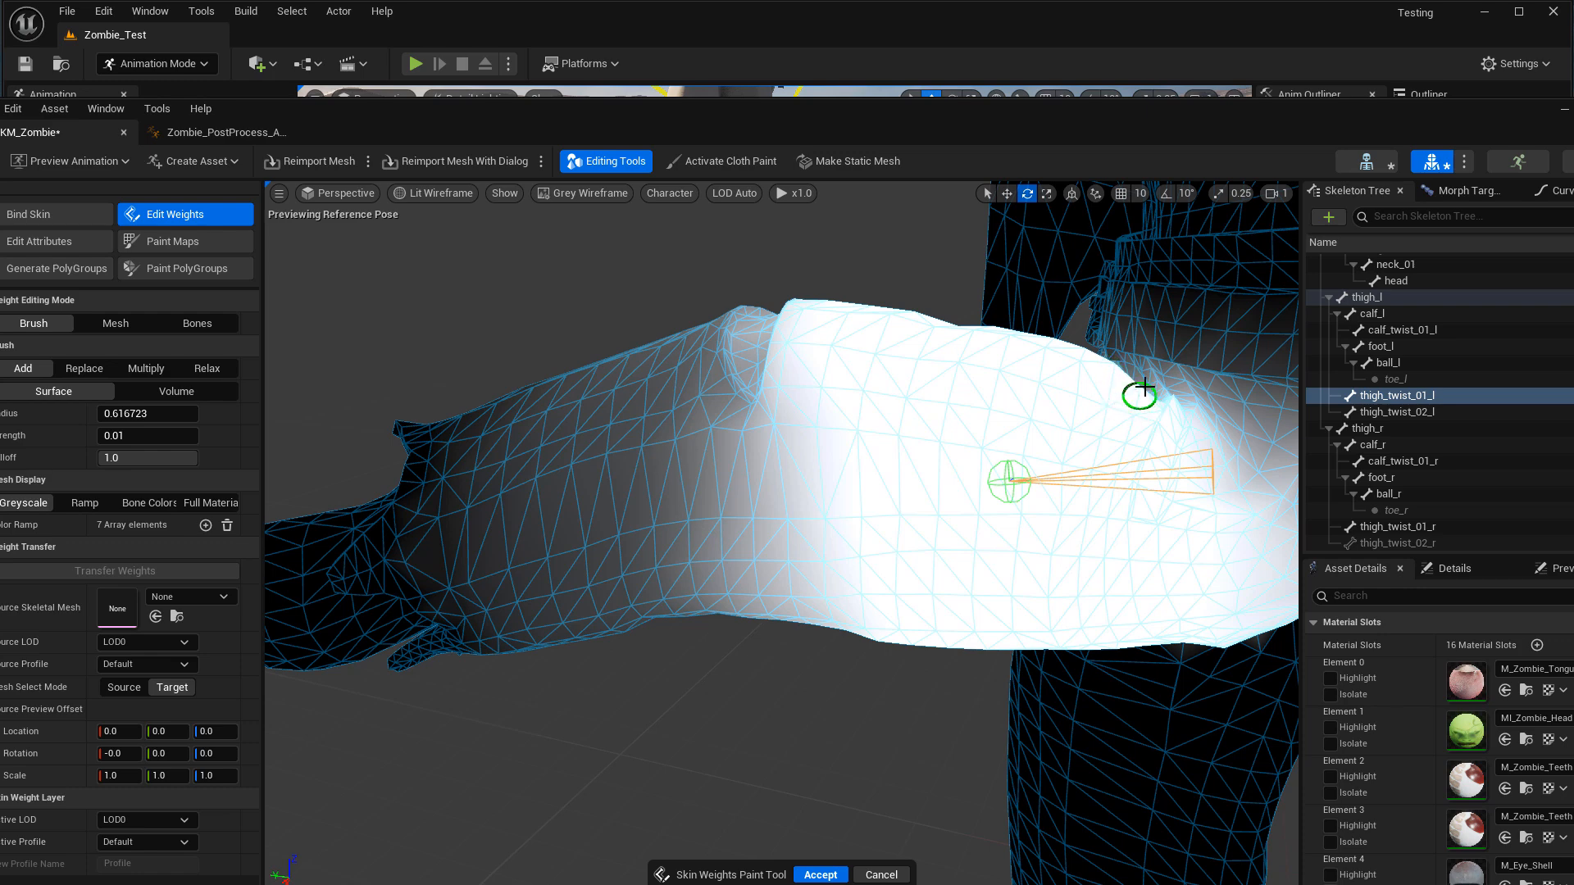
mouse_move(1161, 395)
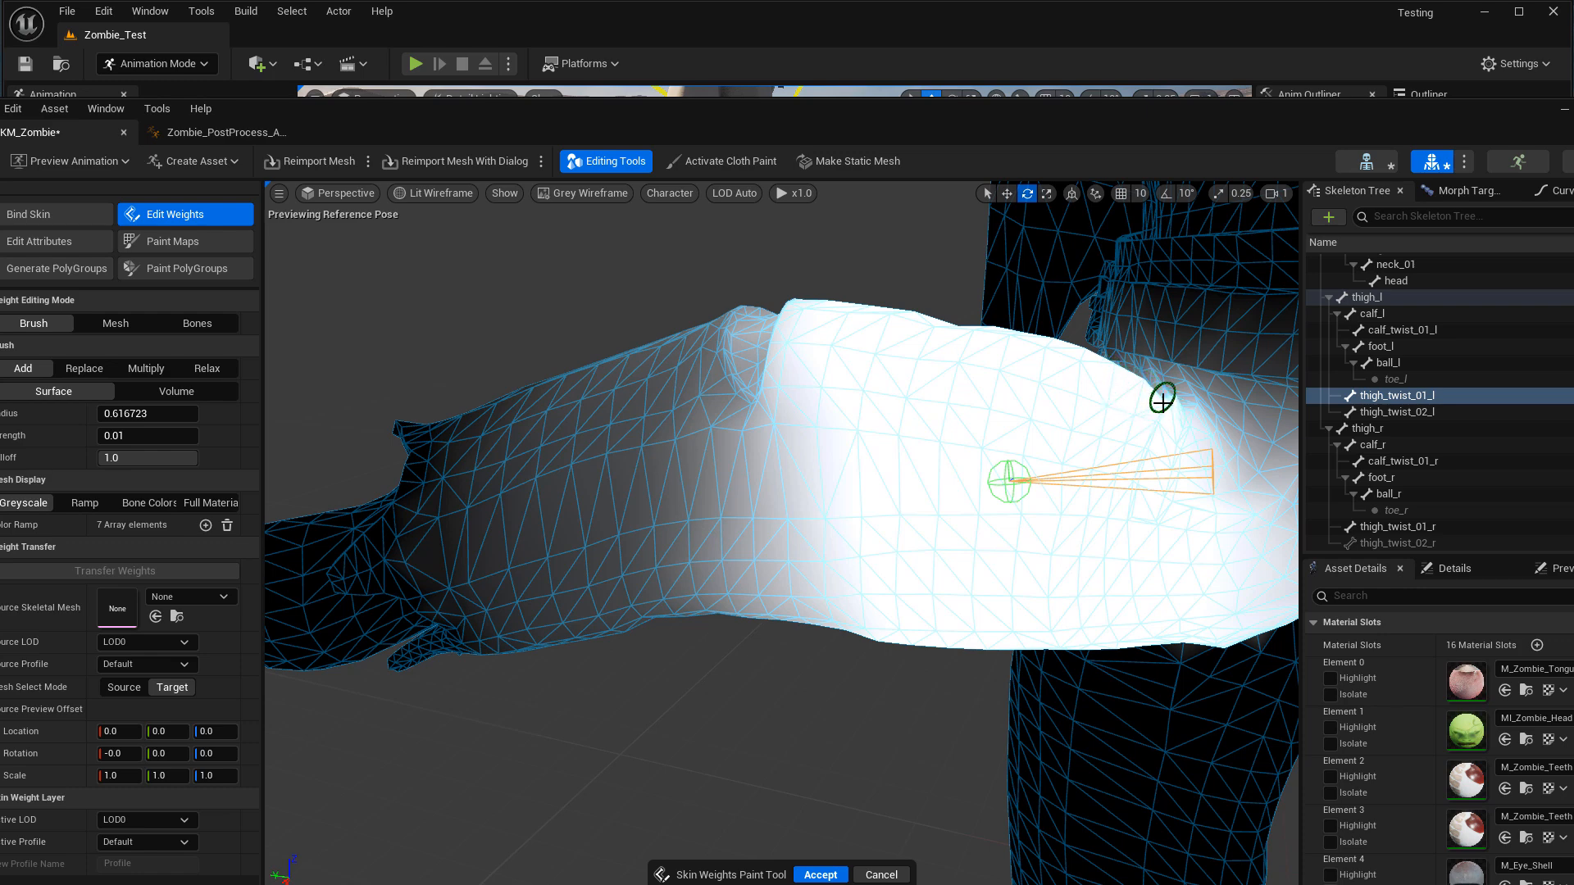
mouse_move(1126, 382)
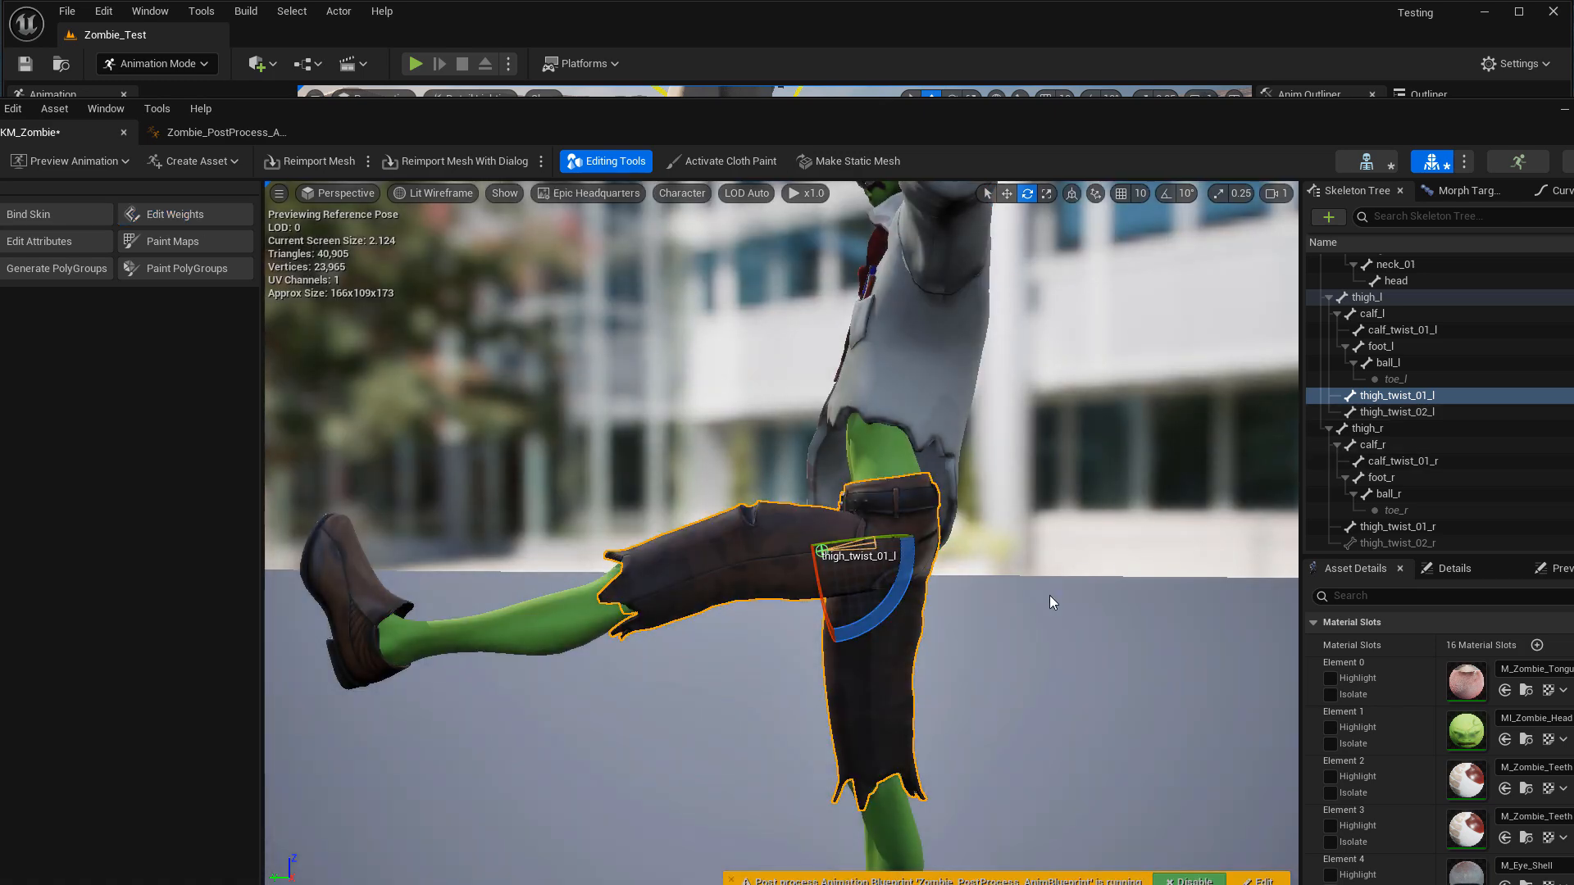
Re-enter Edit Weights in Replace mode and compare thigh_twist_01_l and thigh_twist_02_l around the left knee
right_click(1369, 296)
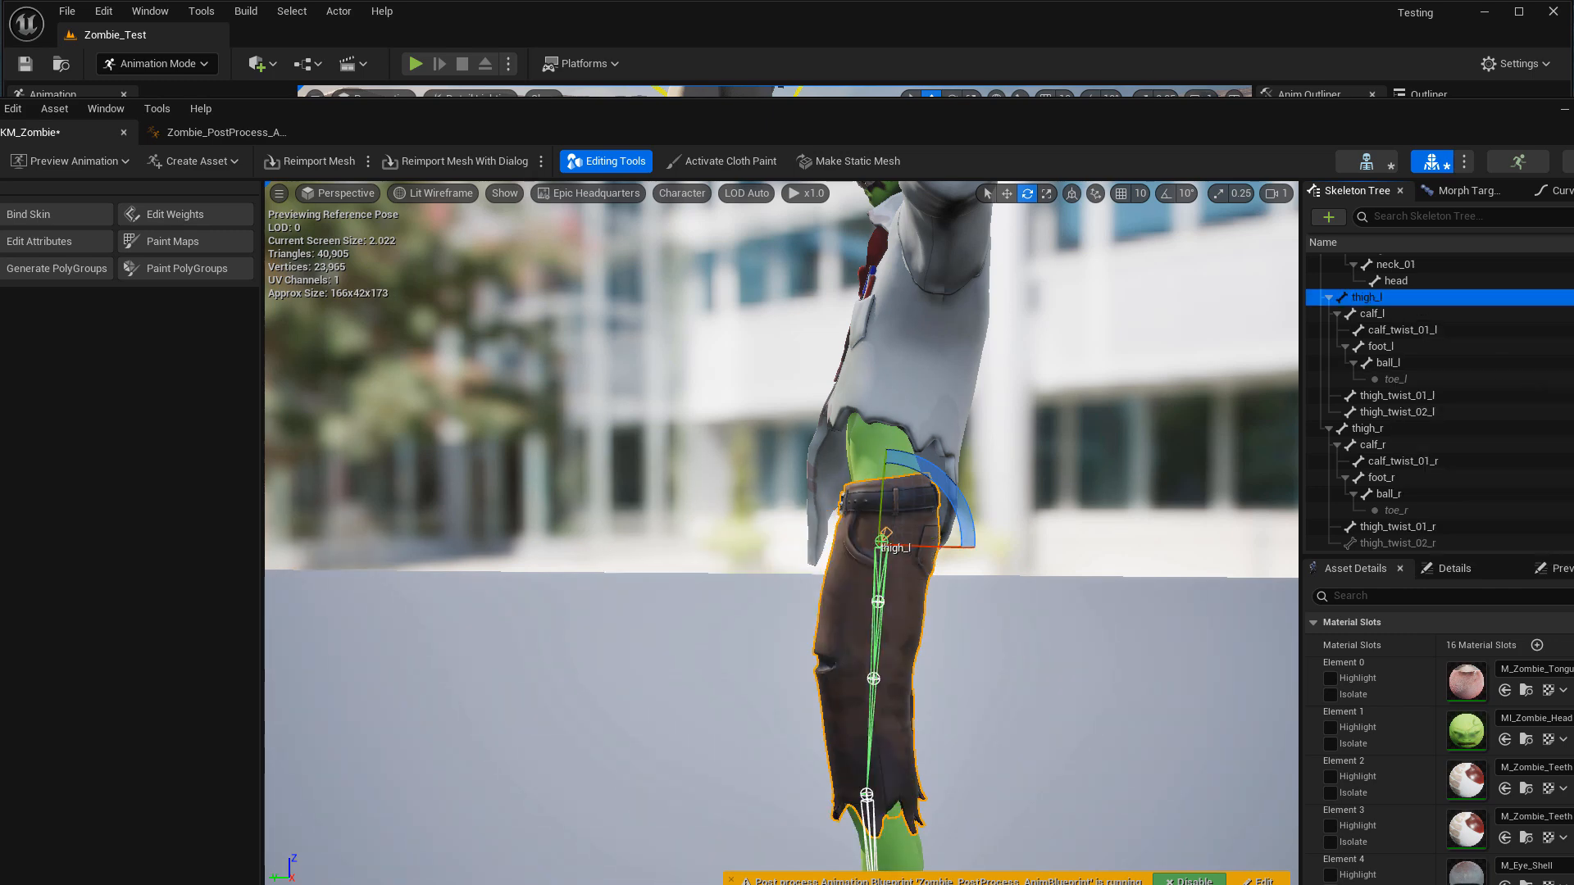
click(177, 213)
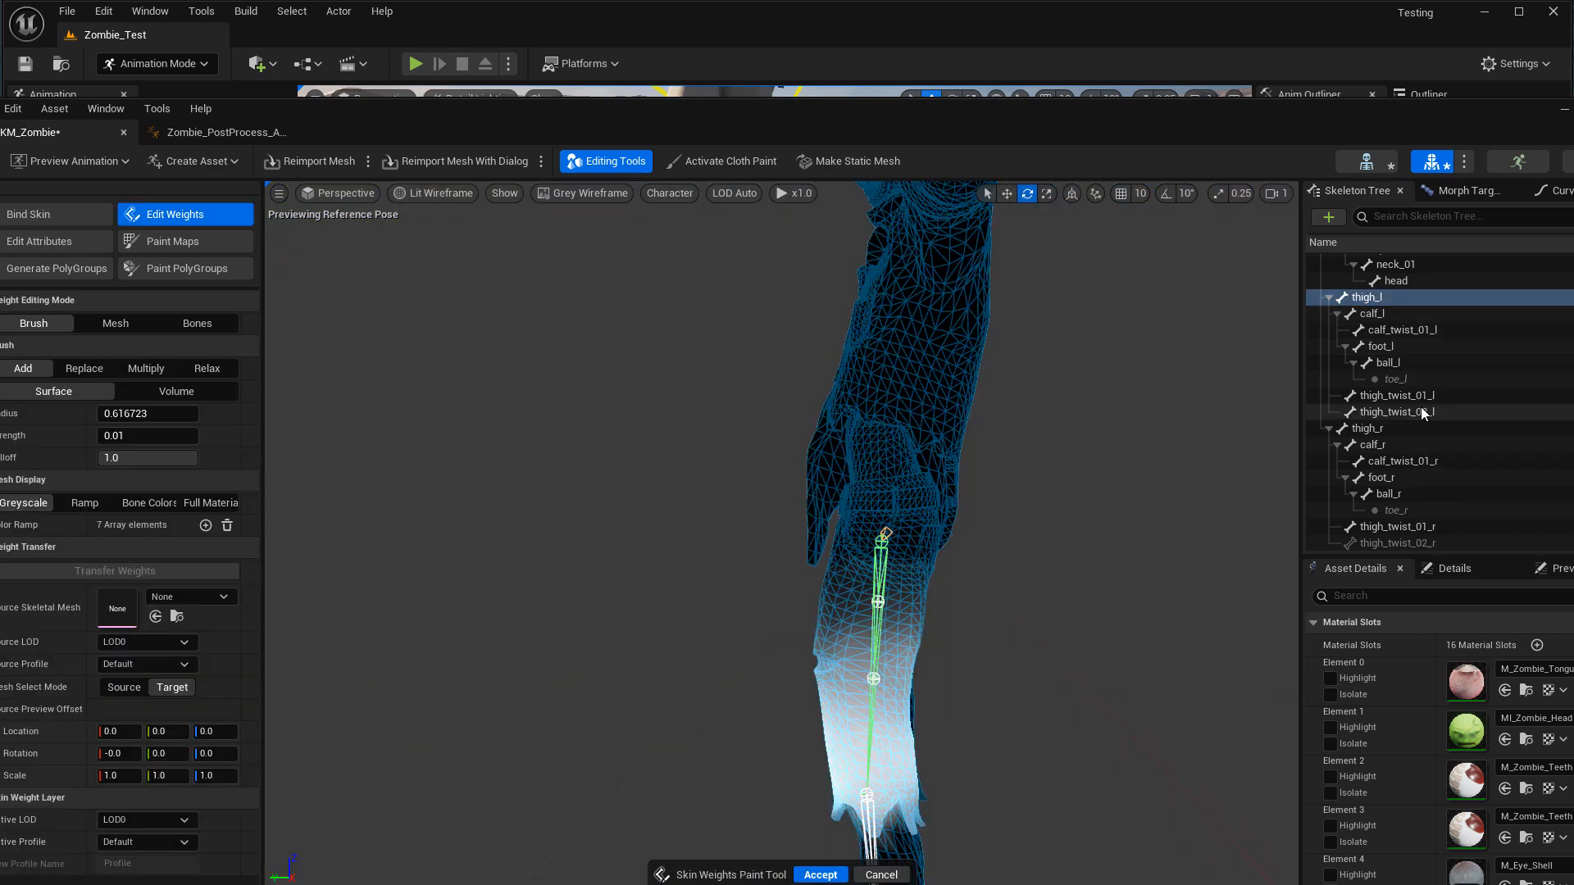
click(1410, 411)
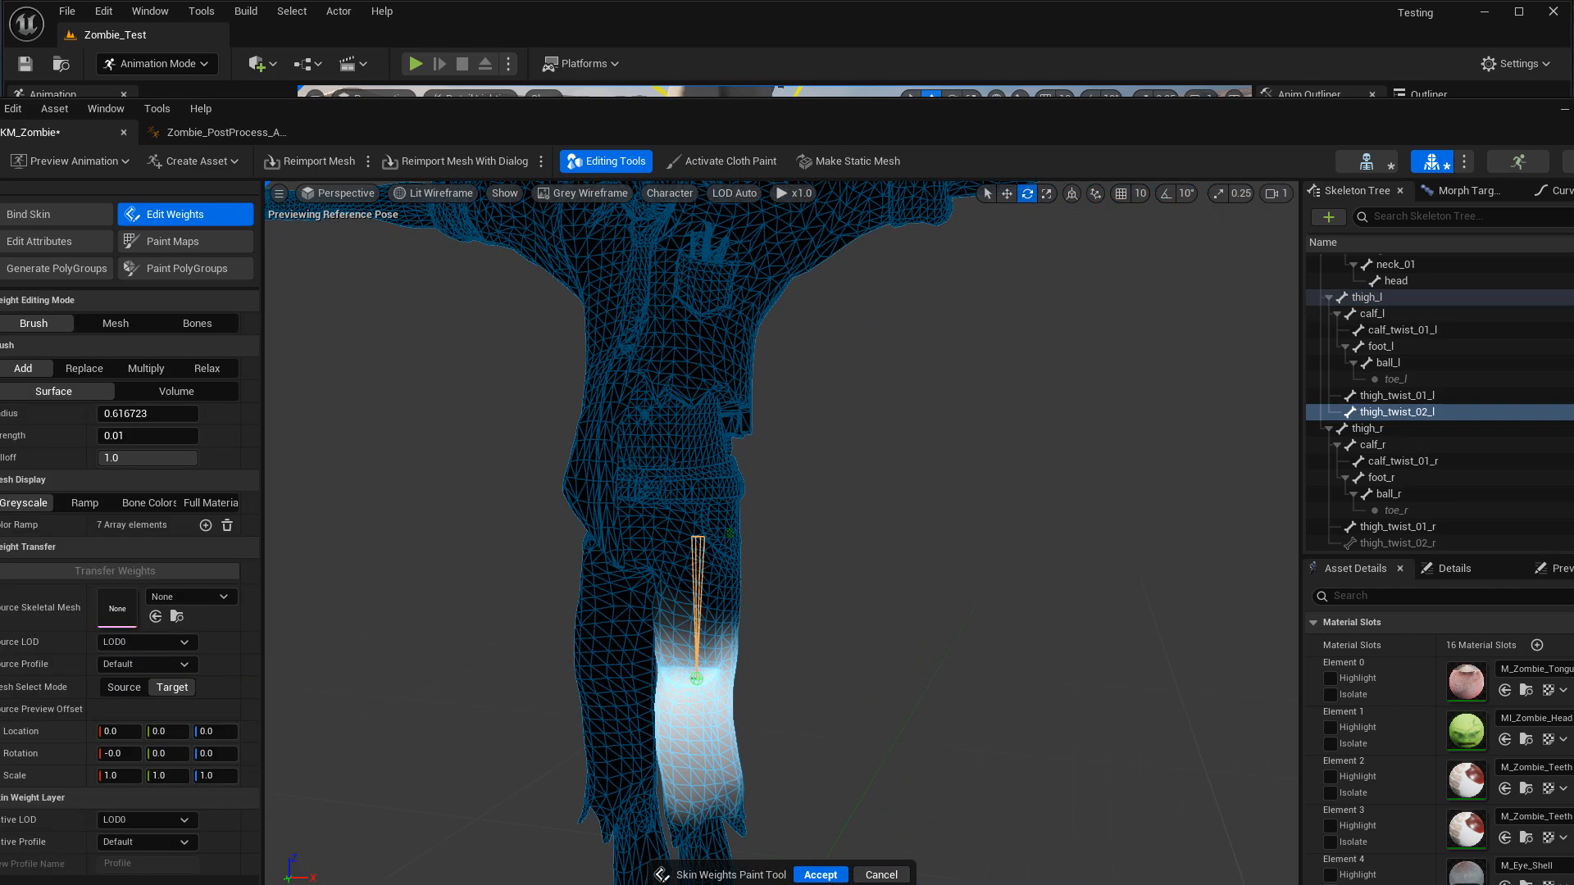
click(1410, 395)
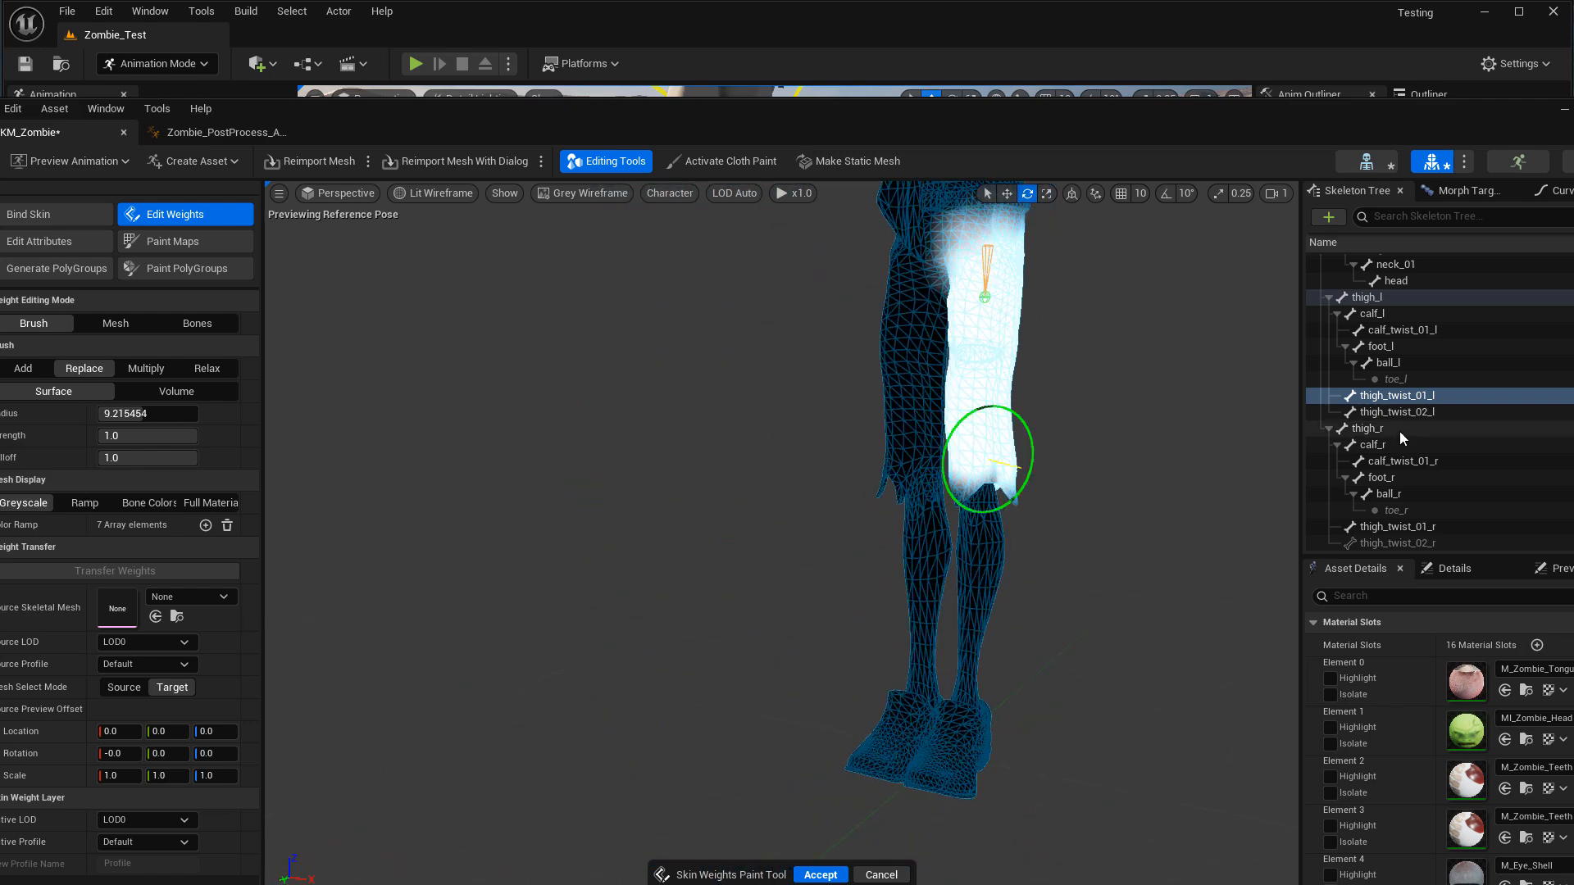
click(1403, 411)
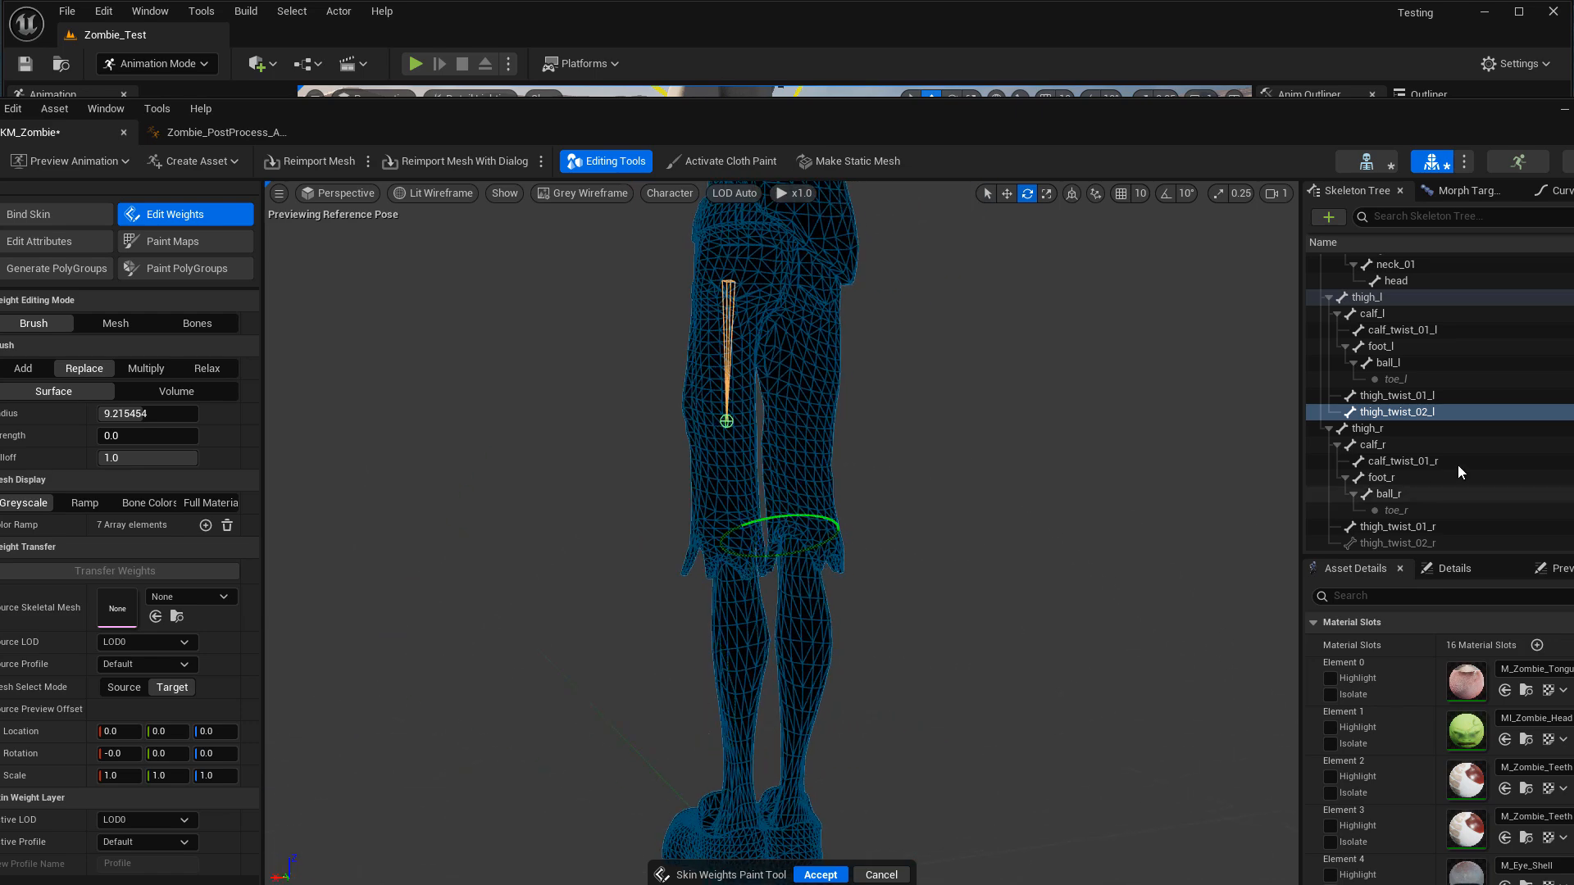
click(1402, 395)
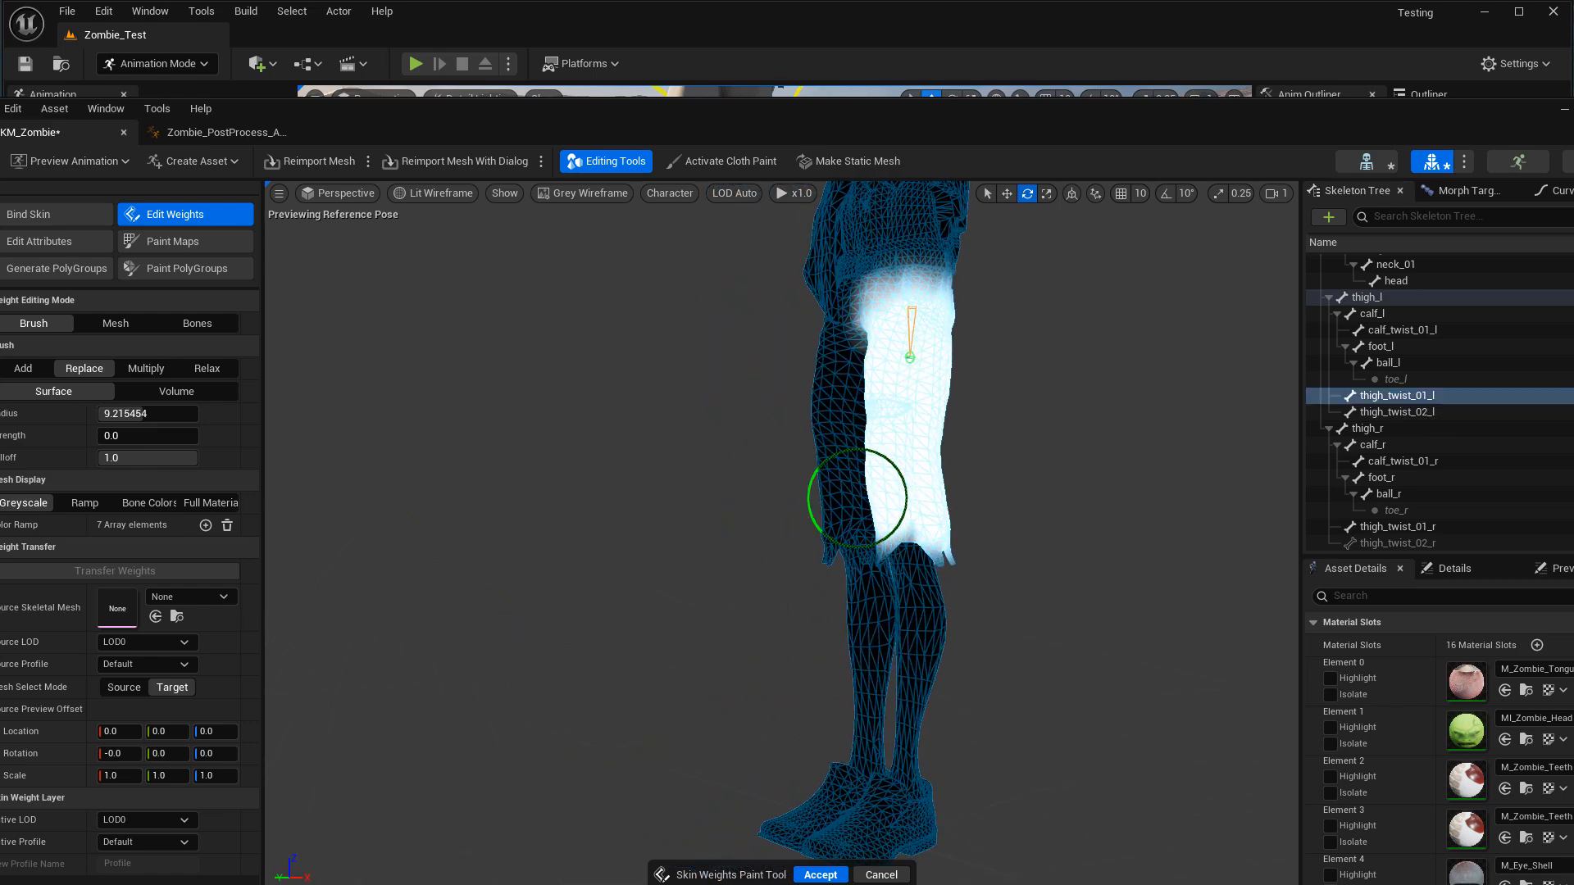
click(1371, 297)
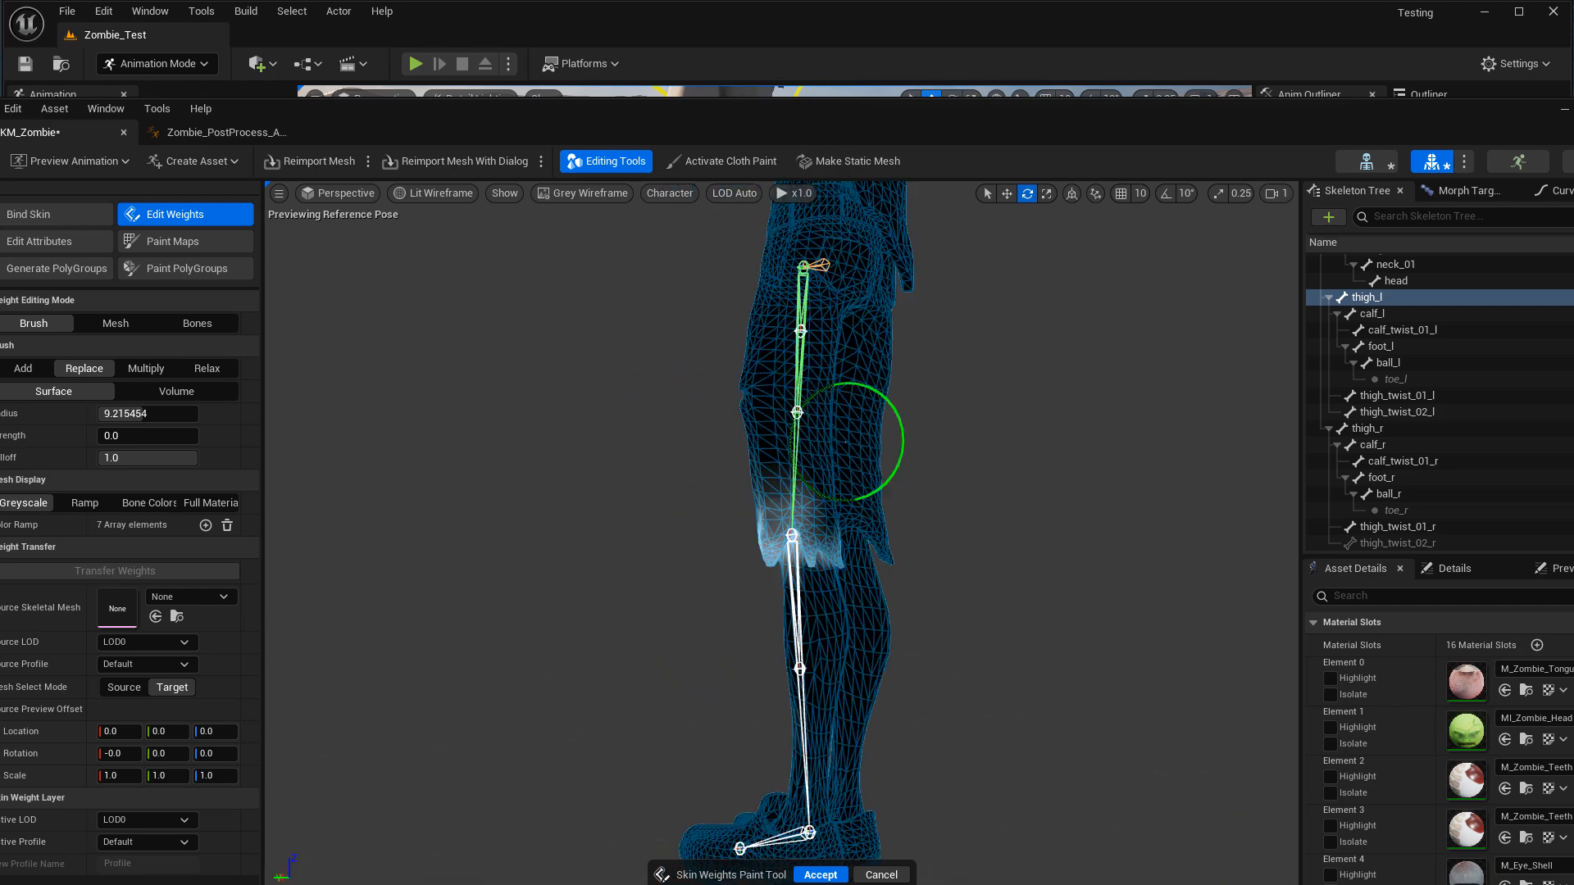
Check calf_twist_01_l, return to thigh_twist_02_l and set the brush falloff to 0.8792 for painting above the knee
click(1414, 329)
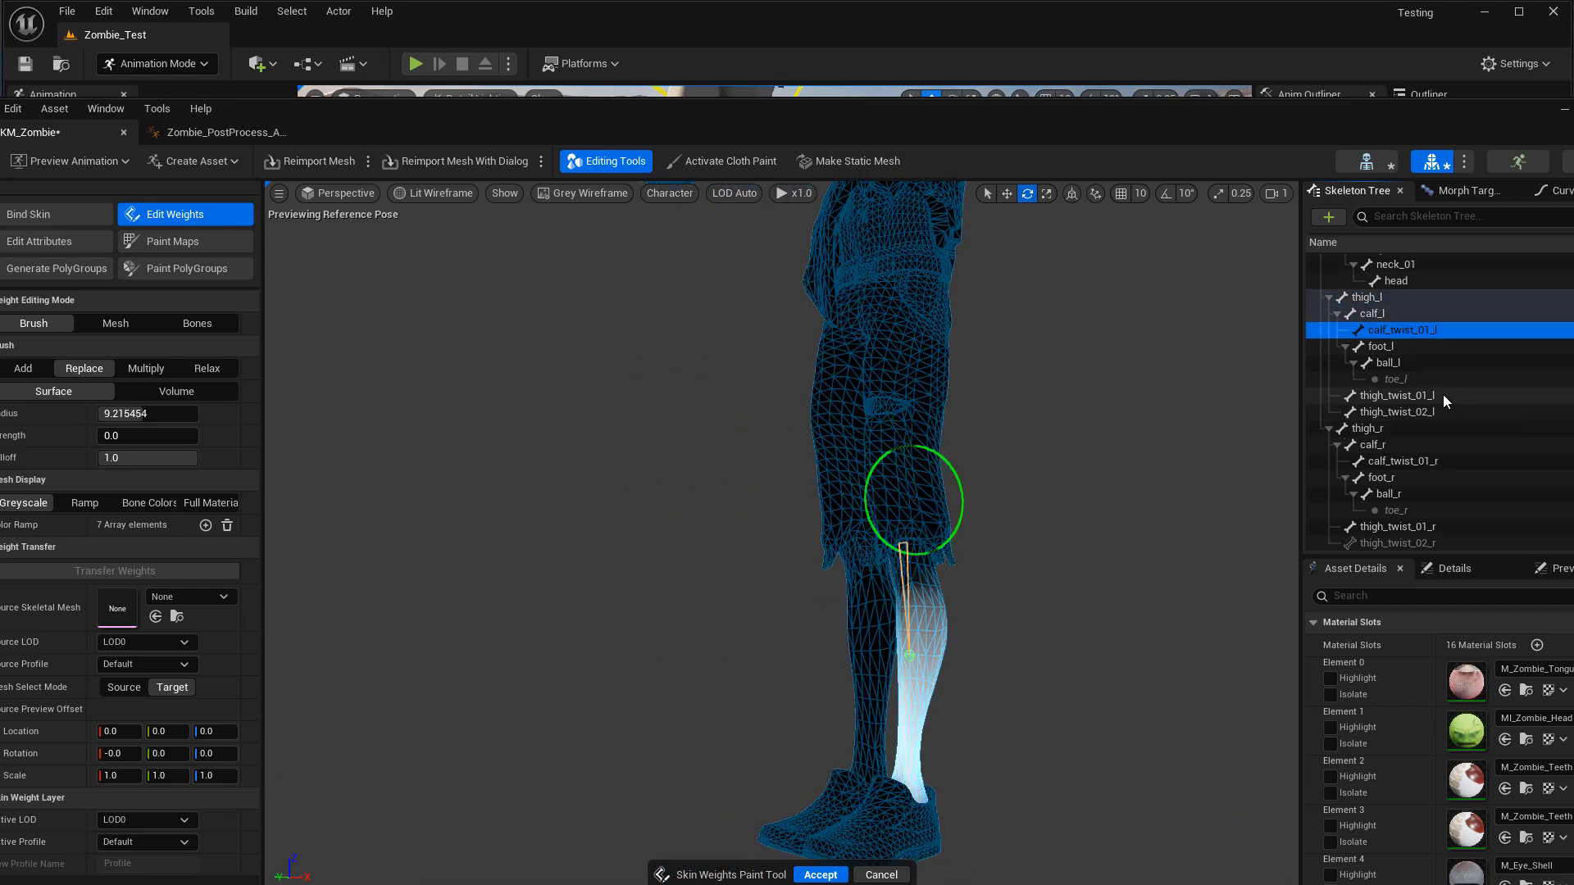
click(1399, 395)
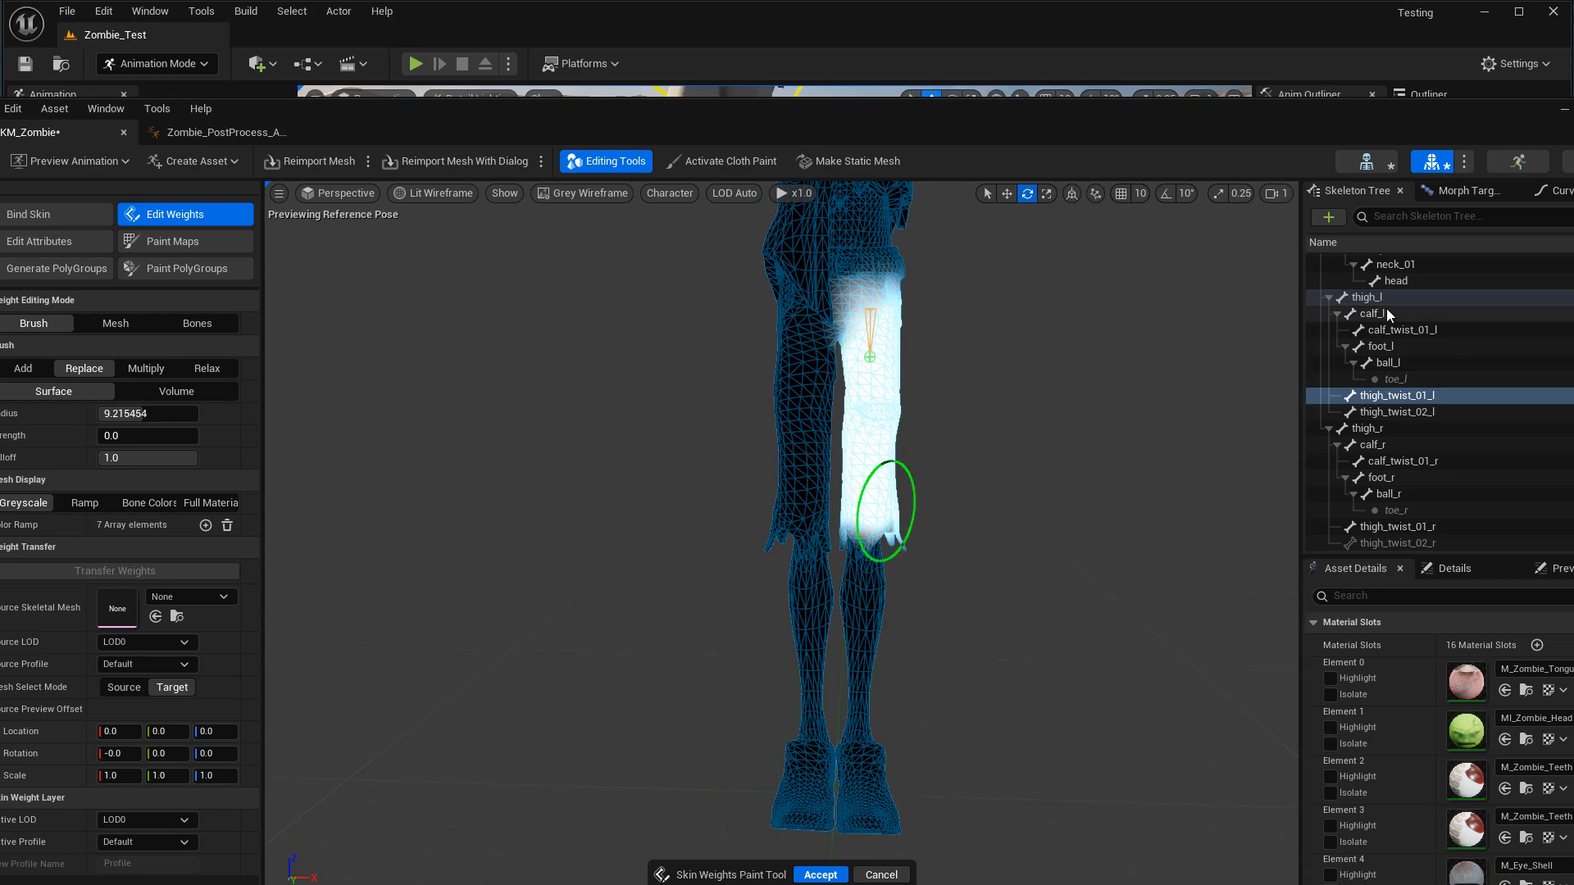
click(1400, 411)
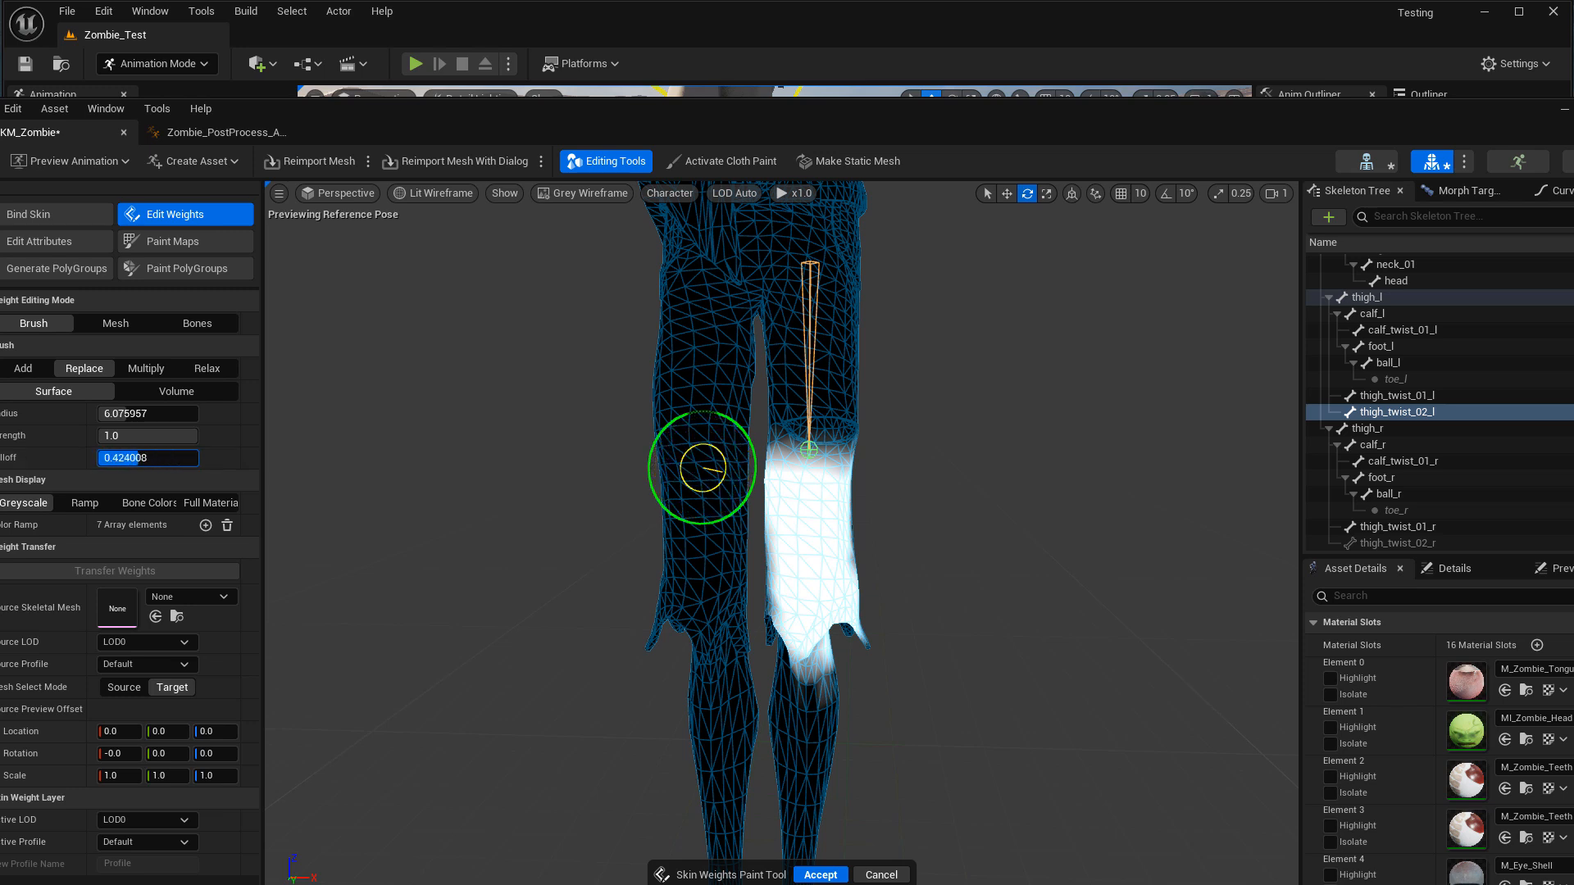
text(0.8792)
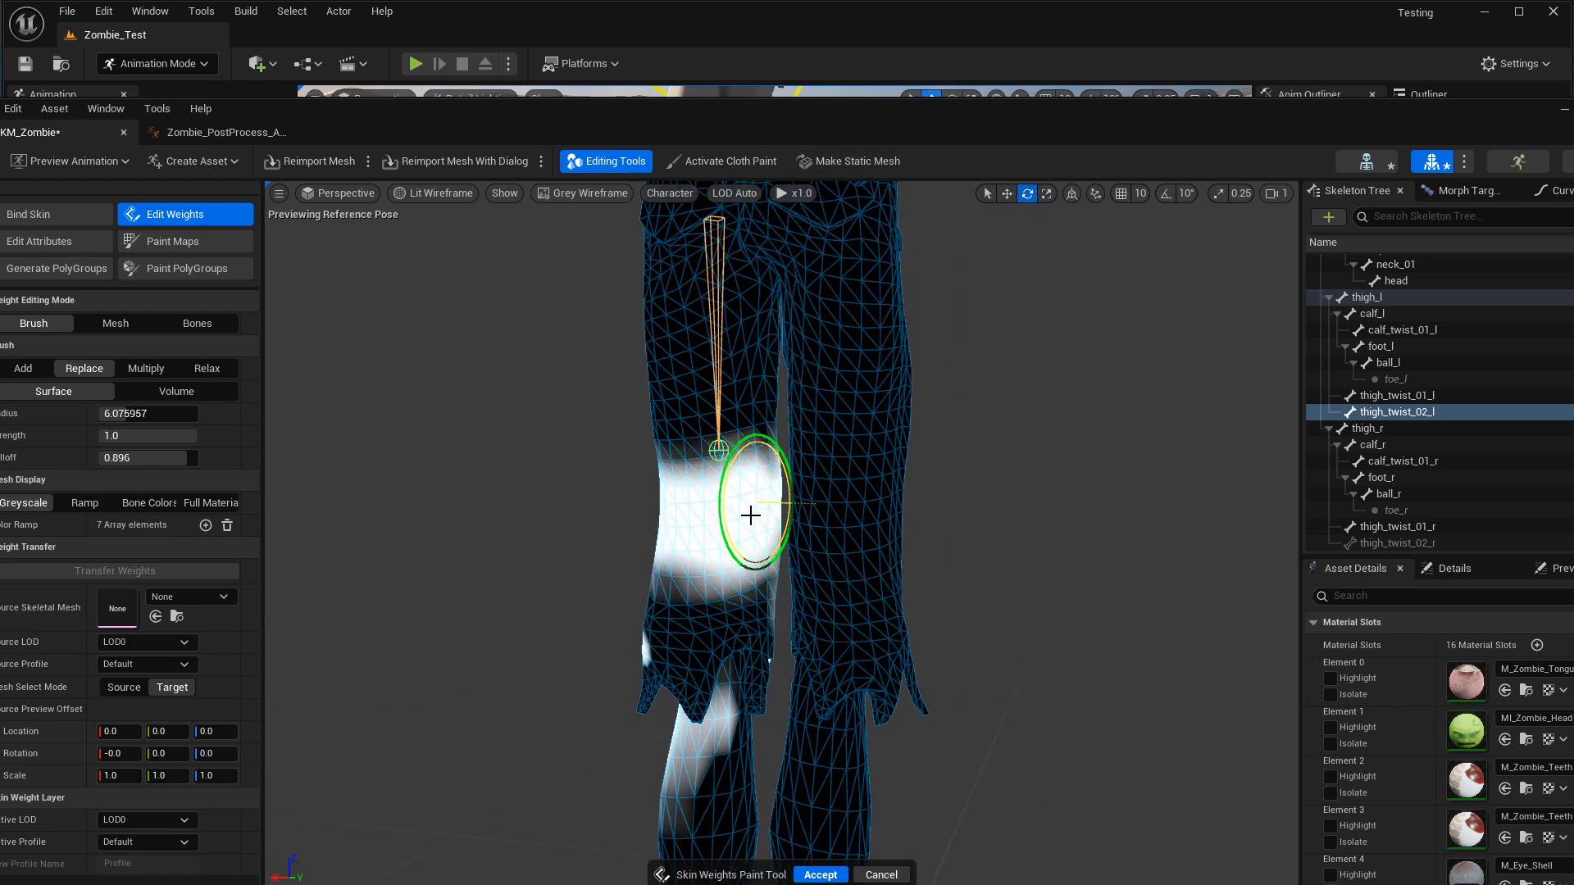
mouse_move(711, 553)
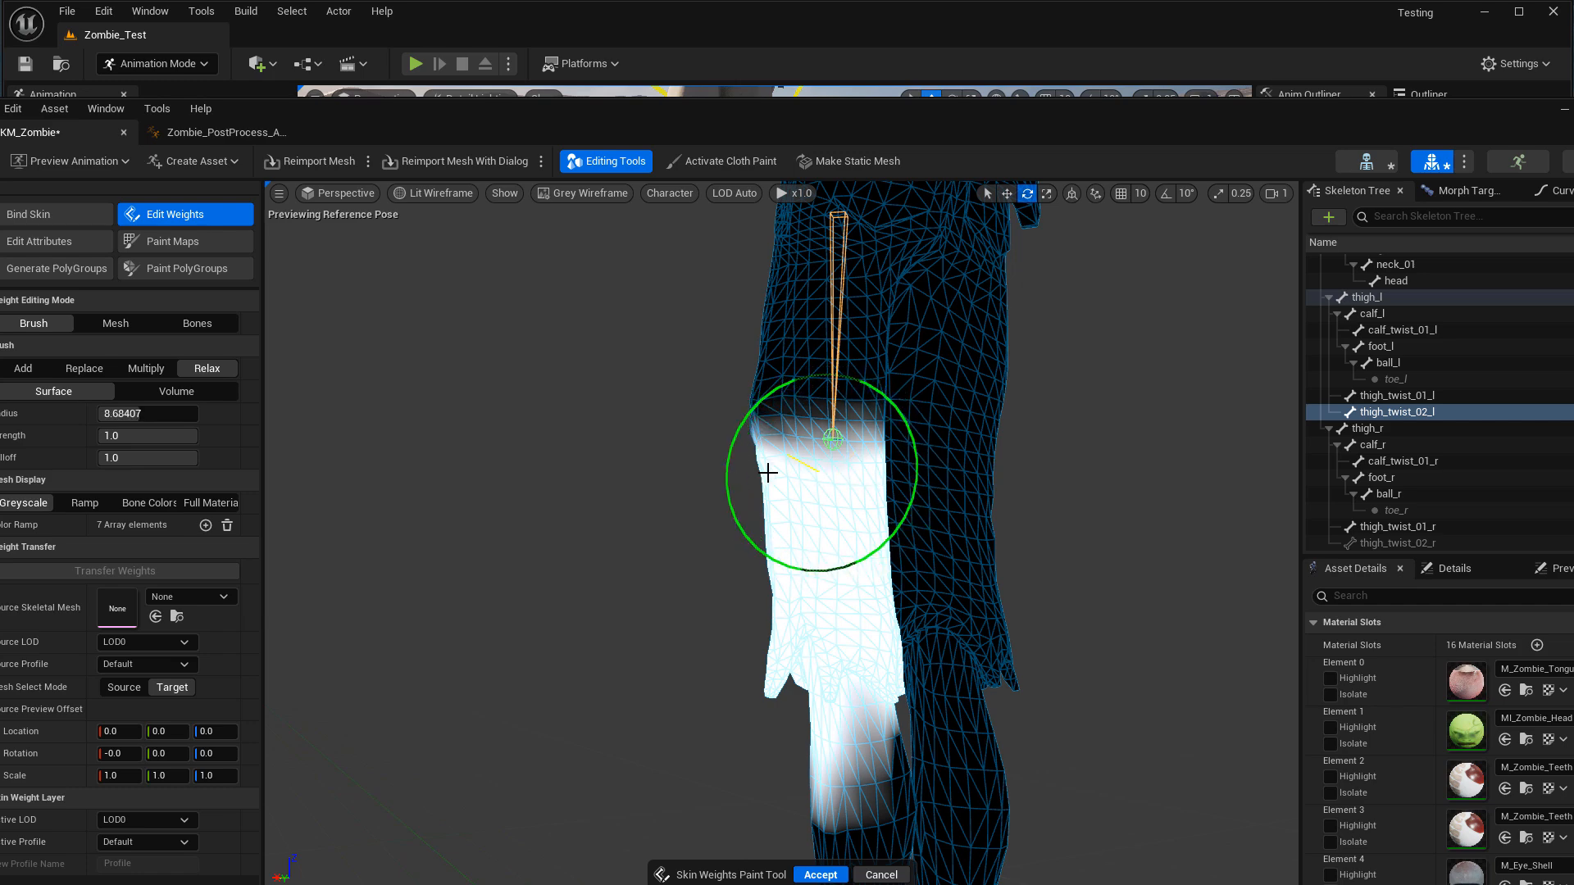
Relax-brush the blend between thigh_twist_01_l and thigh_twist_02_l along the left kneecap with a smaller radius
click(1398, 395)
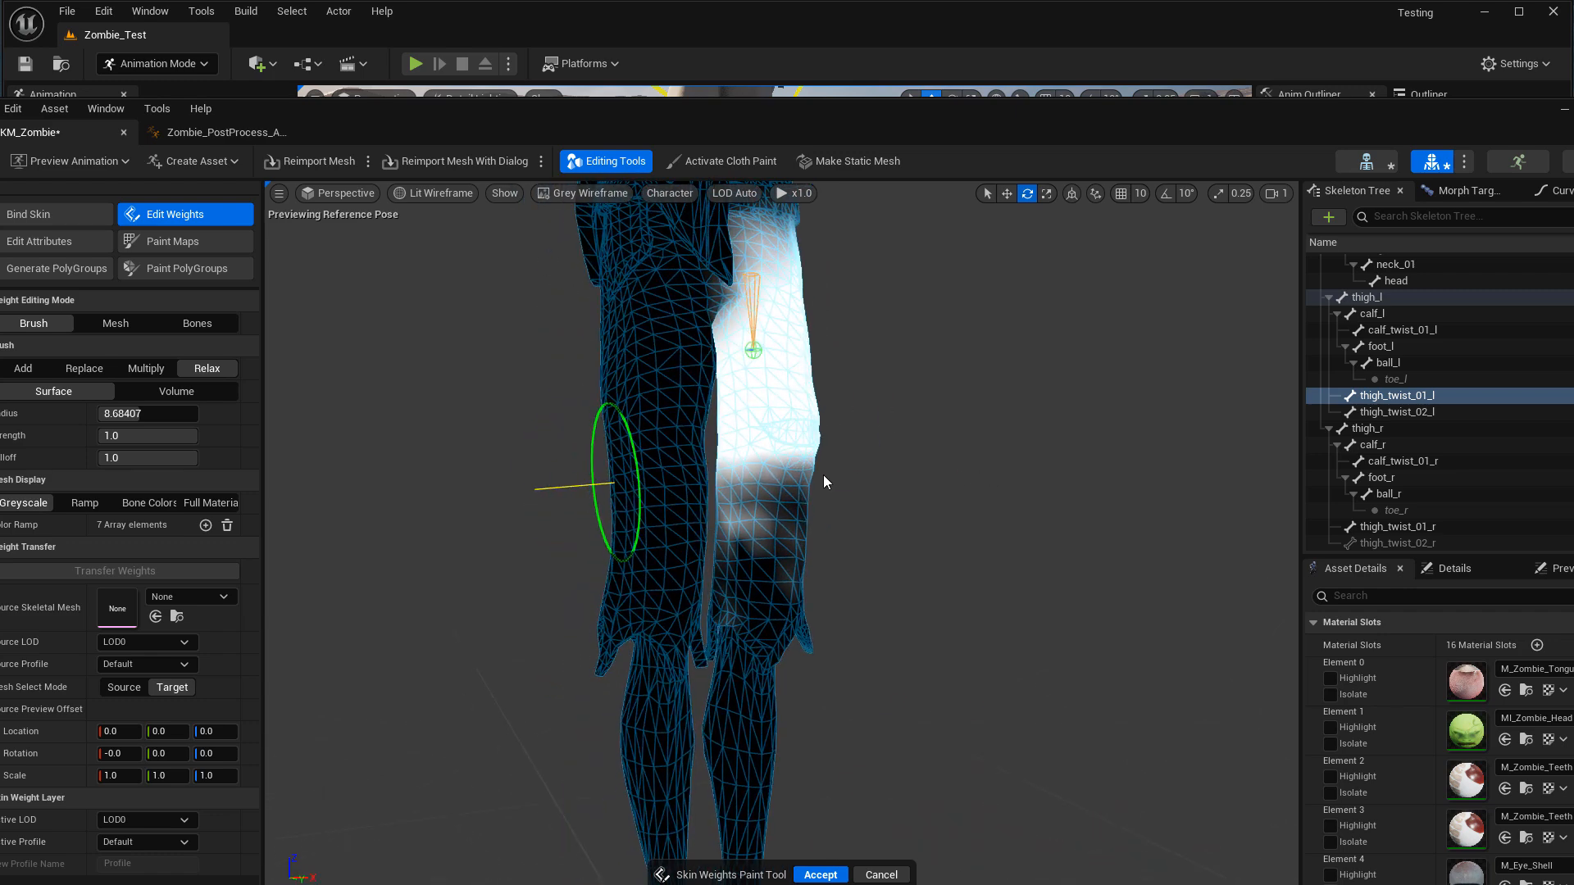
click(1396, 412)
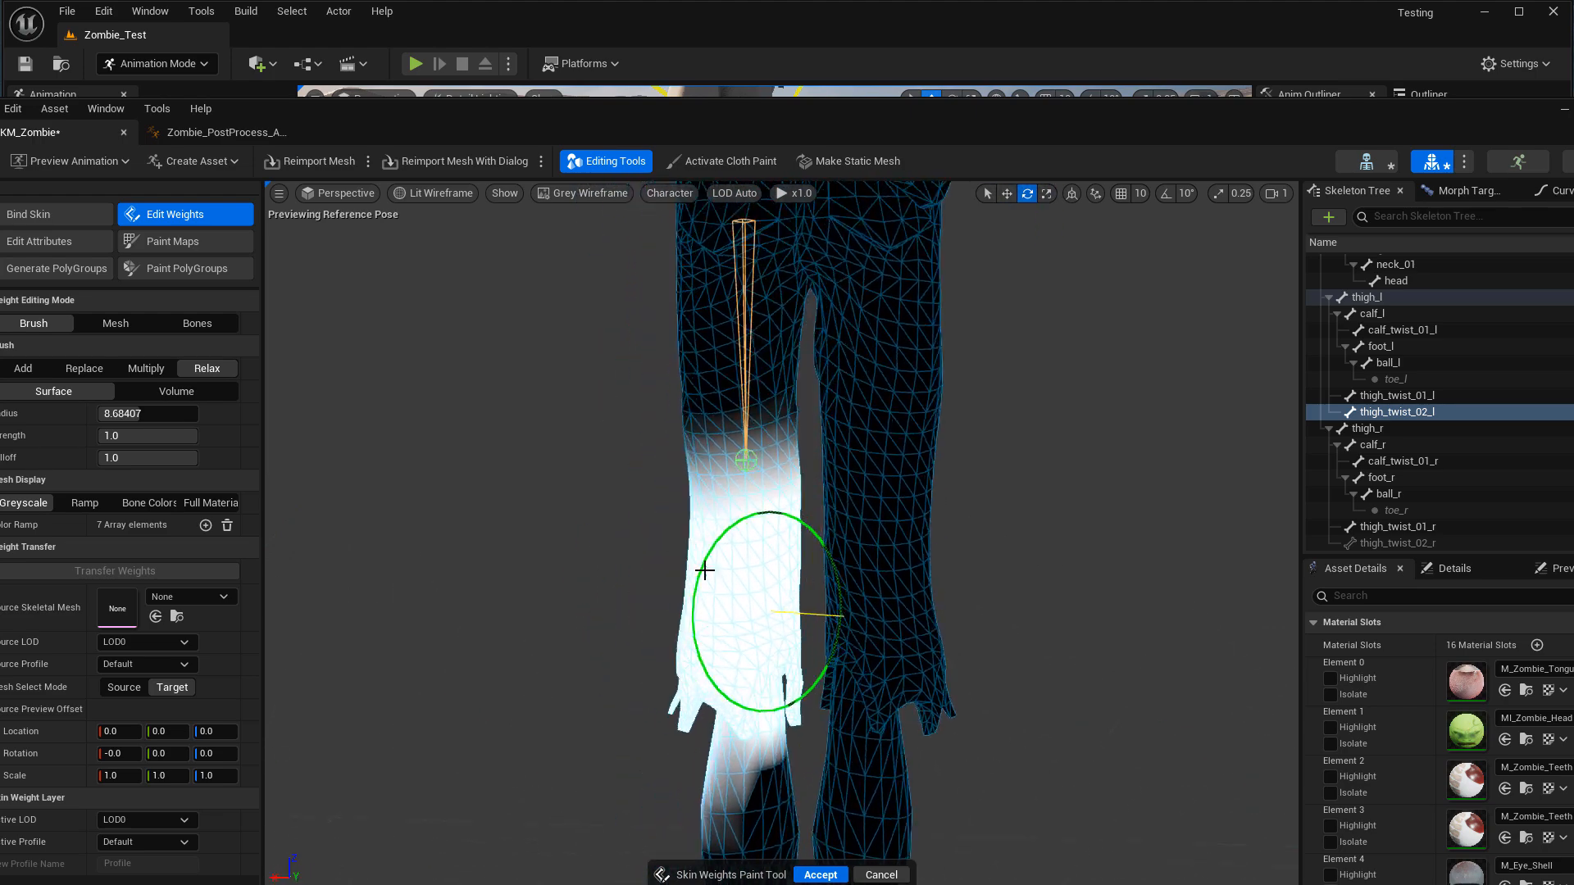
click(1405, 395)
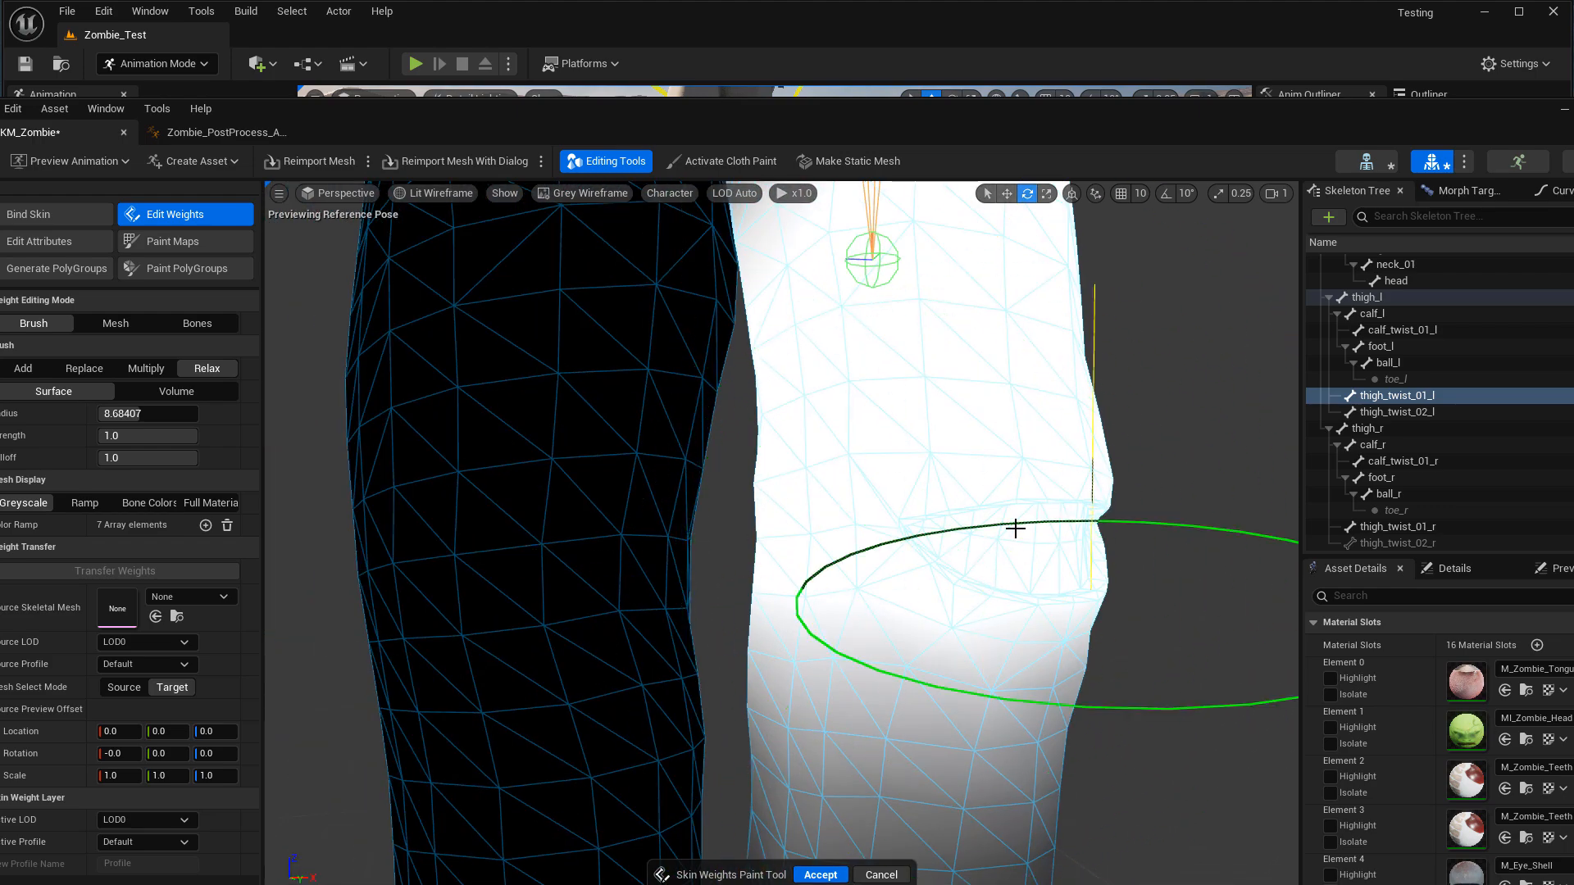
click(1391, 411)
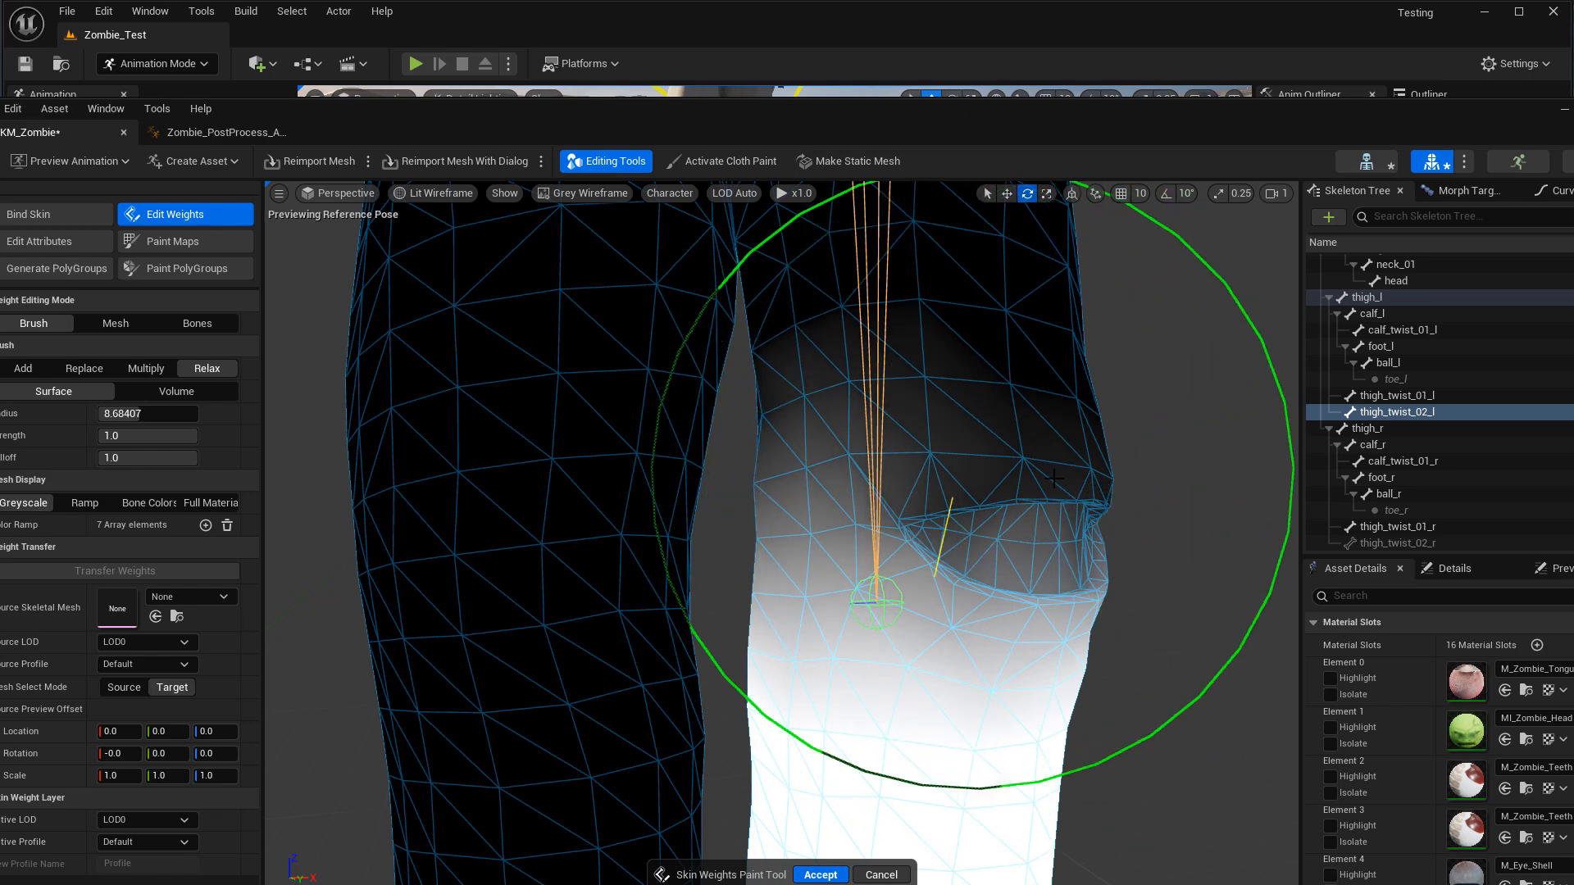
scroll(down, 3)
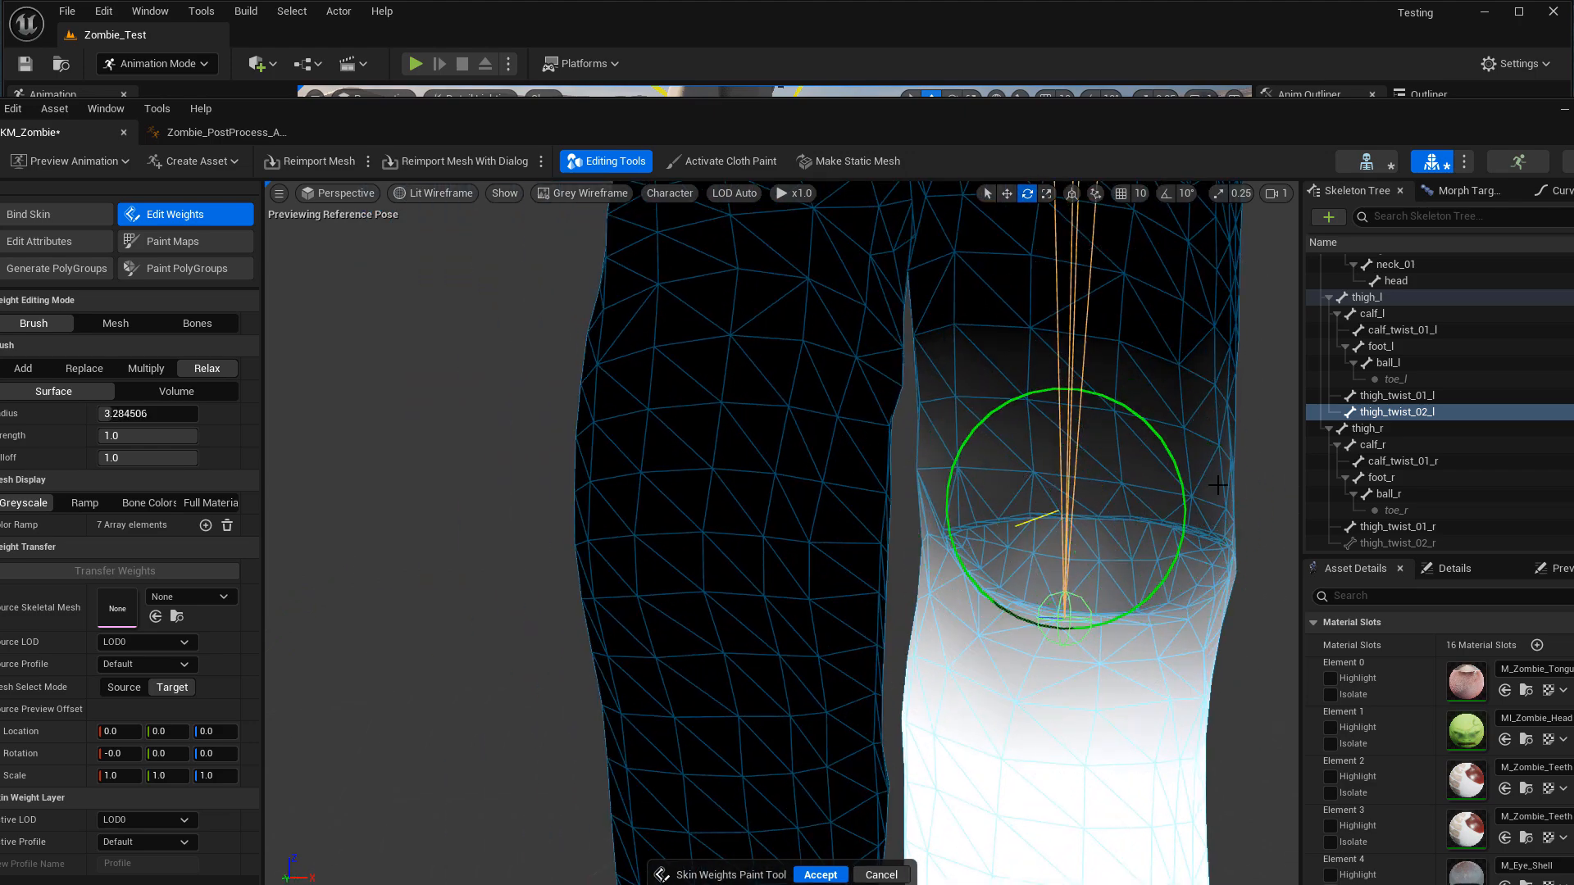
mouse_move(1064, 482)
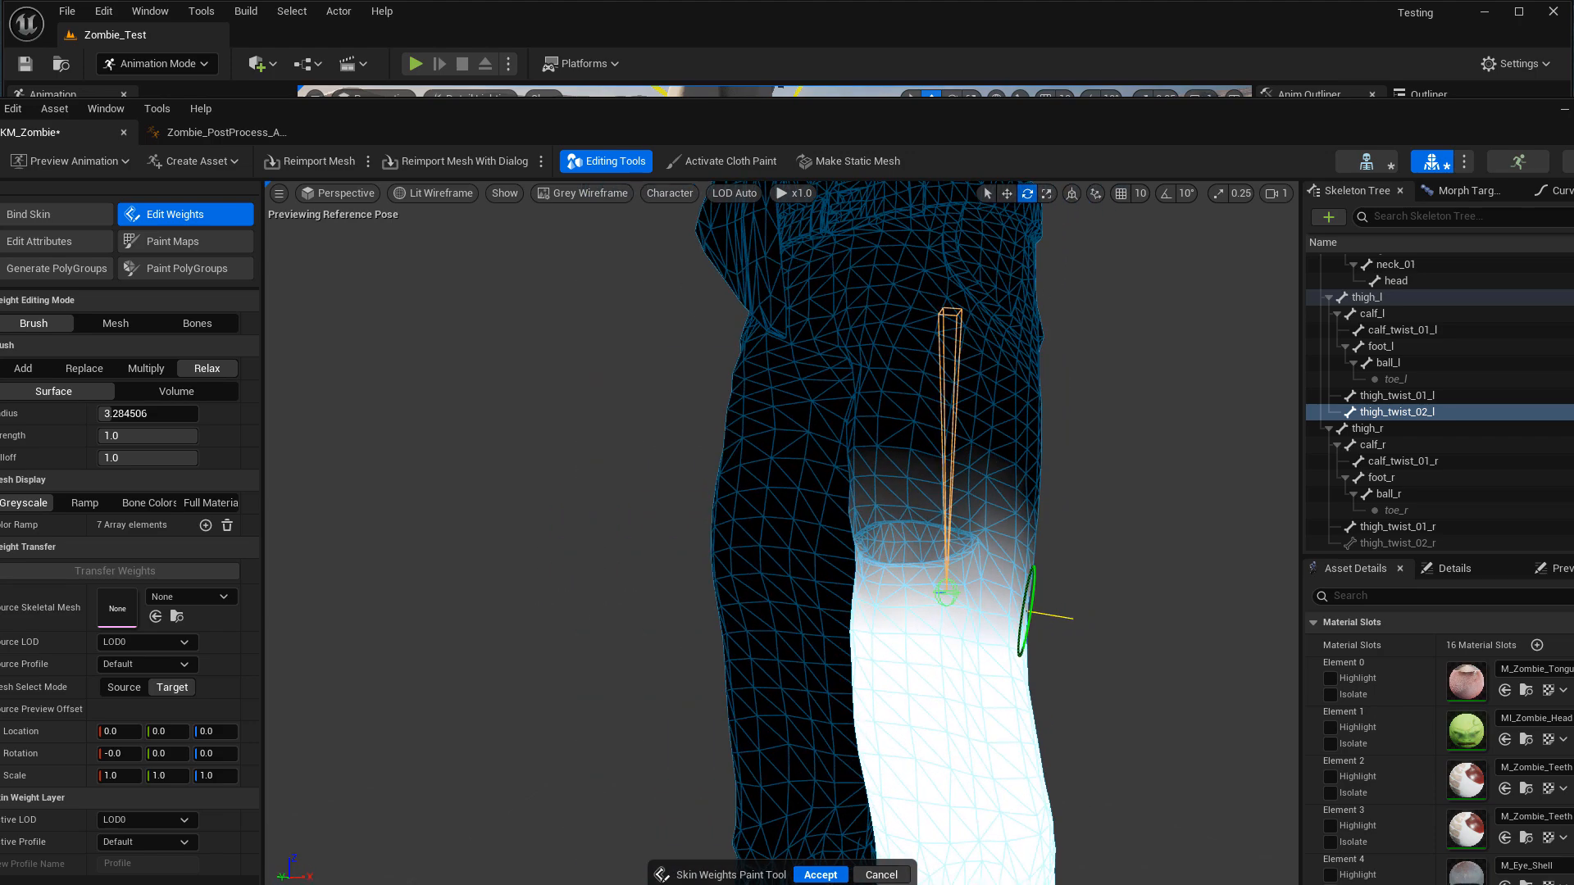
Relax the selected knee vertex ring three times in Mesh mode, then select thigh_twist_01_l for brushing
click(109, 323)
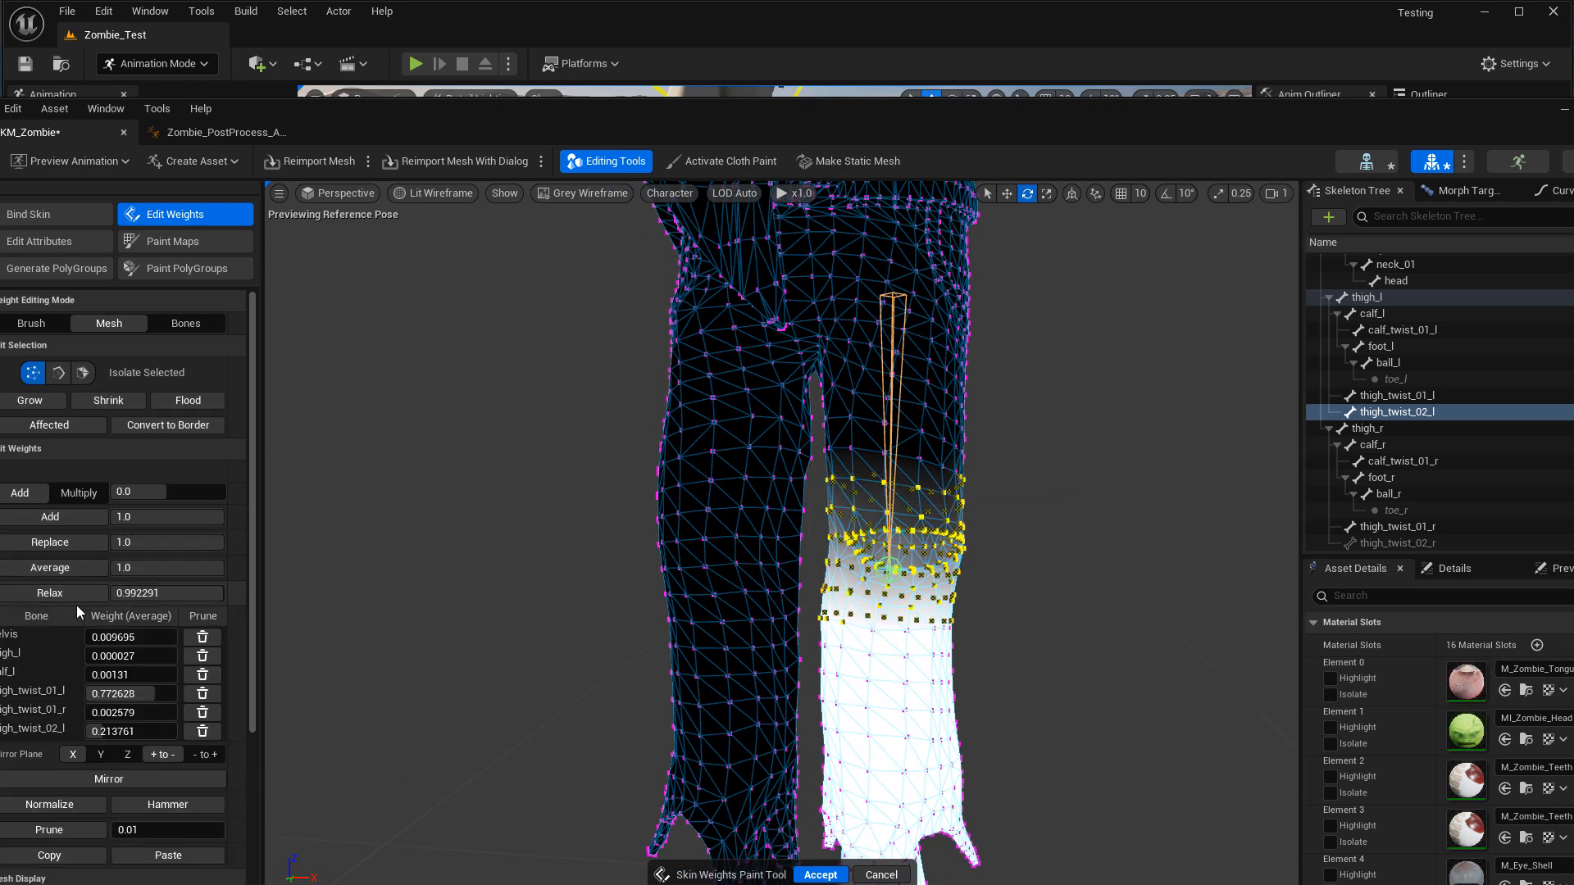
click(50, 591)
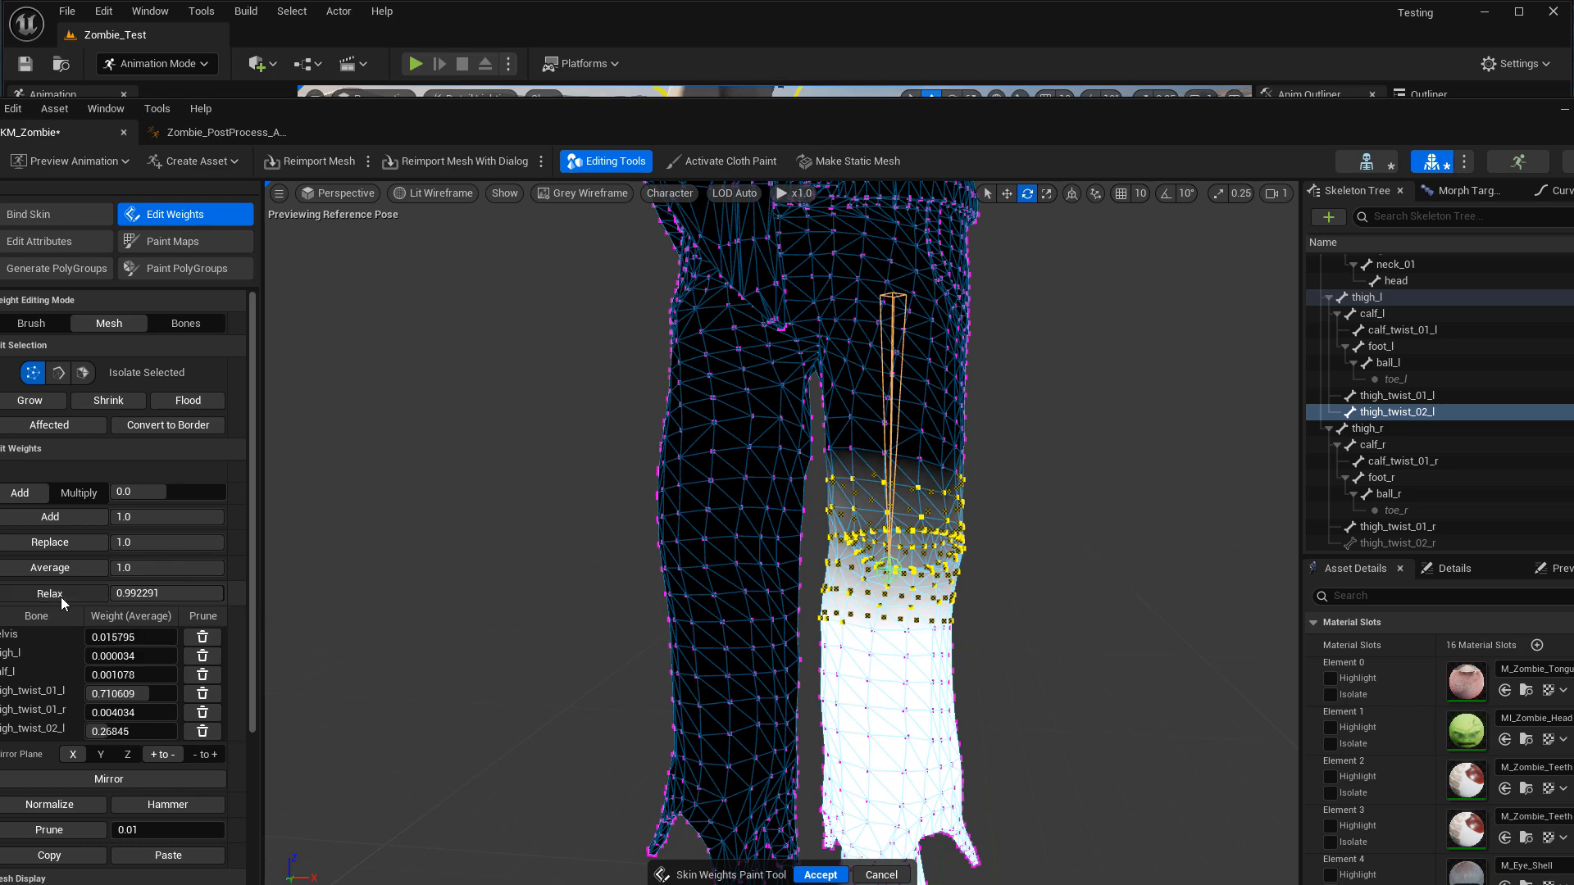
click(49, 594)
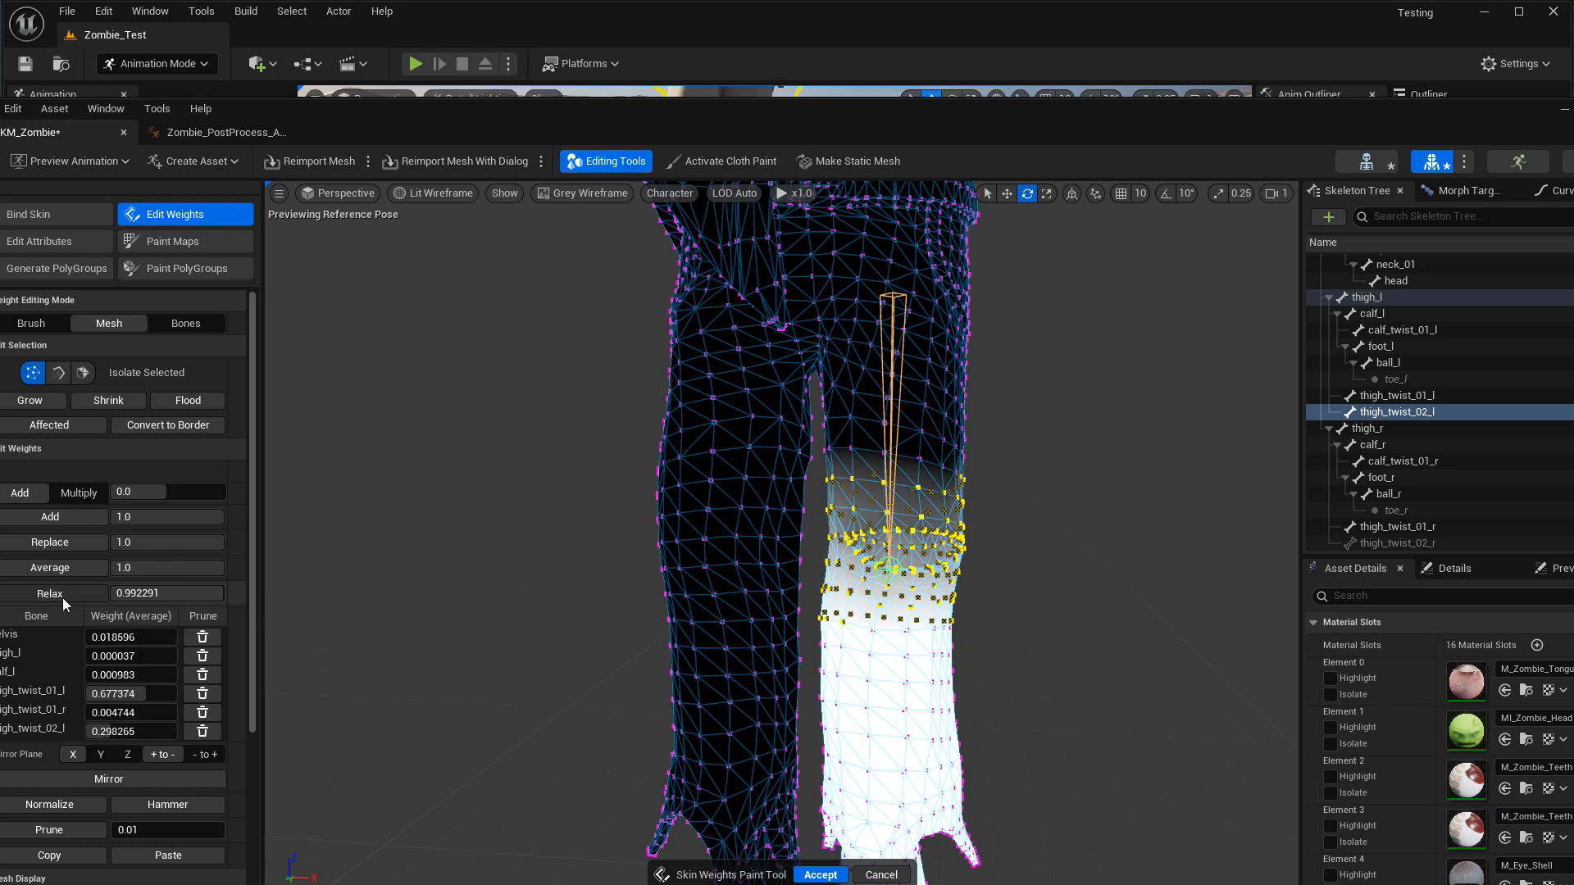
click(31, 323)
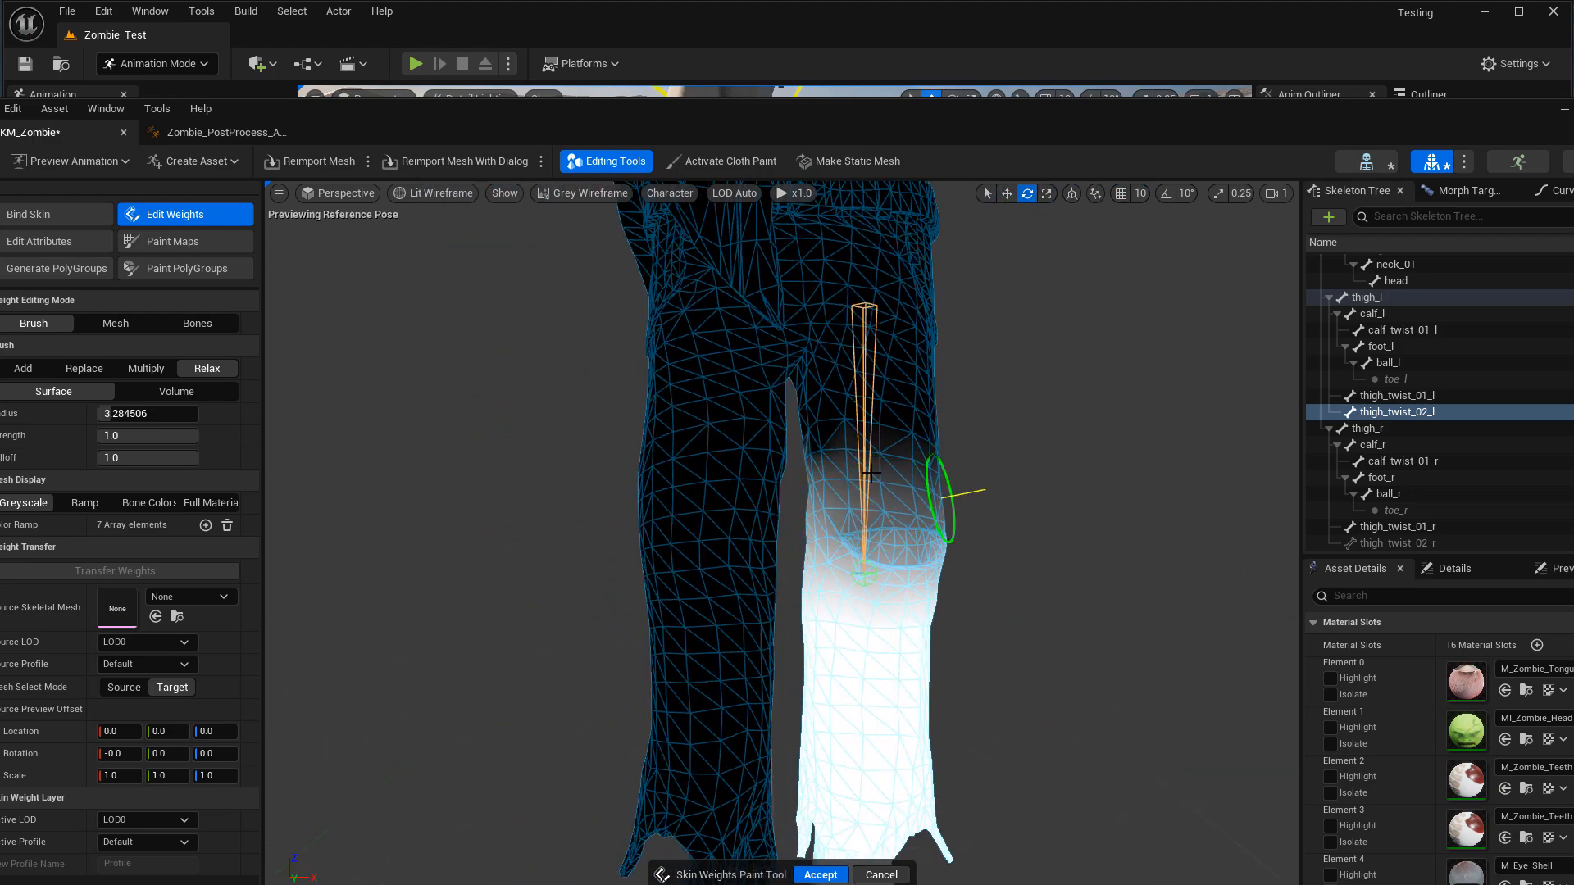
click(1405, 395)
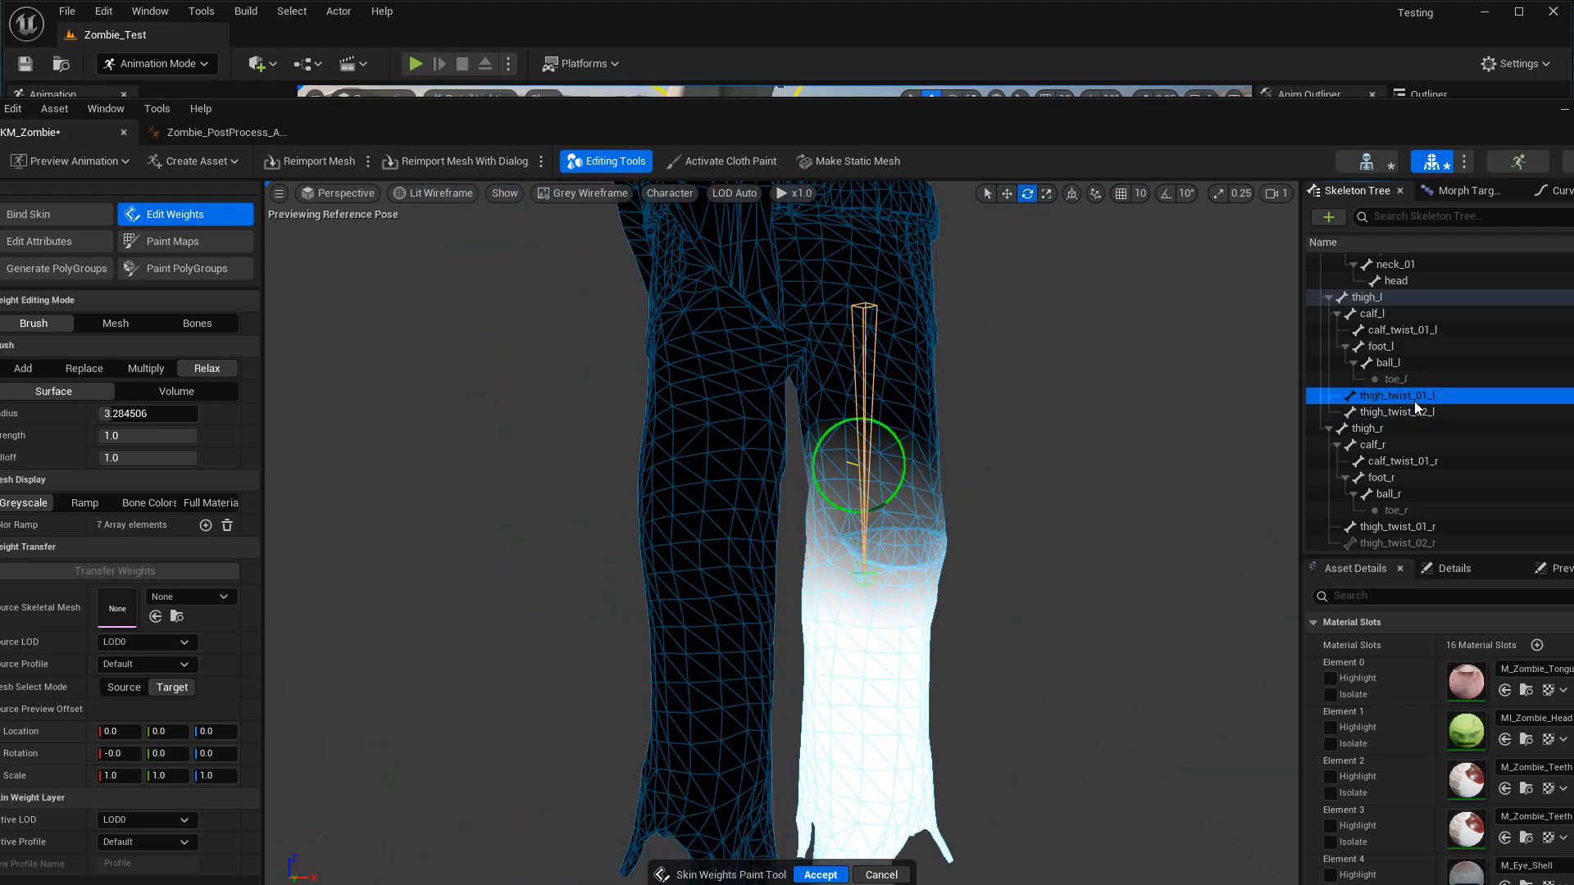
Select calf_l and return to brush painting to clear its stray weights above the knee
click(1368, 428)
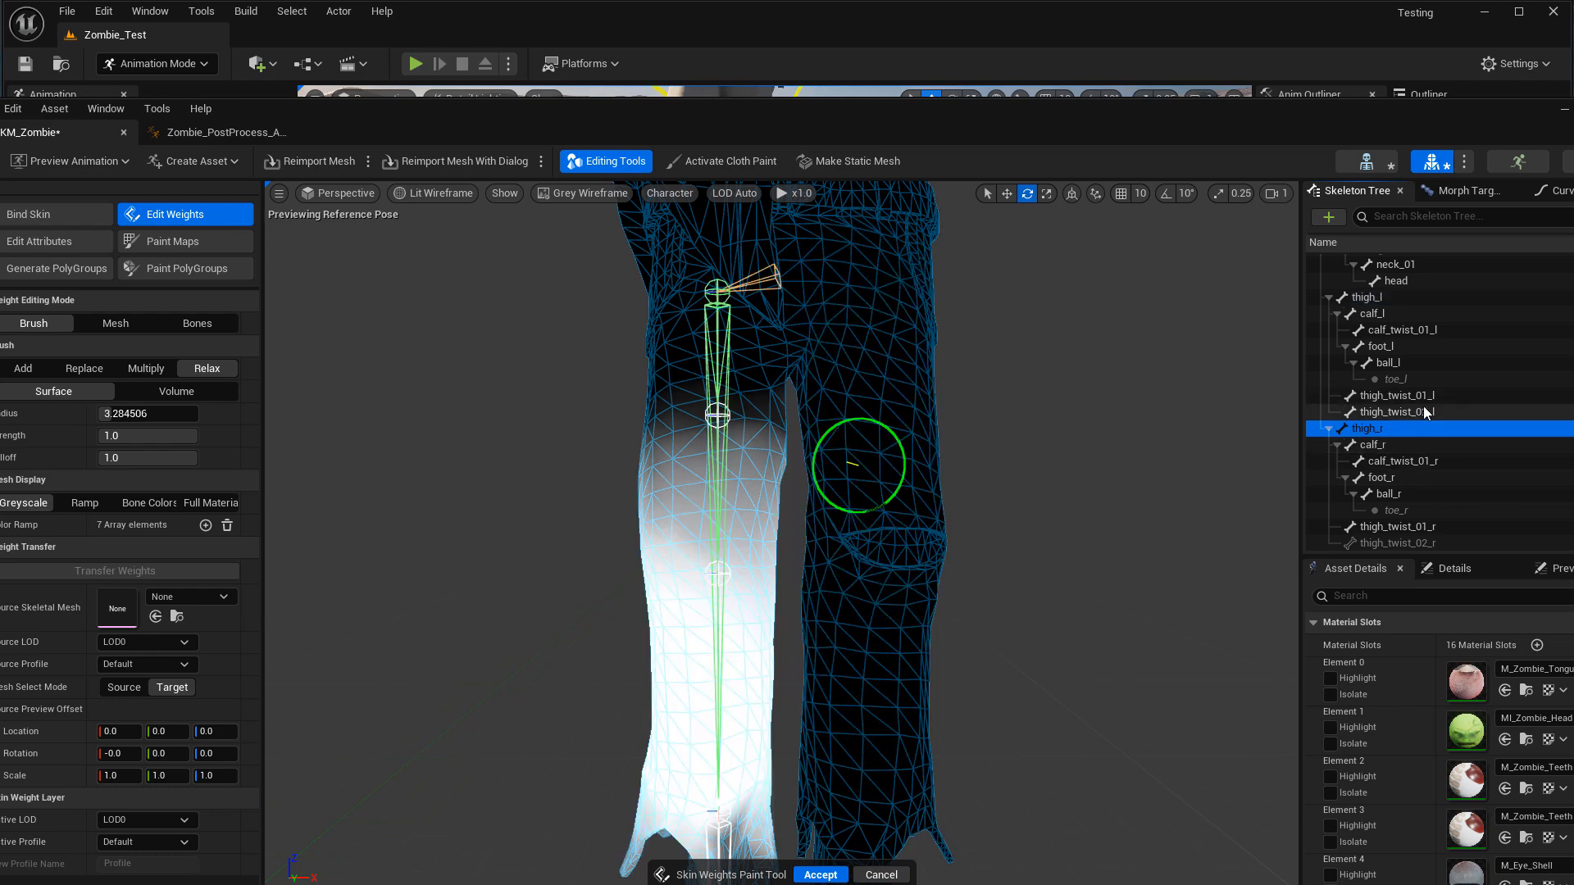
click(1372, 313)
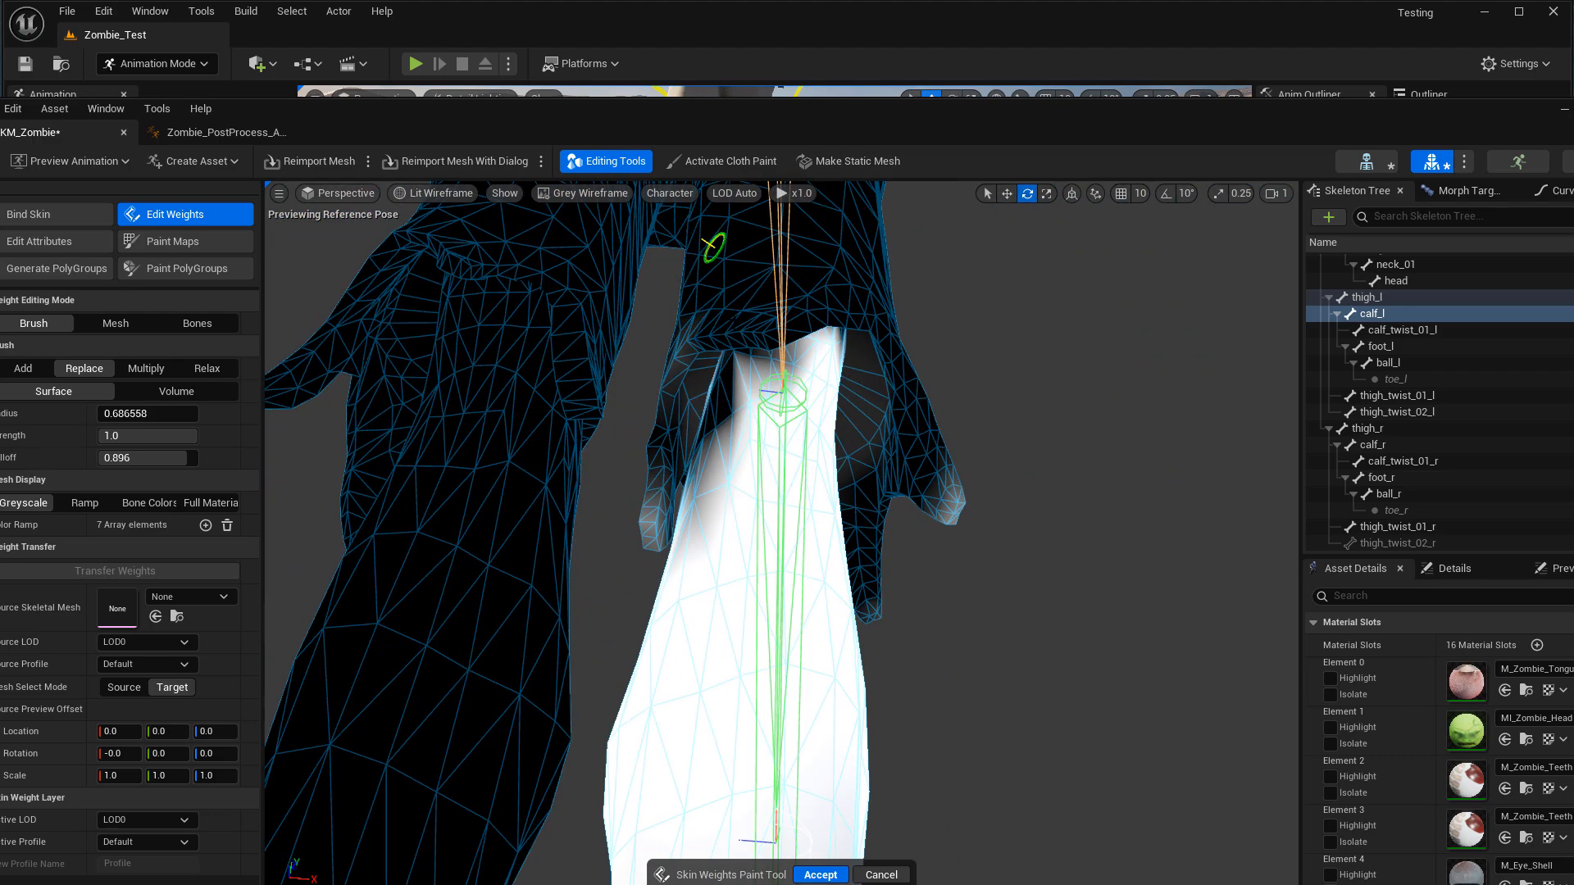
mouse_move(748, 387)
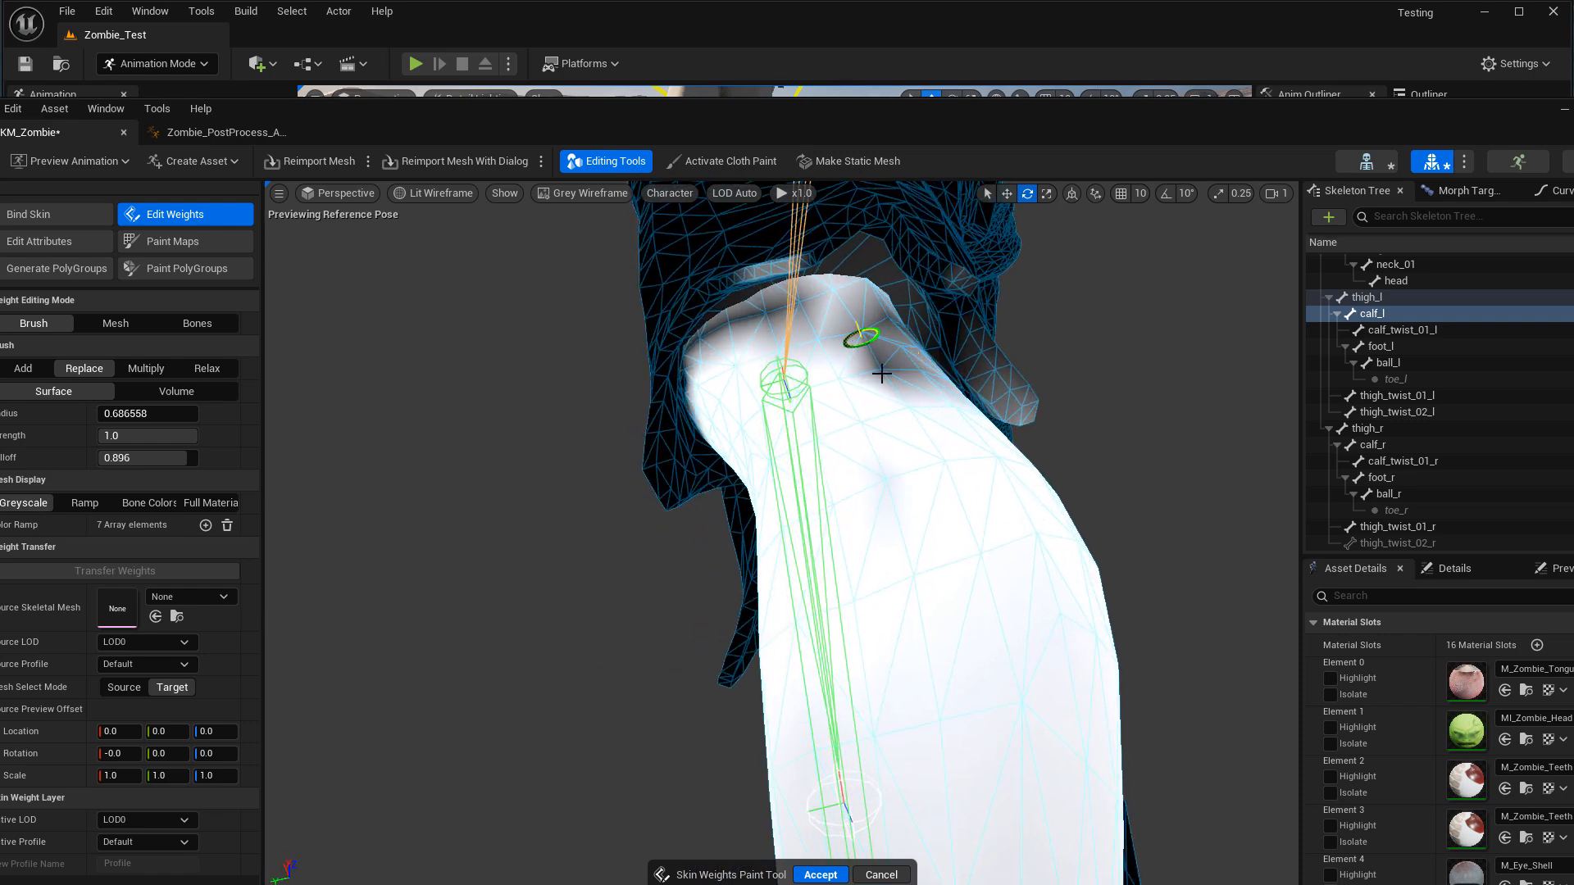
mouse_move(884, 359)
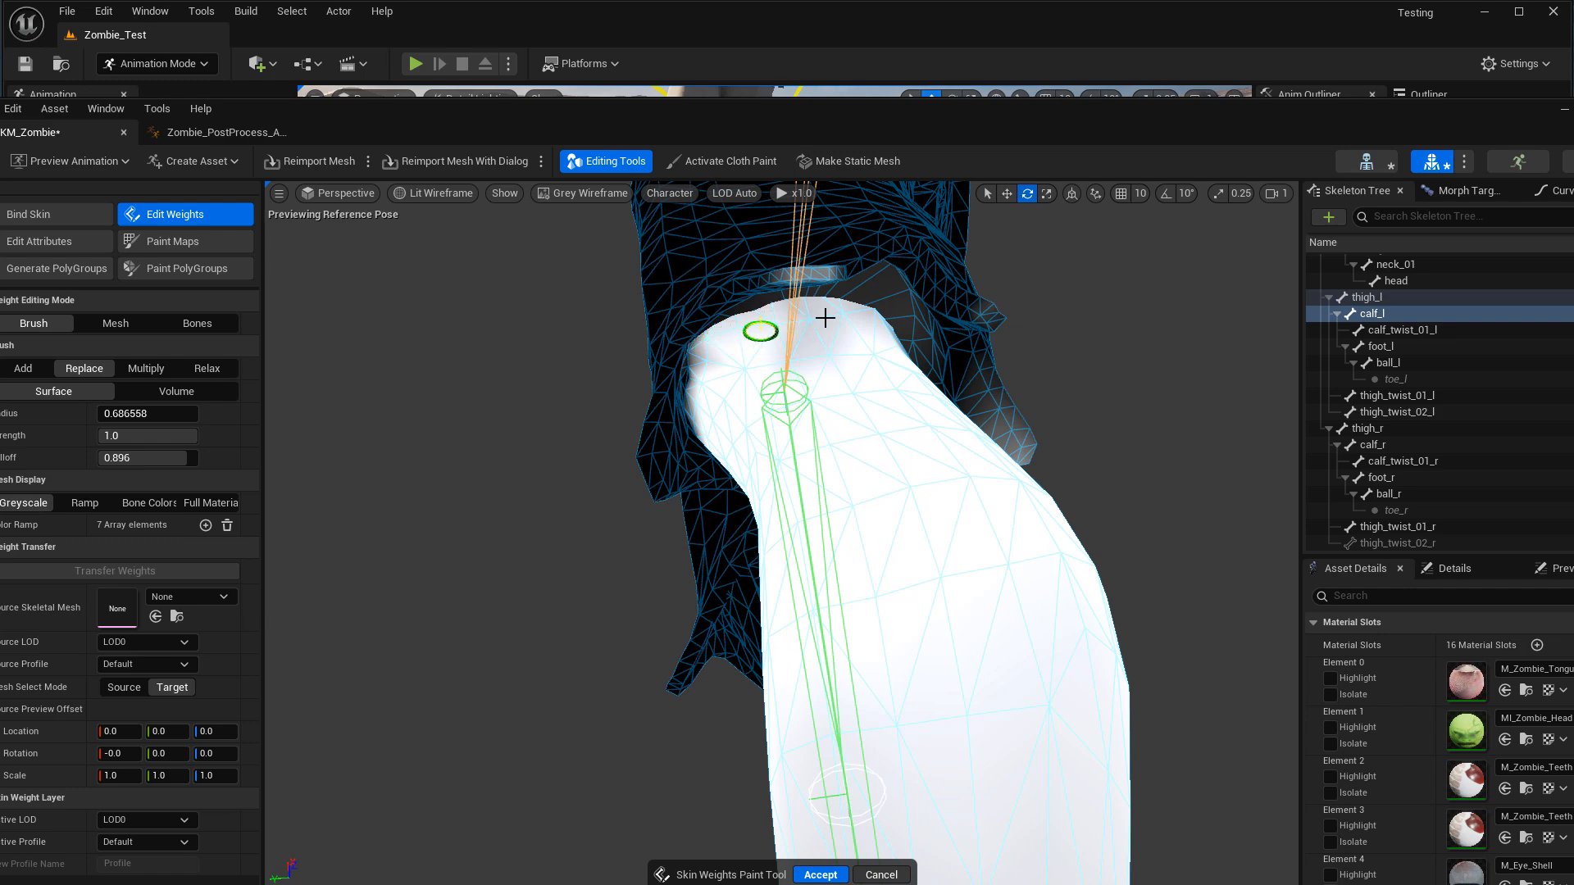
mouse_move(715, 361)
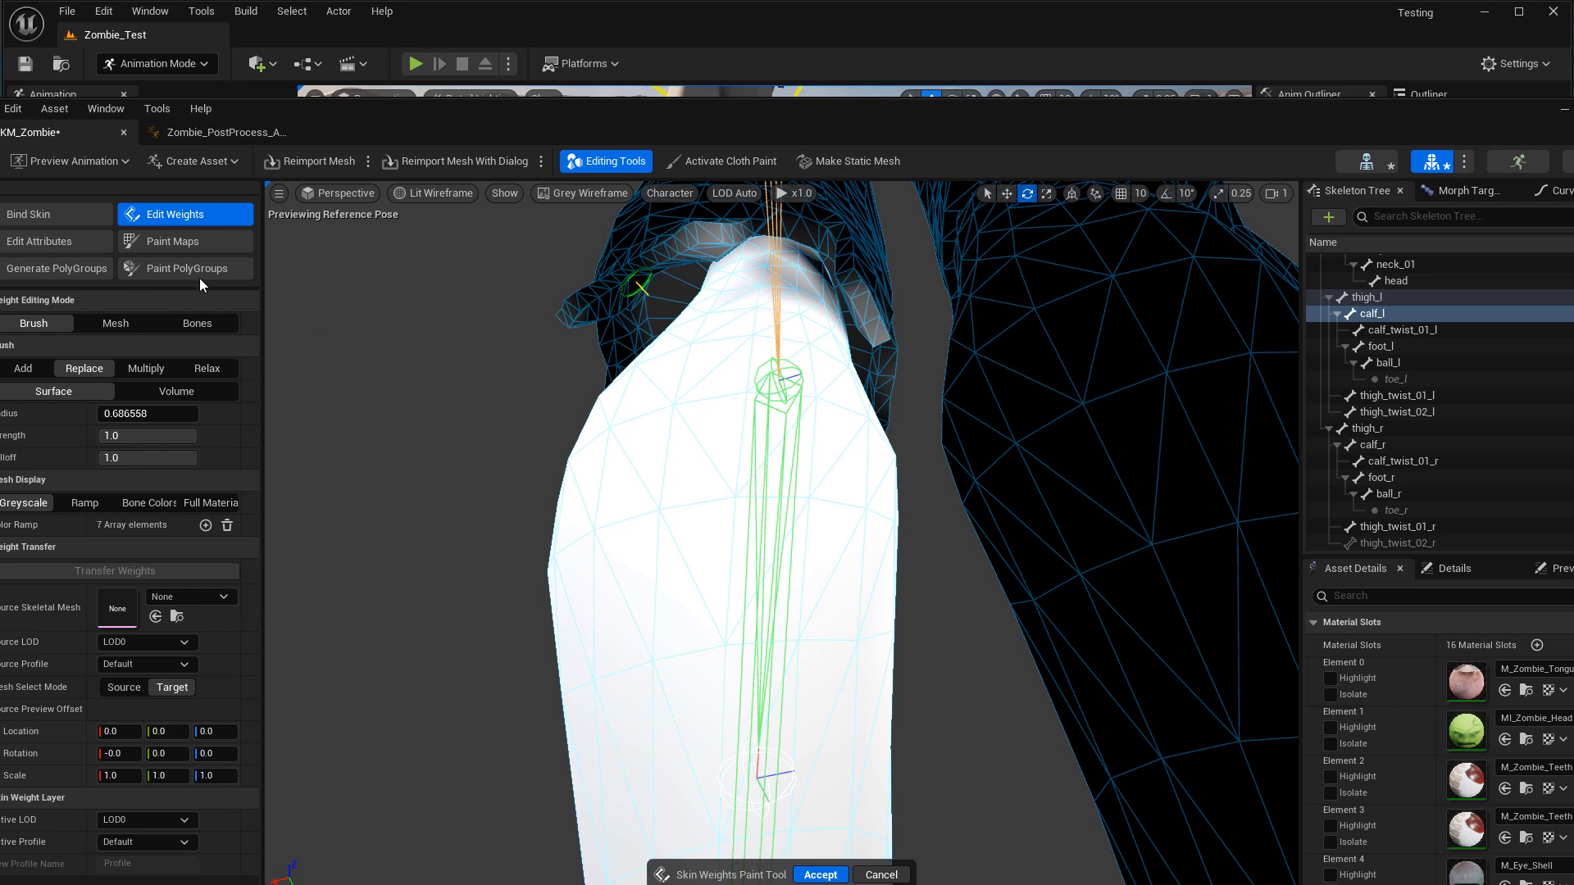
mouse_move(191, 268)
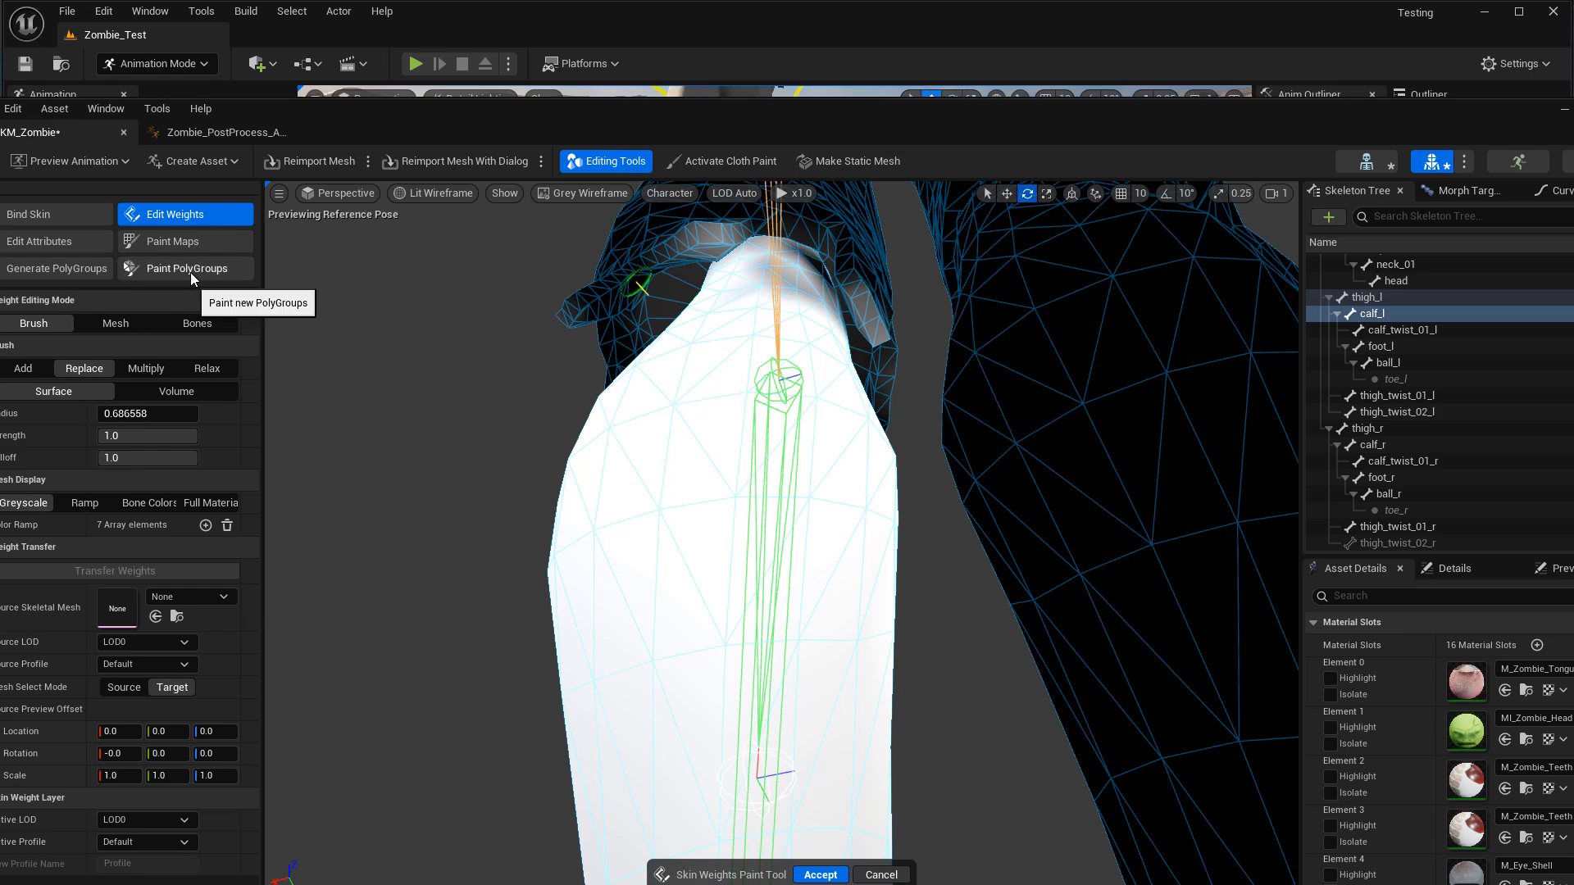
click(109, 323)
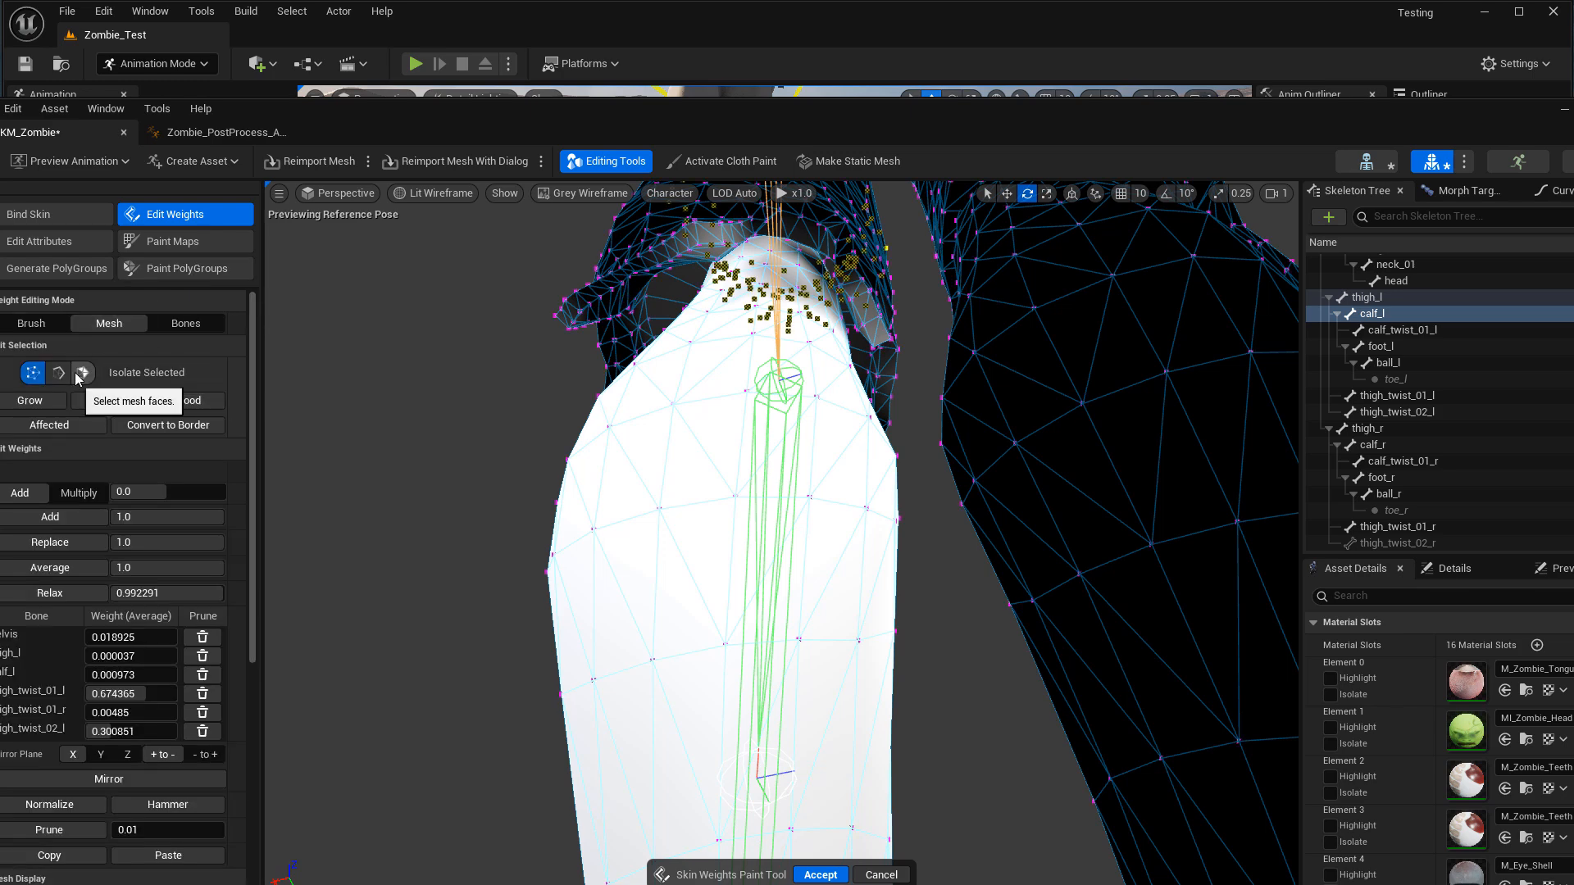
mouse_move(151, 377)
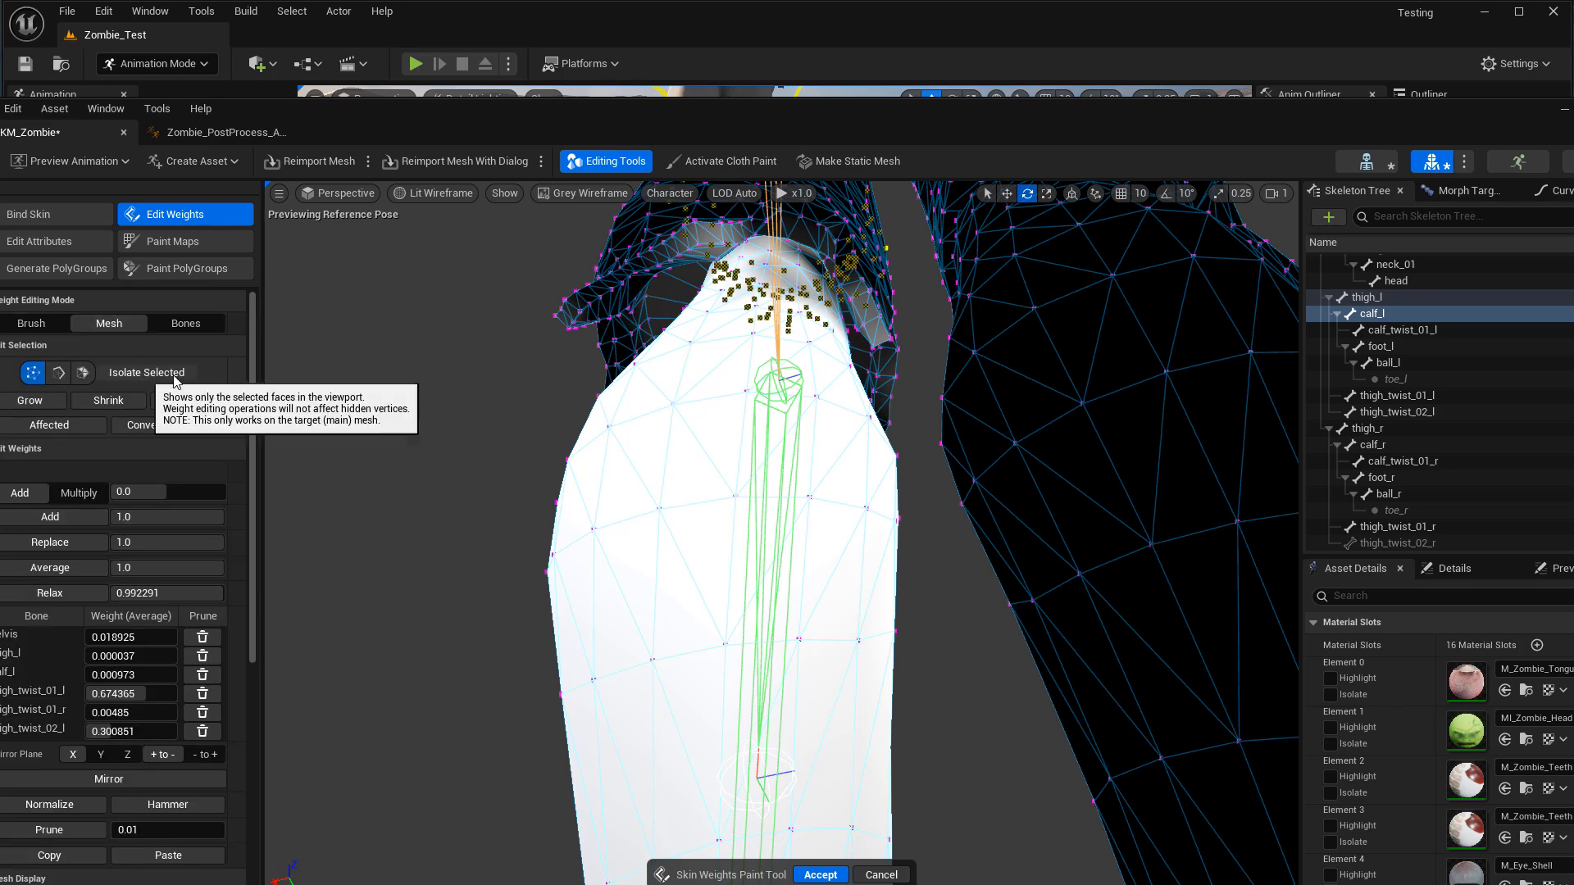
mouse_move(229, 356)
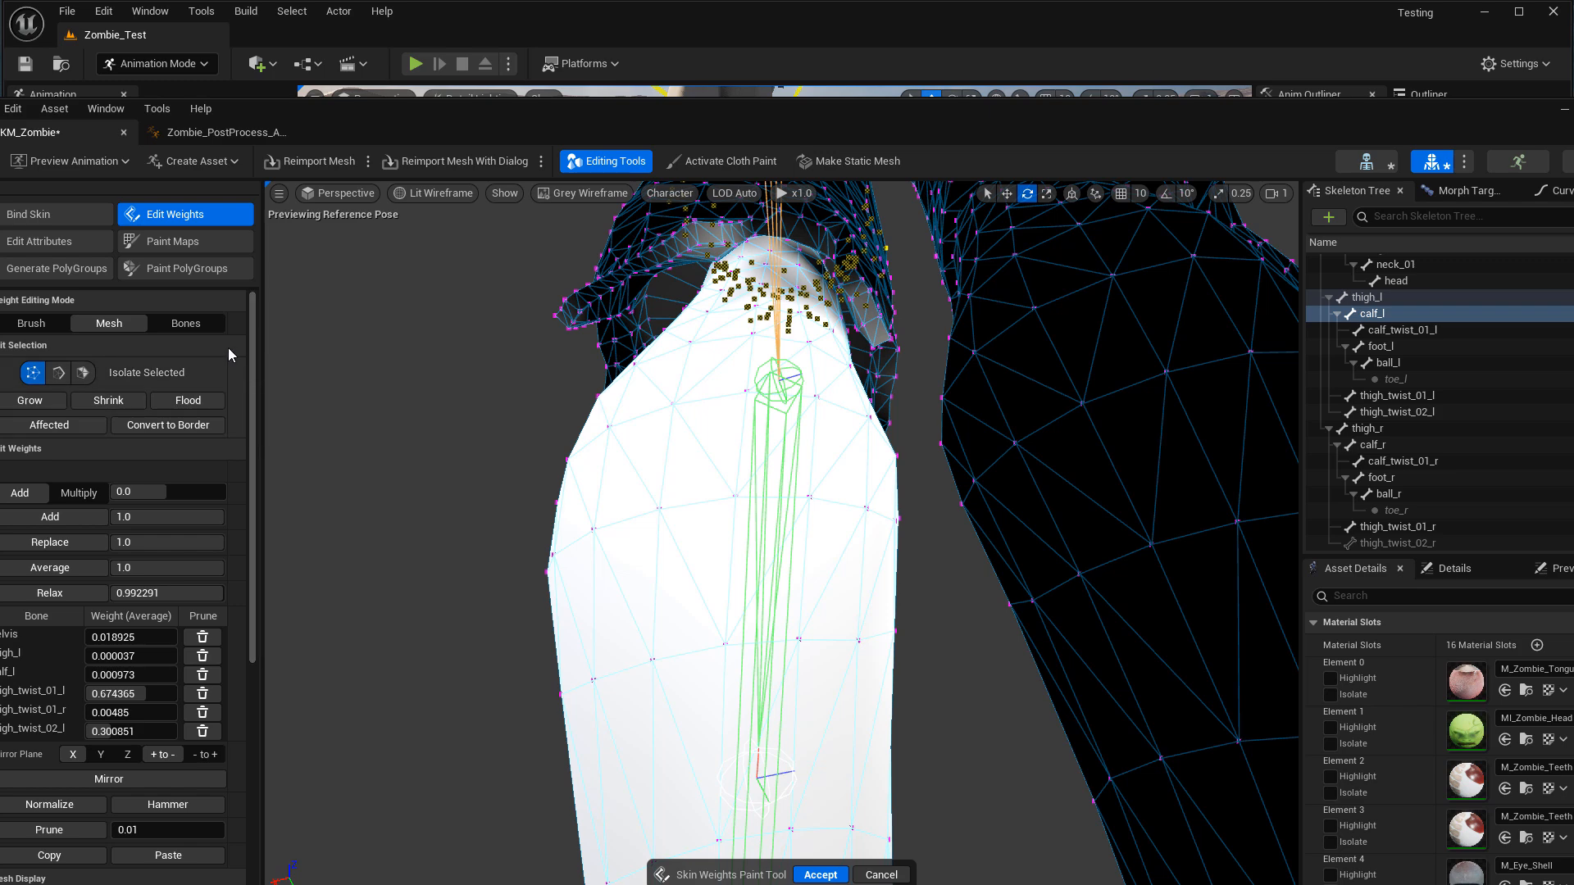
mouse_move(185, 279)
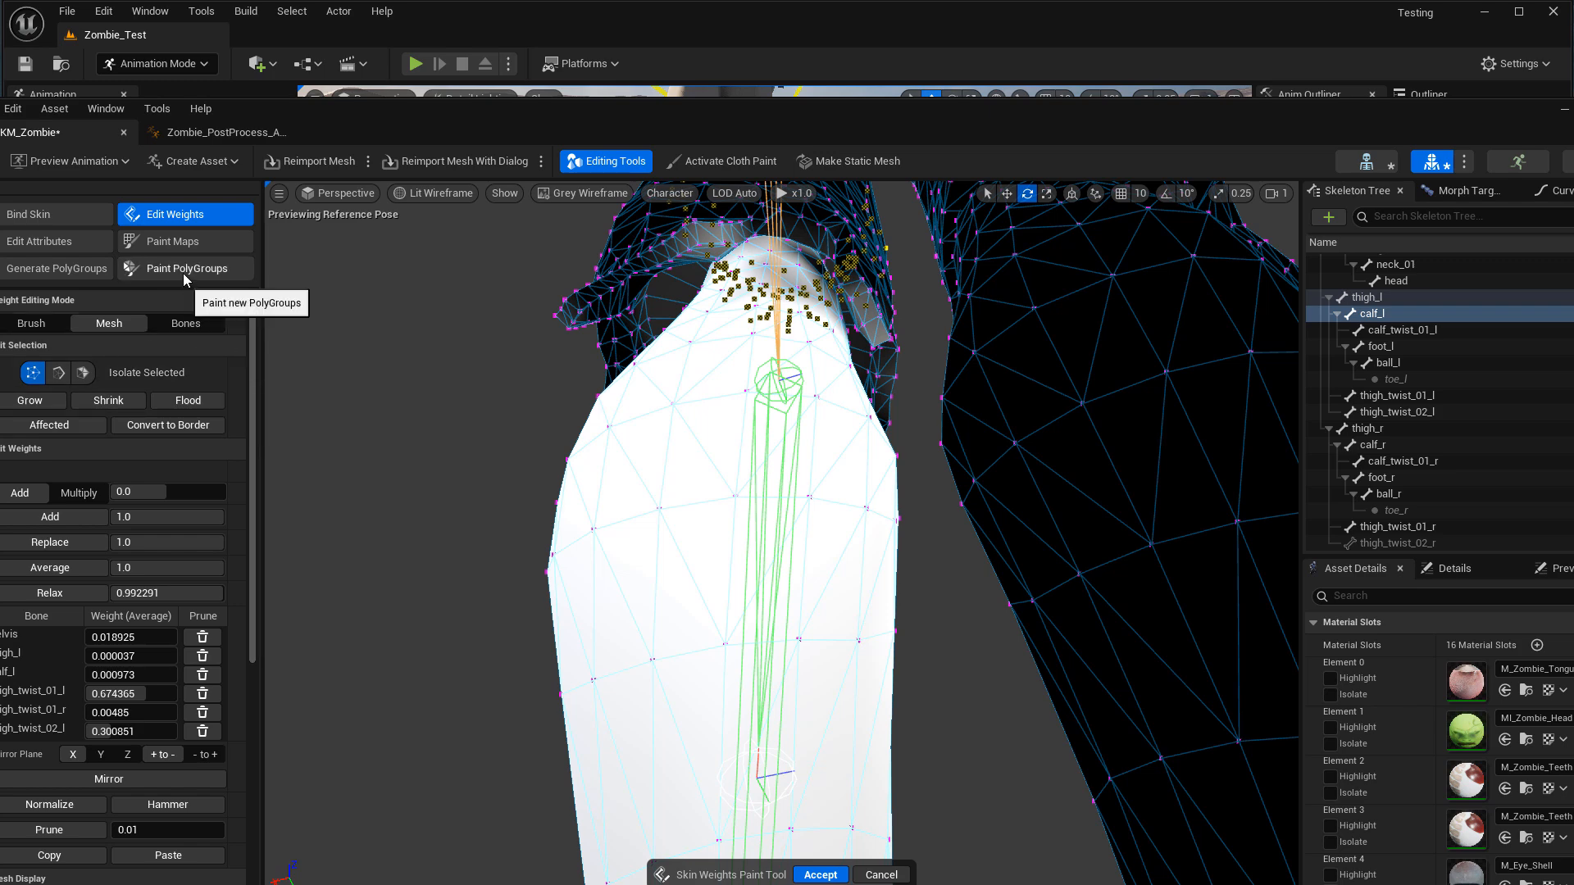
mouse_move(218, 315)
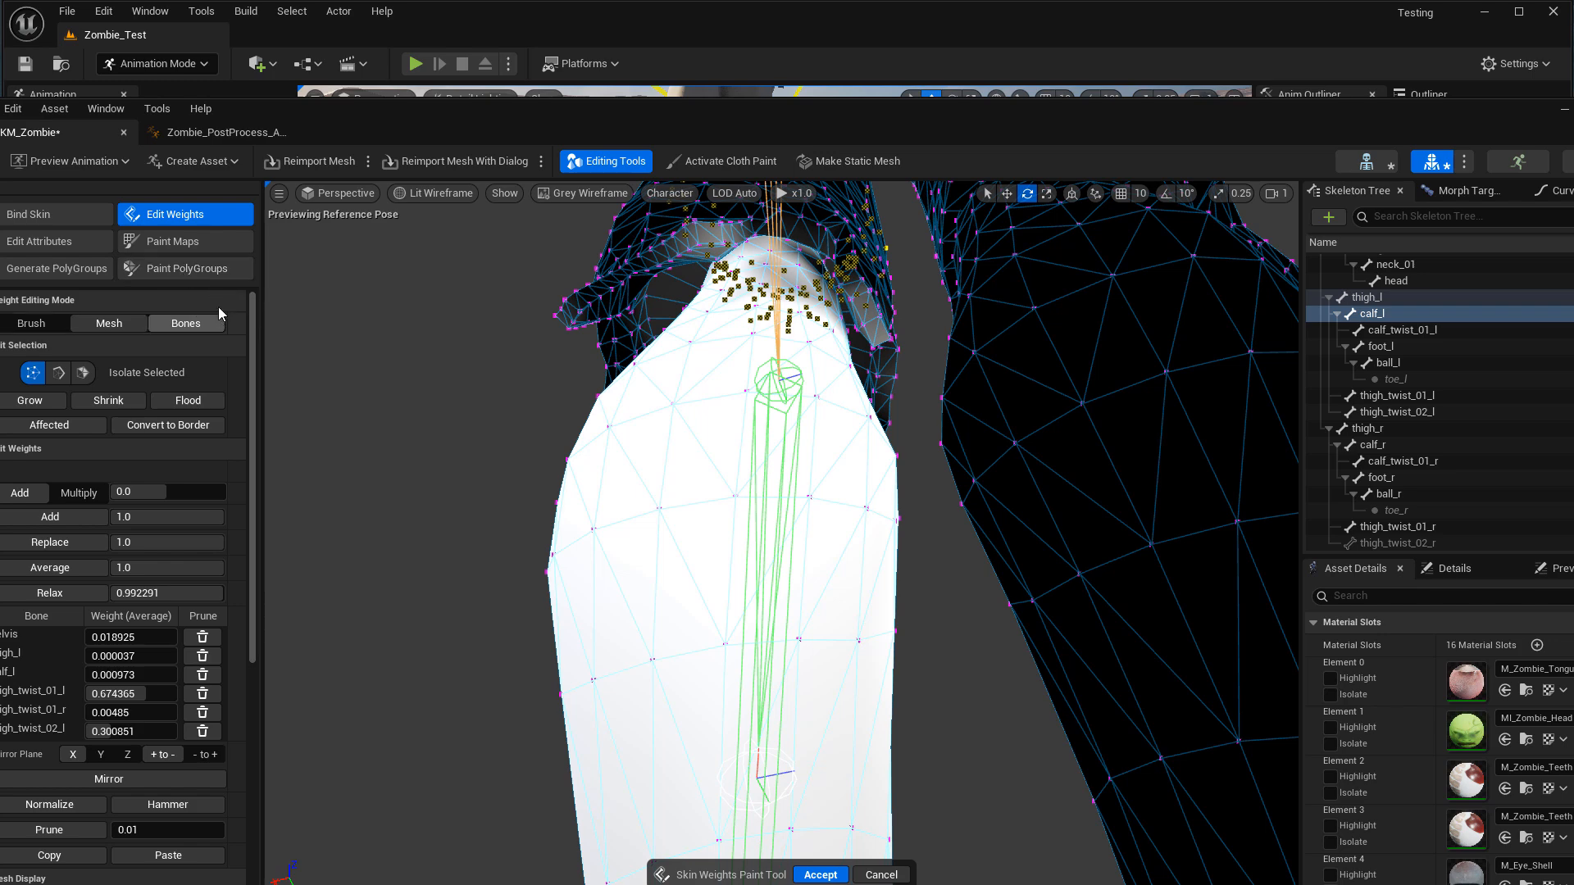
click(30, 323)
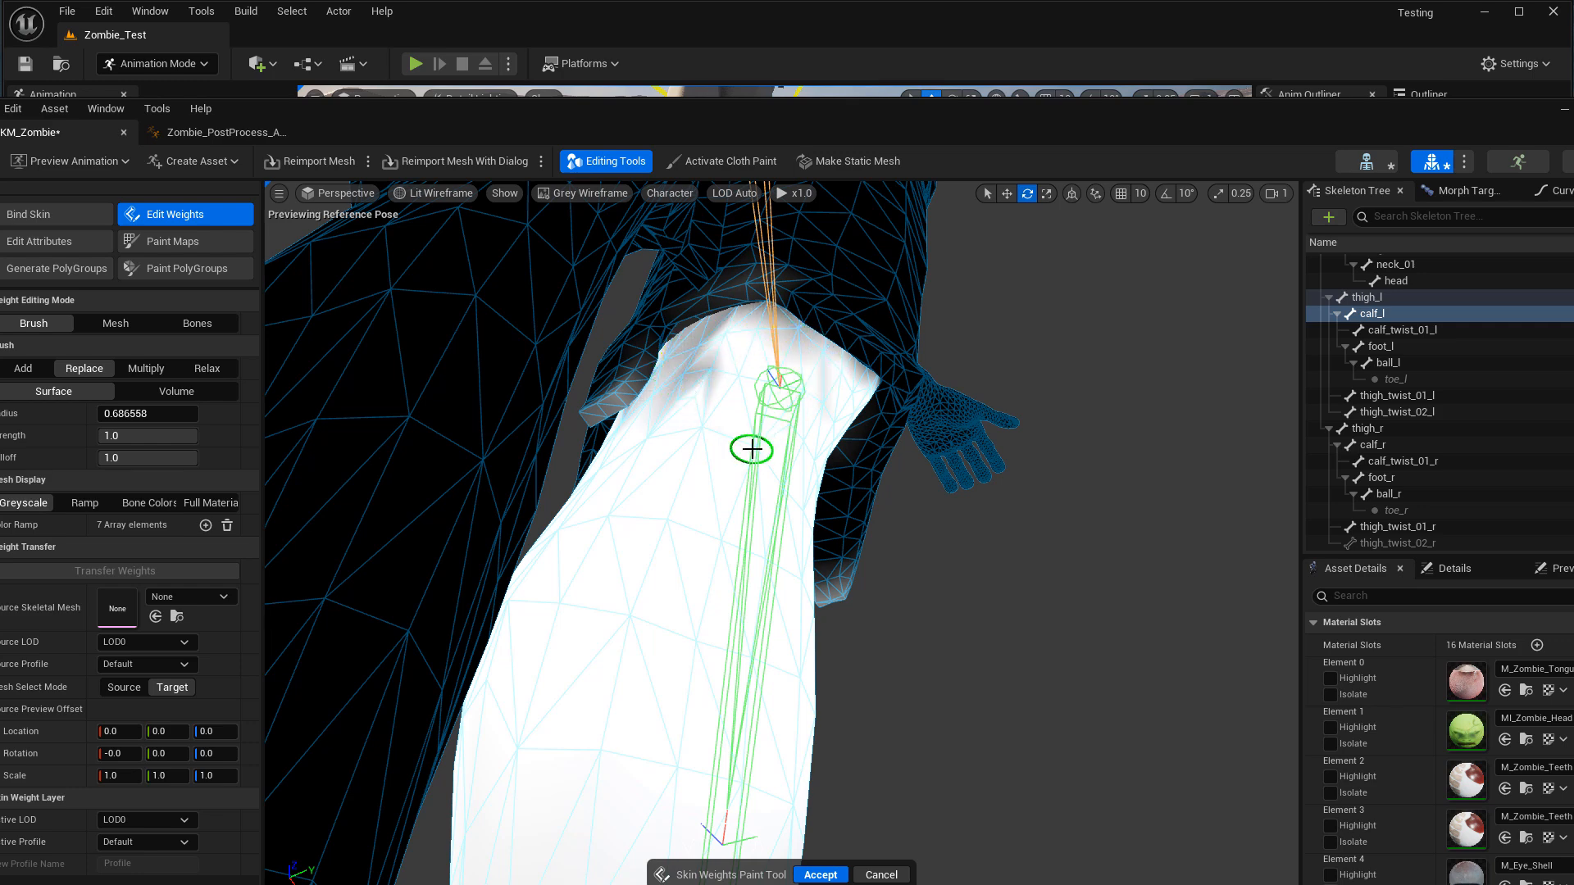
mouse_move(710, 369)
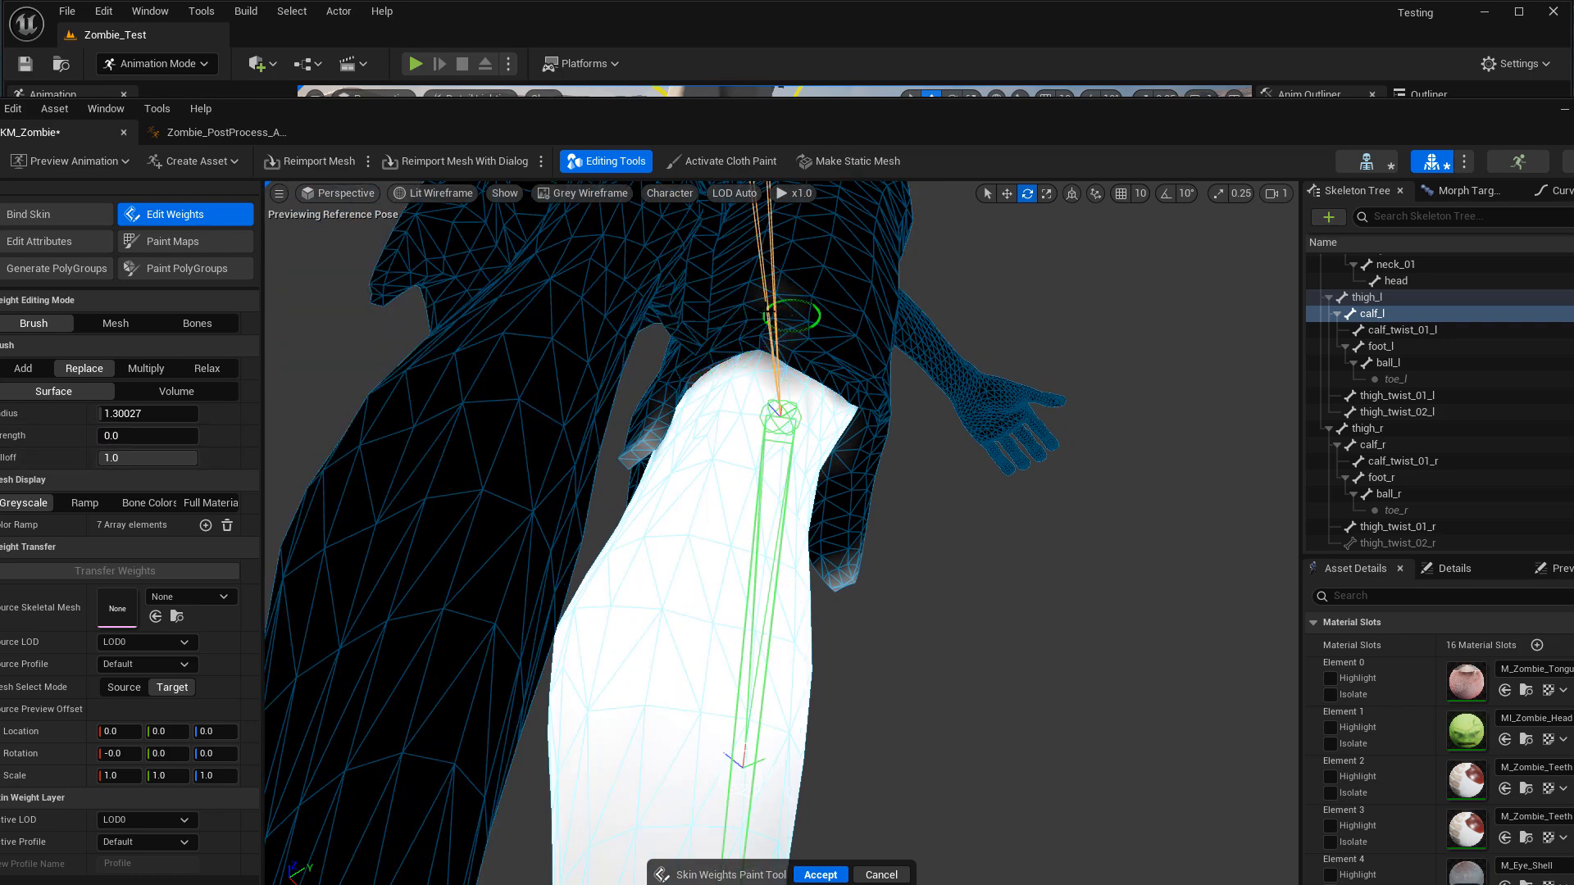
mouse_move(999, 587)
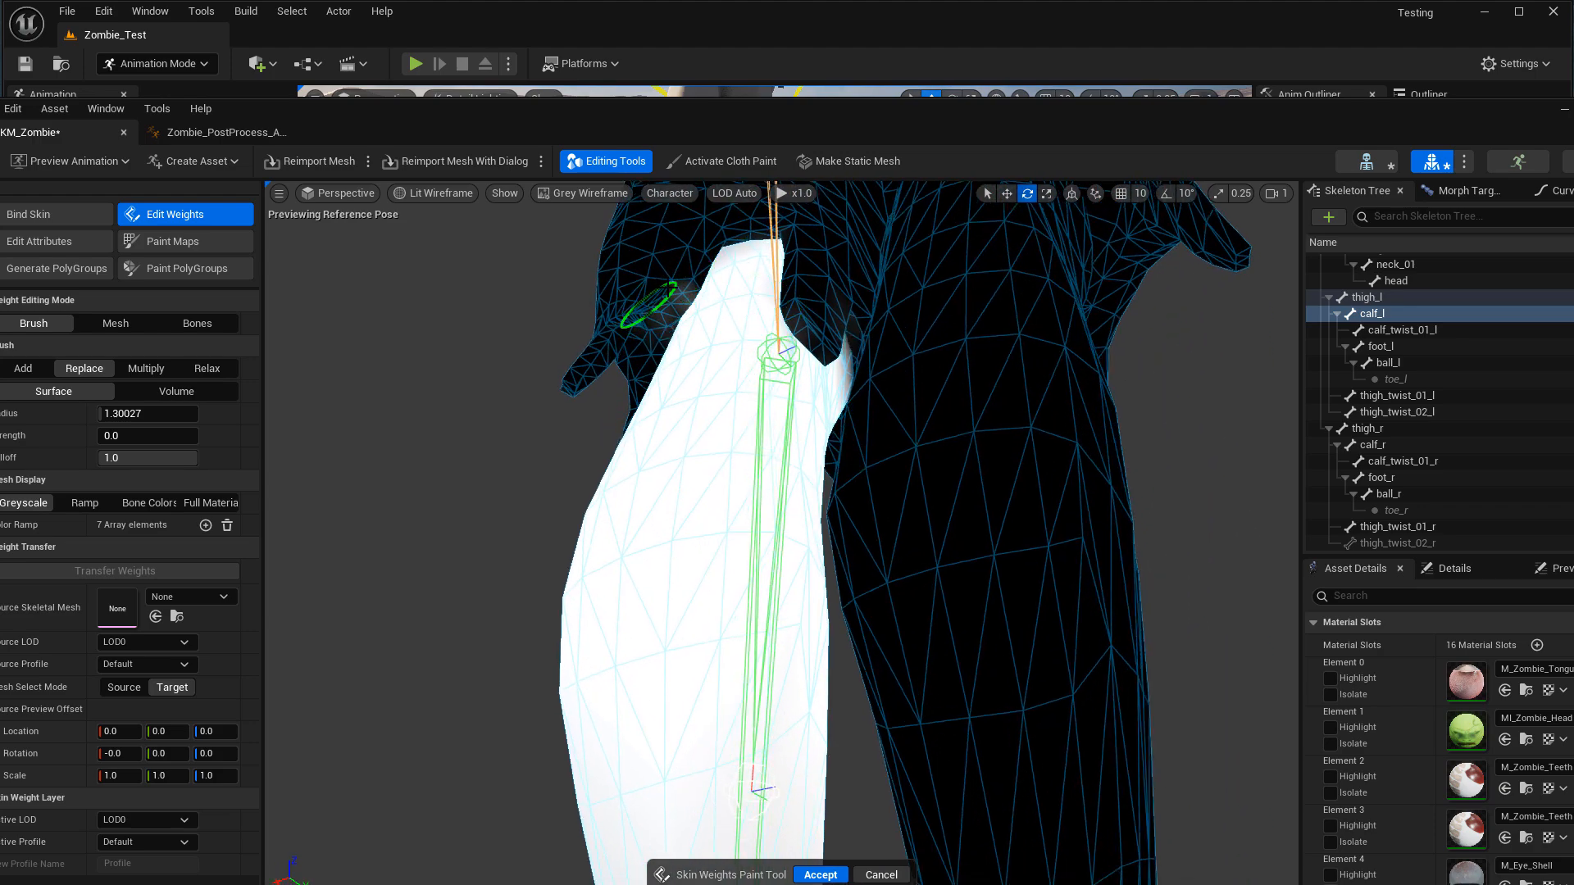
Accept the weights, re-edit calf_l with the Relax brush and set Falloff to 0.5
click(1376, 297)
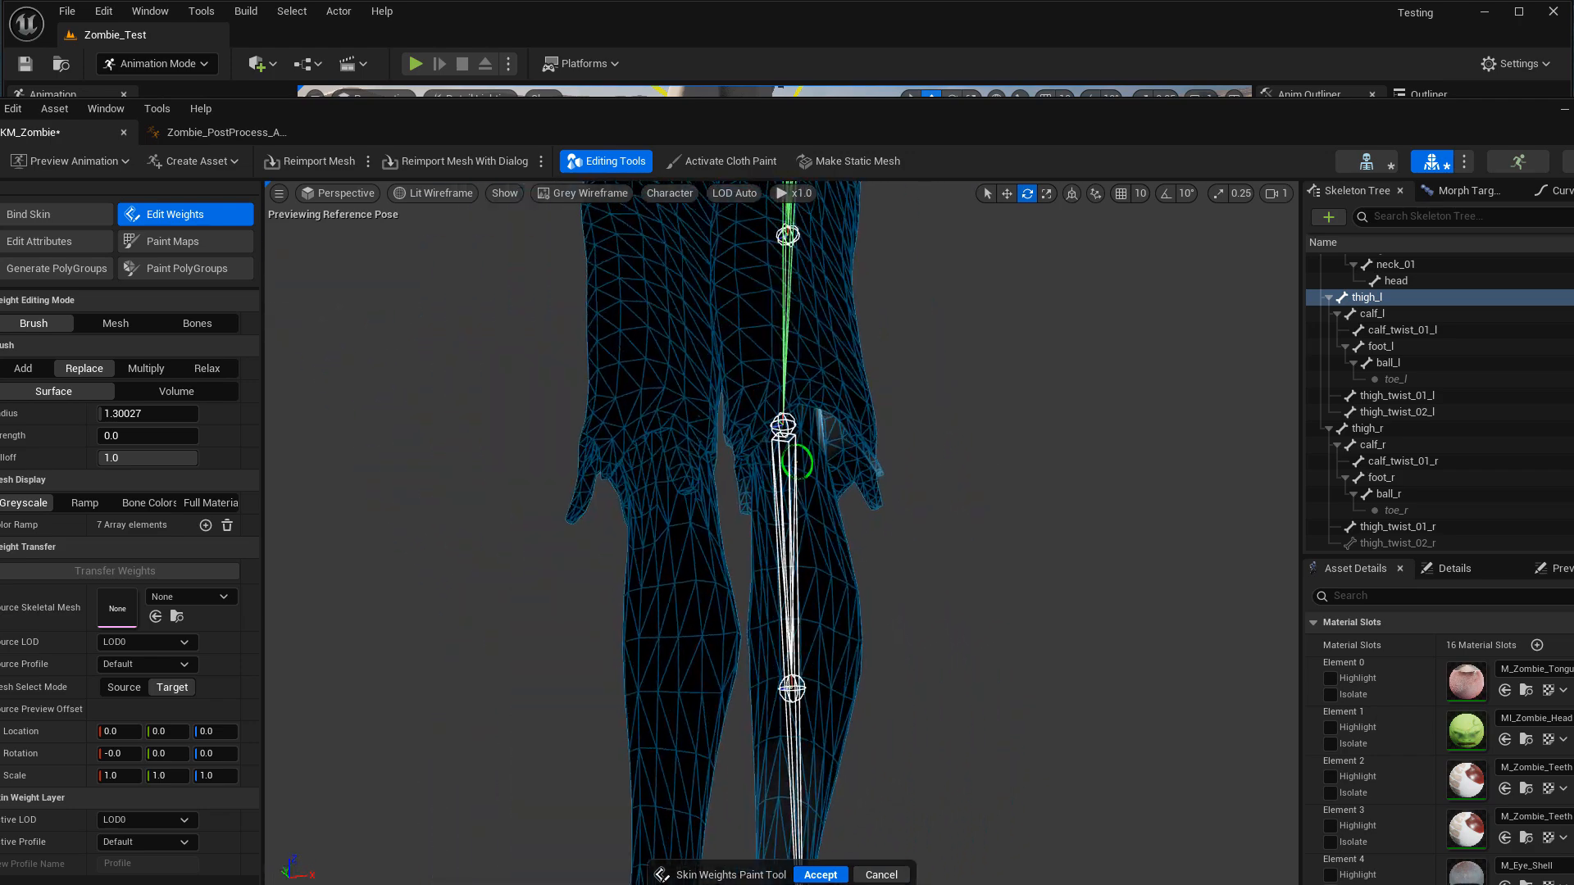
click(820, 874)
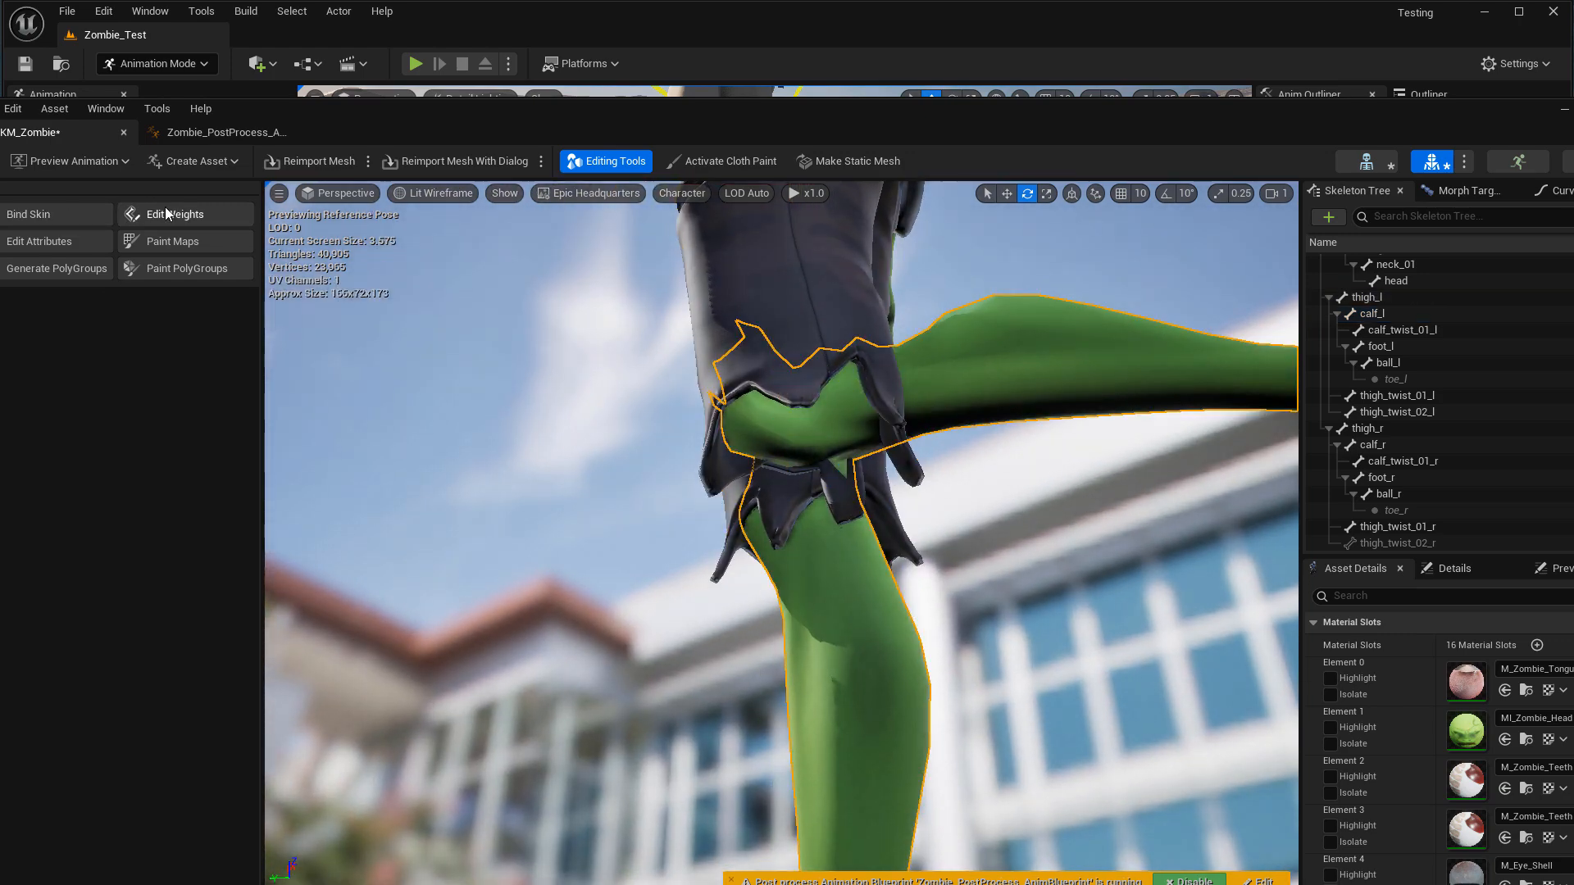
click(174, 213)
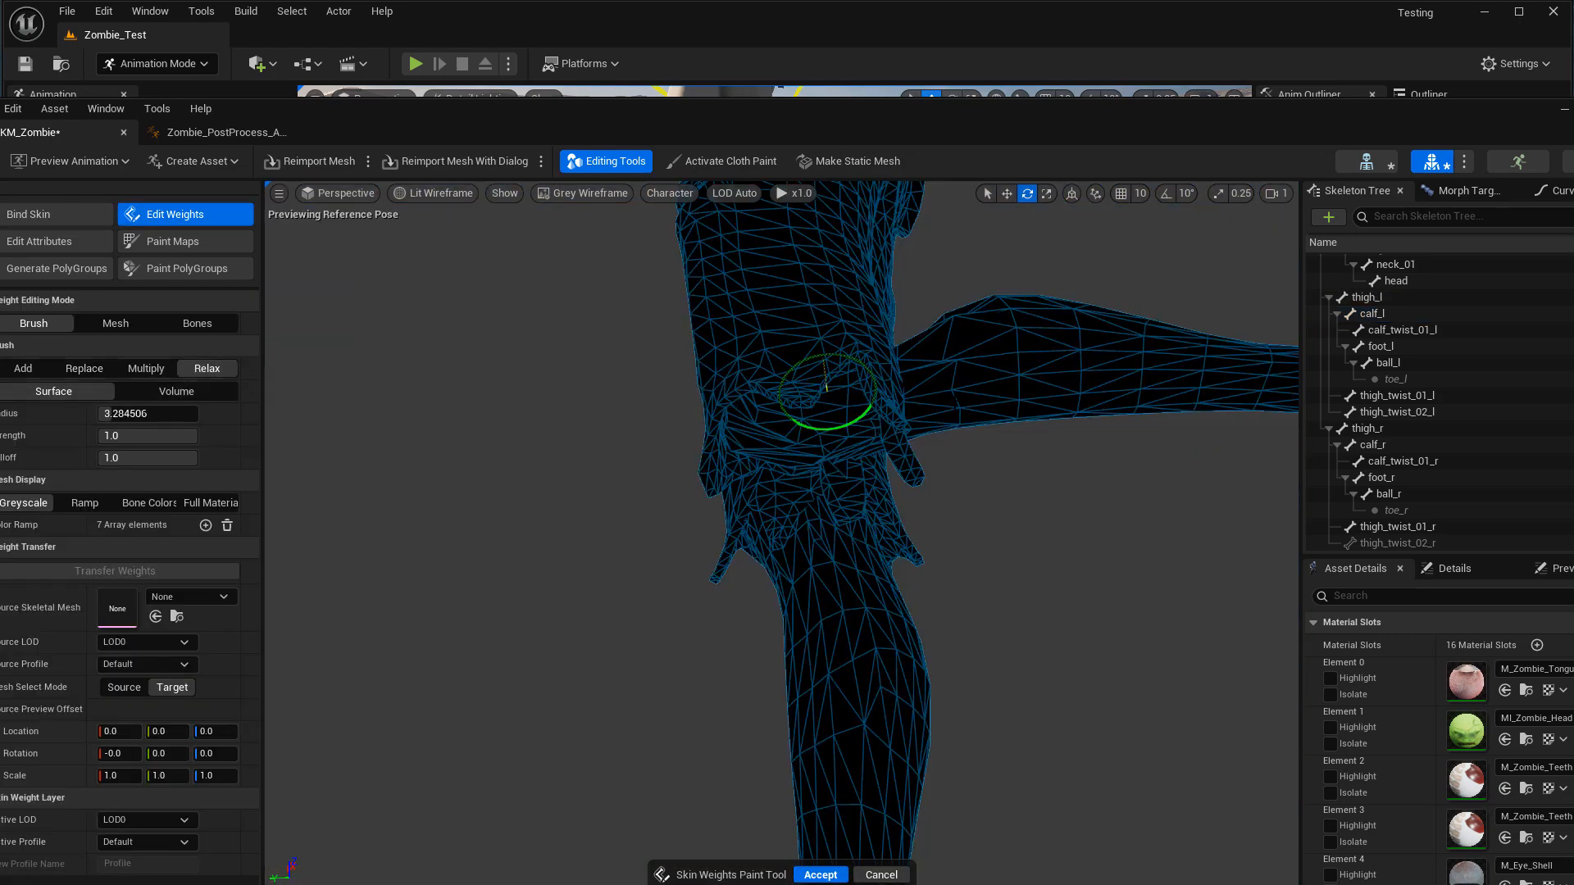
click(1370, 313)
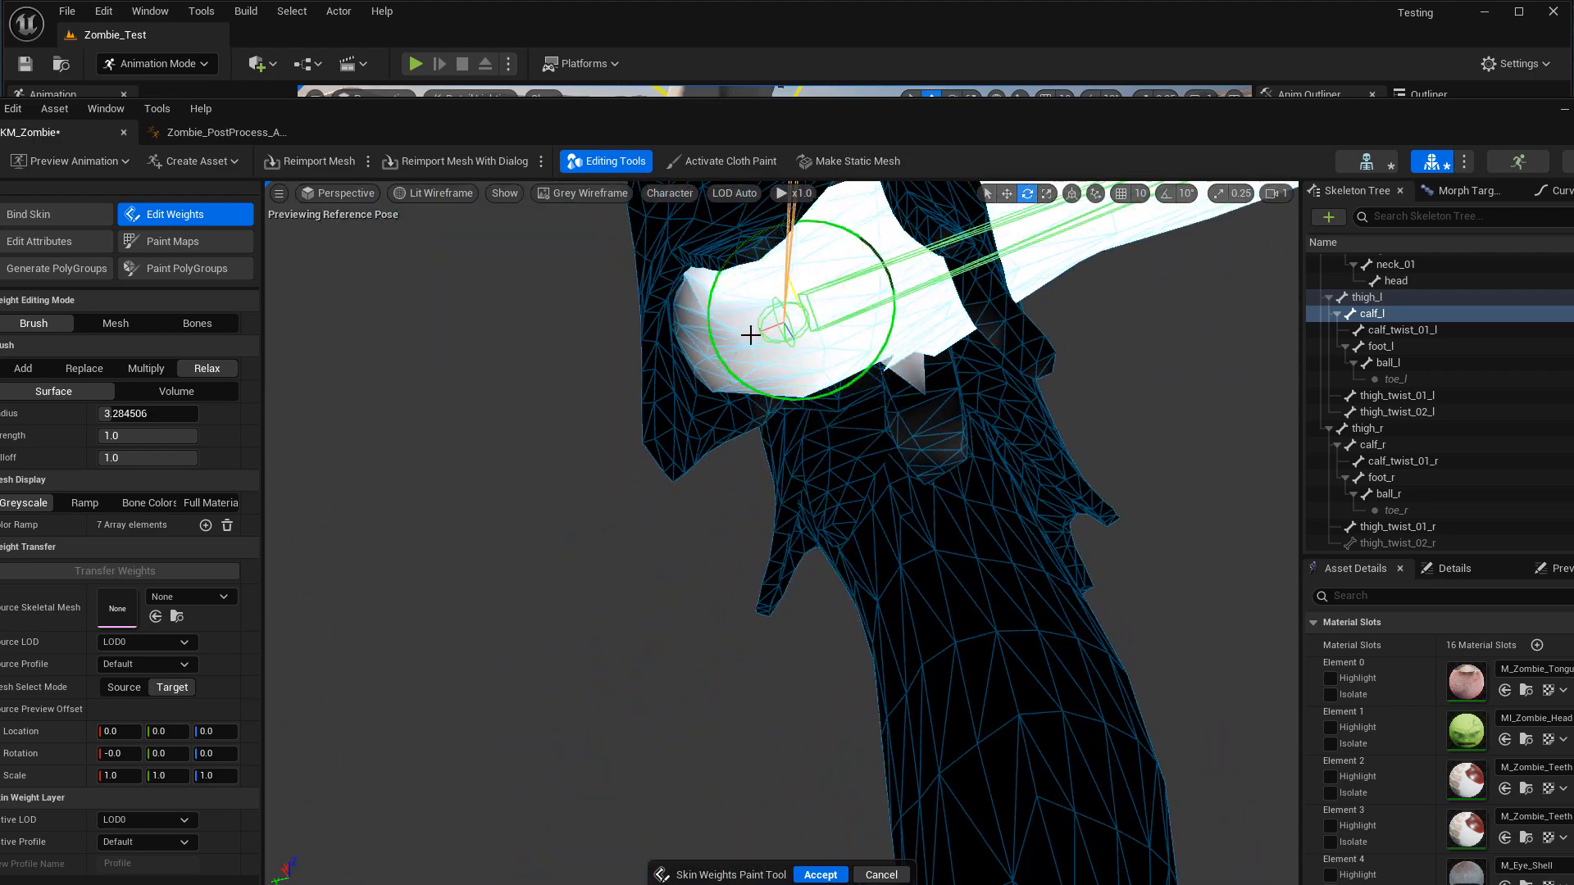
mouse_move(791, 319)
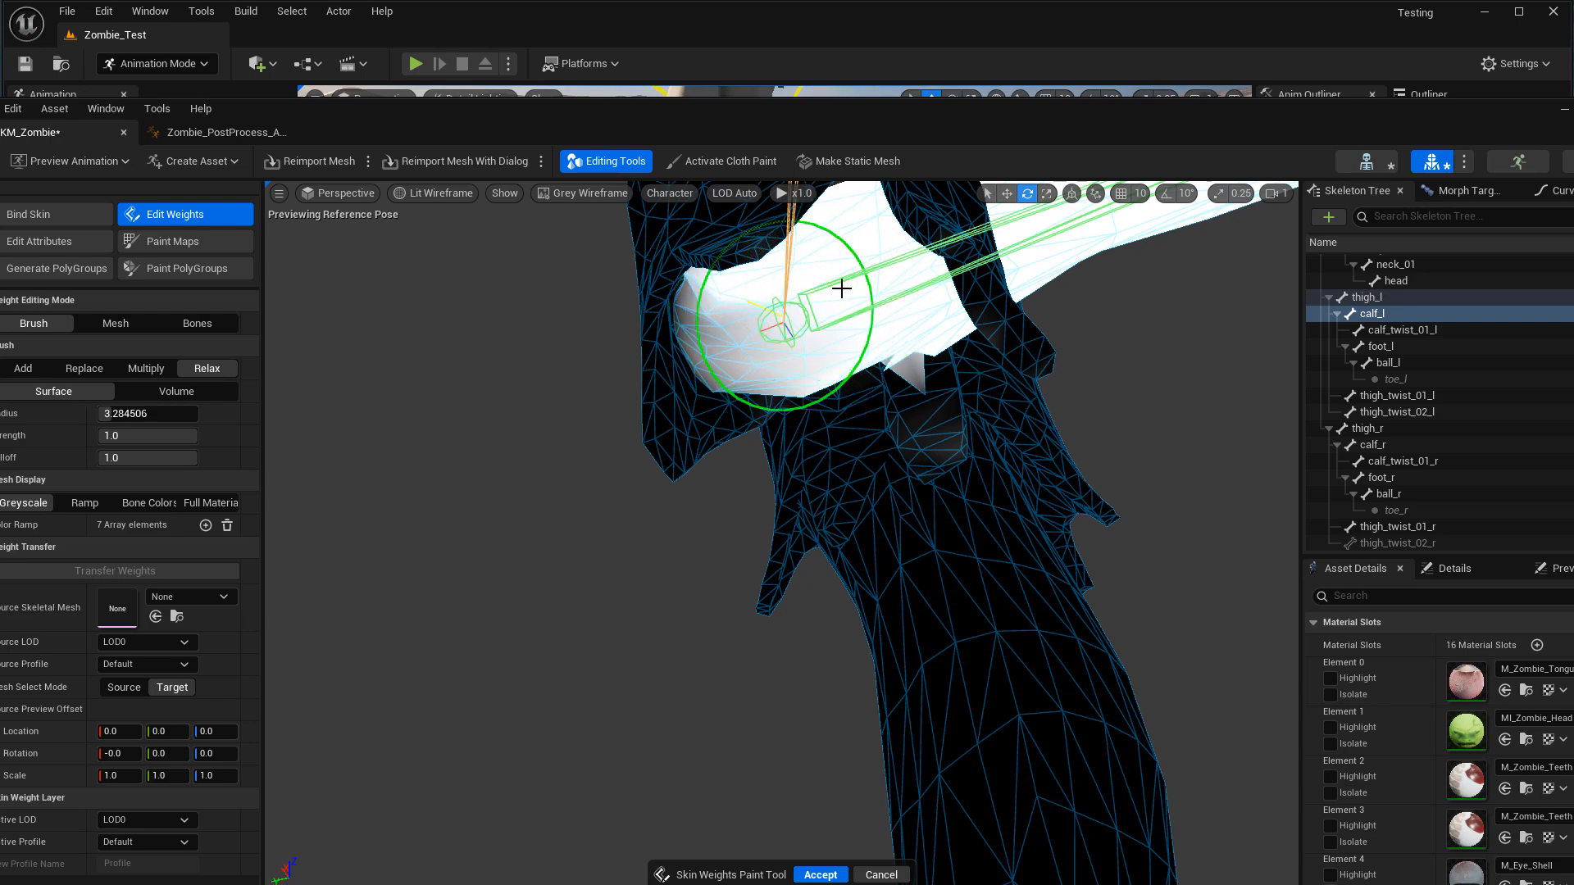
mouse_move(851, 331)
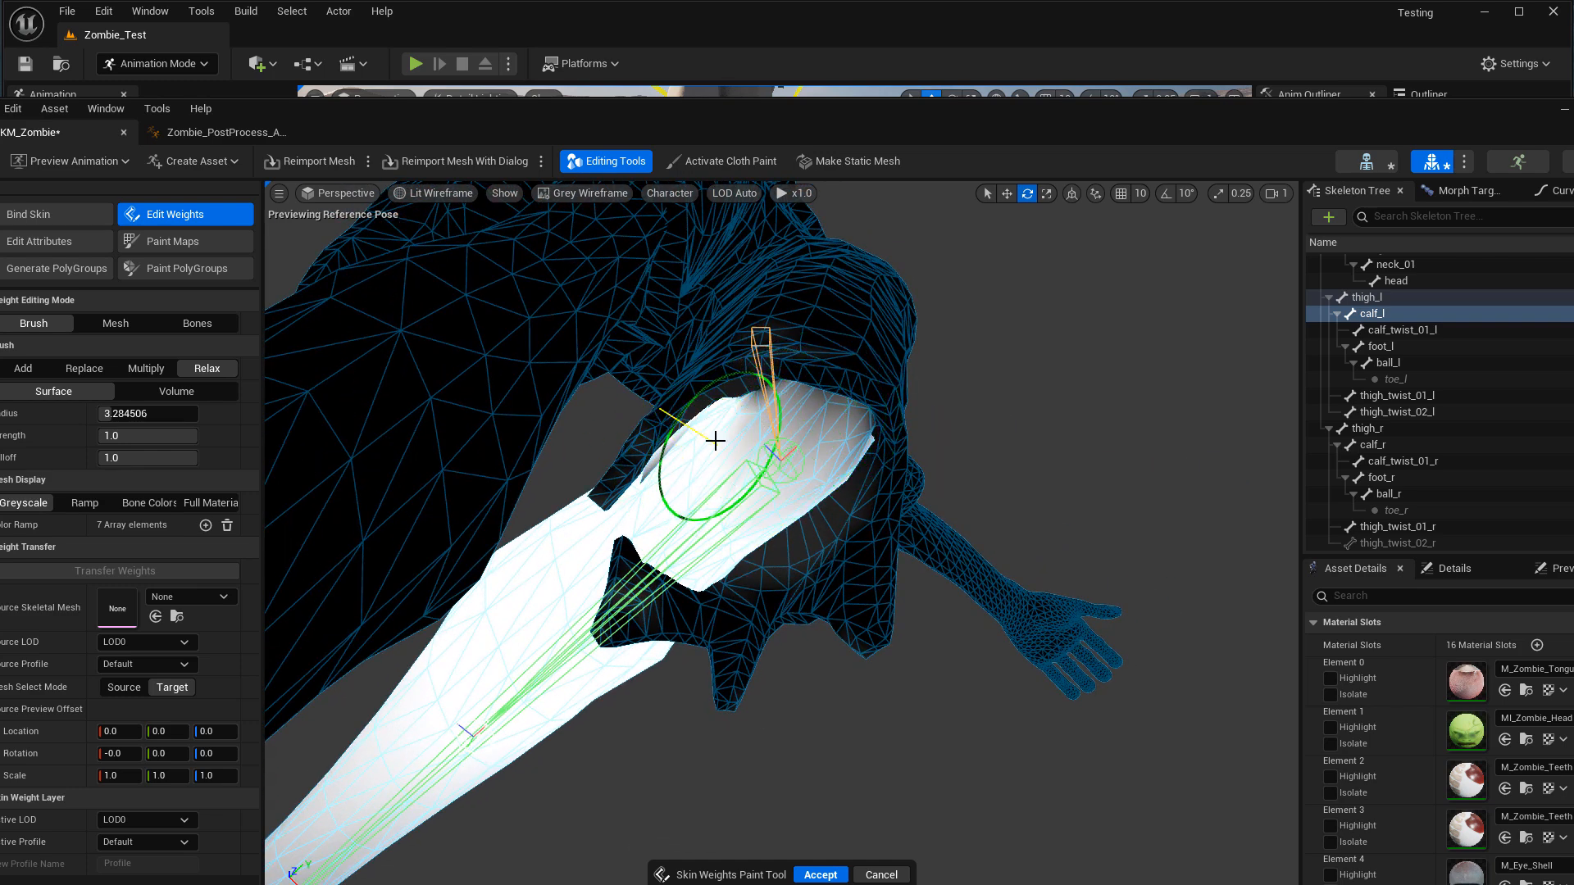
triple_click(146, 457)
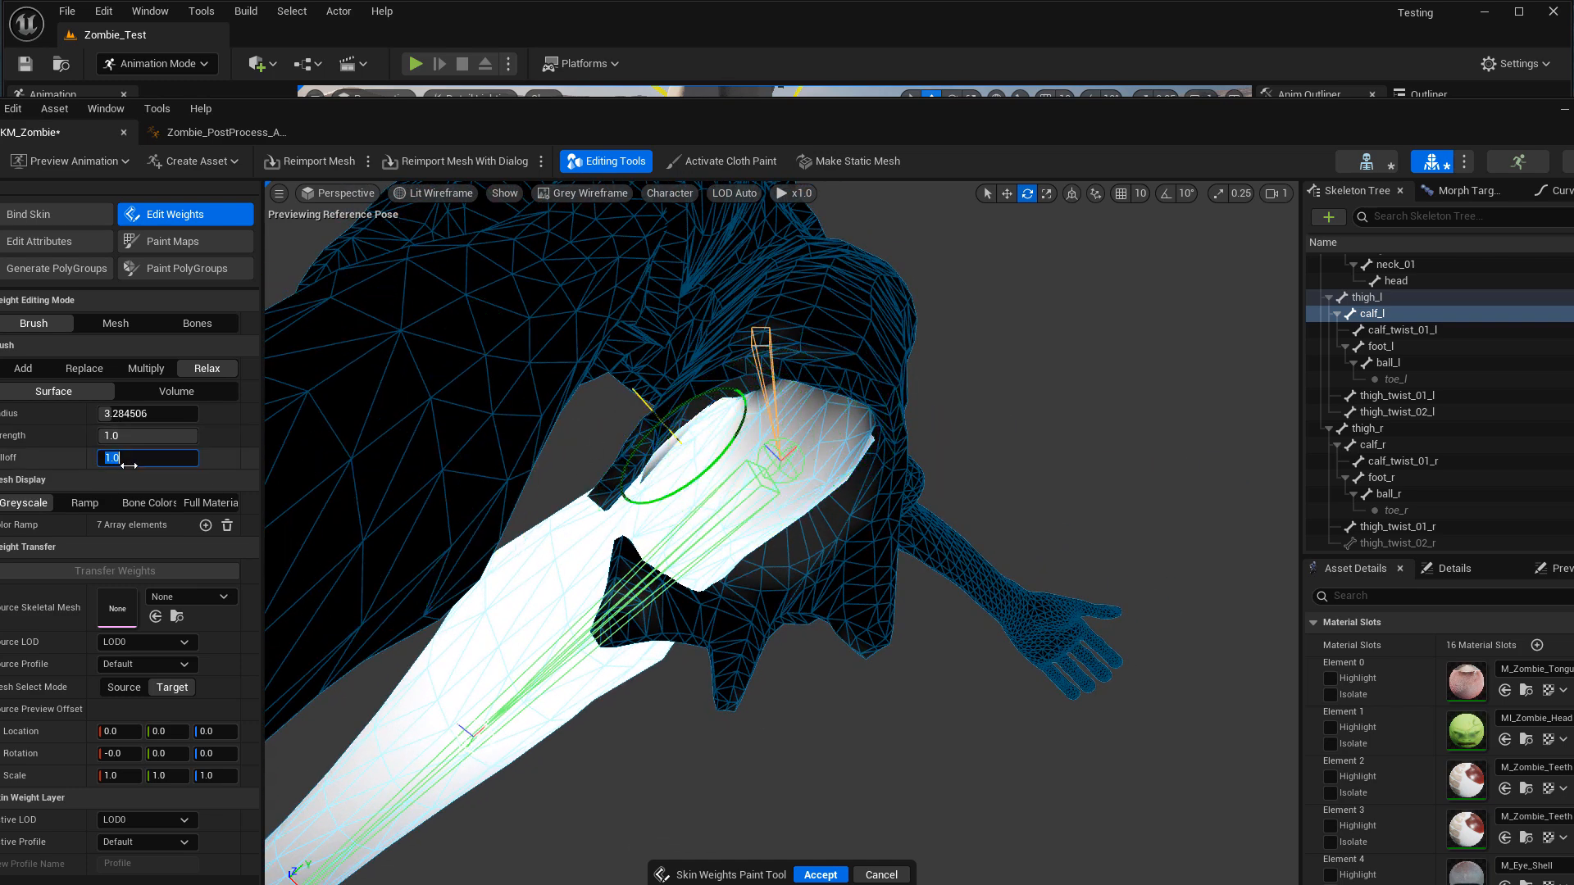
text(0.5)
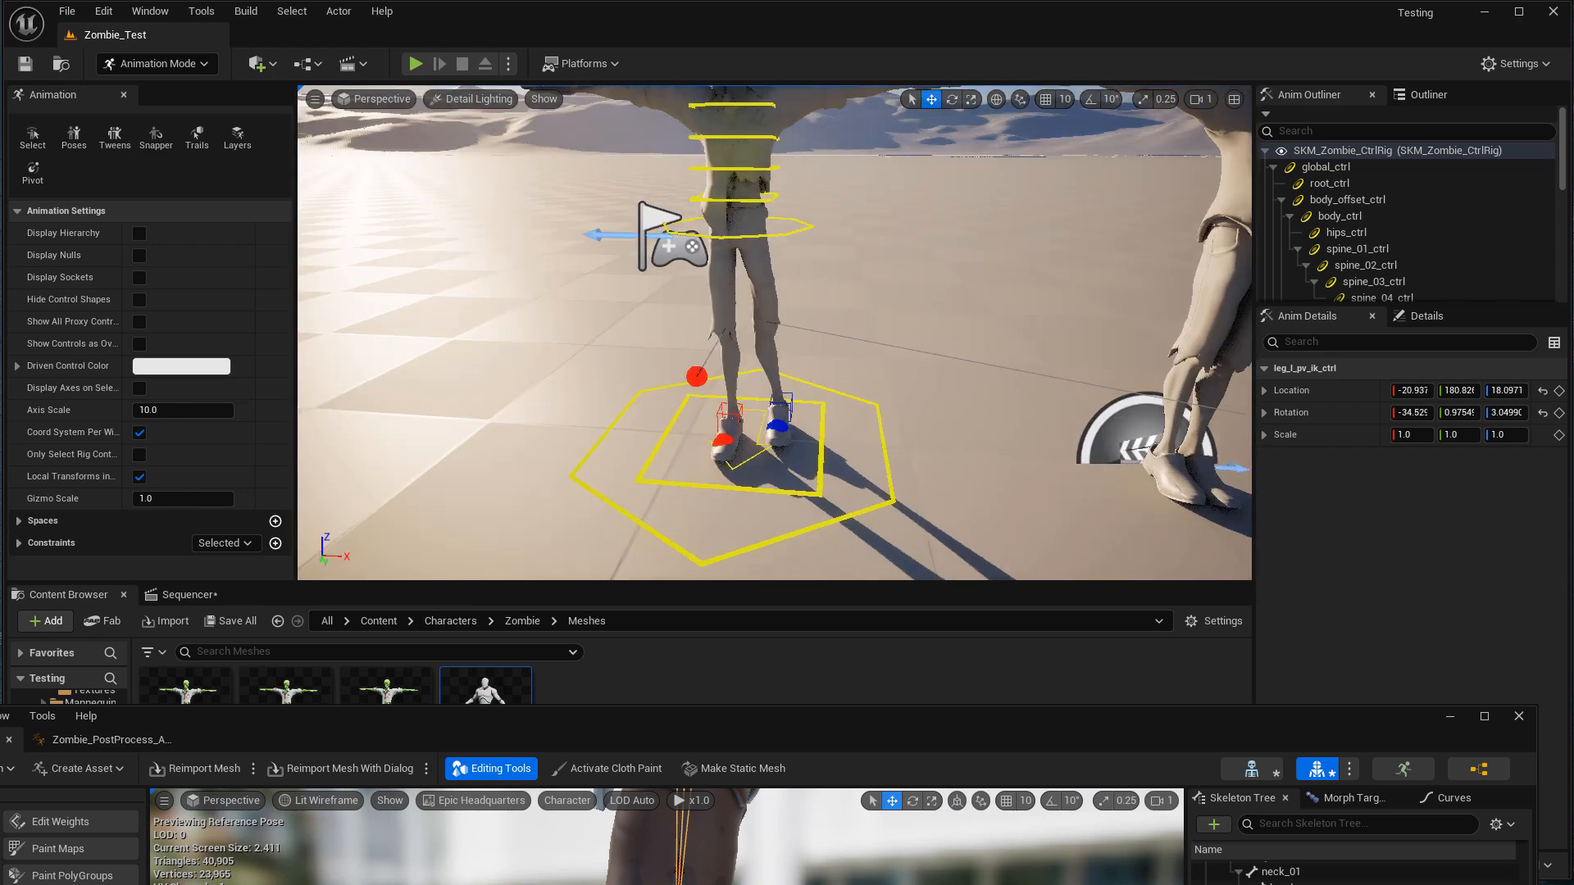
Select the foot_l control in the level and bend the left knee to check deformation
click(777, 416)
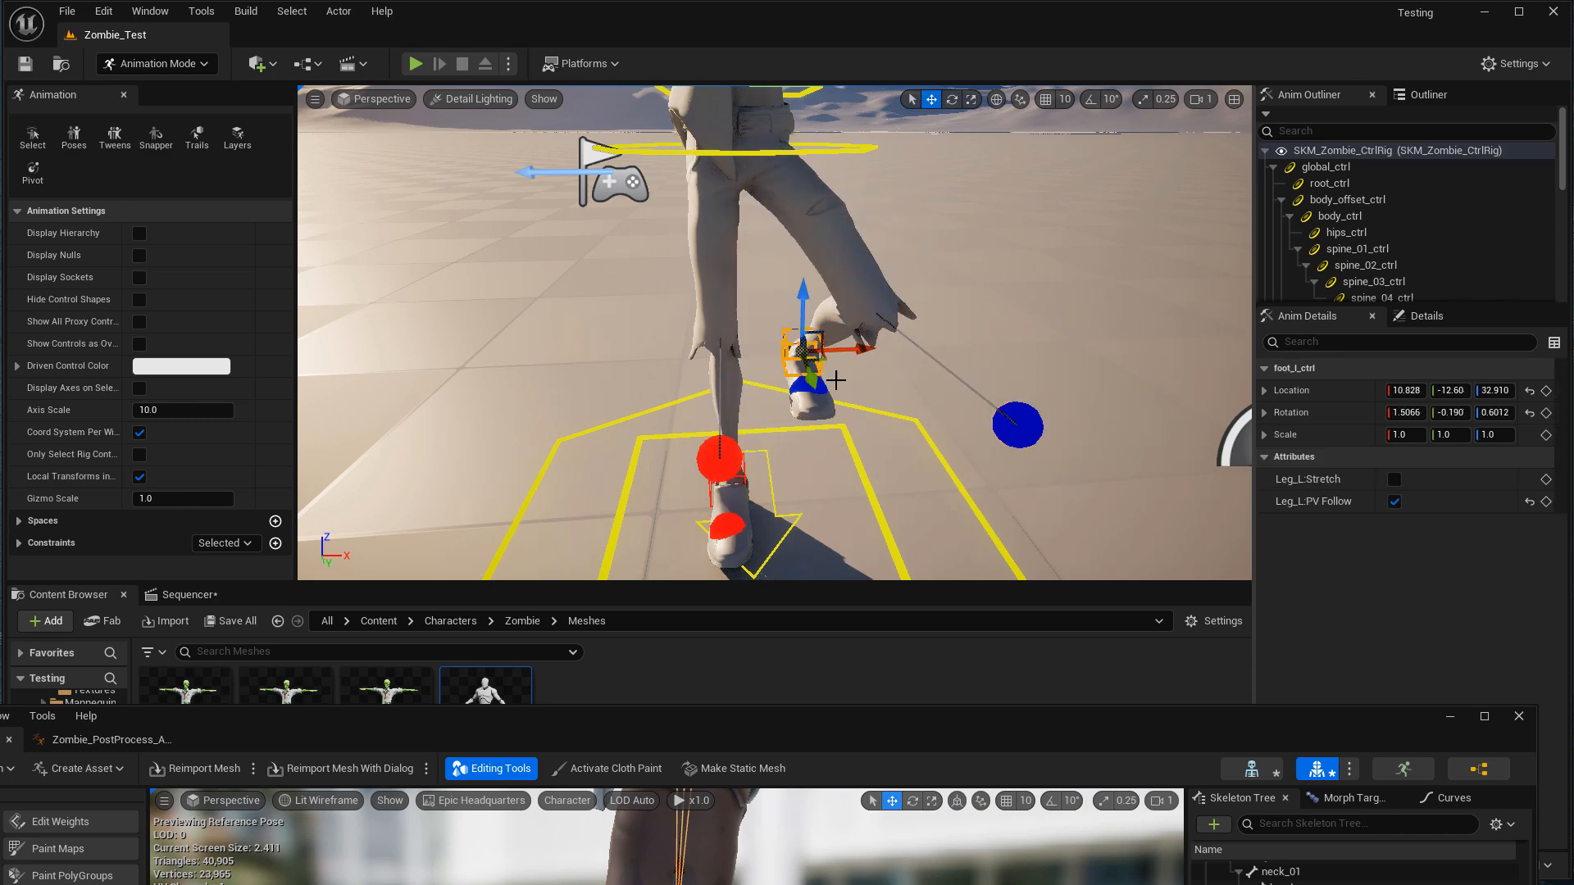
click(950, 98)
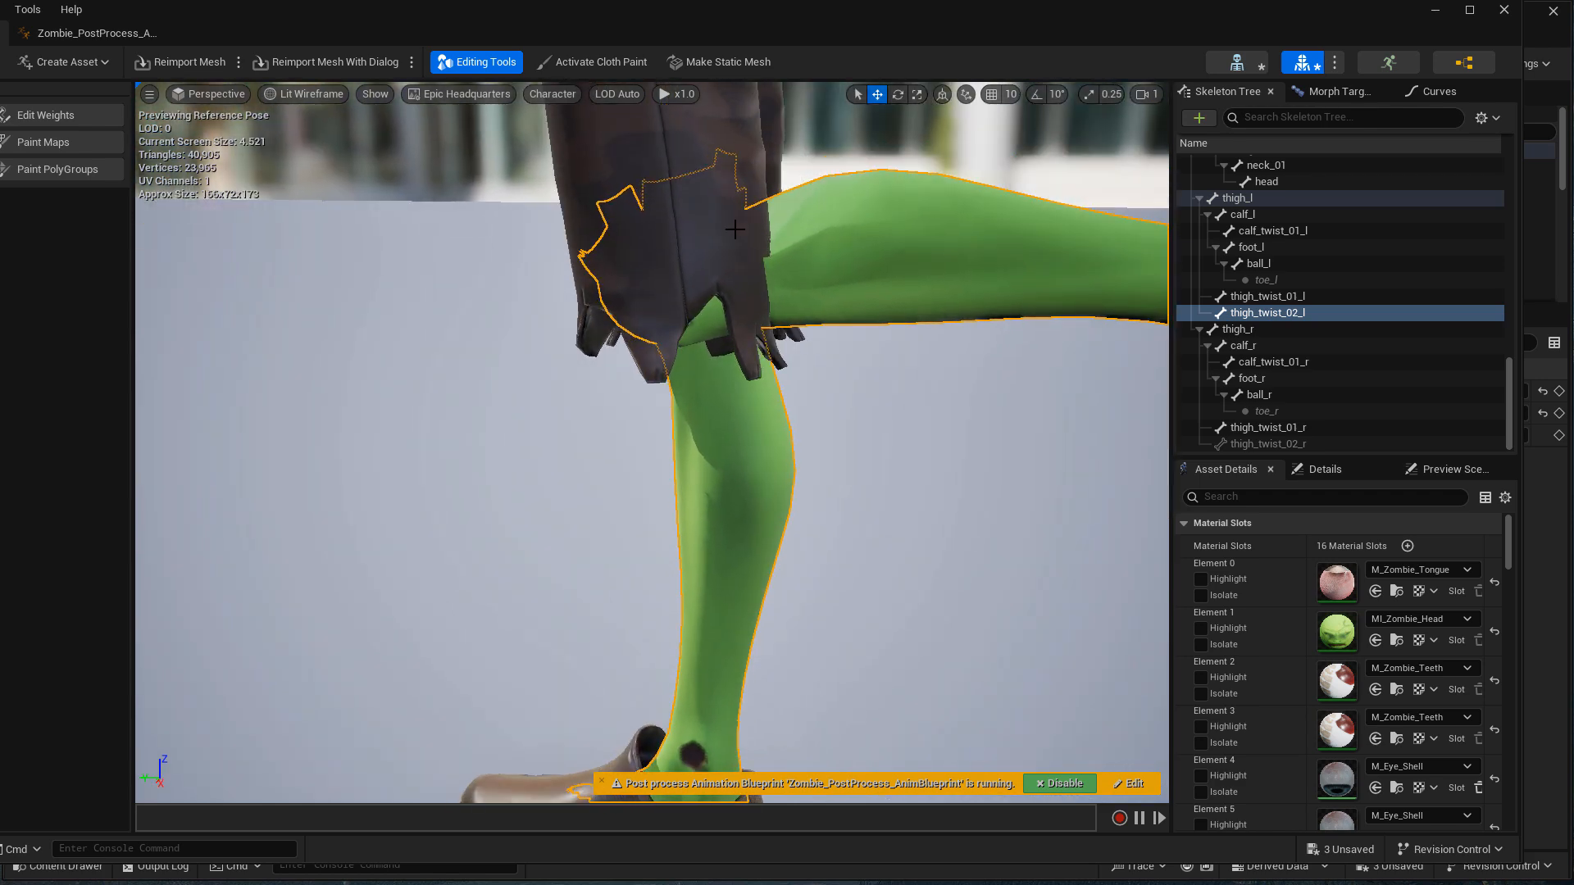
mouse_move(766, 244)
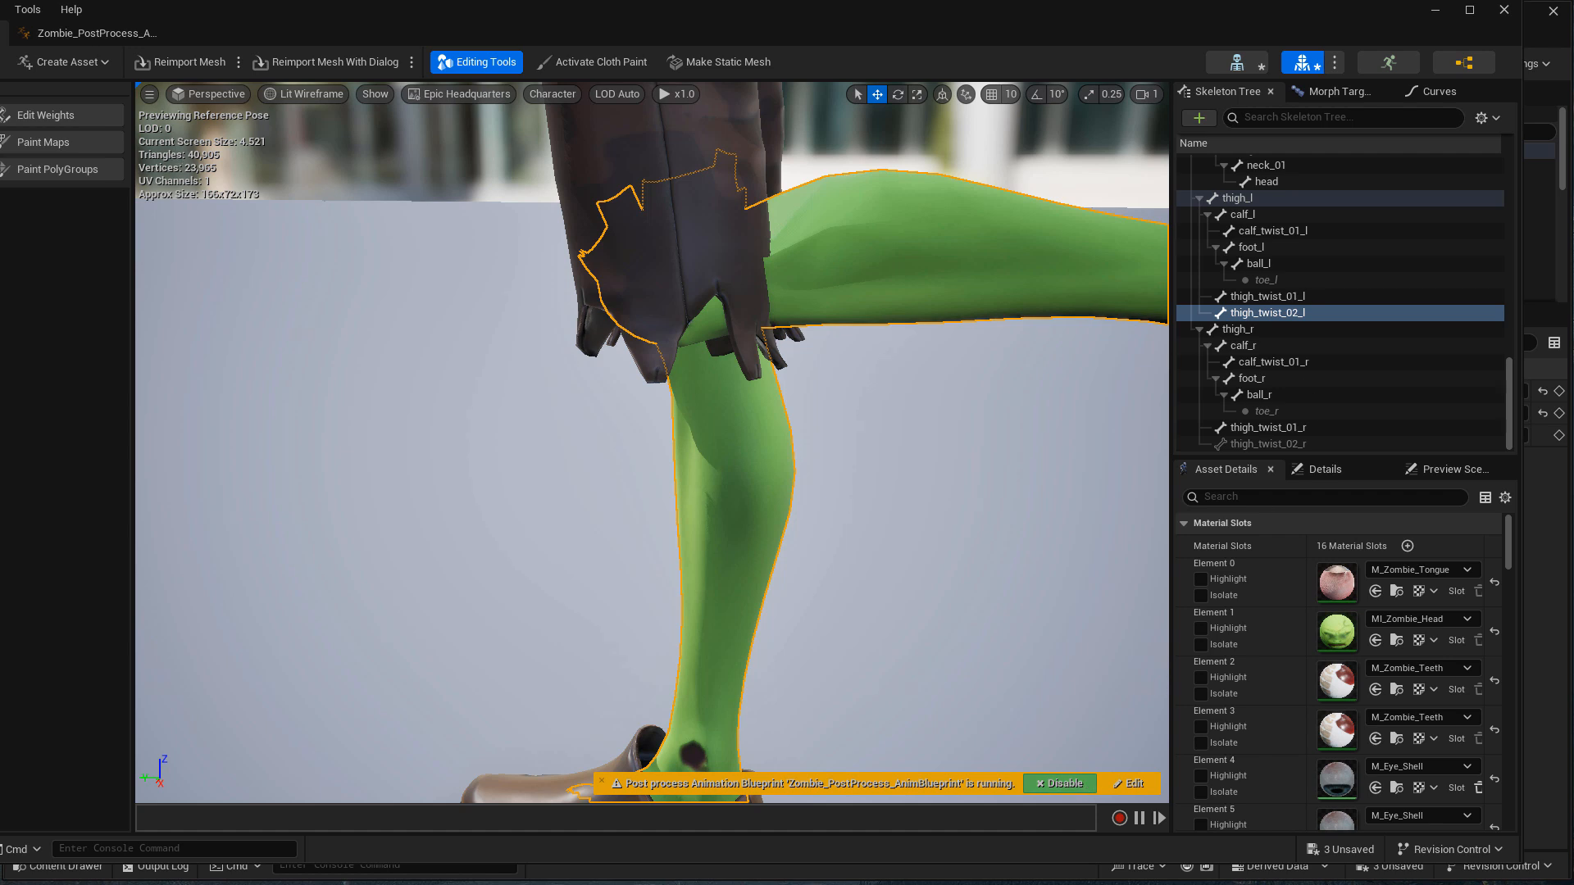
Relax-paint calf_l weights behind the knee and accept the first pass
right_click(1241, 213)
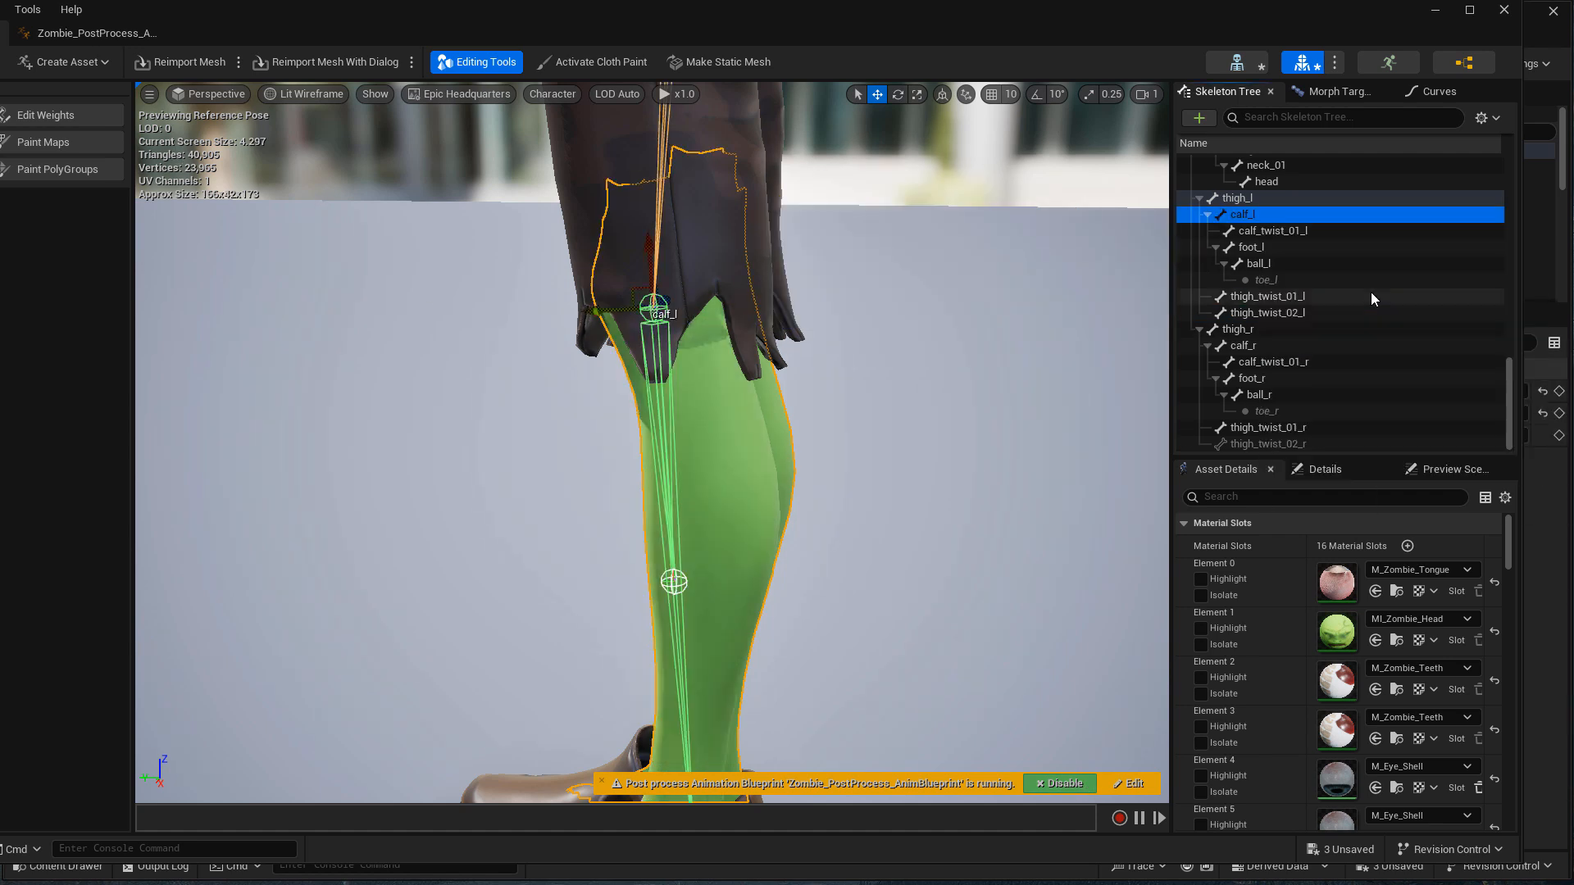
click(43, 115)
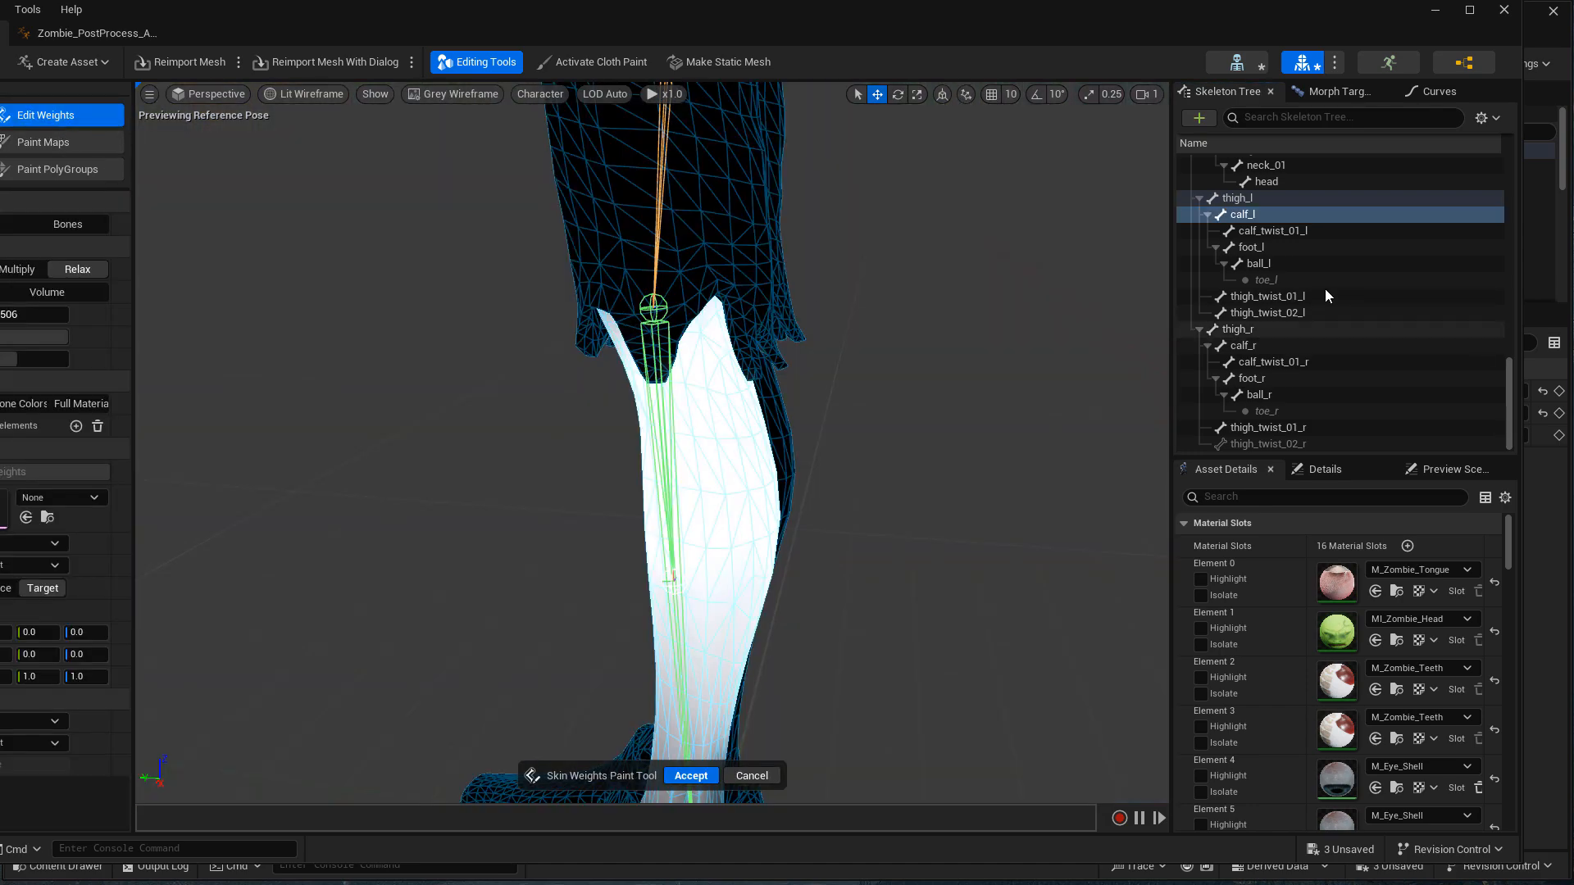
scroll(up, 3)
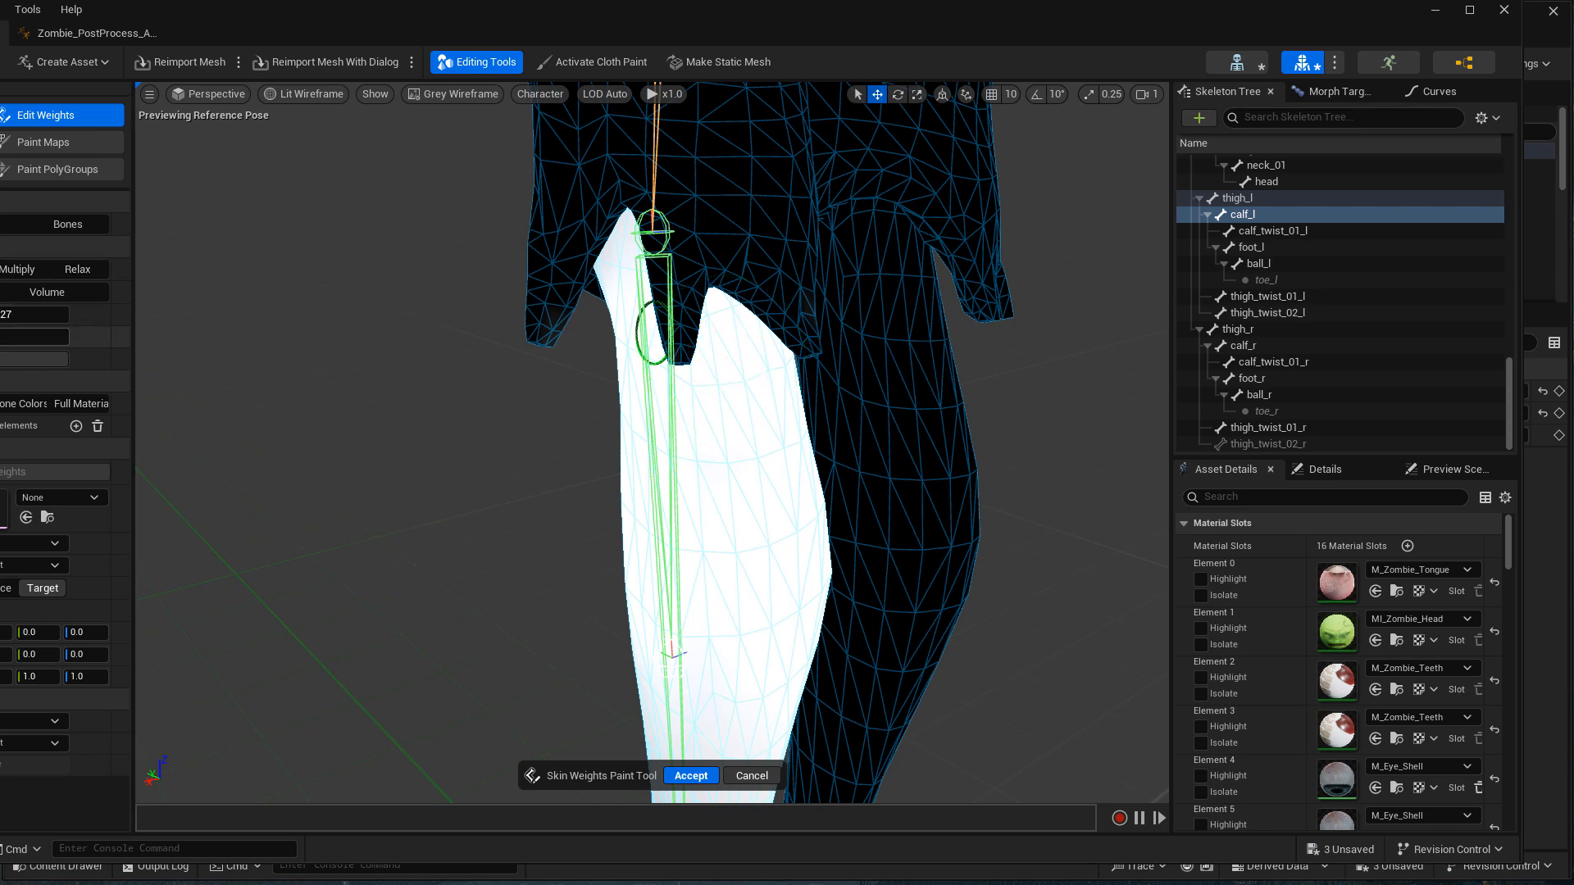
mouse_move(718, 321)
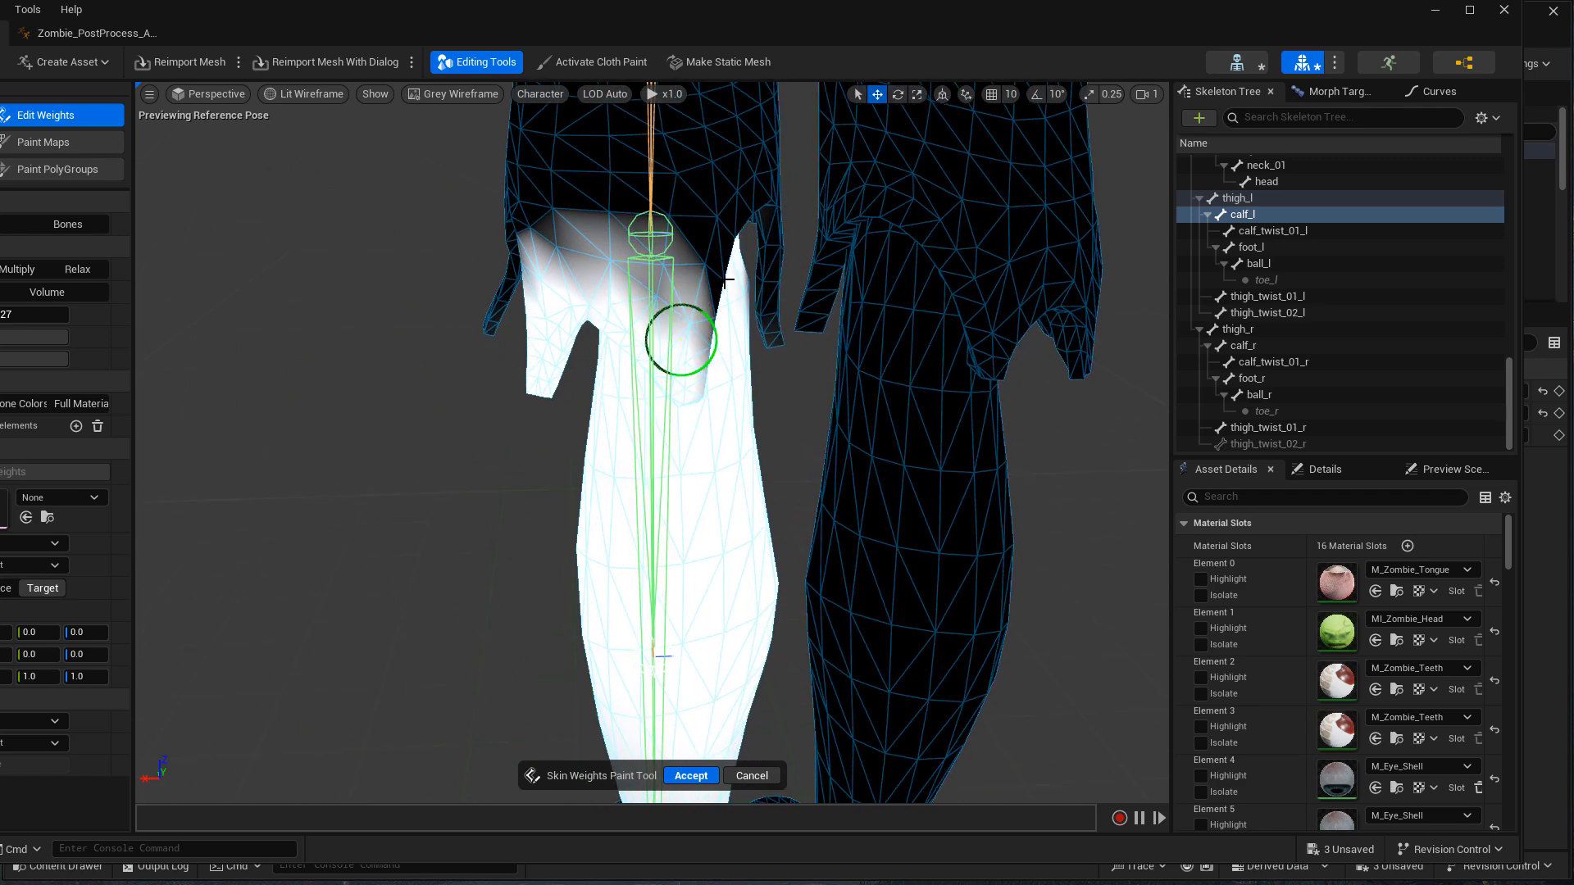
mouse_move(709, 331)
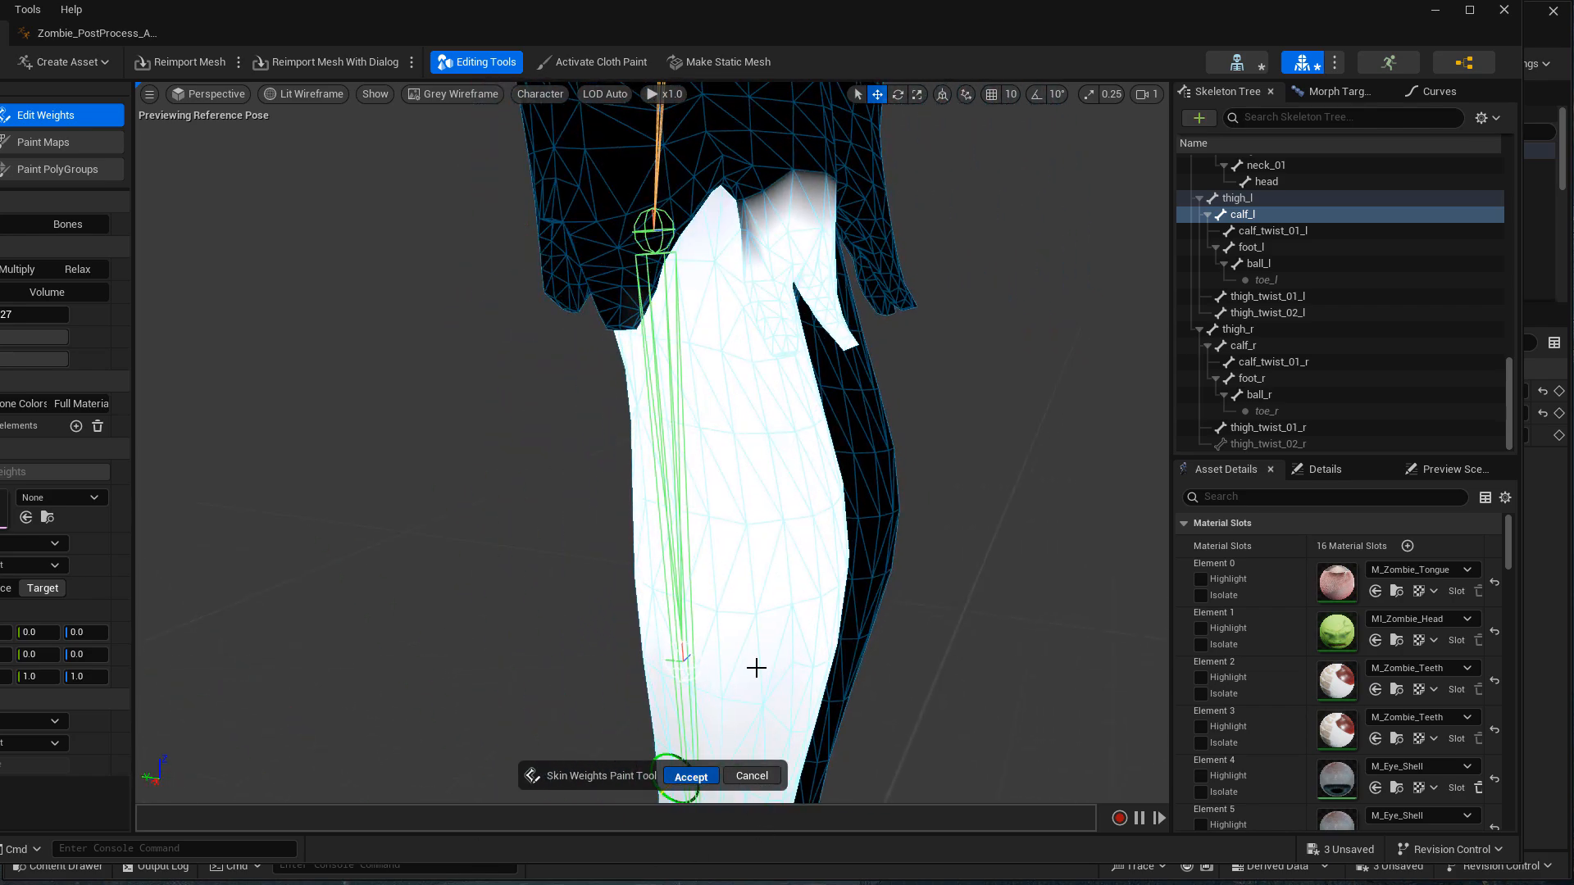
click(691, 776)
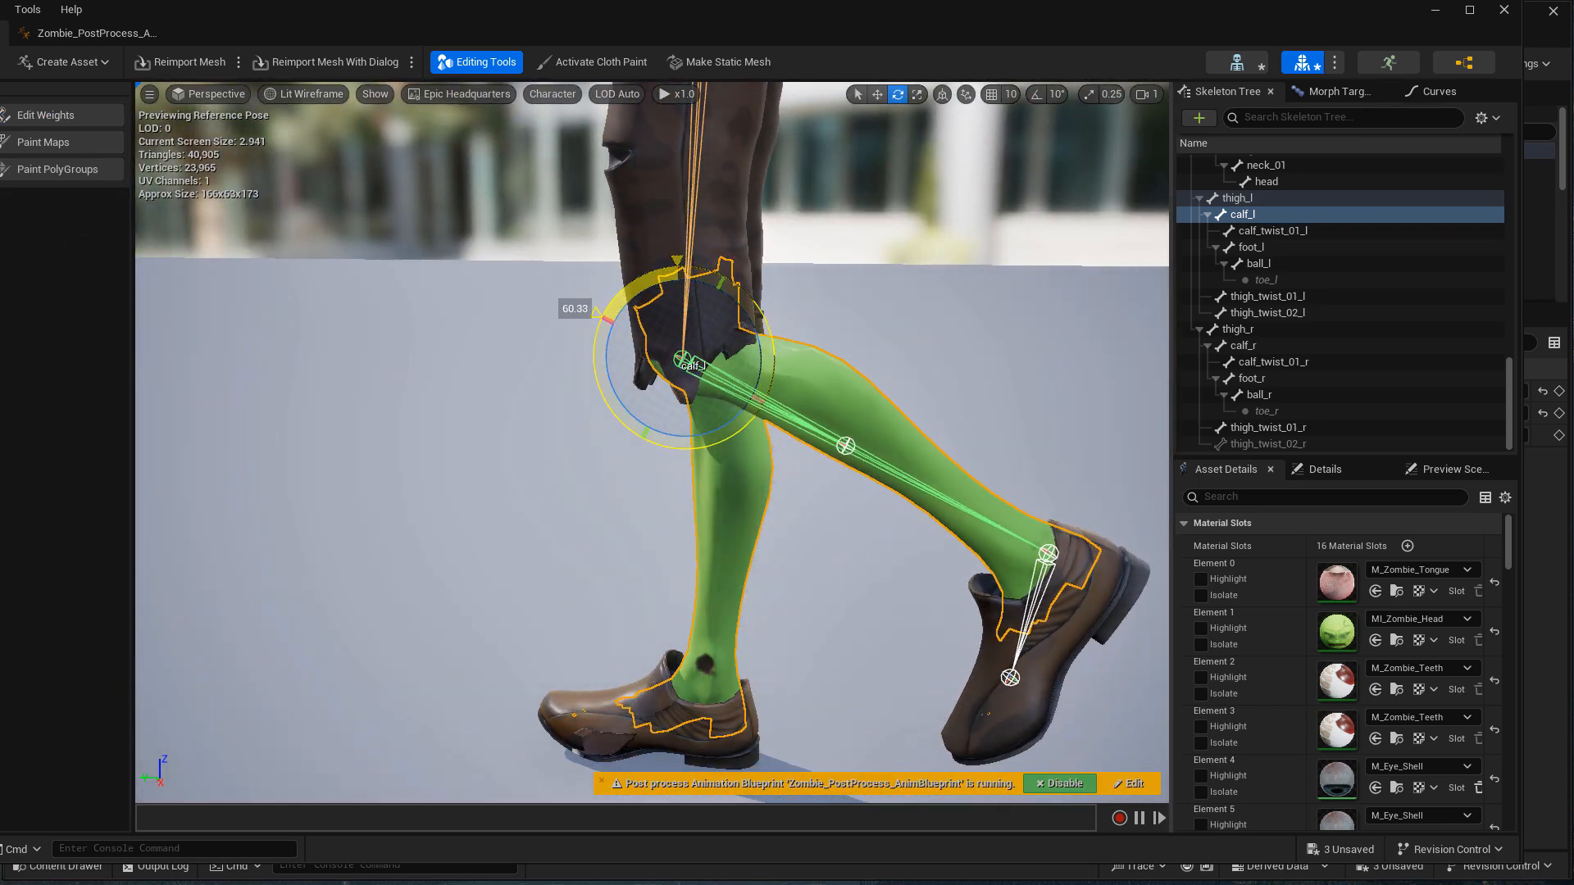
Run a second relax pass on the back of the knee and accept it
scroll(up, 3)
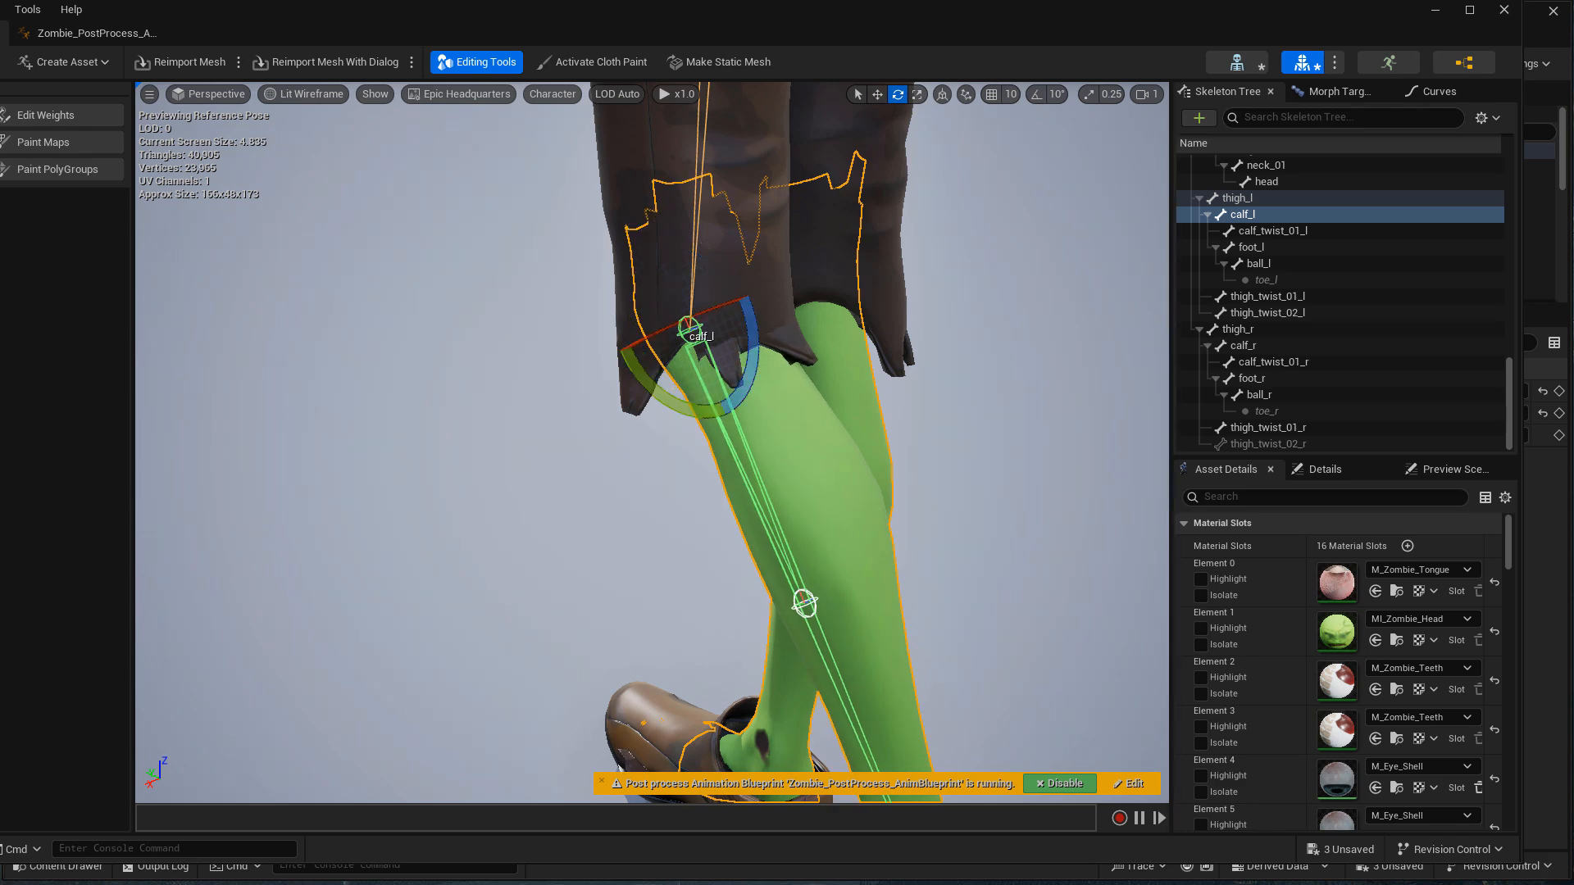
click(45, 115)
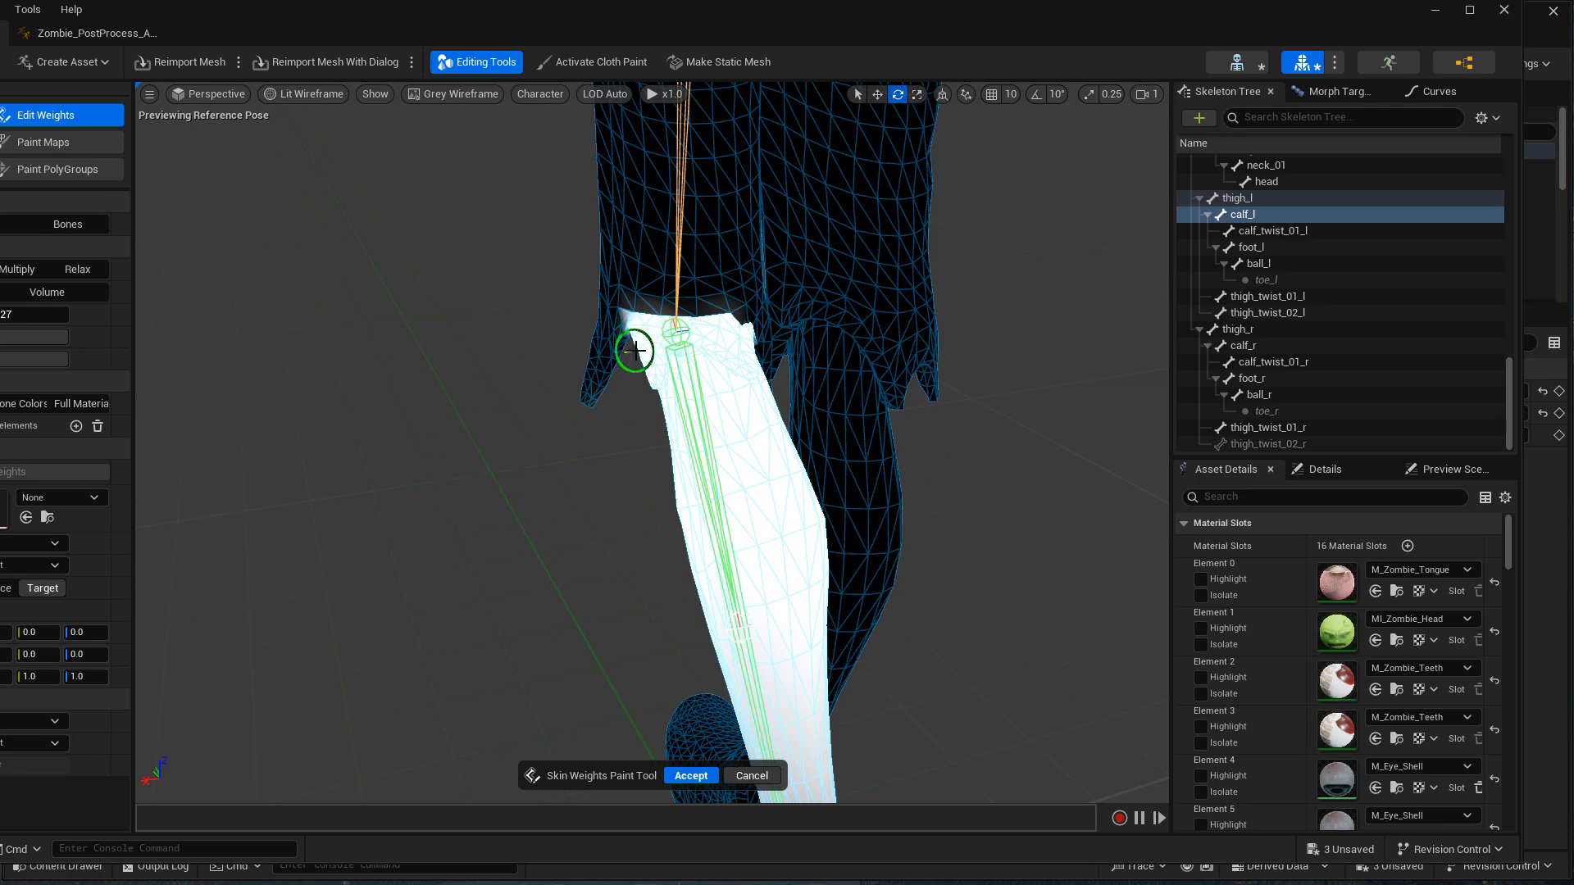
mouse_move(741, 316)
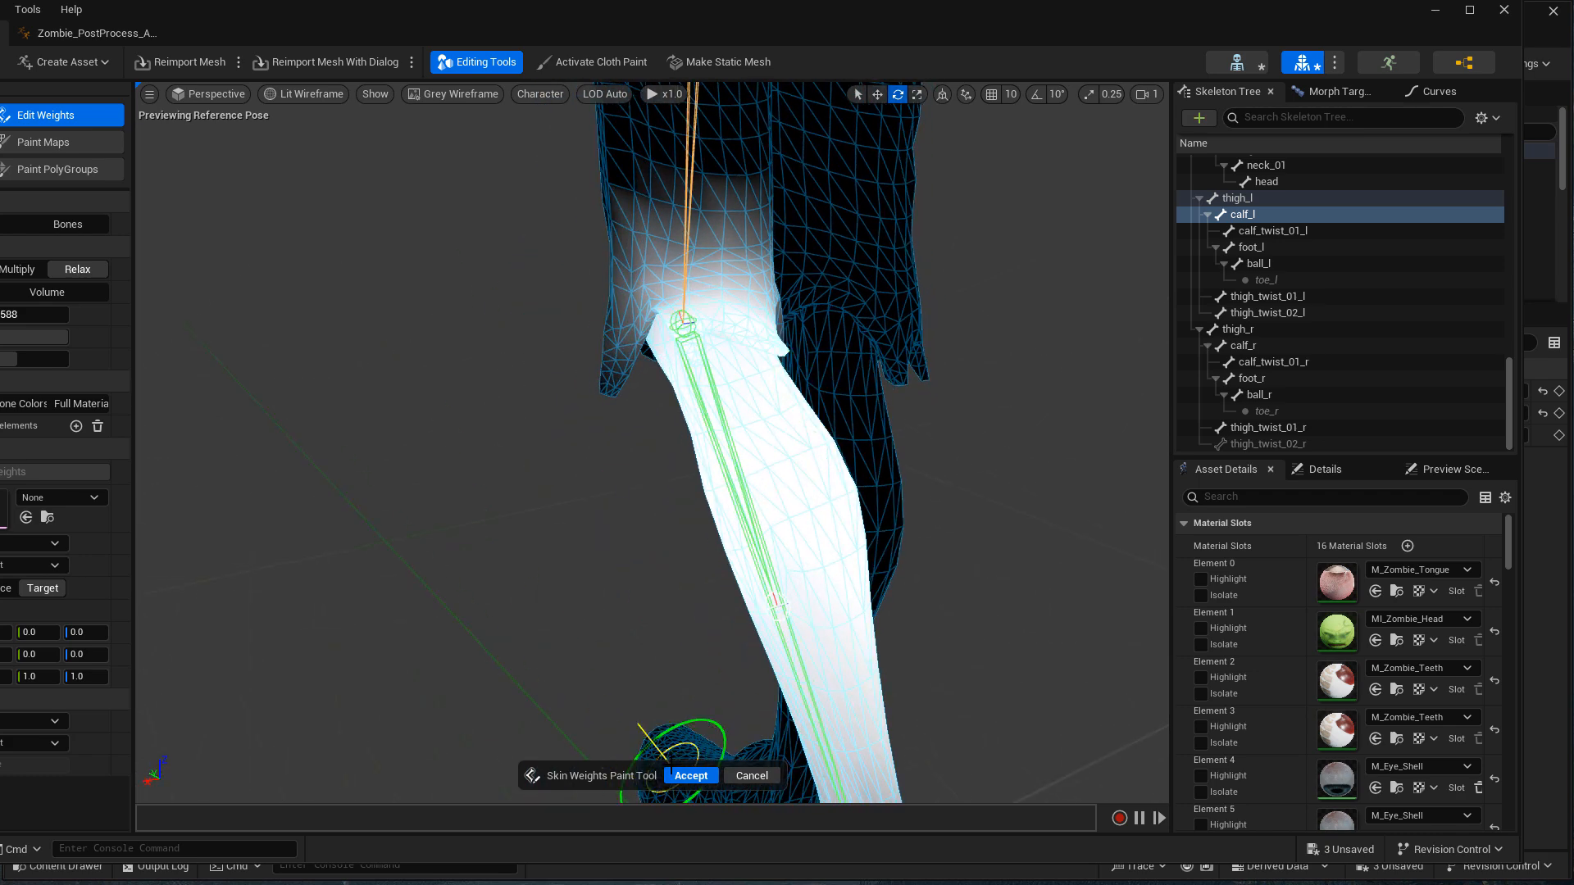
click(690, 775)
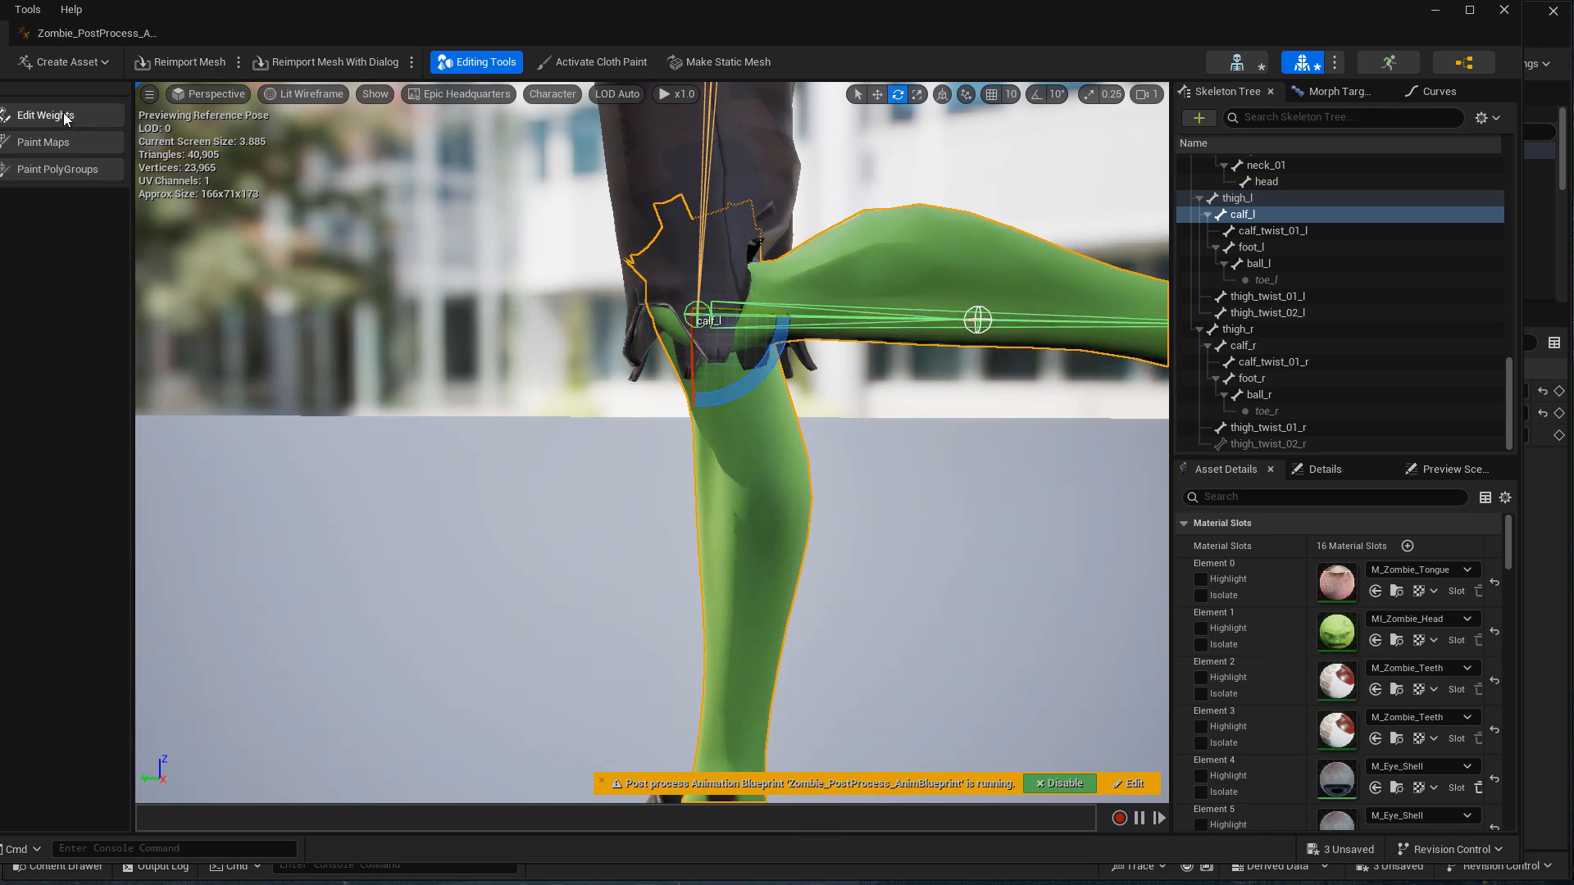
Relax the calf_l weights around the back of the knee again and accept them
click(42, 115)
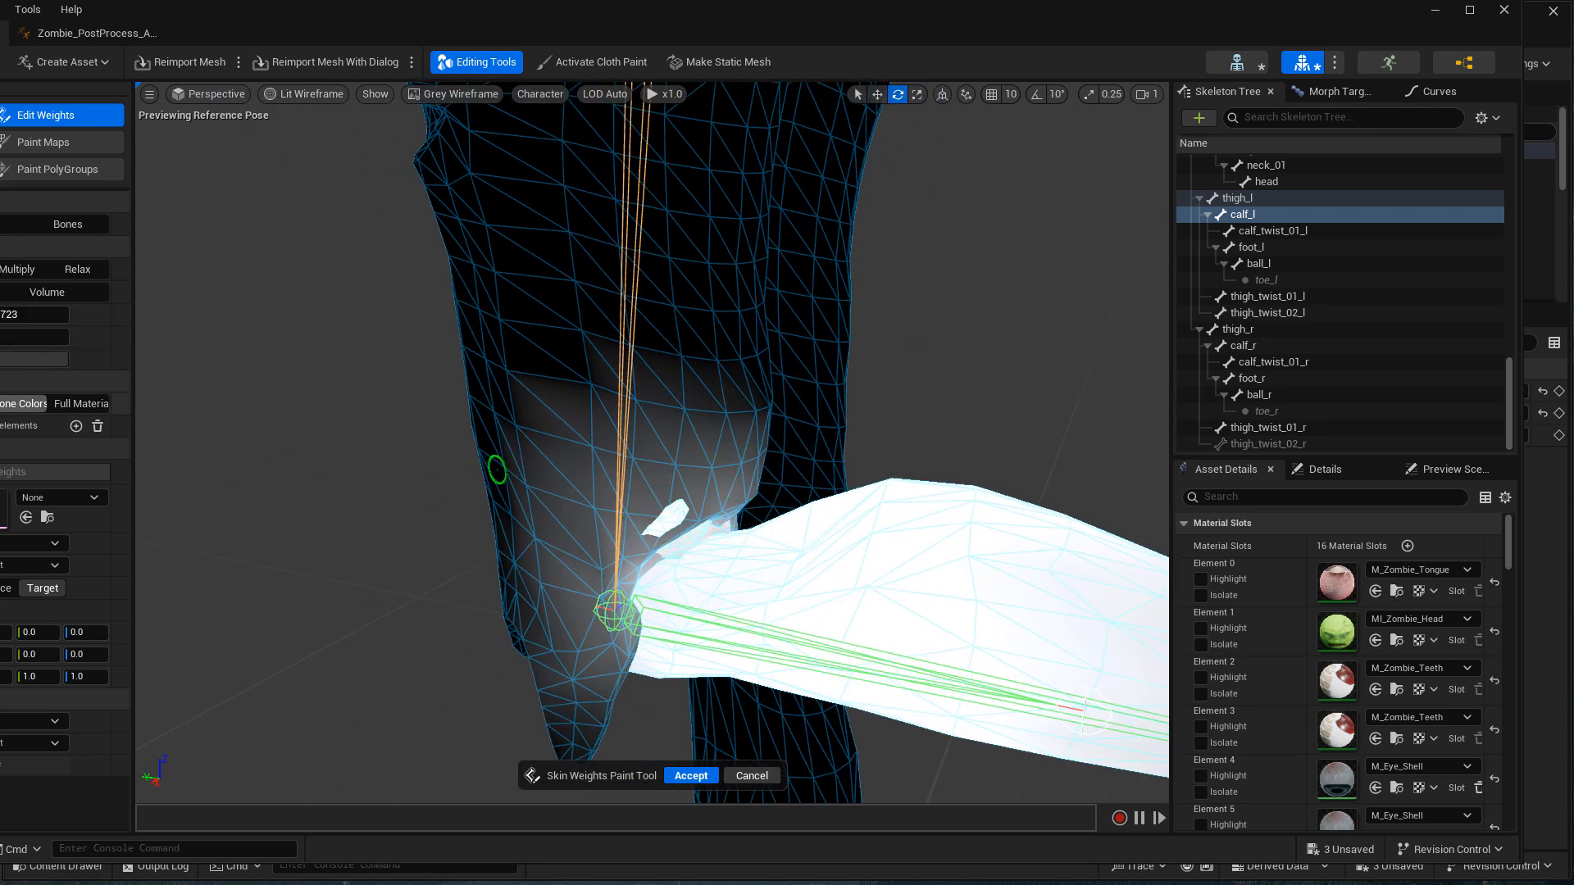
mouse_move(812, 405)
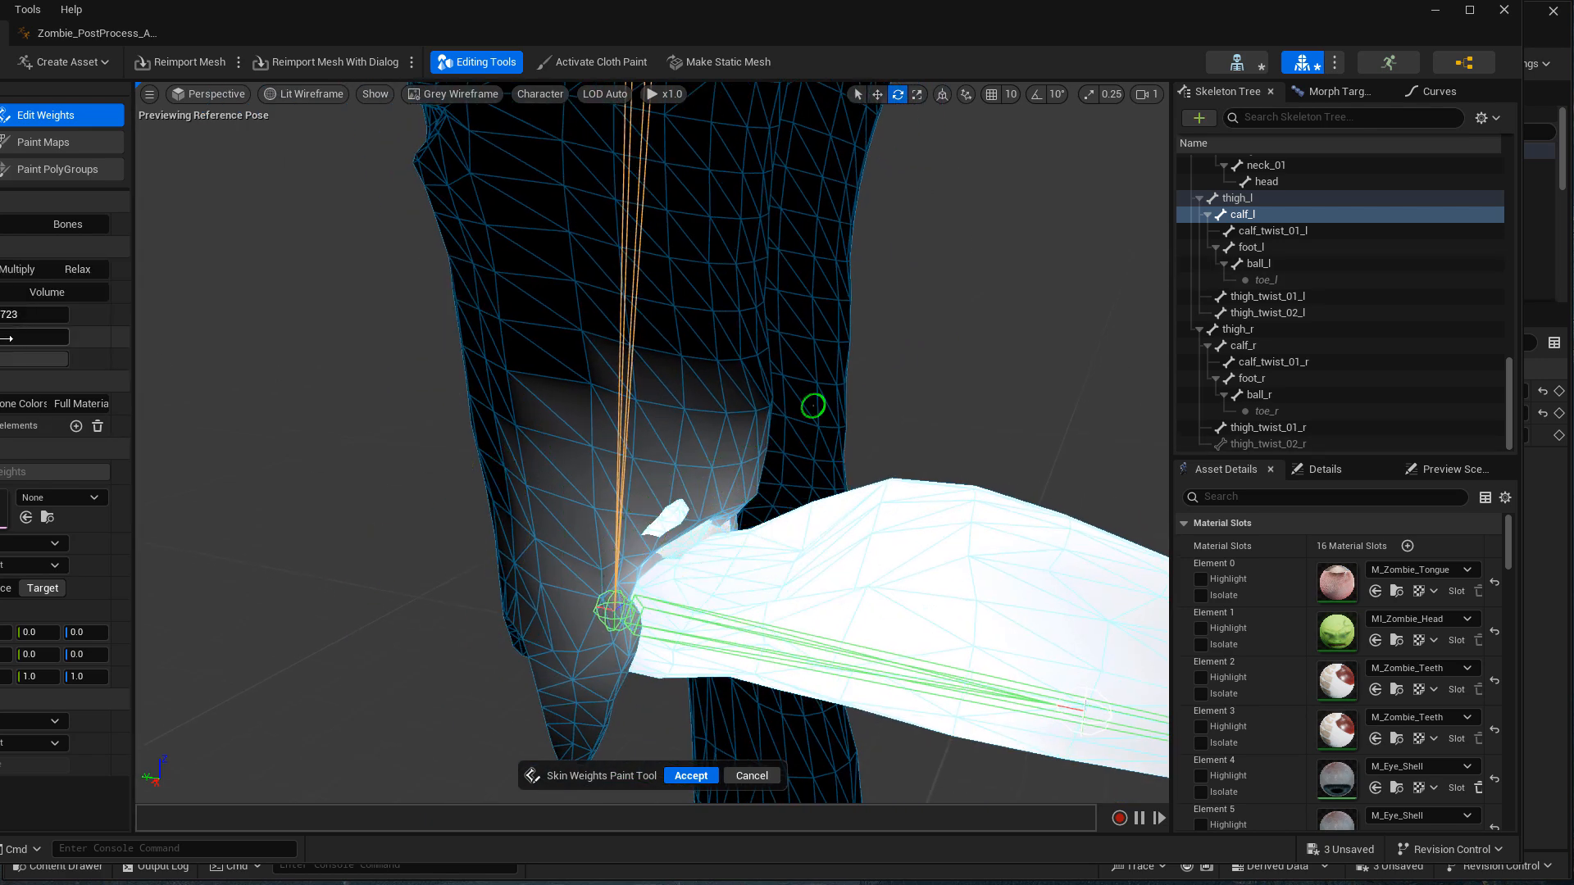
mouse_move(813, 551)
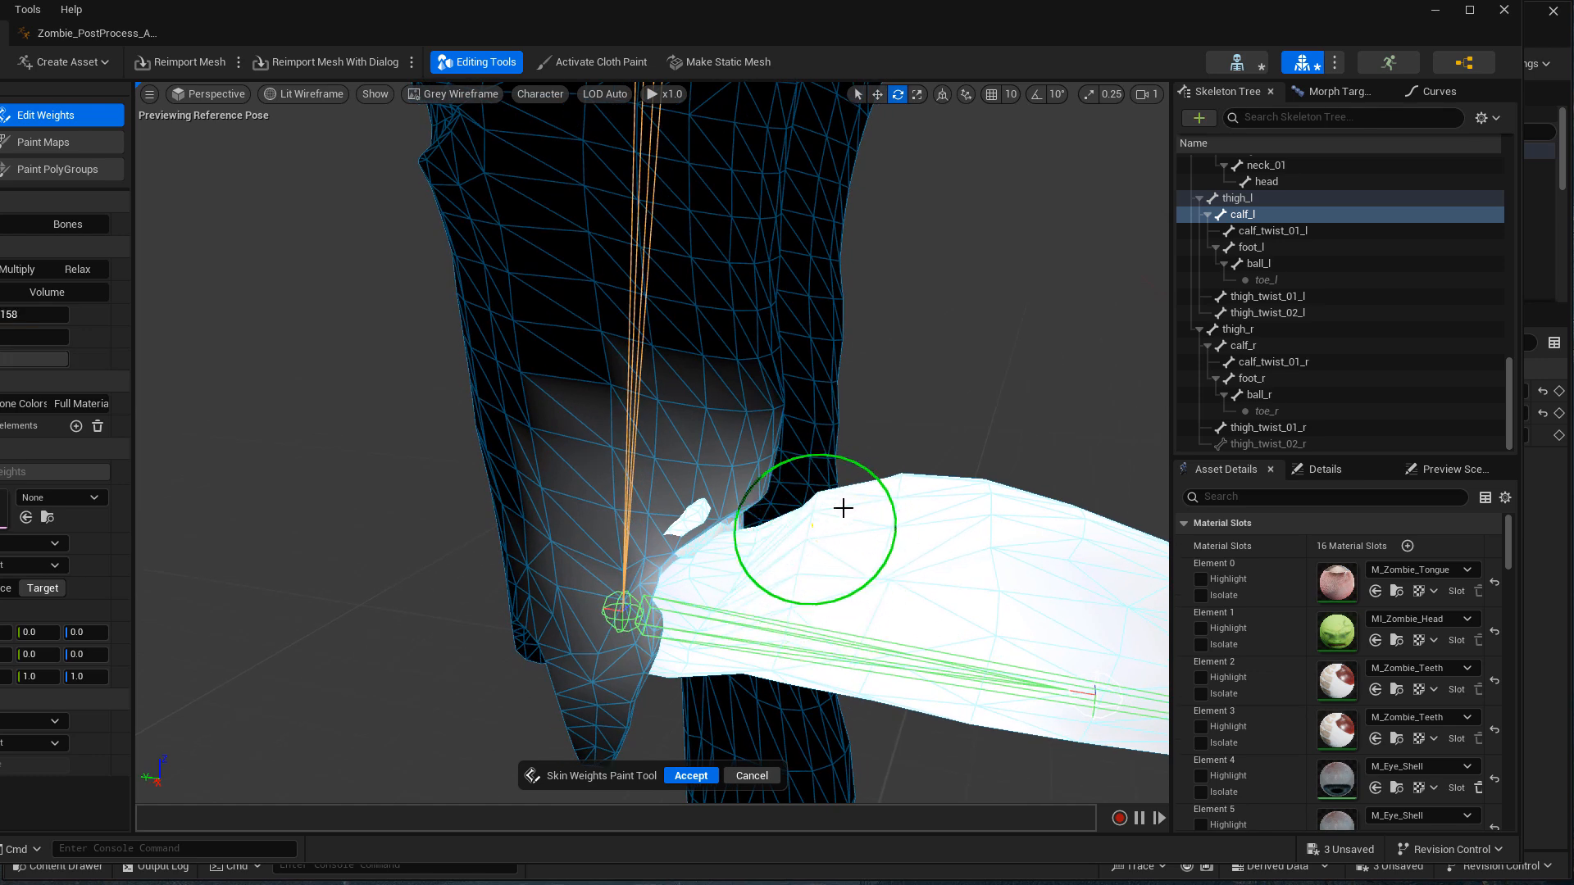
mouse_move(759, 594)
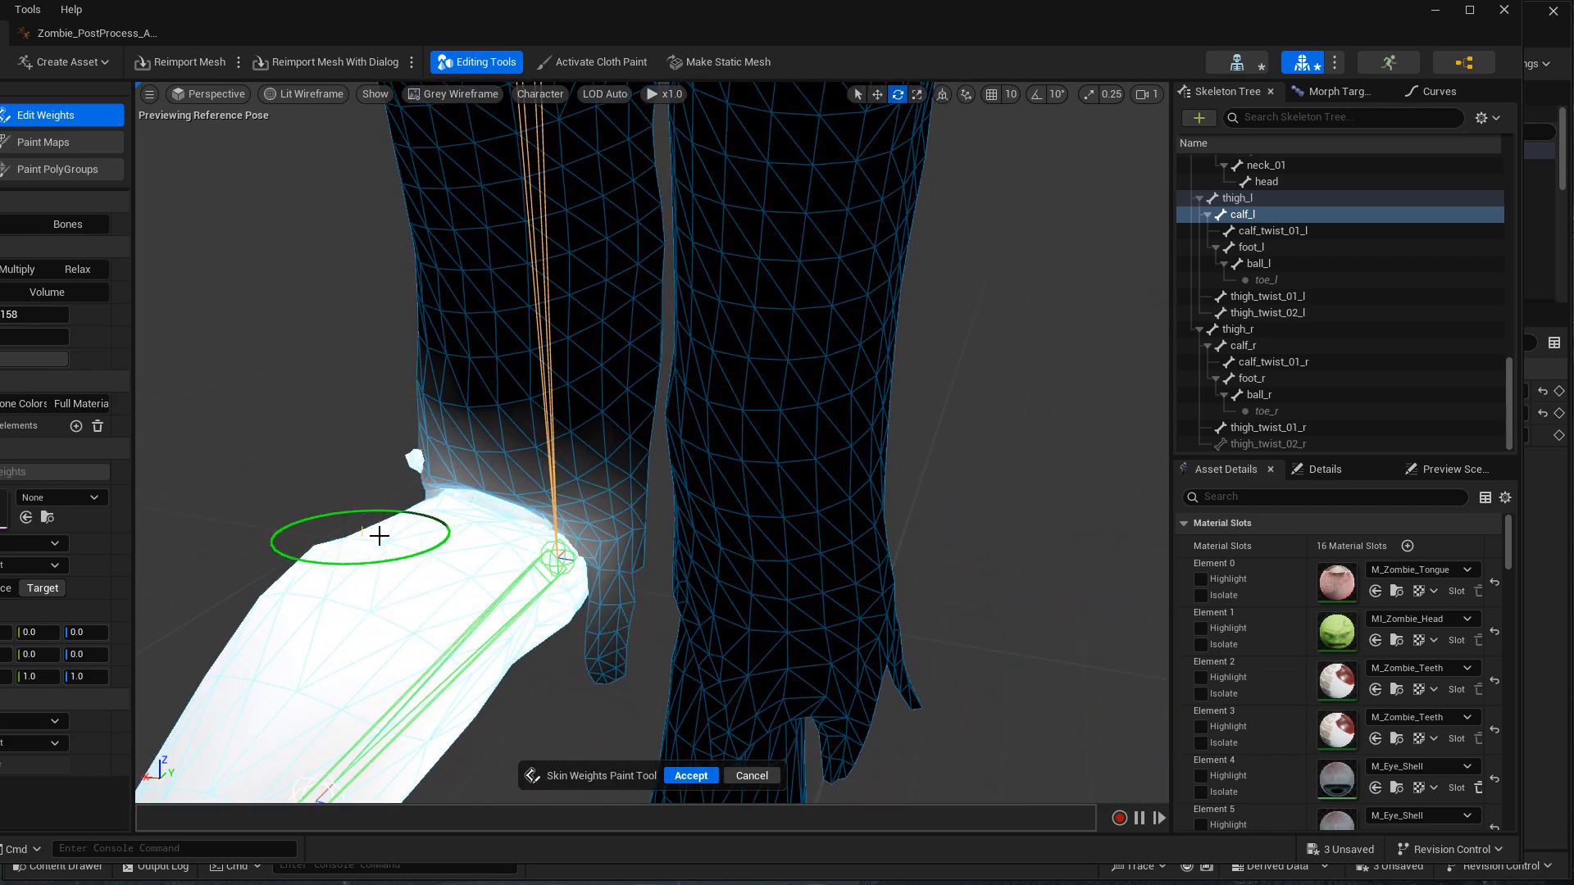
mouse_move(495, 521)
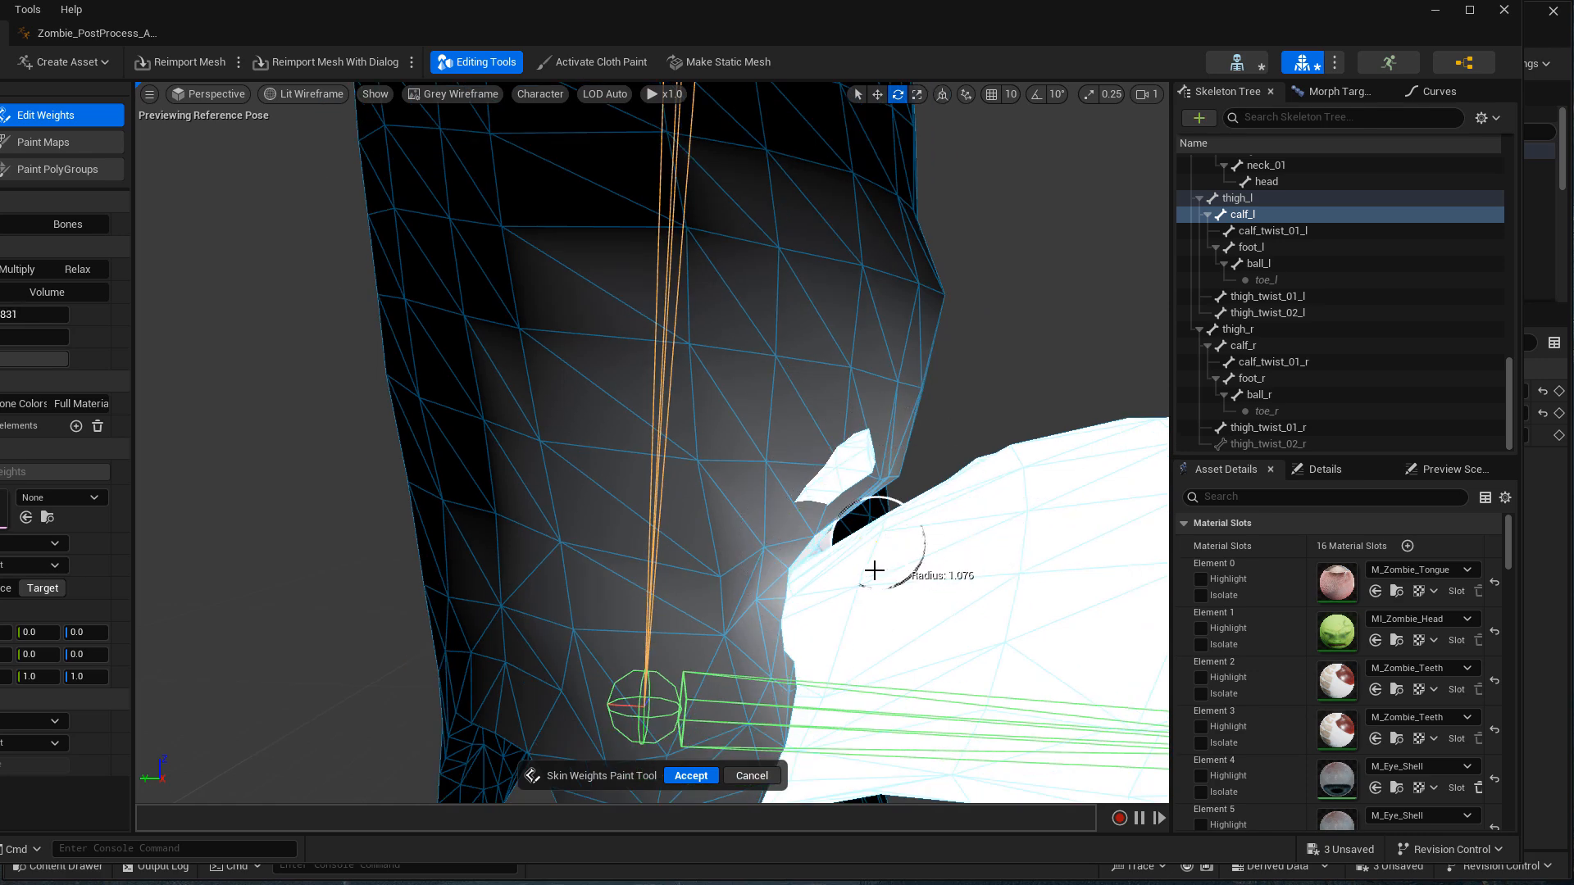
mouse_move(903, 506)
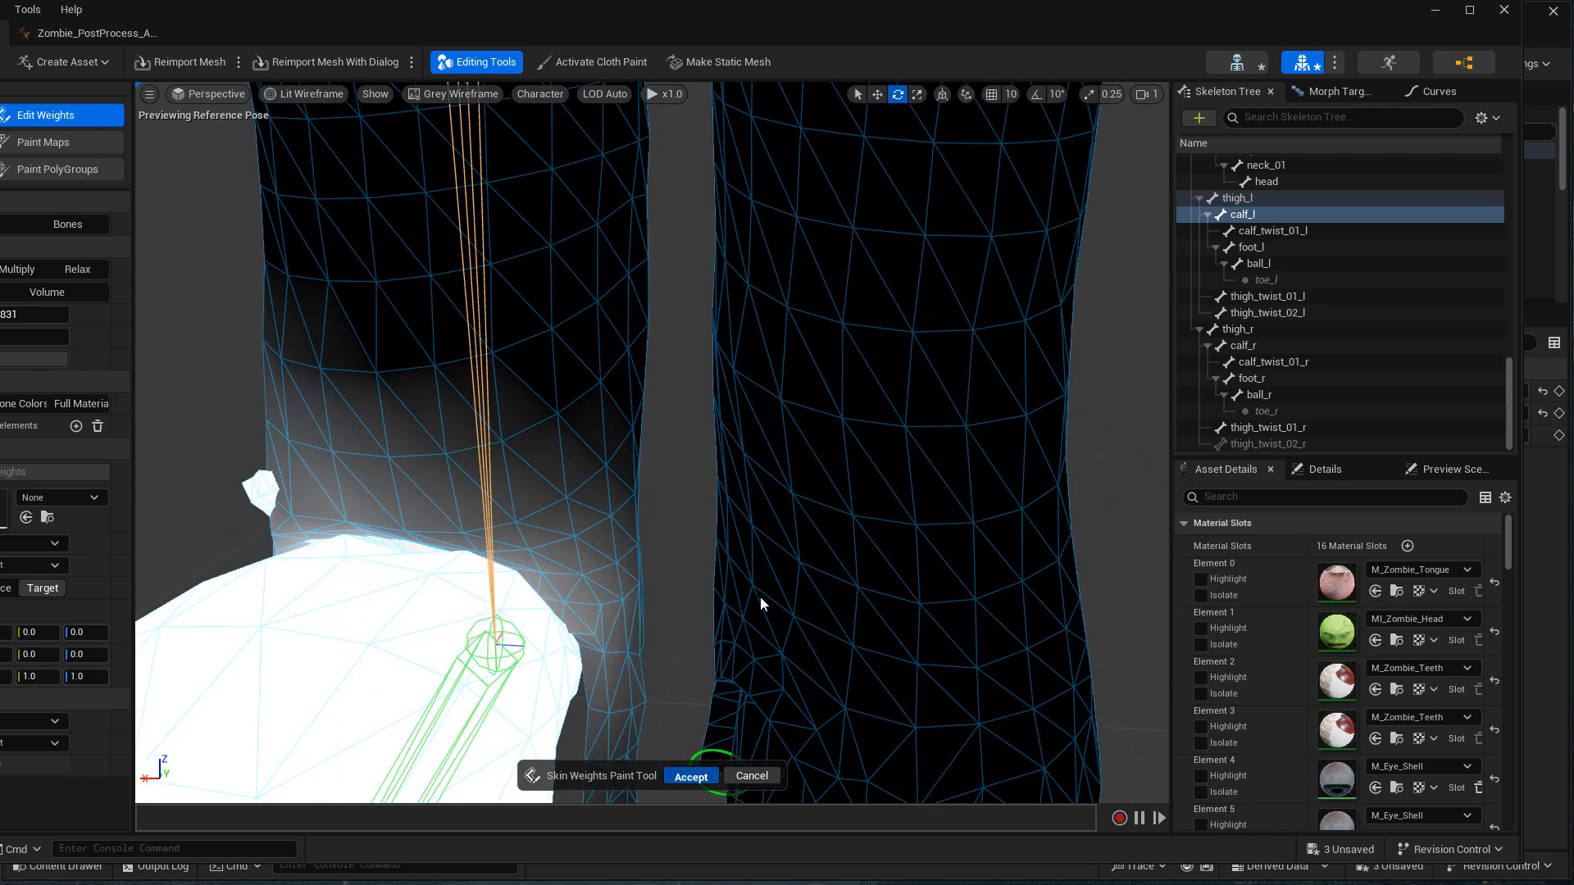
click(690, 775)
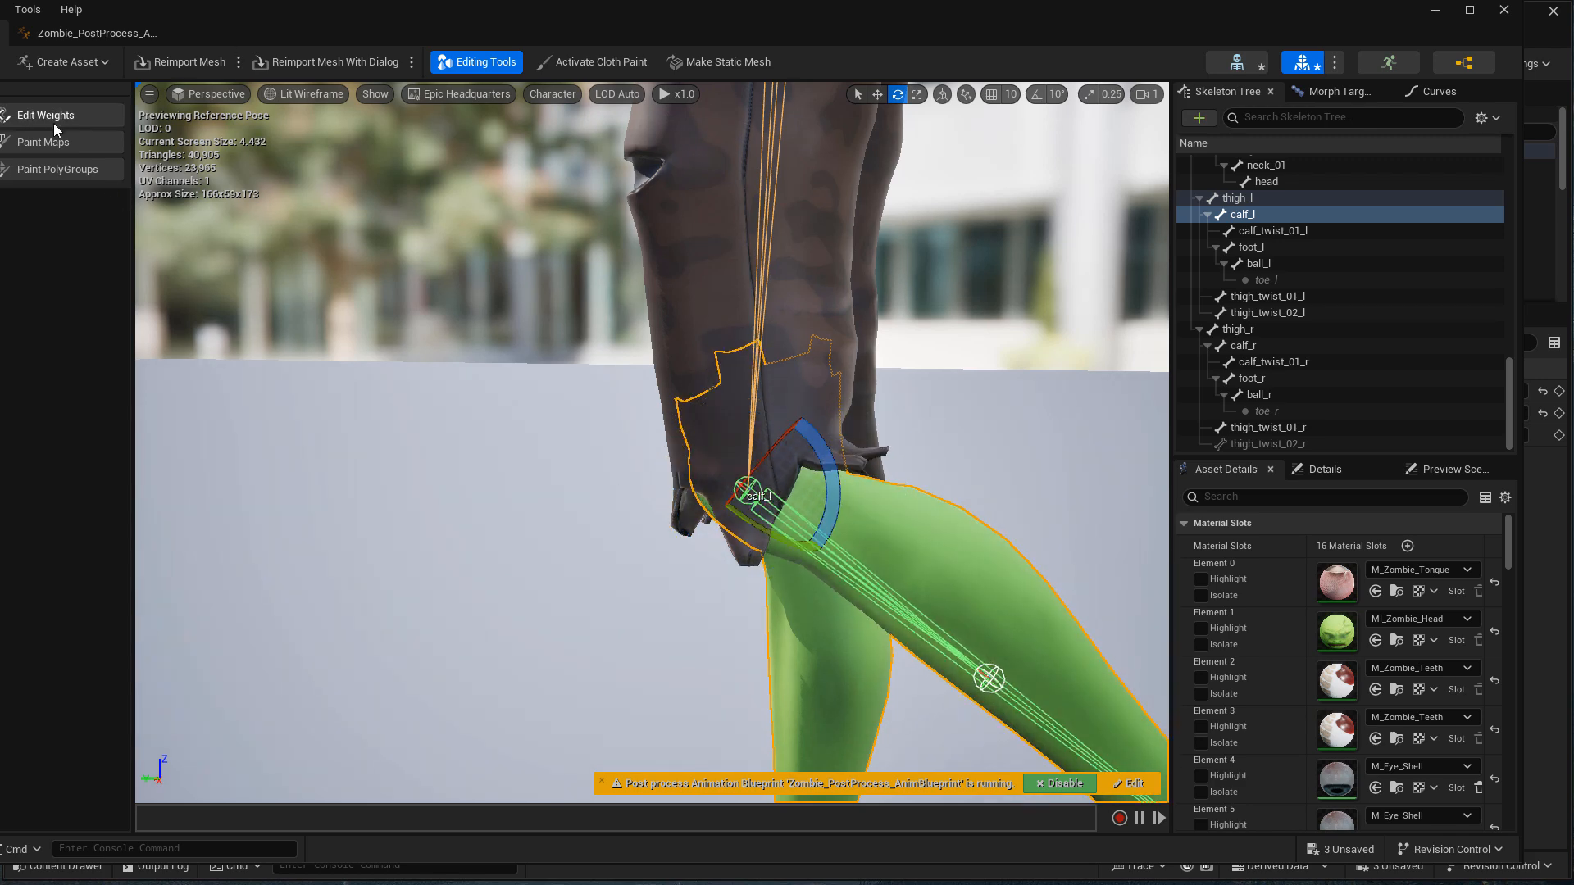
Relax-paint the trouser hem vertices above calf_l and accept the weights
click(46, 115)
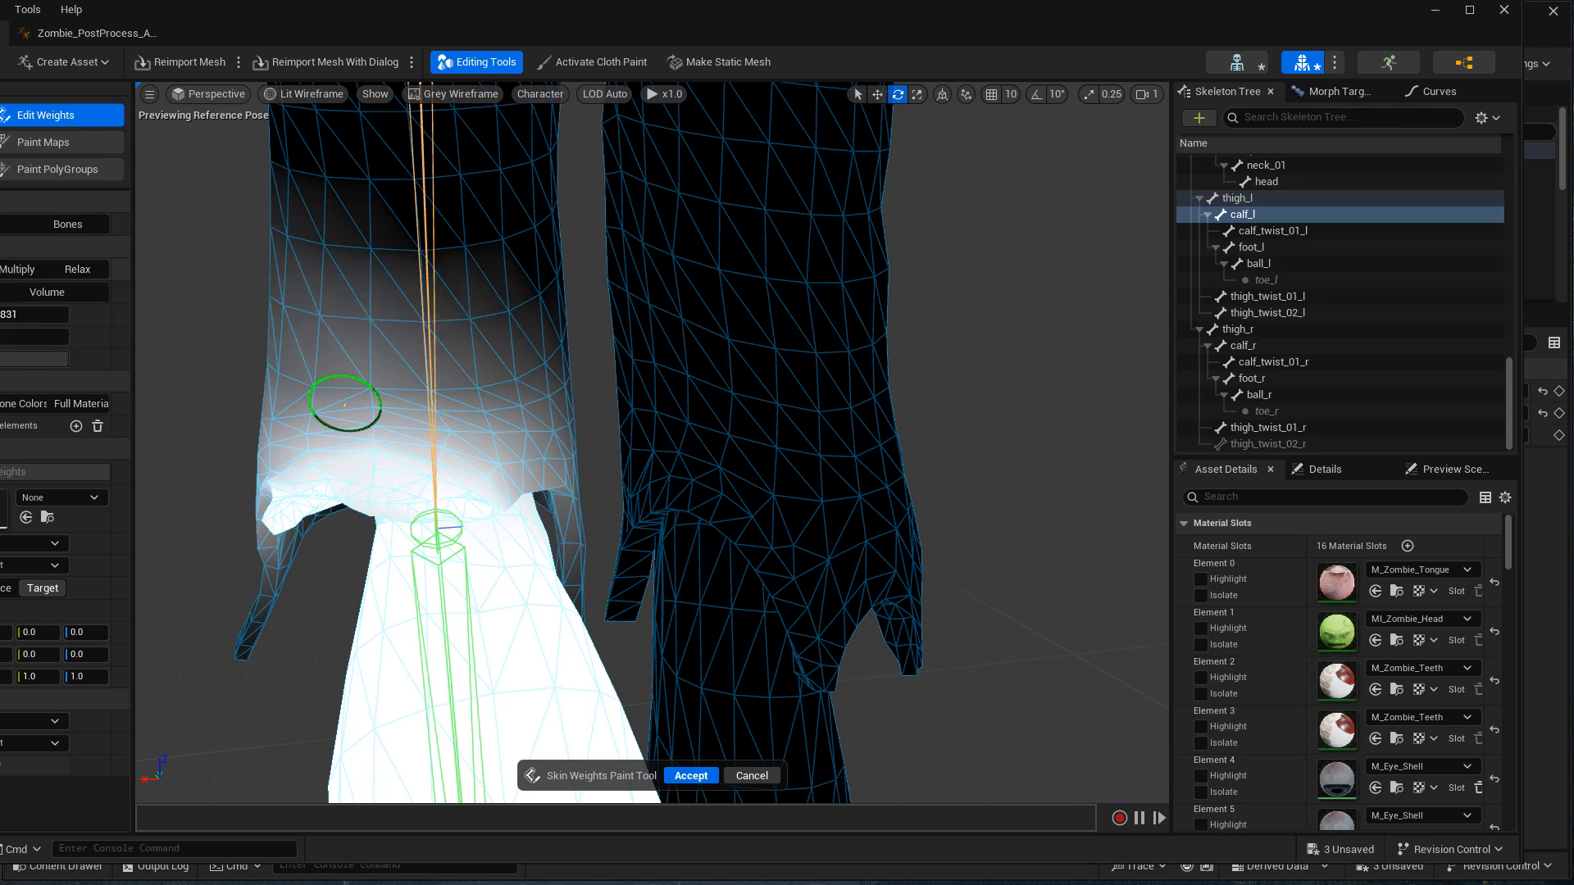
mouse_move(395, 481)
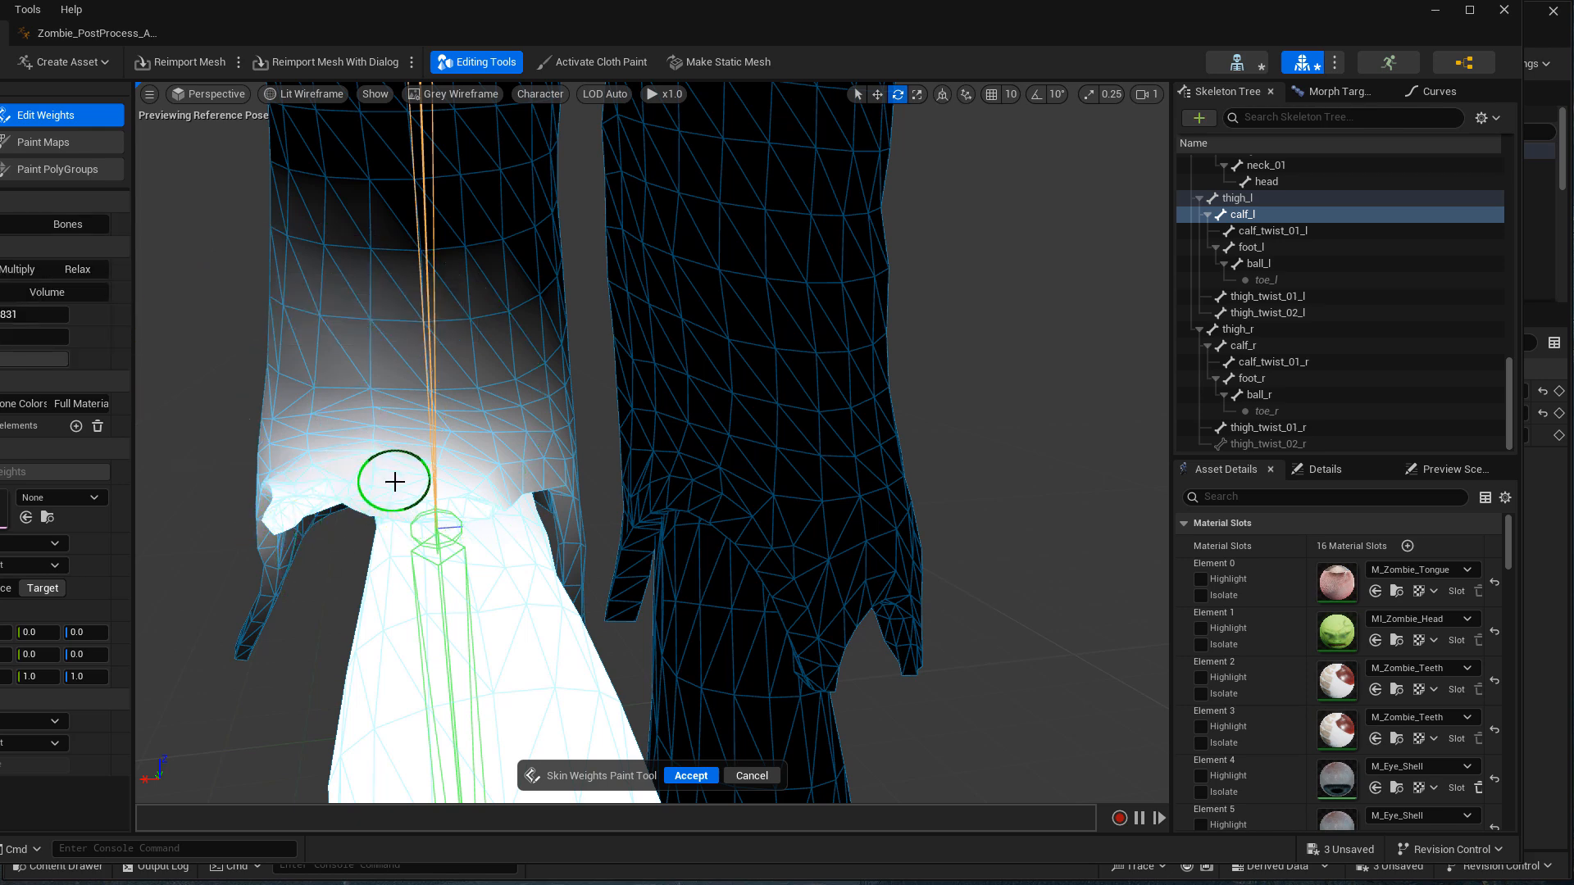
mouse_move(464, 511)
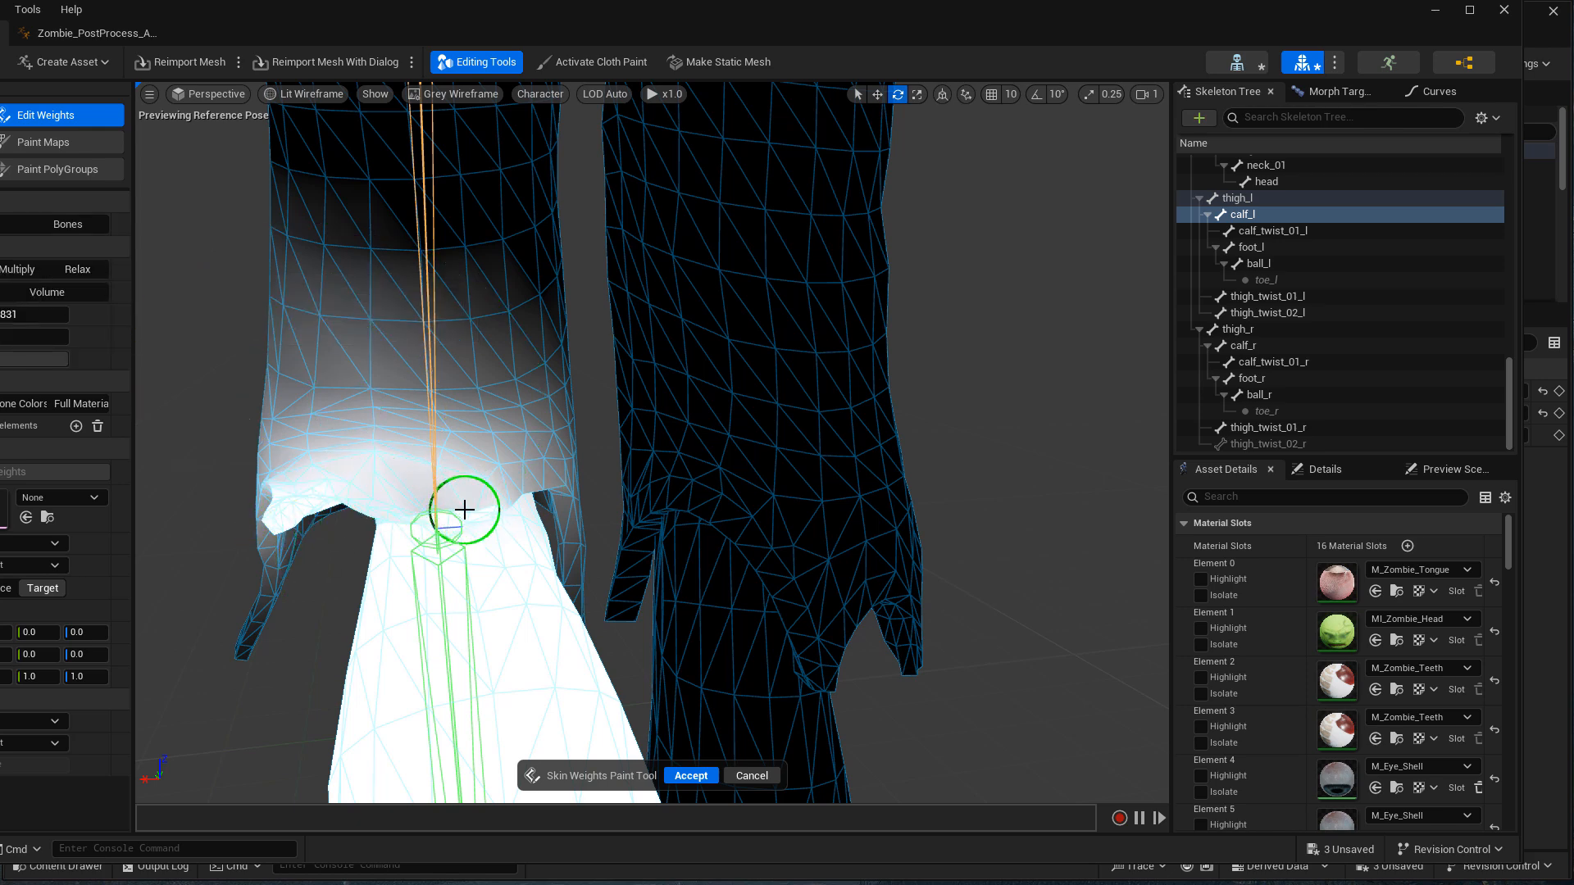
mouse_move(297, 518)
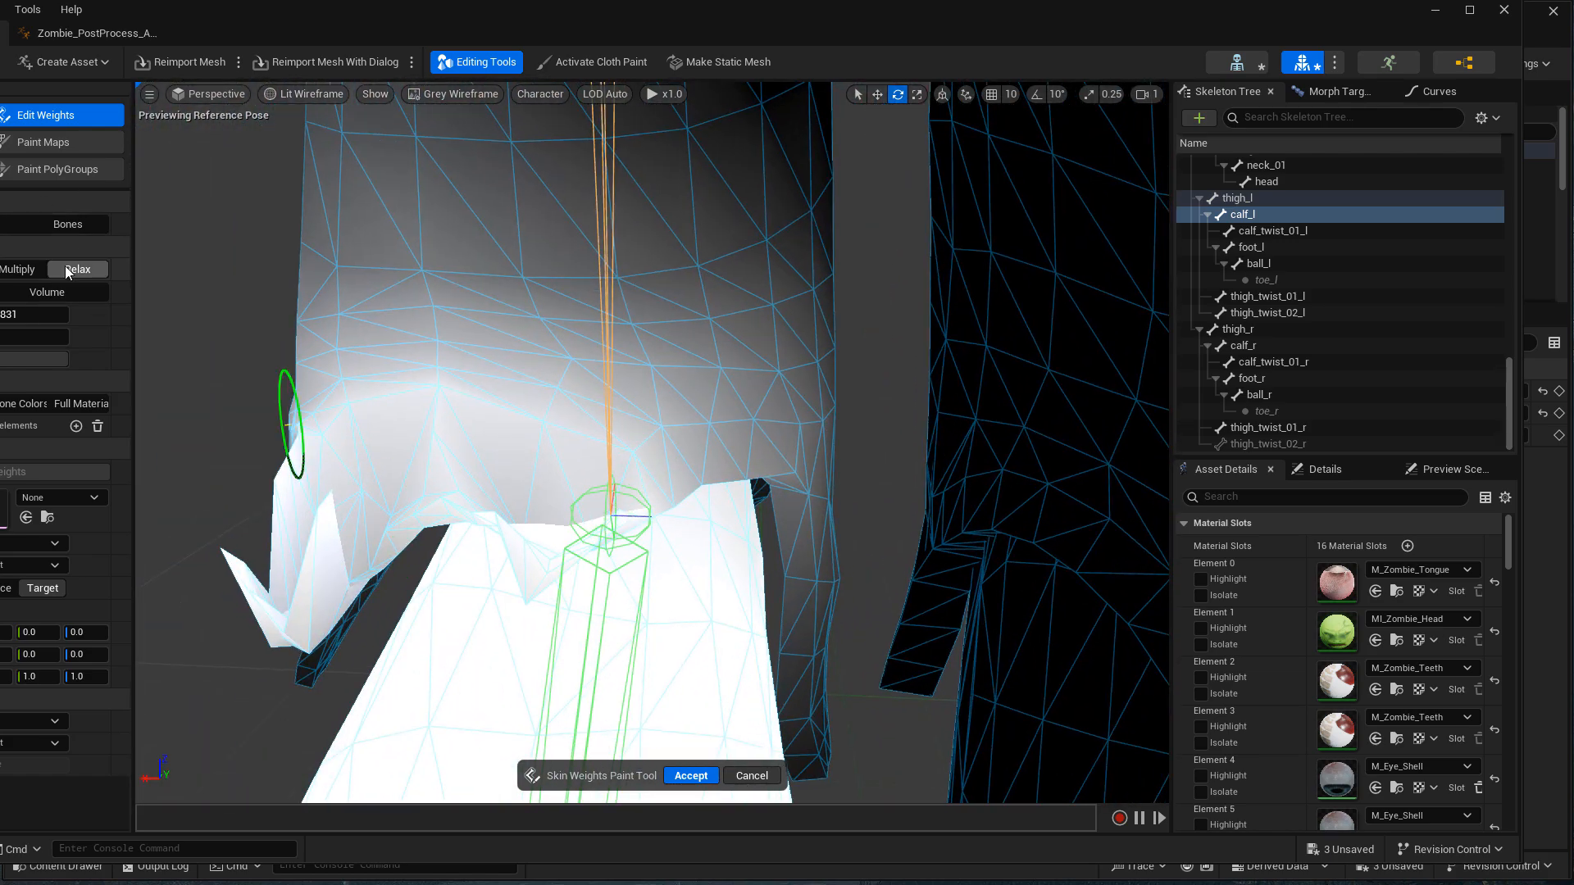
mouse_move(385, 509)
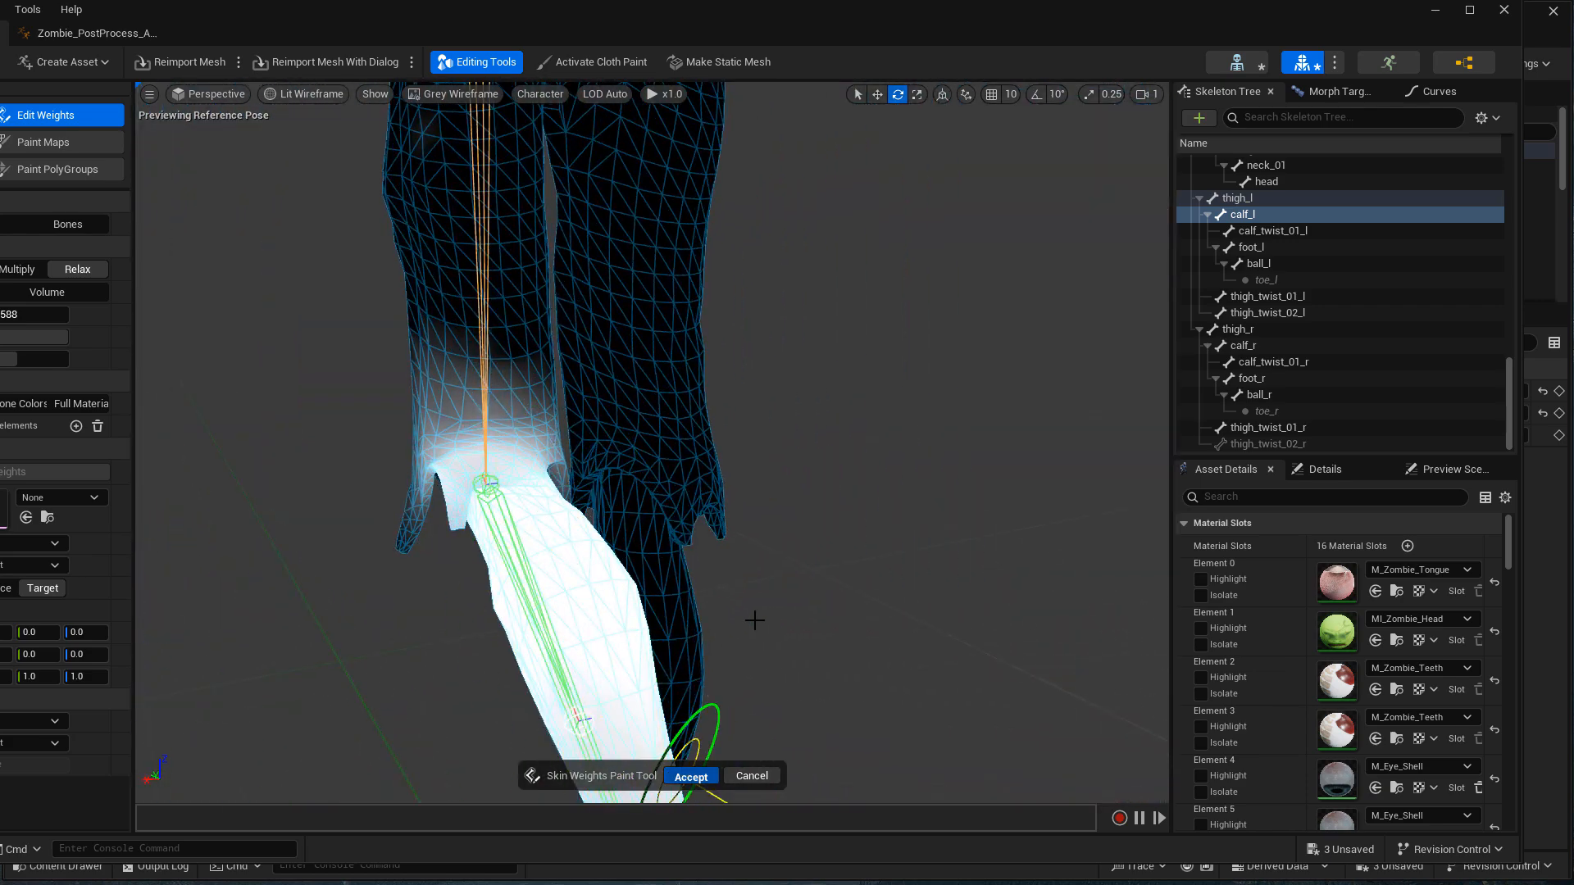
click(690, 776)
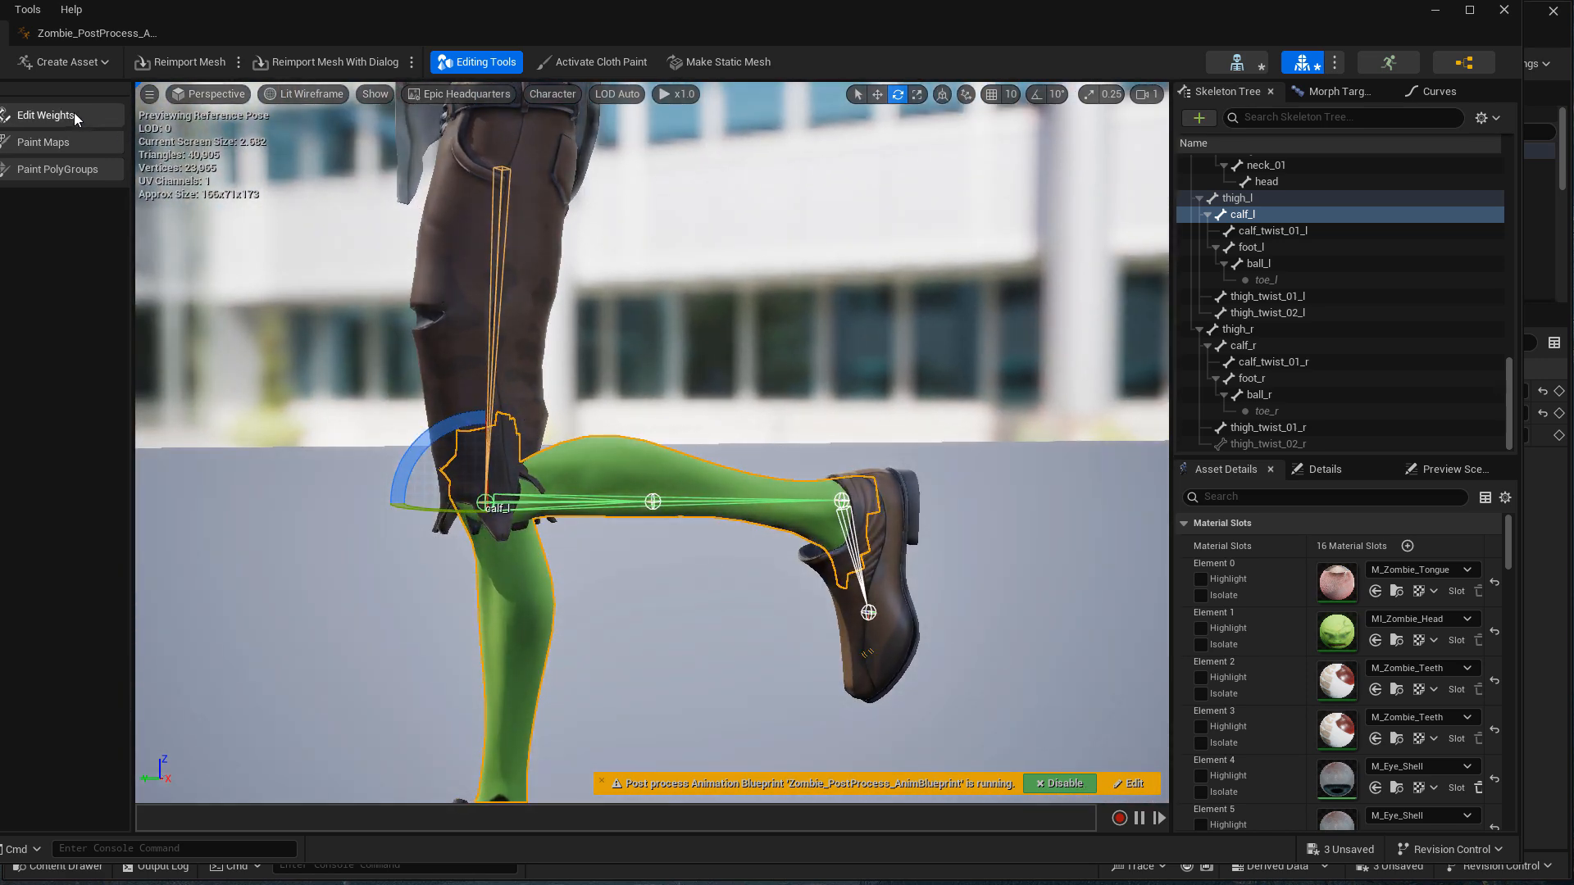
Run a weight cleanup on all vertices, accept it, then select thigh_r
right_click(1243, 213)
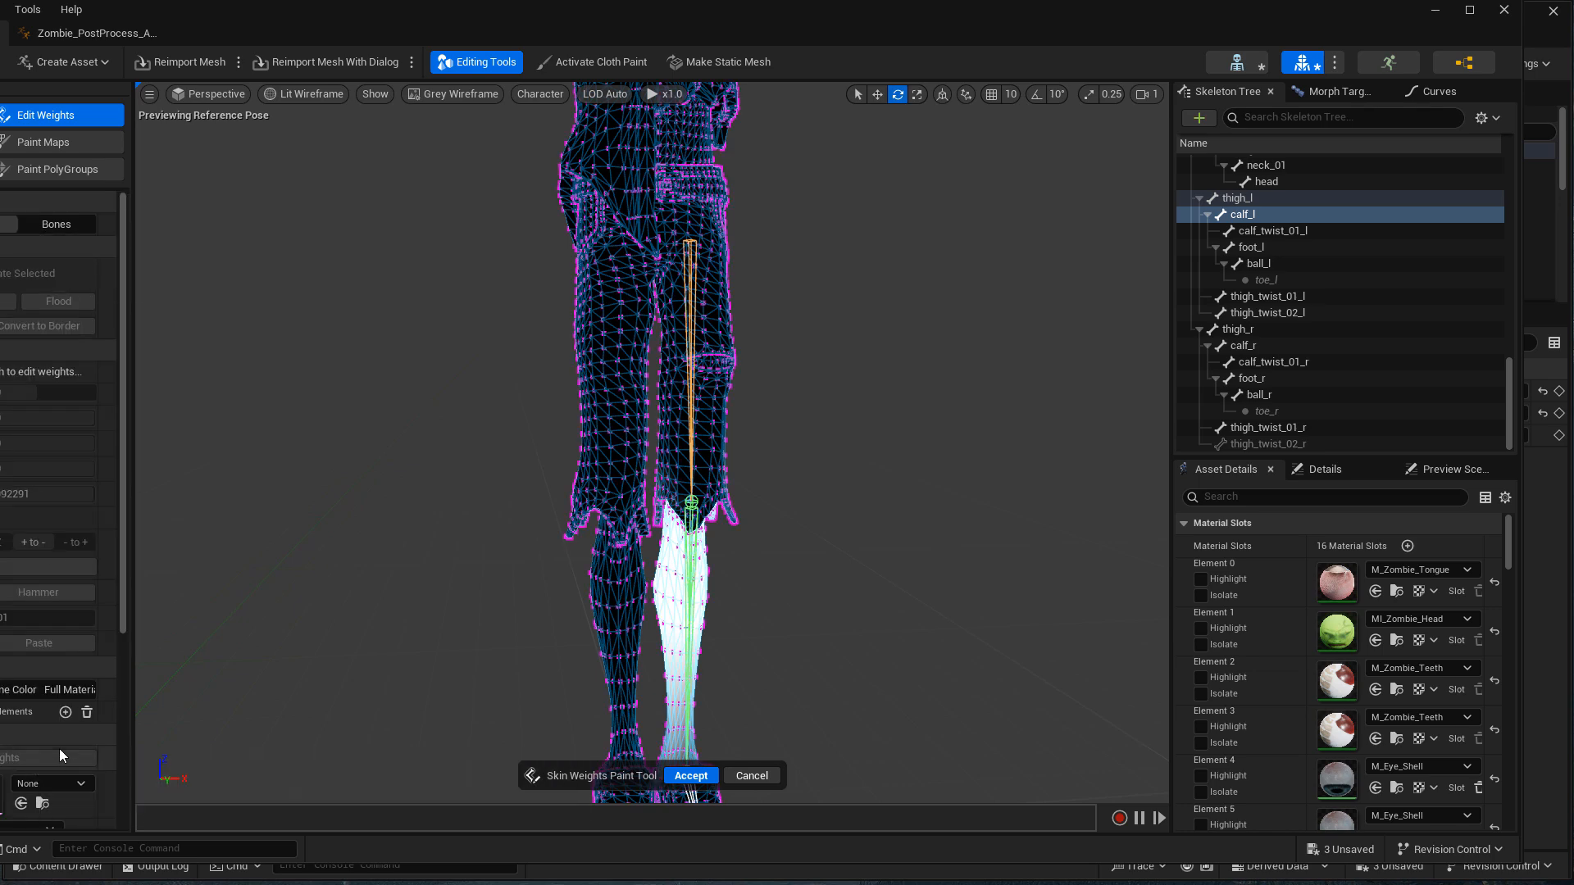
mouse_move(97, 728)
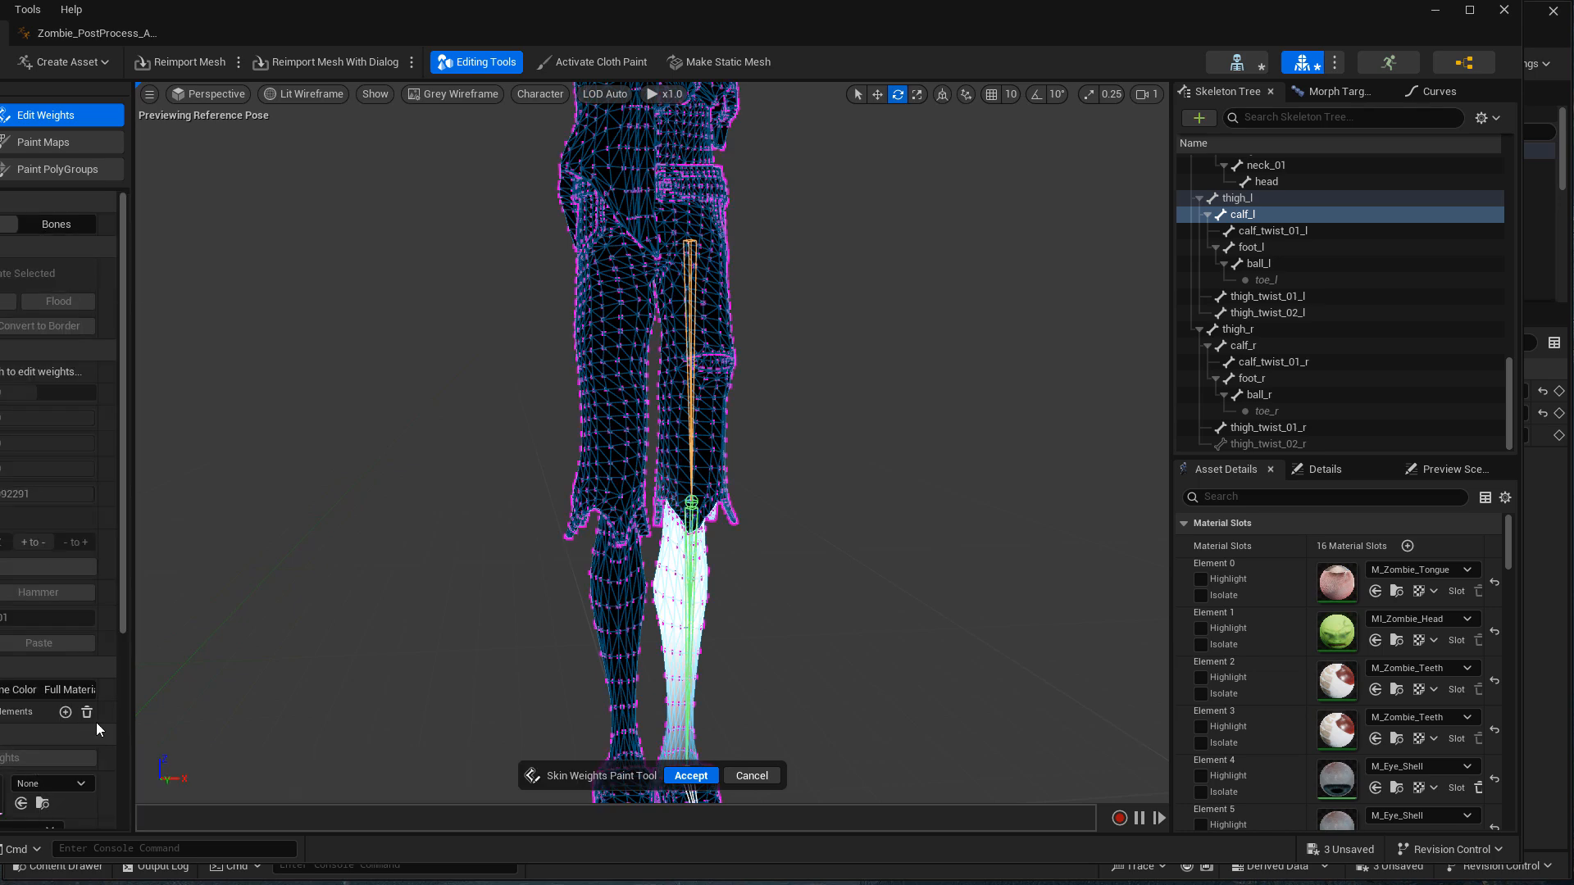
mouse_move(333, 494)
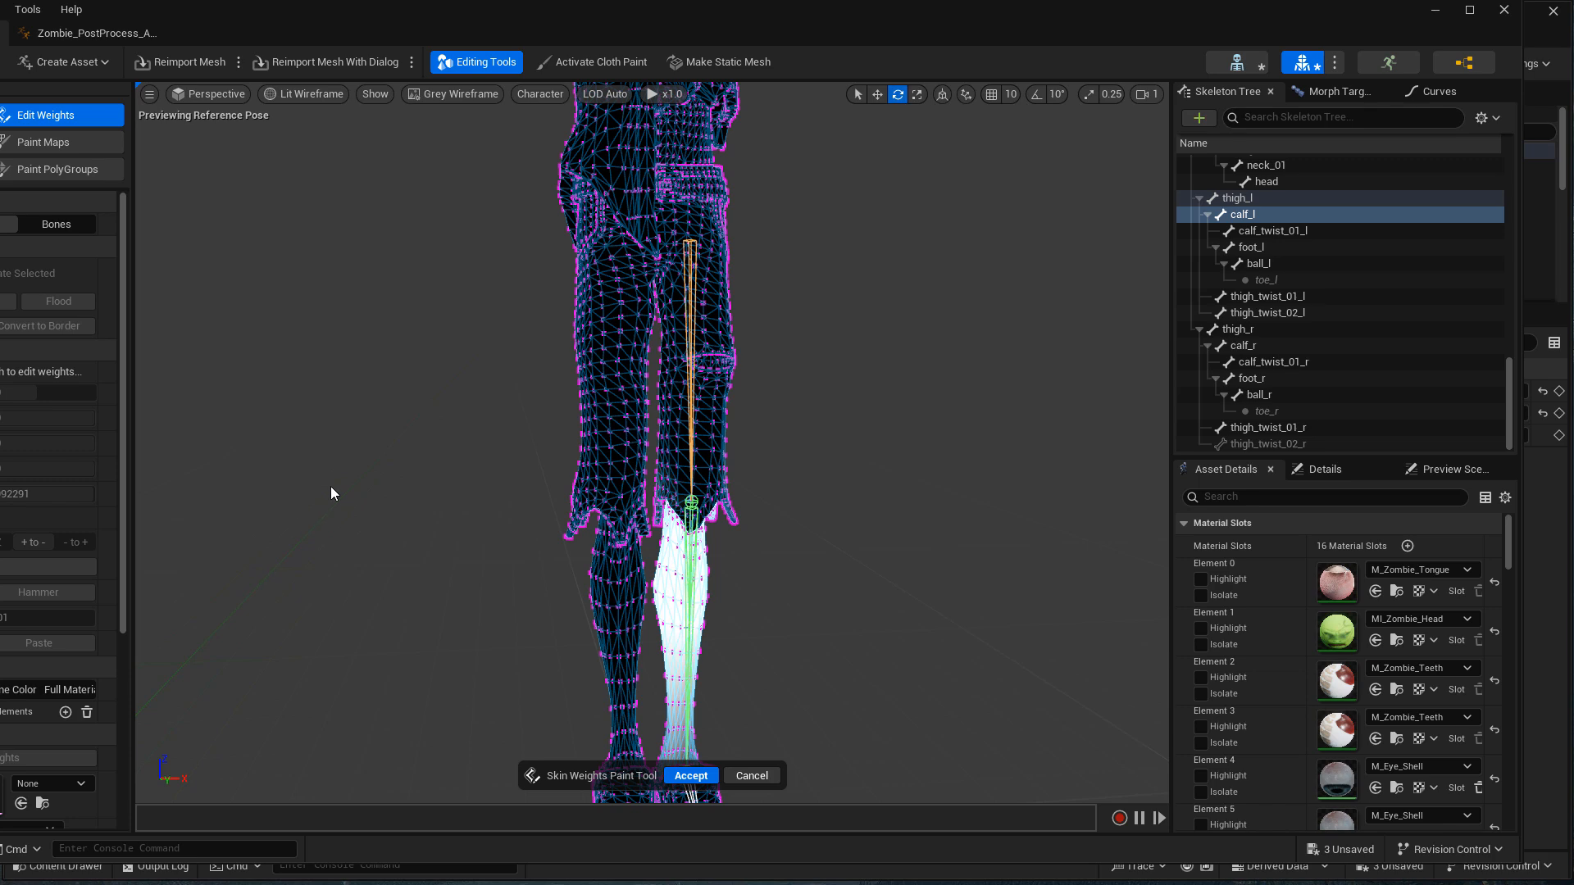
mouse_move(297, 211)
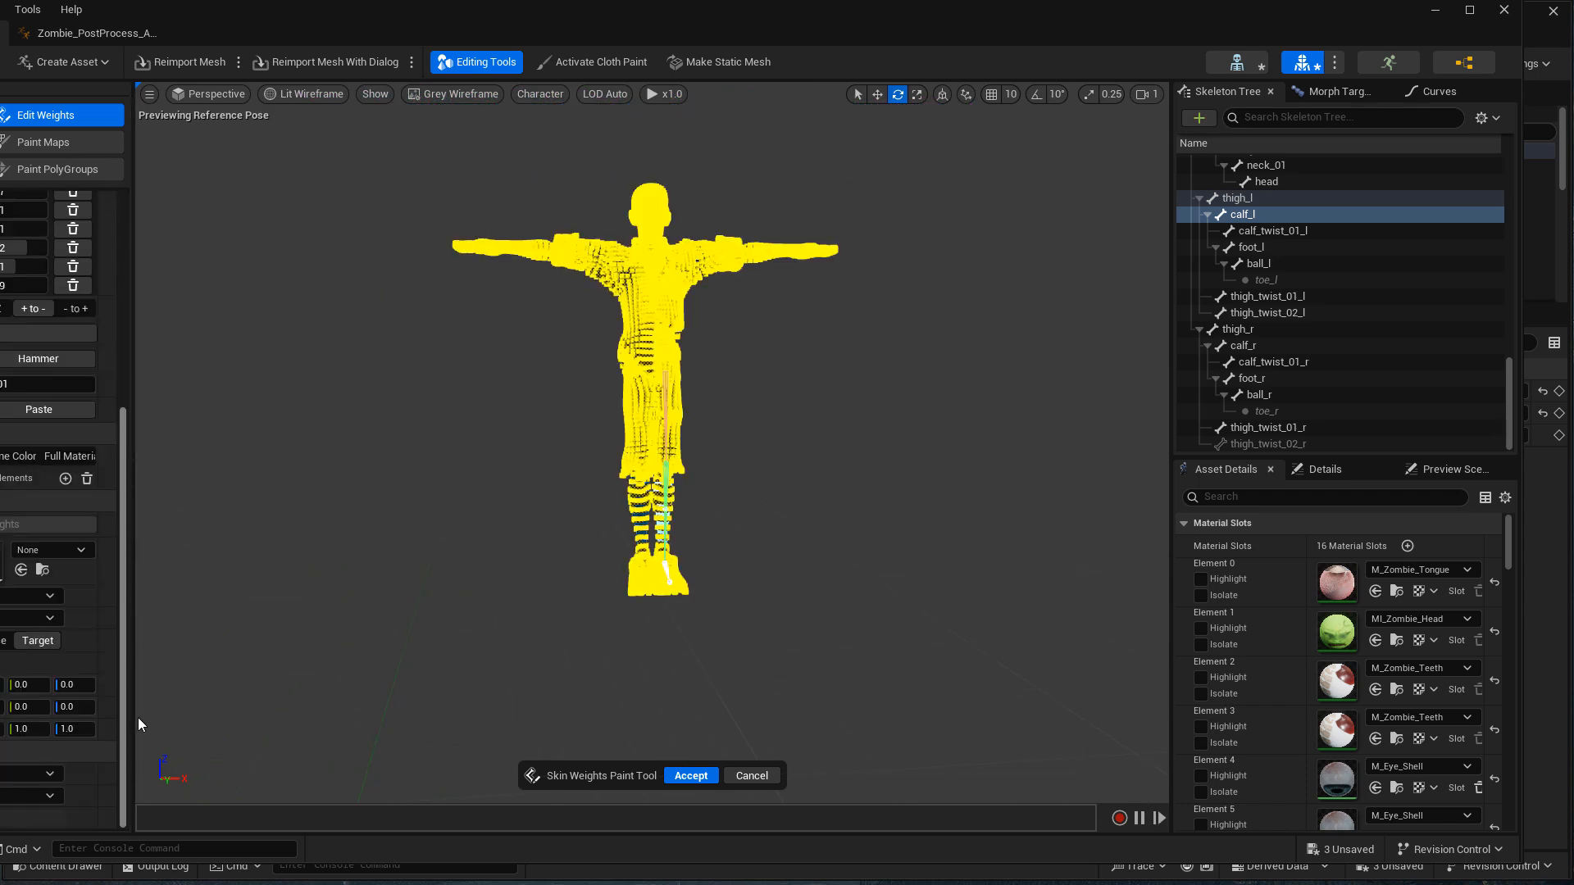
mouse_move(4, 534)
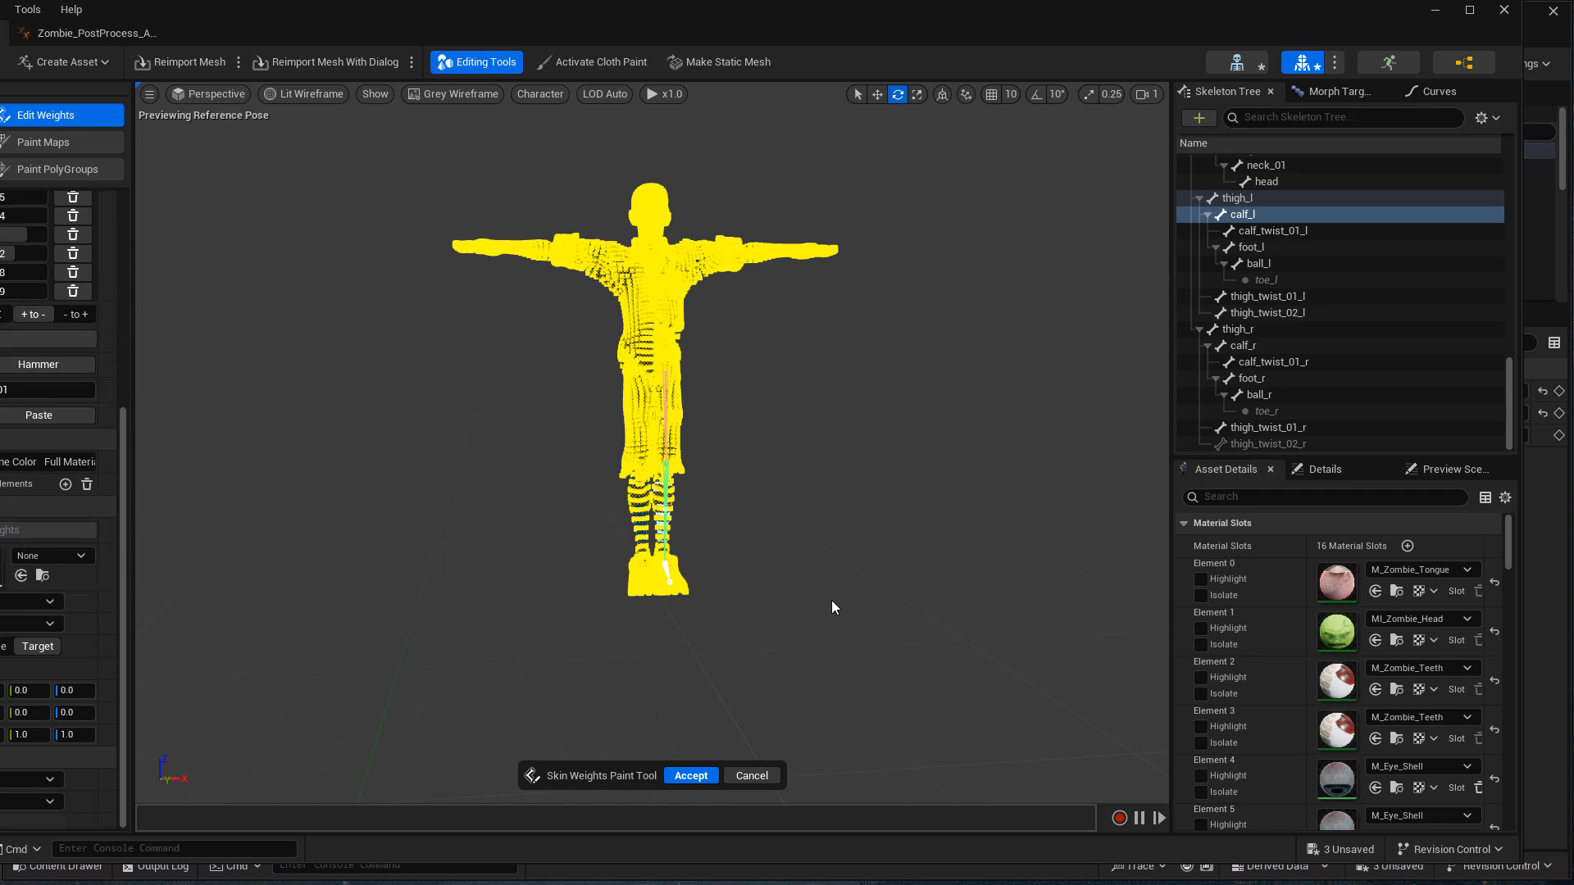
click(691, 775)
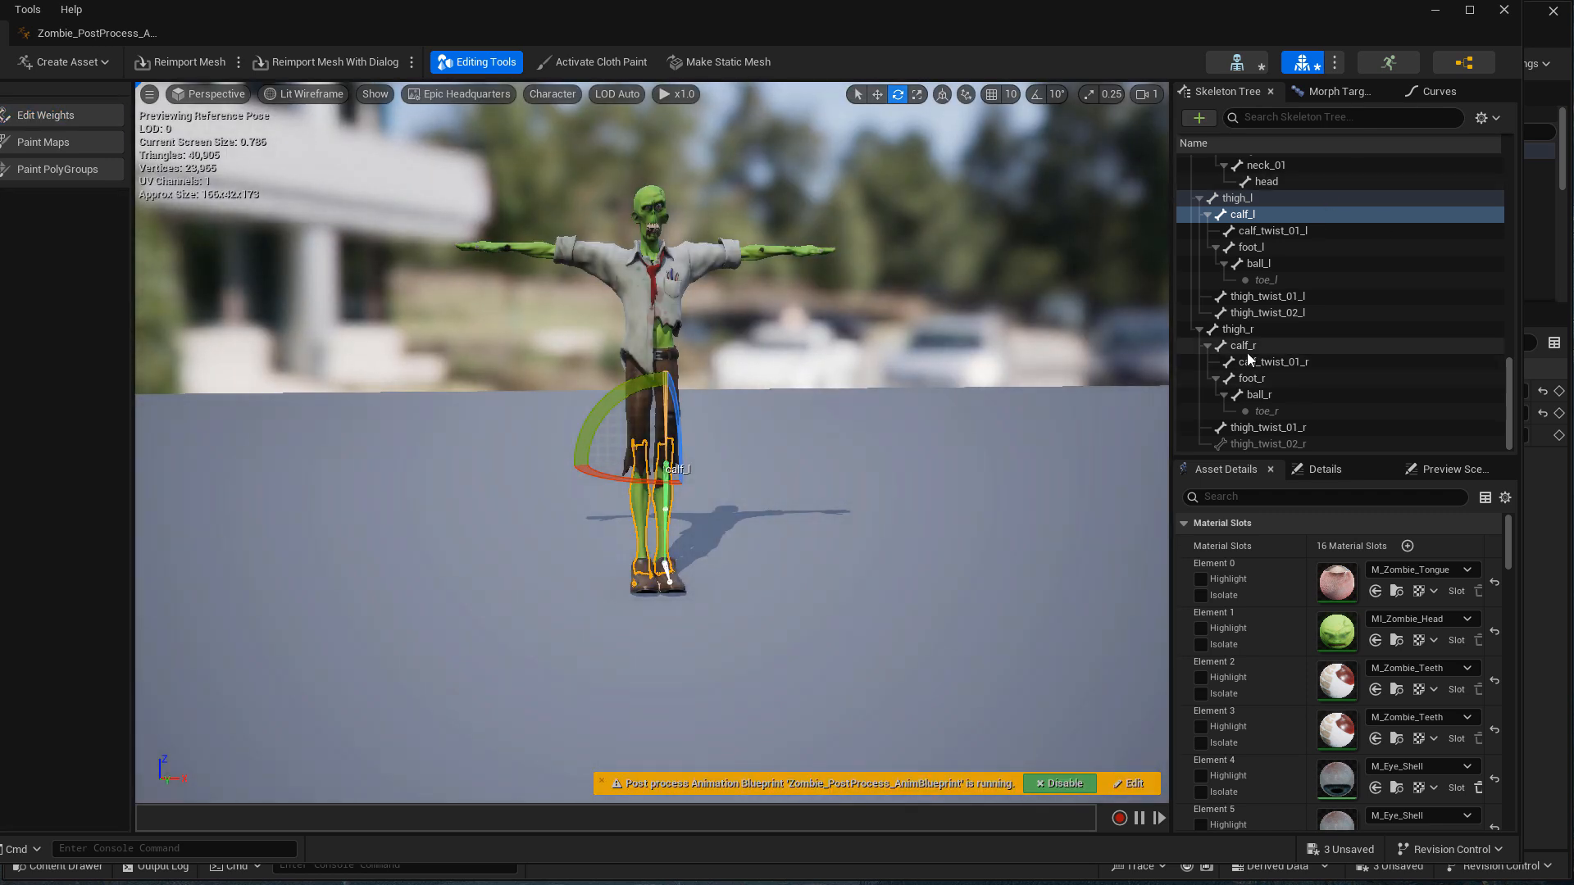
click(1239, 329)
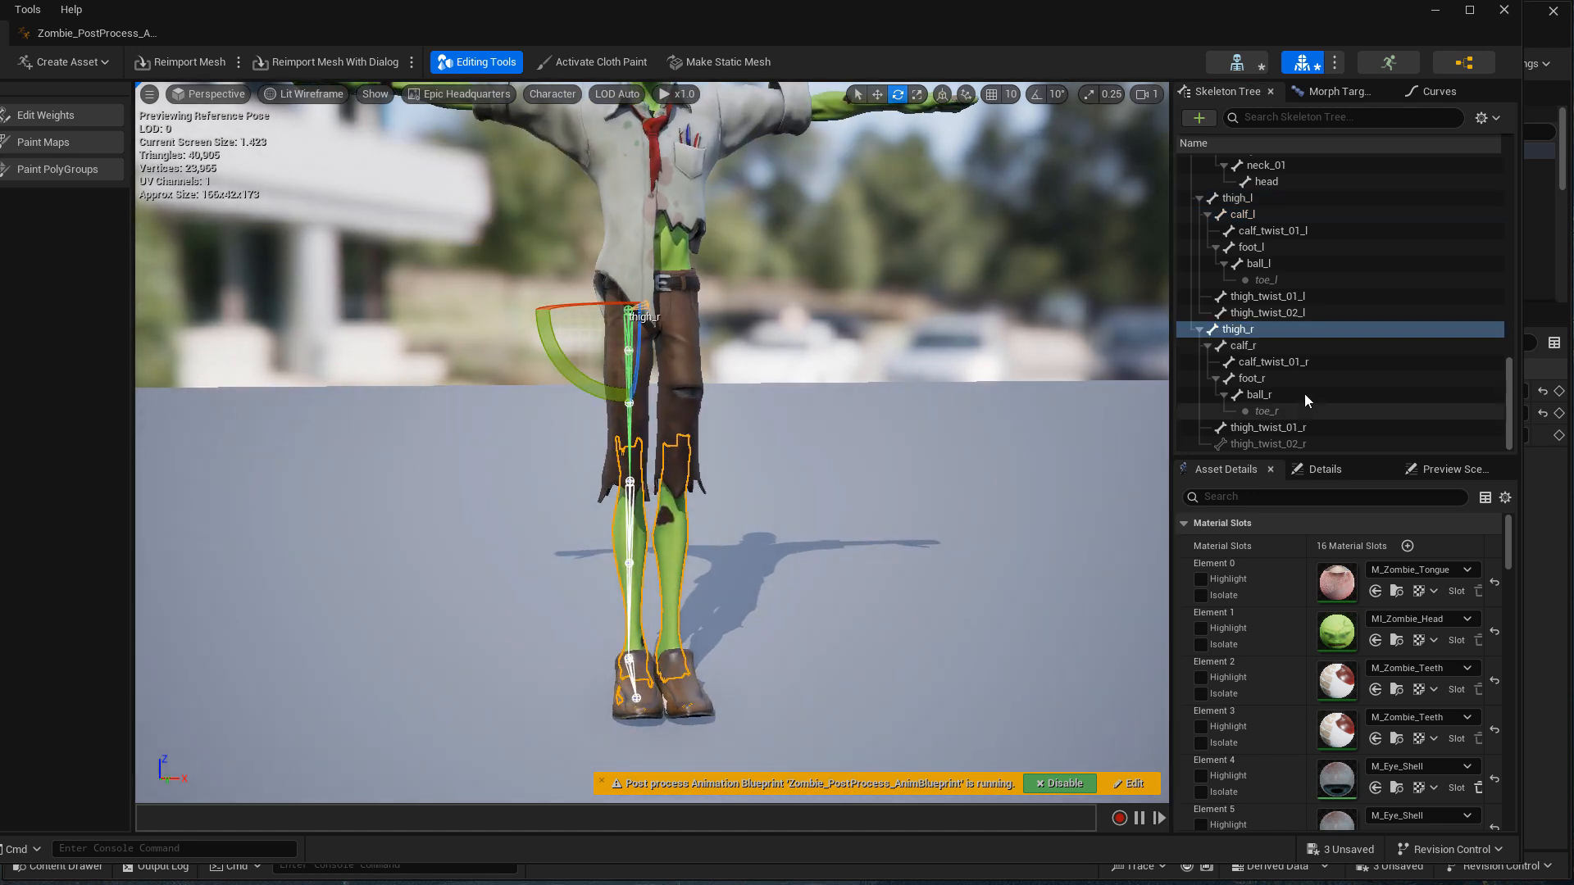
click(1267, 445)
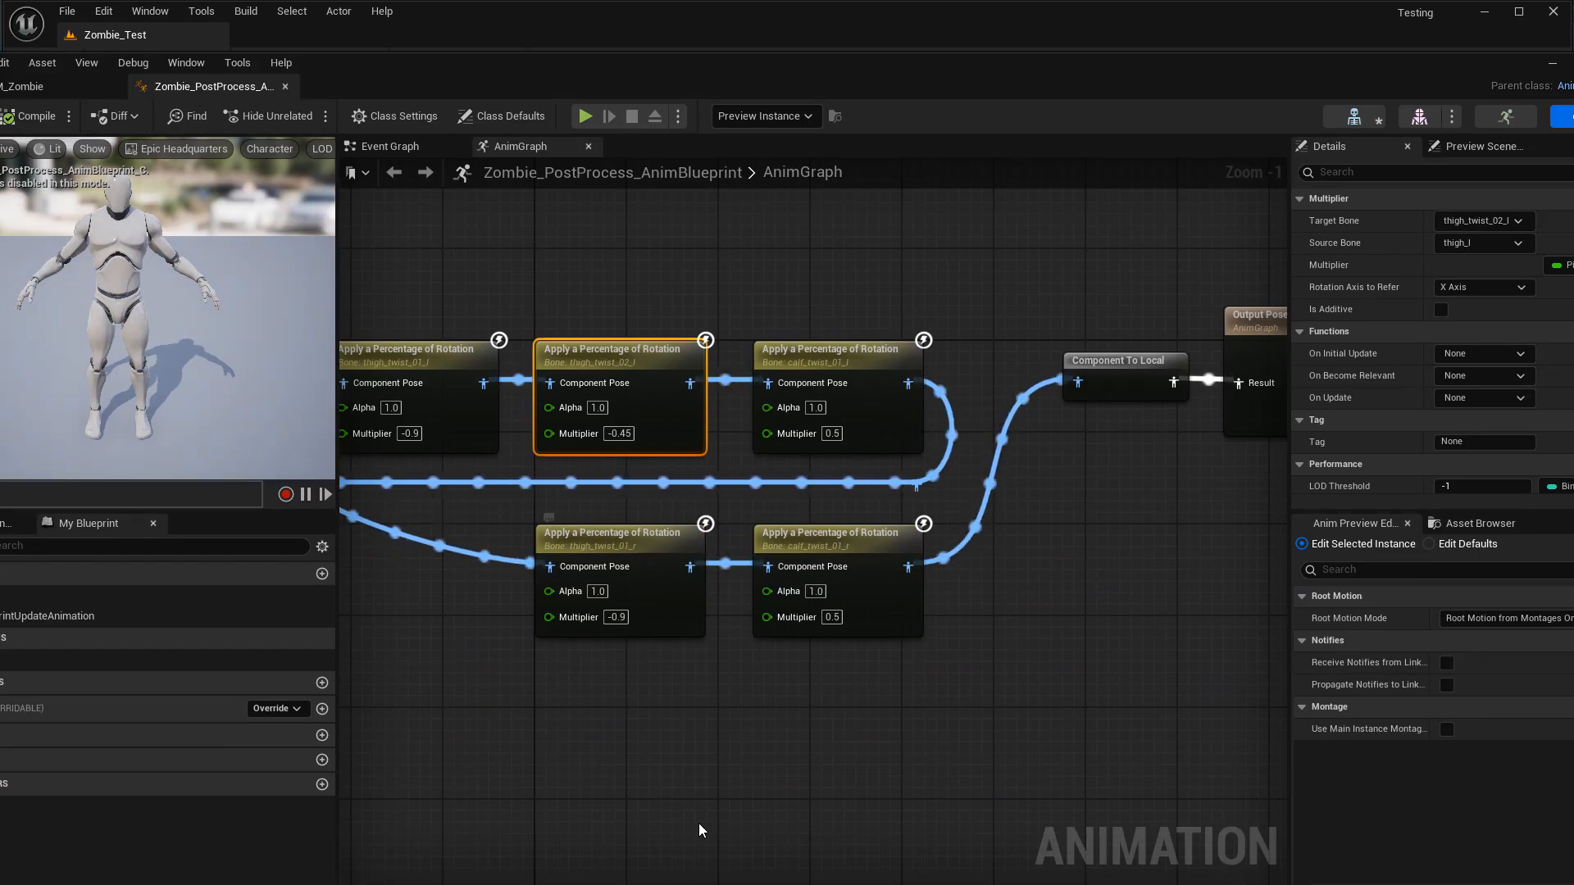
Set the right leg's second twist node to thigh_twist_02_r at -0.45 and compile
click(633, 561)
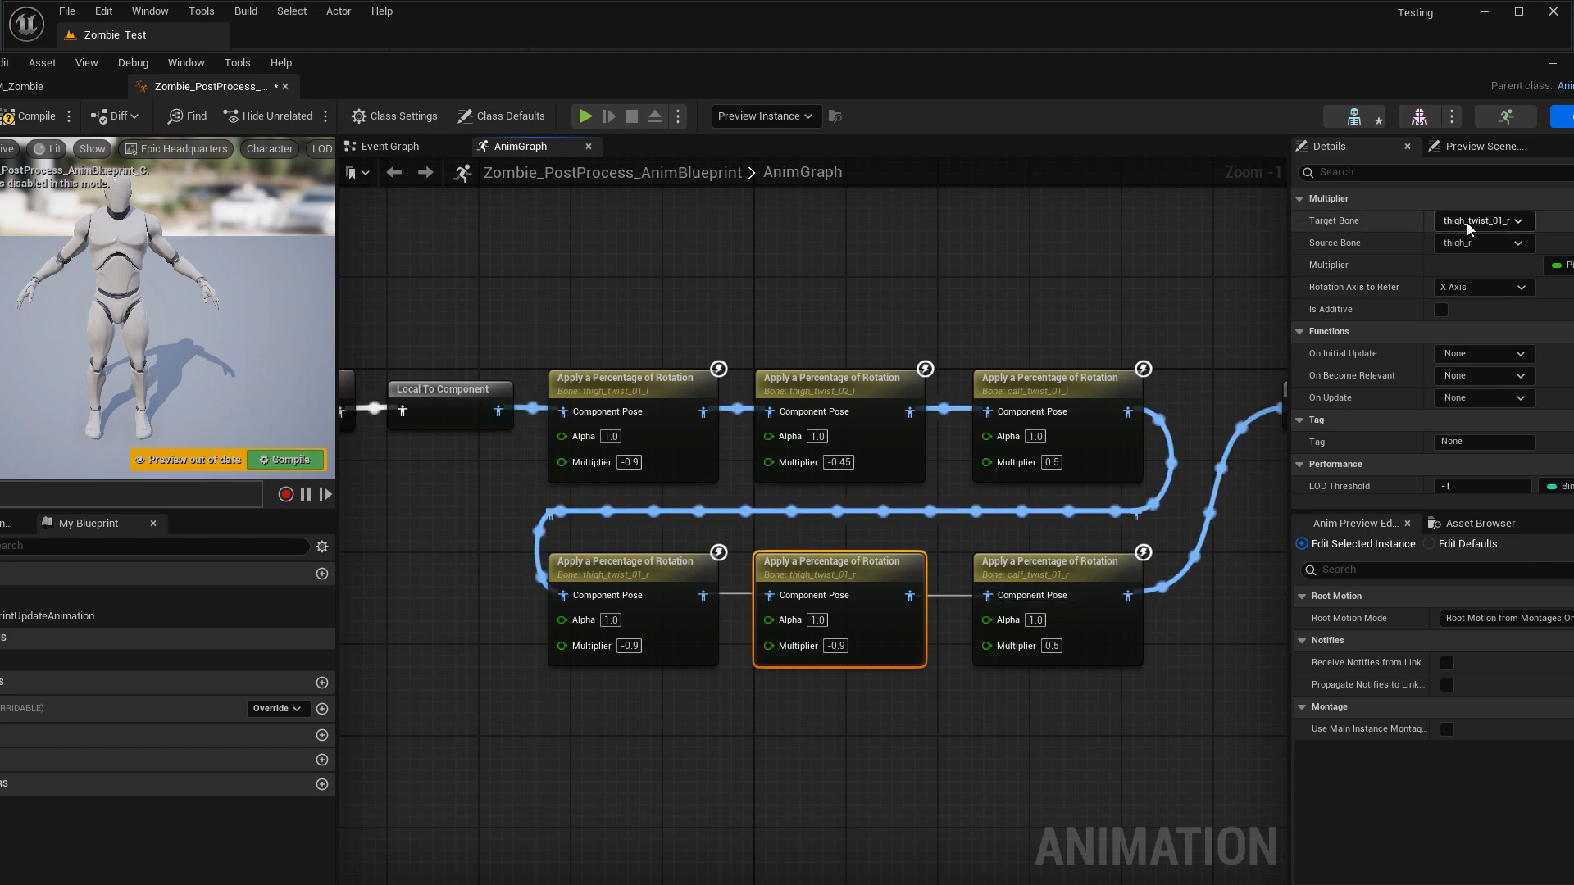
click(1483, 221)
text(-0.45)
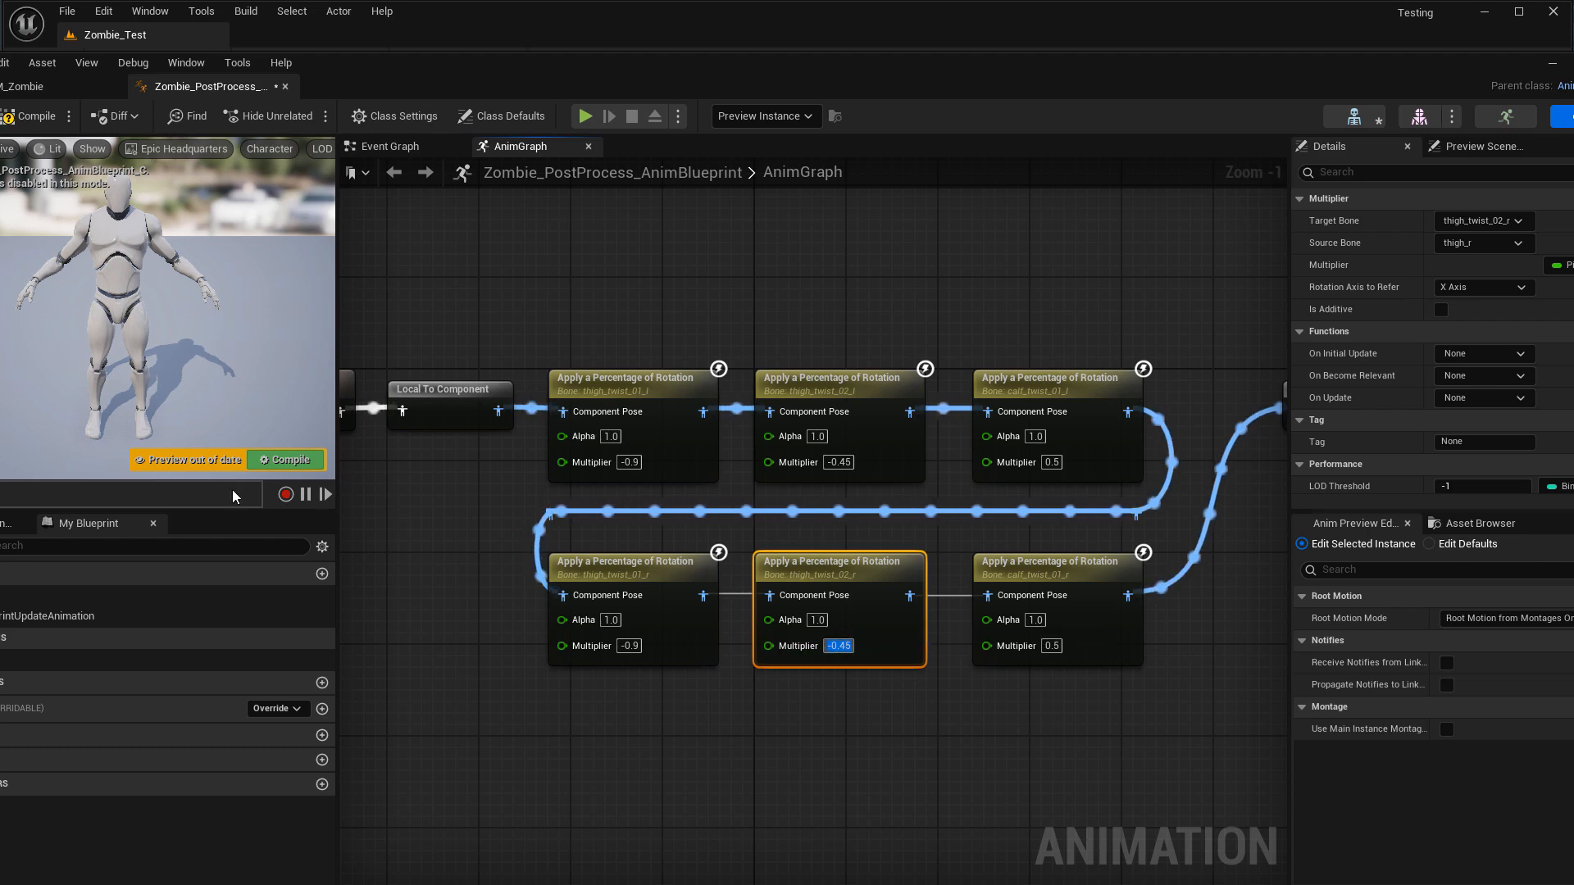
click(285, 459)
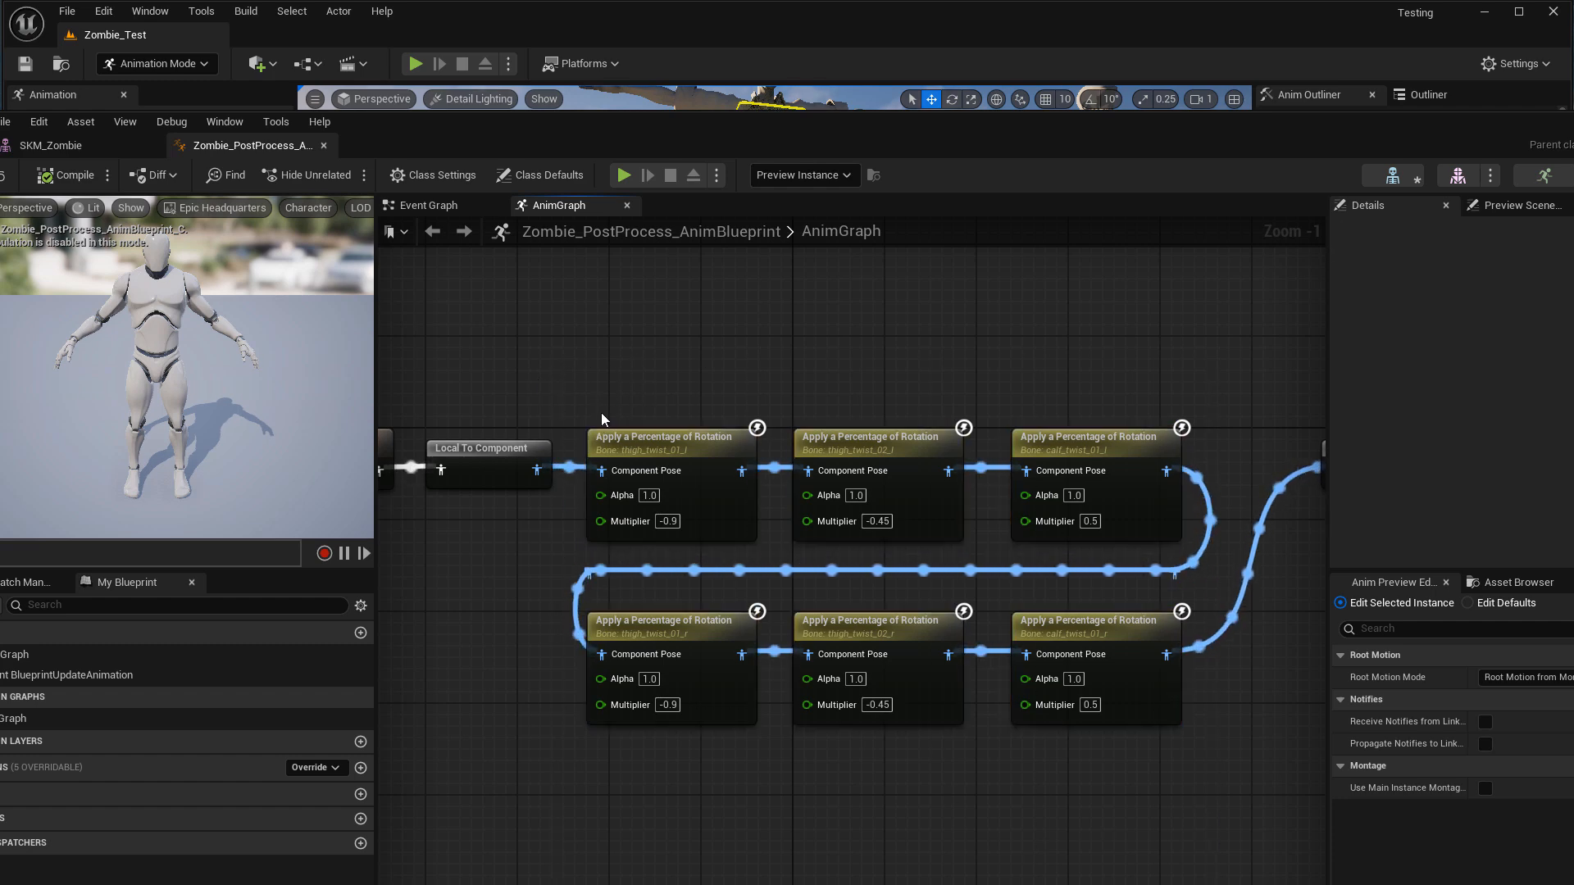
mouse_move(887, 747)
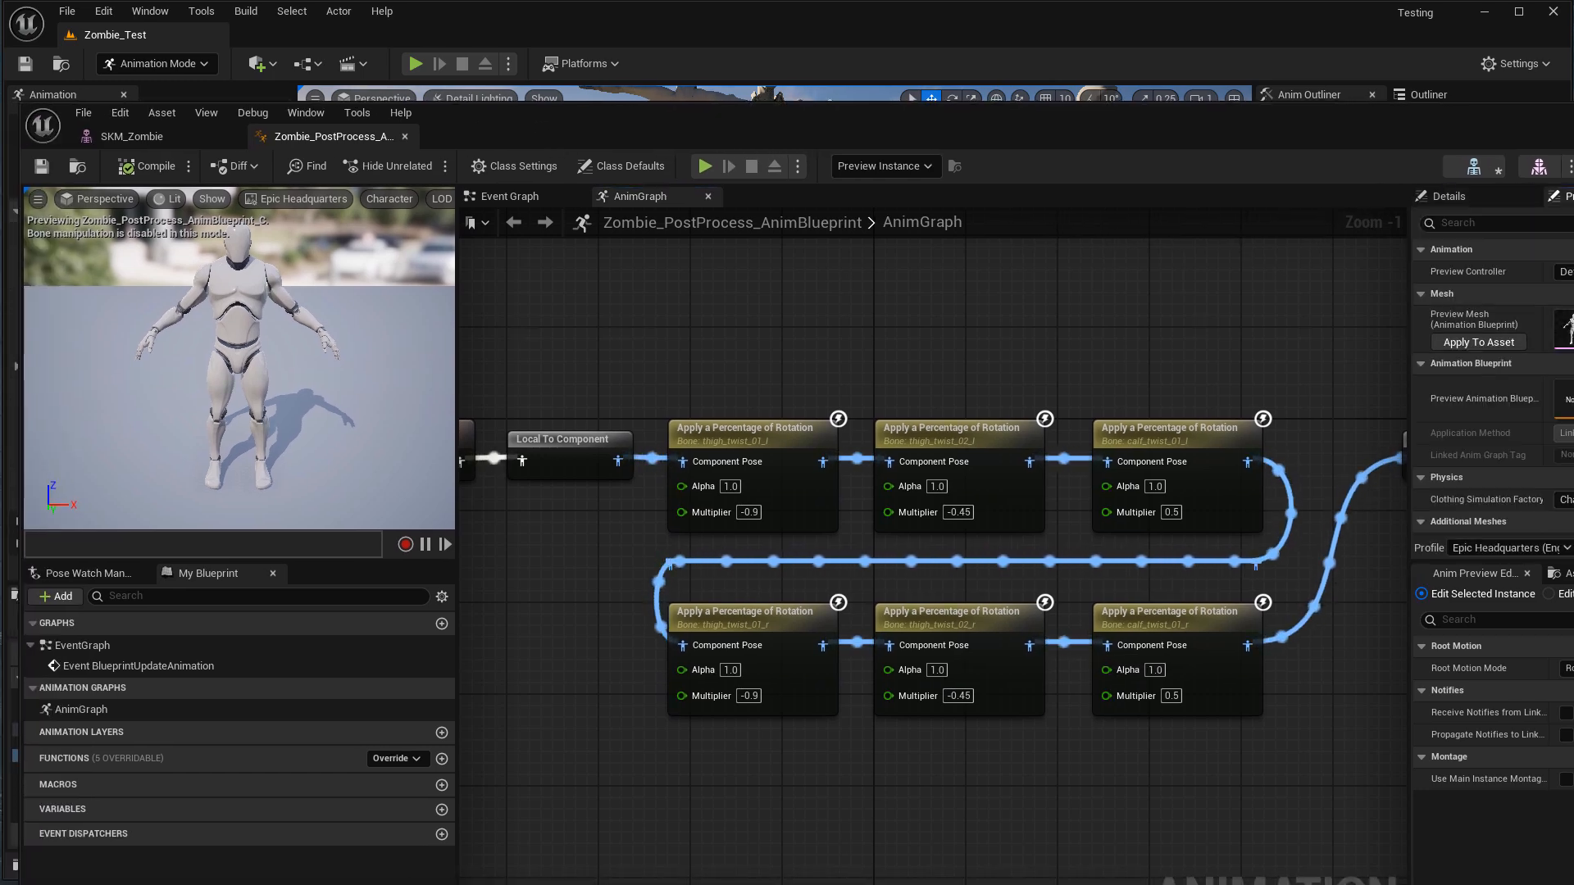
click(146, 165)
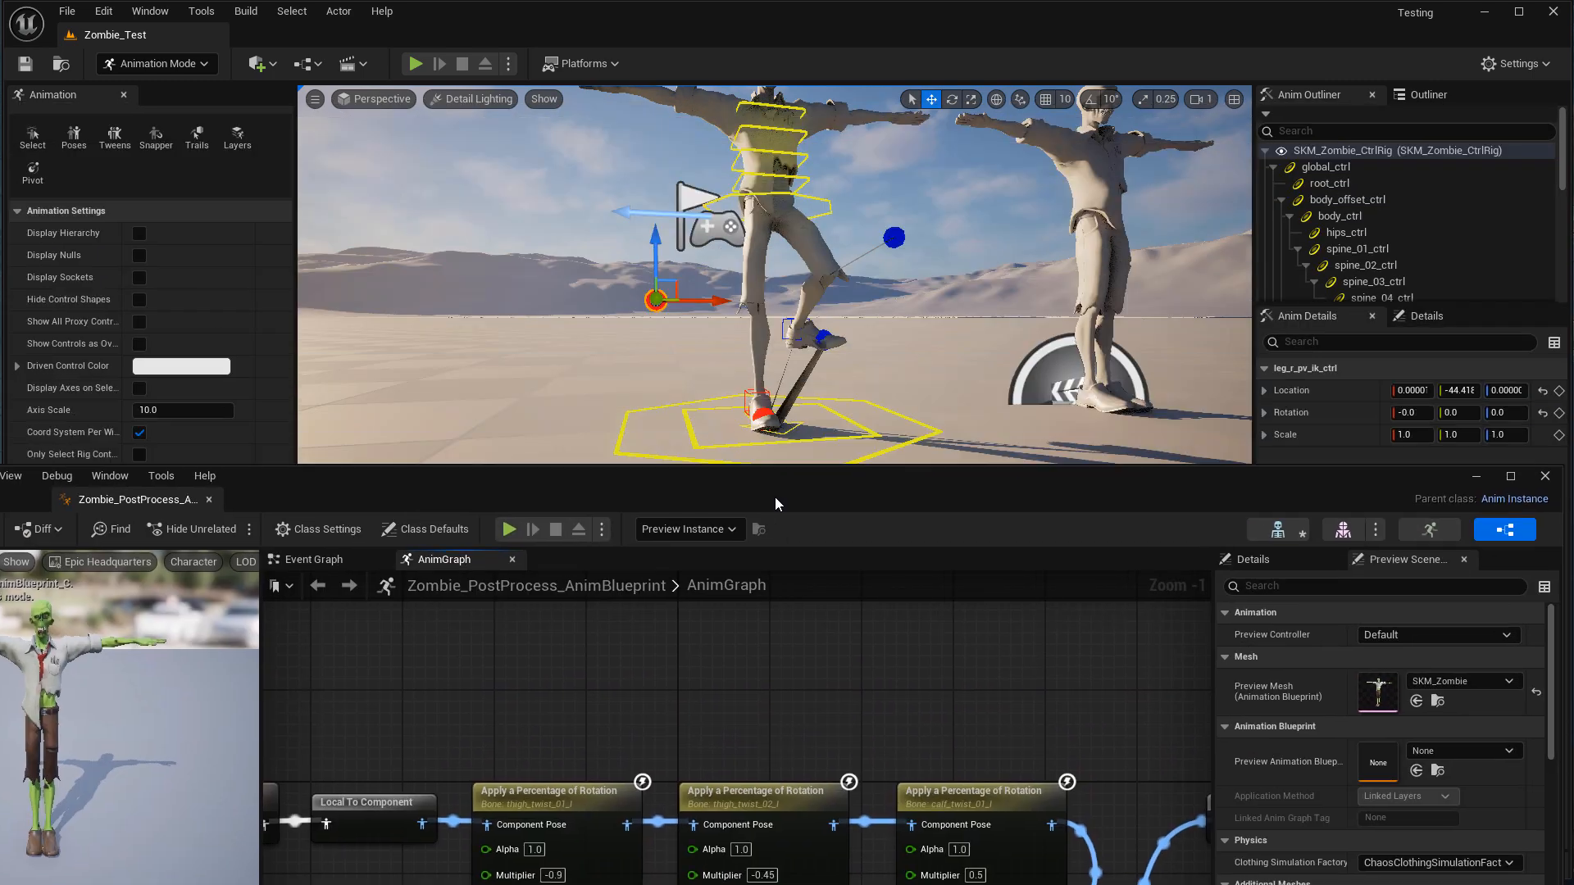
In SKM_Zombie Edit Weights, mirror the left foot weights to the right and Hammer them
click(894, 238)
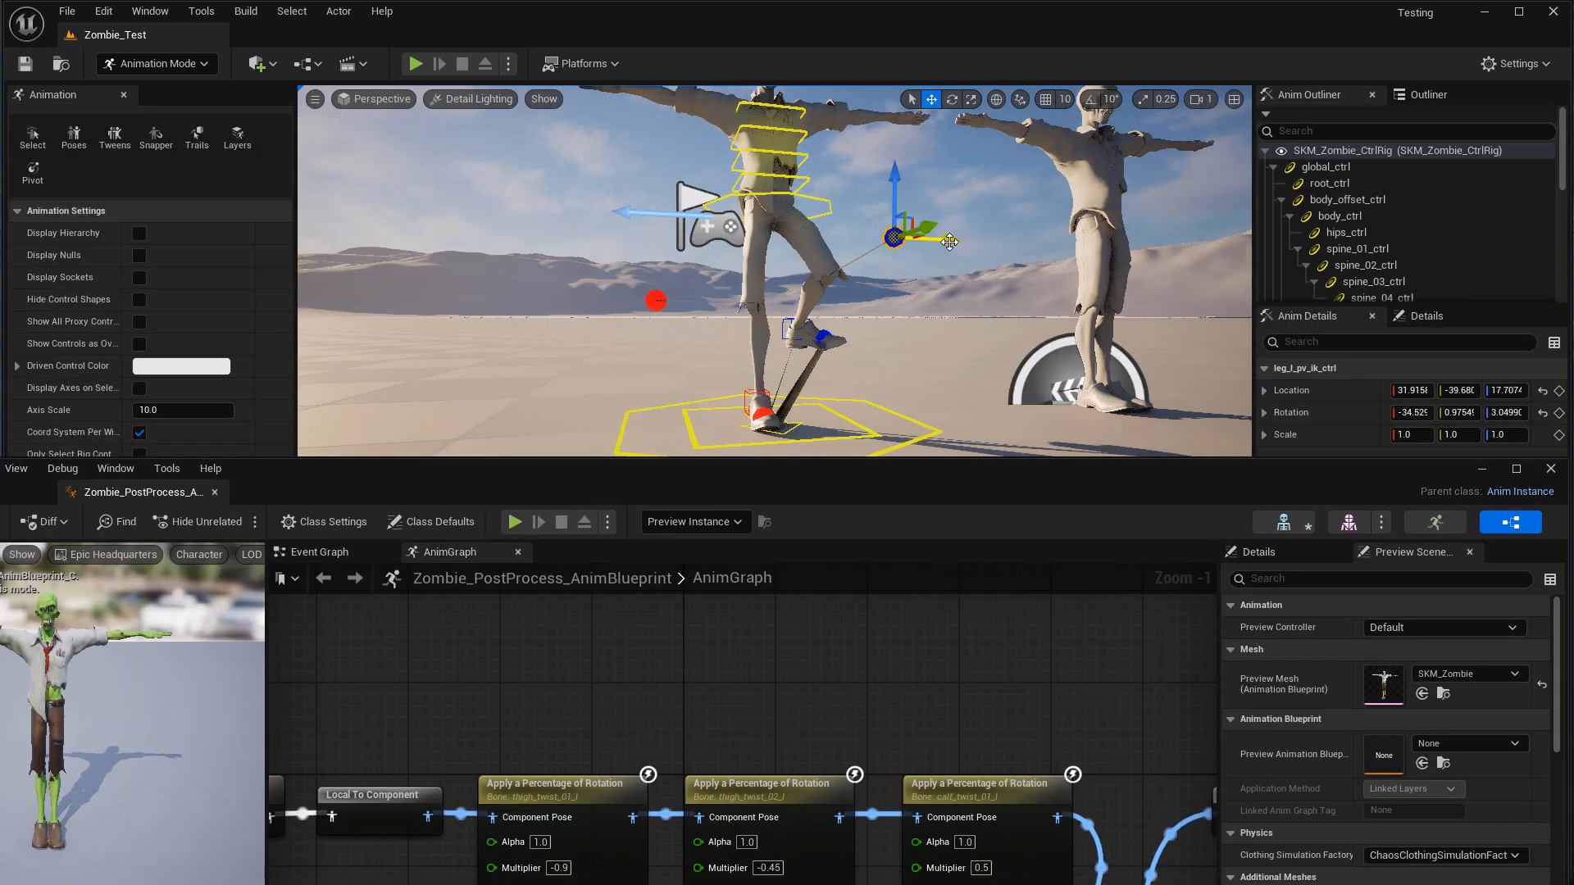
click(790, 331)
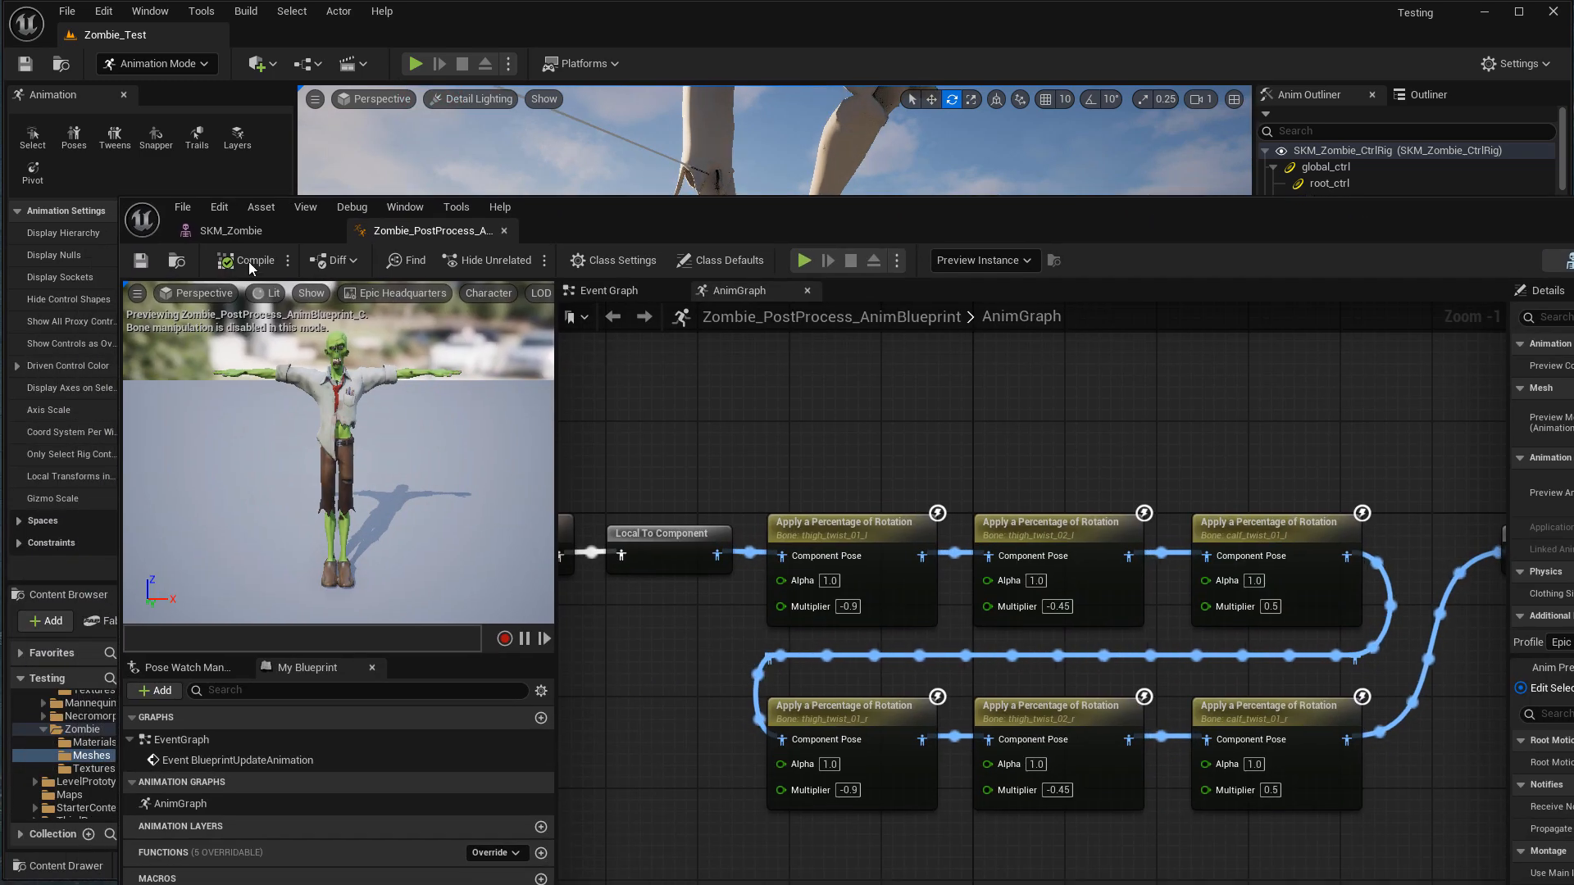
click(231, 230)
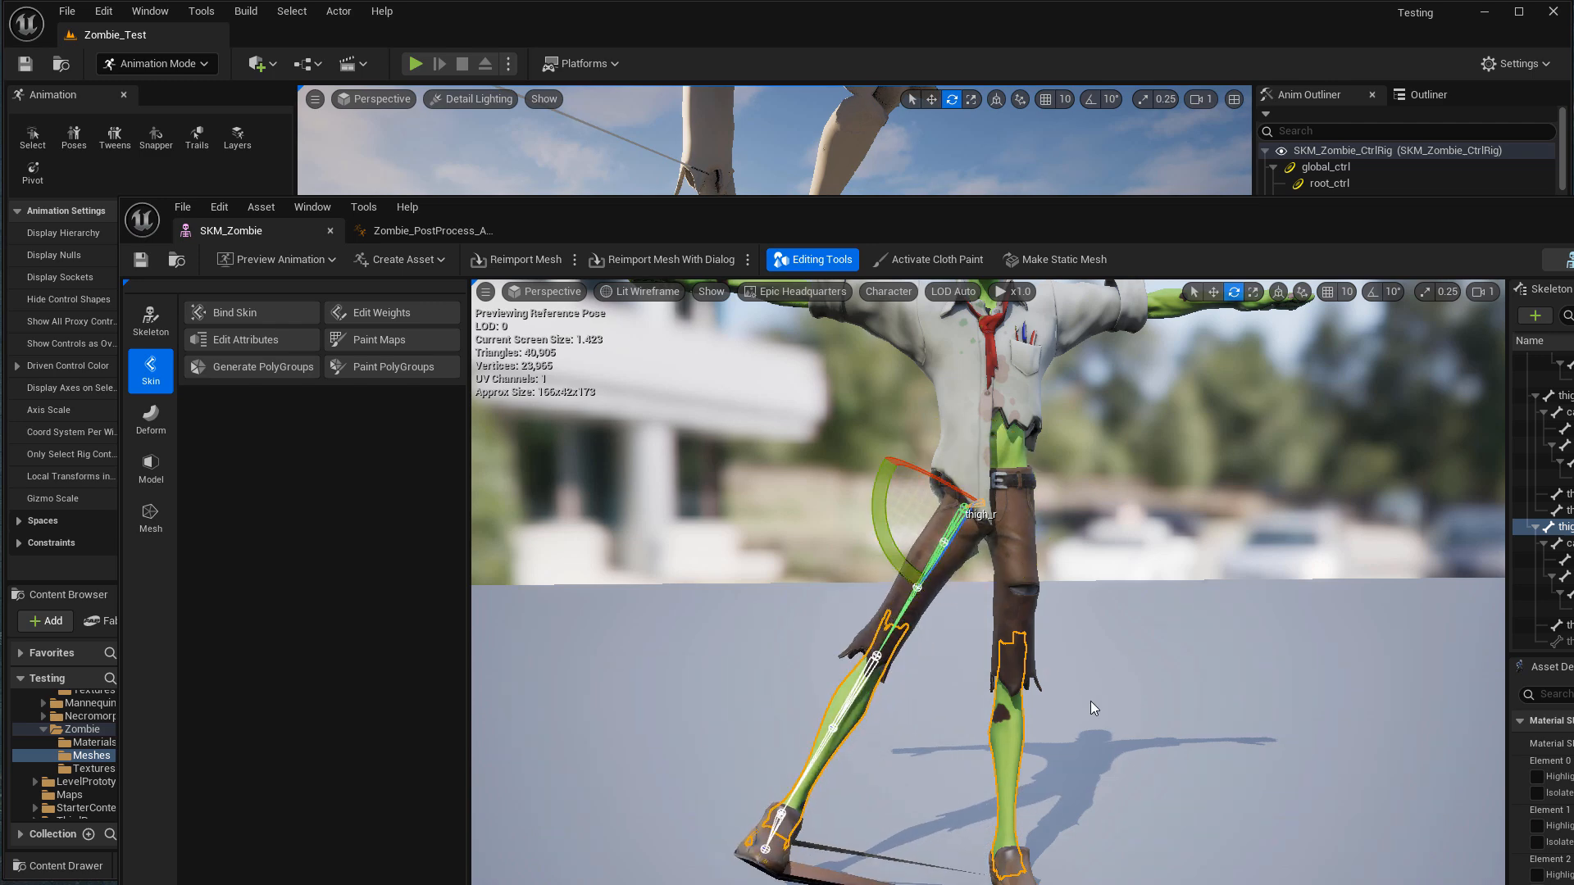
click(382, 312)
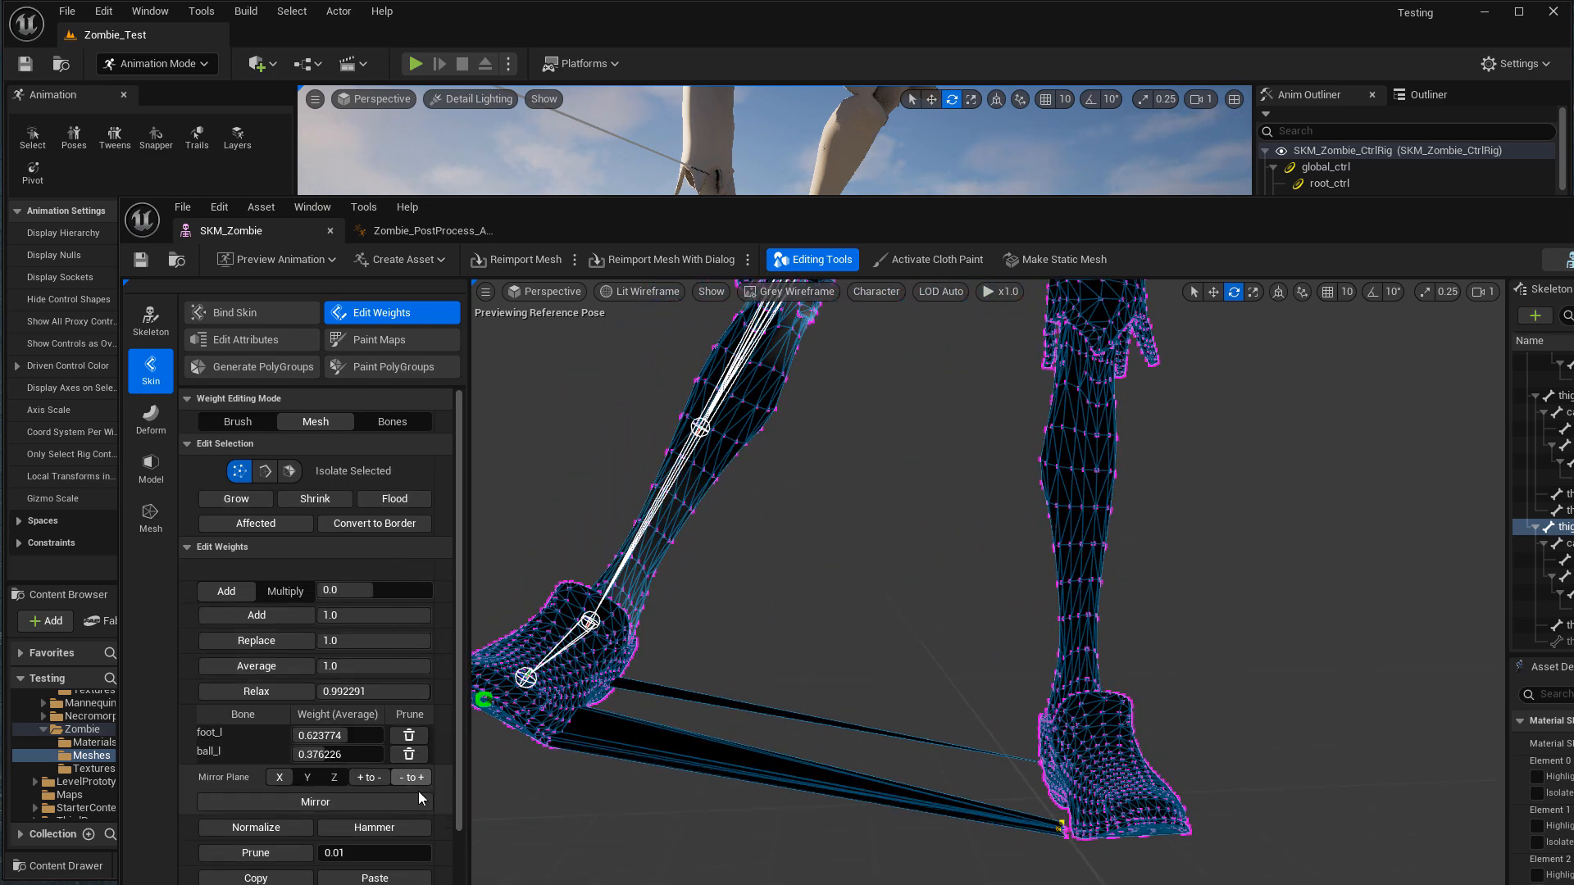
click(315, 802)
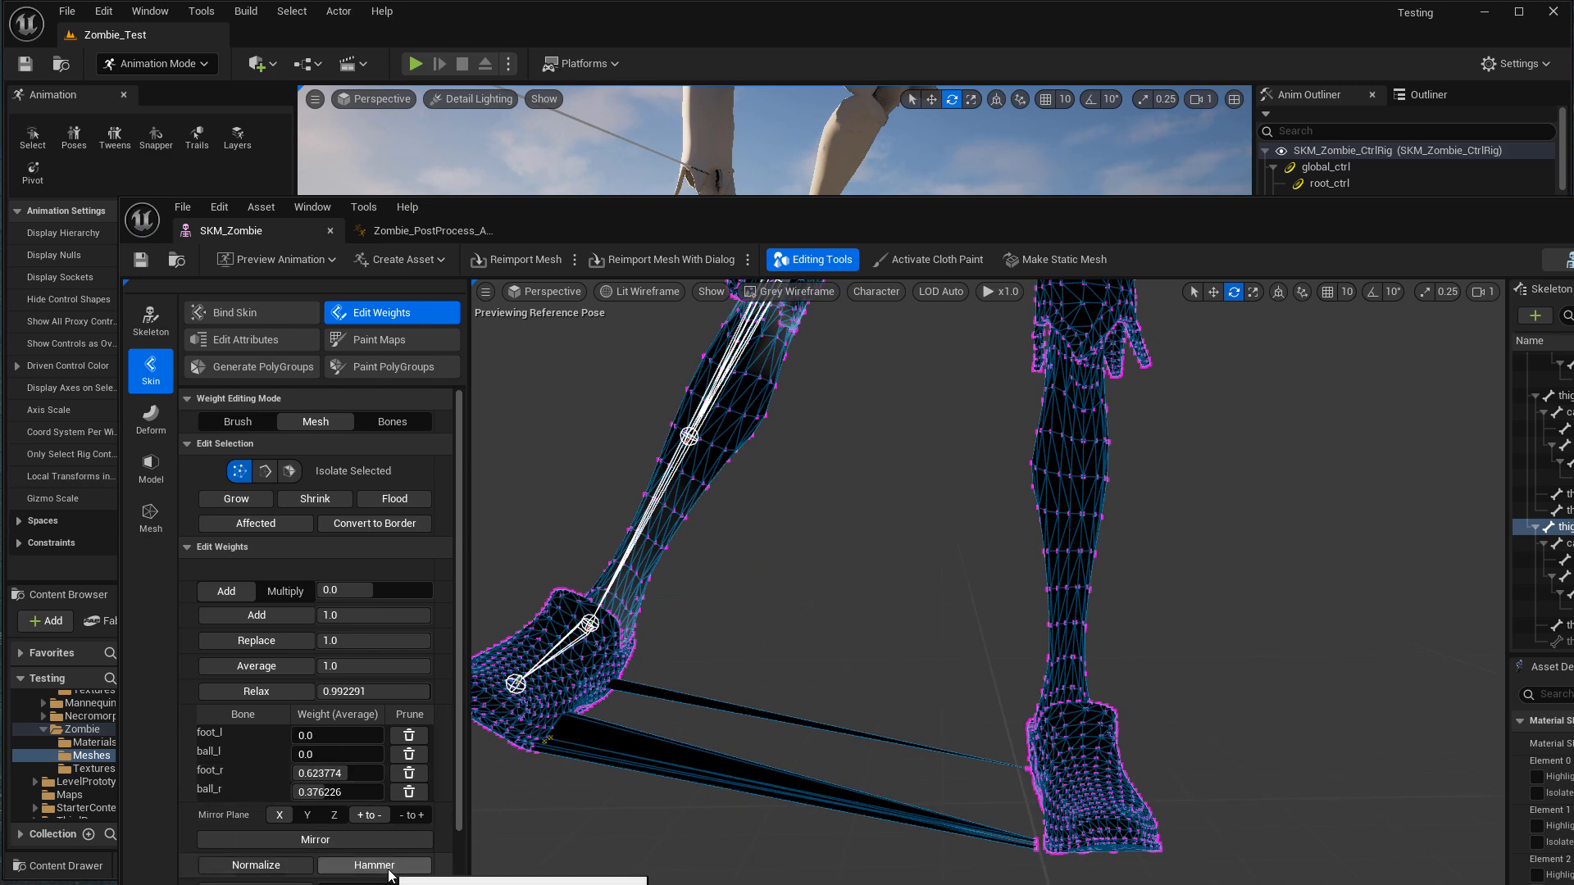
click(372, 866)
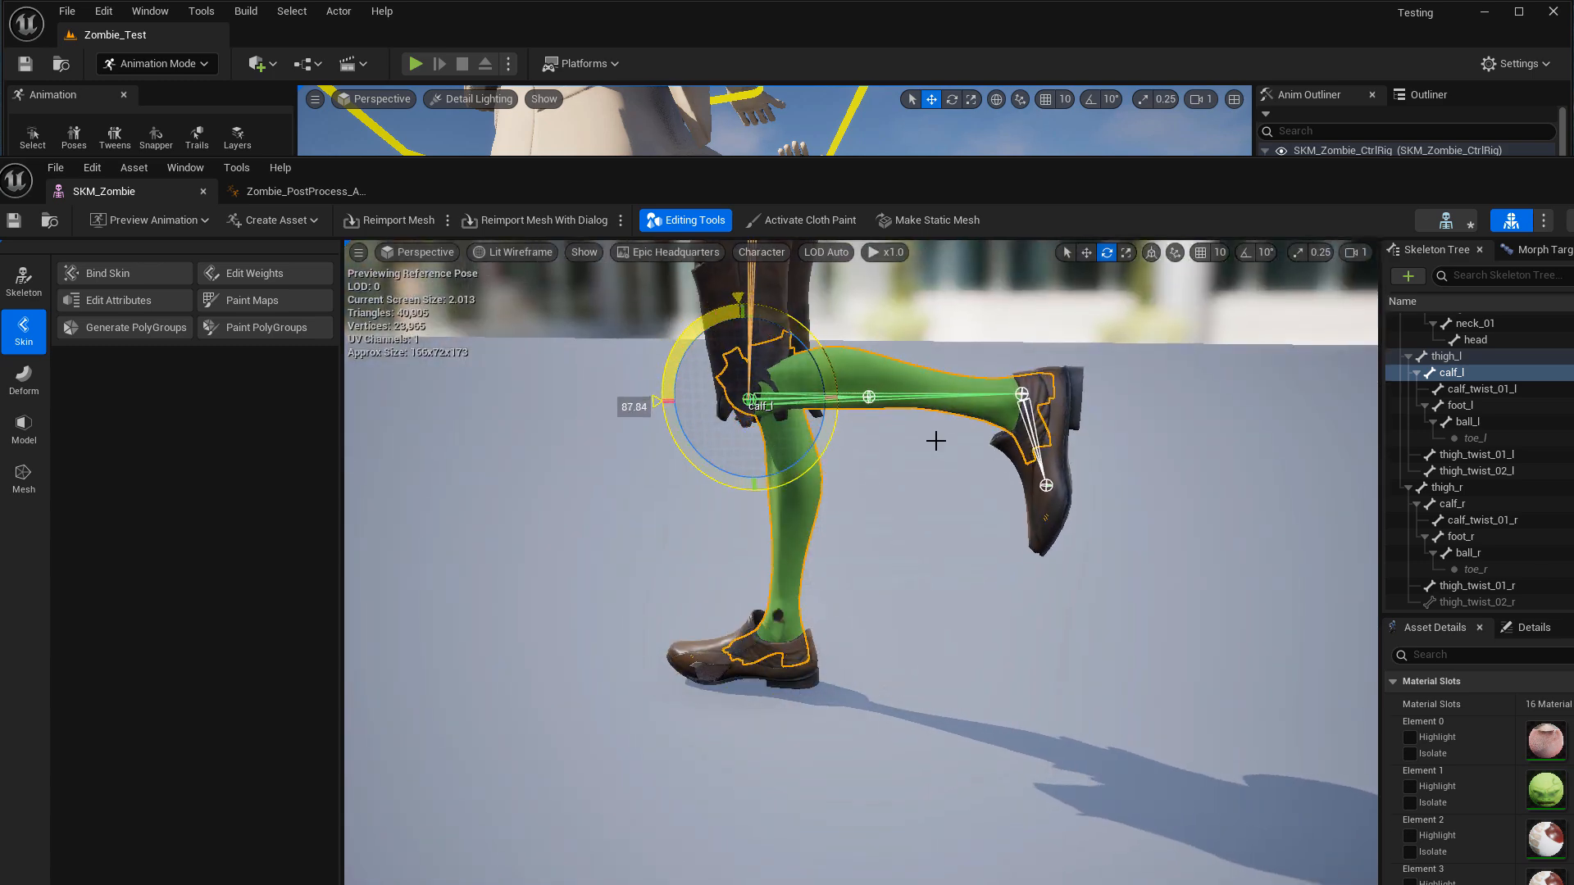
Zoom on the bent left knee to inspect the calf deformation at about 88 degrees
scroll(down, 3)
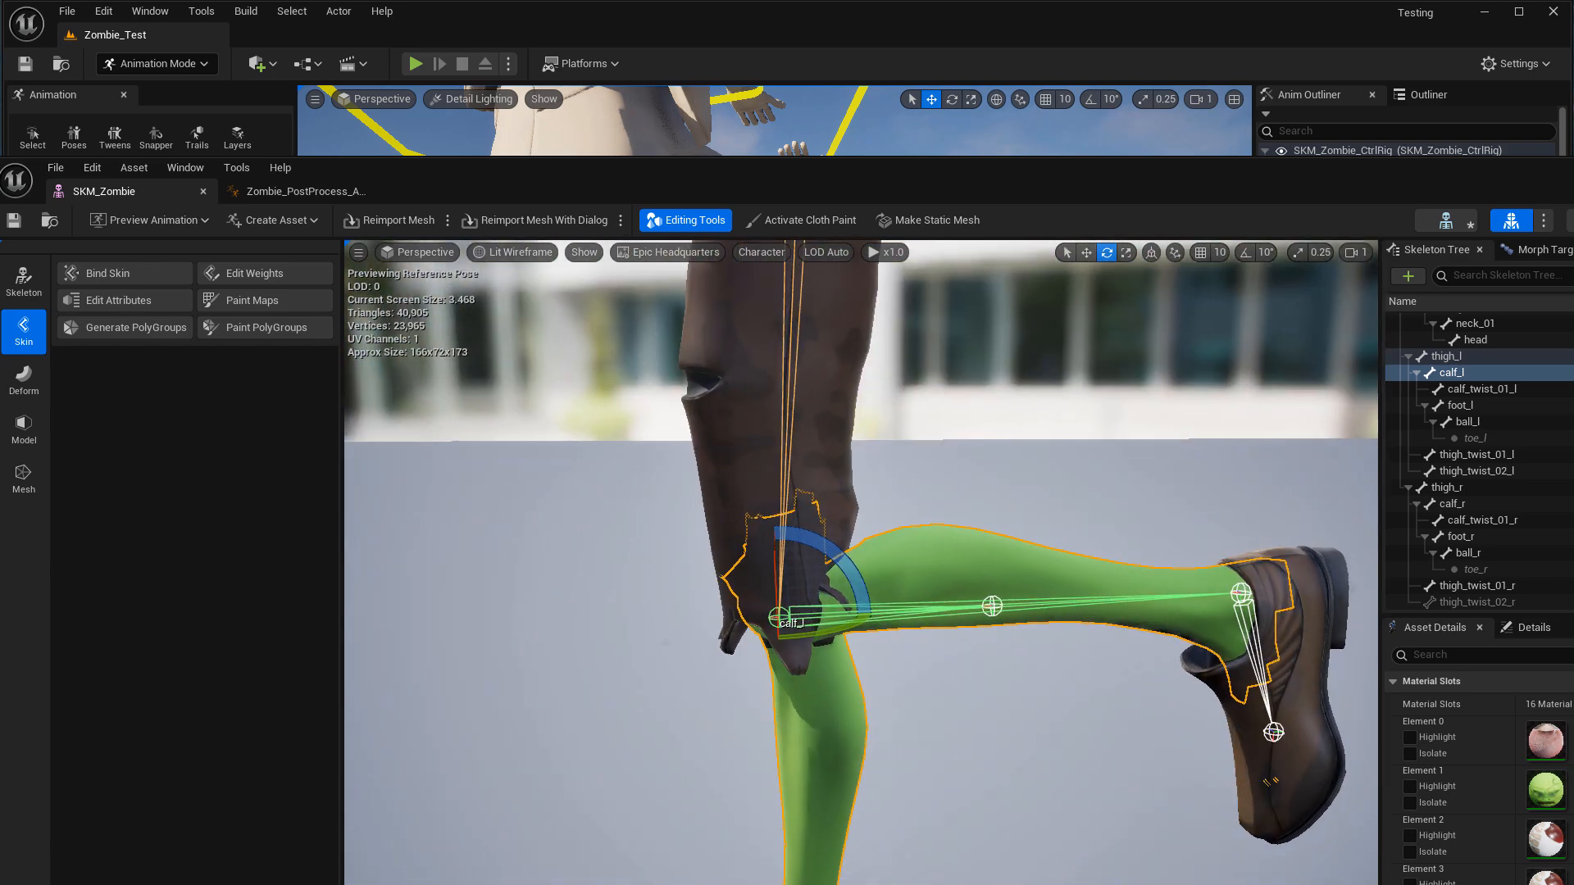